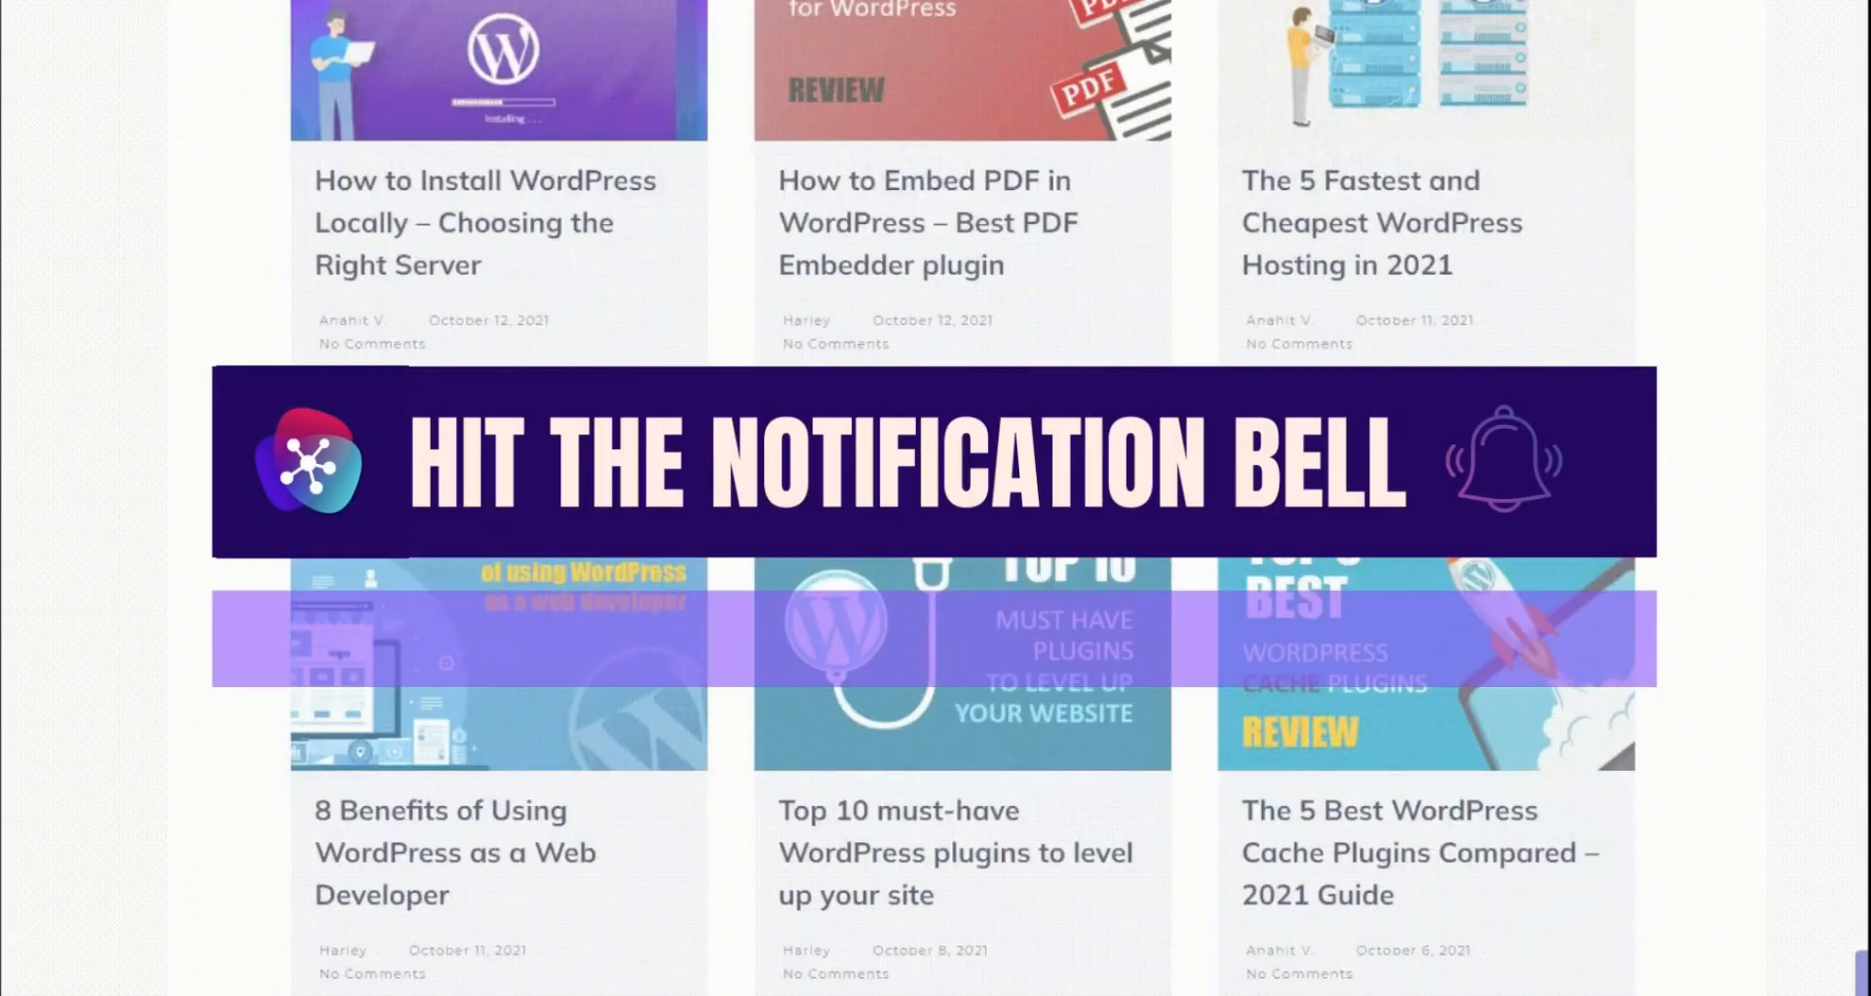
Step: Scroll the Coupon Affiliates listing through its description, ratings and Plugin Features down to the dashboard demo
scroll("down", 3)
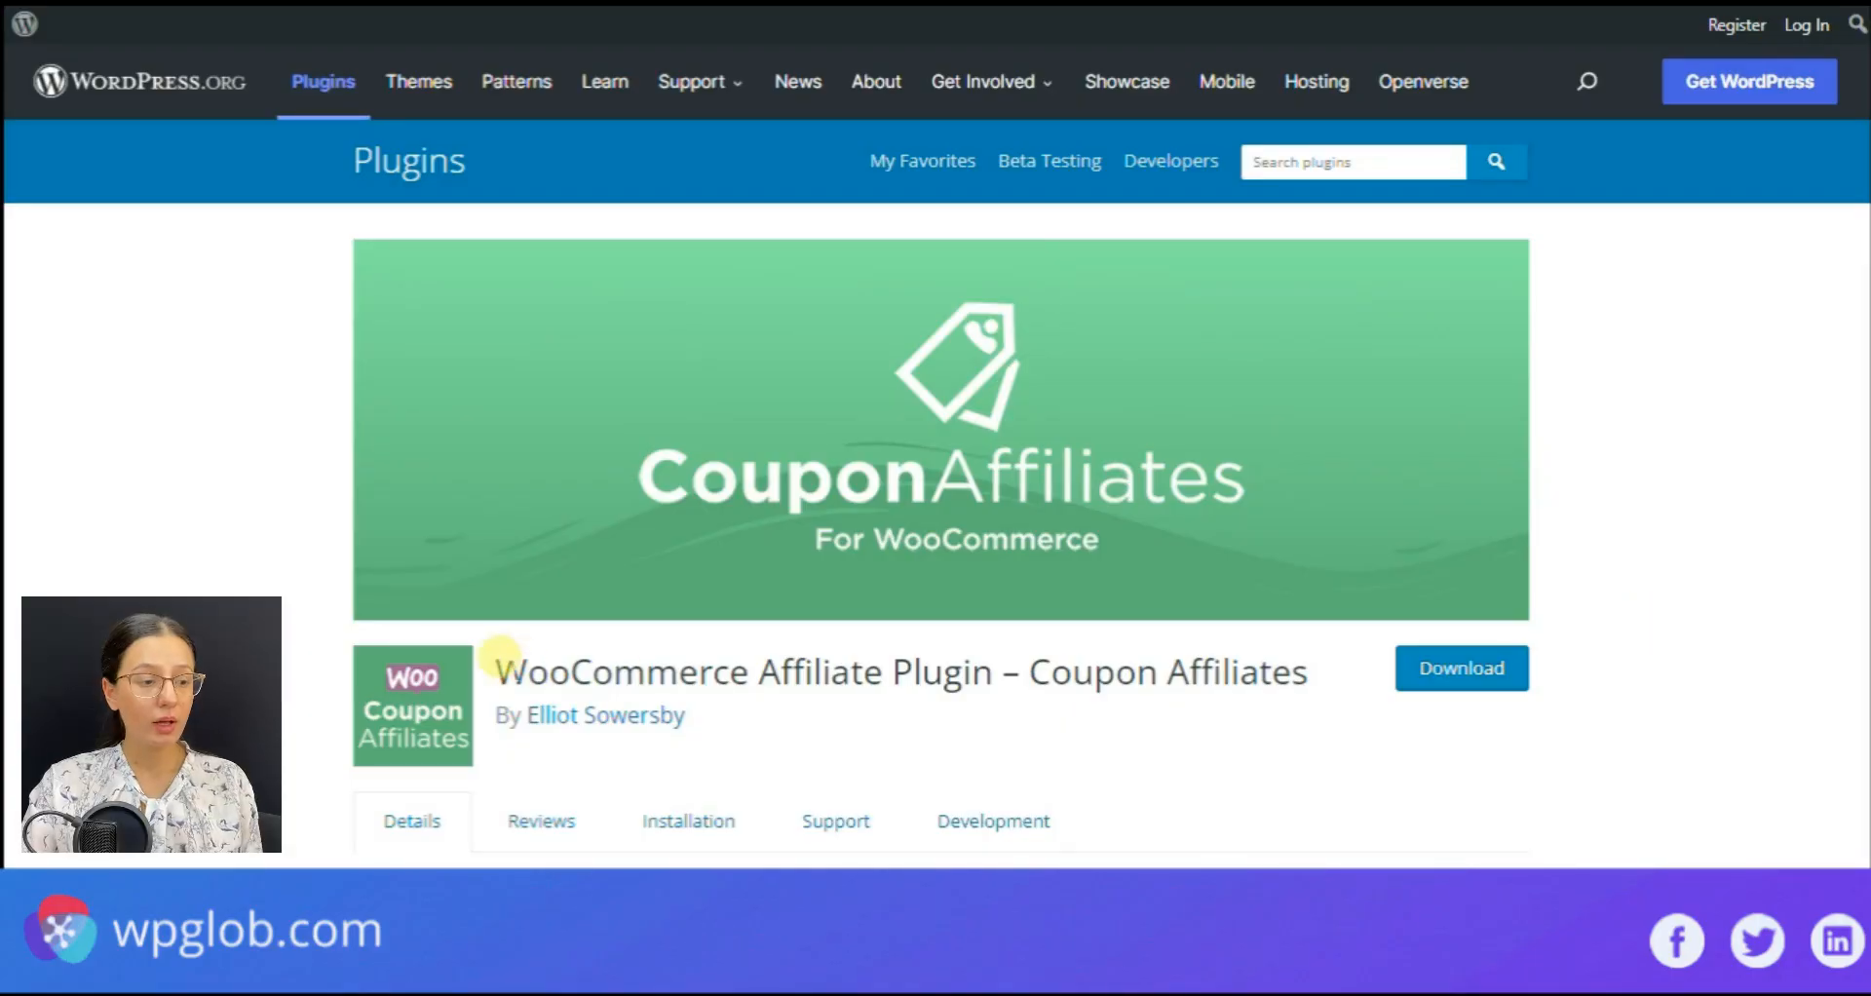
scroll("down", 3)
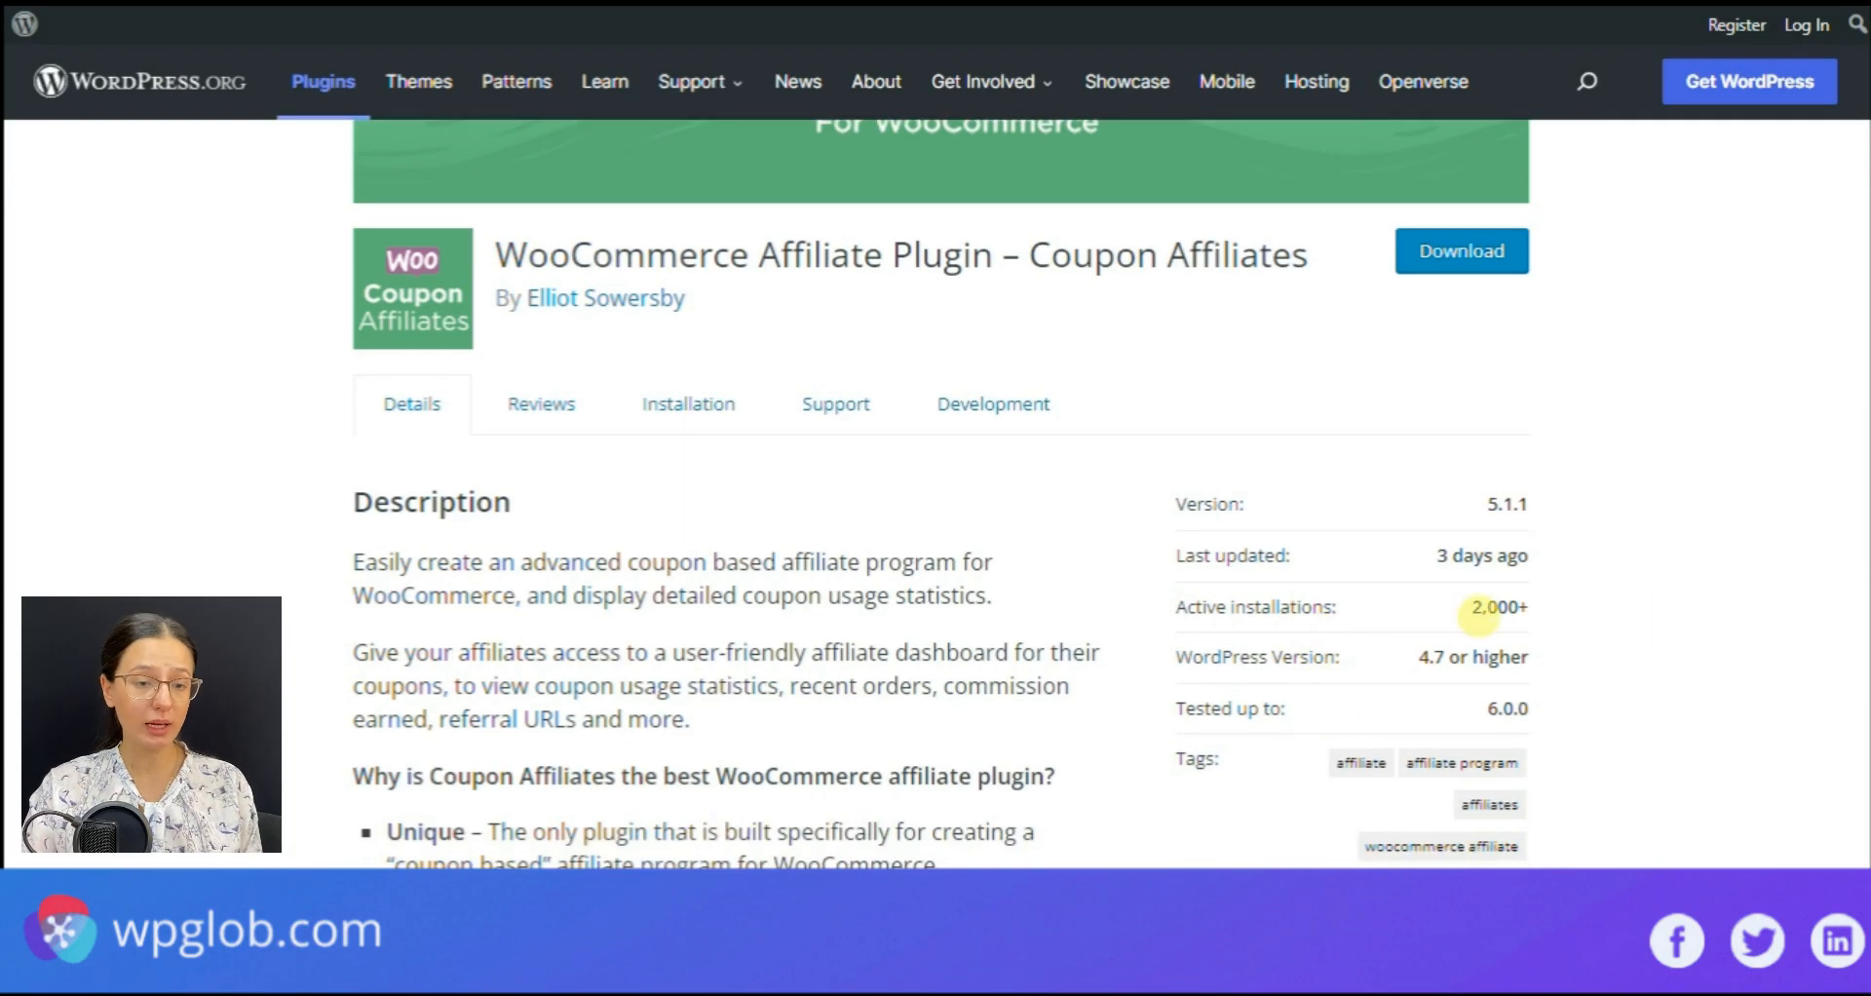
mouse_move(1491, 602)
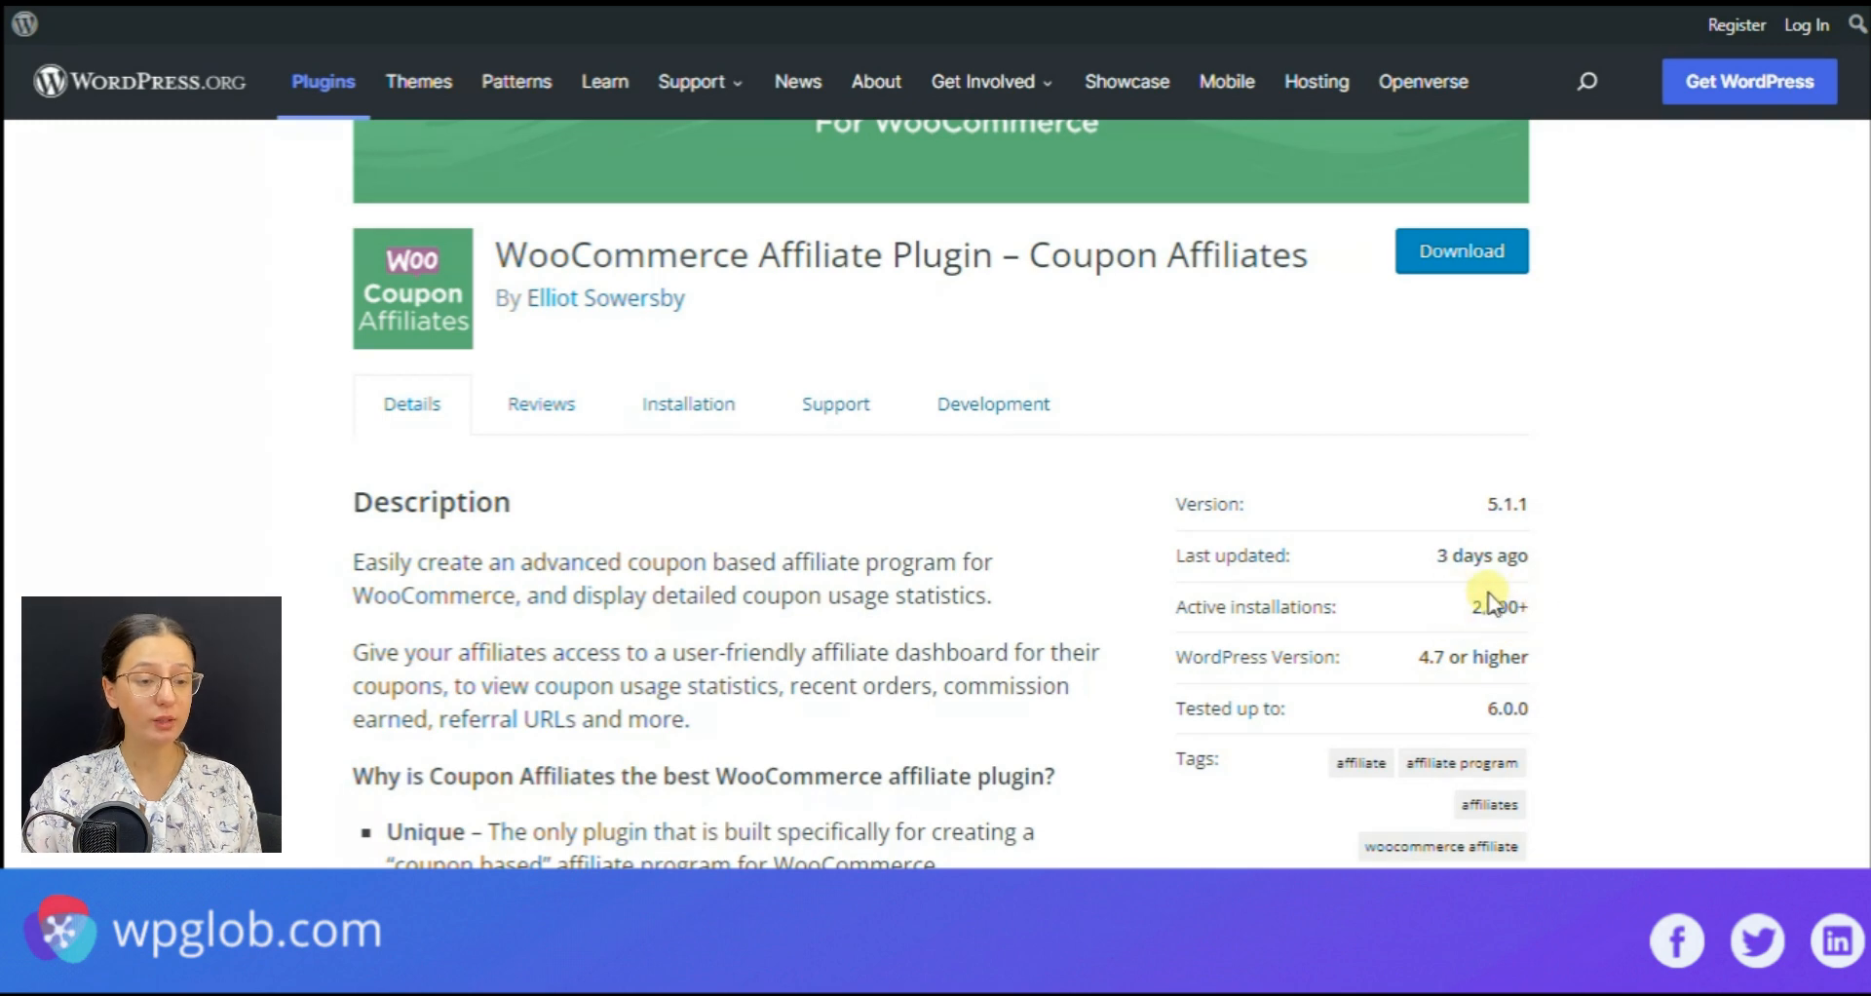
scroll("down", 3)
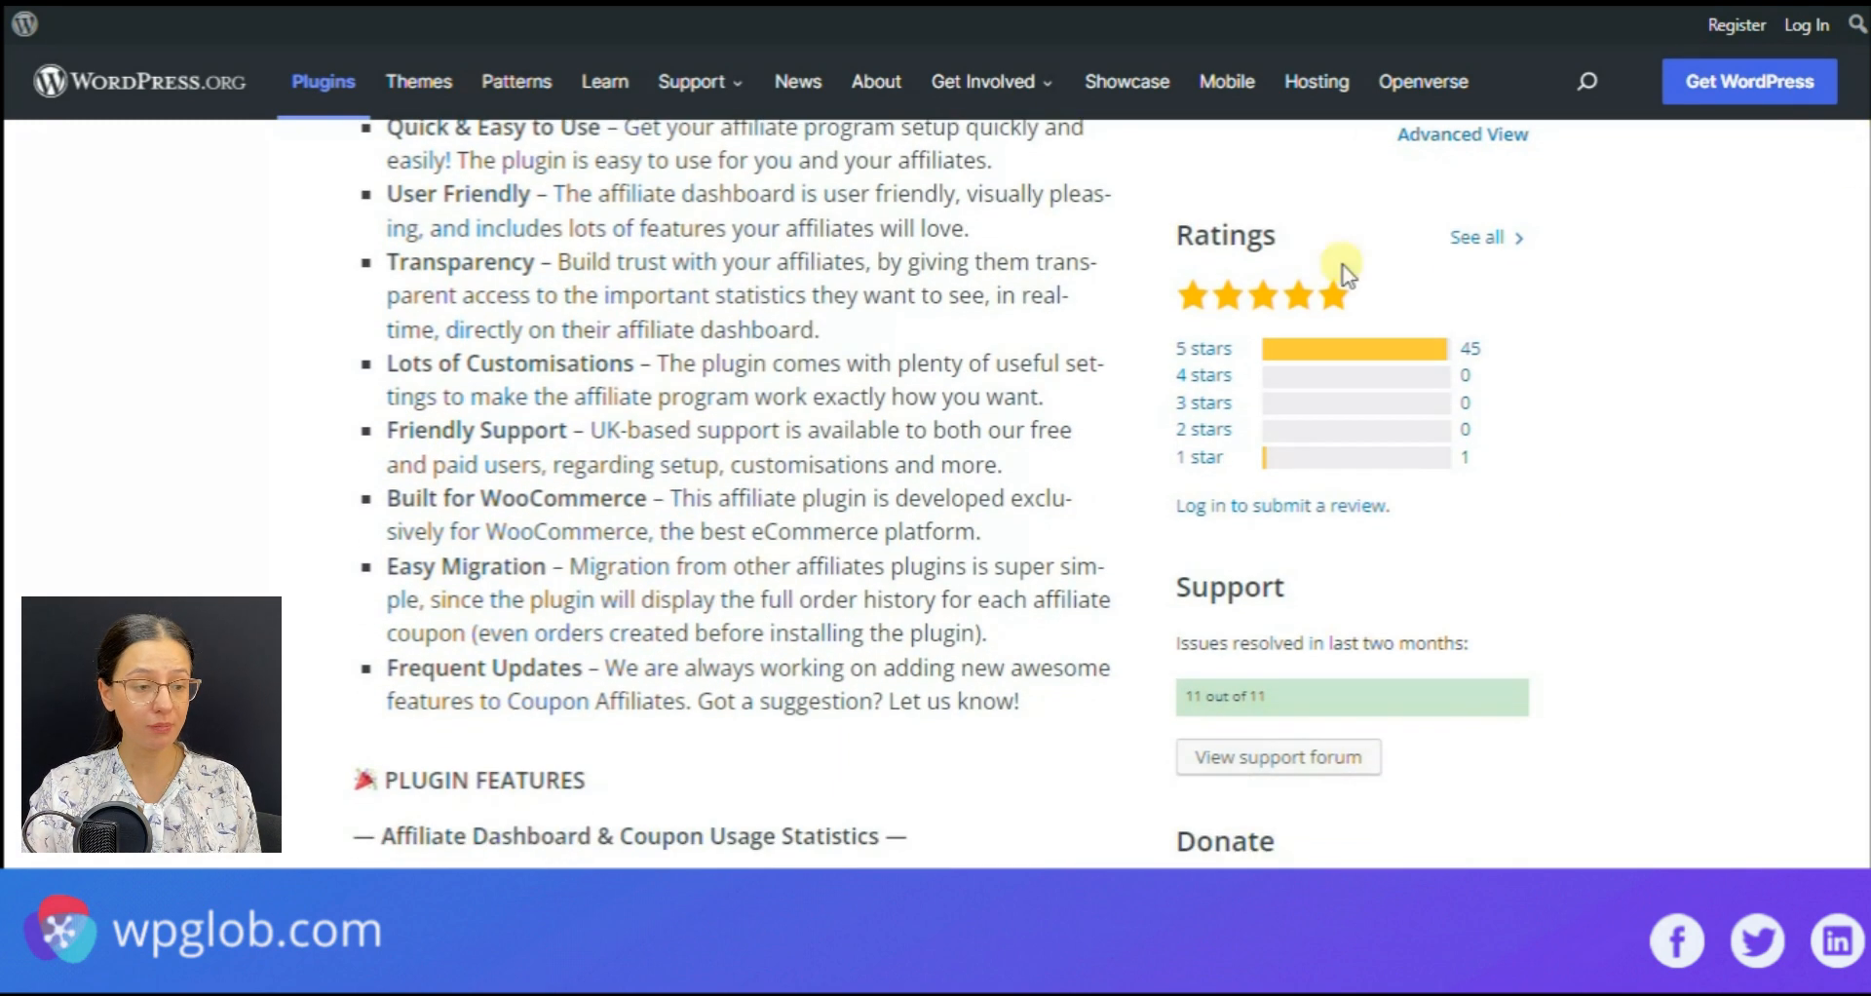
mouse_move(1420, 493)
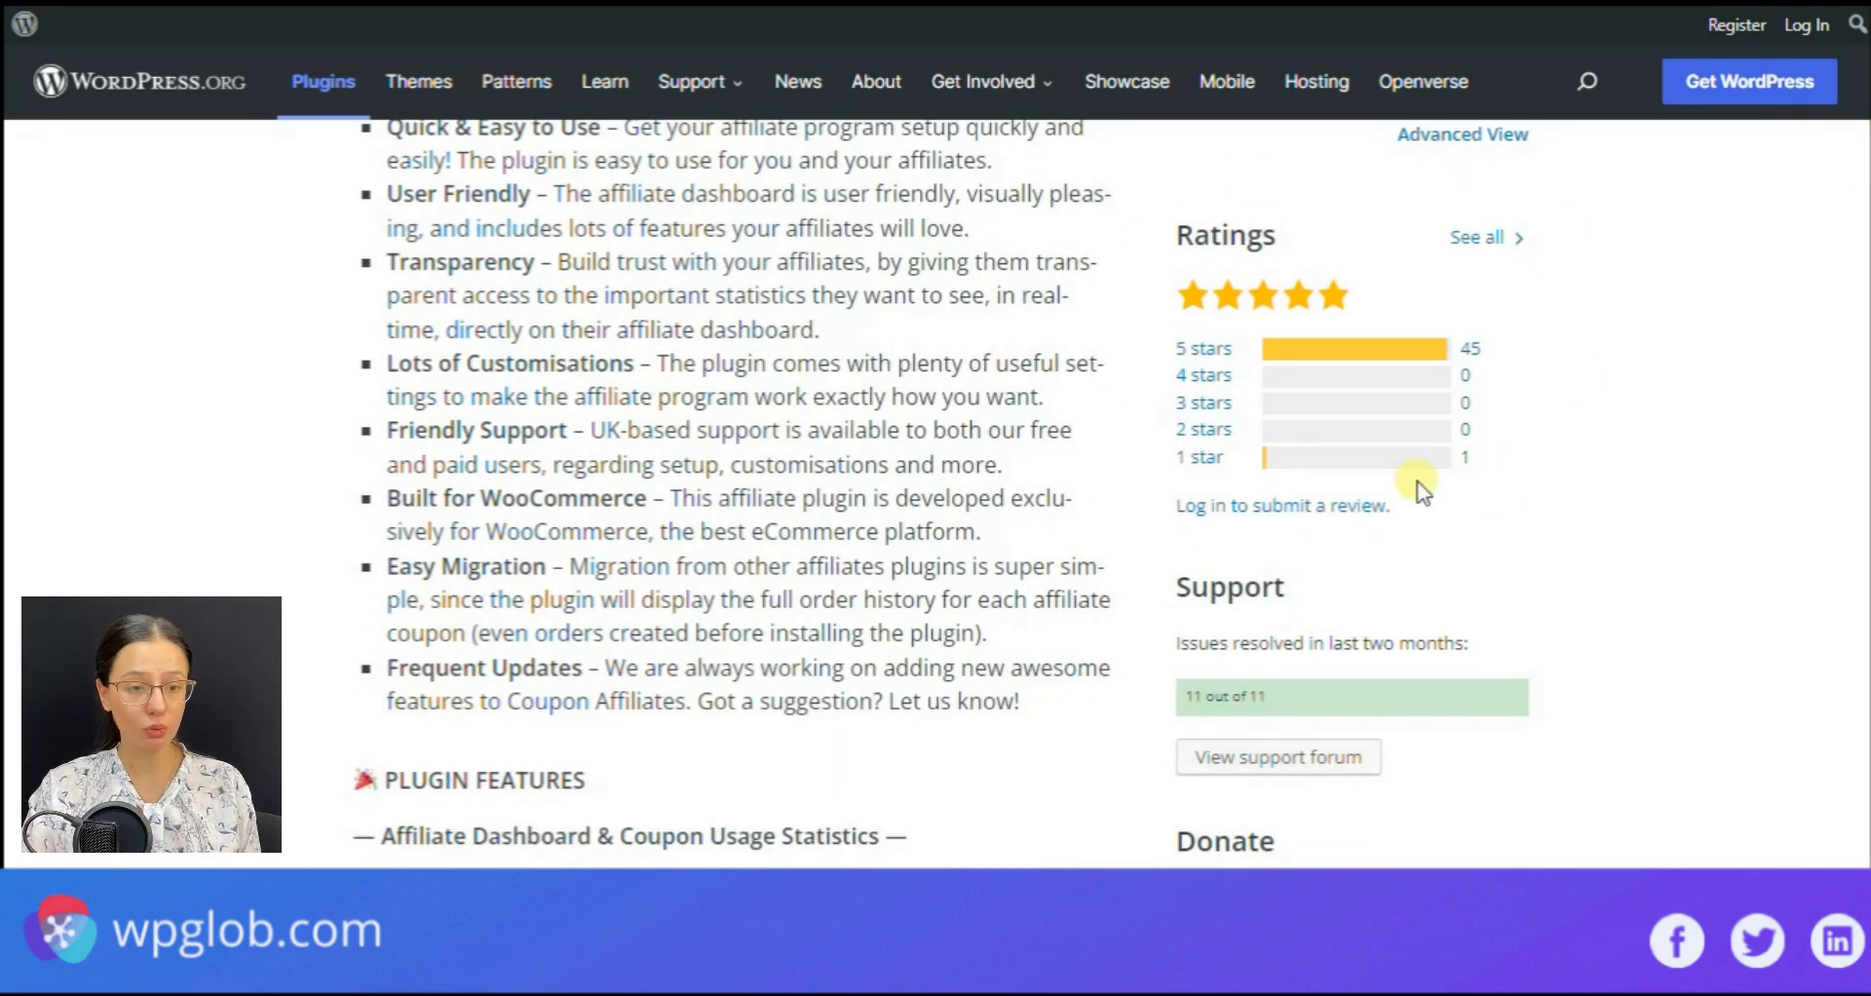
scroll("down", 3)
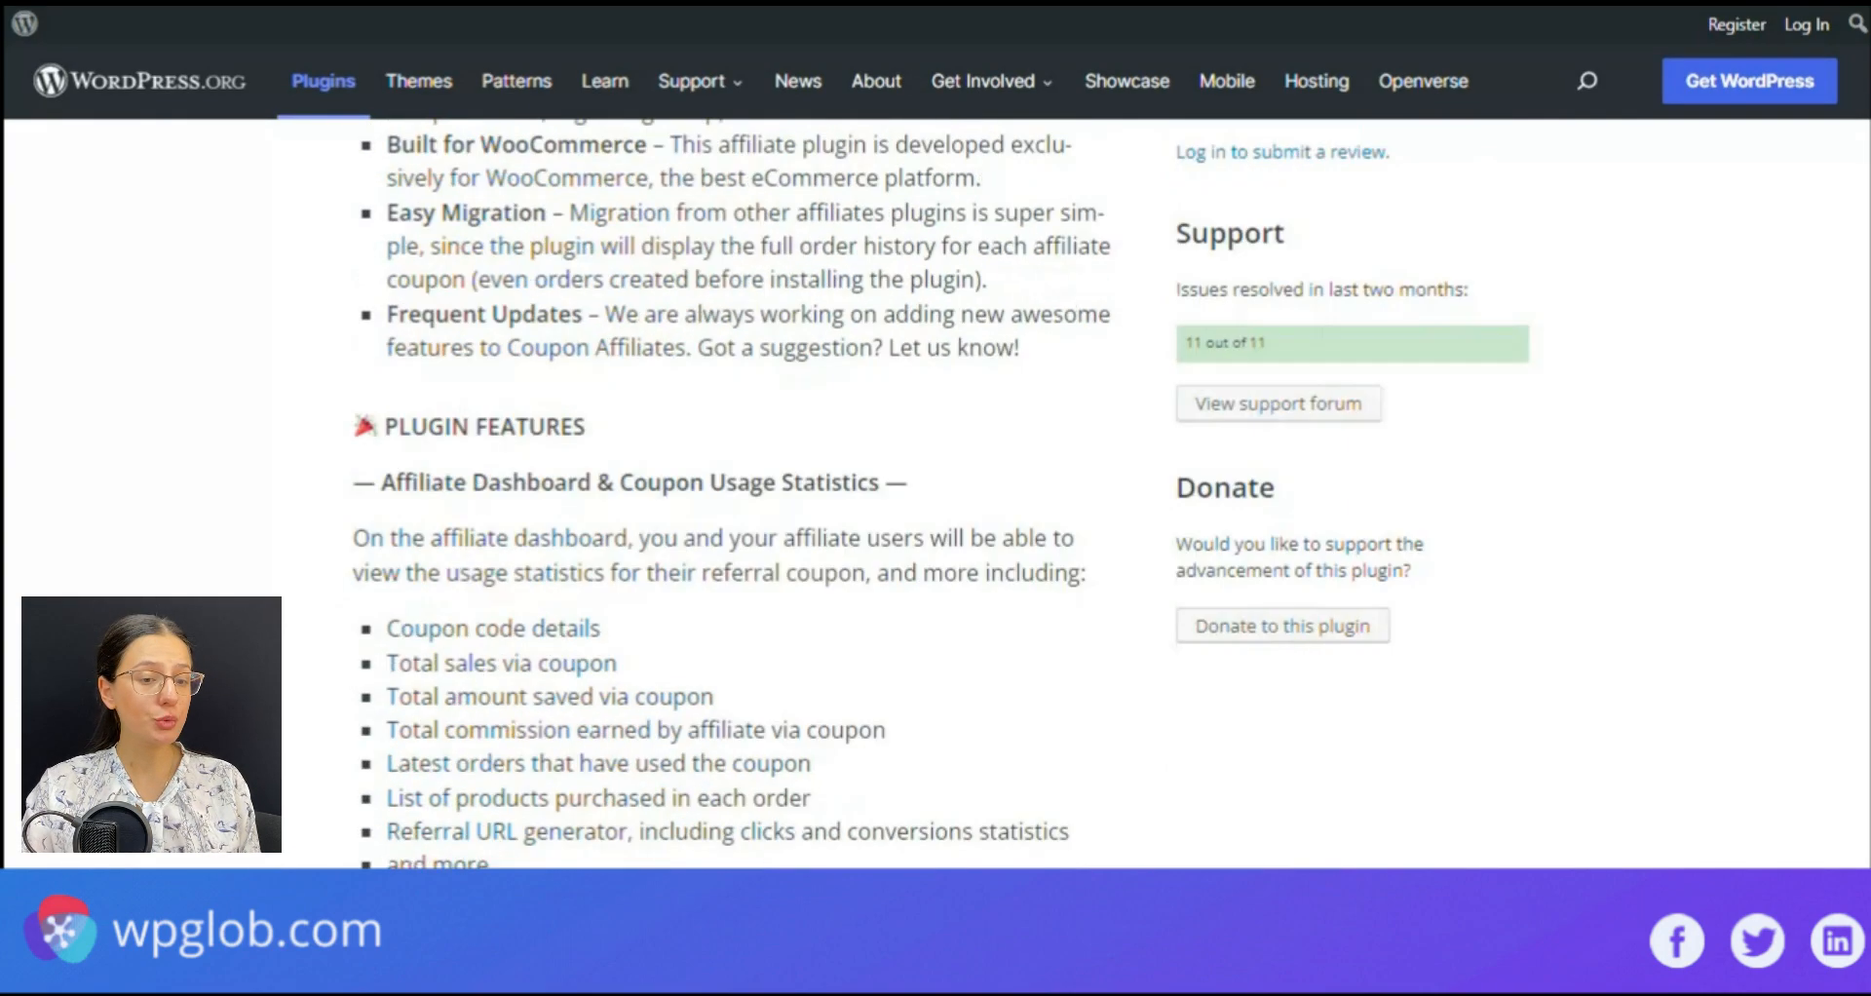
scroll("down", 3)
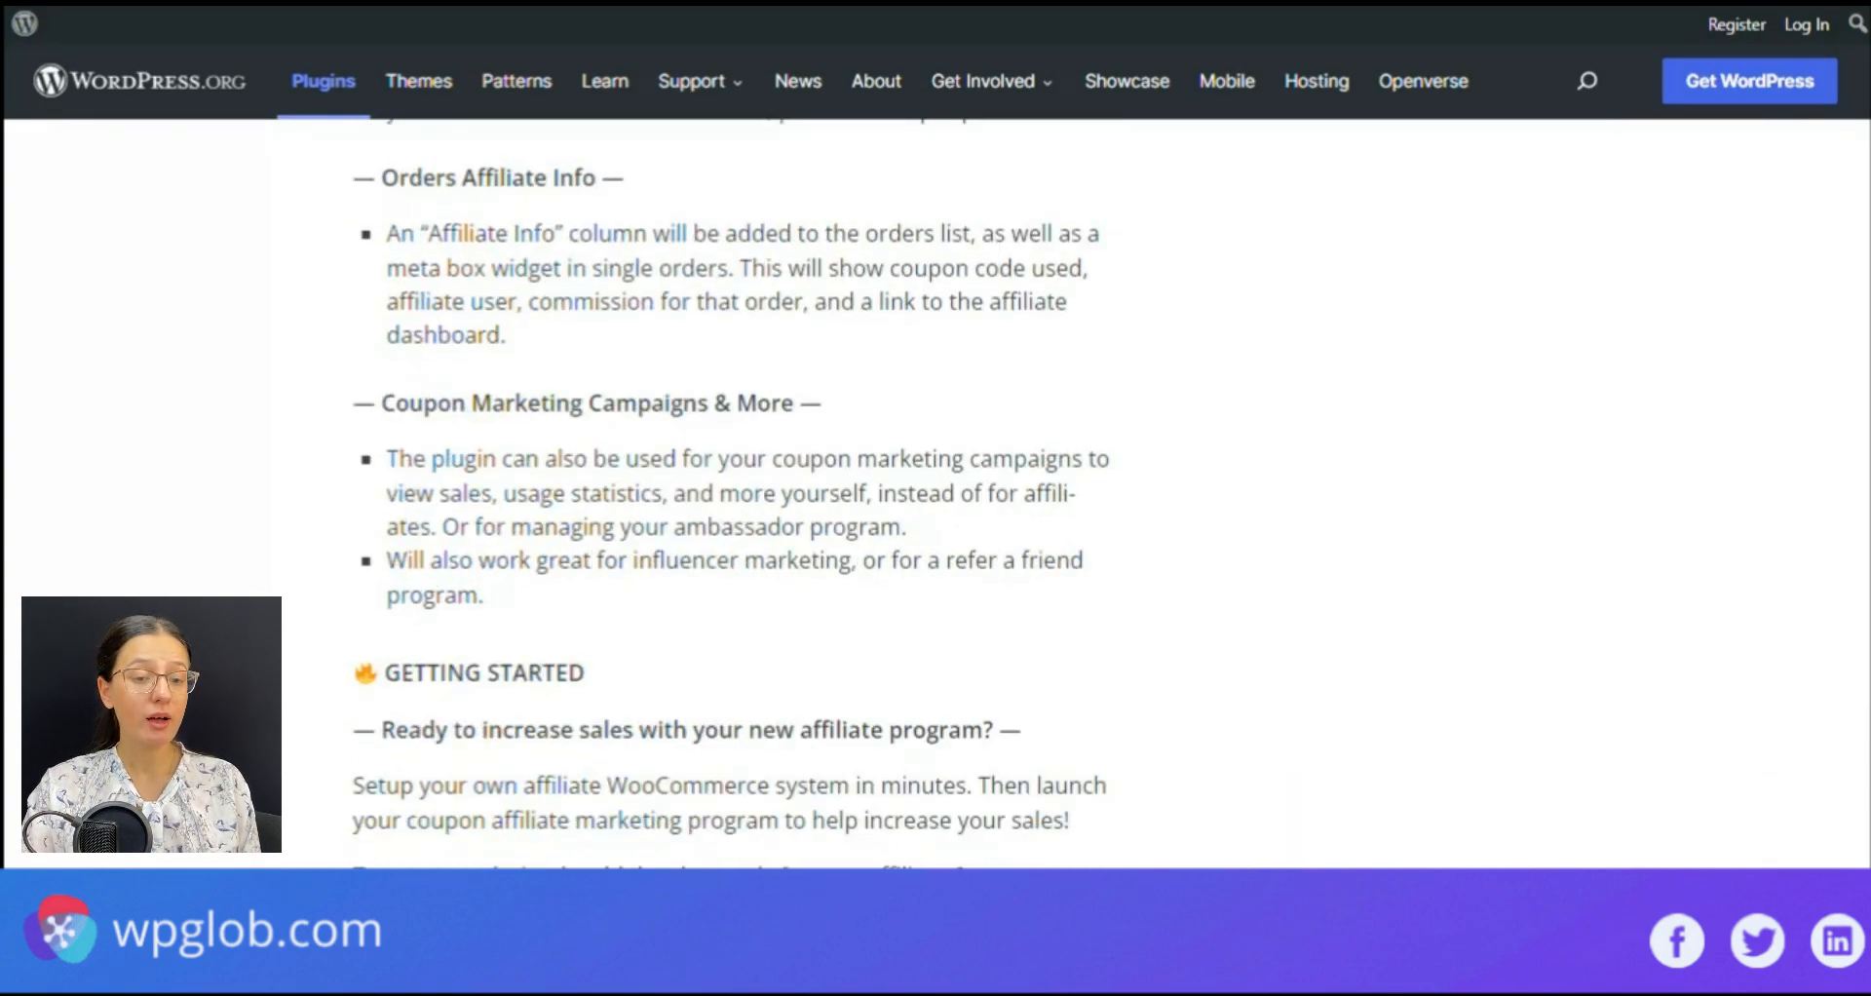
scroll("down", 3)
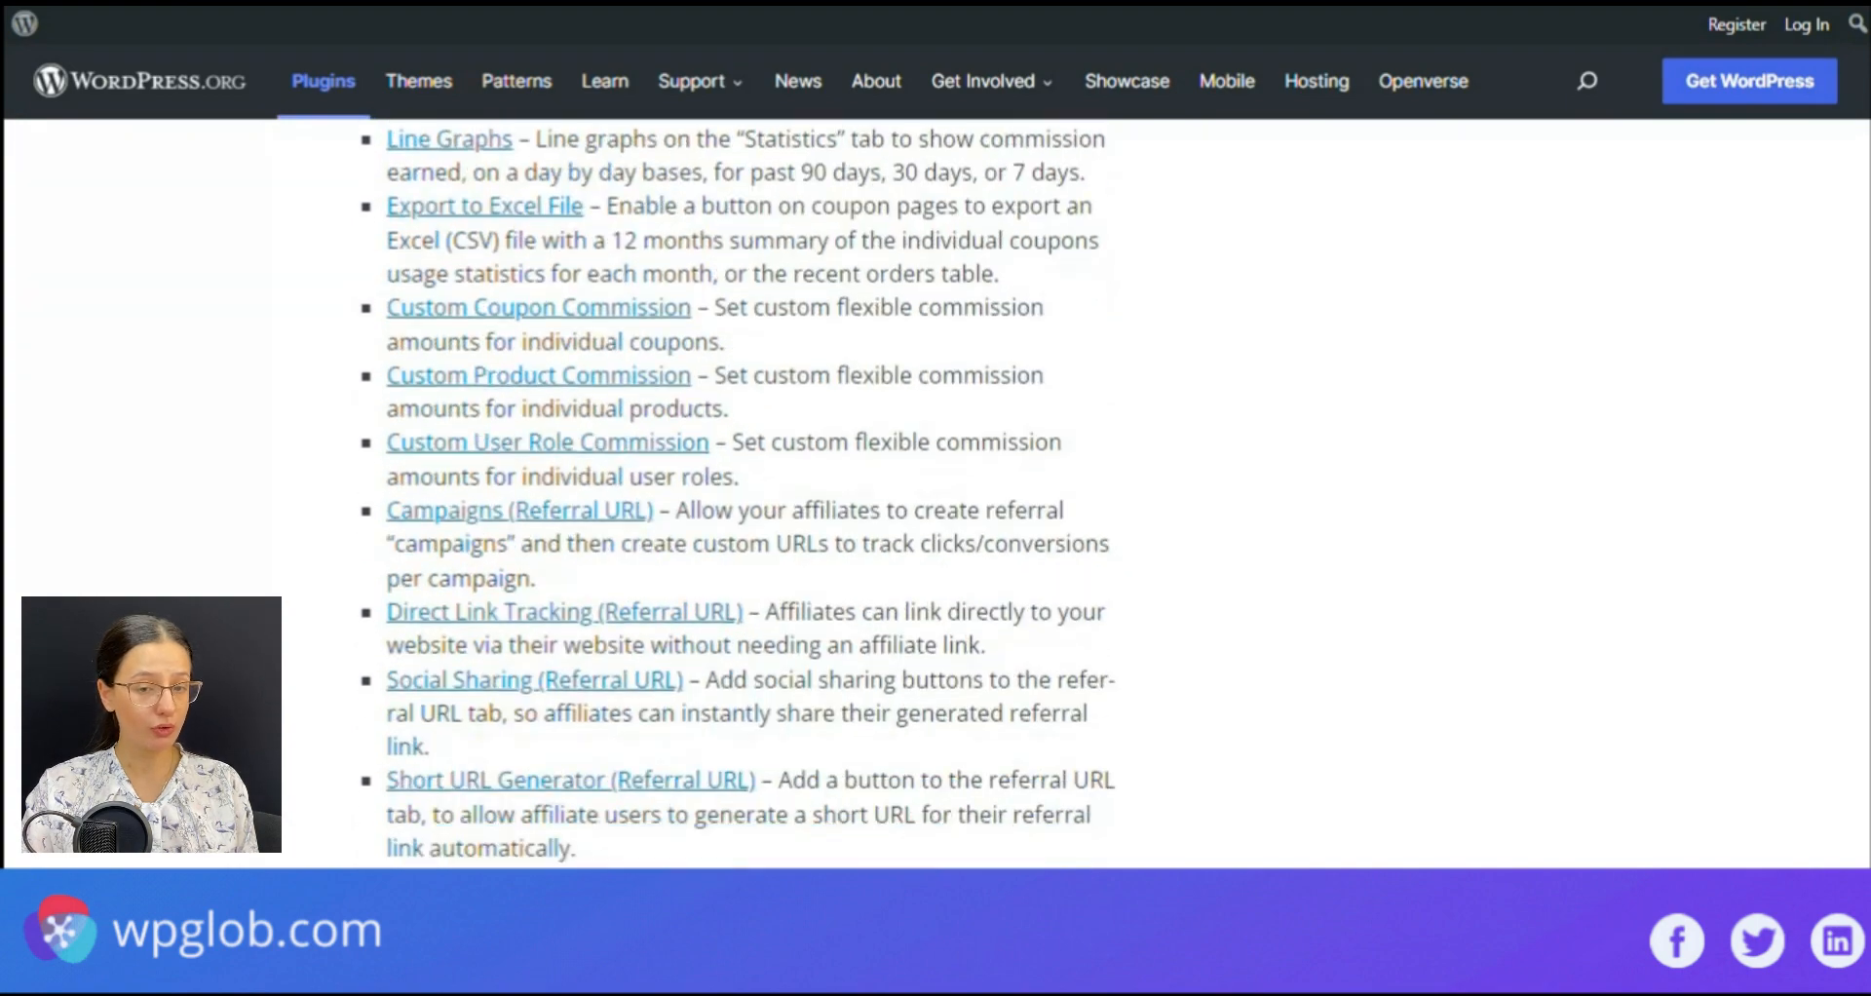
scroll("down", 3)
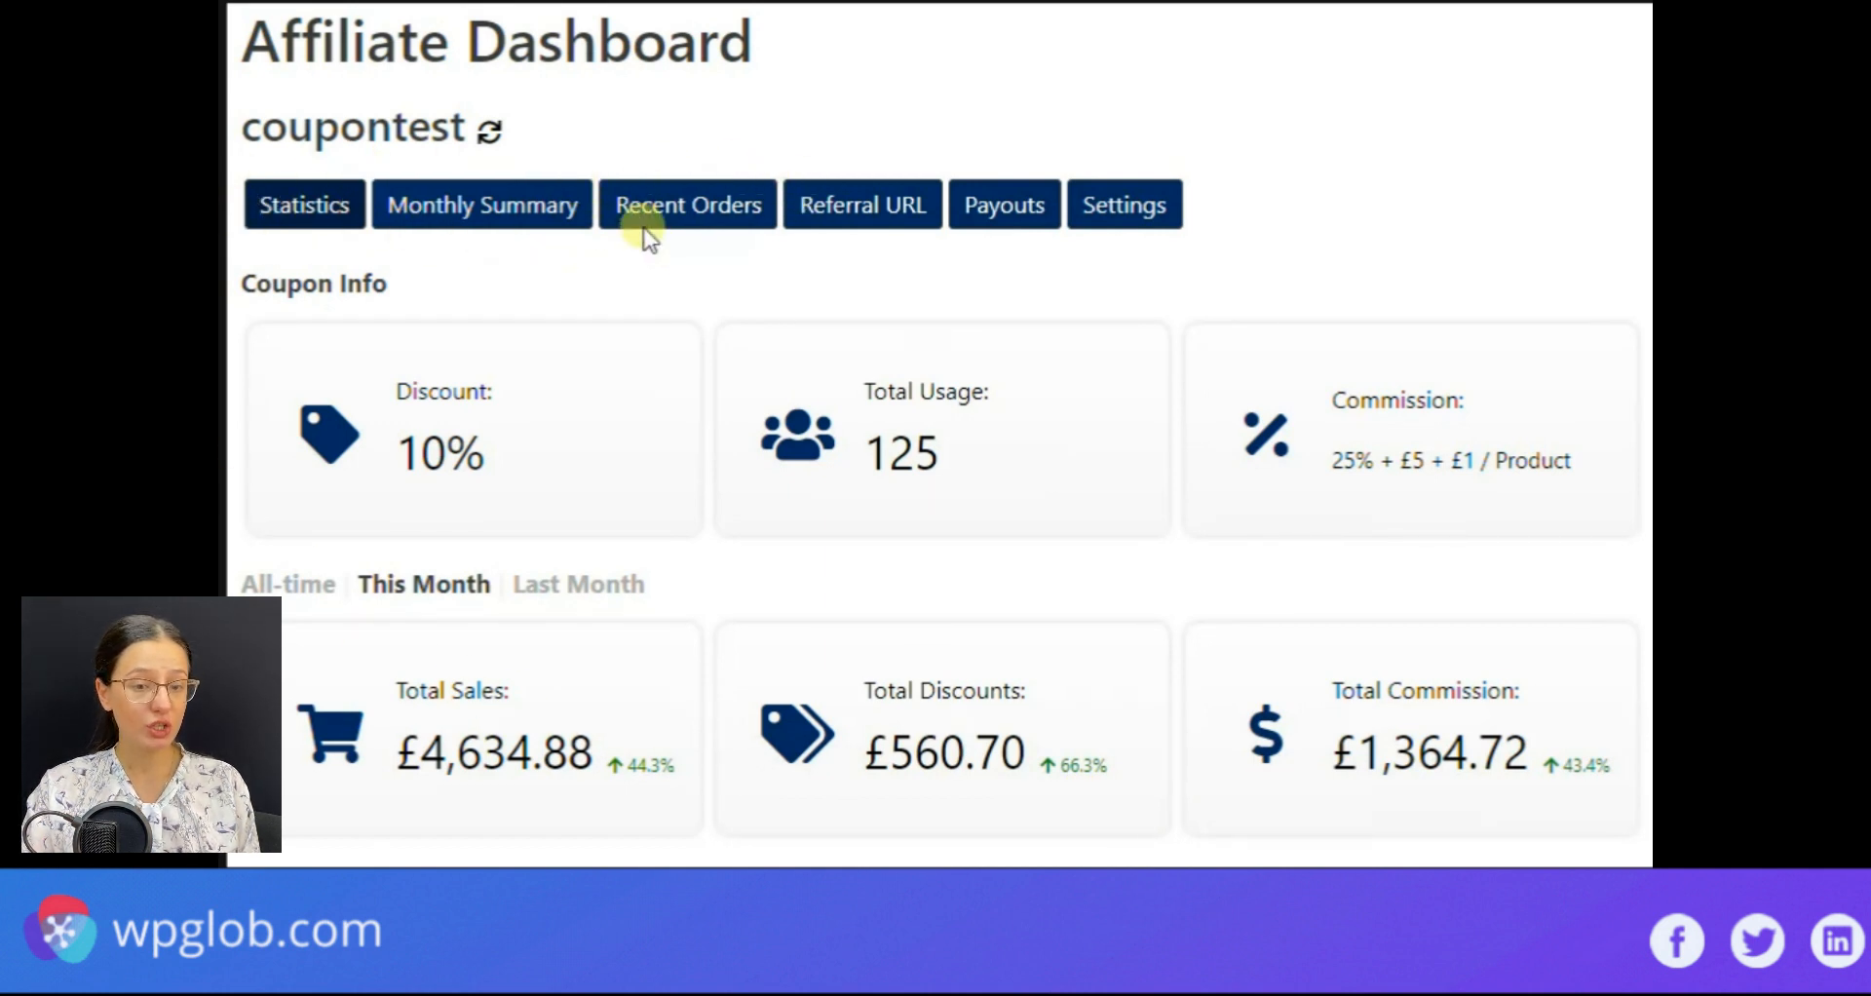
mouse_move(996, 177)
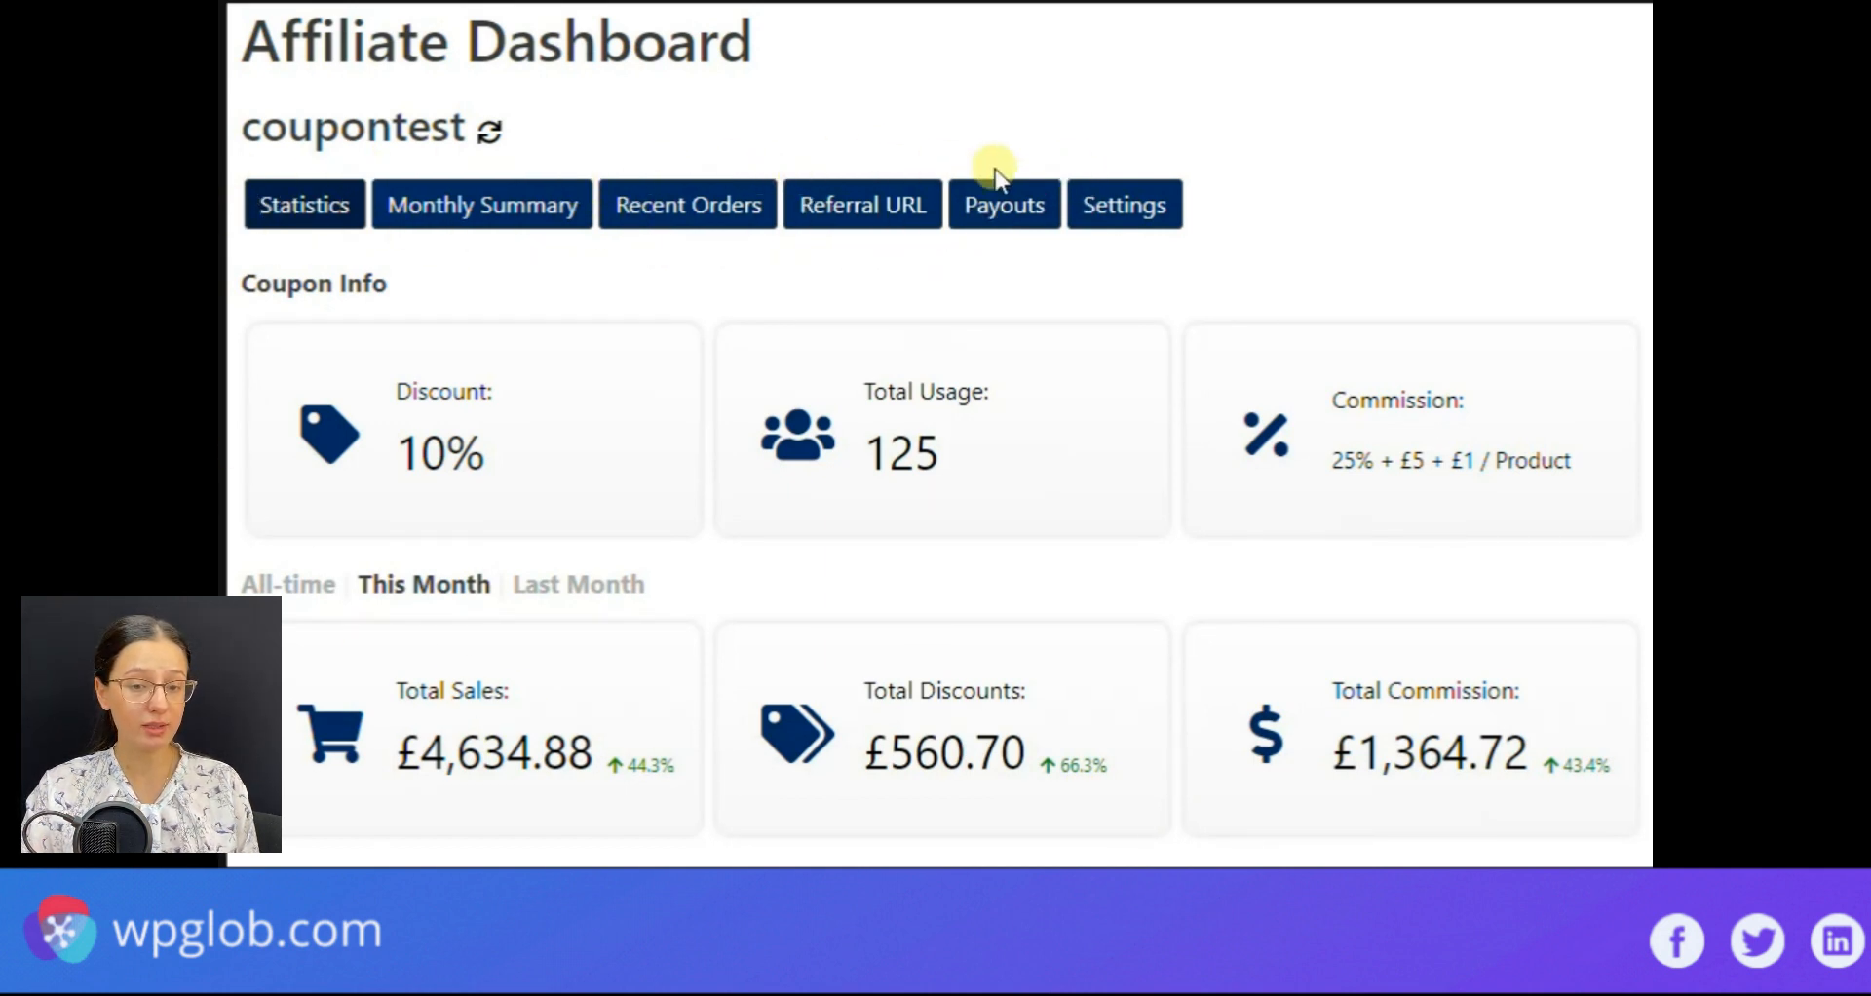
mouse_move(1202, 361)
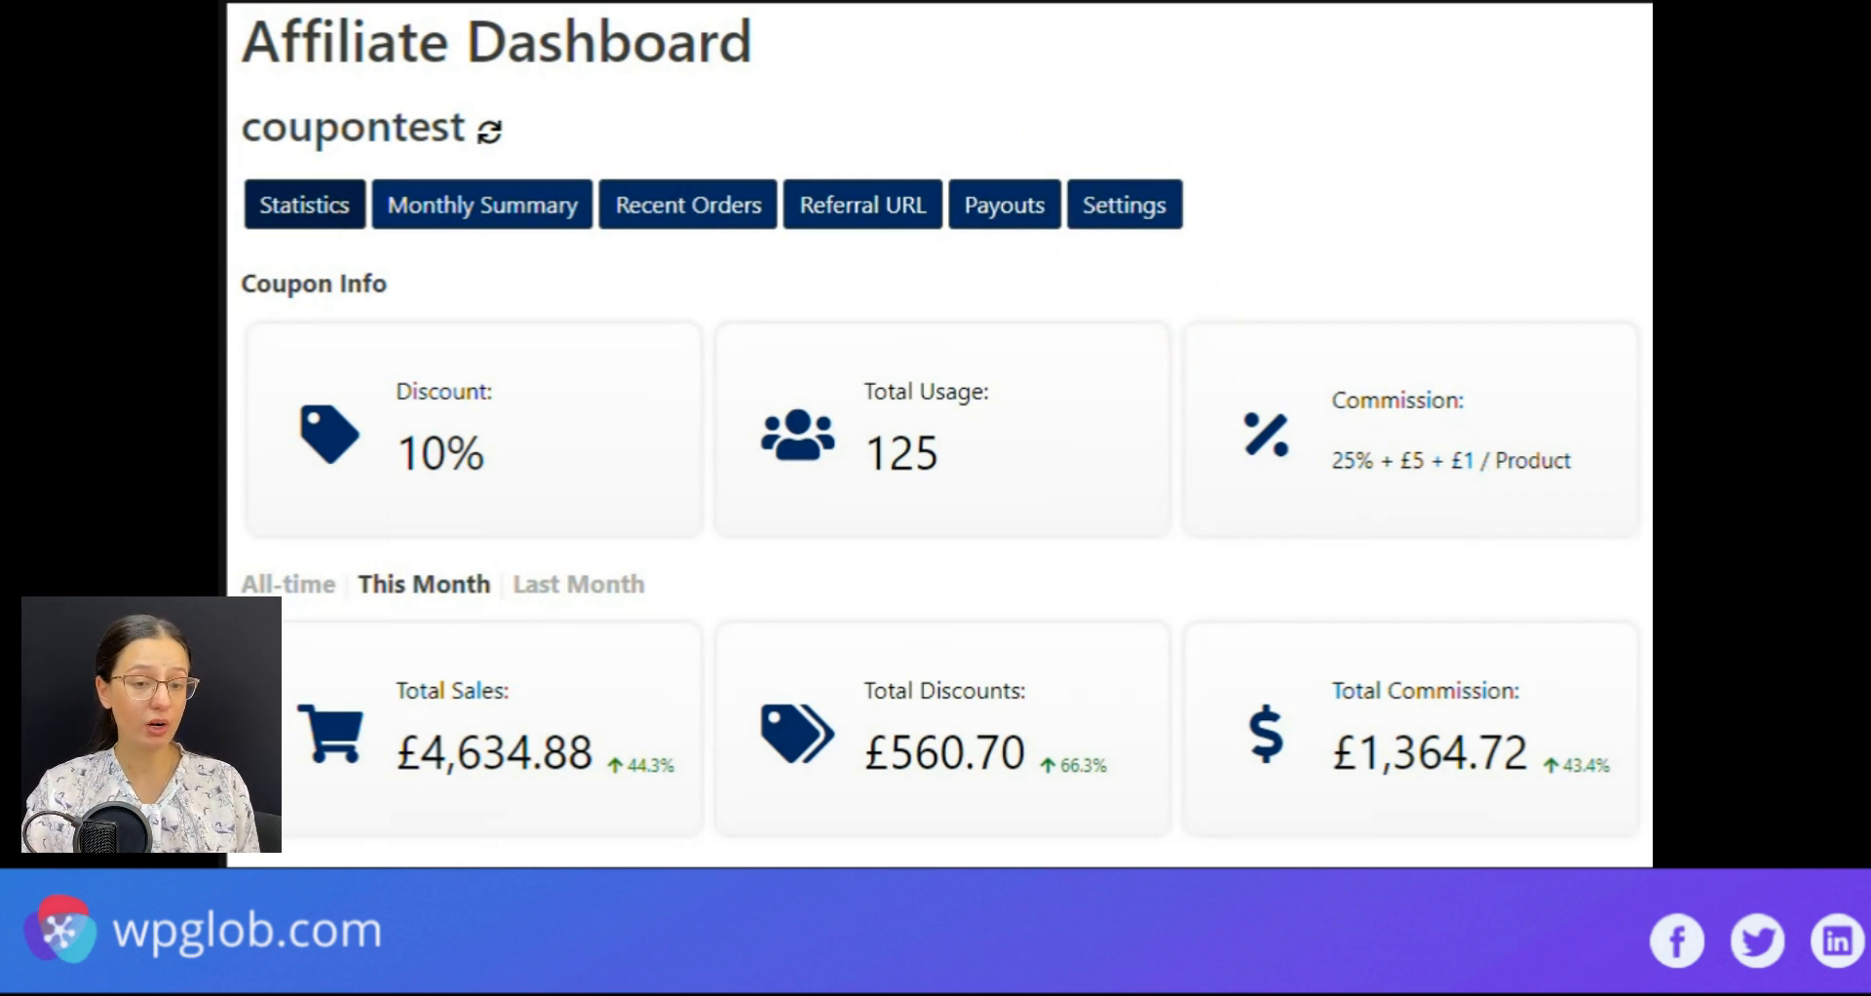
mouse_move(1048, 674)
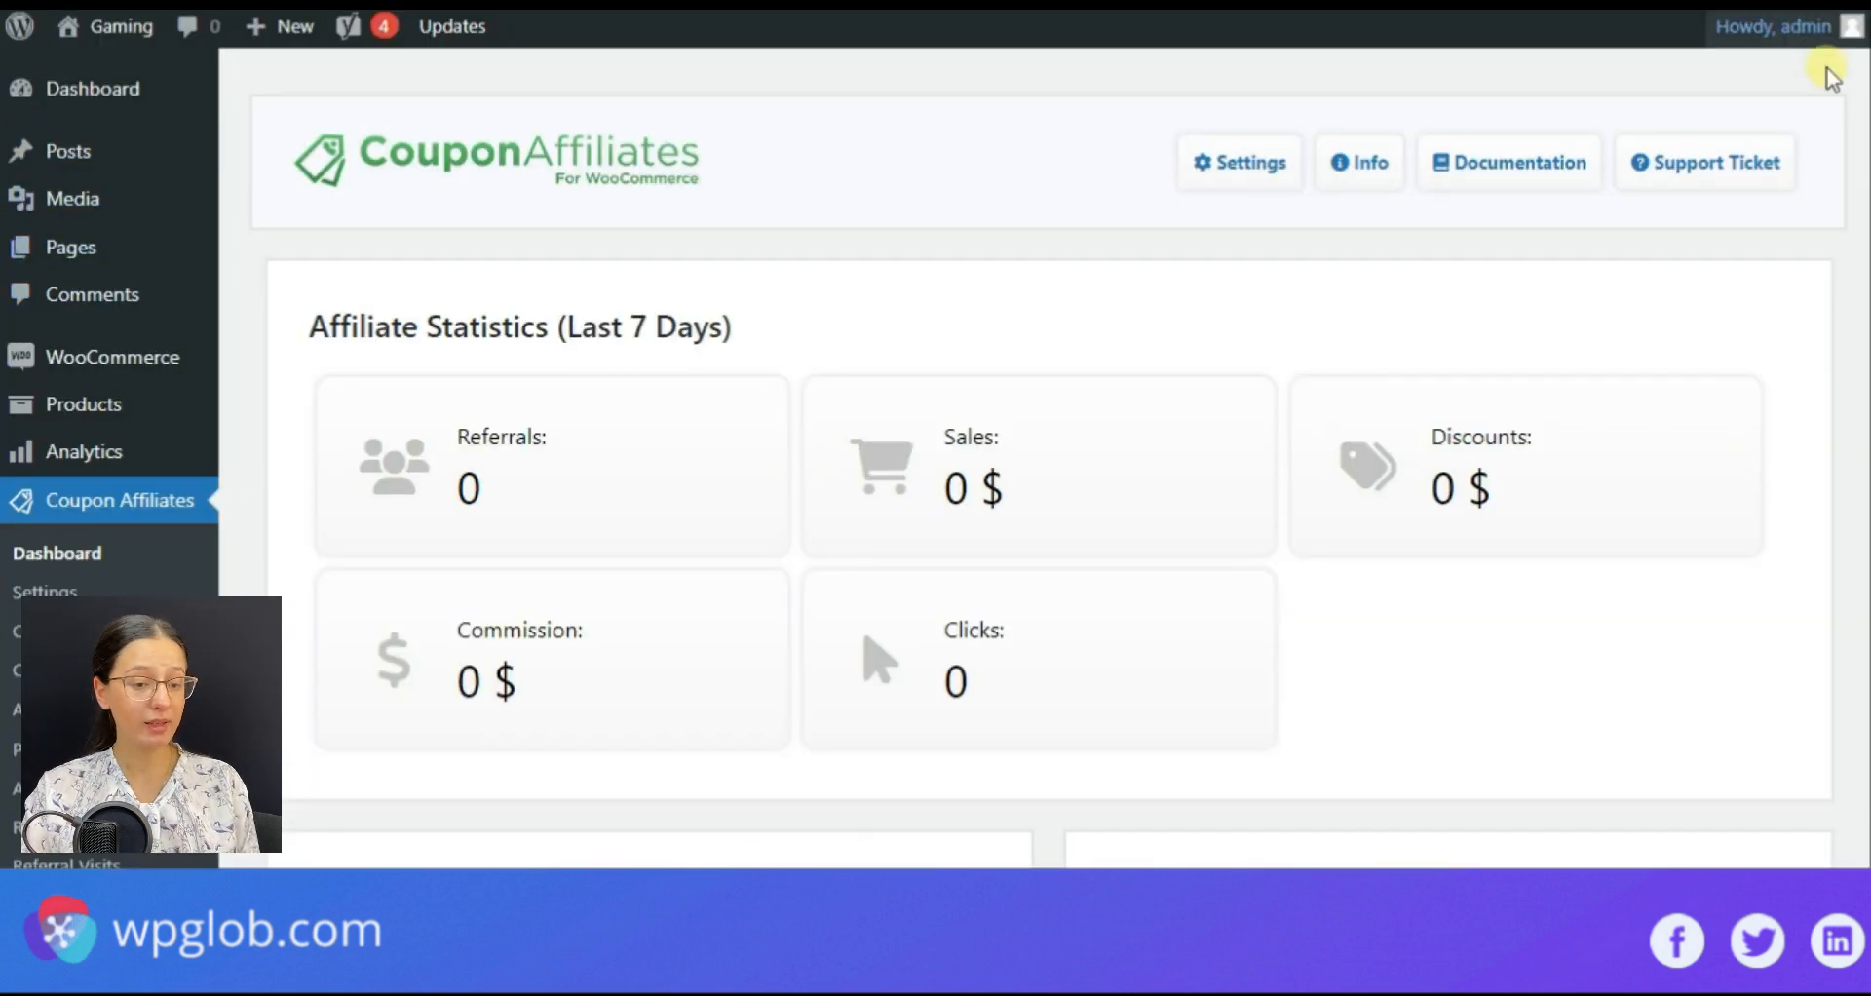
scroll("down", 3)
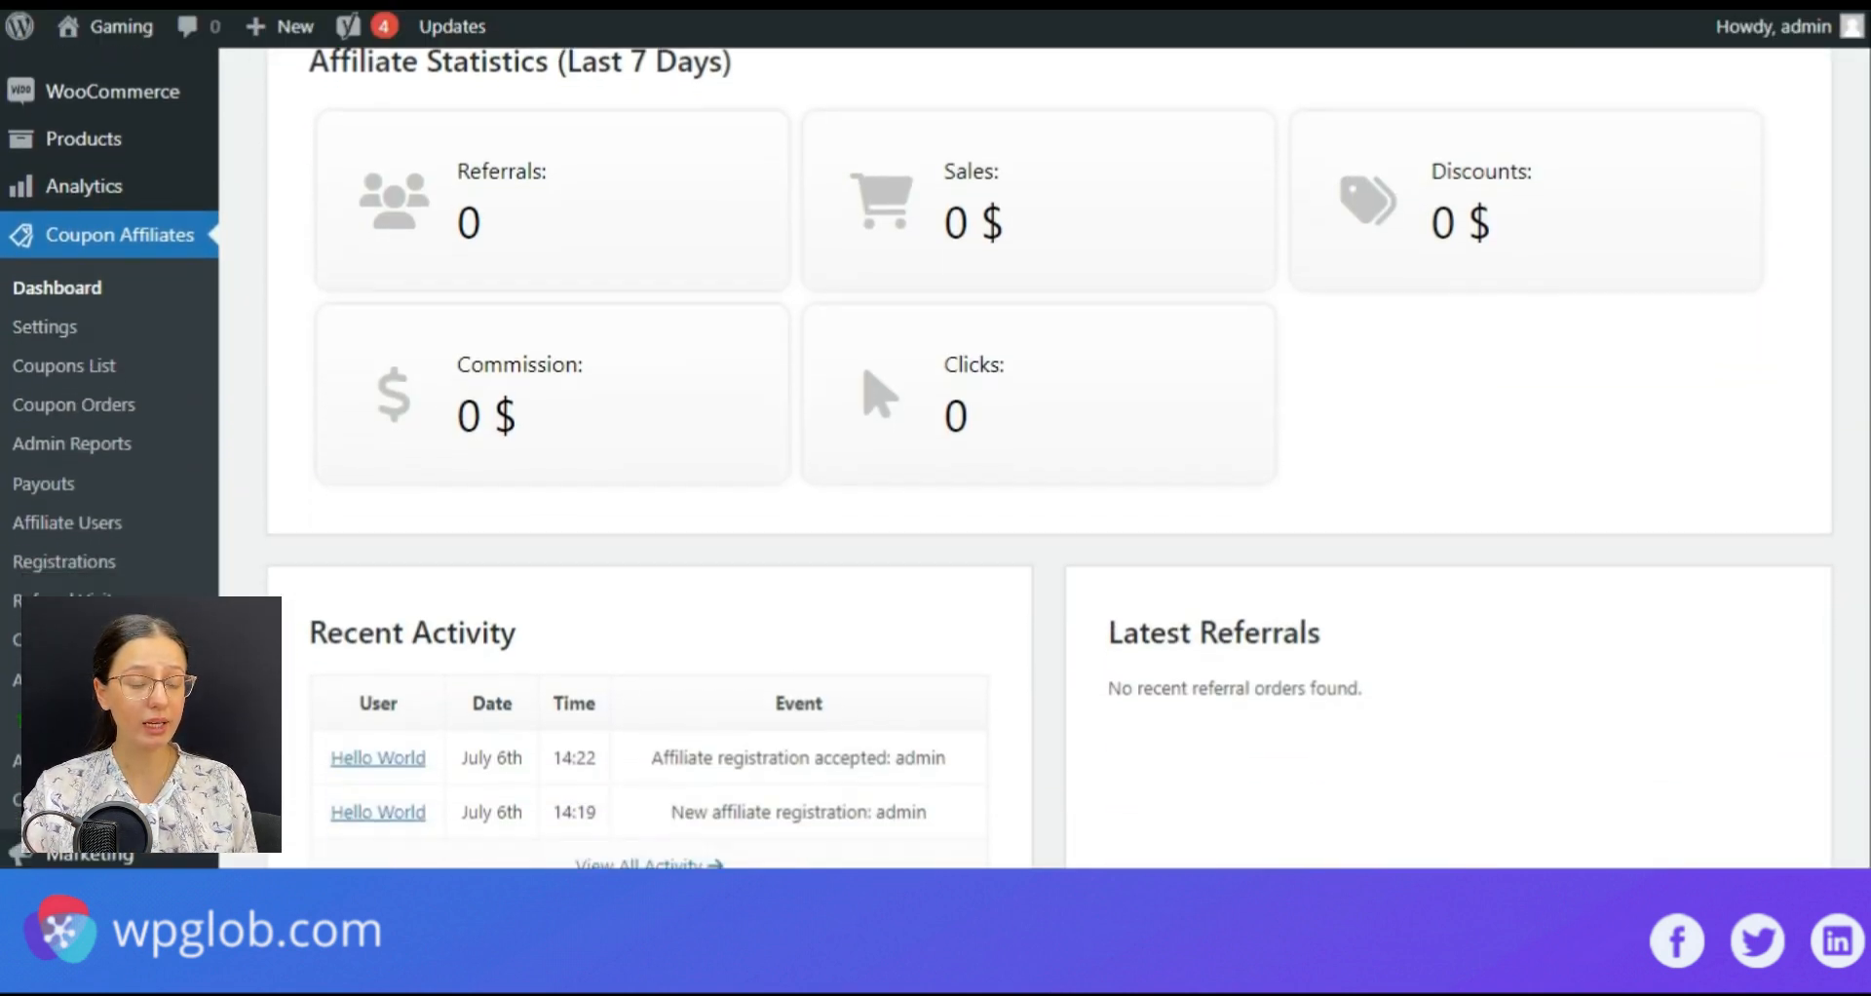
scroll("down", 3)
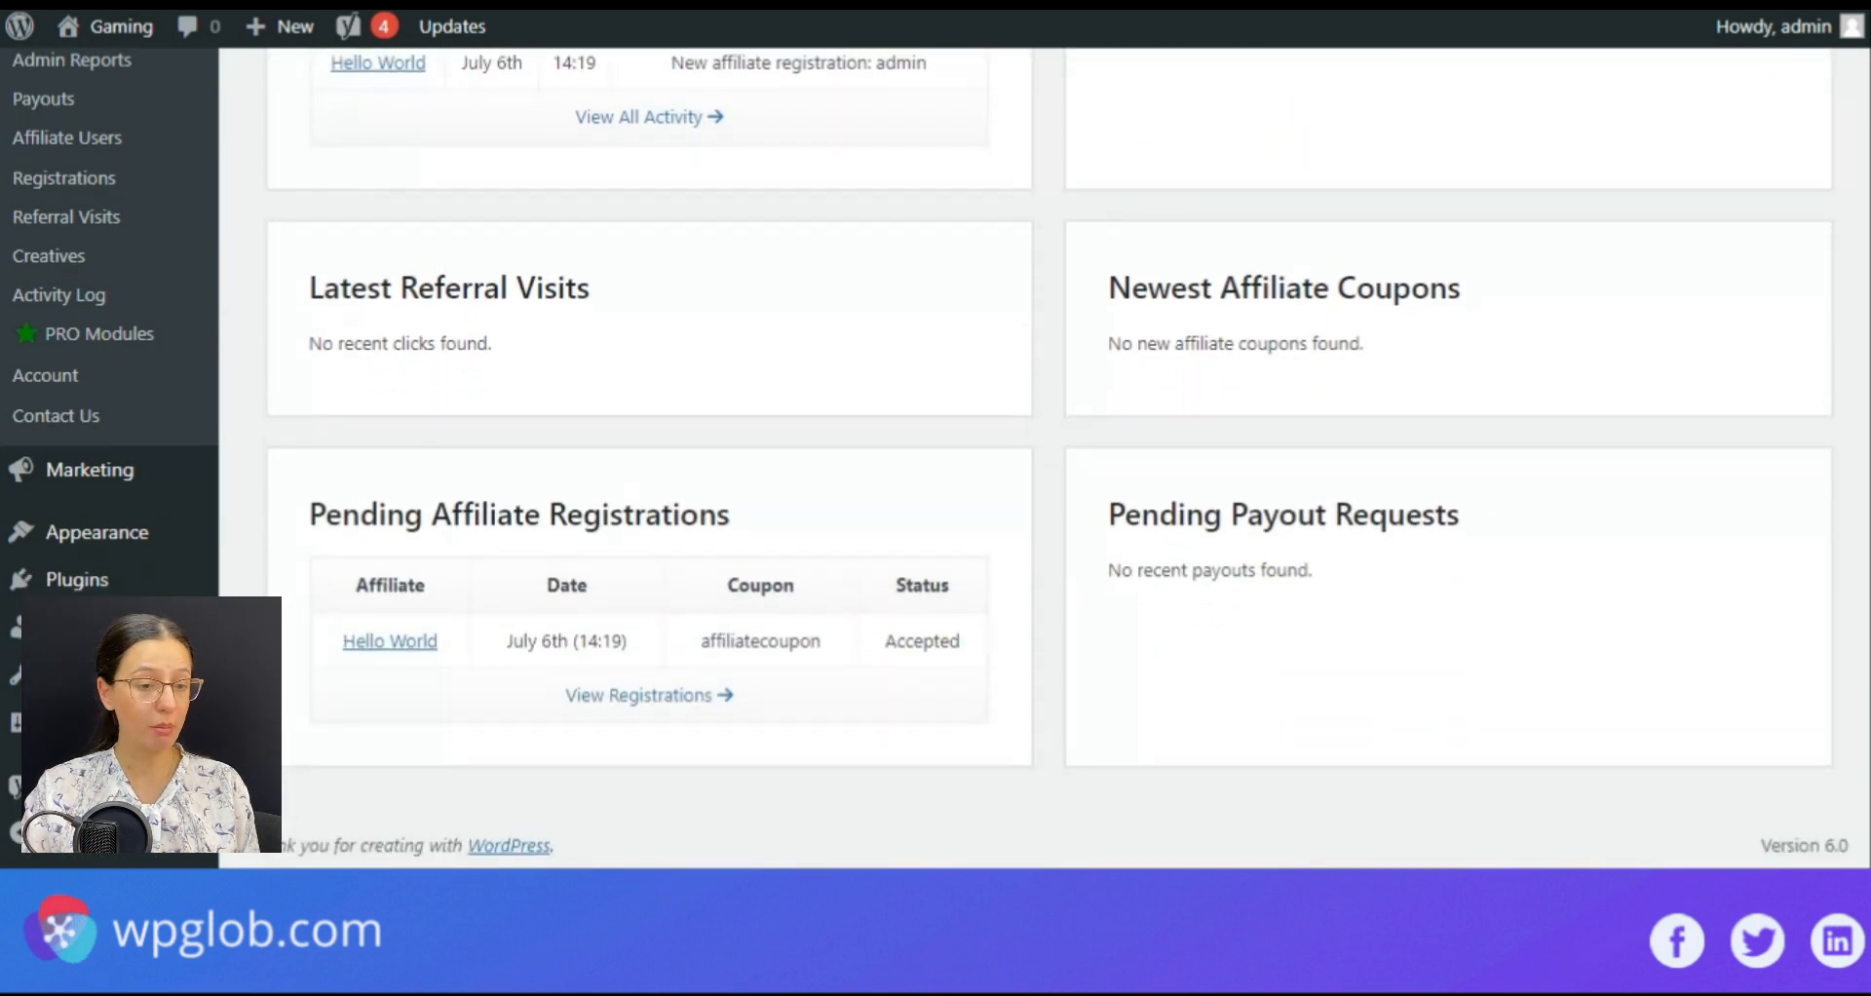
left_click(119, 499)
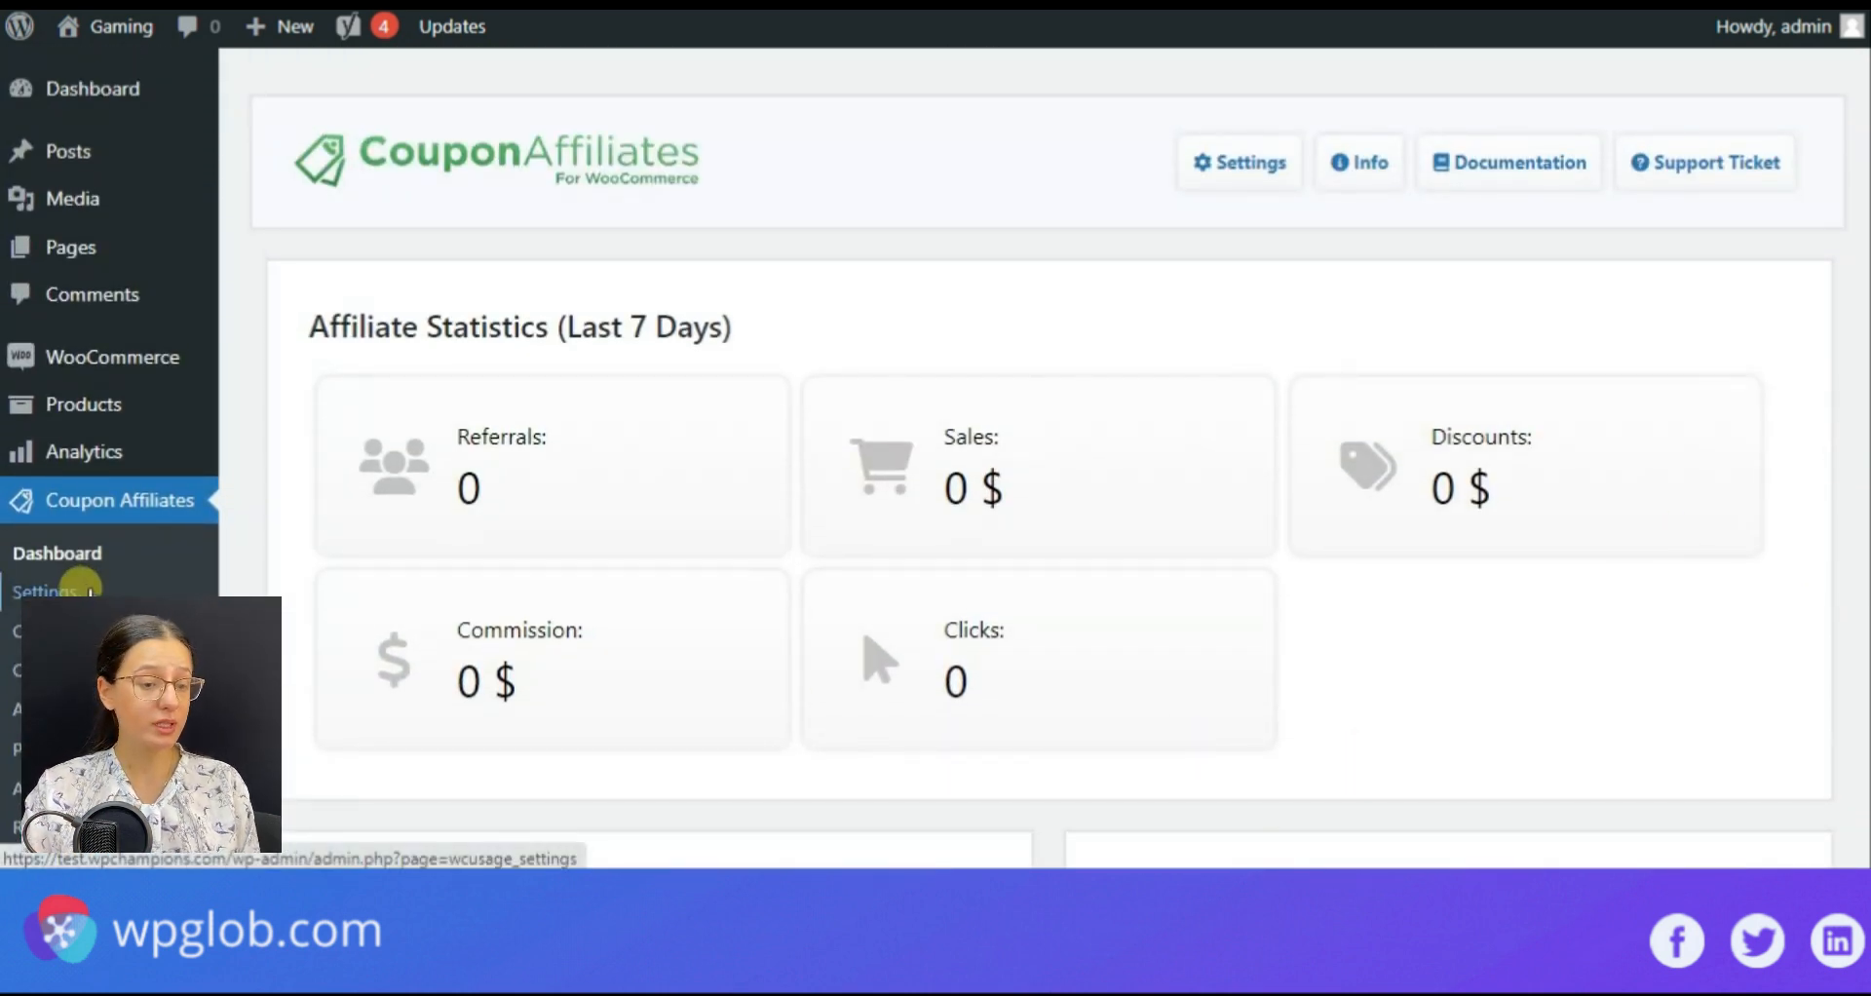
Step: Open Coupon Affiliates Settings and select the [couponaffiliates] shortcode in Getting Started
left_click(51, 591)
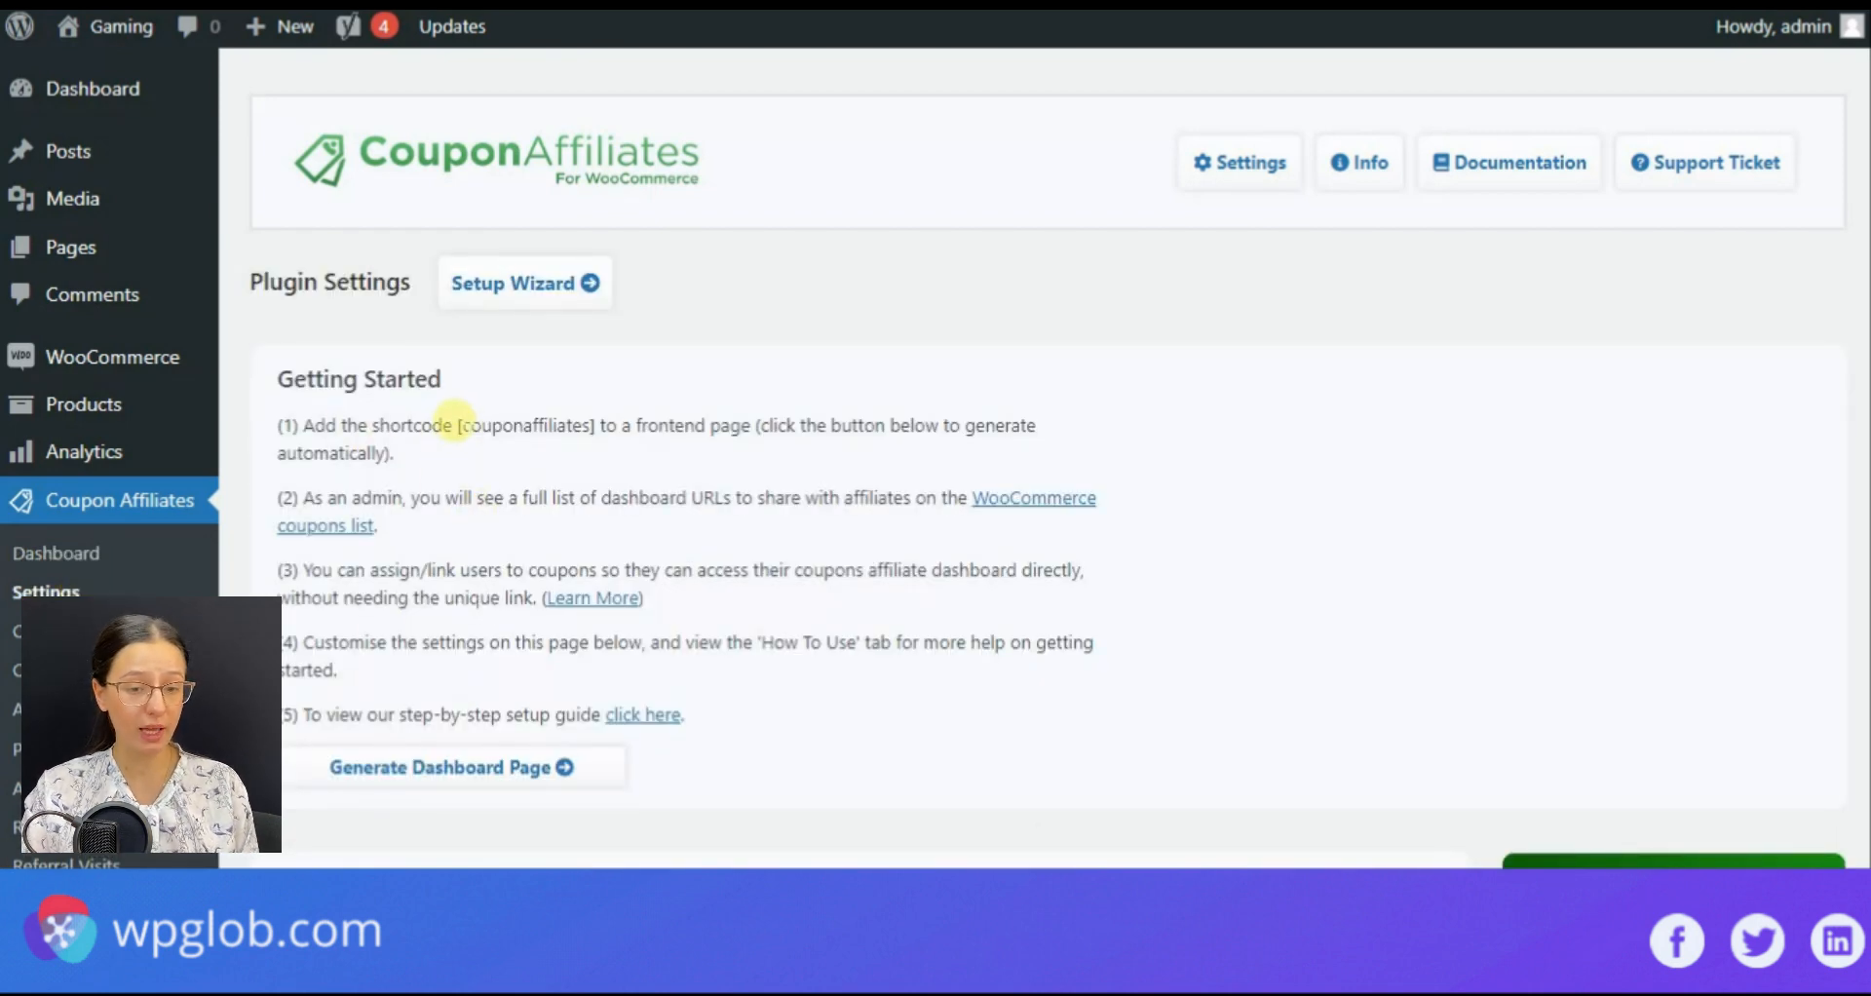
double_click(524, 425)
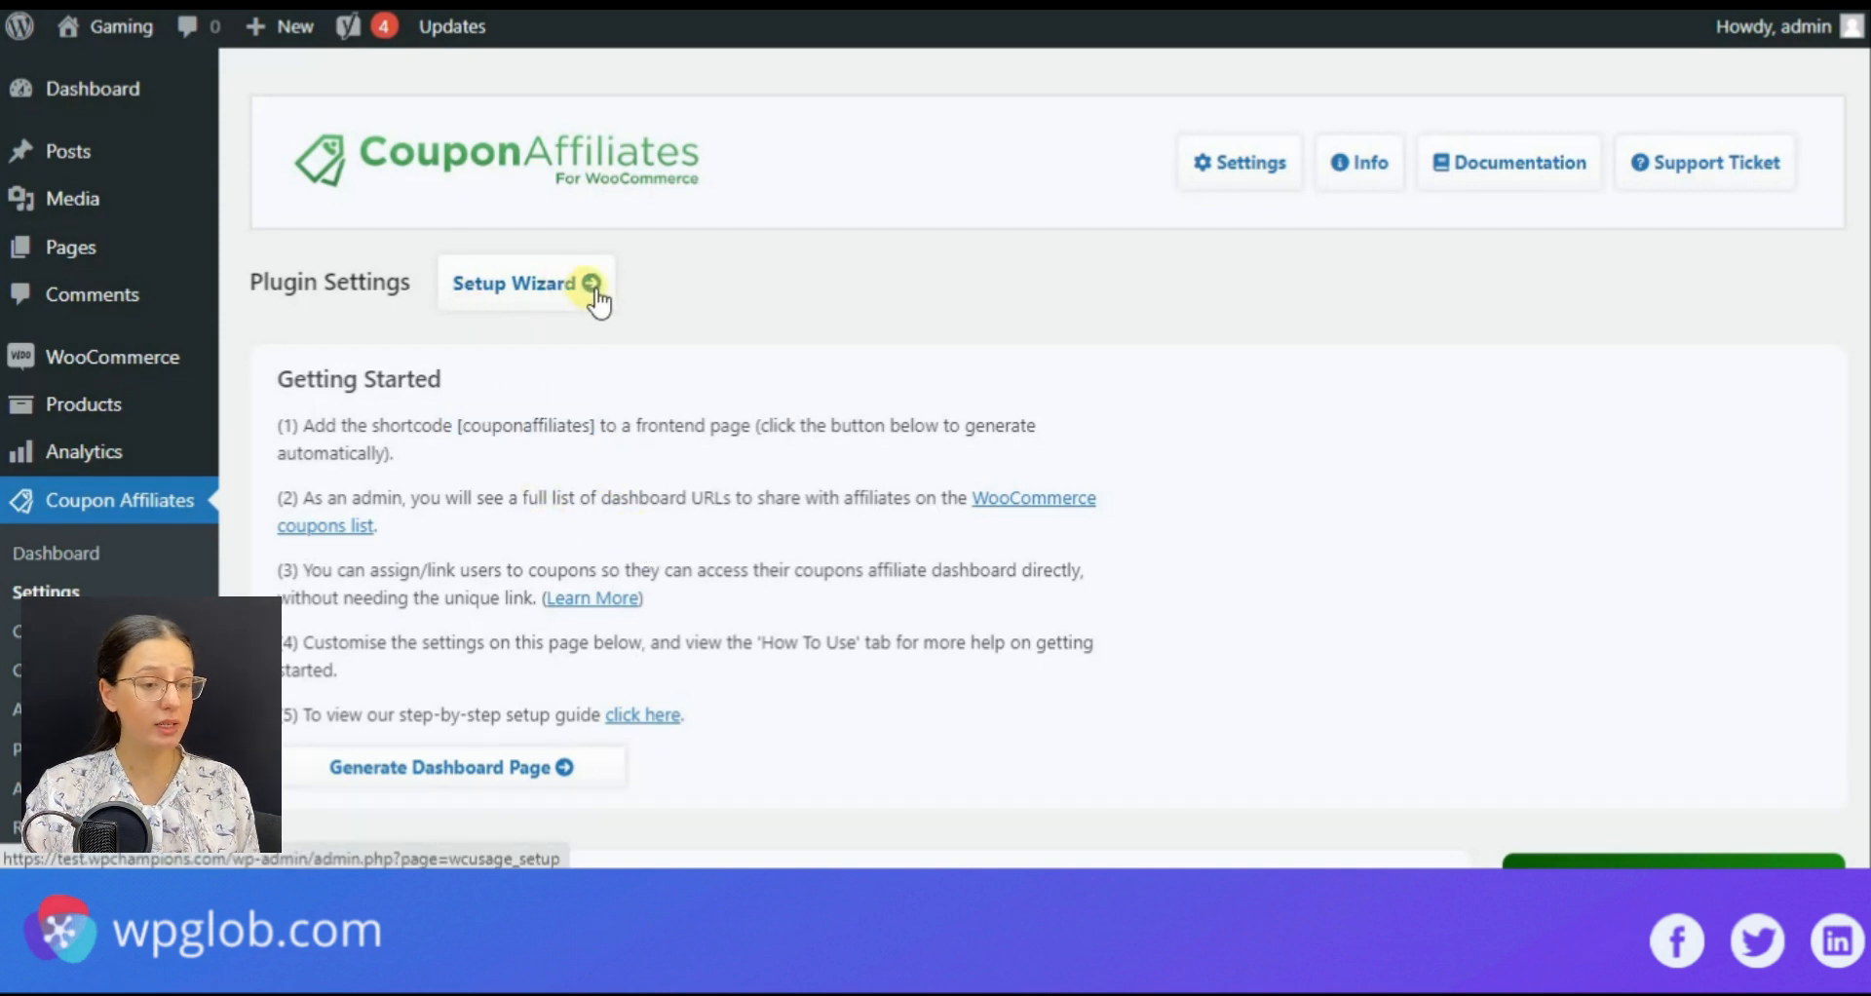
scroll("down", 3)
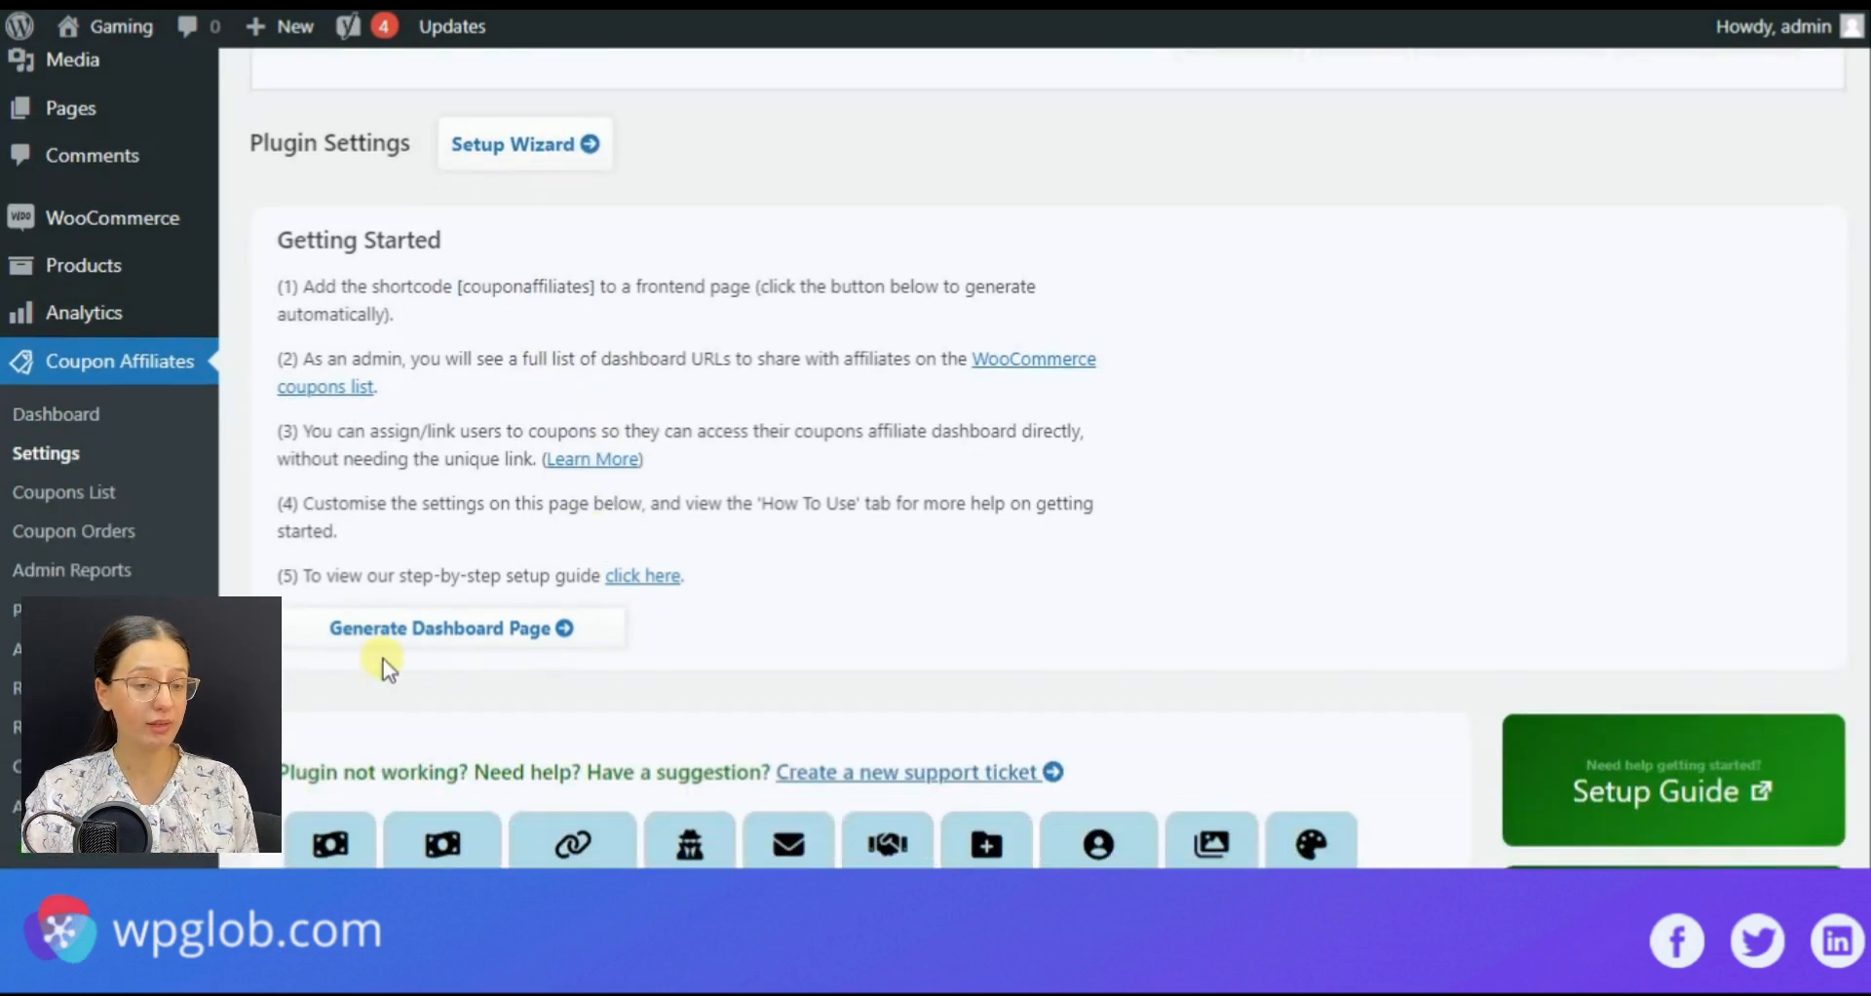
mouse_move(524, 152)
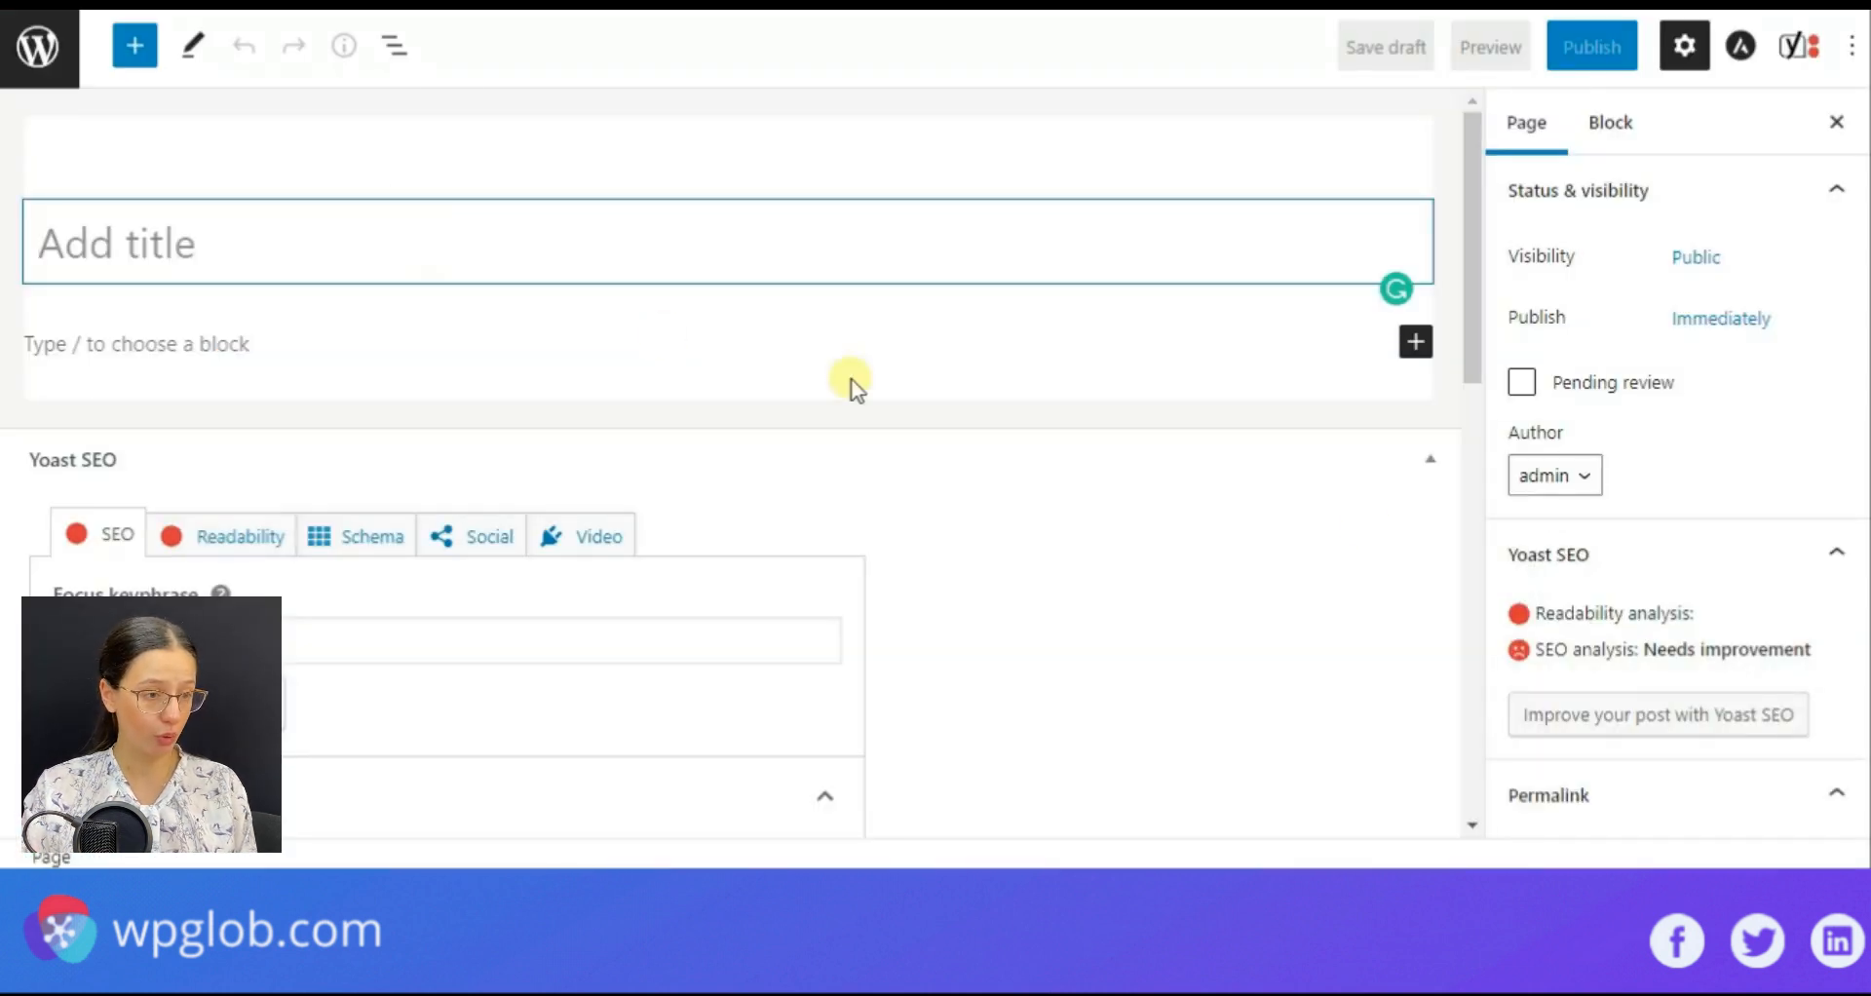
Step: Title the new page 'Affiliate Dashboard Page' and insert a Shortcode block with [couponaffiliates]
type("Affiliate")
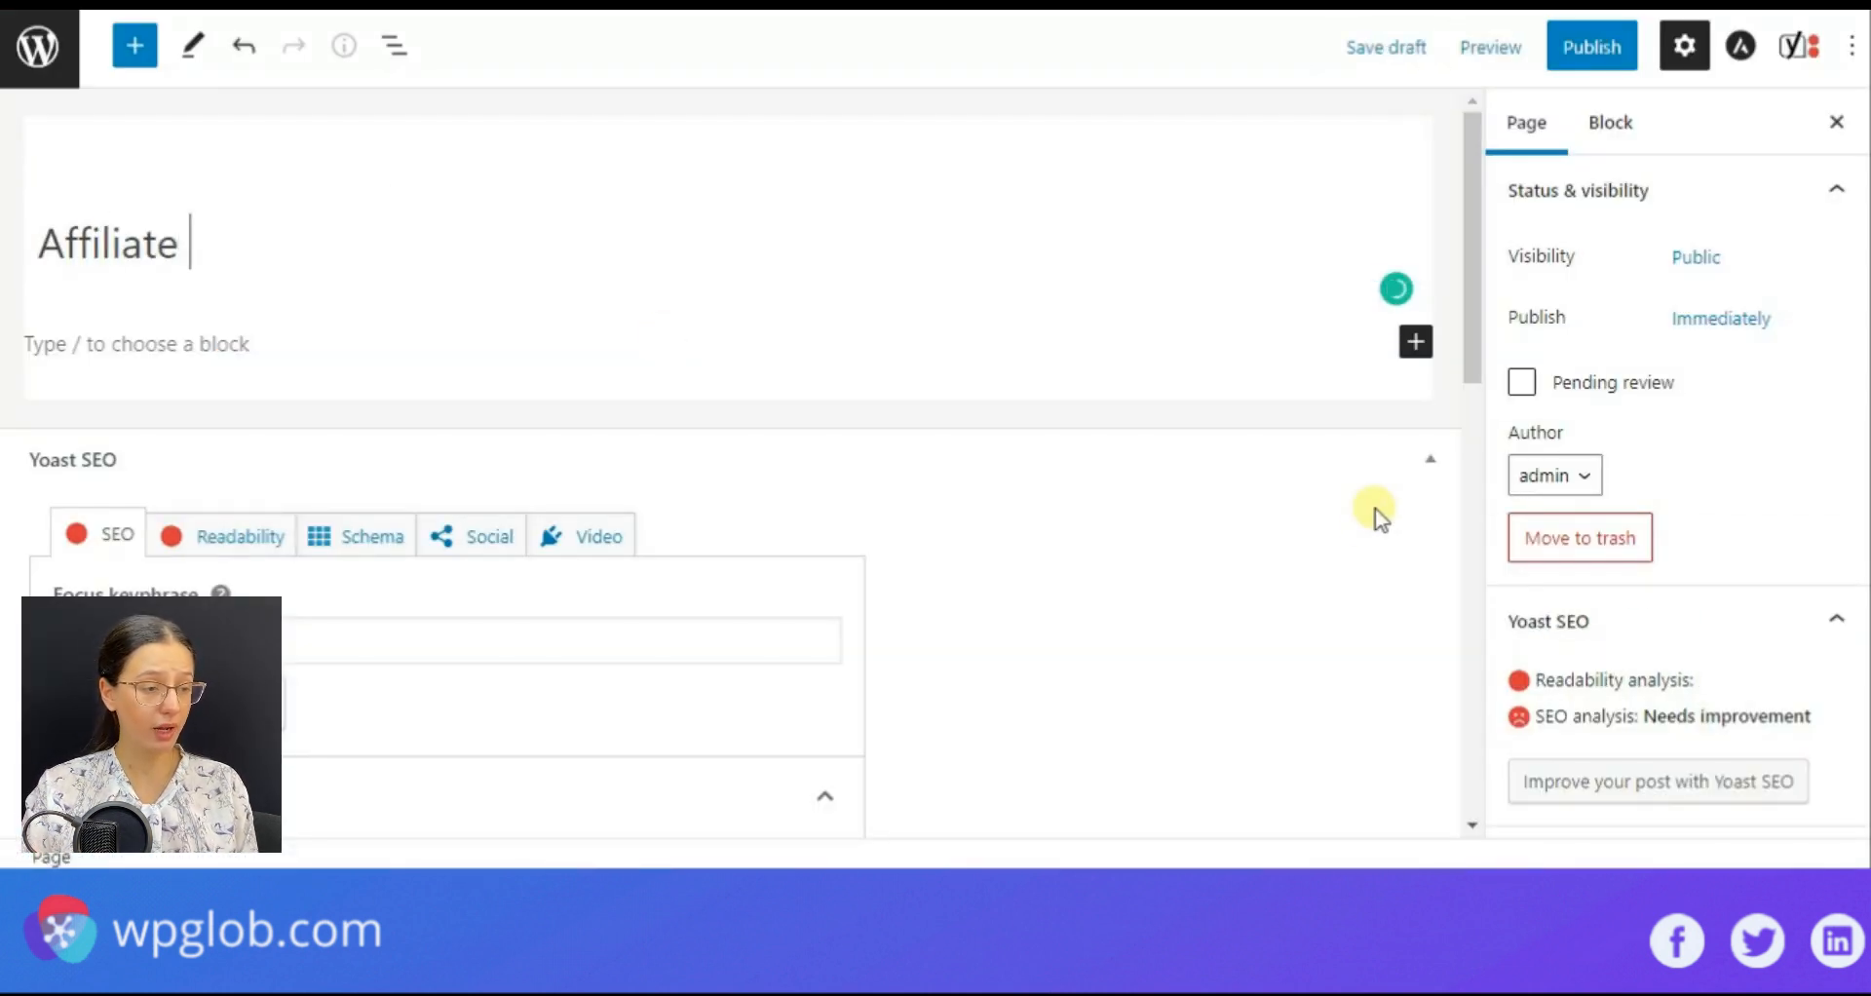
type("Dashboard Page")
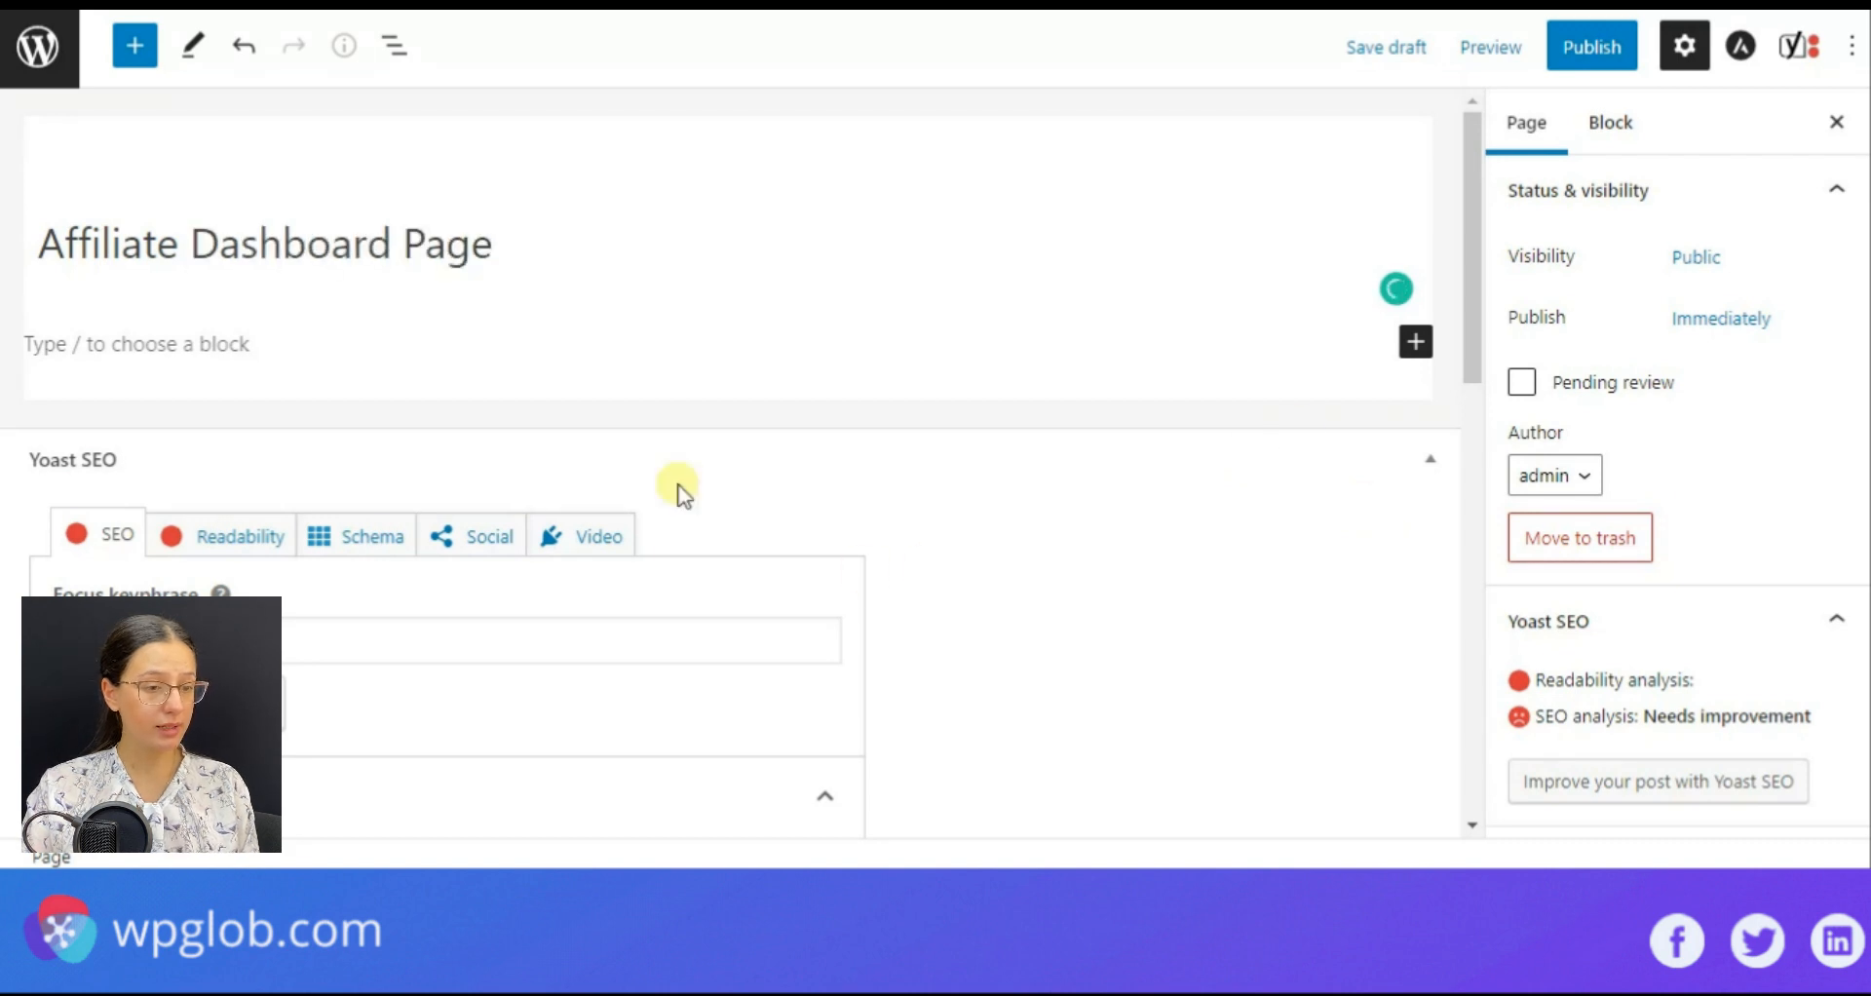
left_click(1415, 343)
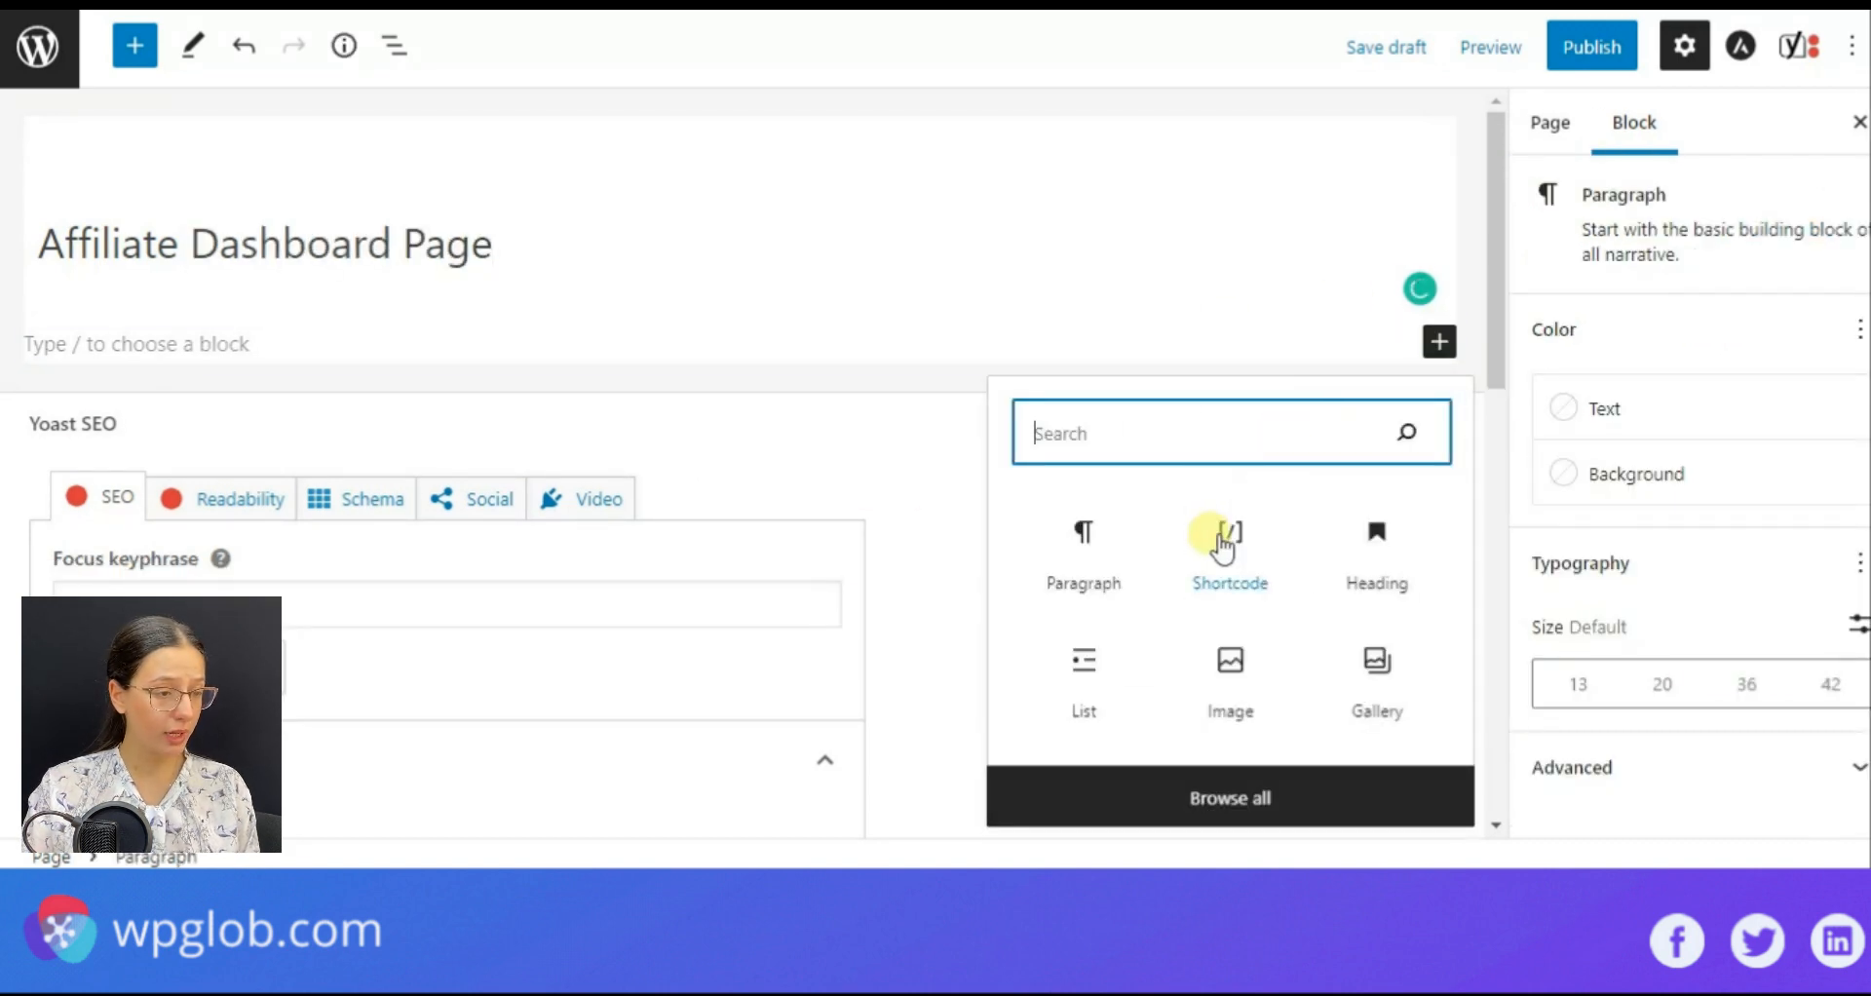
left_click(1228, 552)
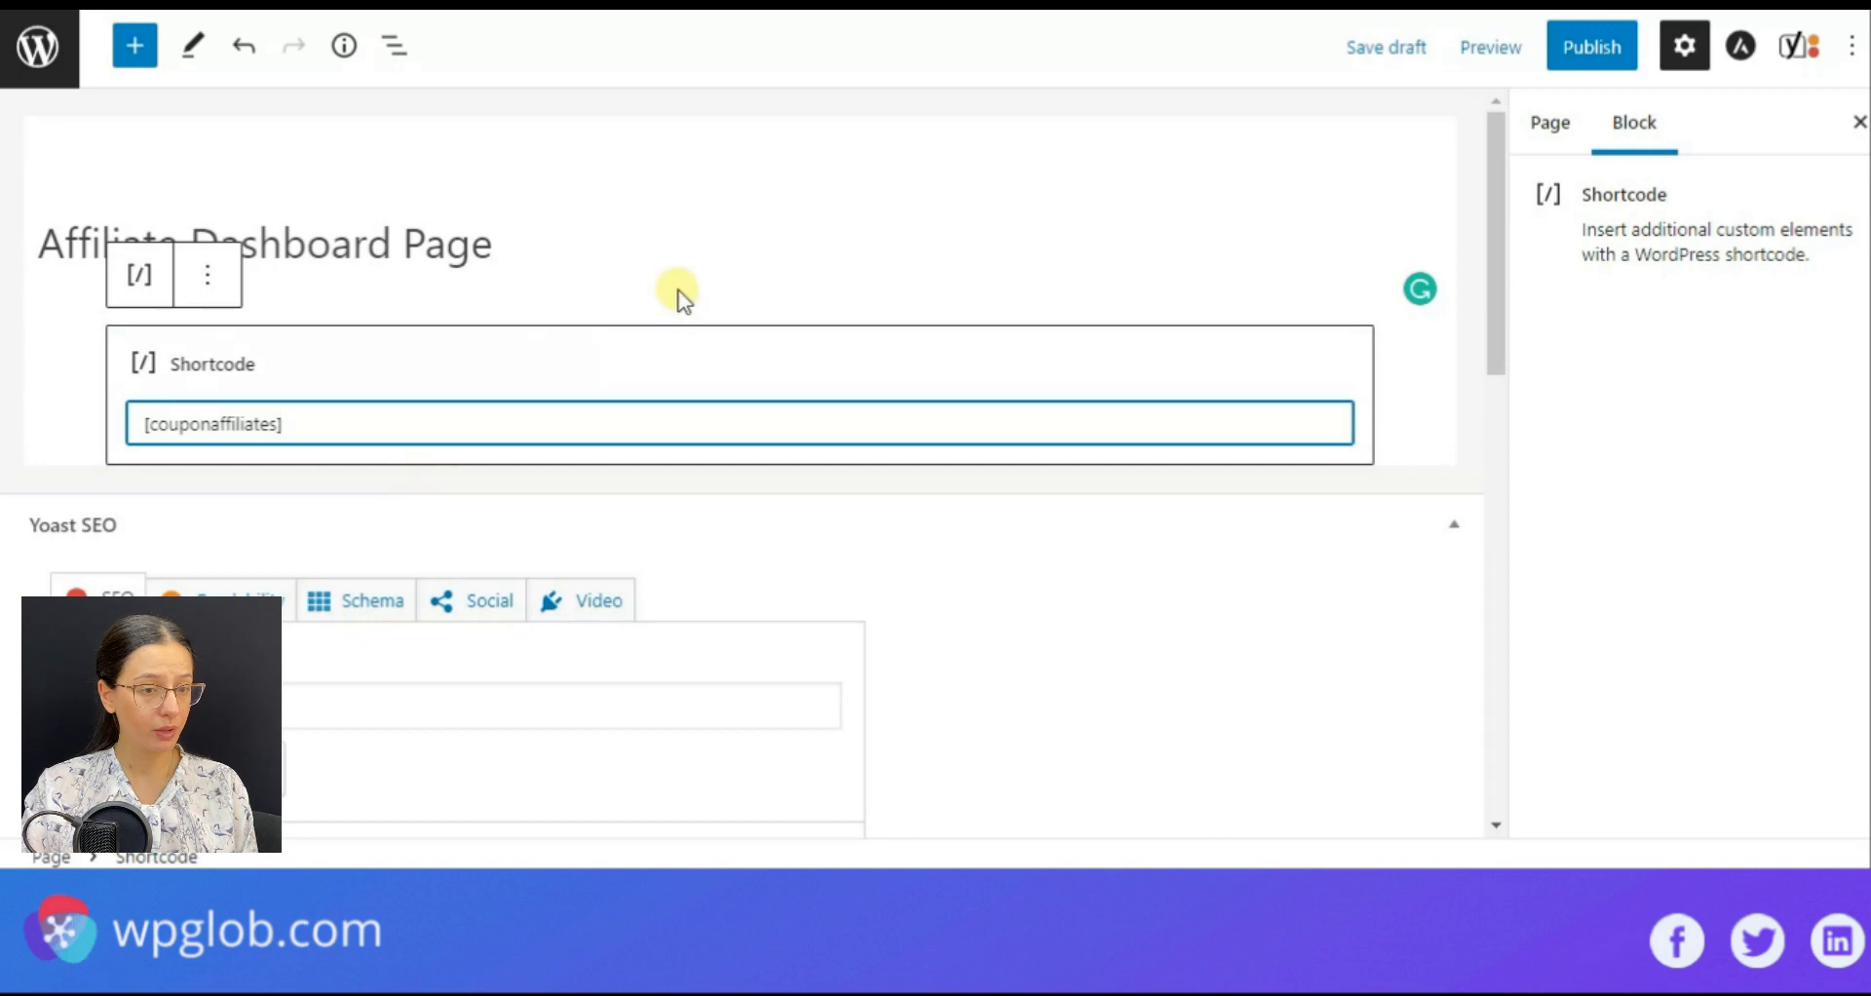
Step: Publish the Affiliate Dashboard Page
left_click(1590, 45)
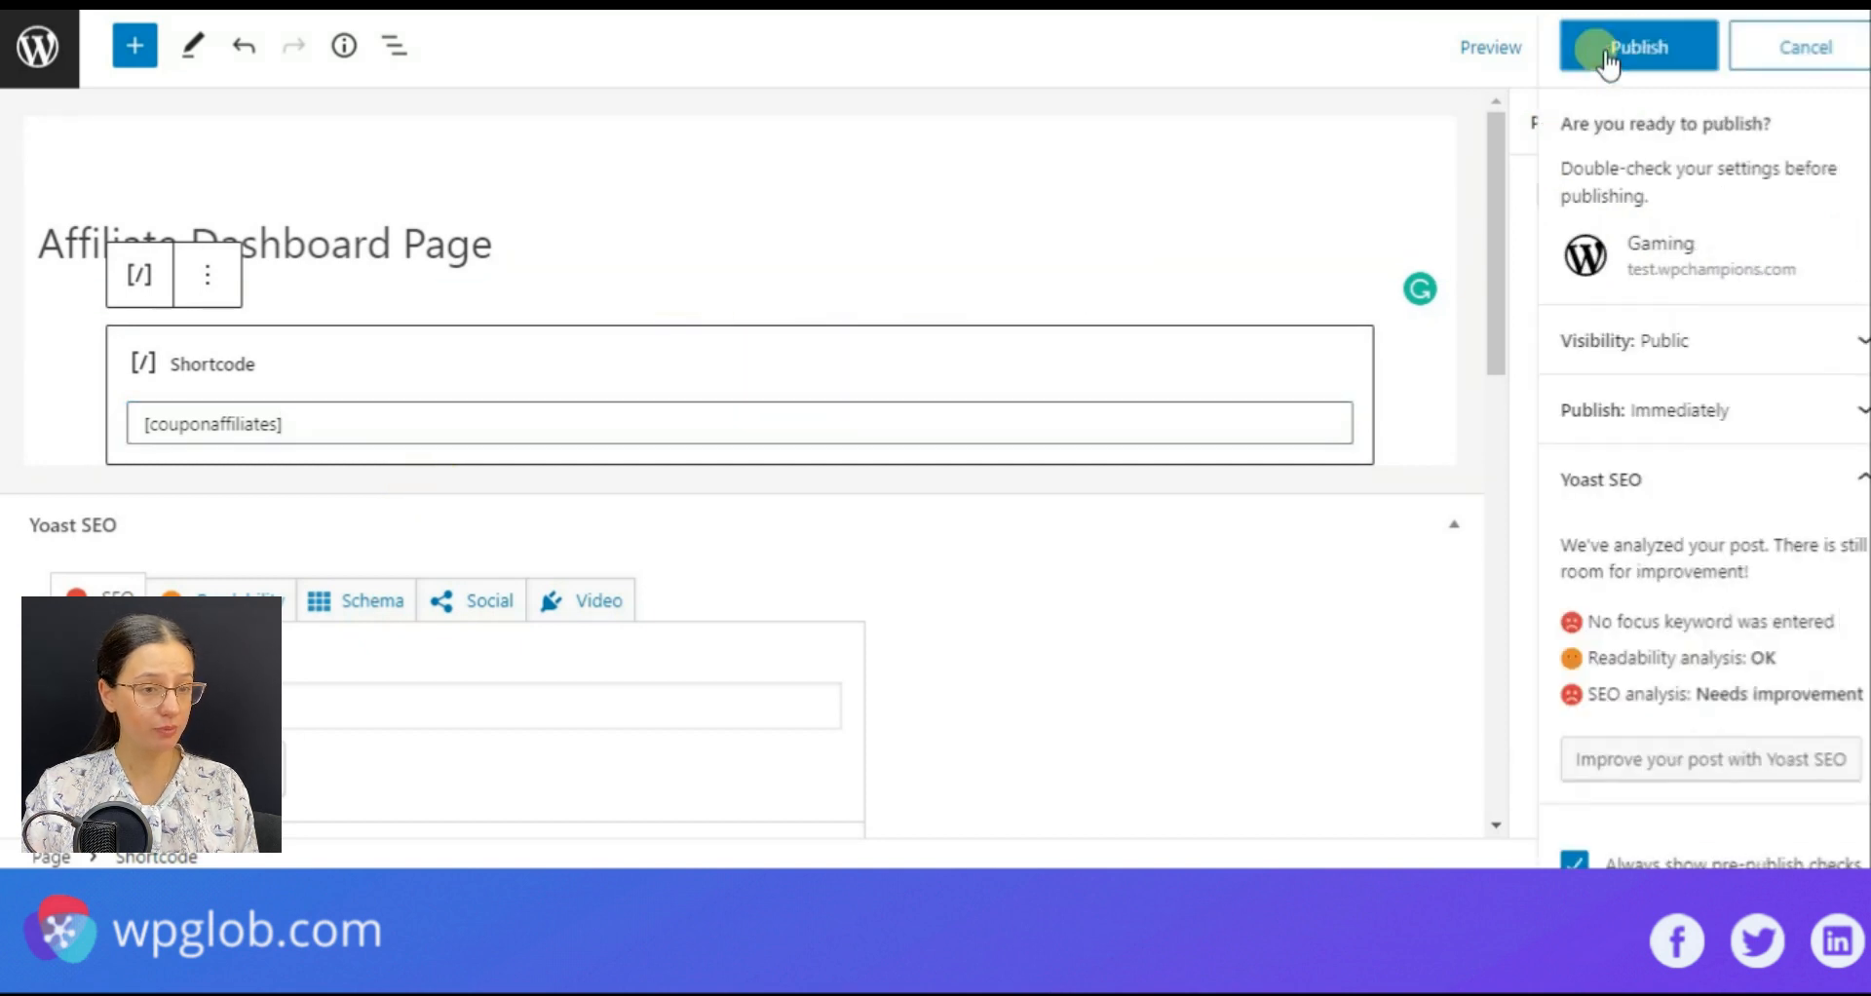
left_click(1636, 47)
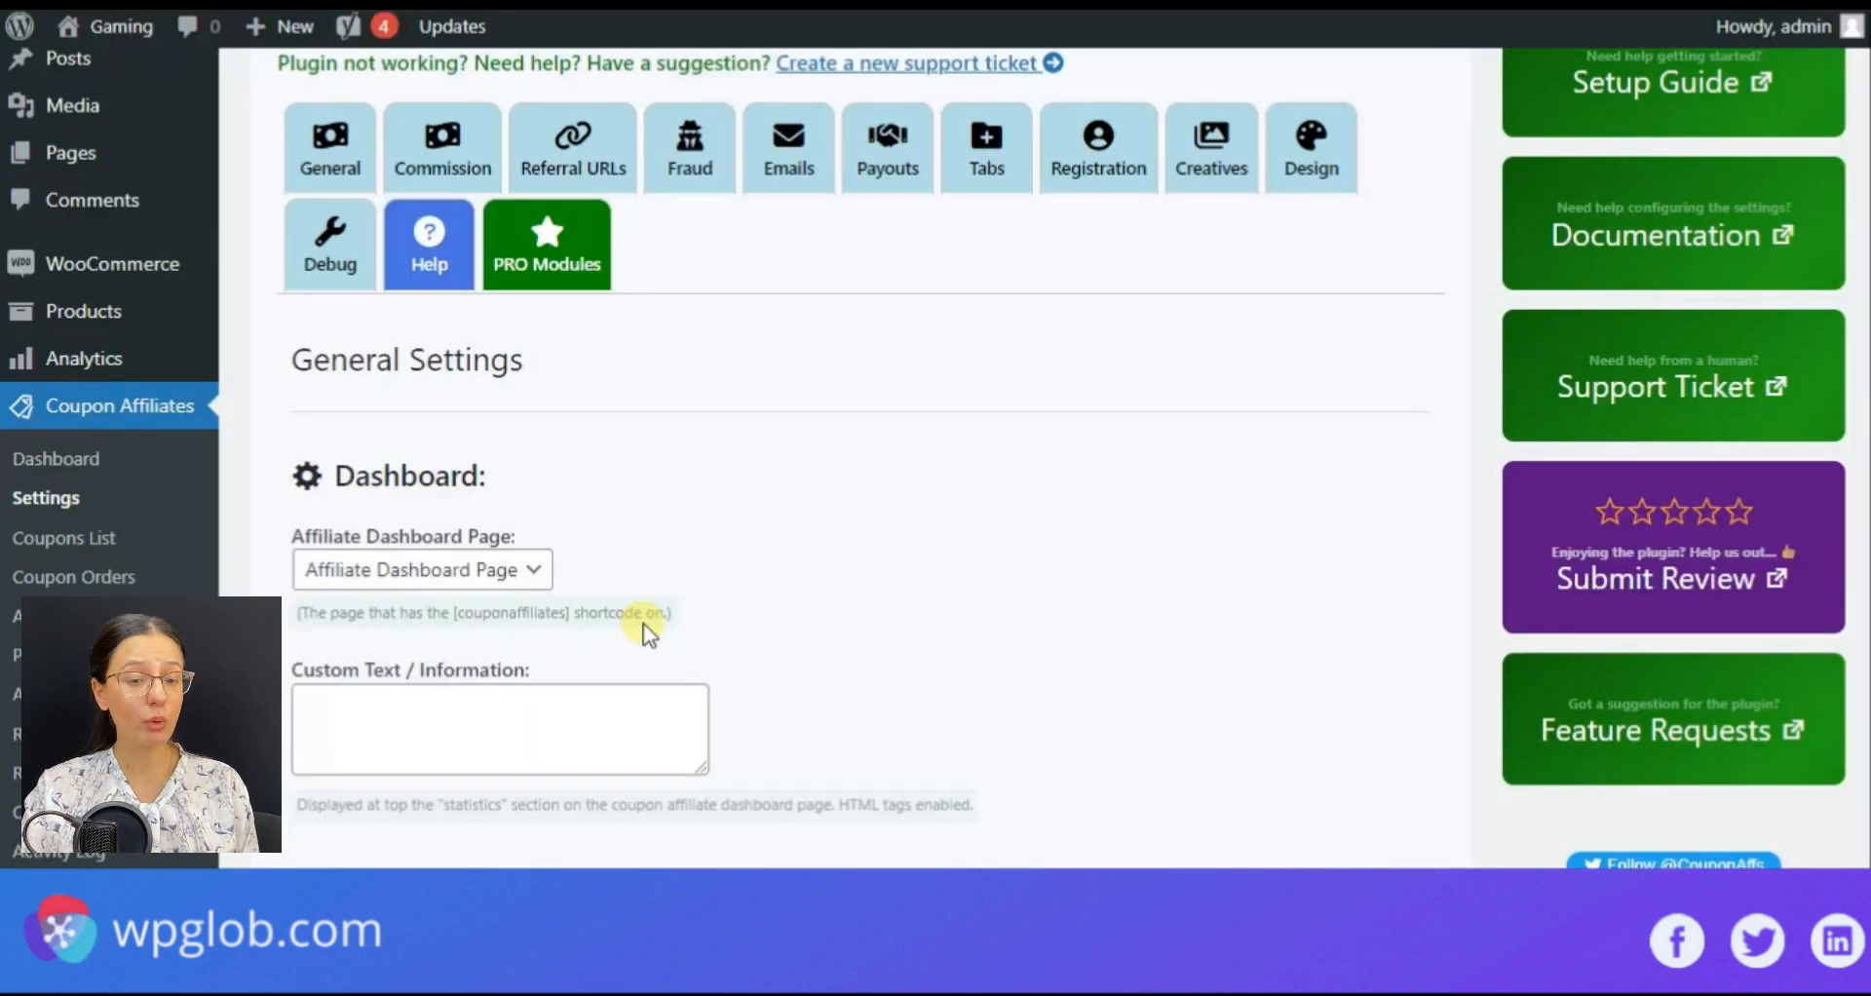
Step: Keep Affiliate Dashboard Page selected as the plugin's dashboard page
left_click(1607, 510)
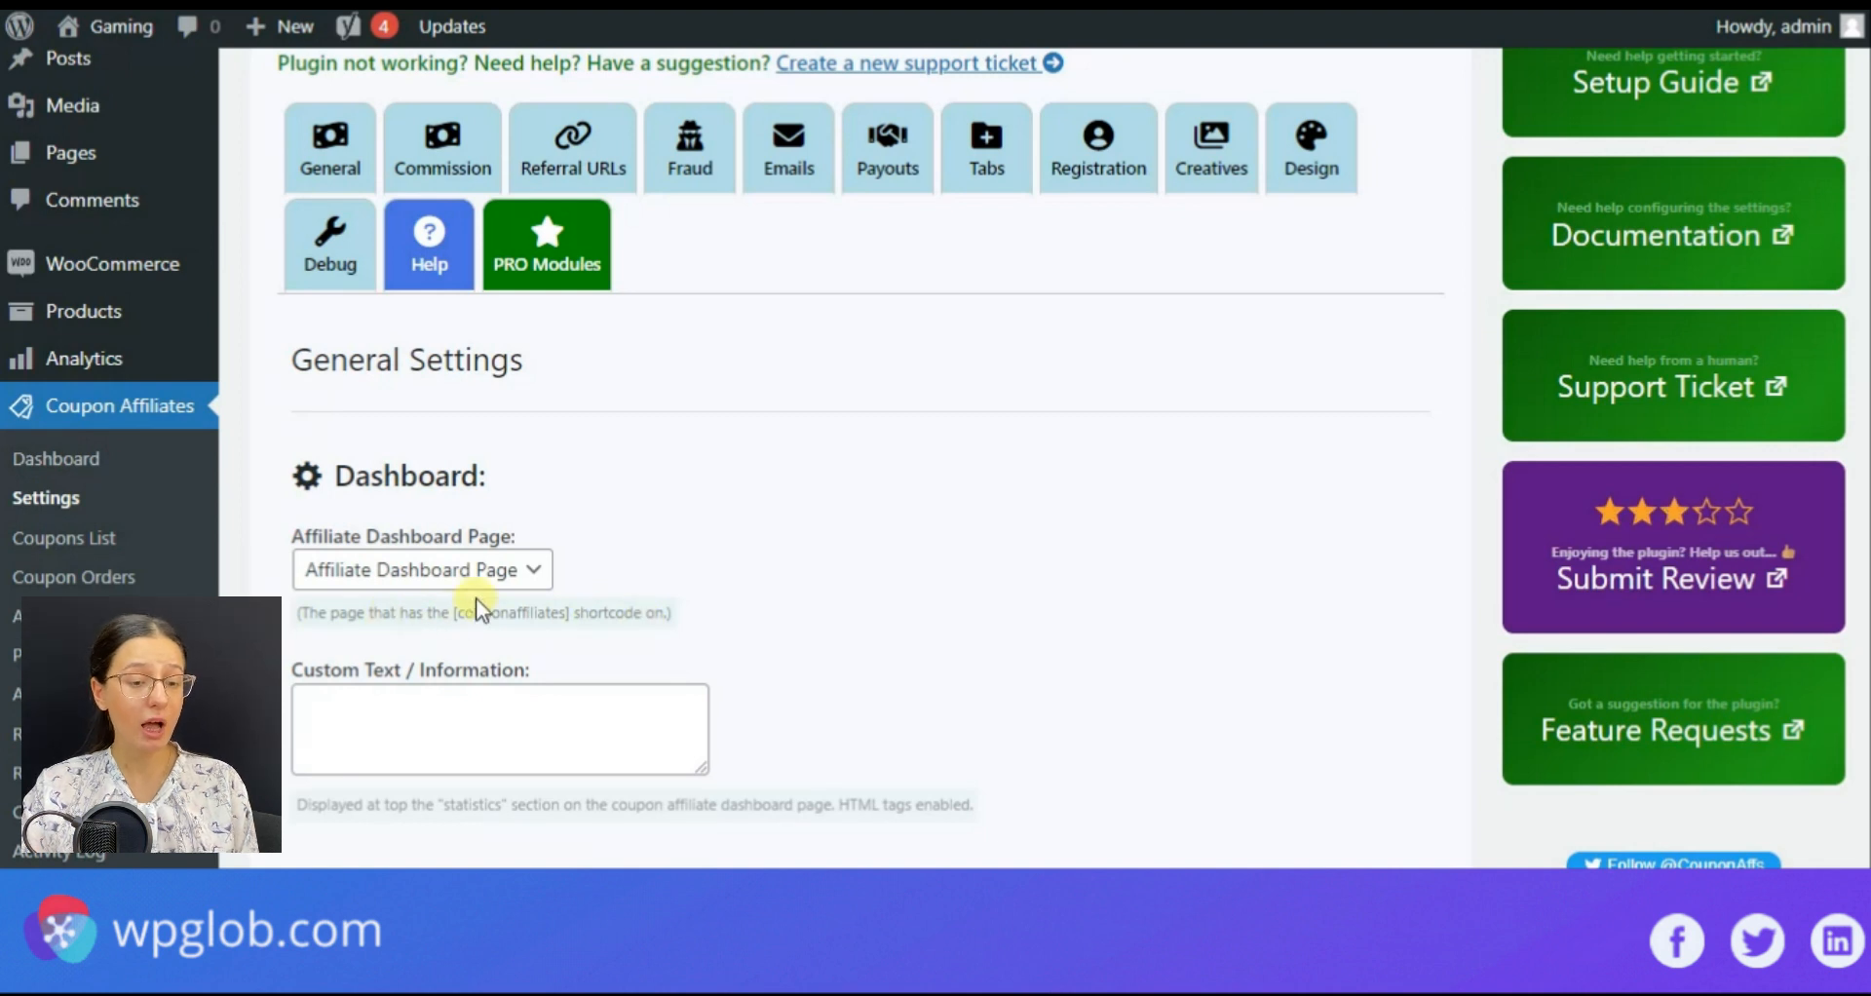
left_click(419, 569)
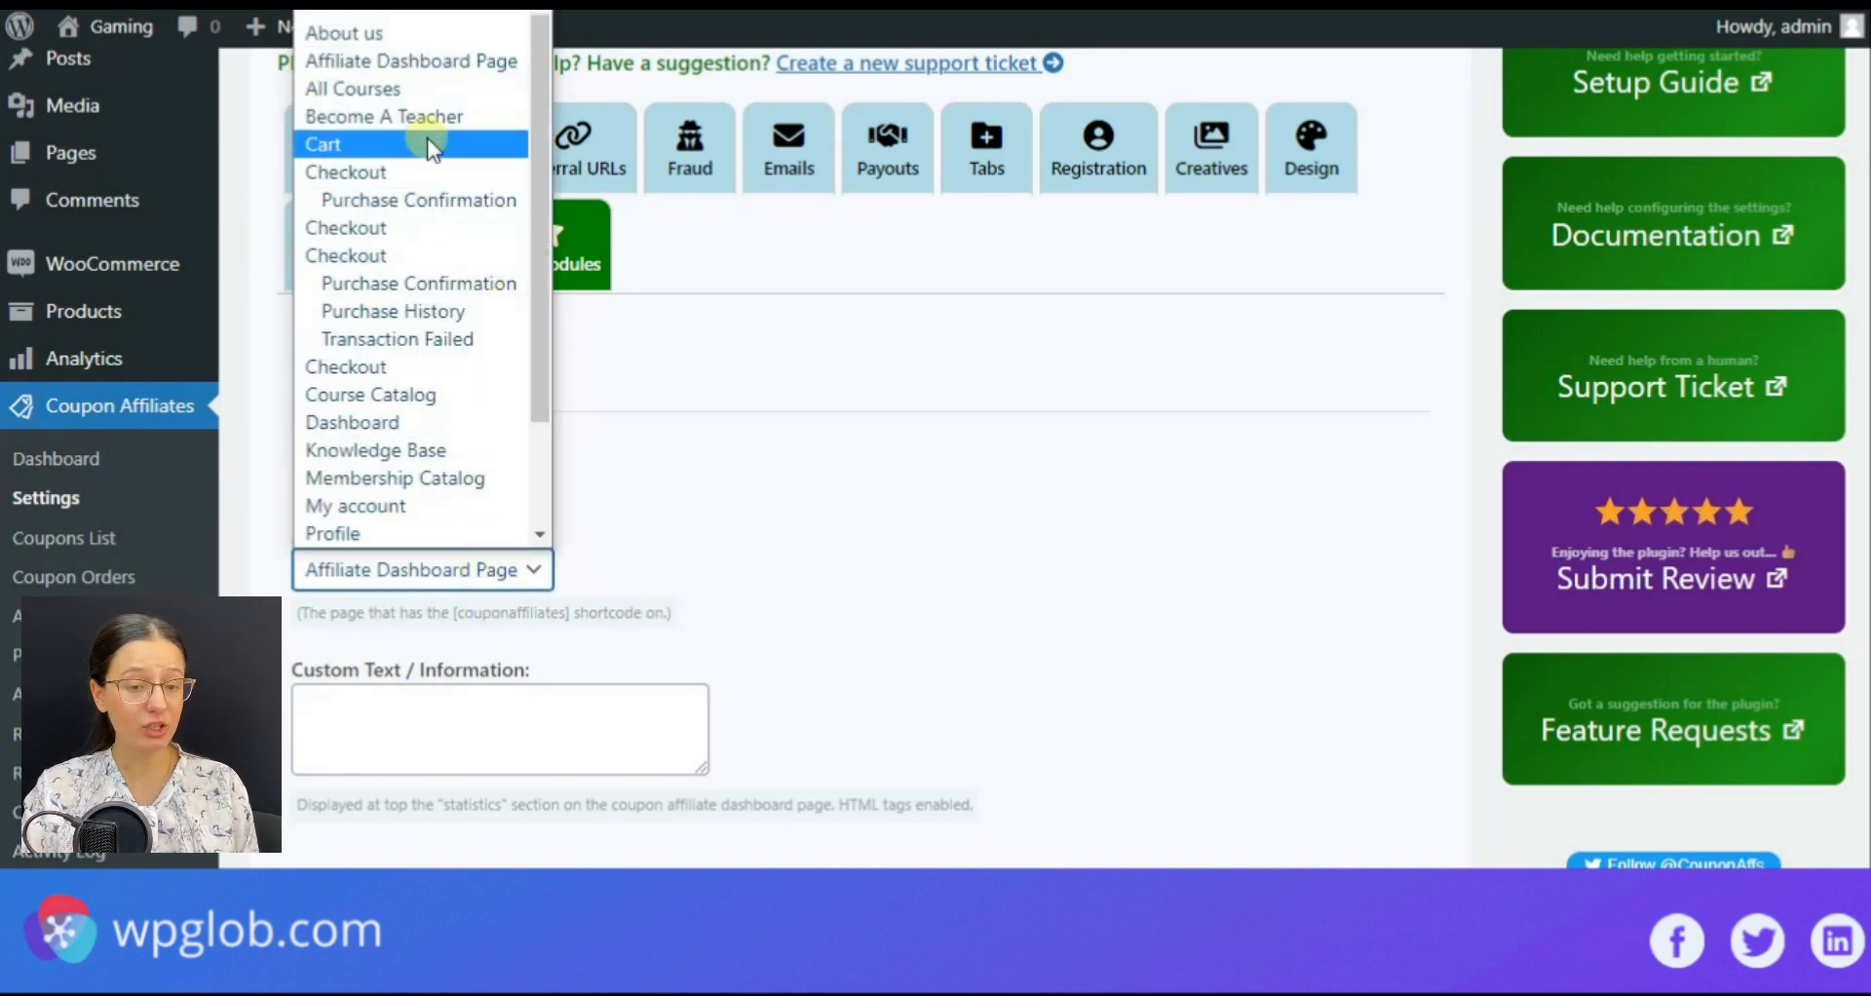
left_click(764, 561)
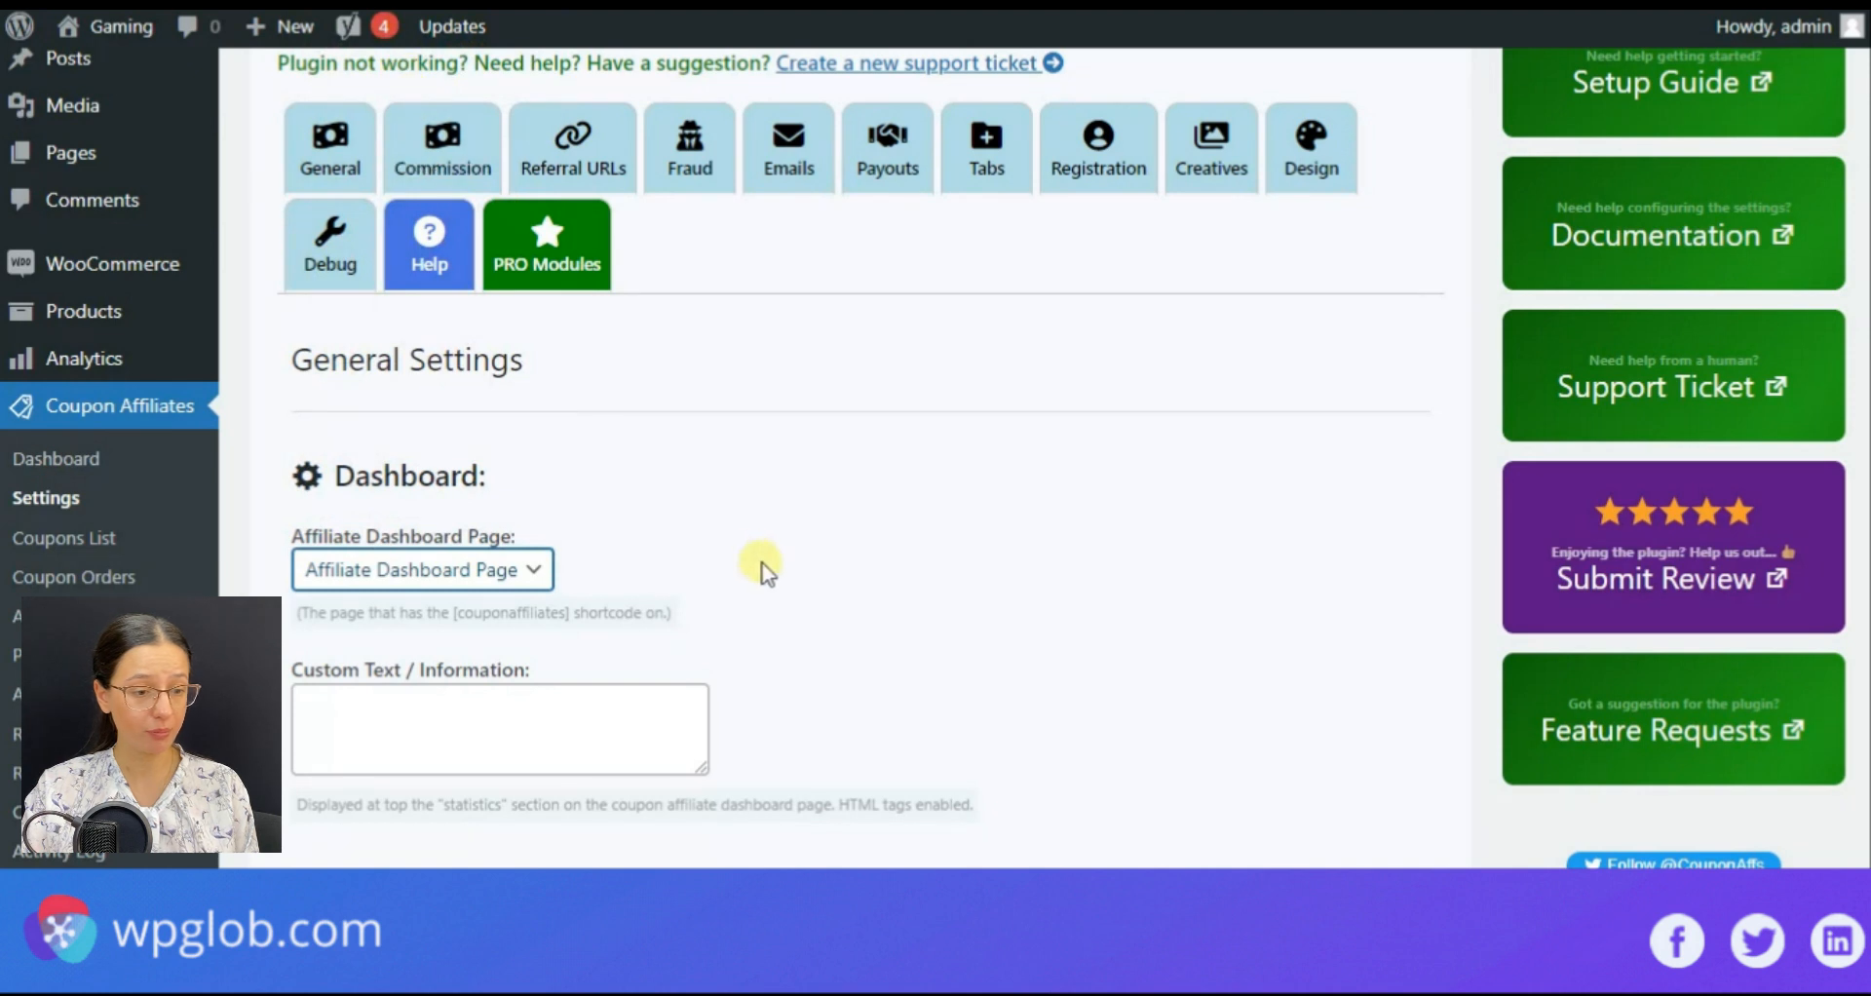
mouse_move(1175, 405)
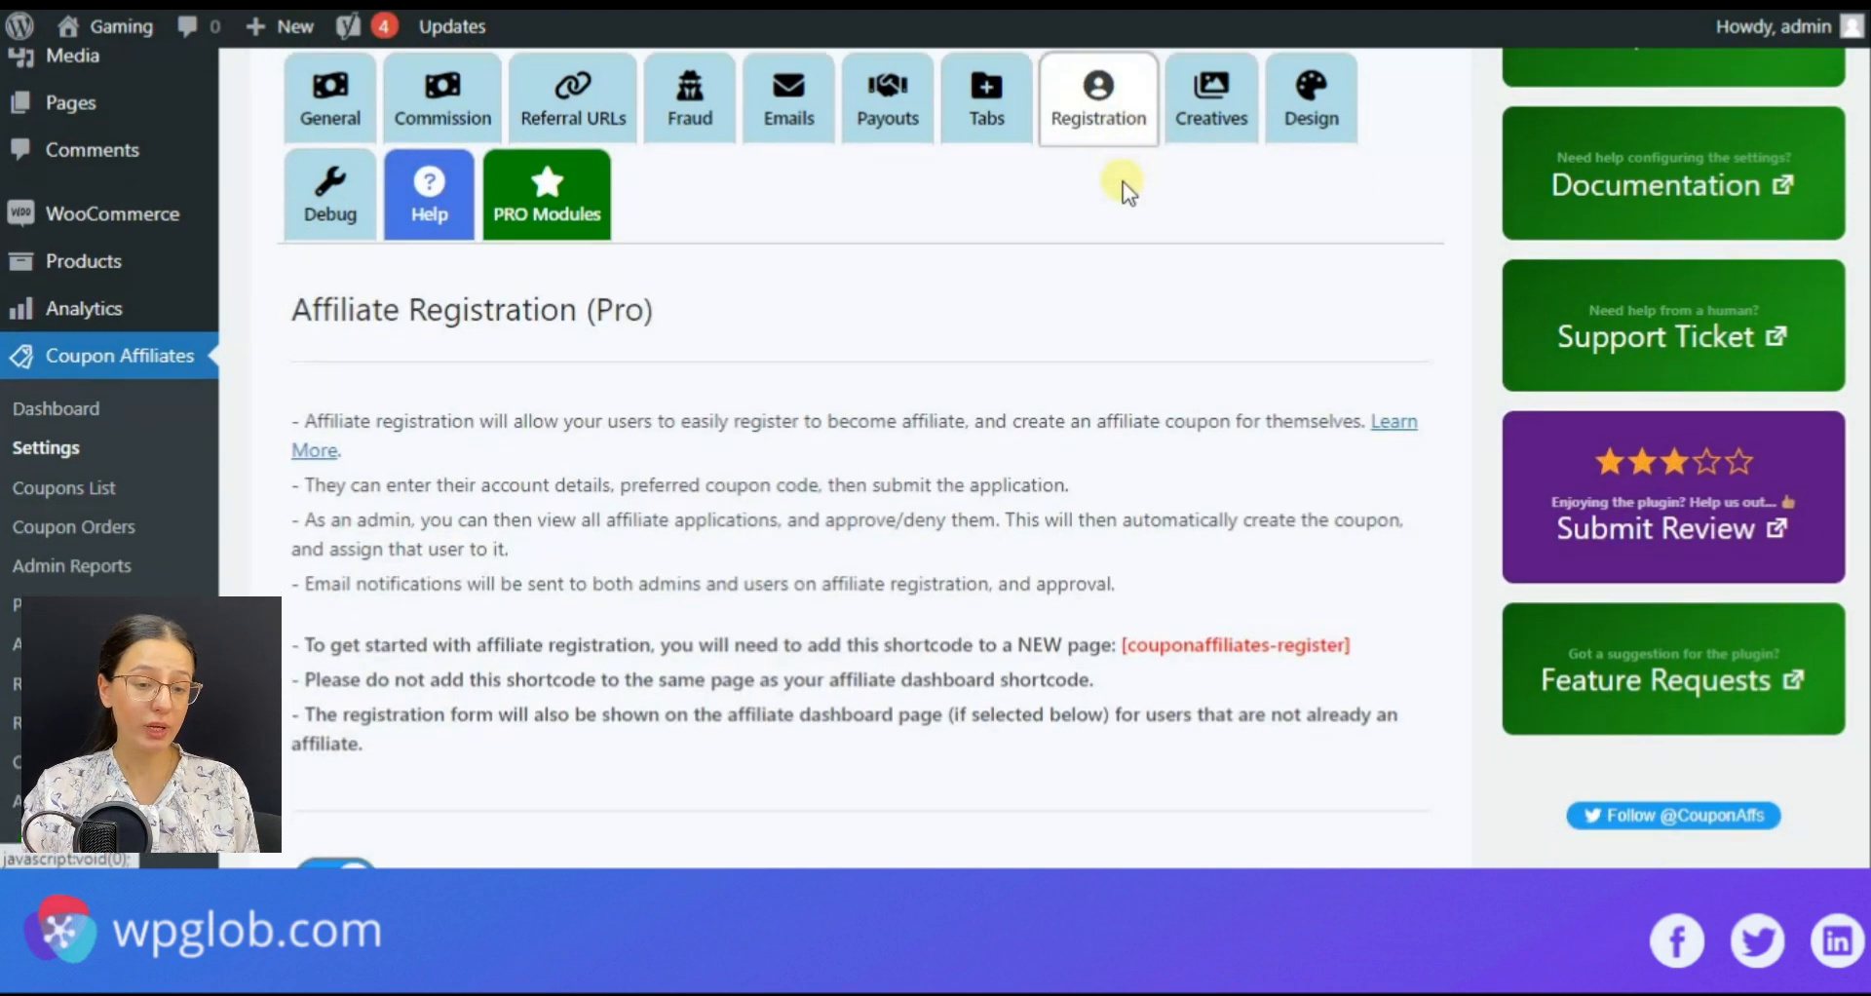
Step: Reach Template Coupon in the Registration settings and start creating a new coupon code
scroll("down", 3)
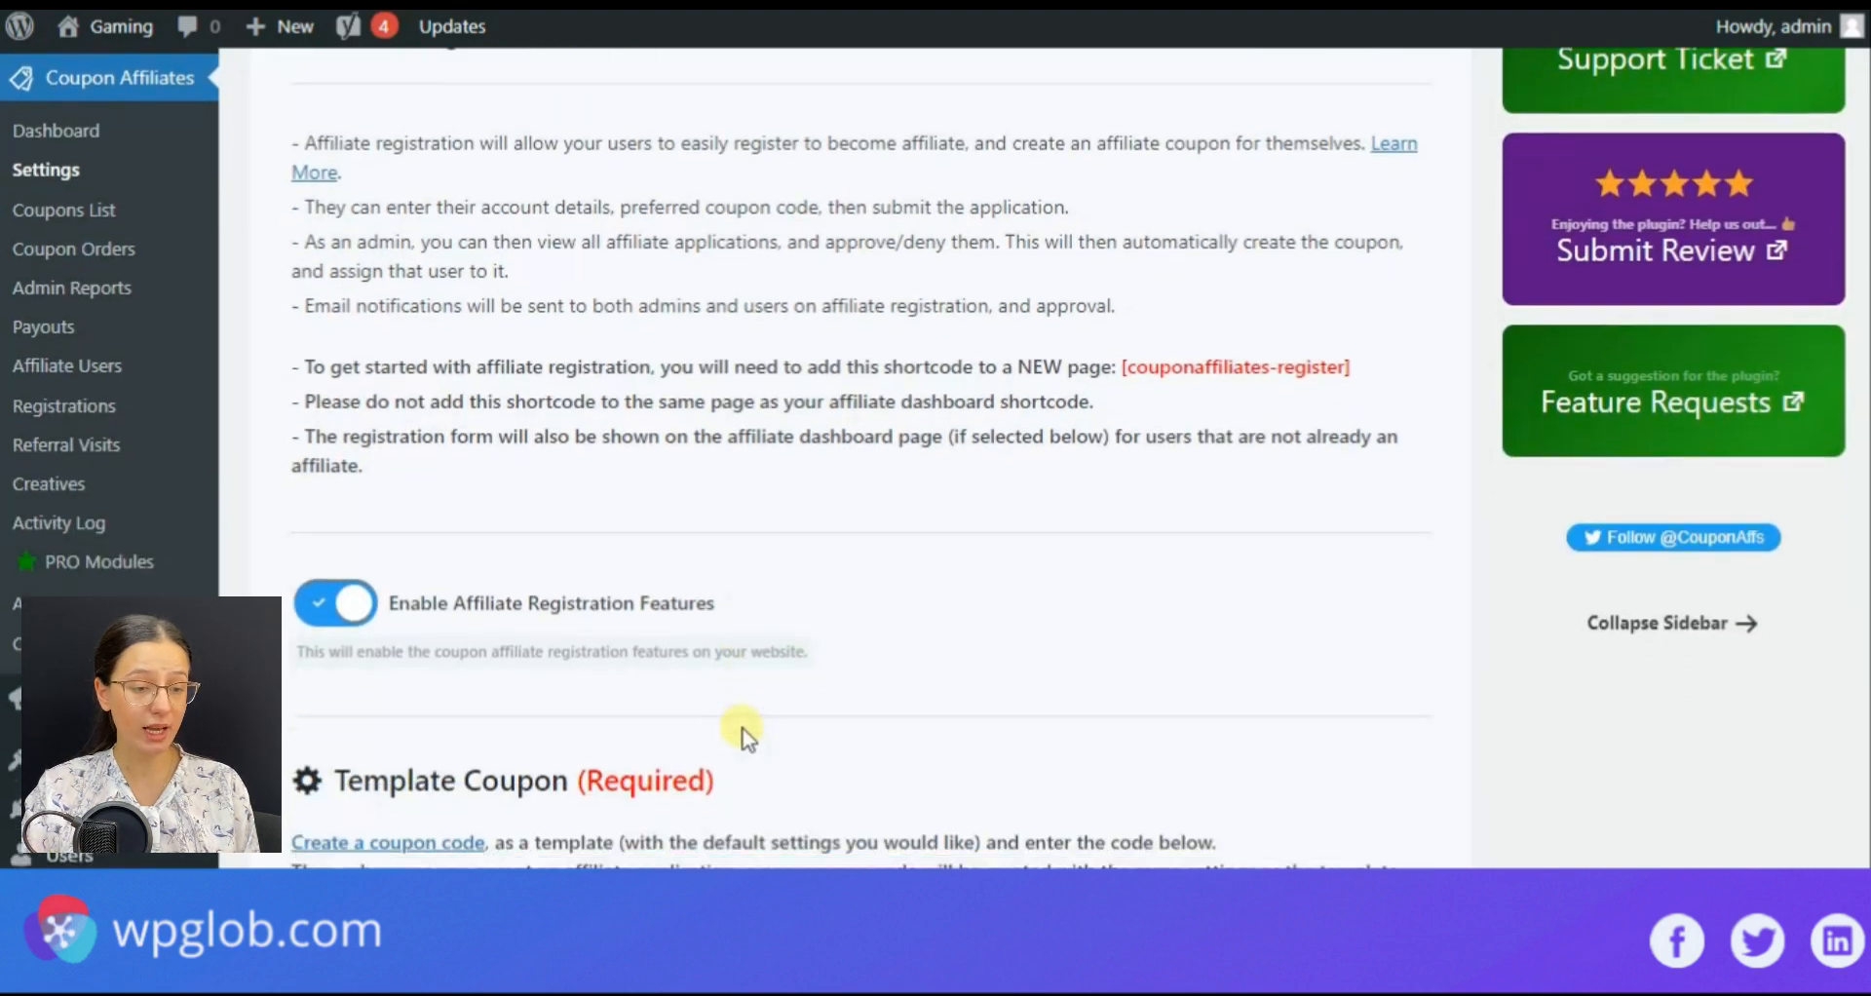
scroll("down", 3)
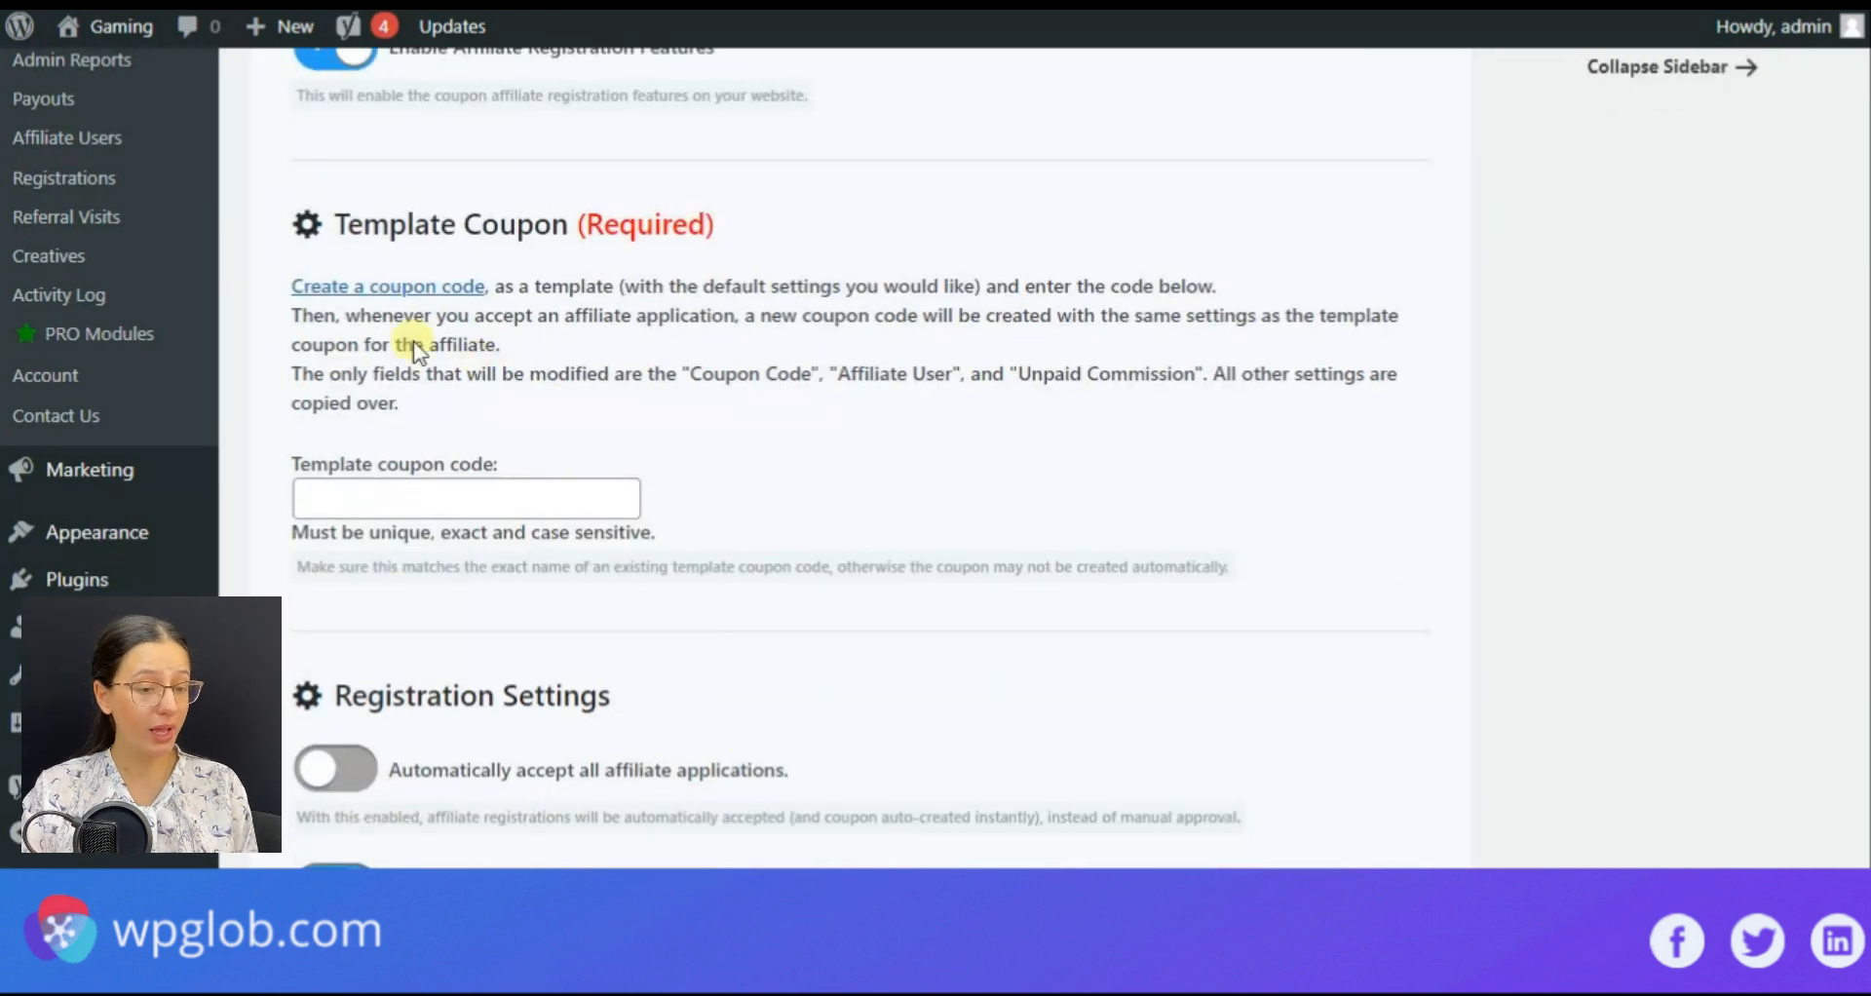
left_click(386, 287)
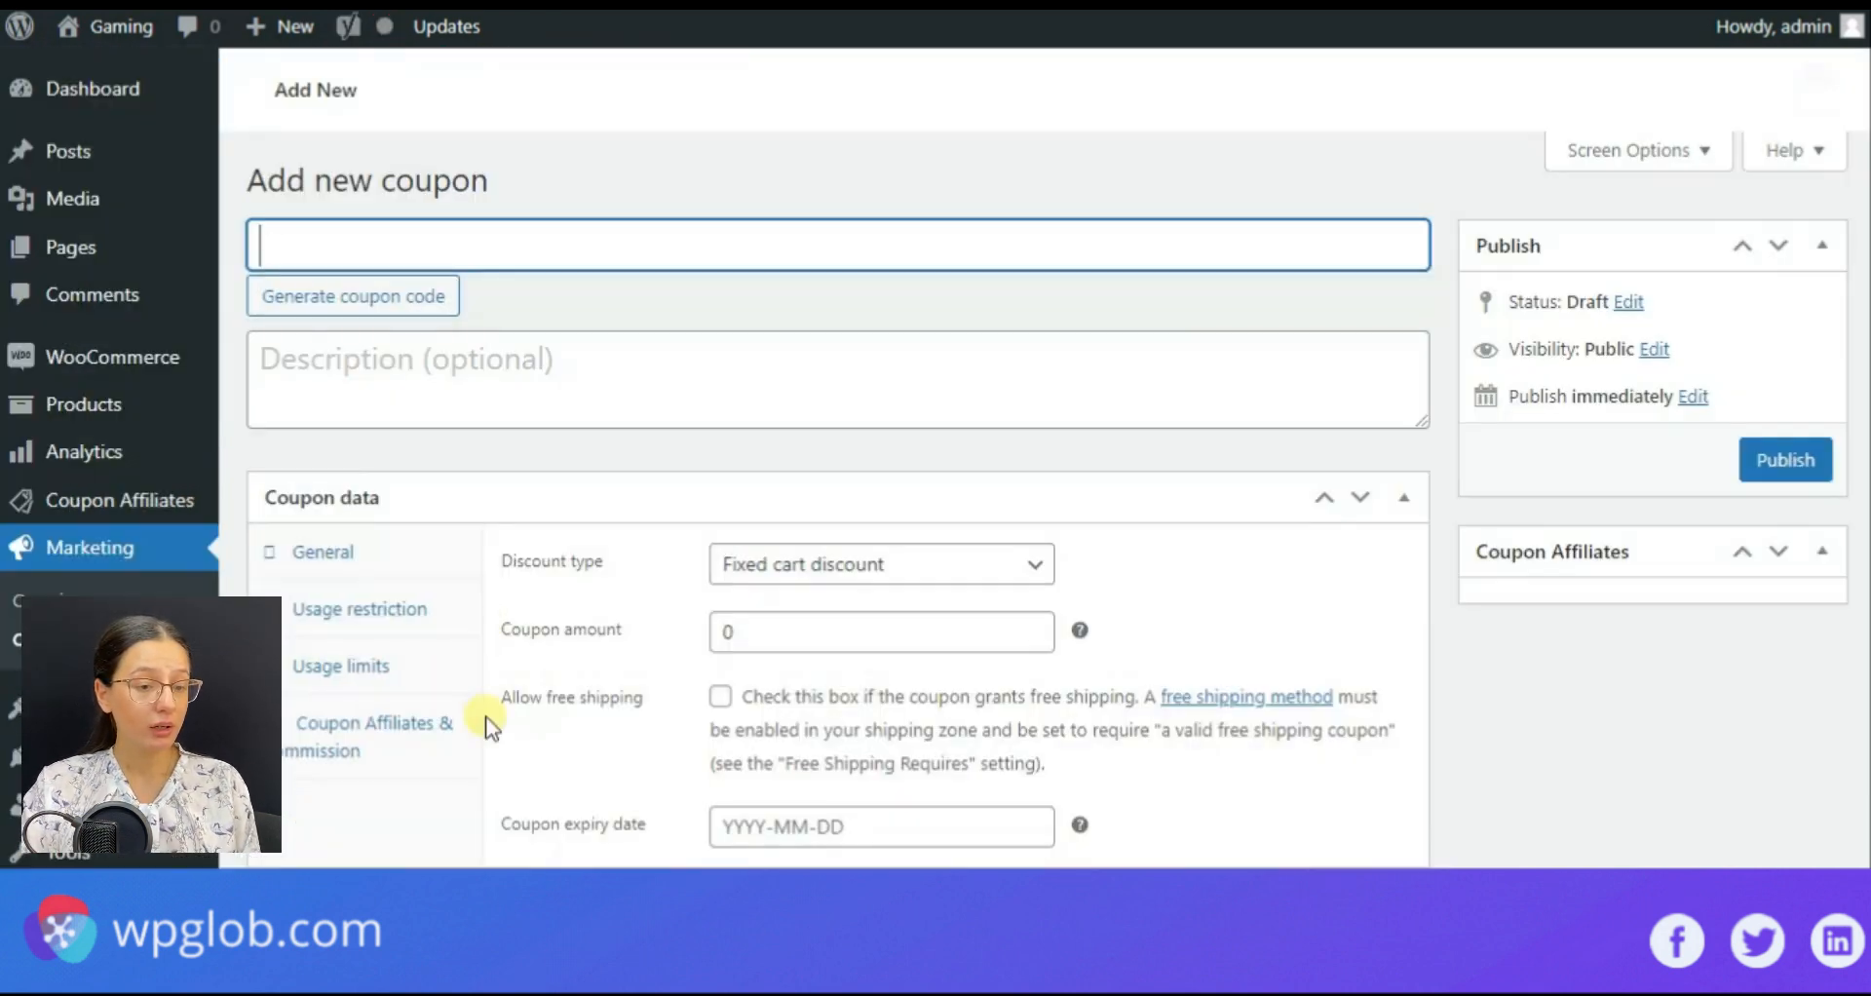
Step: Name the coupon affiliatecoupon with 10% and 2 $ commissions and set it as template coupon code
type("affiliatecoupon")
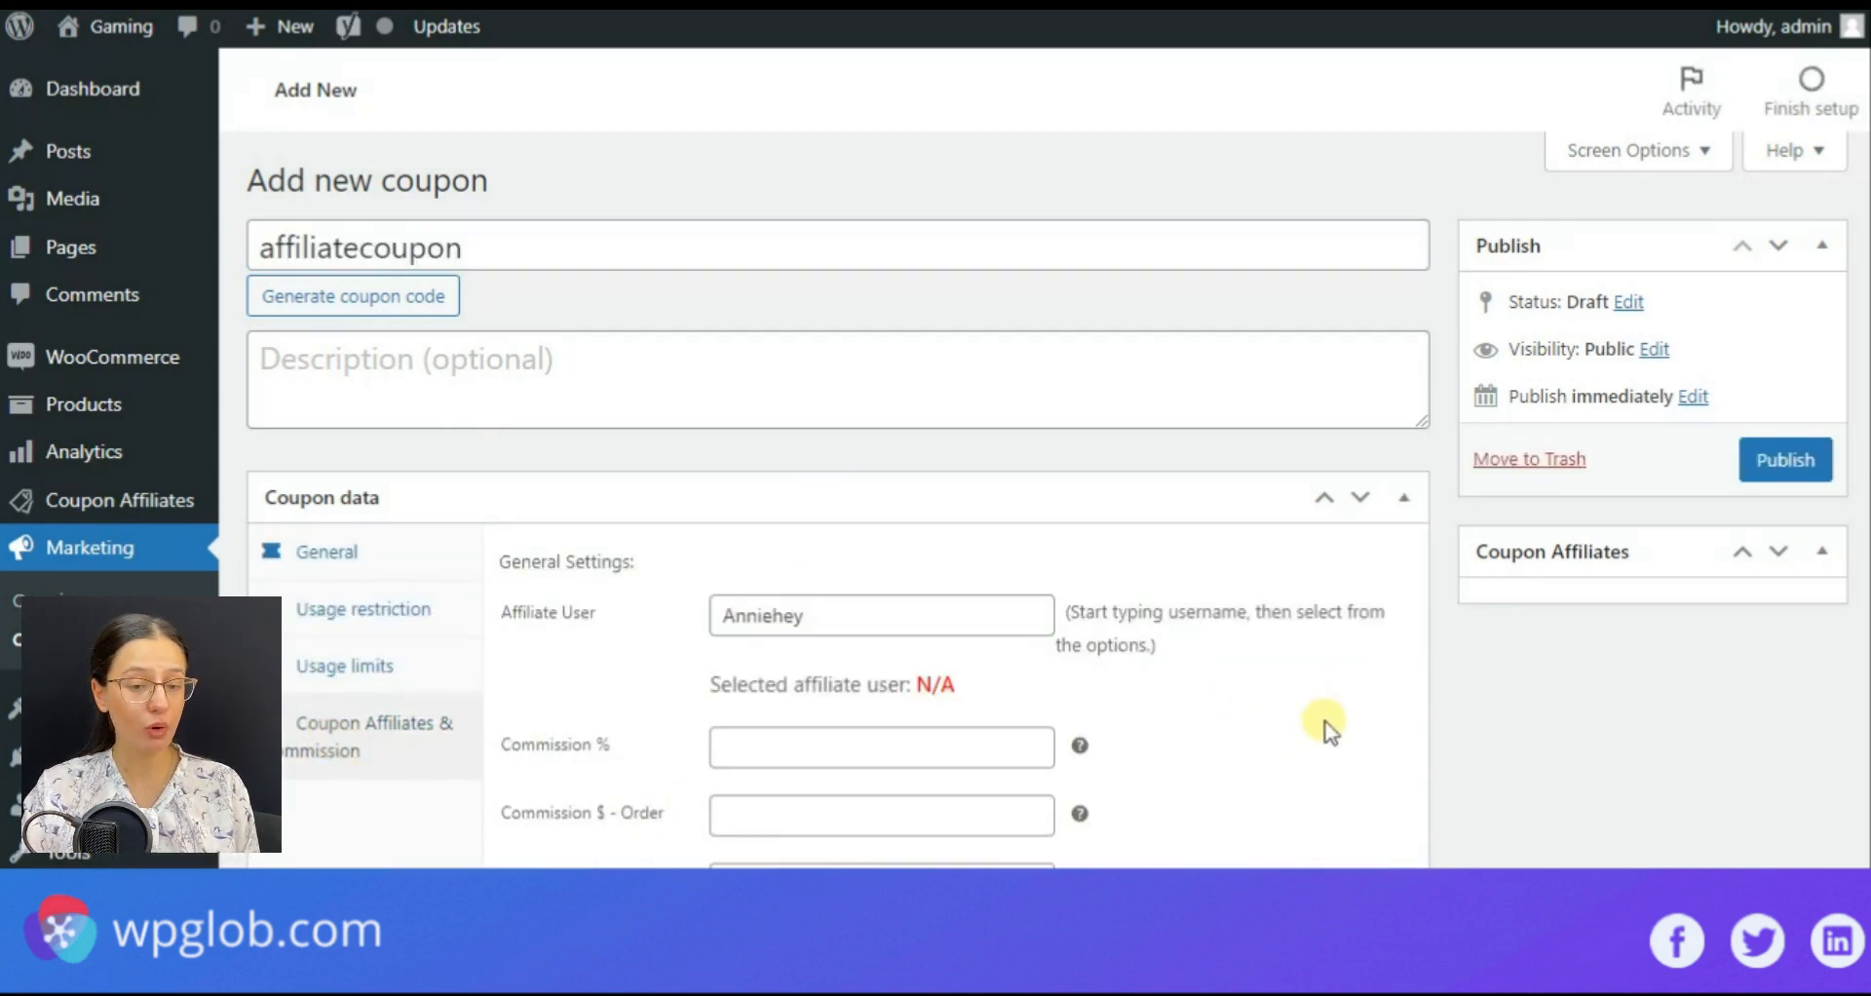
scroll("down", 3)
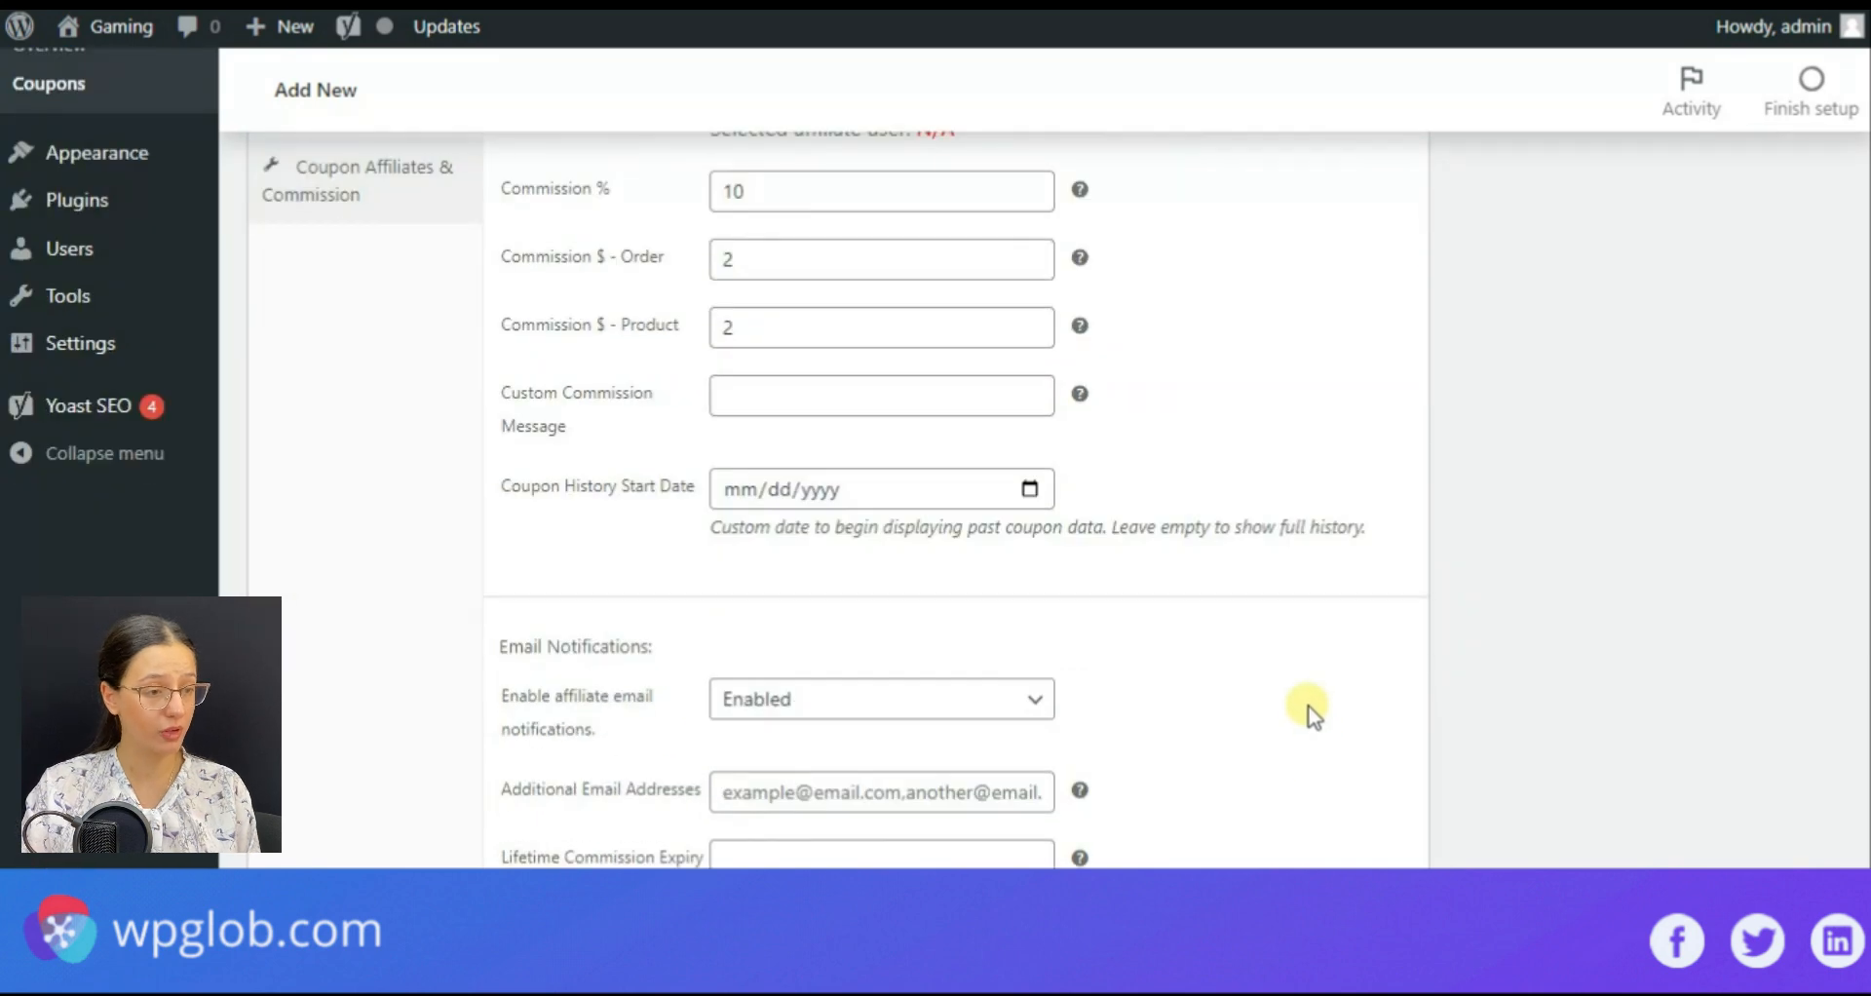
scroll("up", 3)
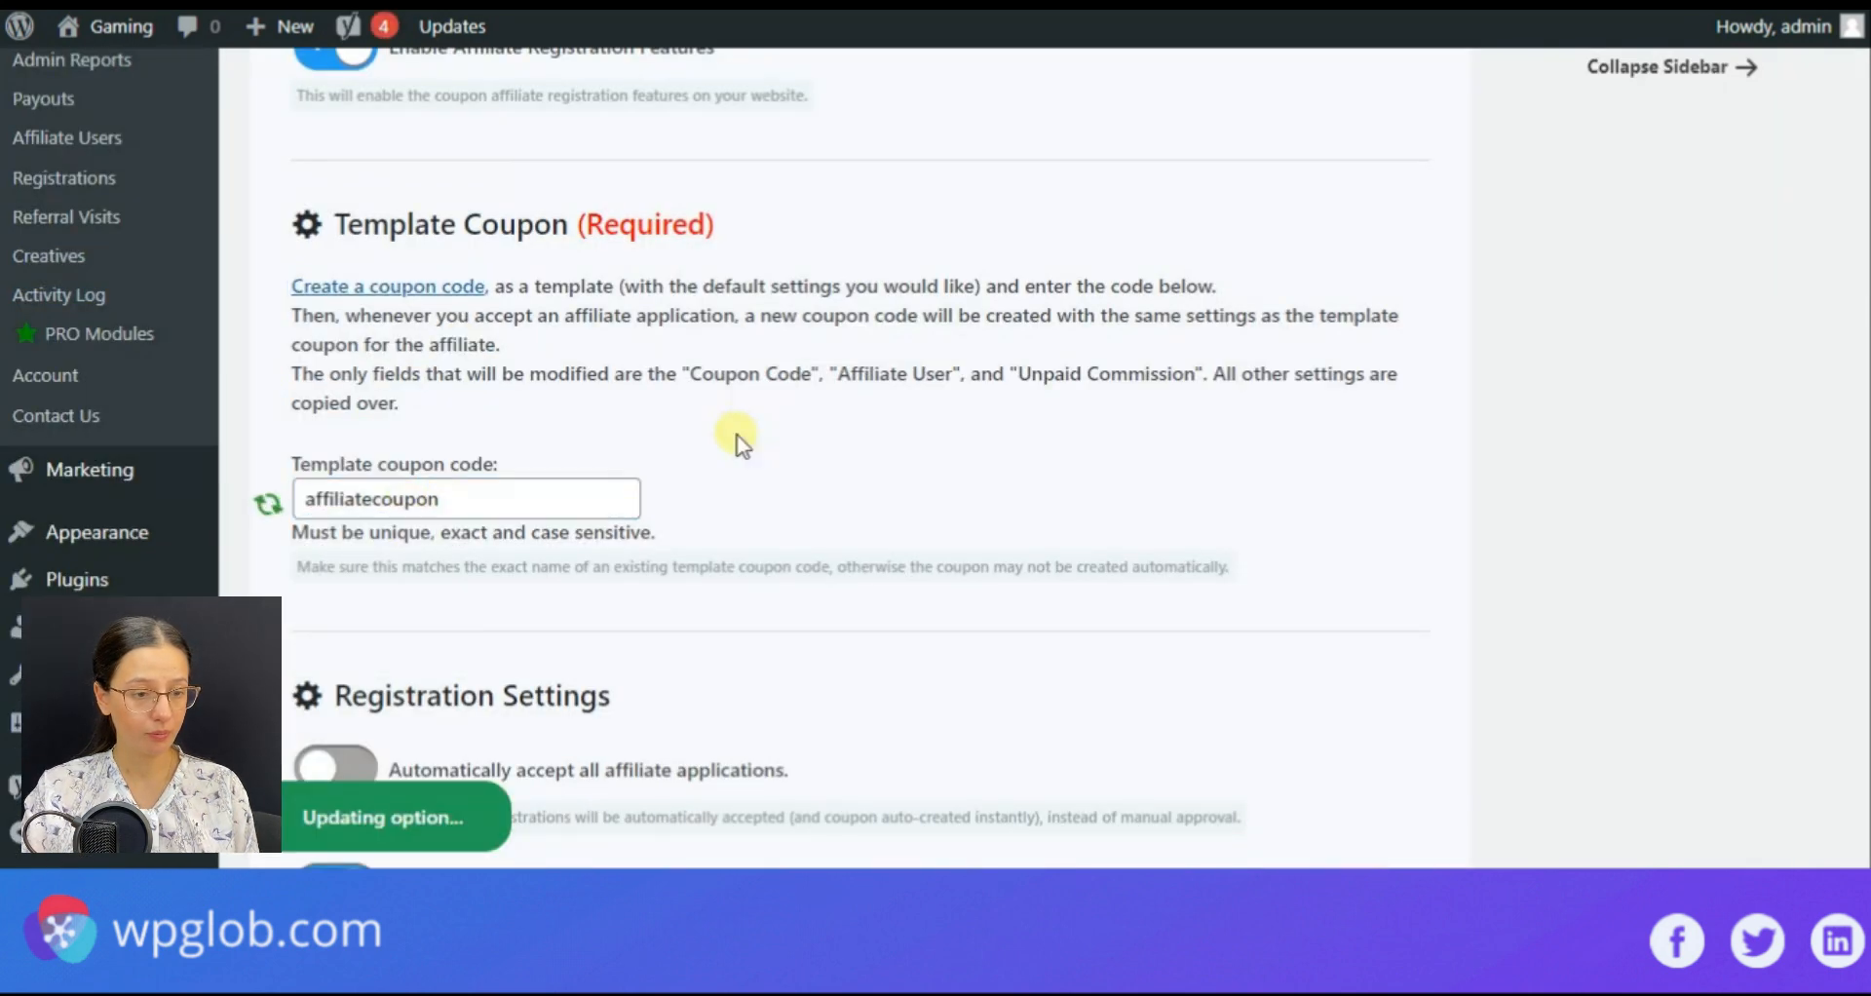
scroll("up", 3)
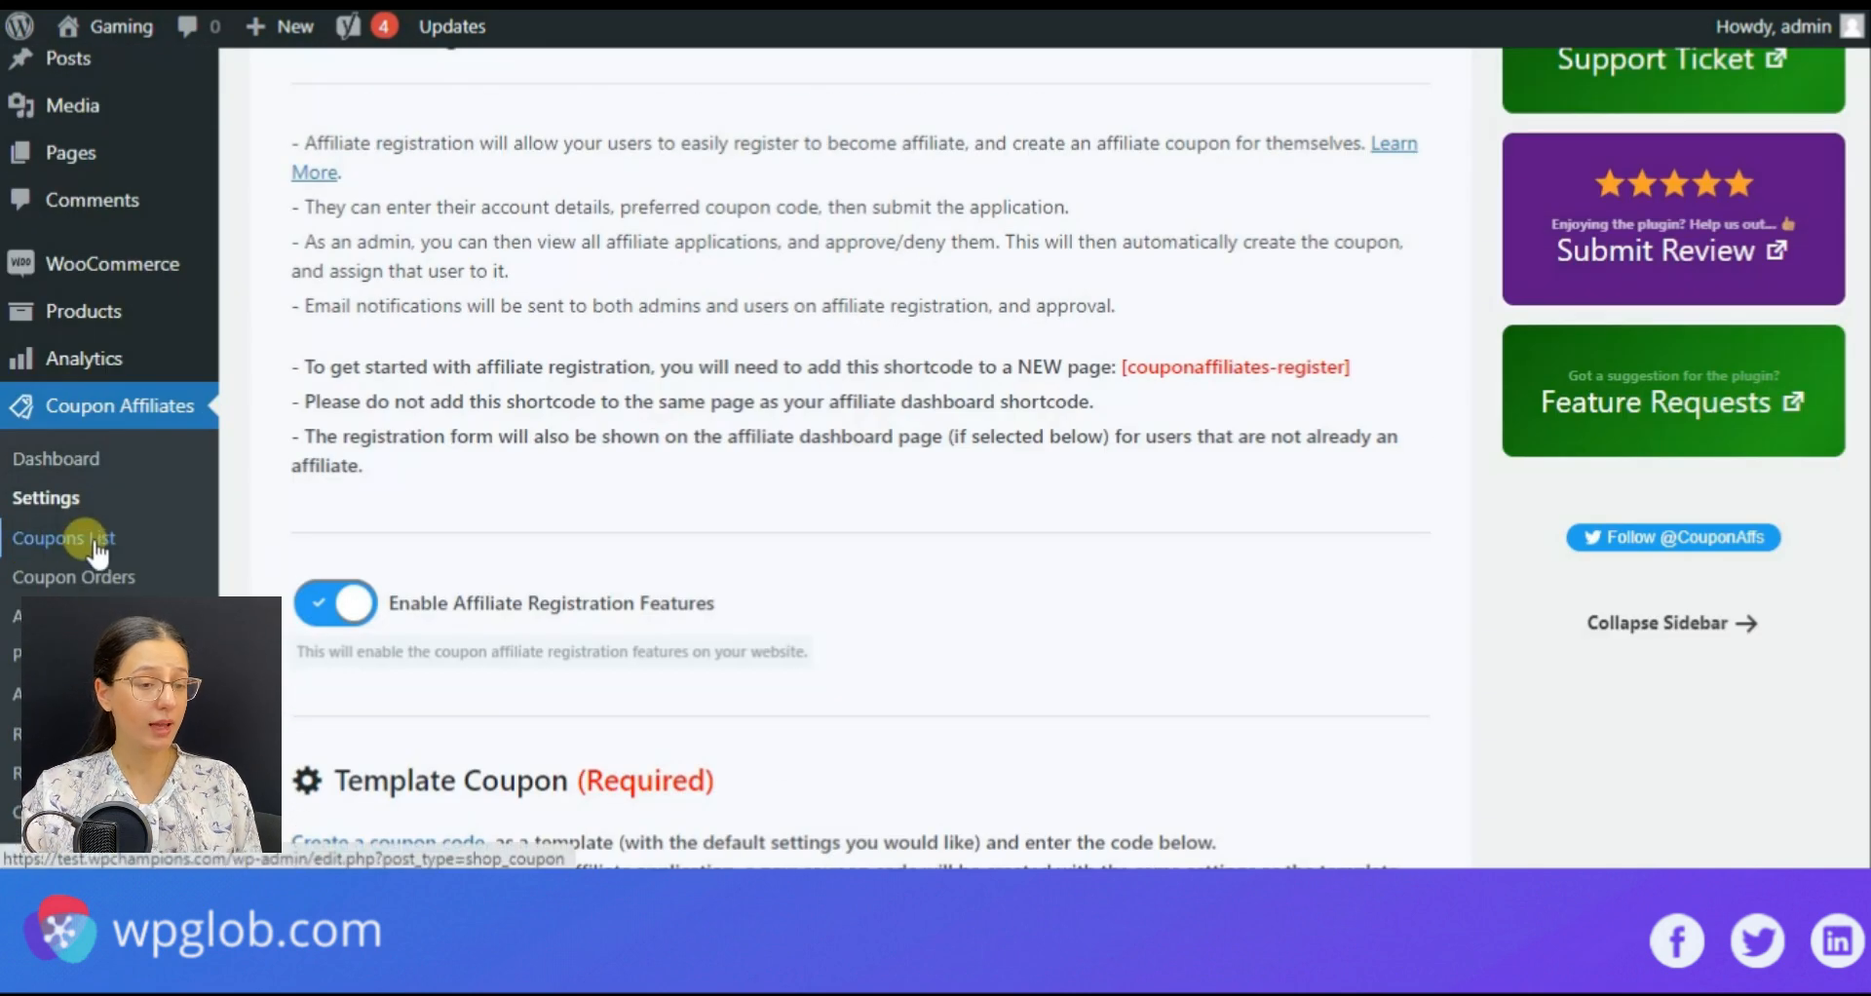
Step: From the Coupons List, open affiliatecoupon for editing
left_click(62, 538)
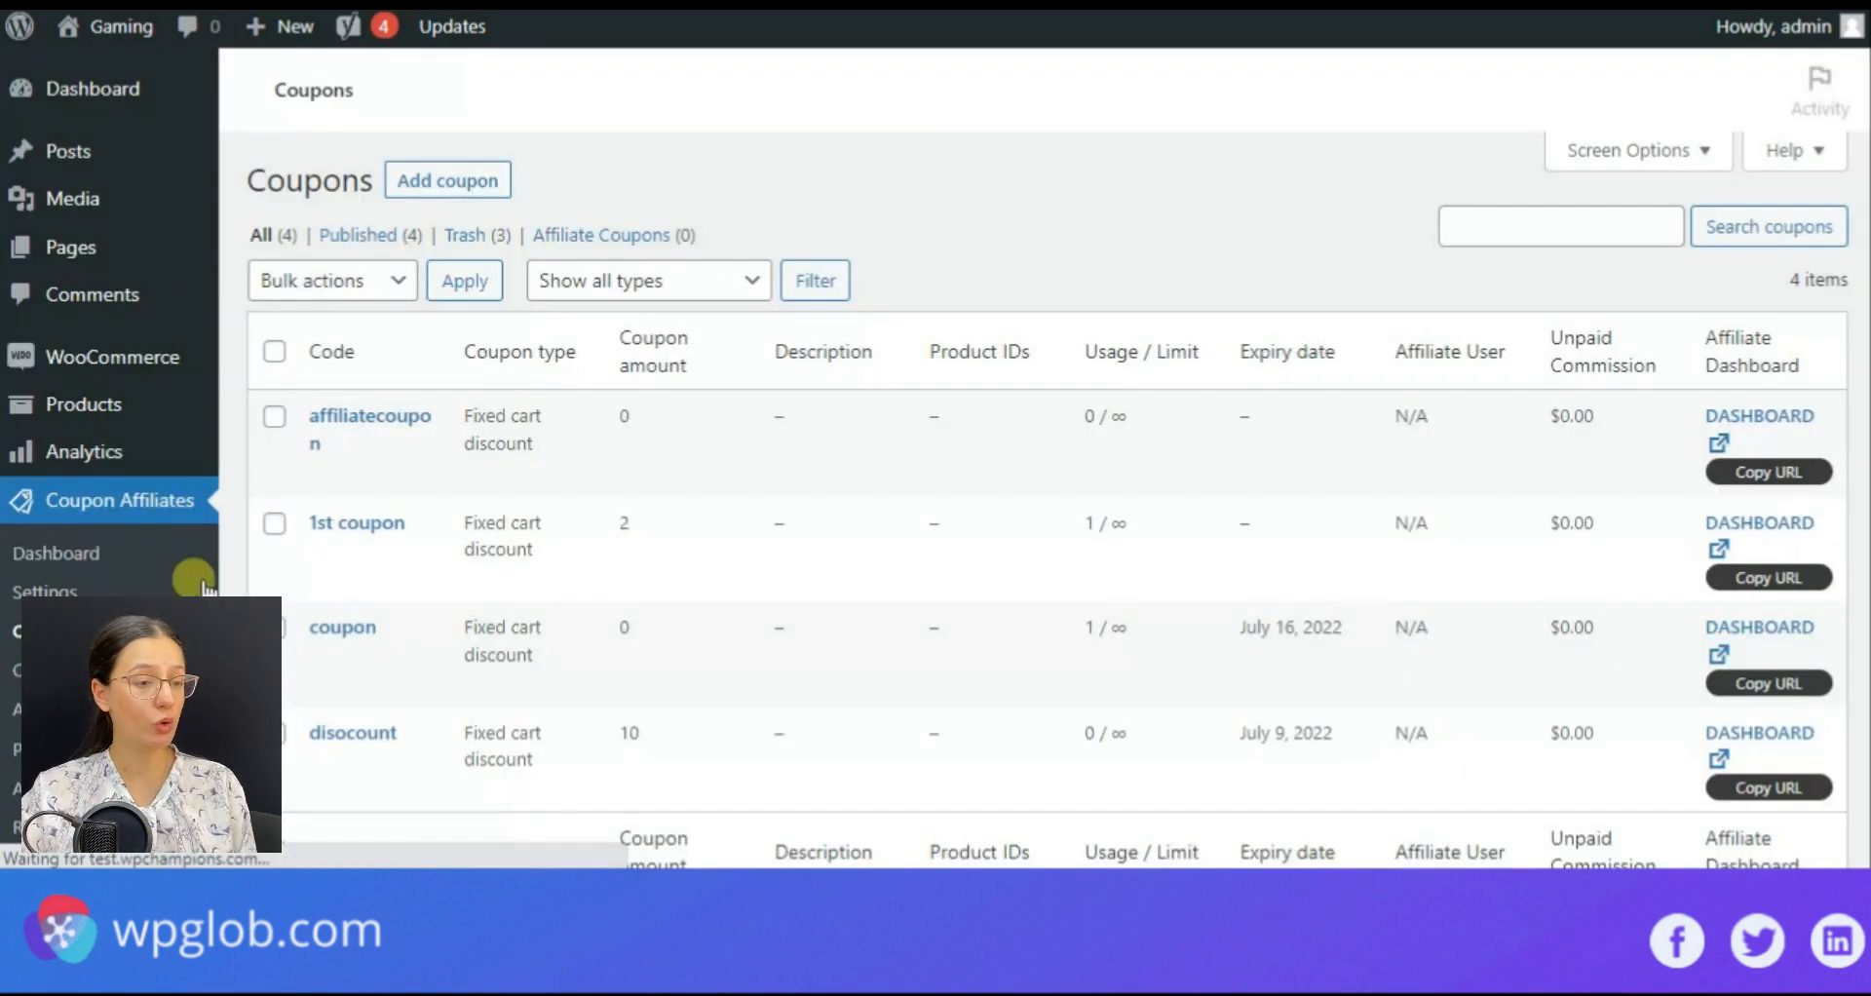
mouse_move(698, 493)
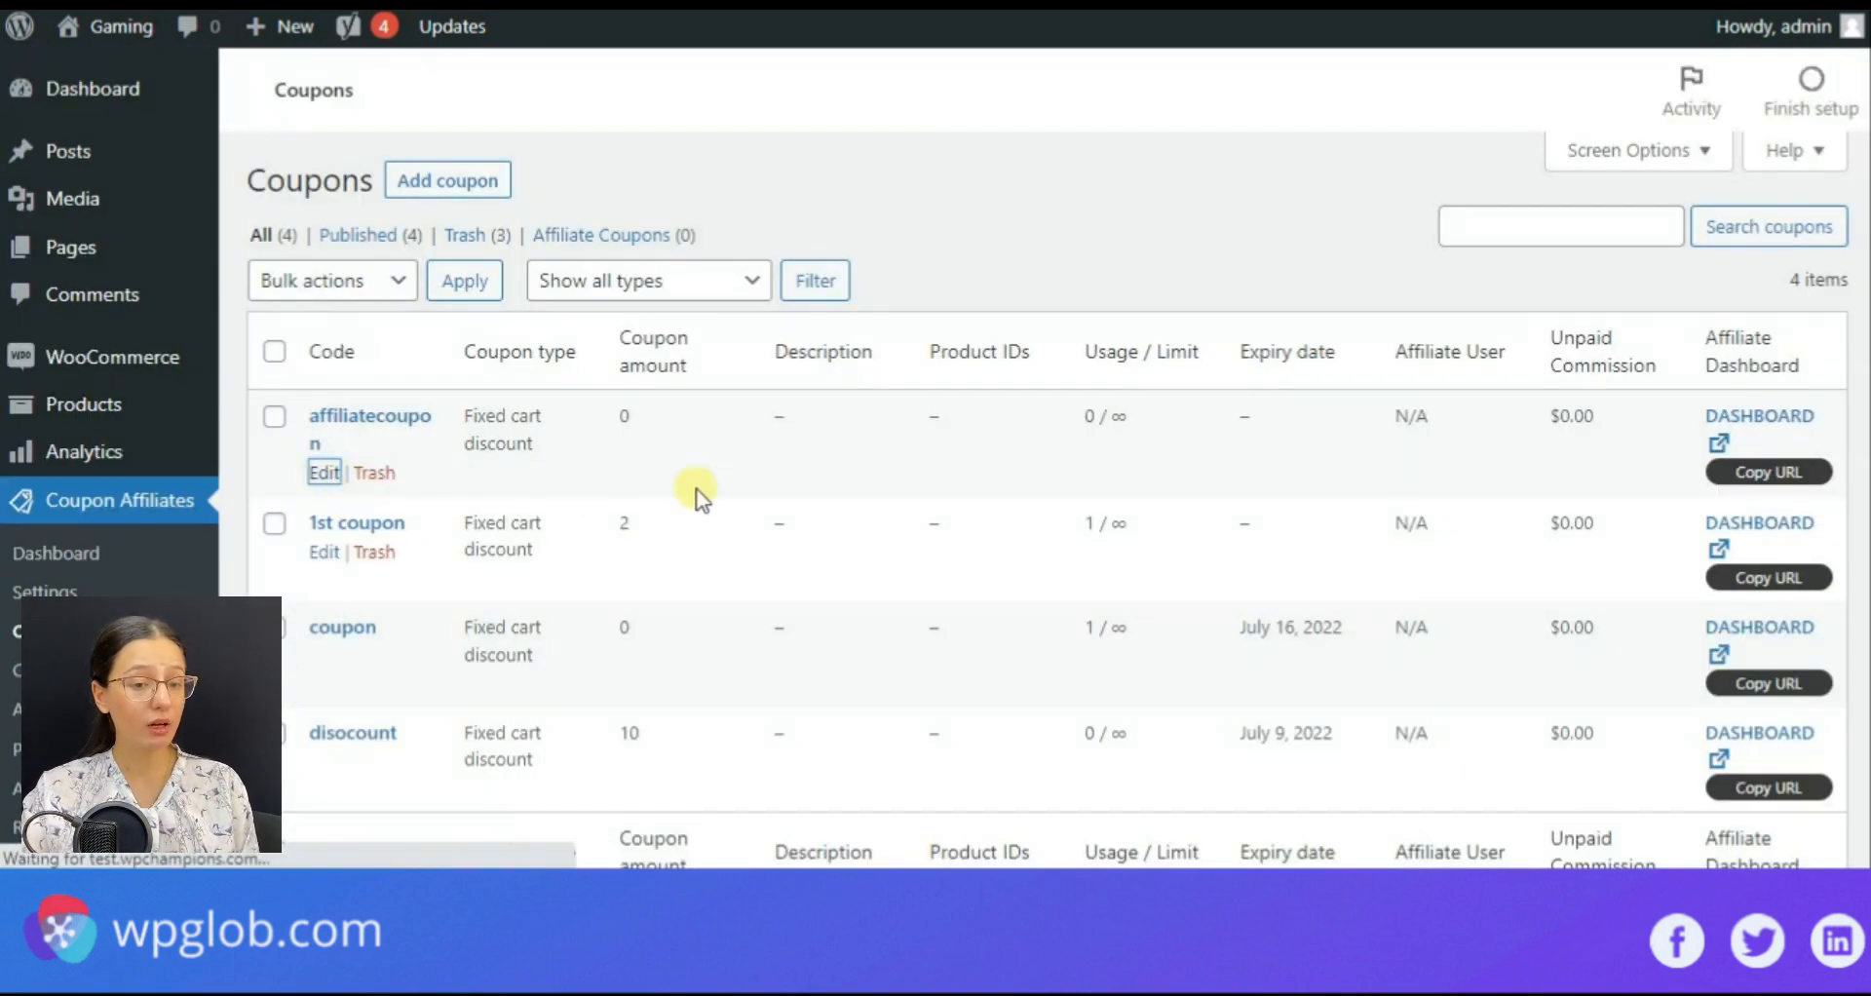
left_click(324, 471)
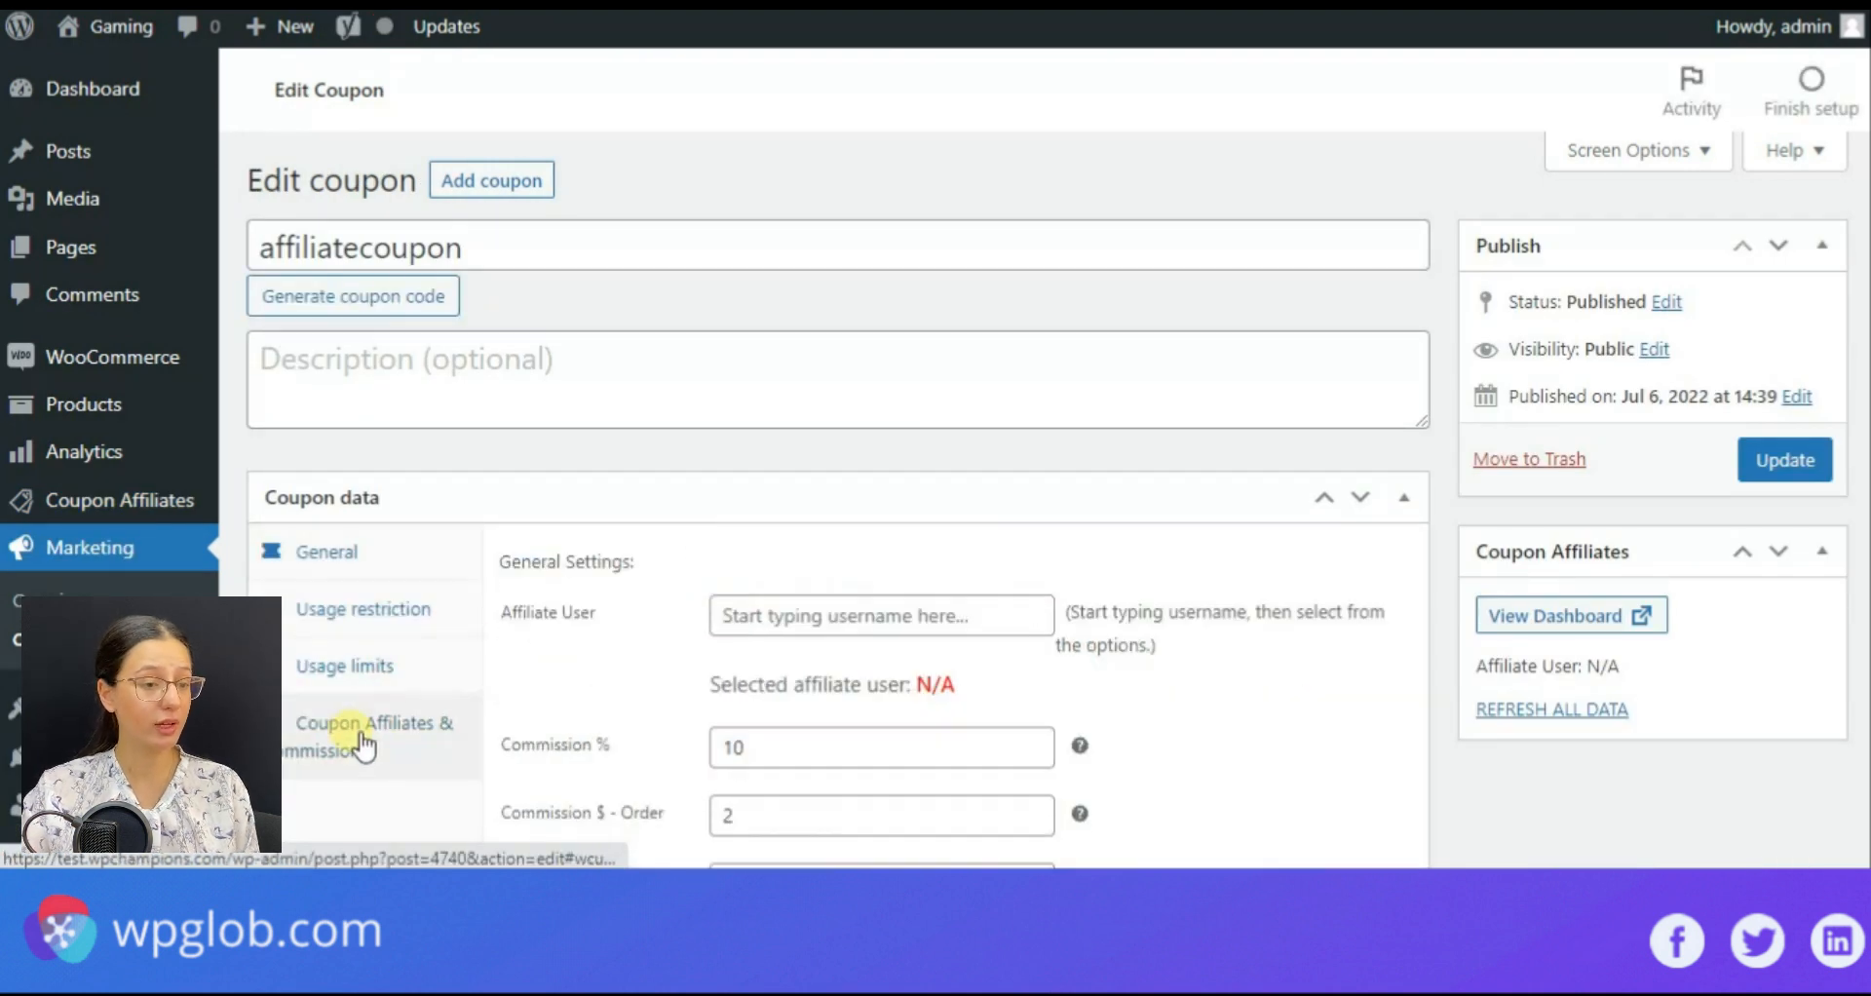
Step: Assign Affiliate User Anniy to affiliatecoupon and update the coupon
type("Anniy")
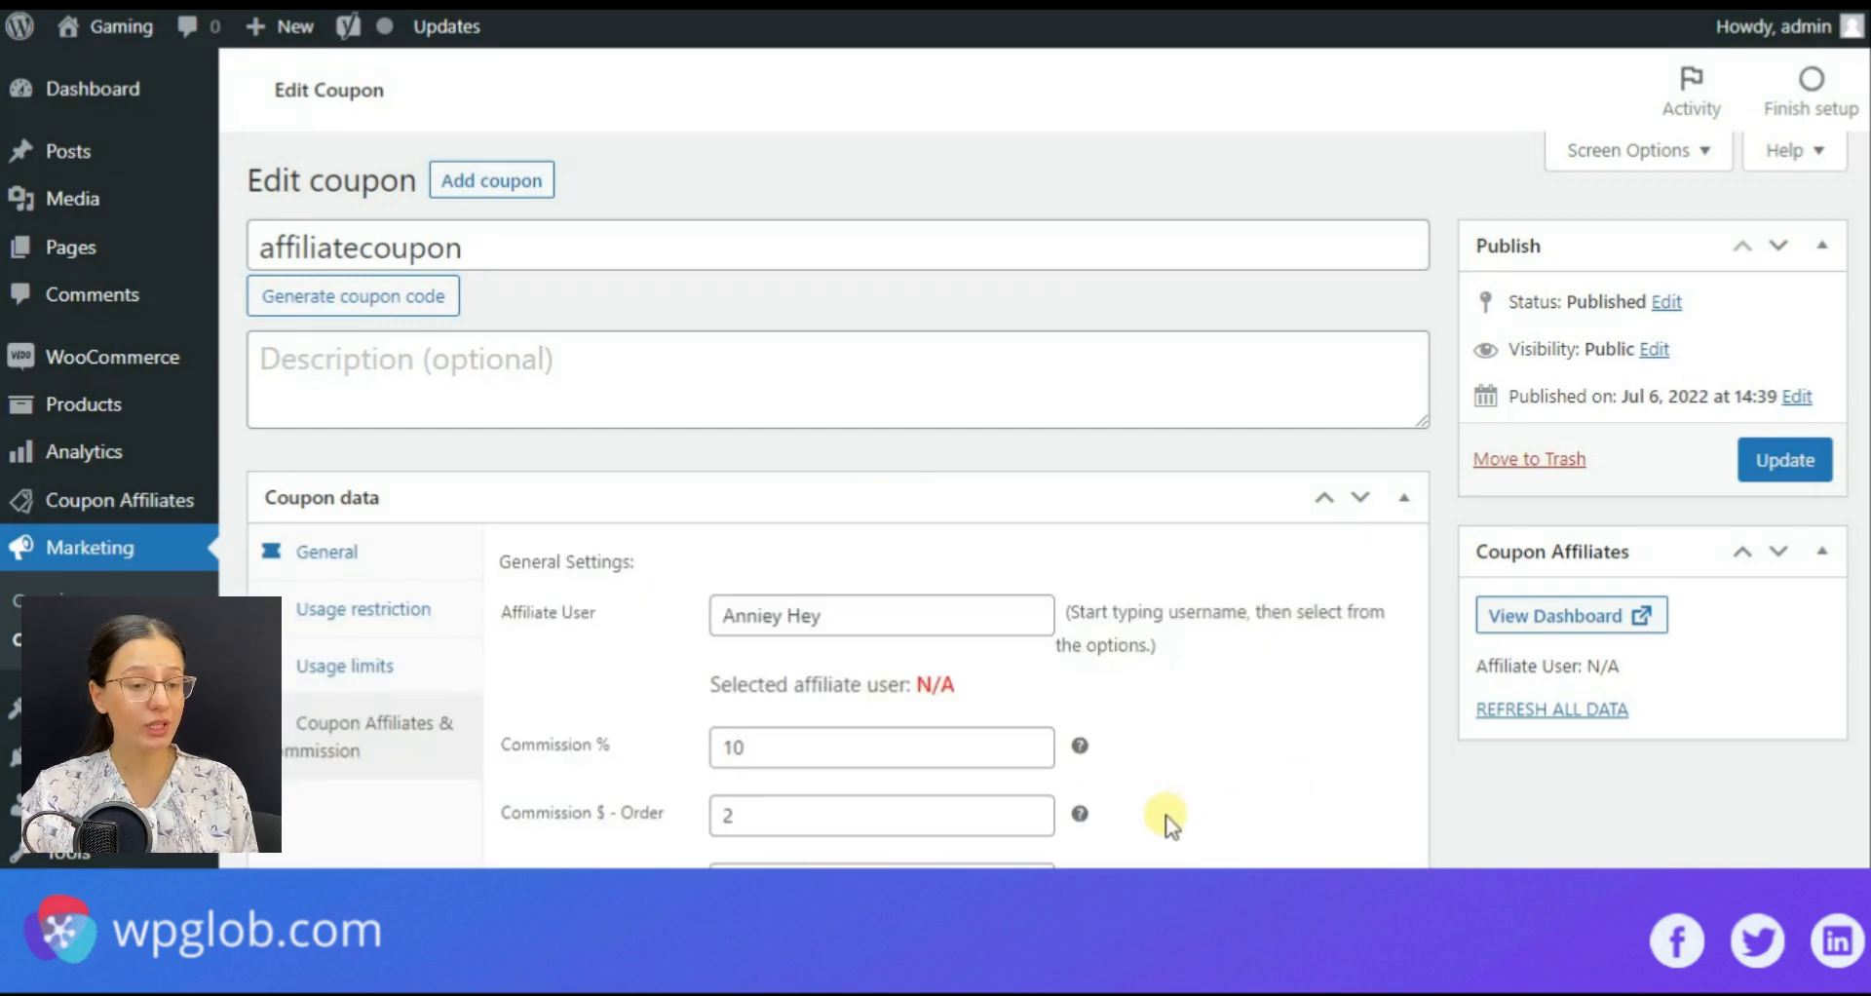
scroll("down", 3)
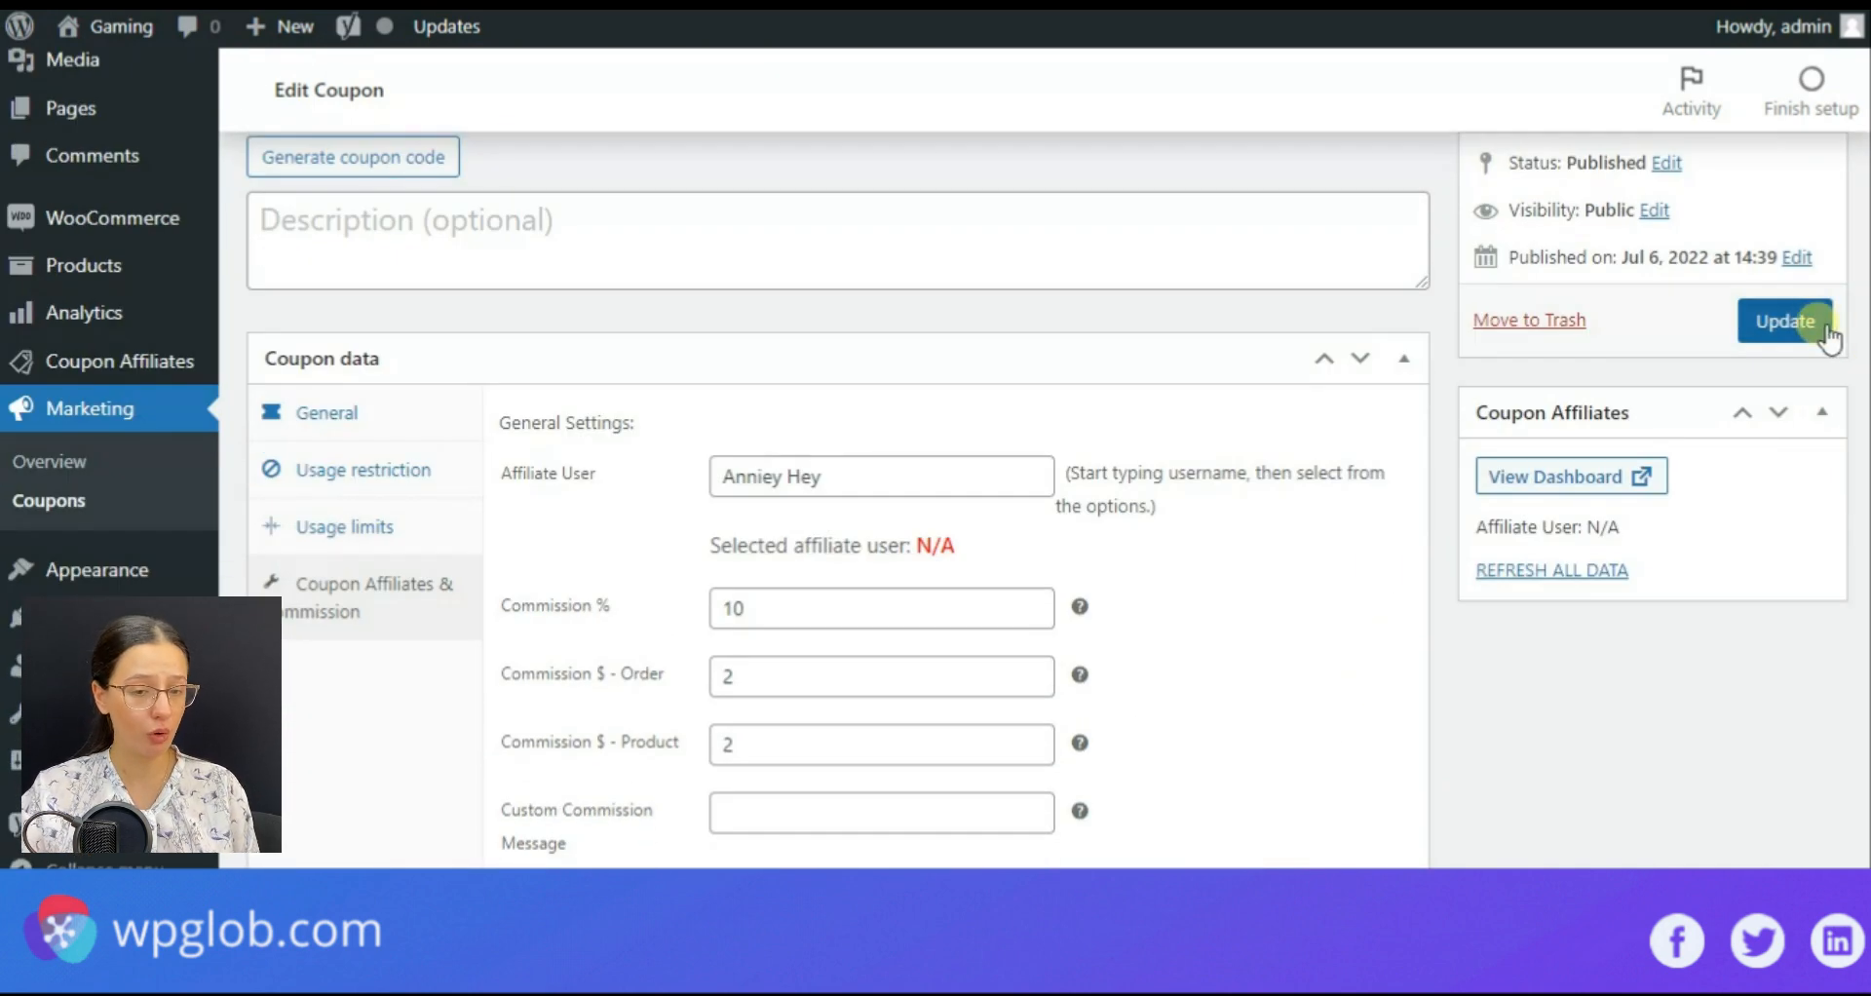
left_click(1783, 320)
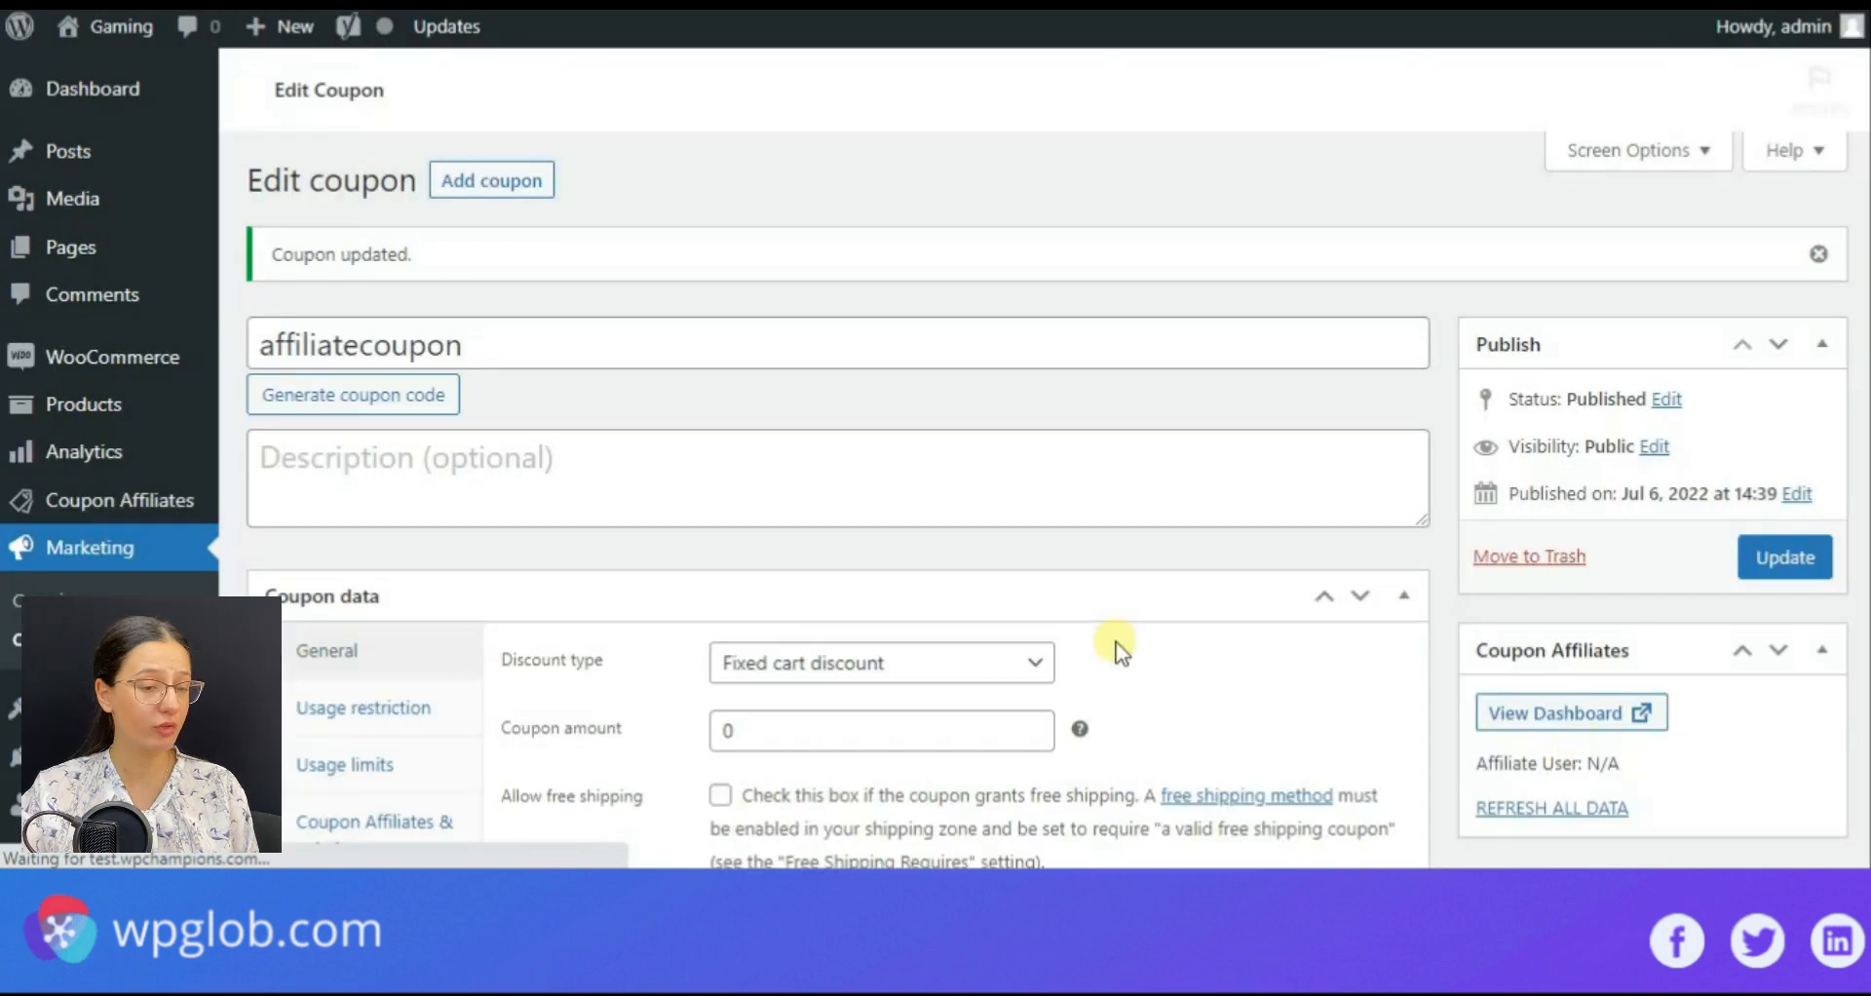
Step: From the Coupons list, open the affiliatecoupon affiliate dashboard
scroll("down", 3)
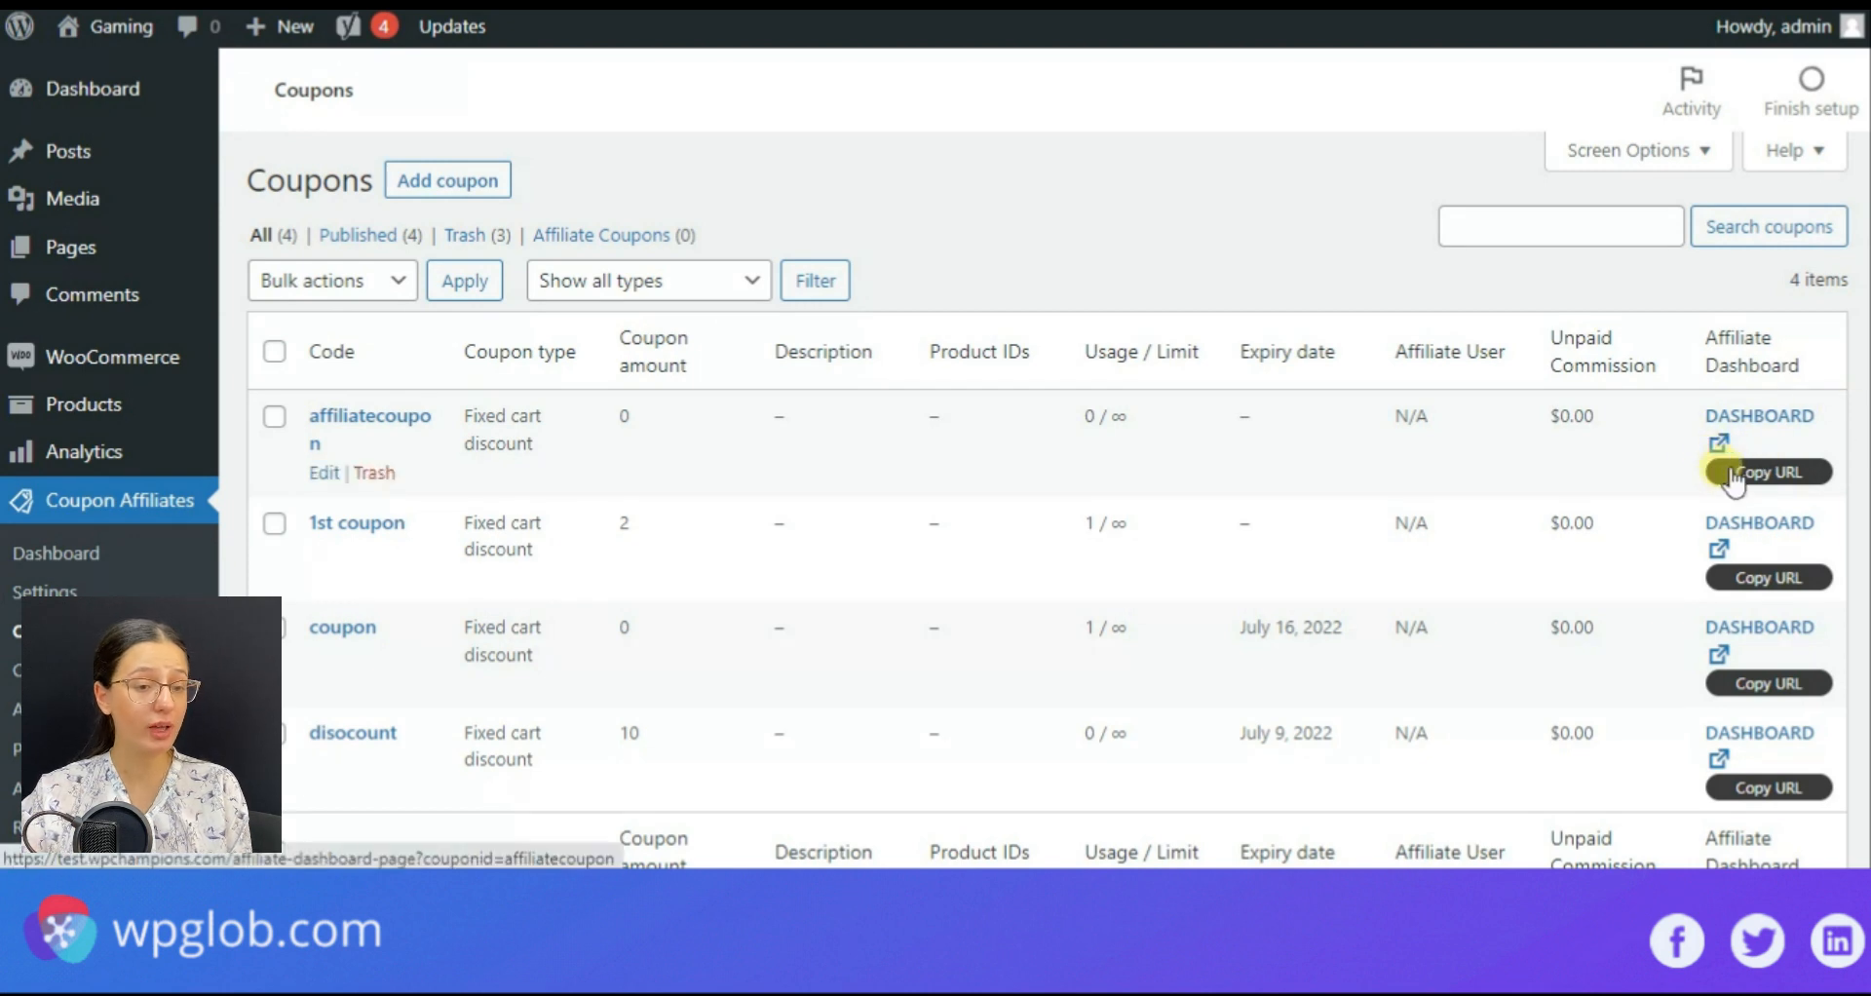
mouse_move(1758, 415)
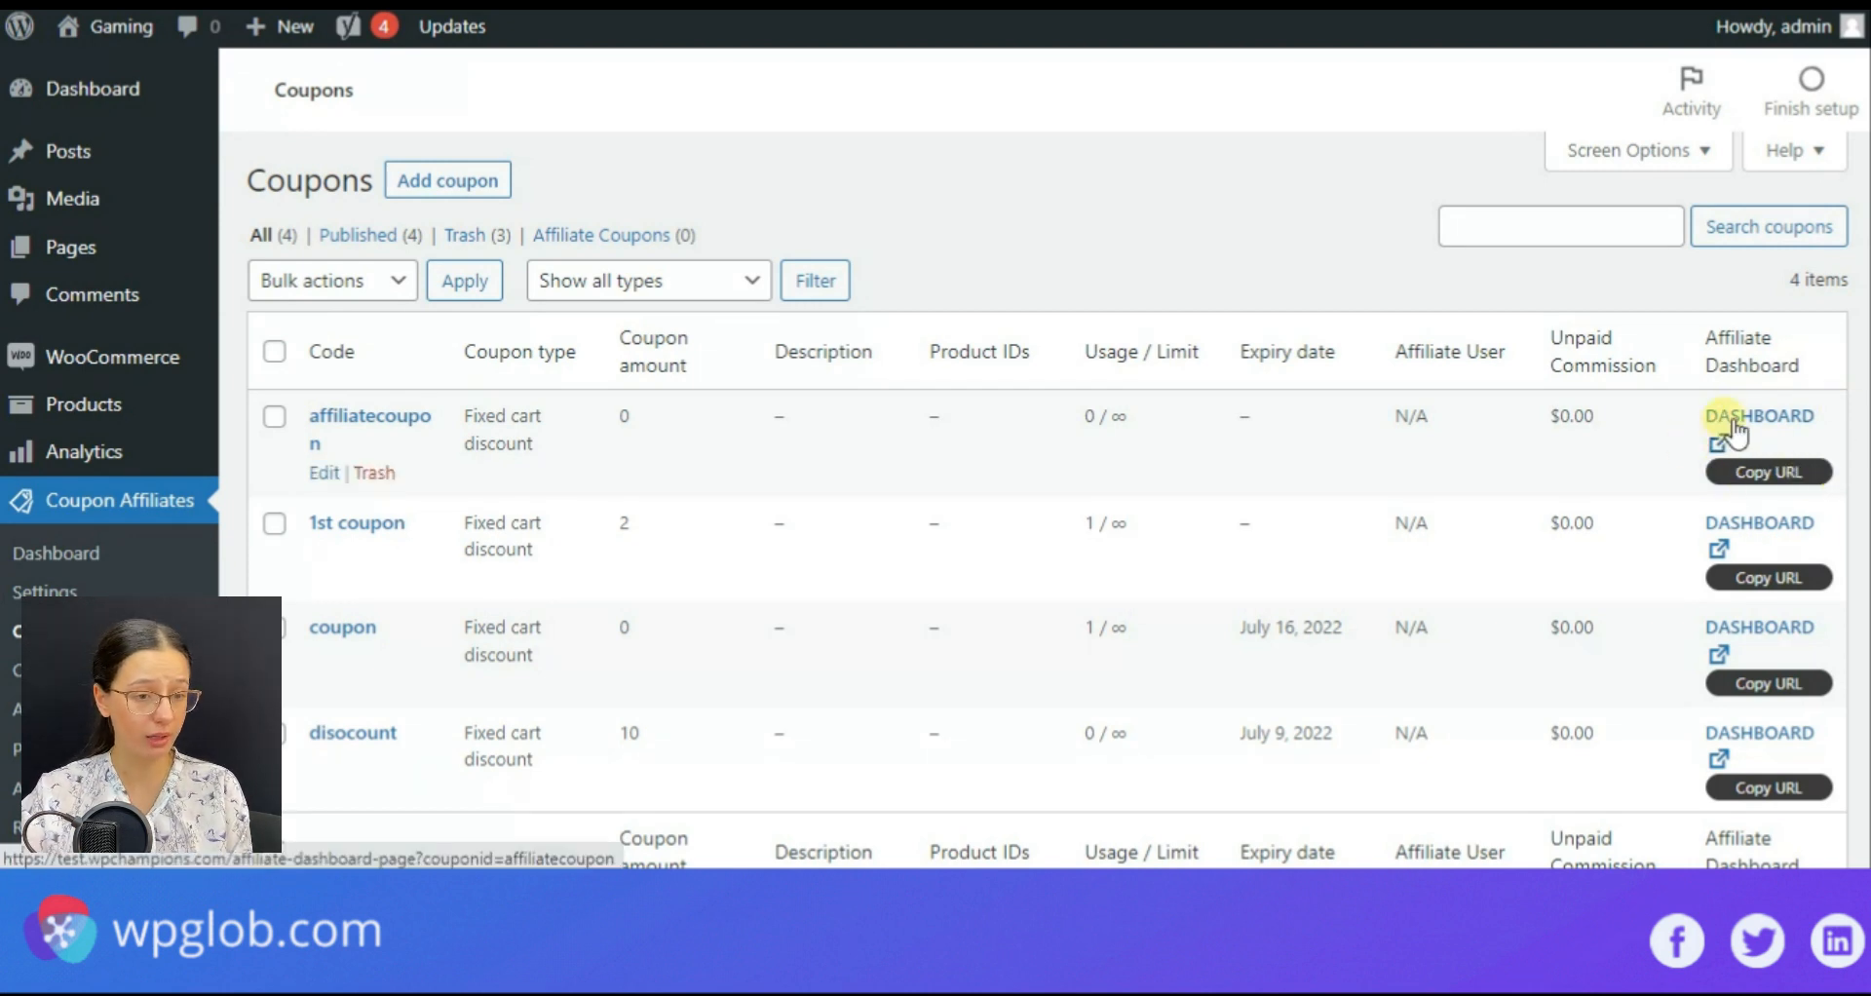
left_click(1757, 415)
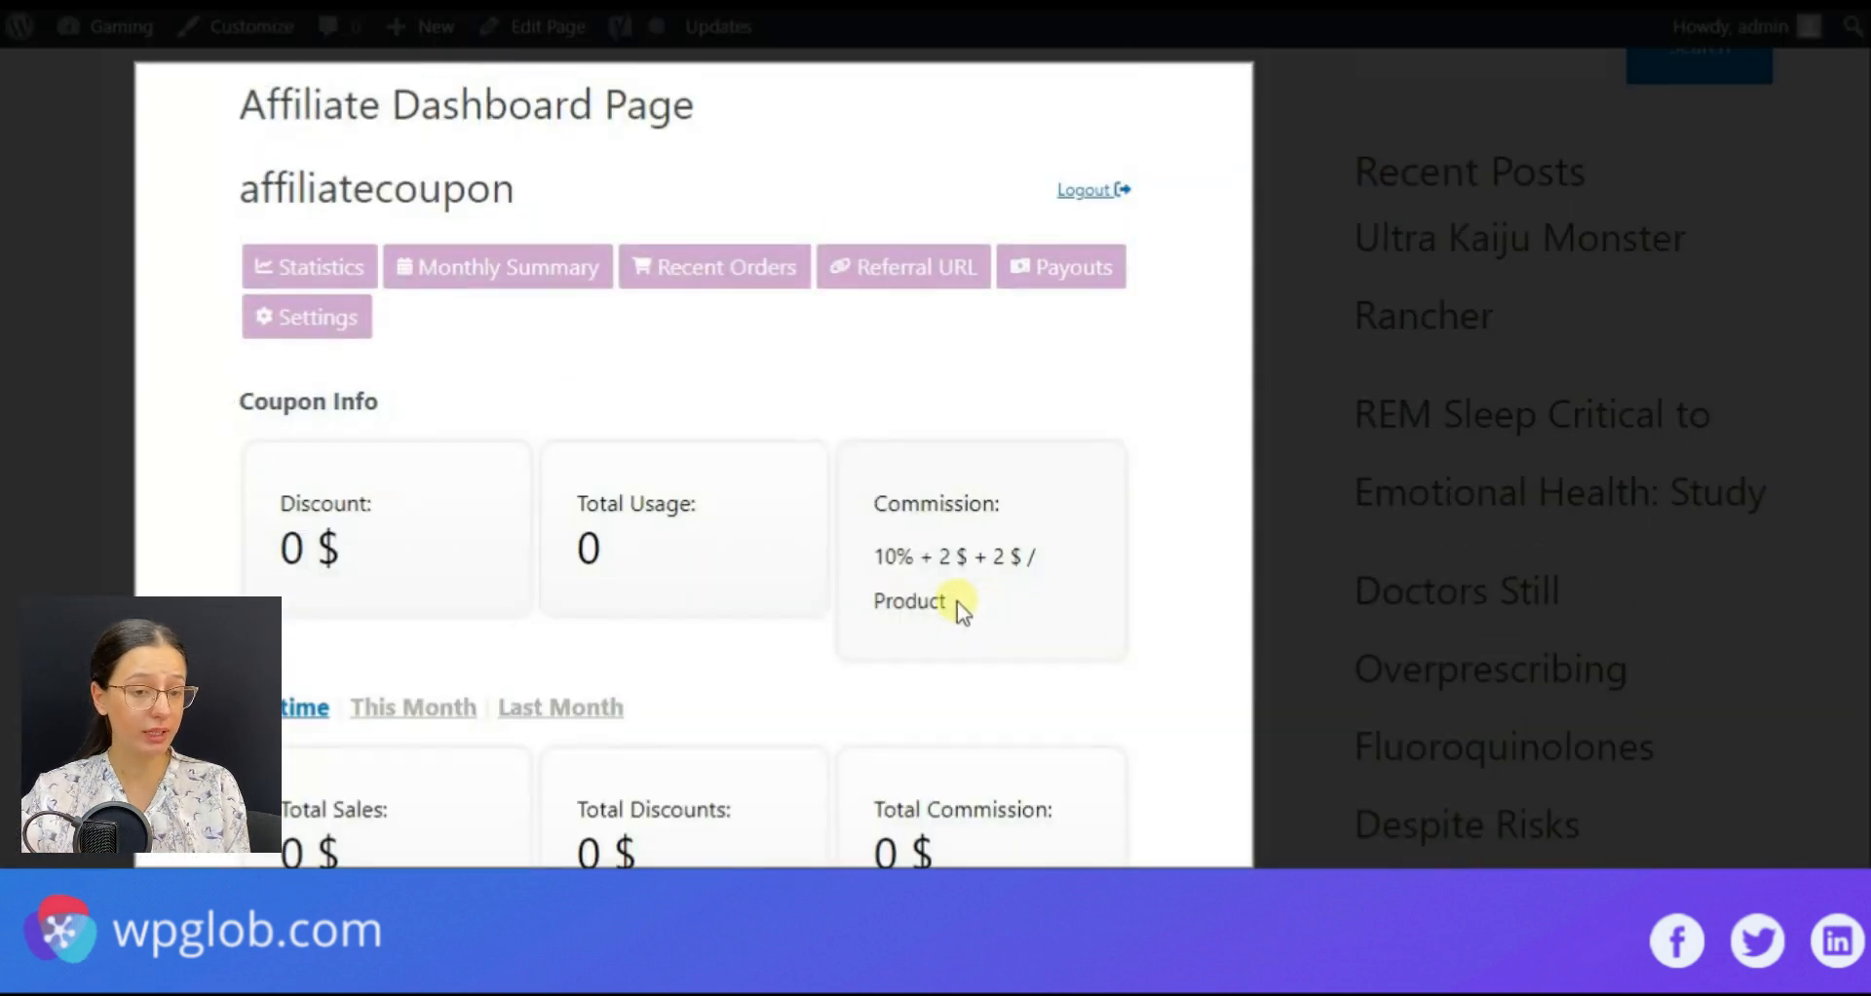
mouse_move(567, 345)
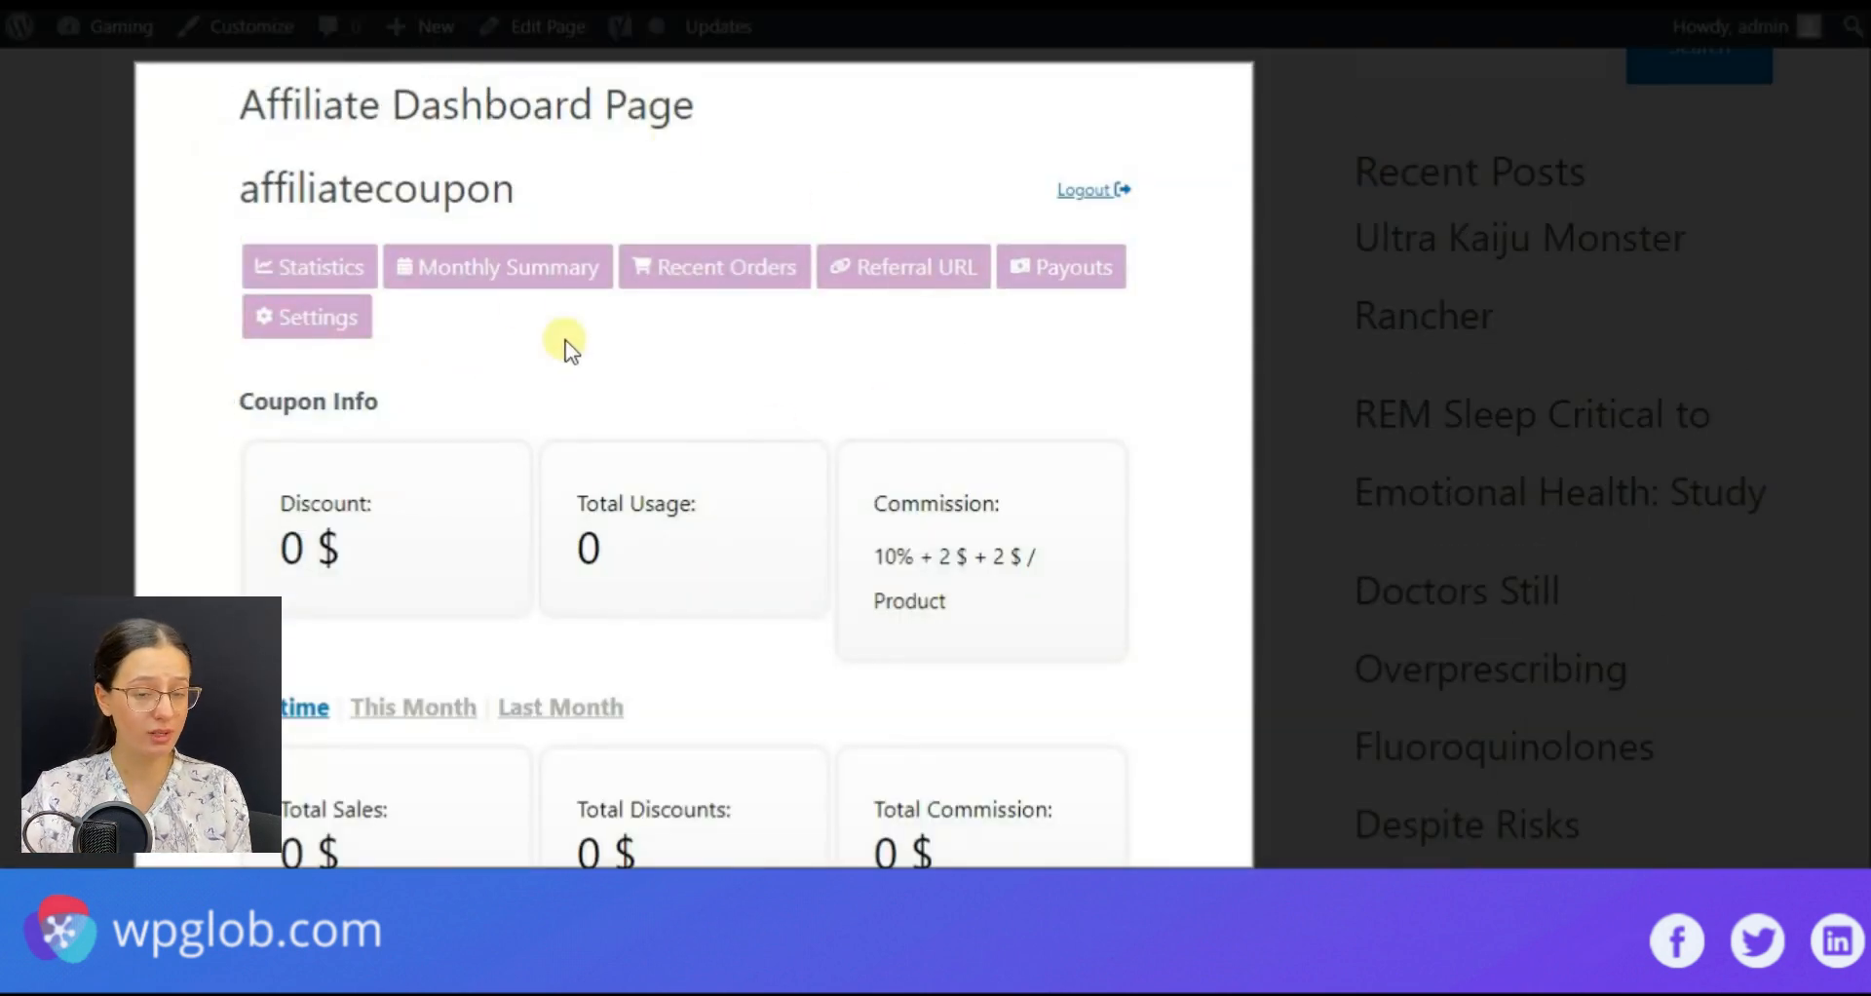
mouse_move(614, 298)
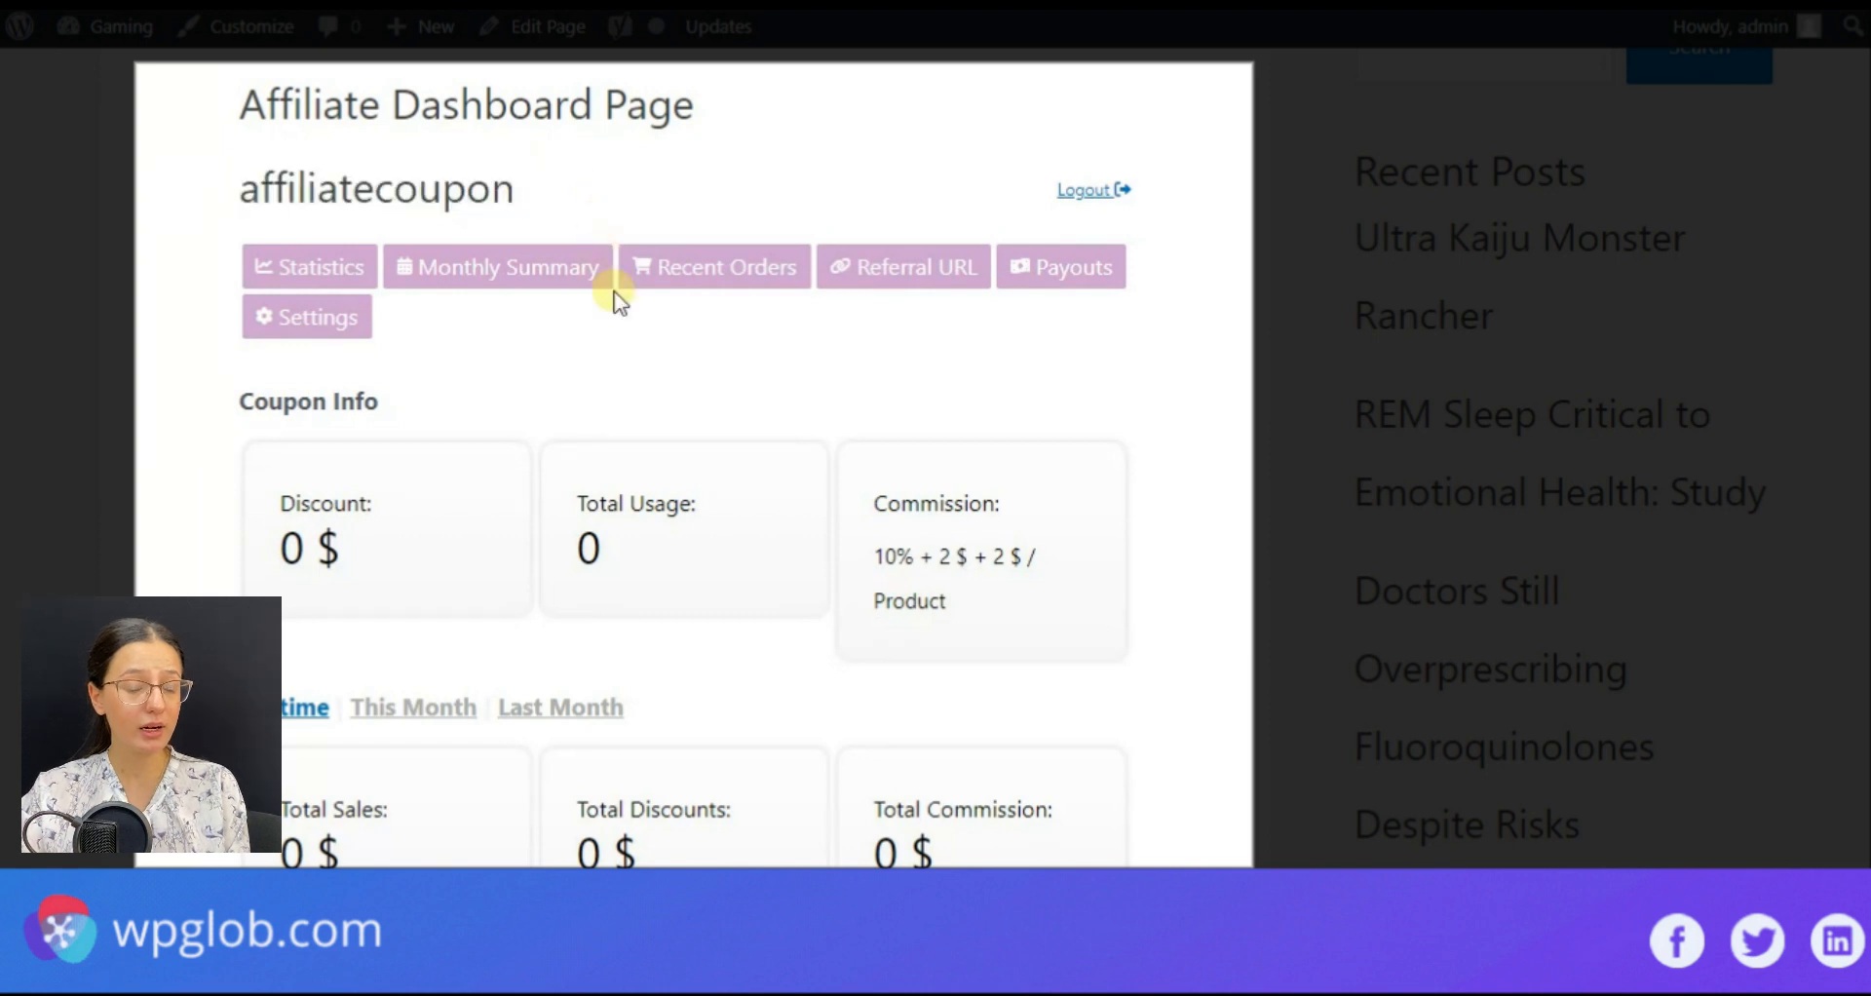
scroll("down", 3)
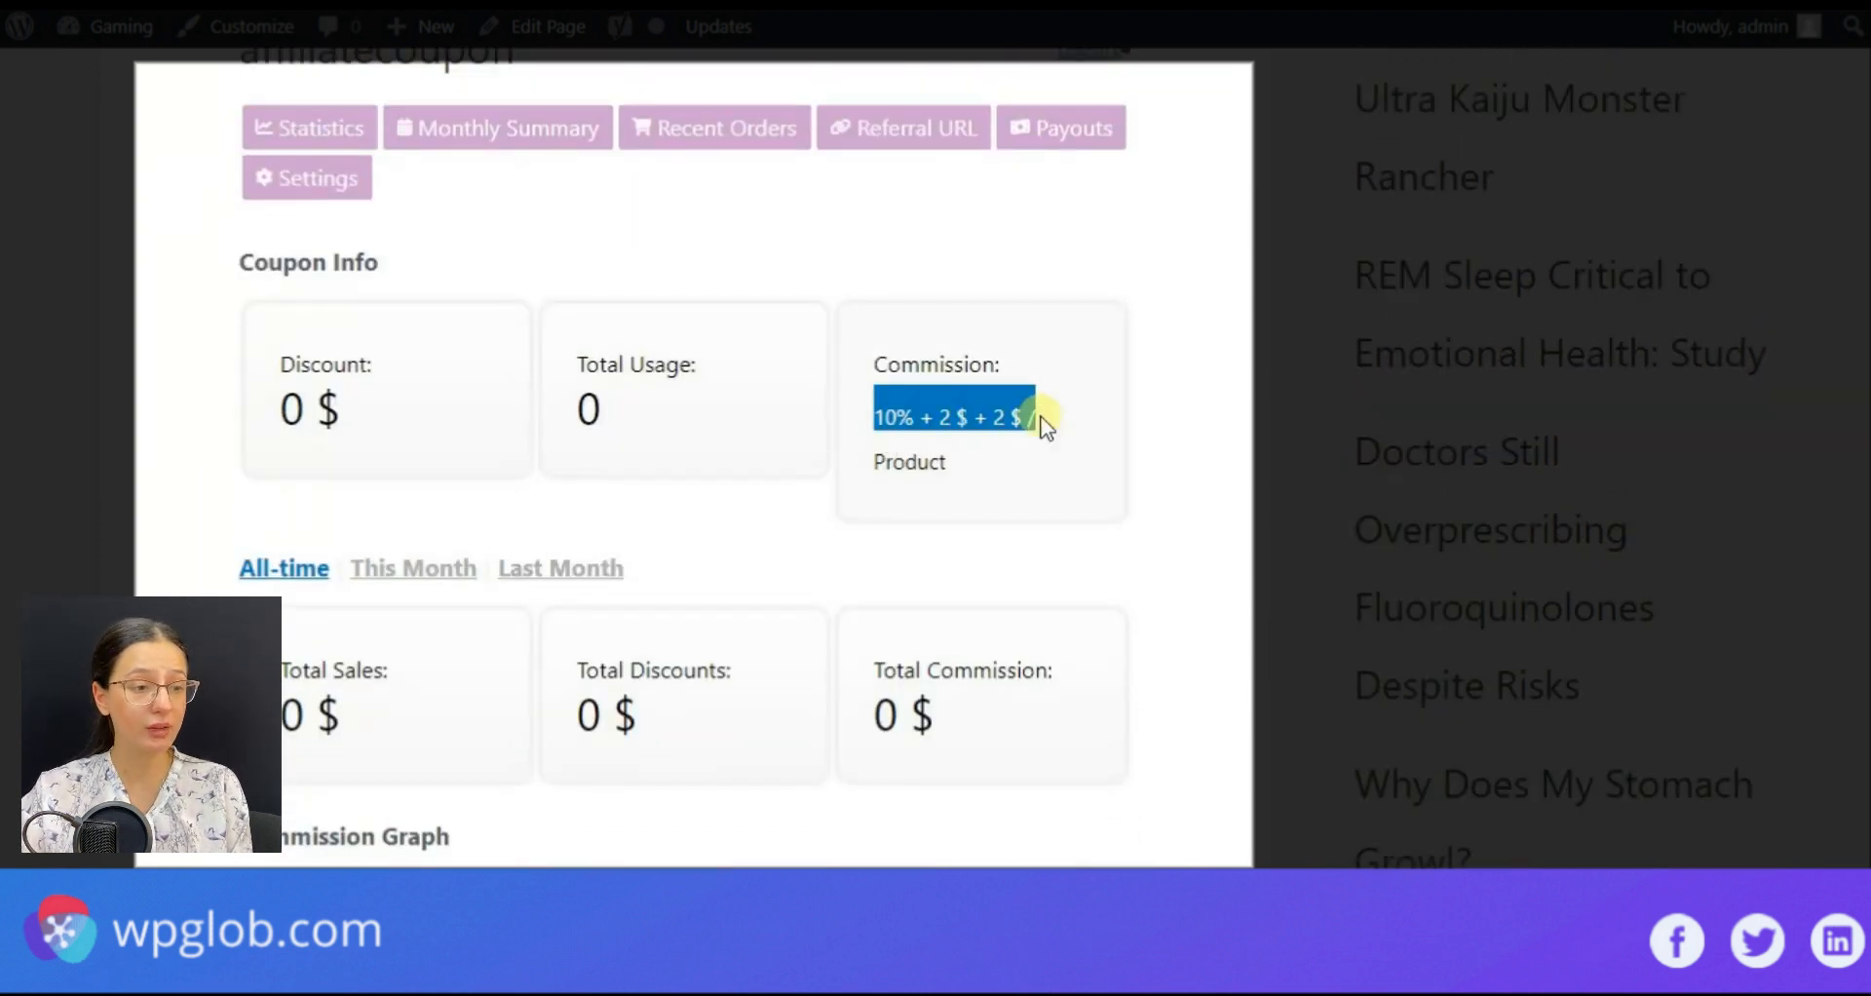
scroll("down", 3)
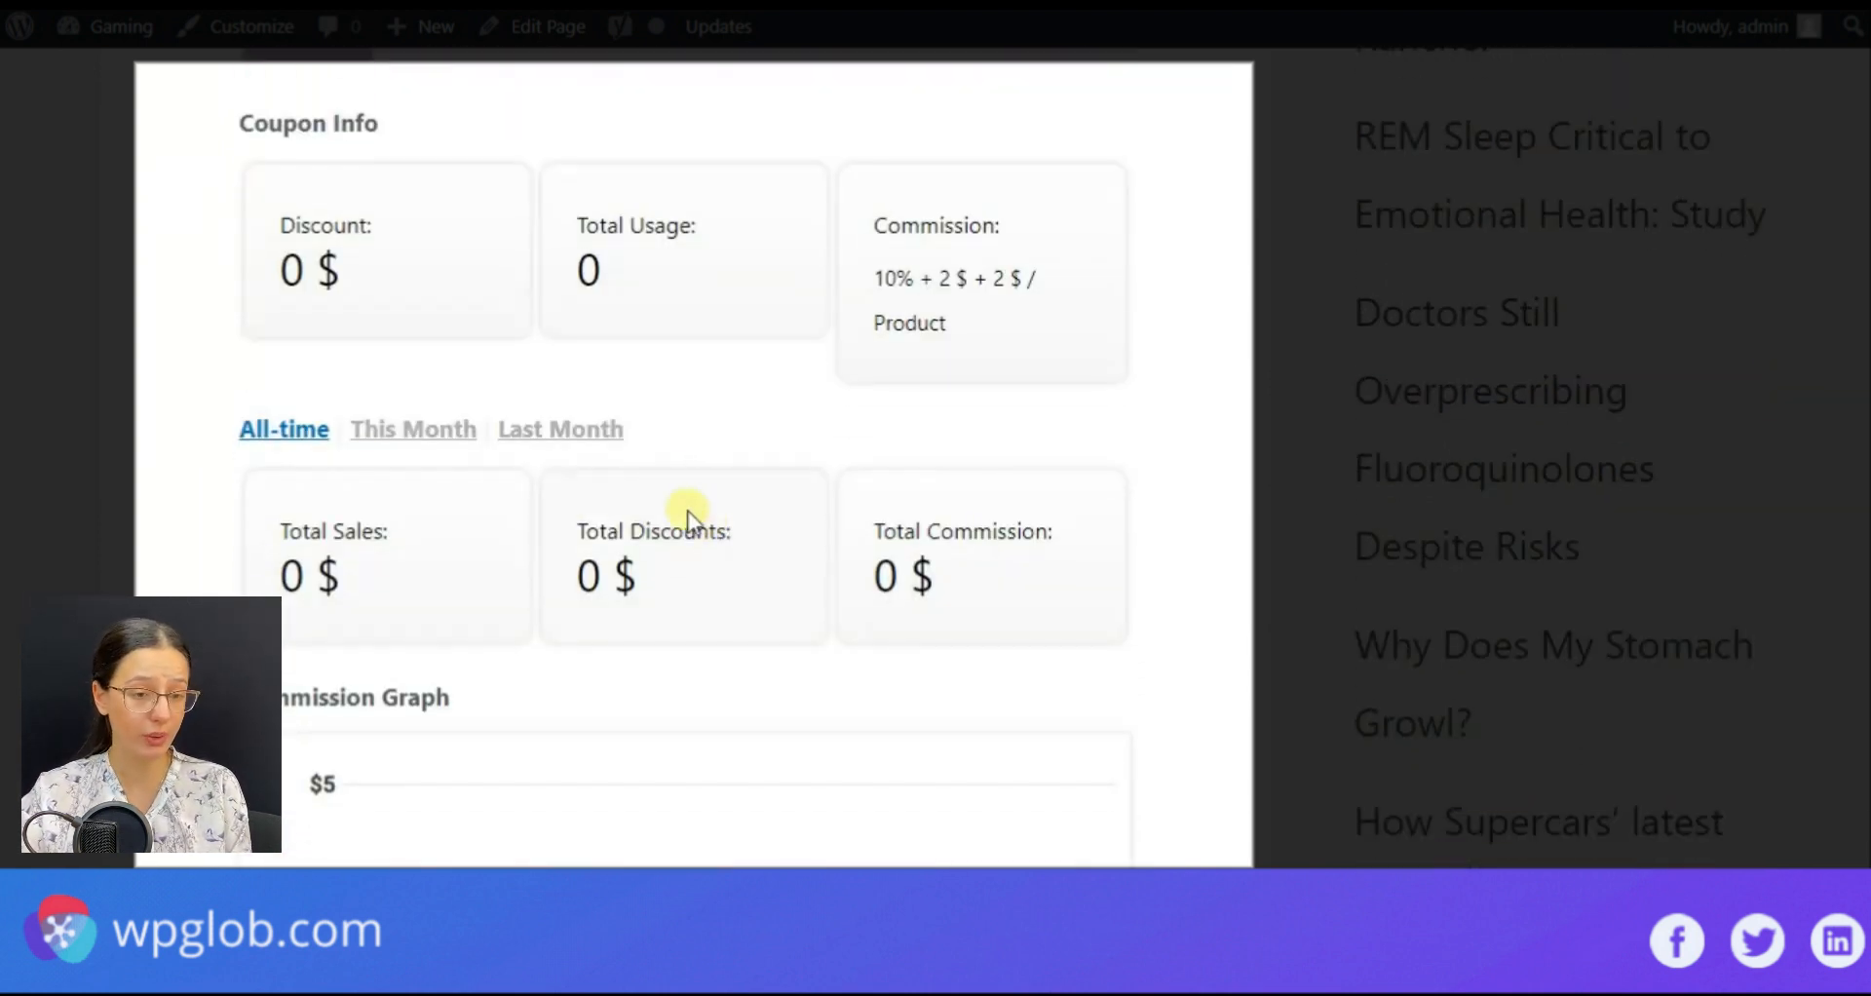
scroll("down", 3)
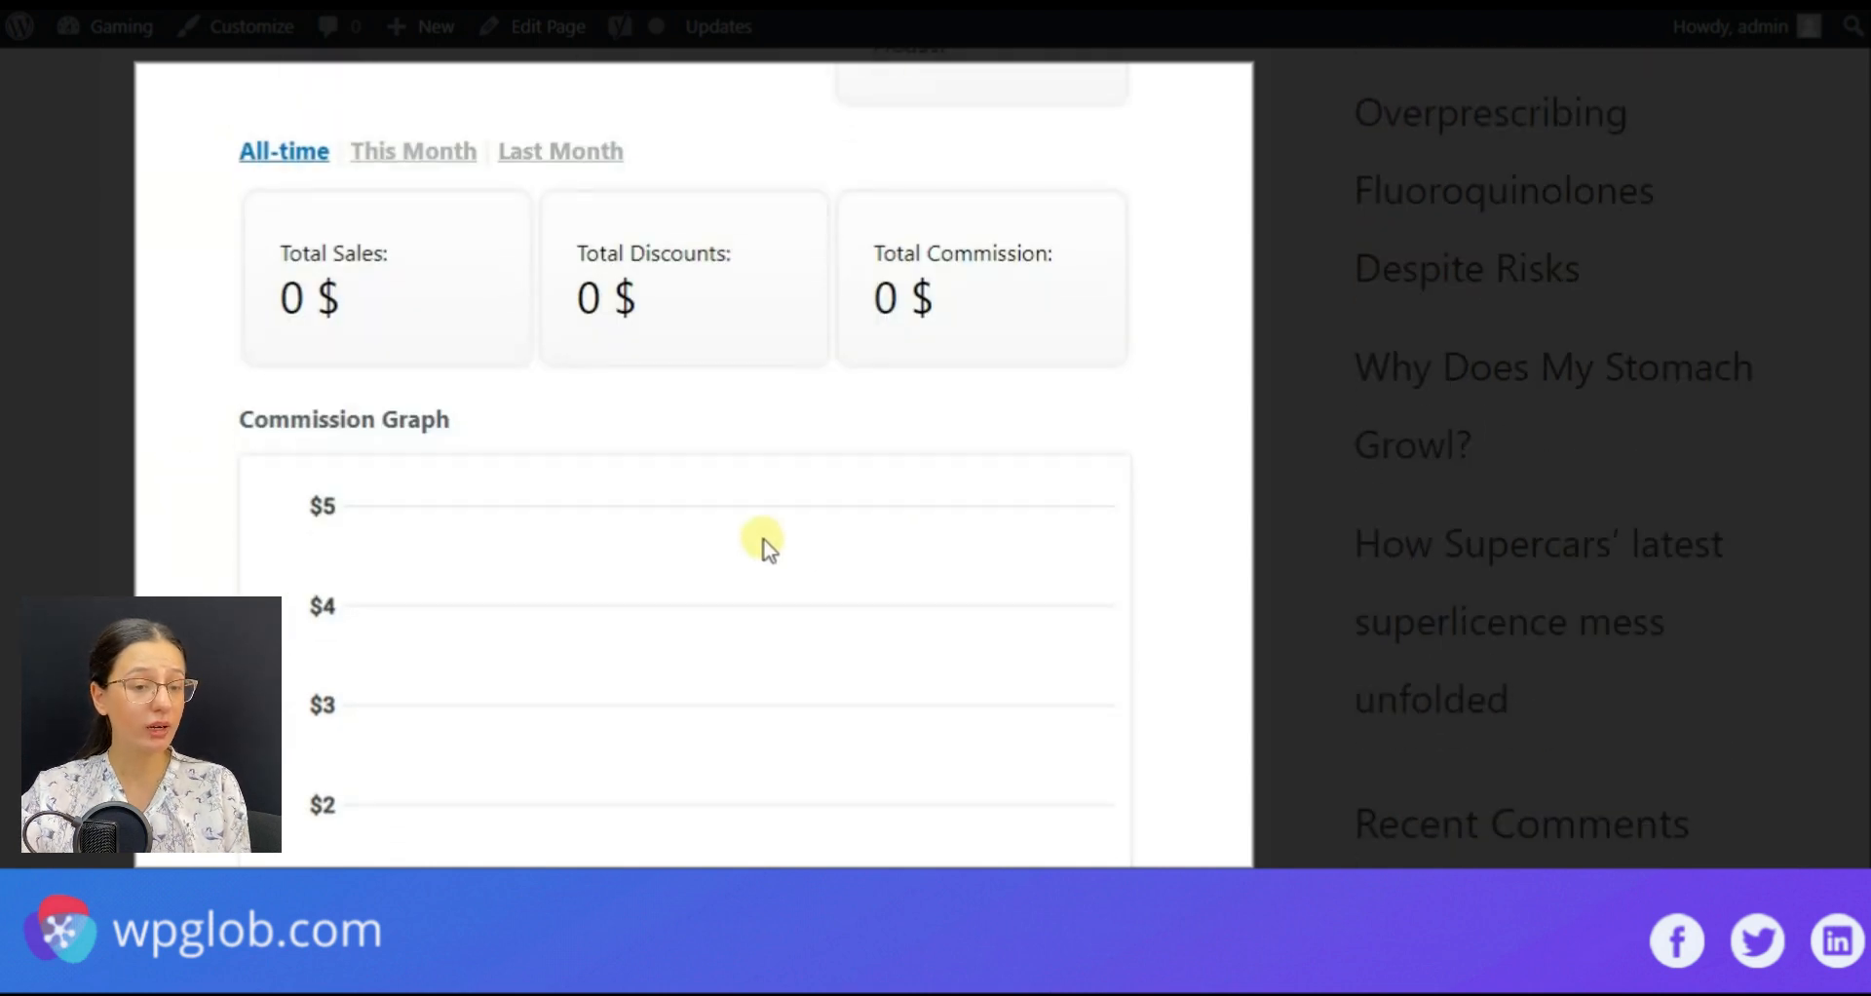
scroll("down", 3)
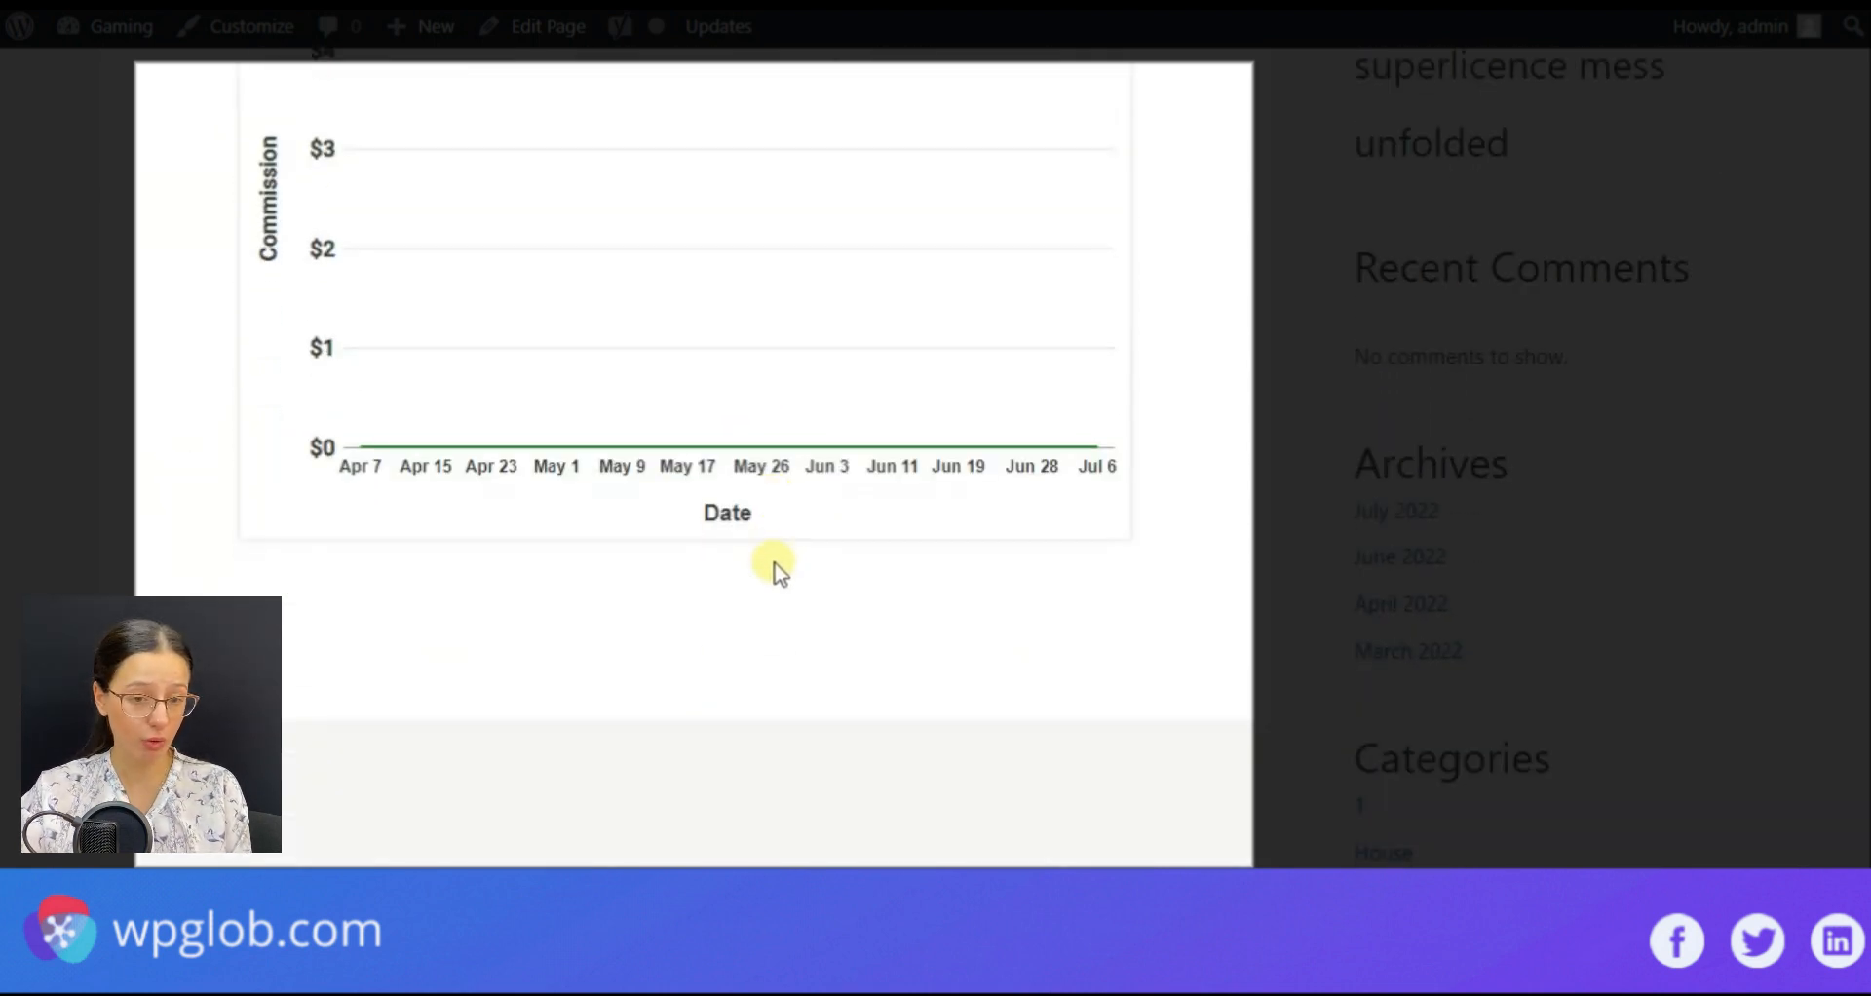
scroll("up", 3)
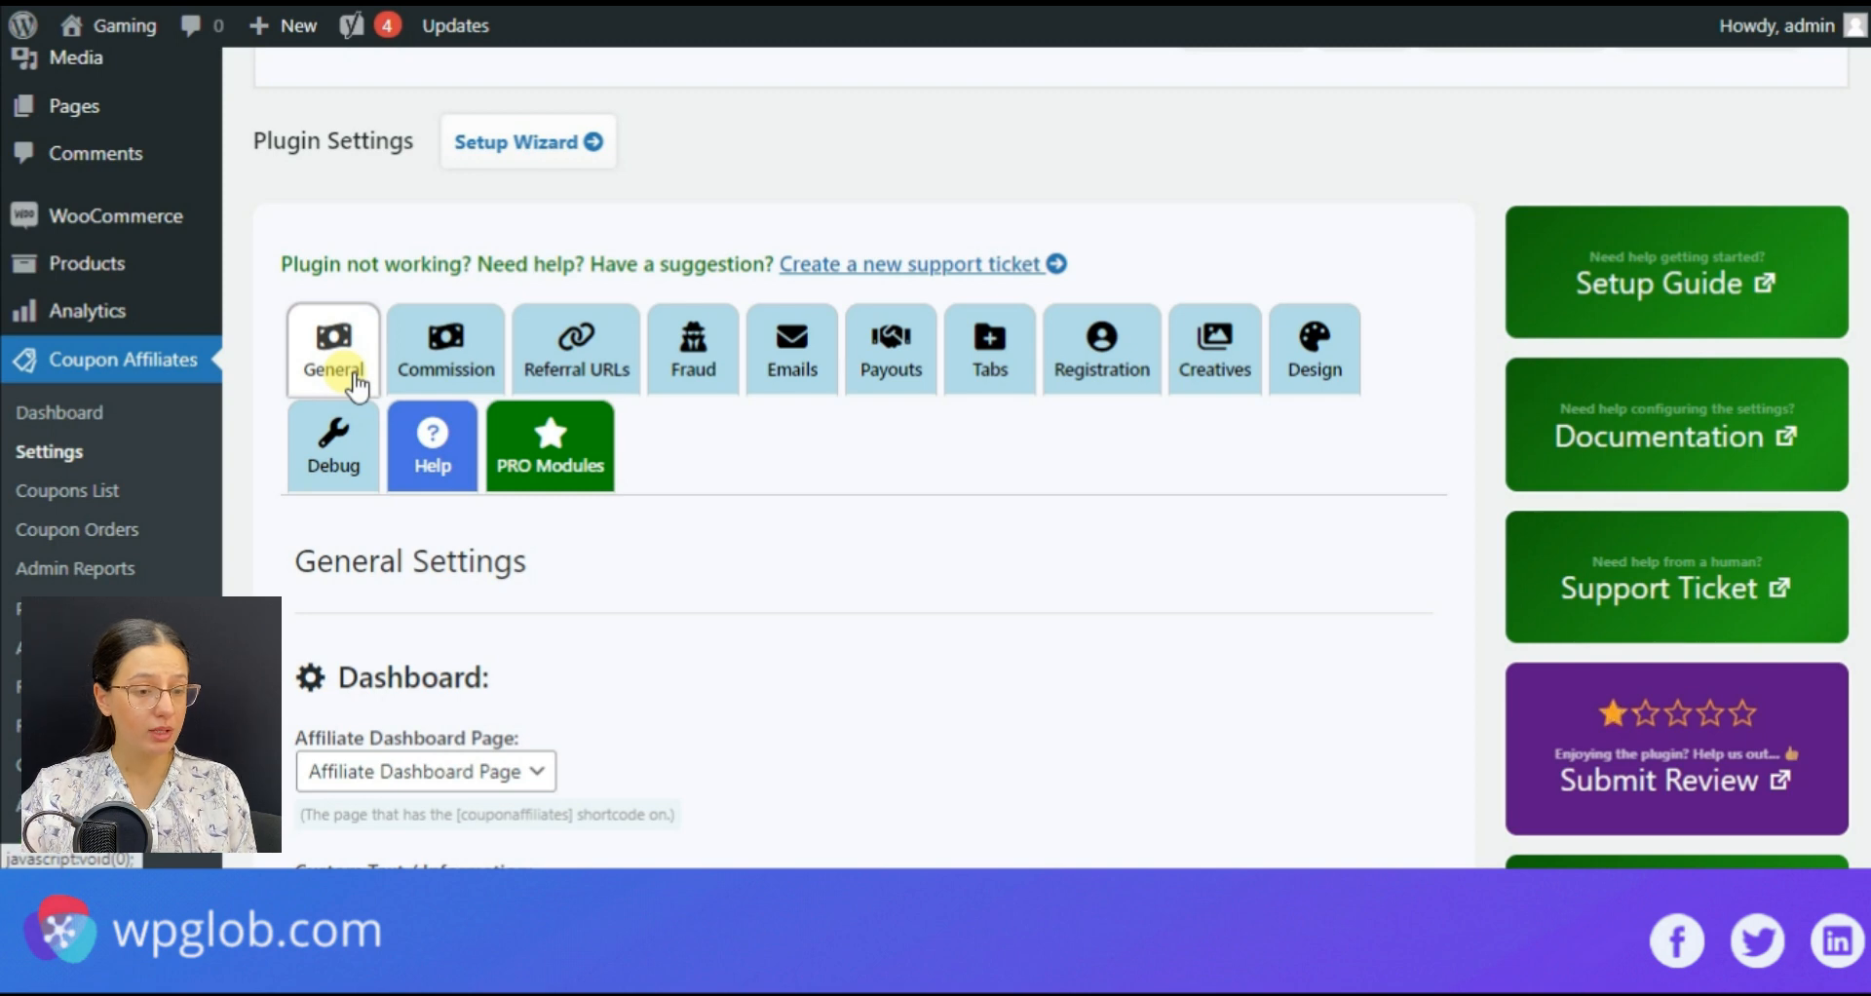
mouse_move(984, 555)
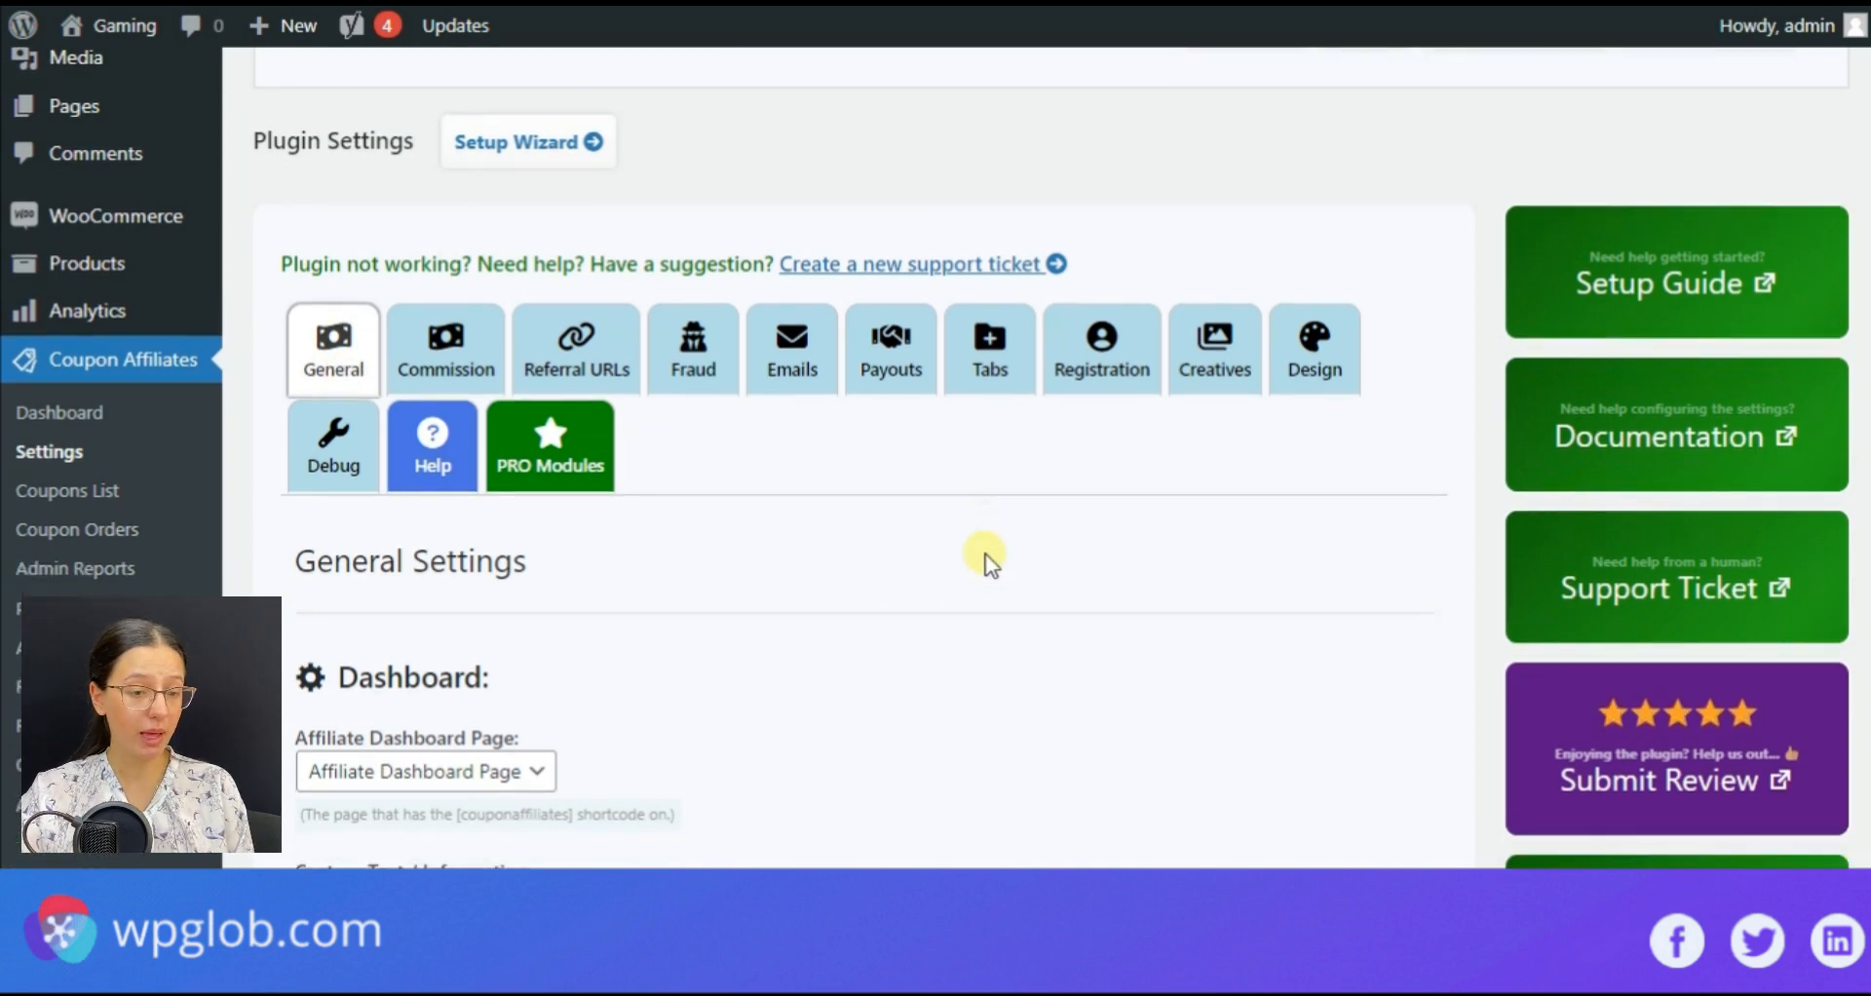
scroll("down", 3)
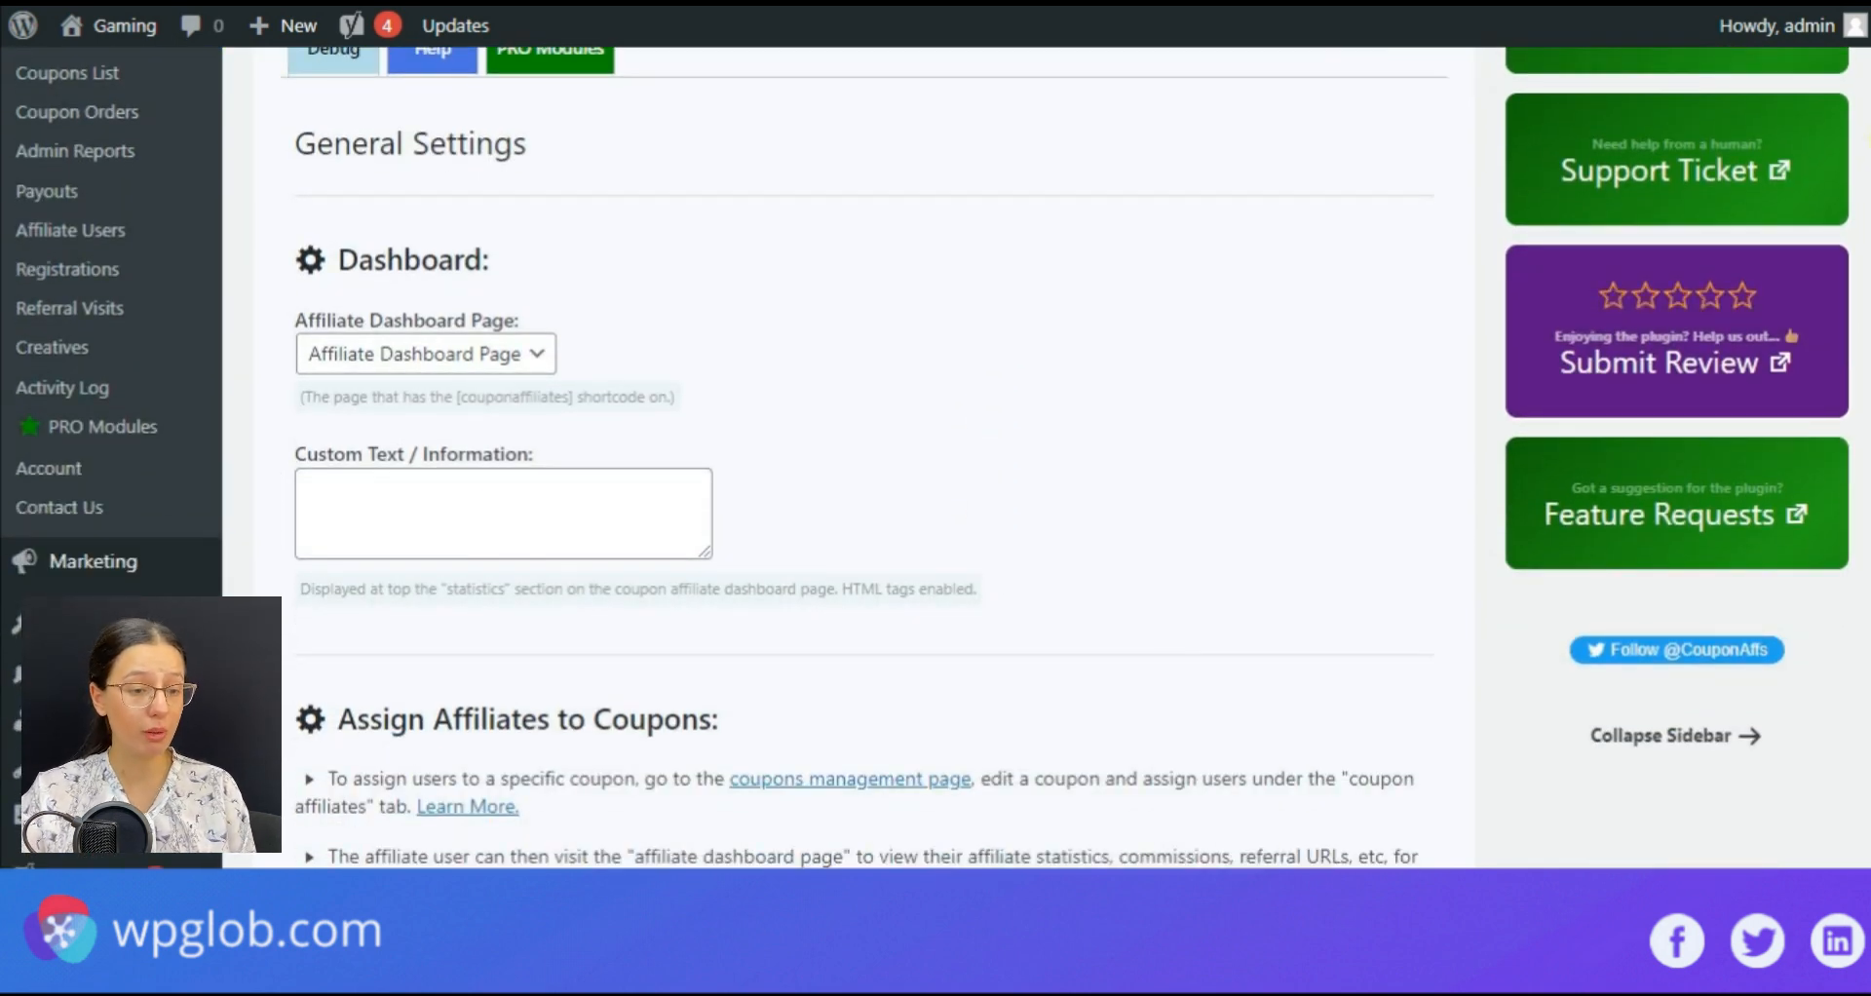
scroll("down", 3)
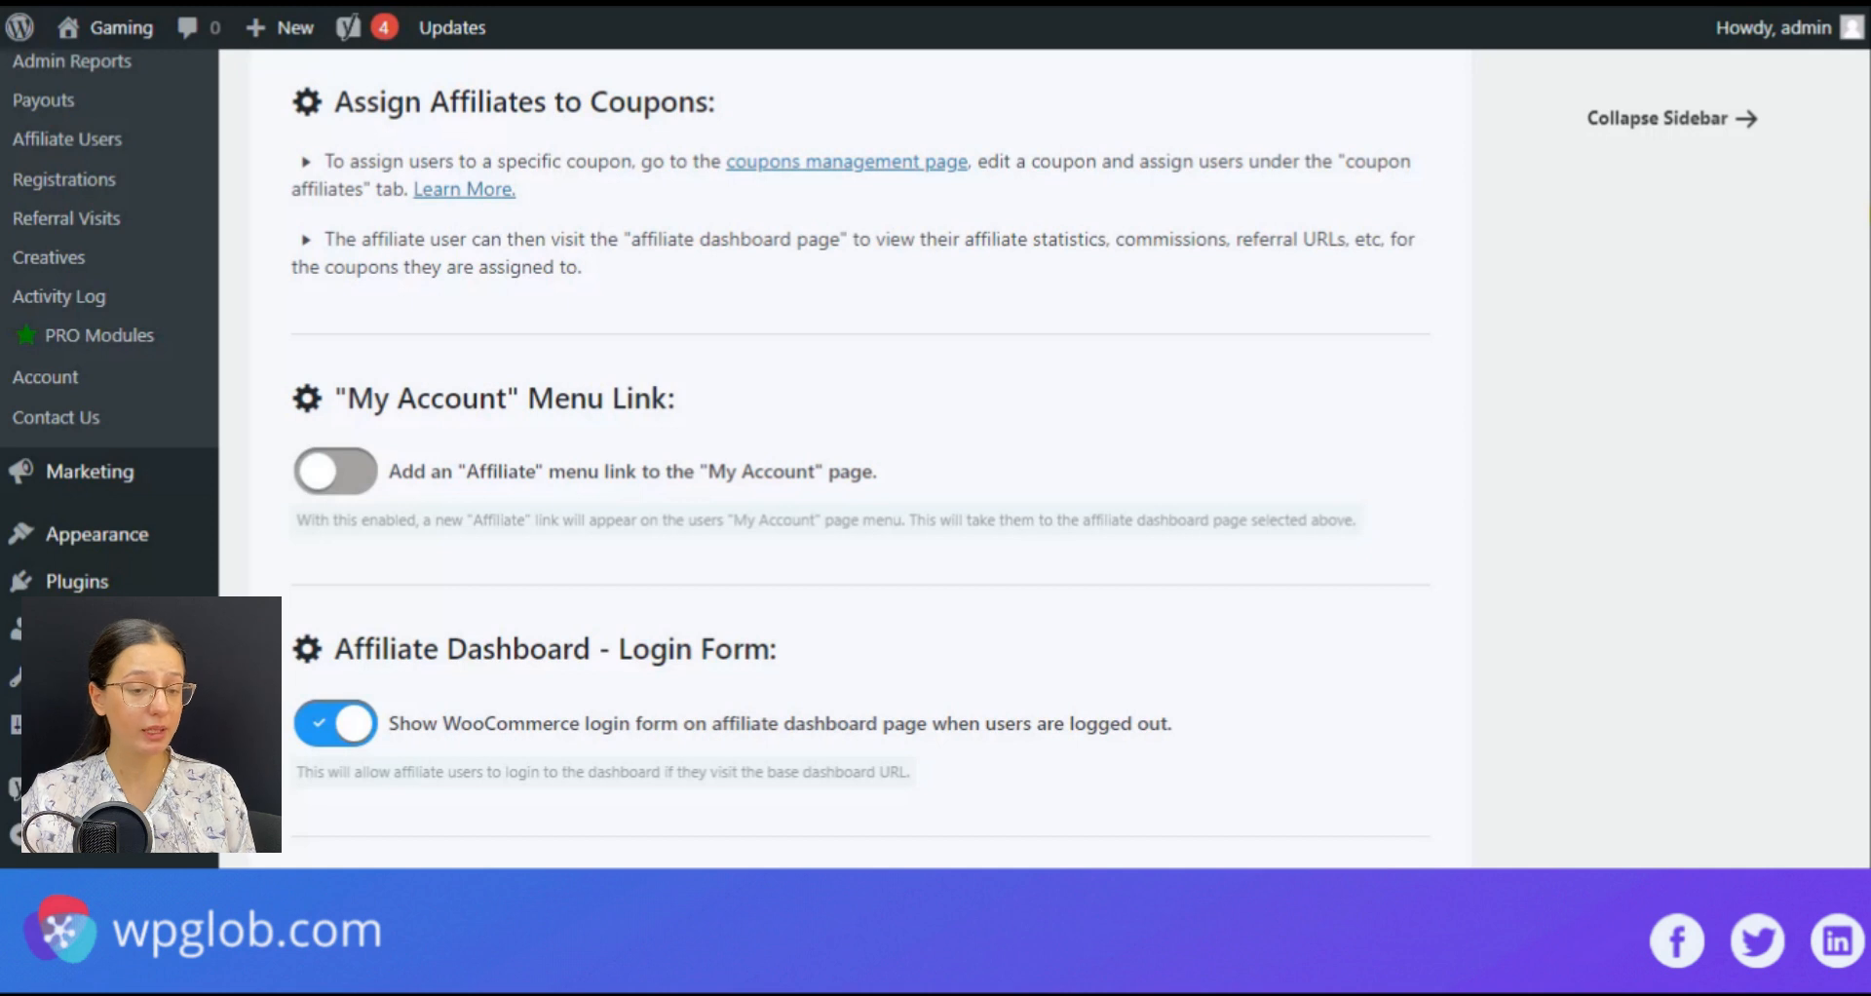
scroll("down", 3)
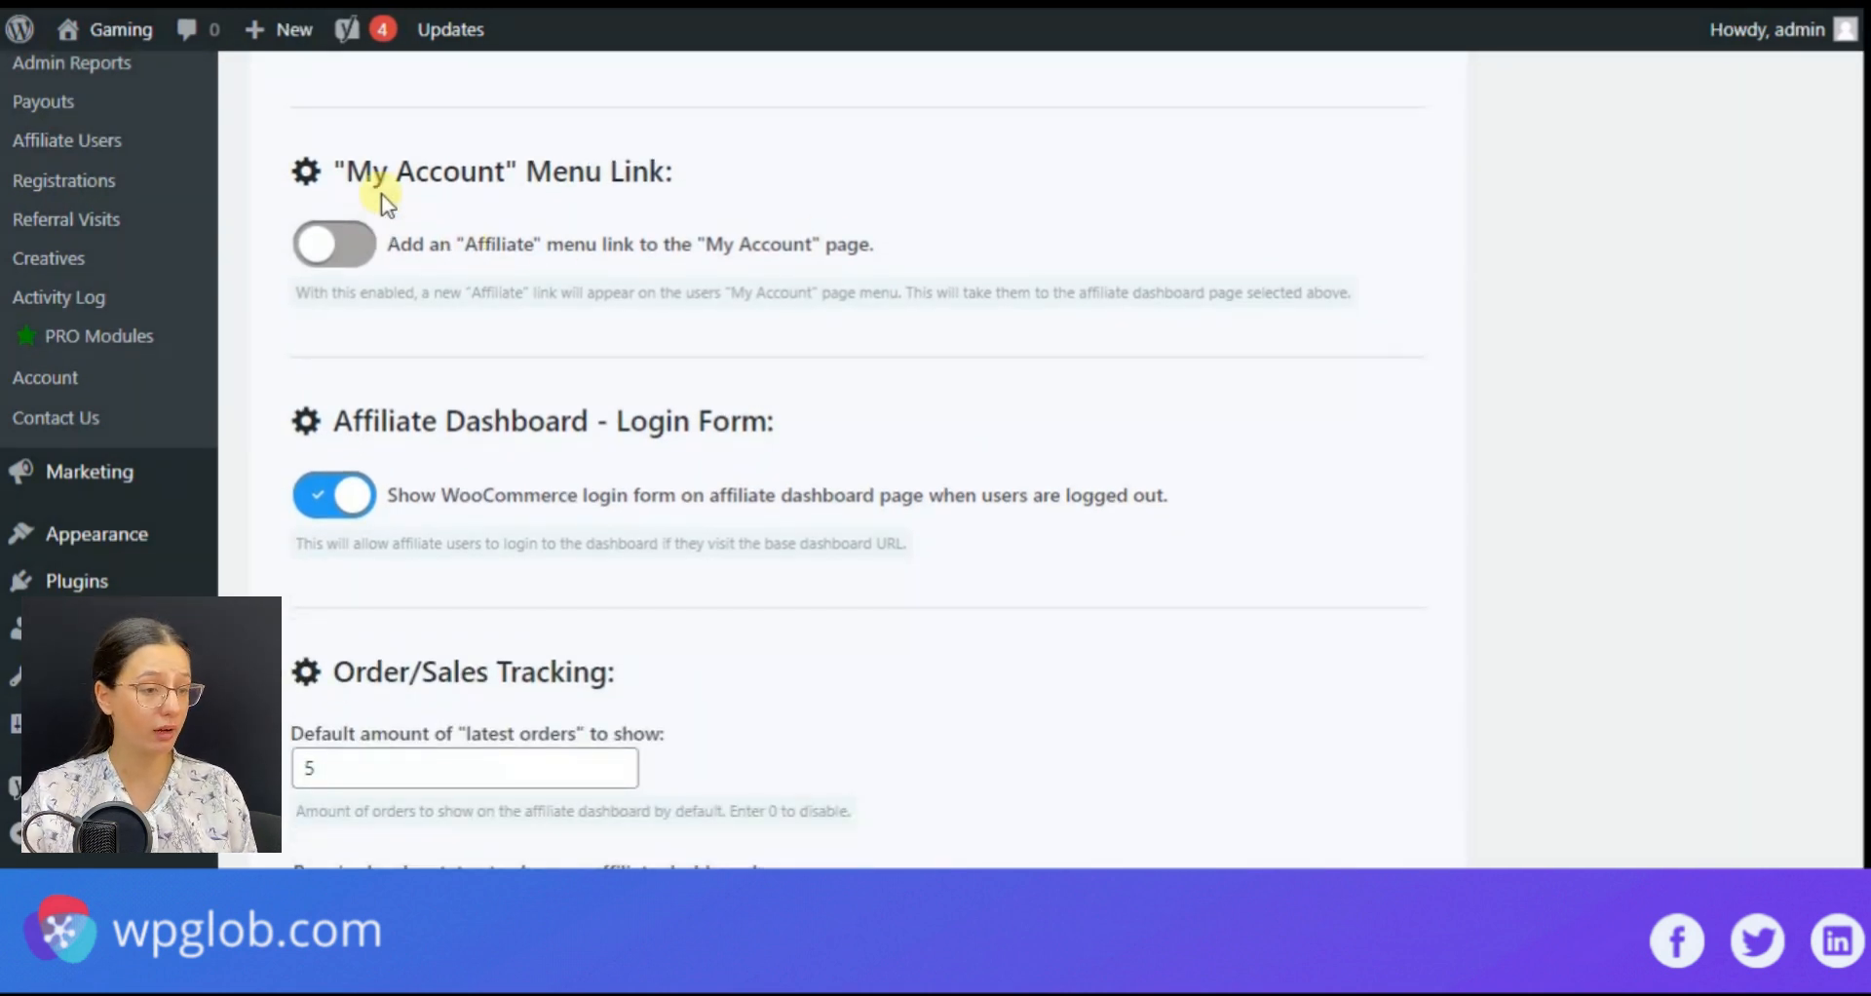
mouse_move(509, 345)
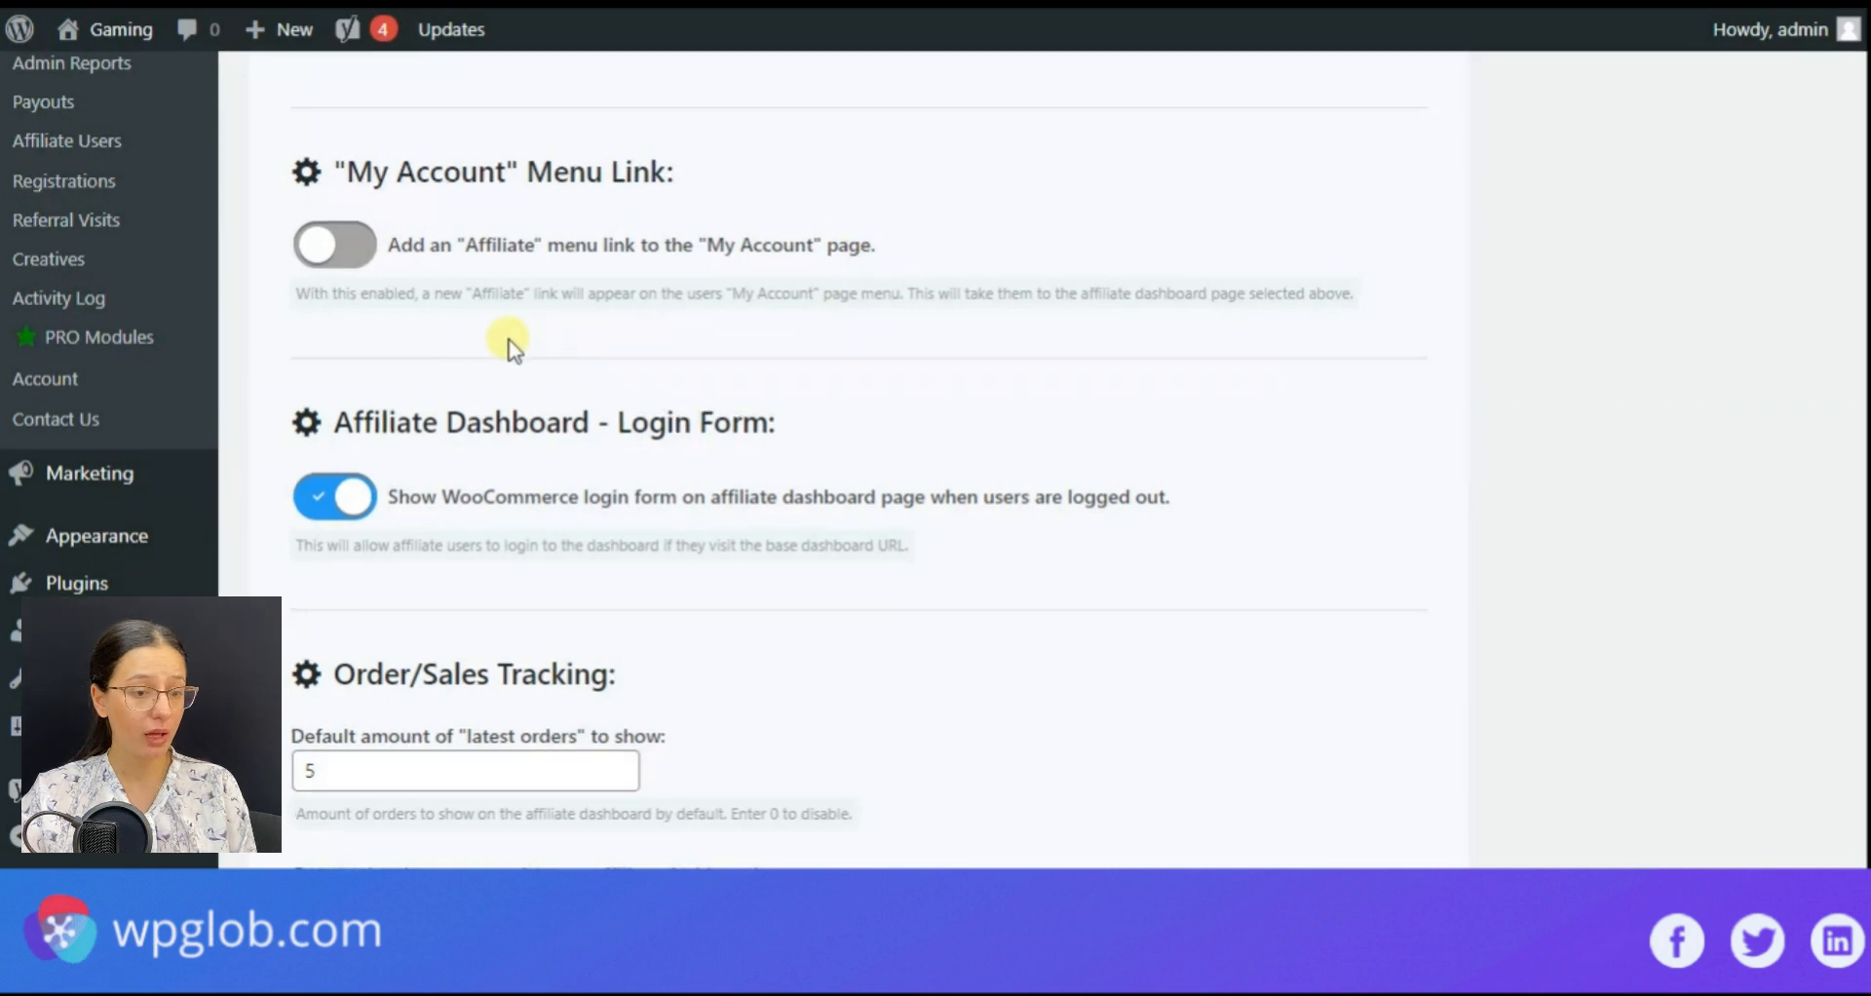
mouse_move(544, 439)
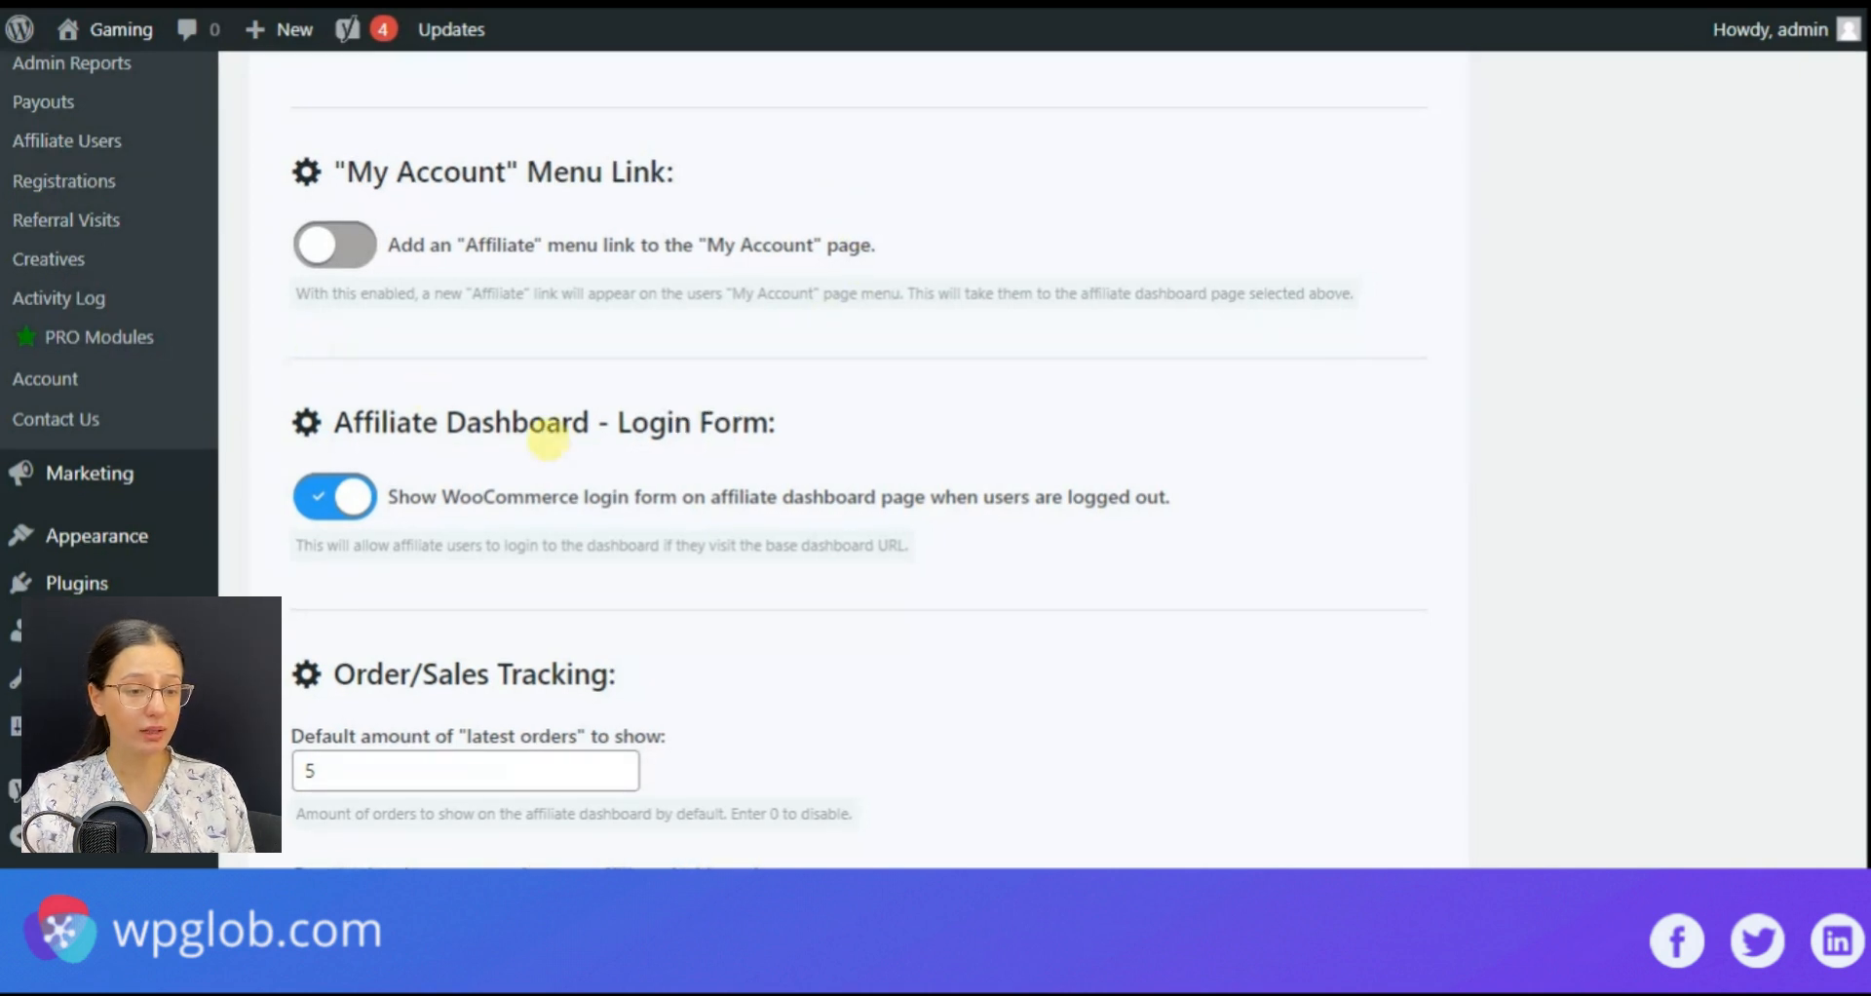
mouse_move(337, 462)
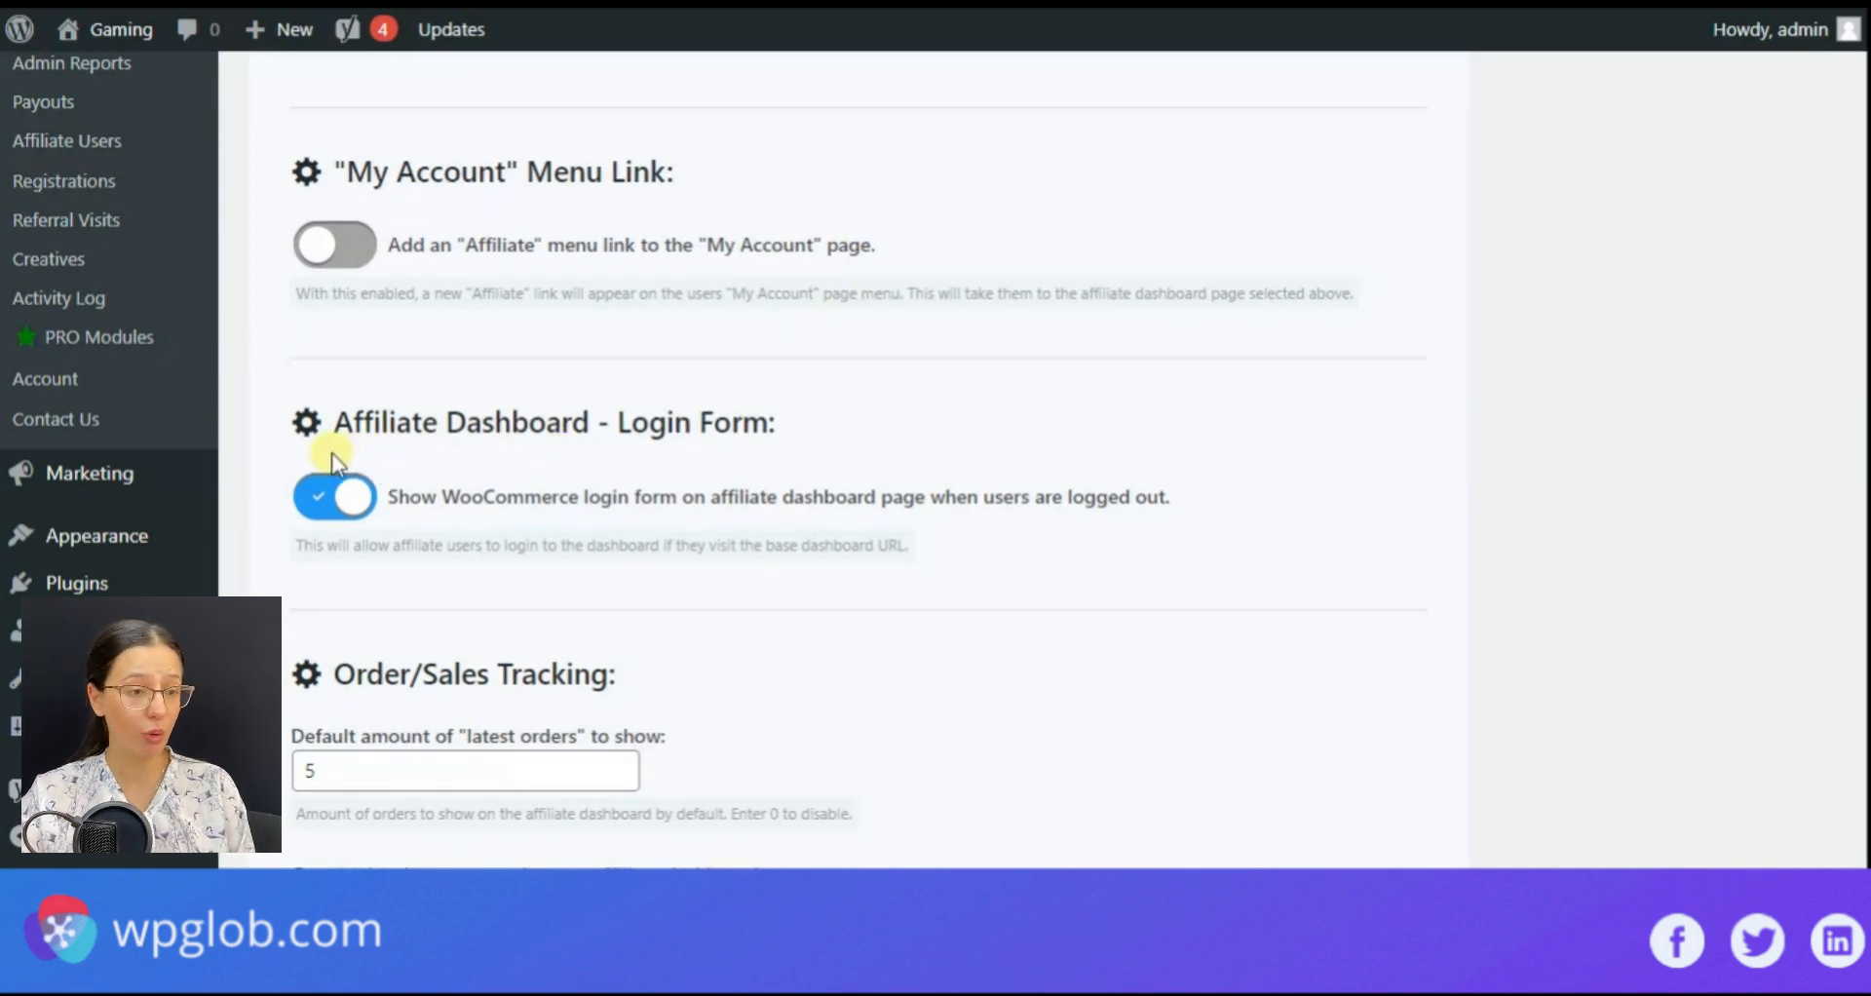
mouse_move(355, 394)
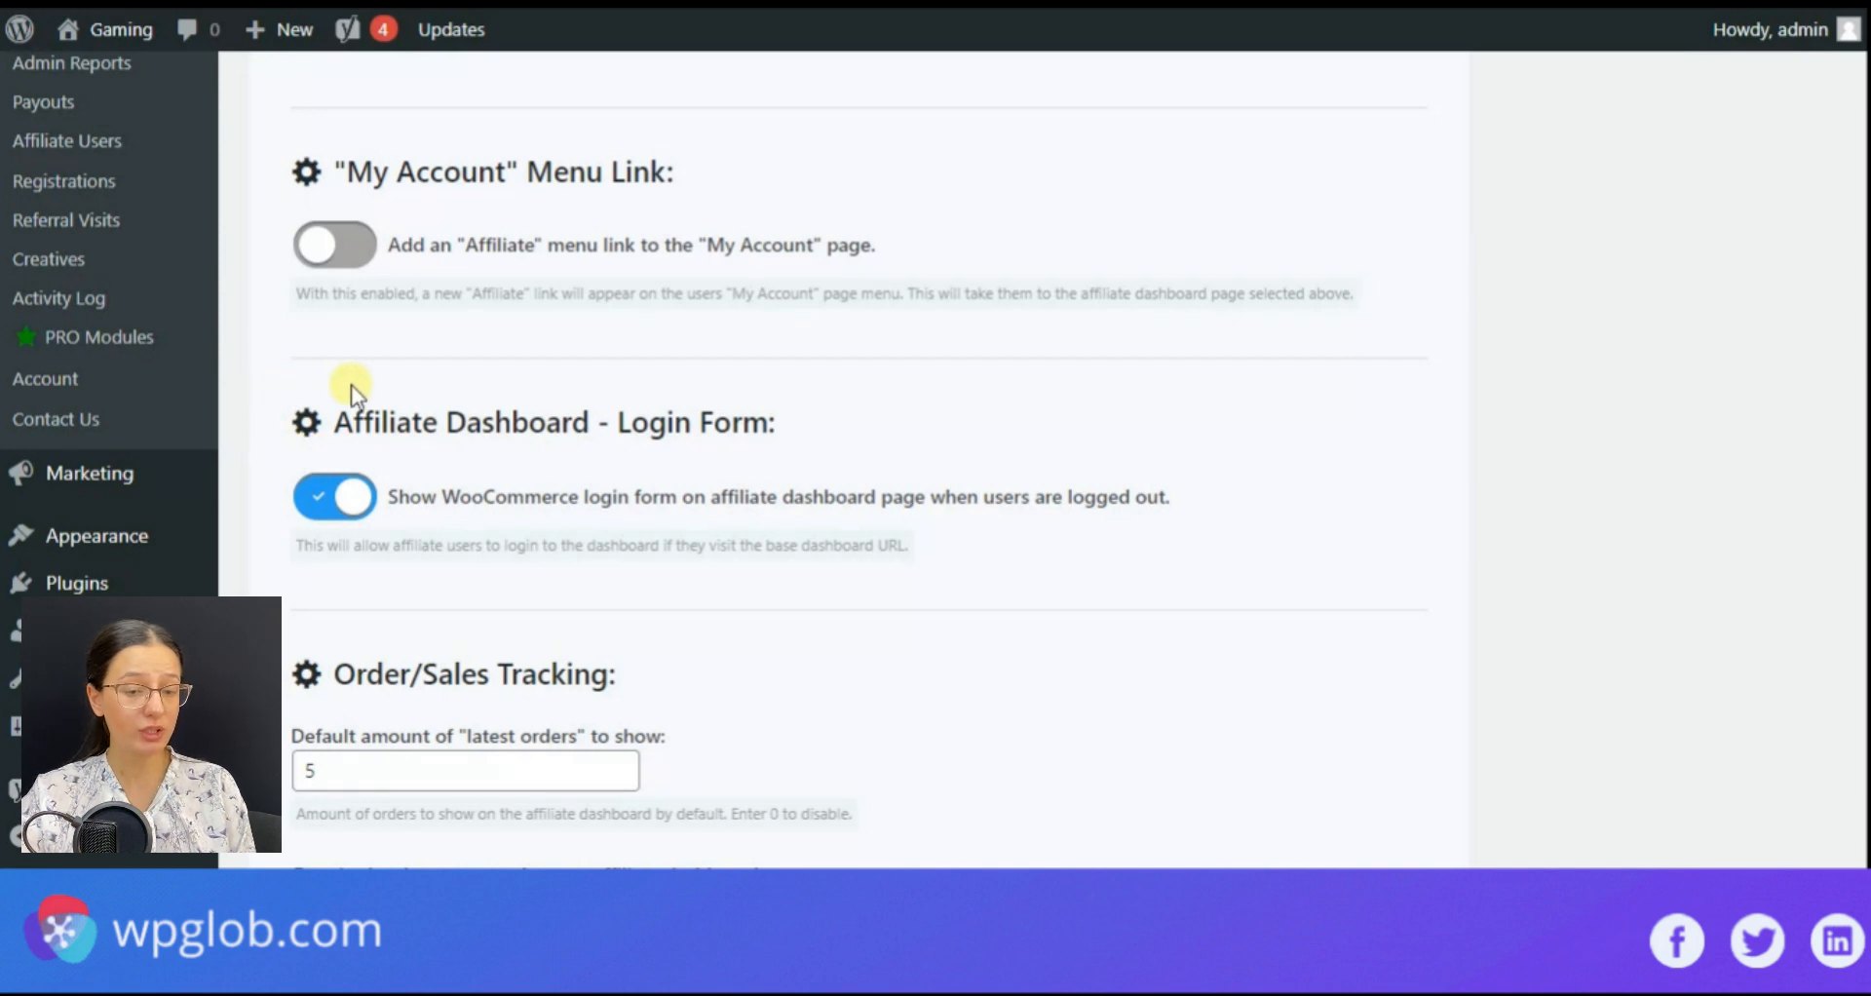
mouse_move(968, 435)
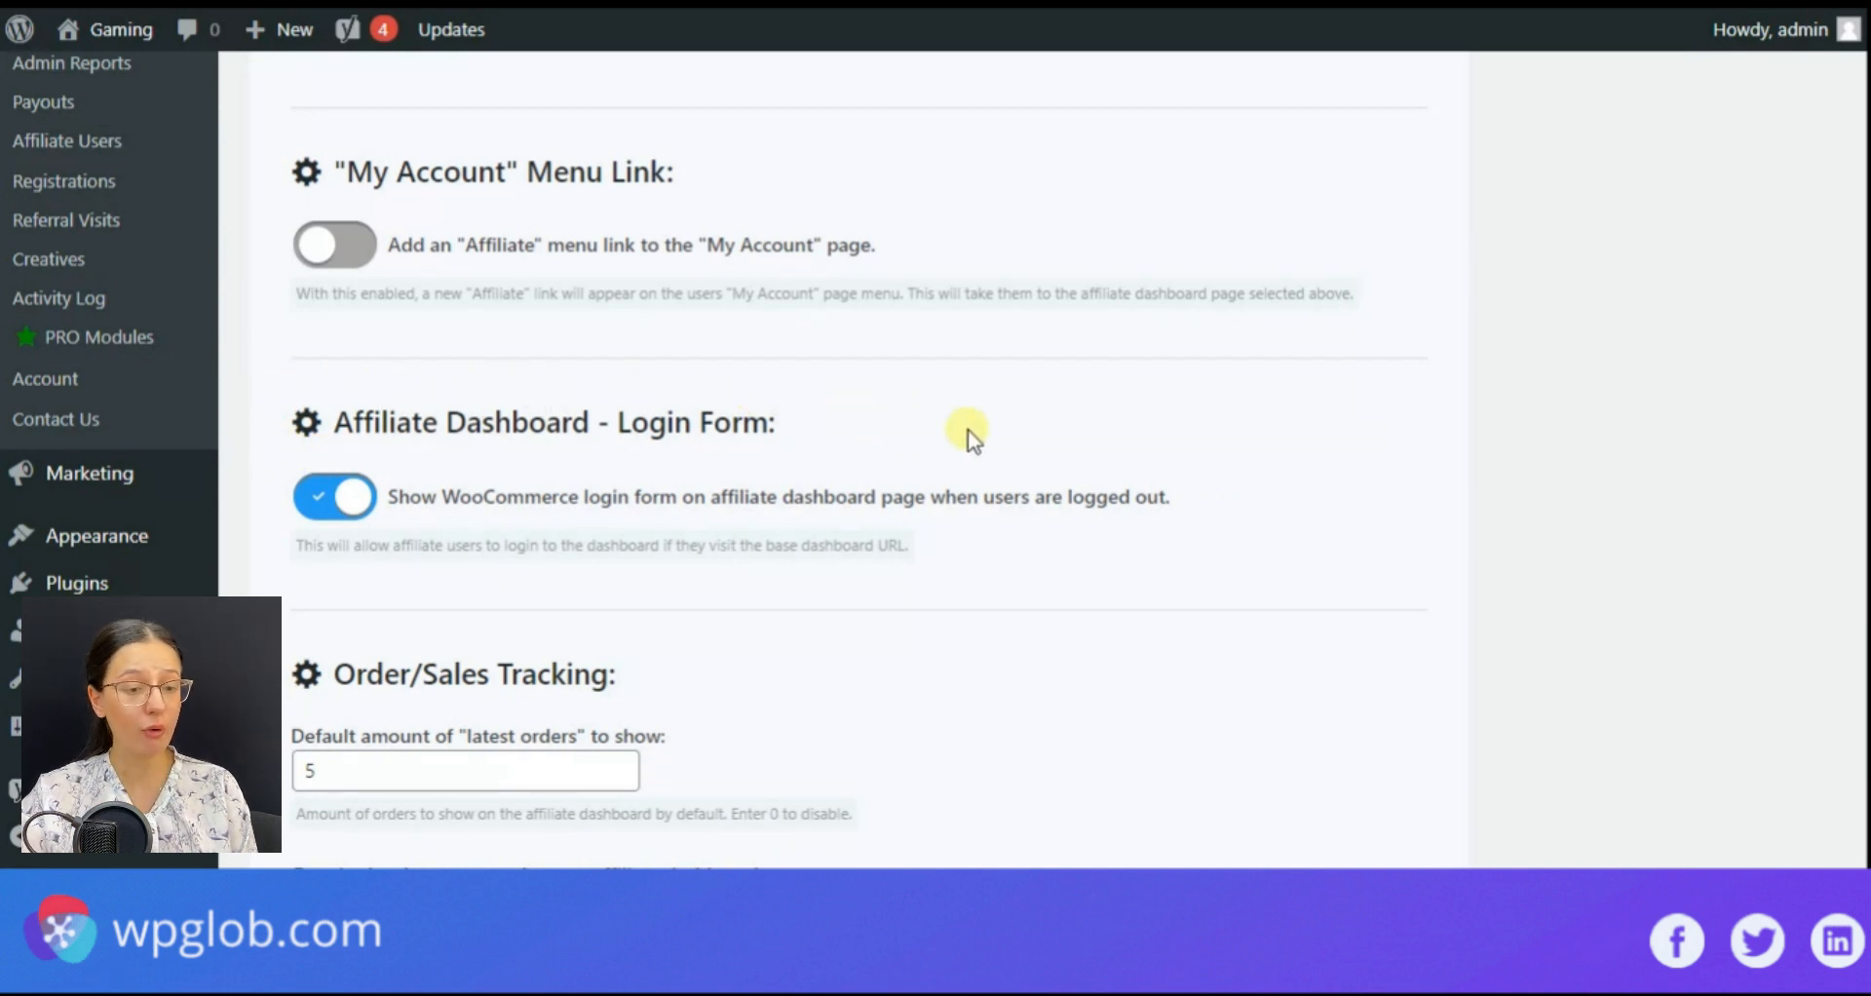
mouse_move(632, 584)
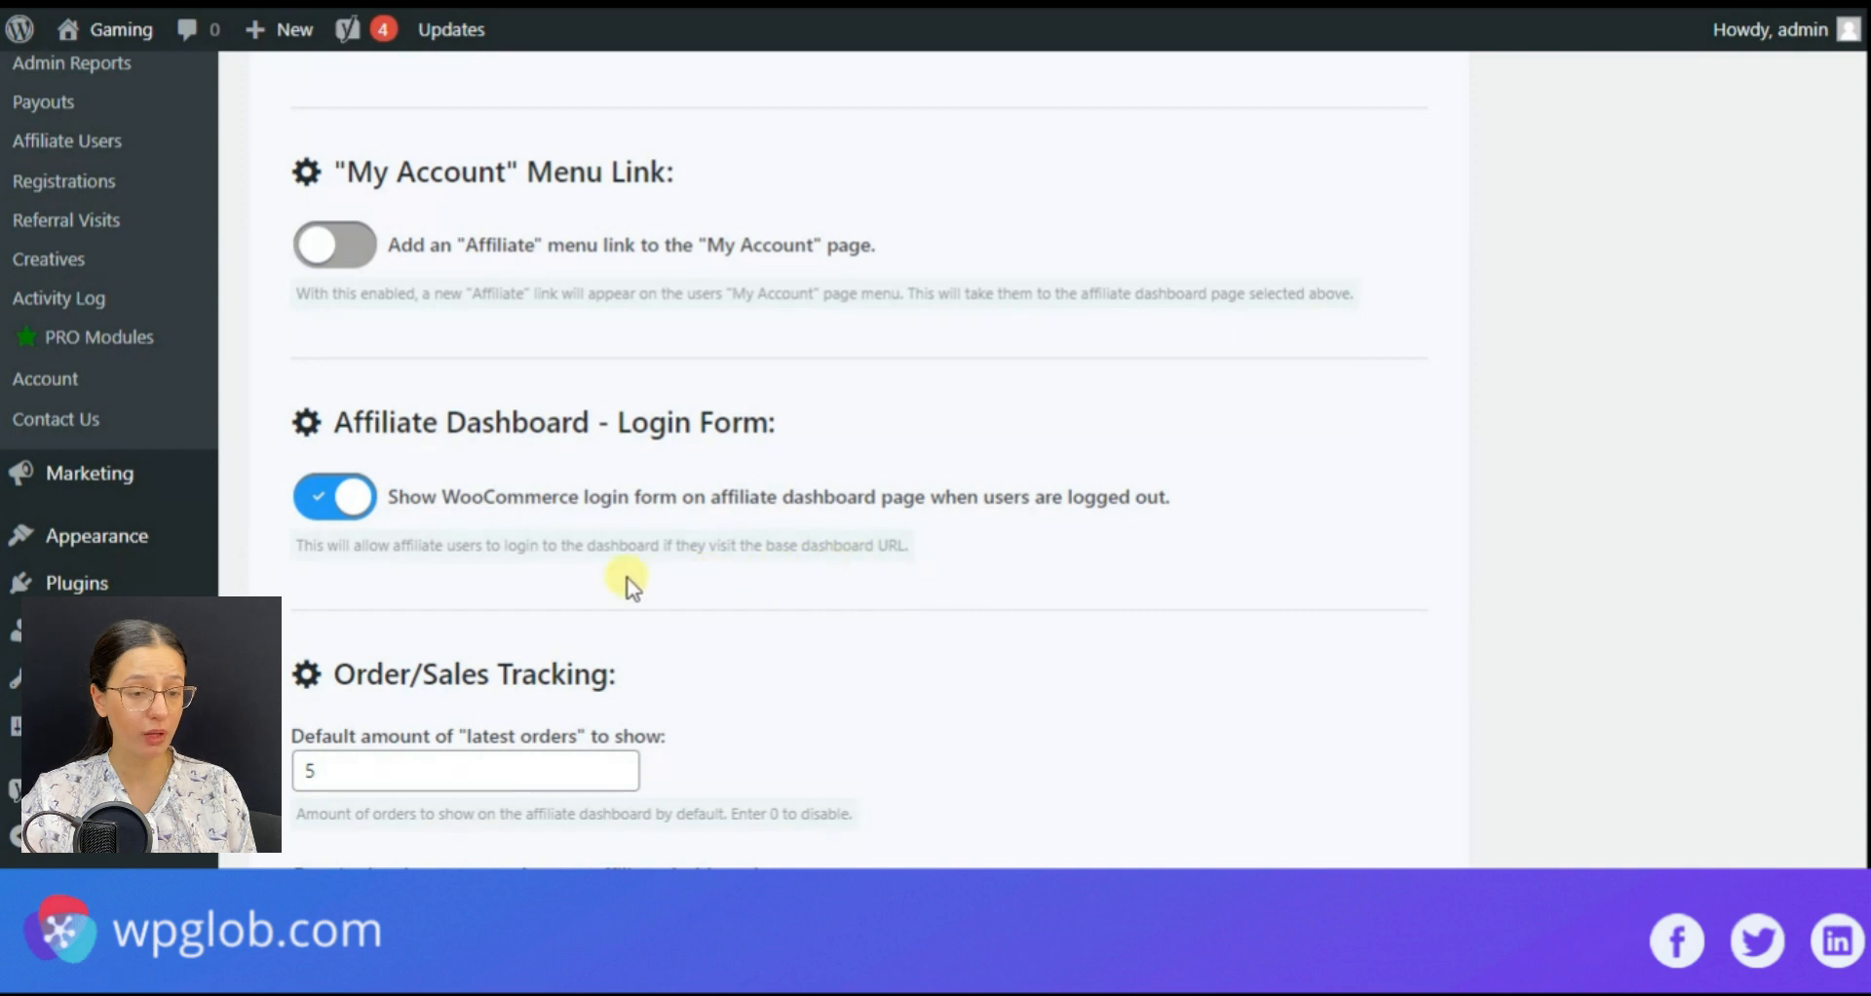
mouse_move(268, 585)
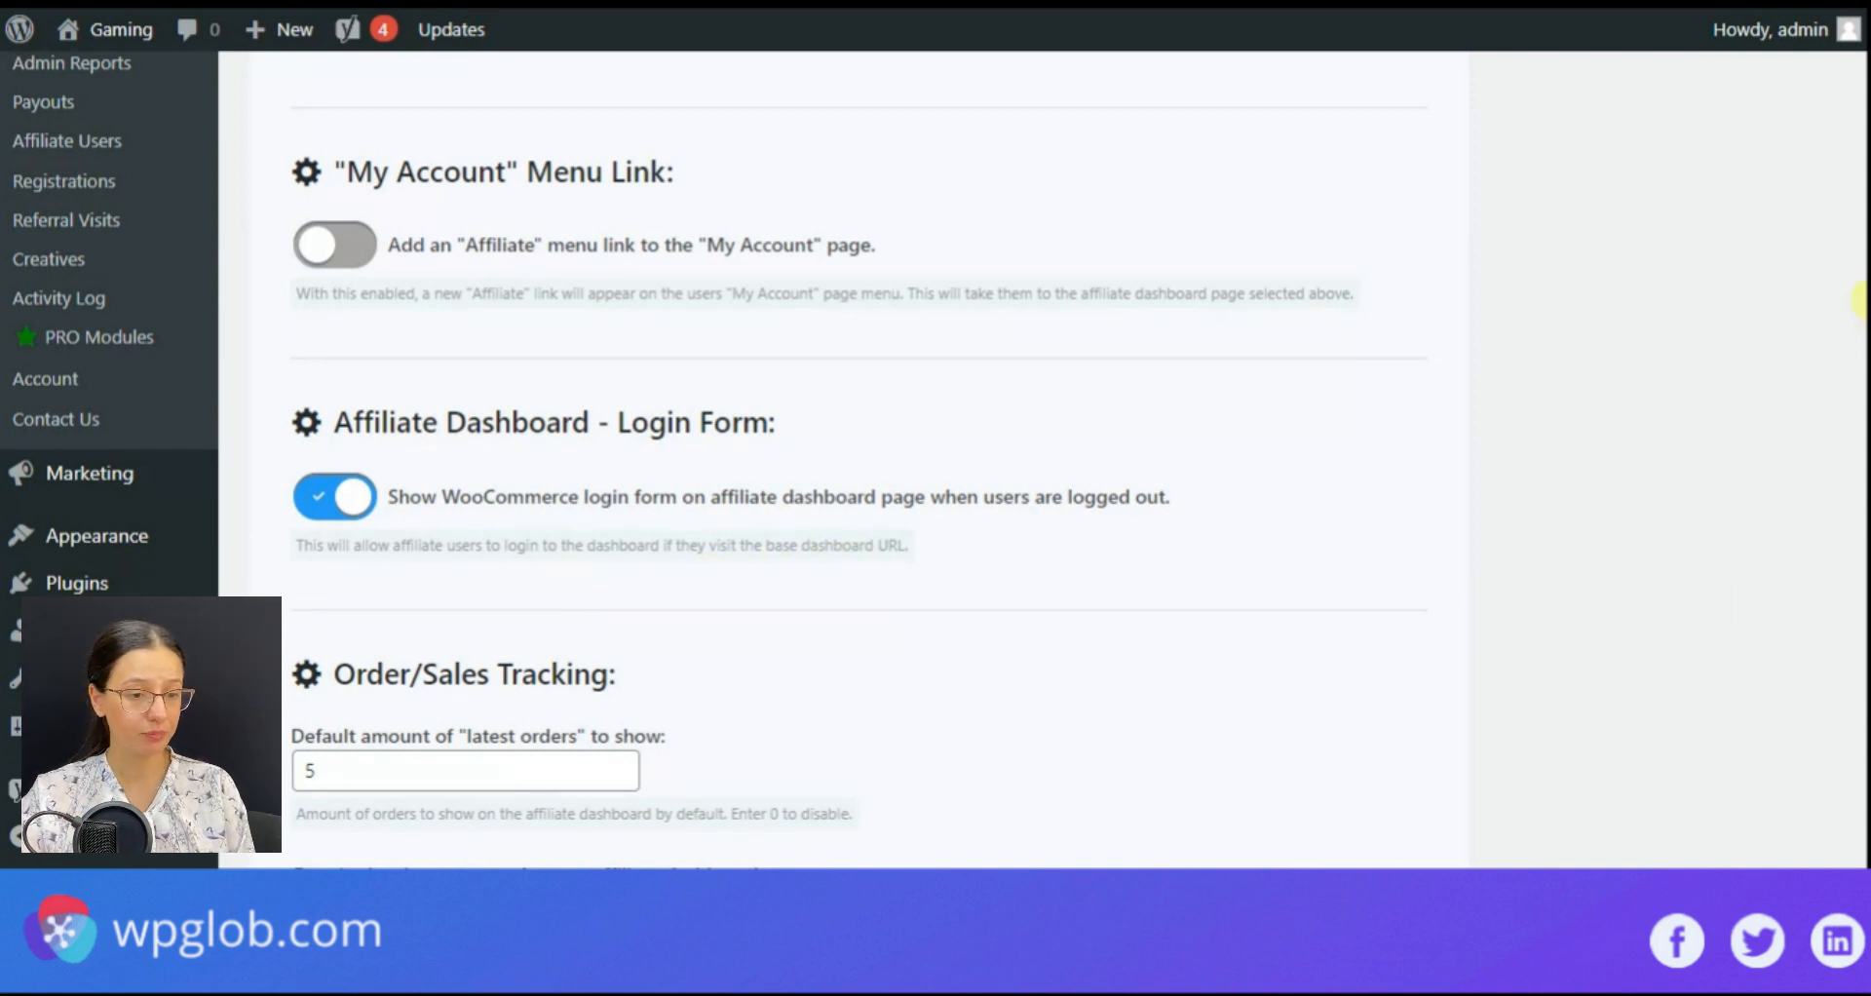
Step: Scroll past Order/Sales Tracking and Orders List options down to the Statistics Toggles
scroll("down", 3)
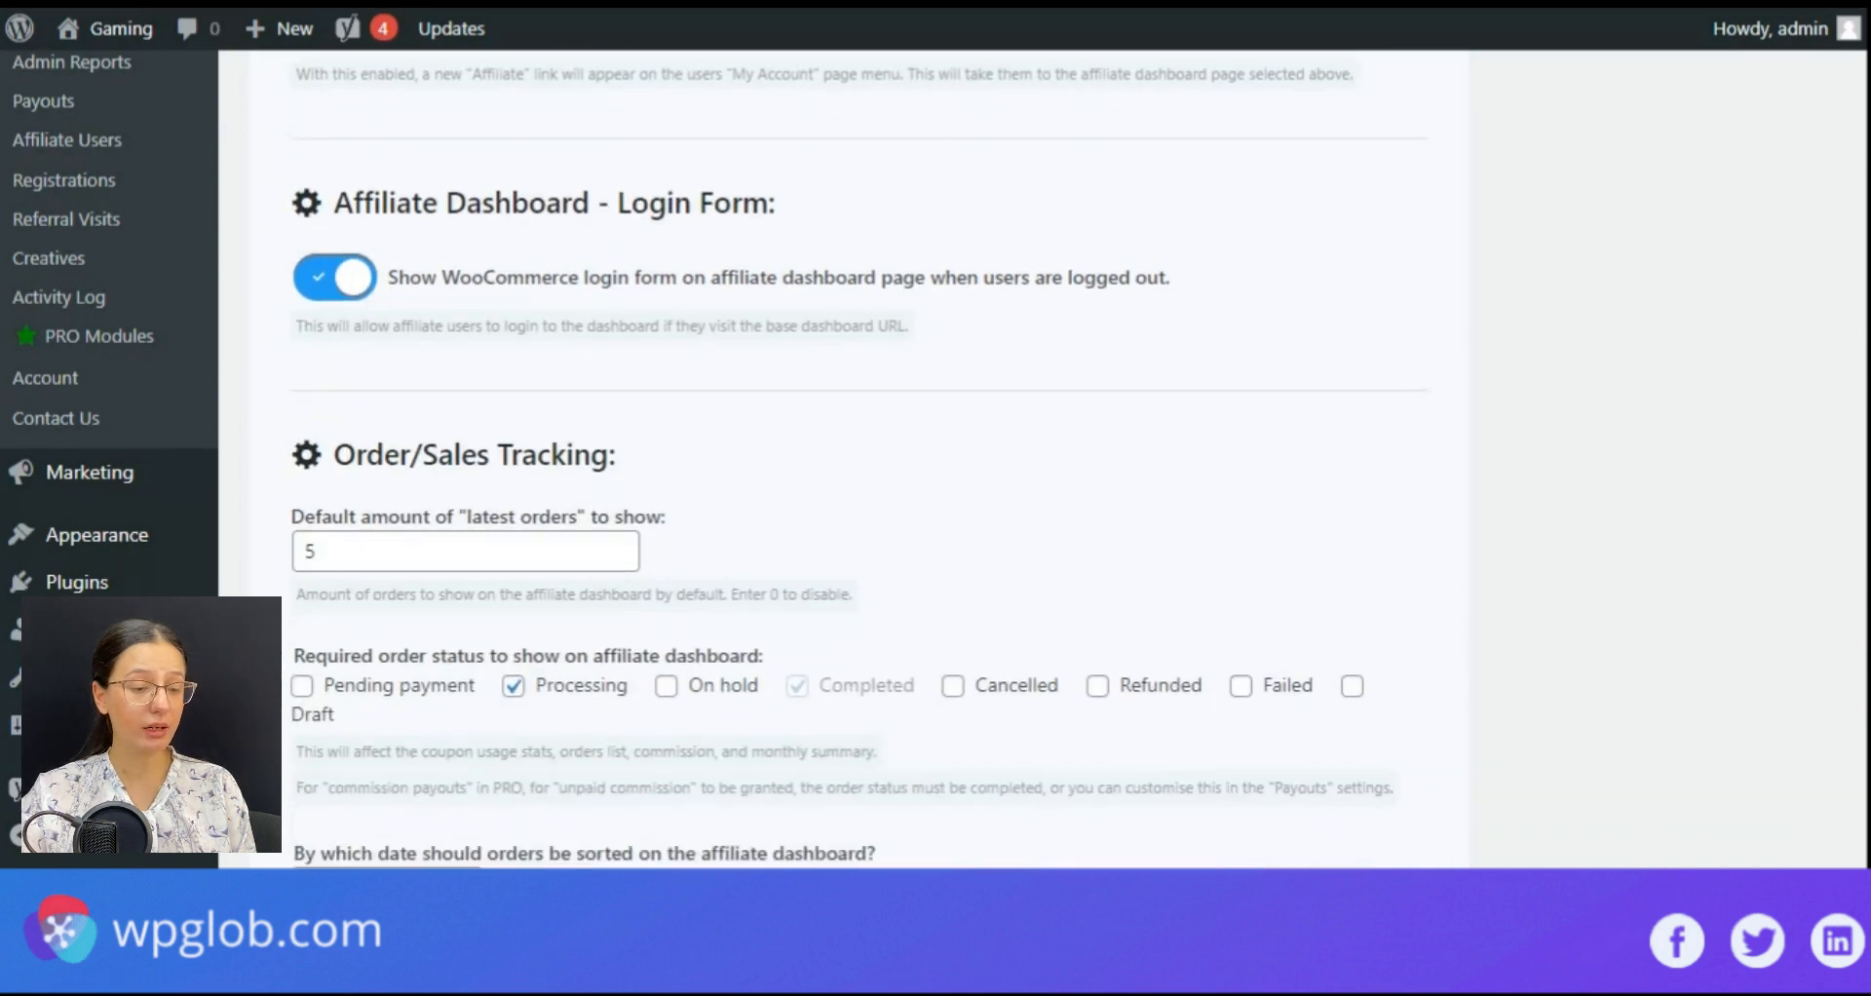
scroll("down", 3)
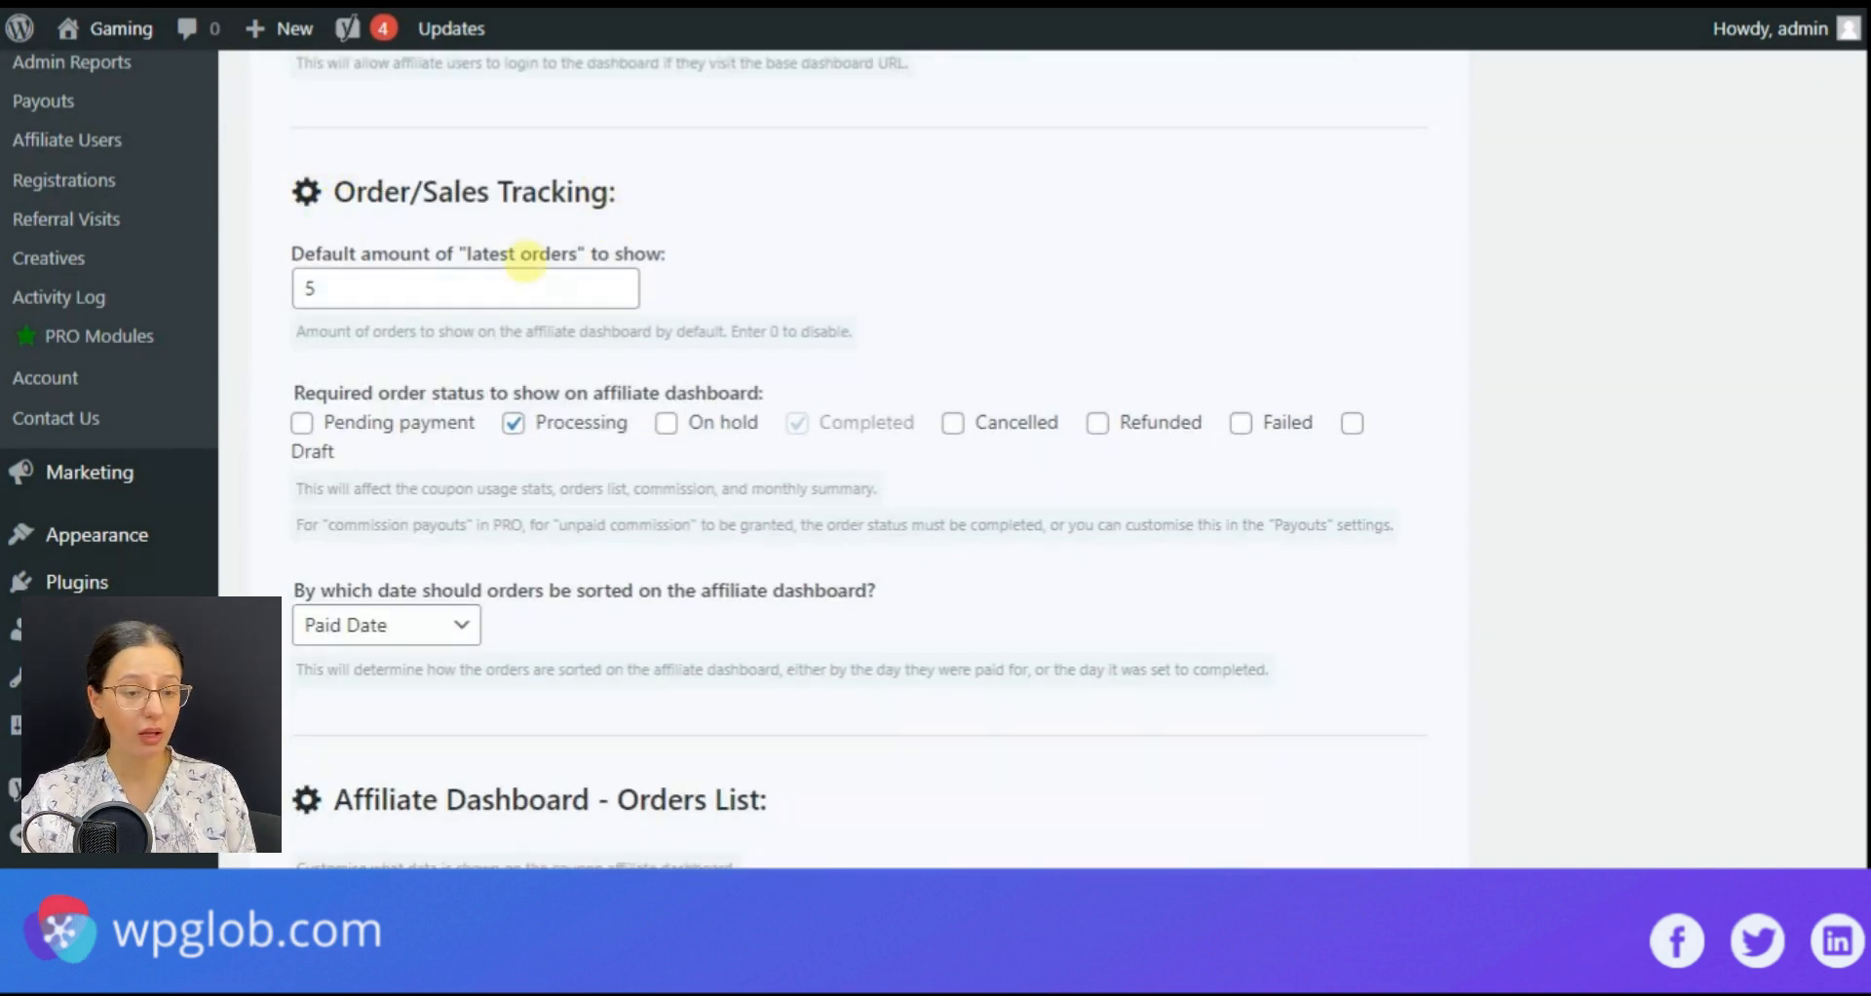
mouse_move(493, 417)
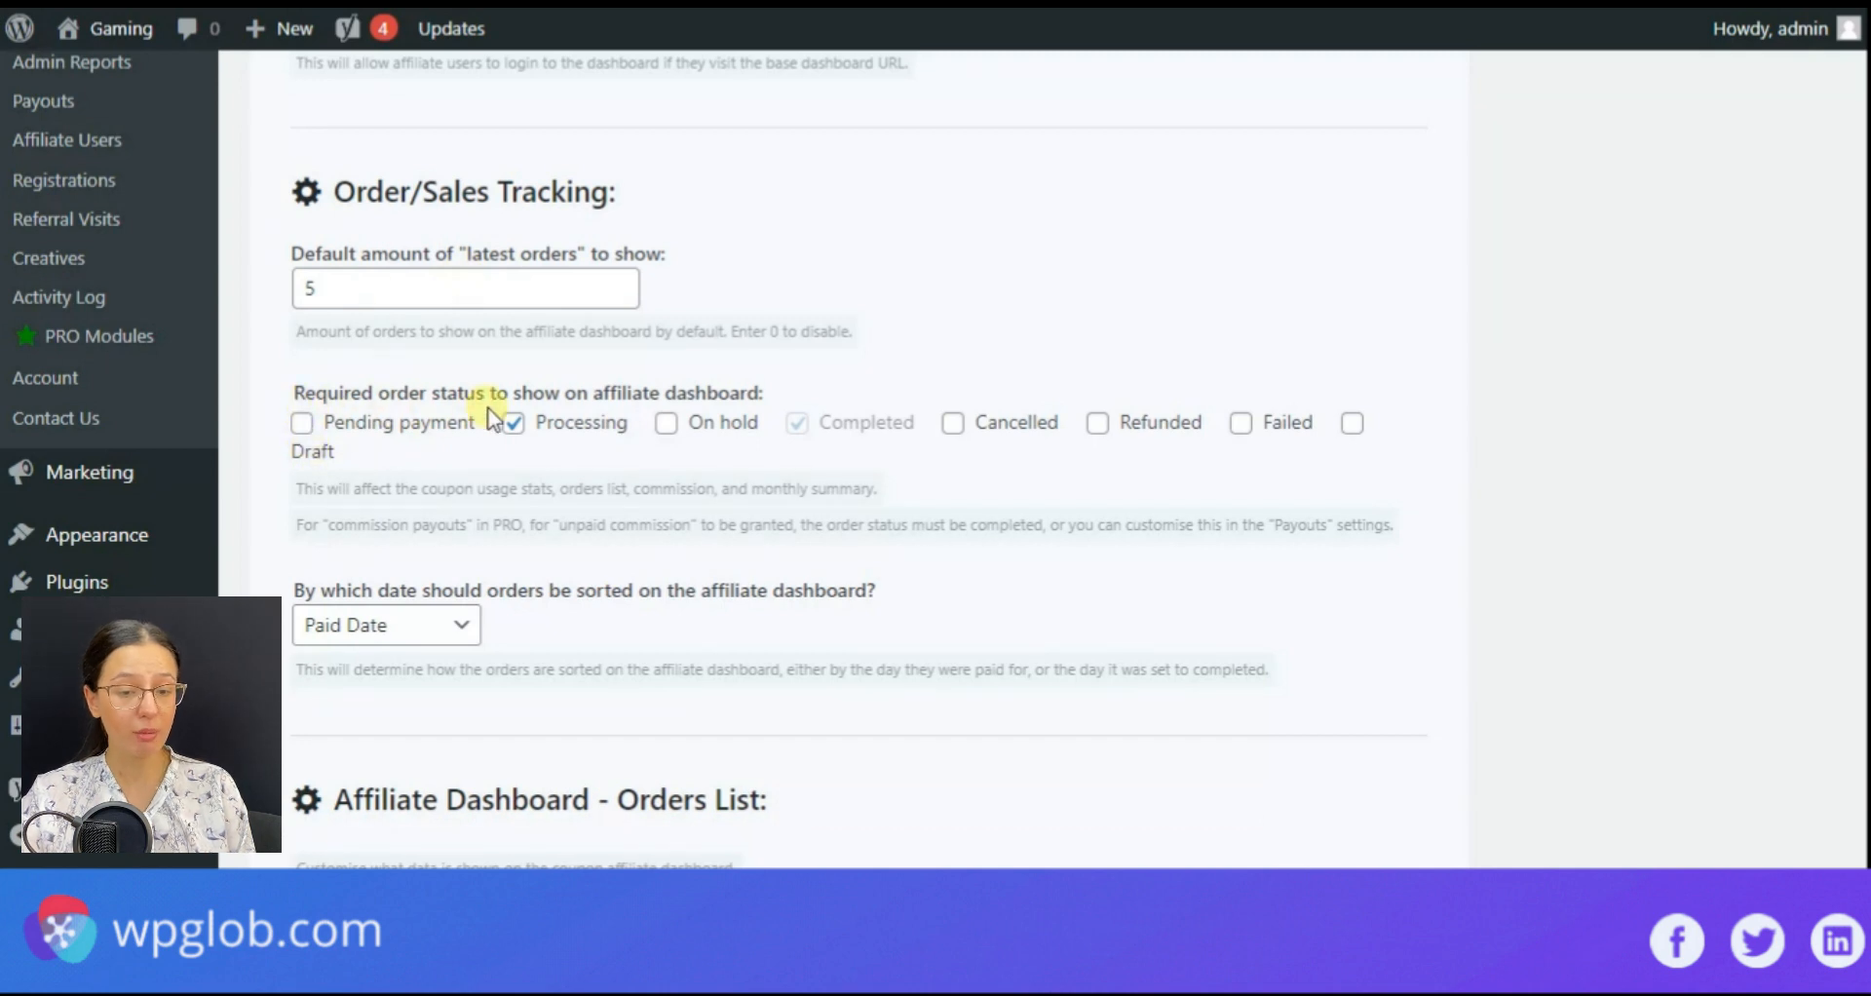
mouse_move(764, 411)
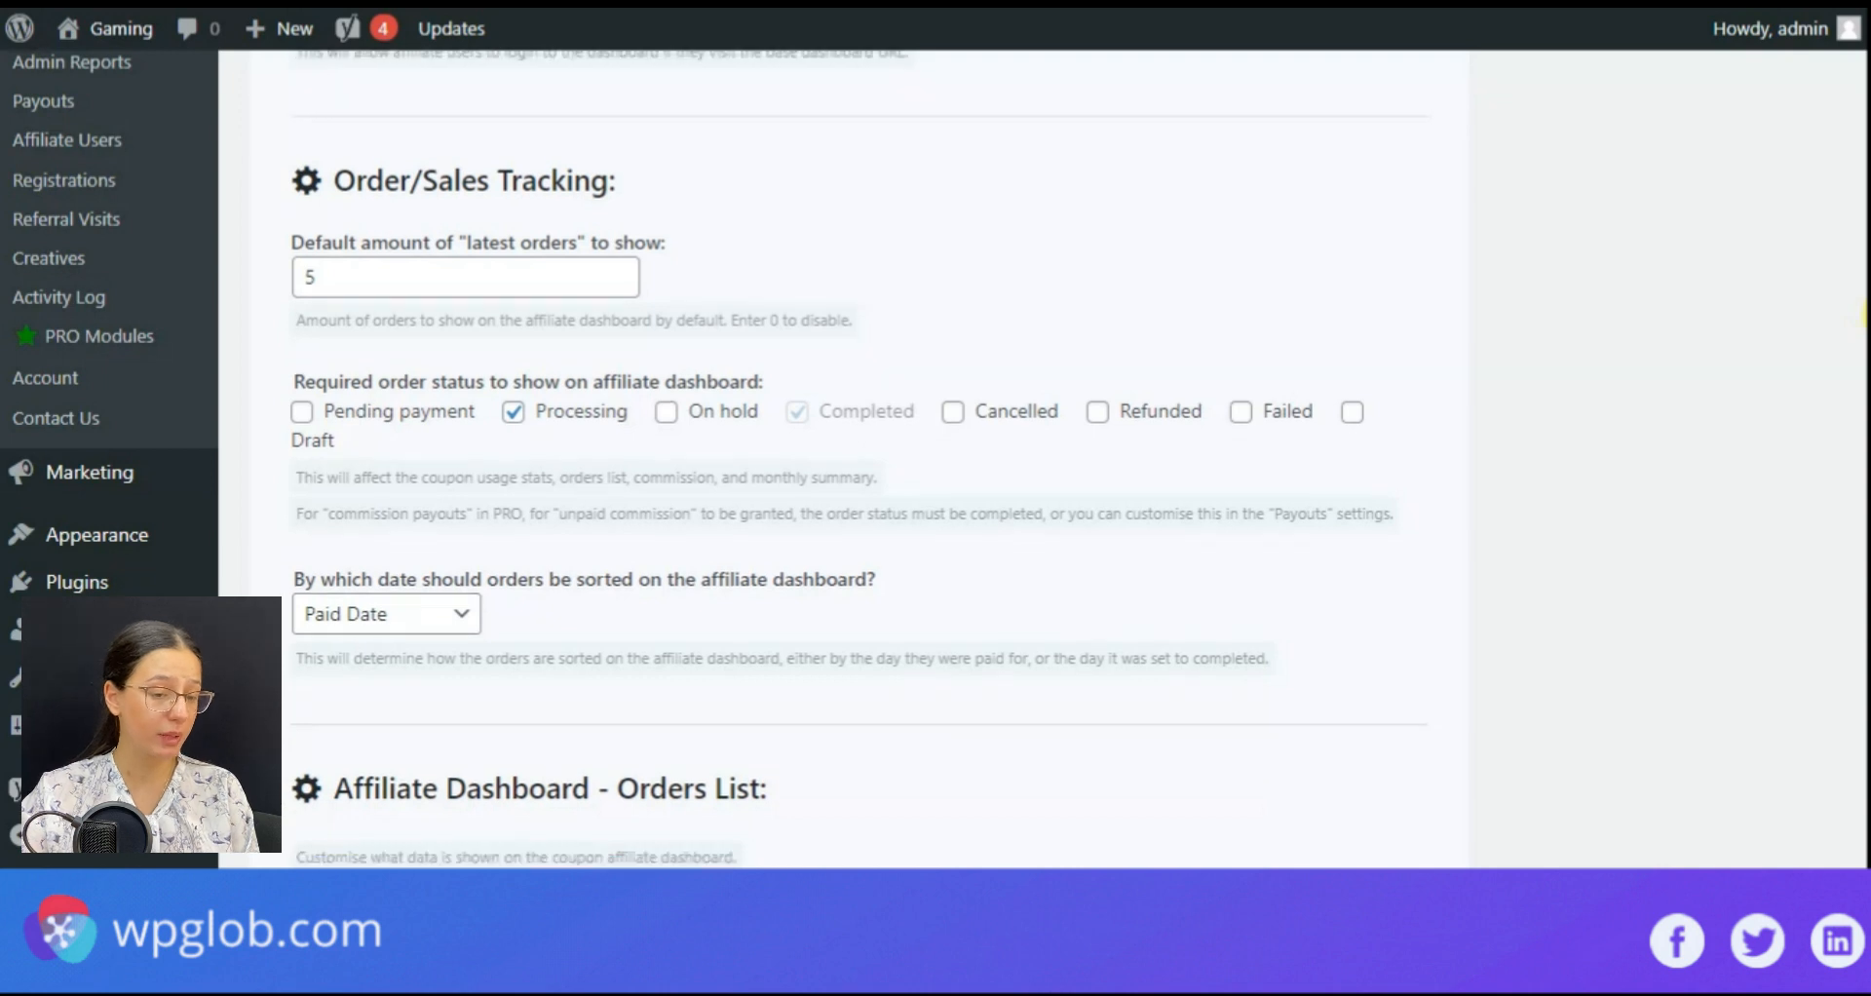
scroll("down", 3)
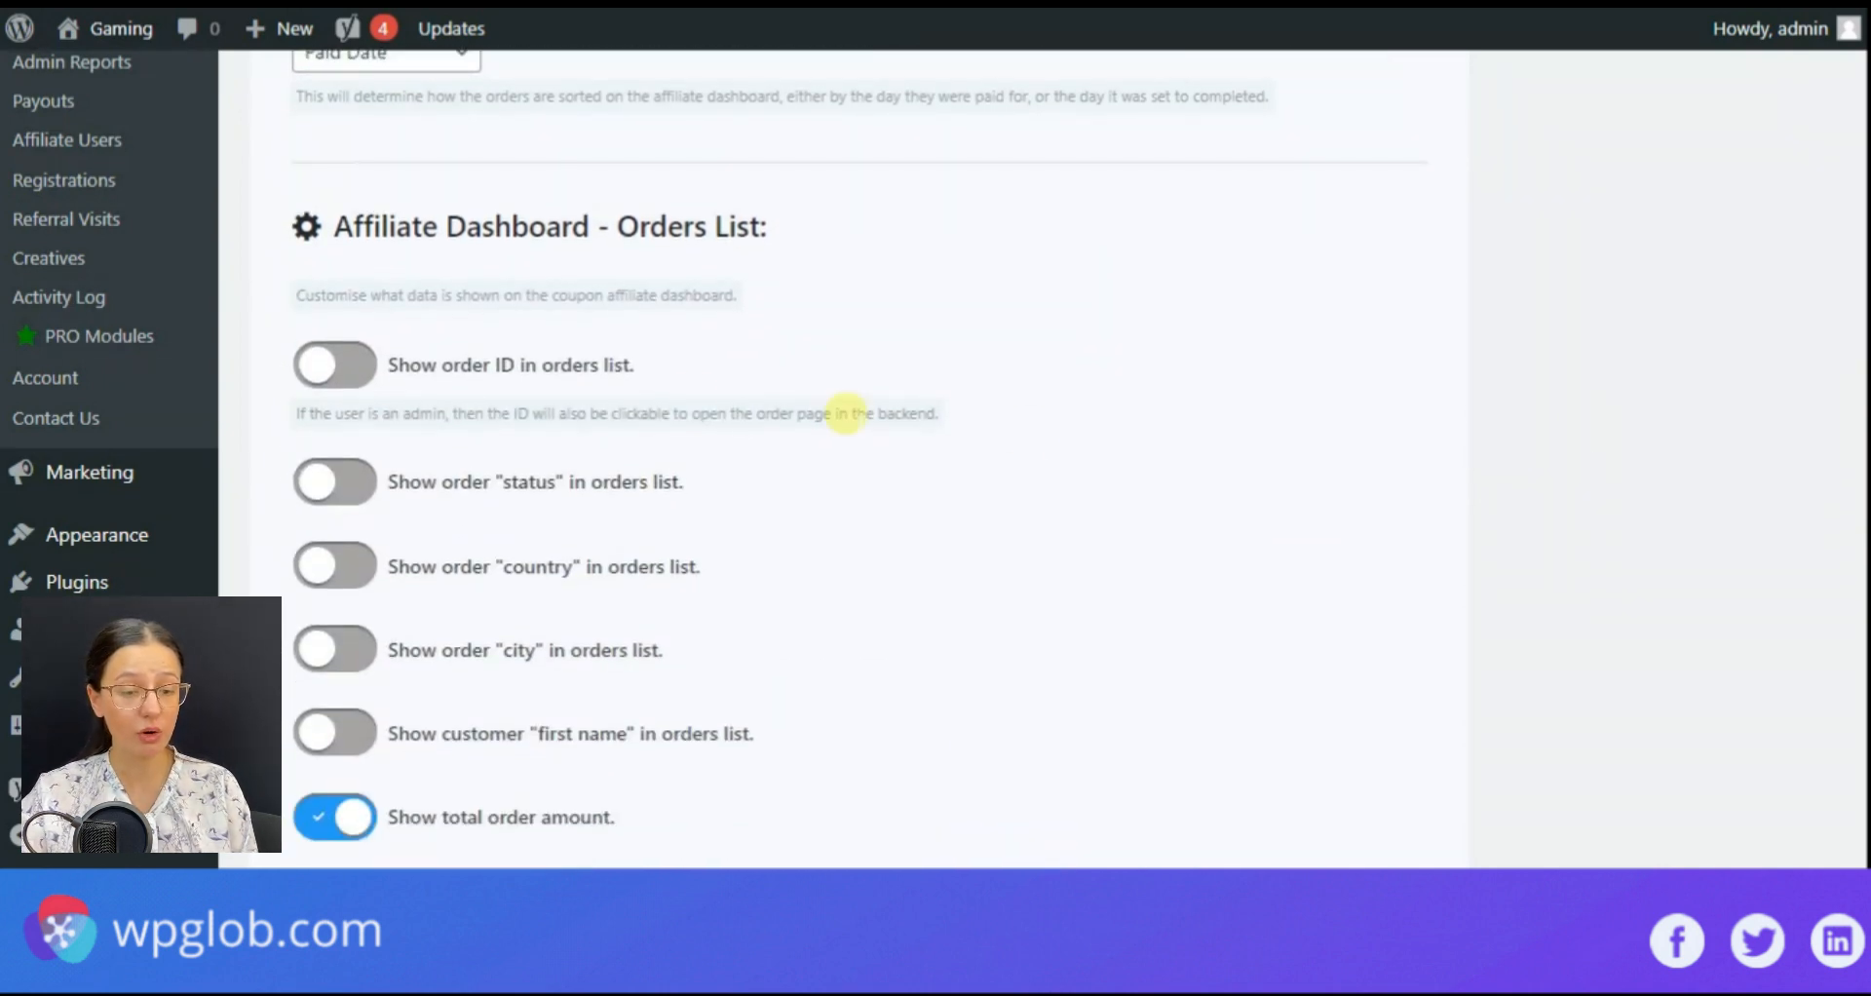
mouse_move(684, 283)
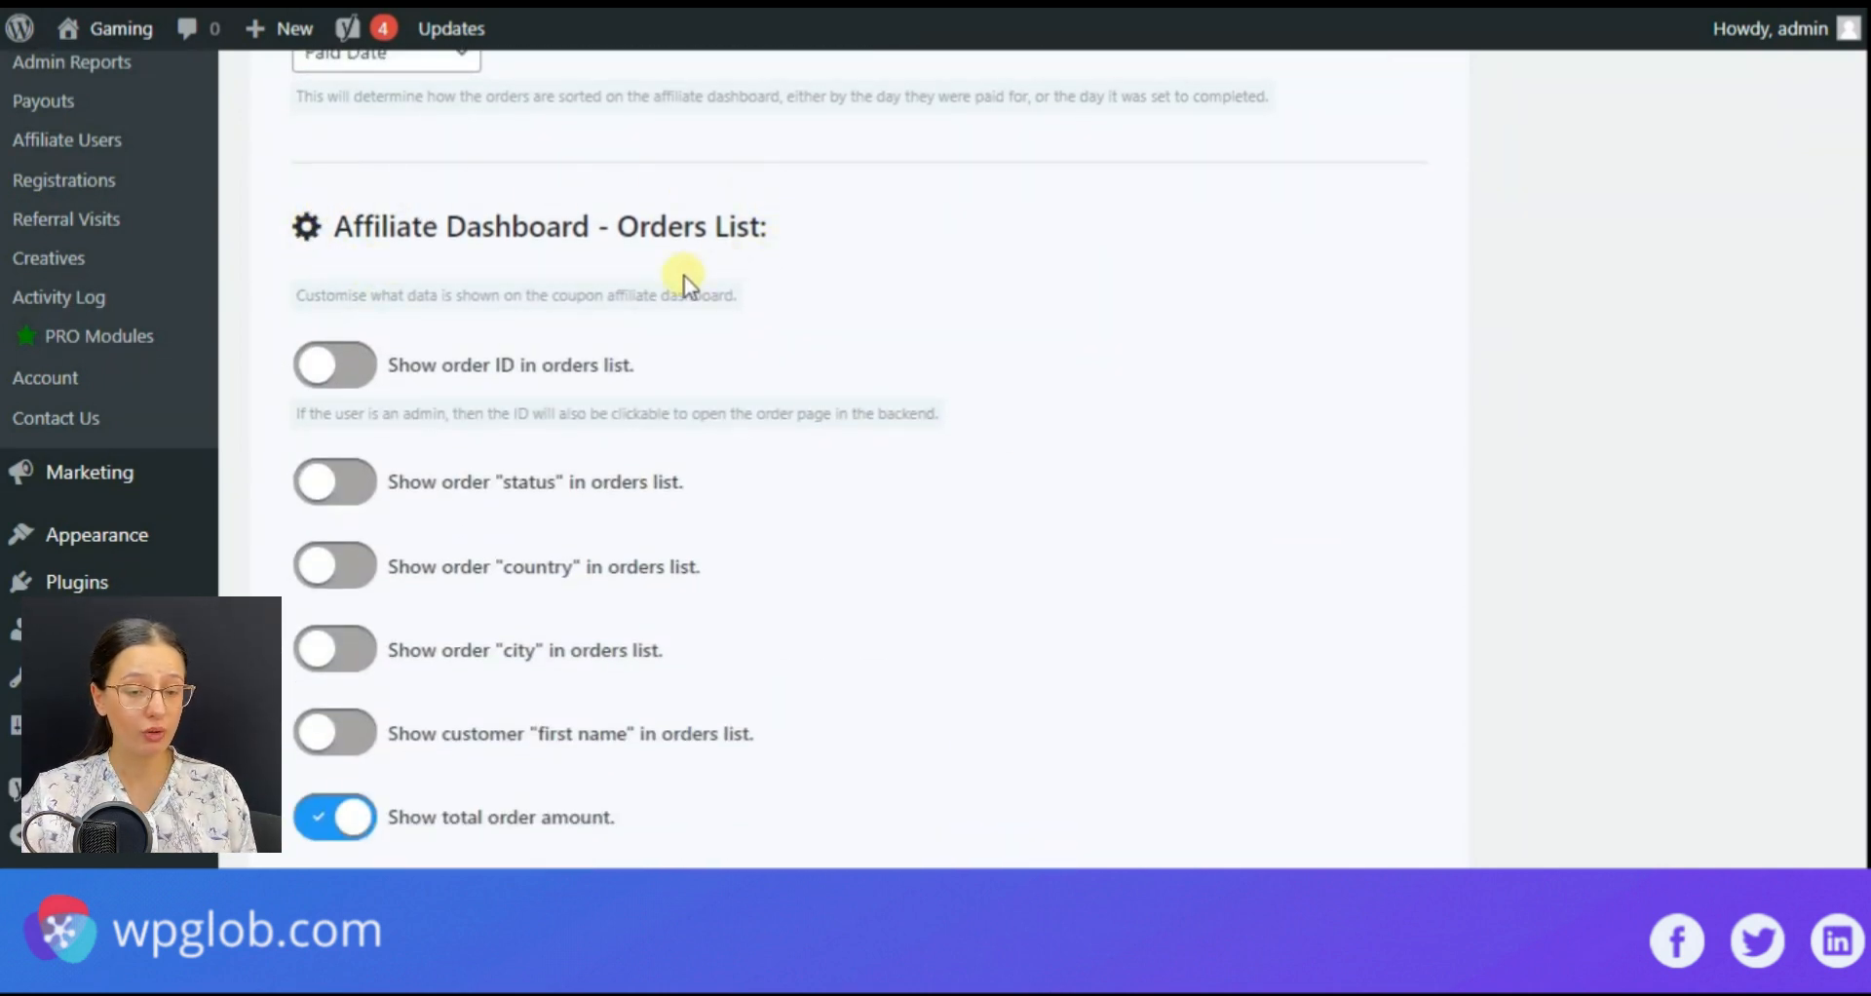
mouse_move(555, 487)
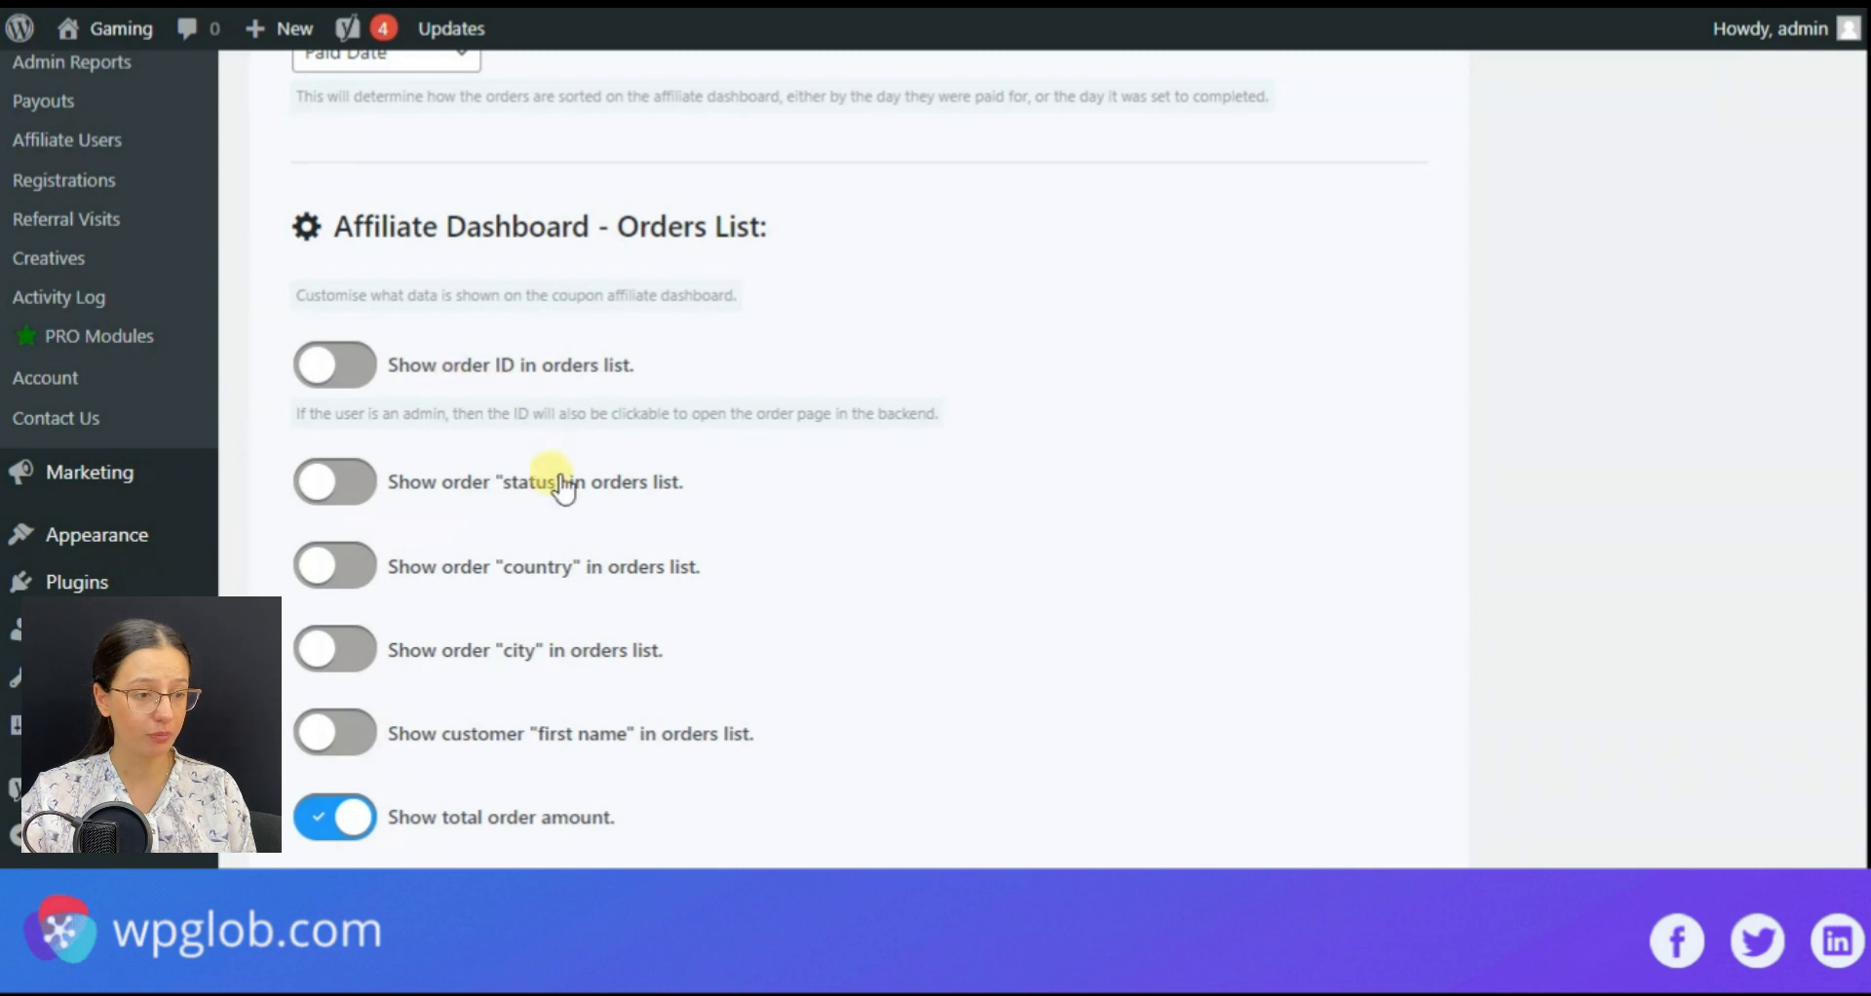
mouse_move(493, 545)
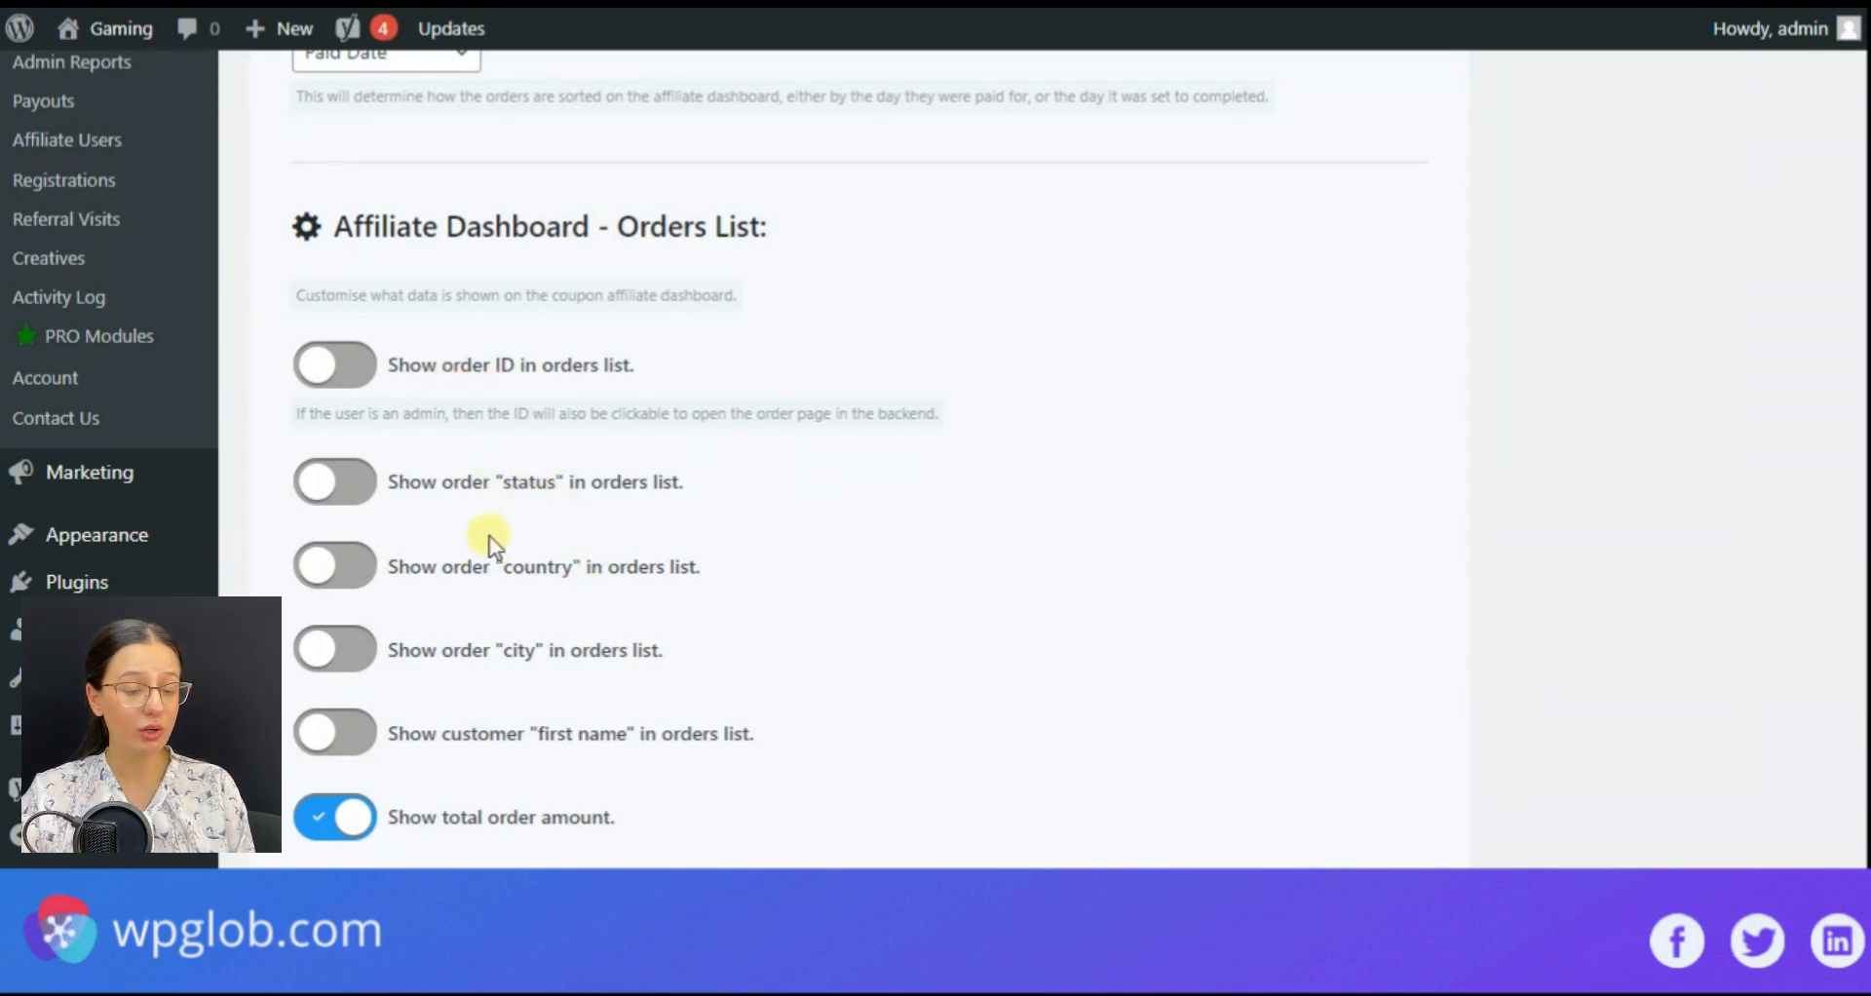
mouse_move(608, 770)
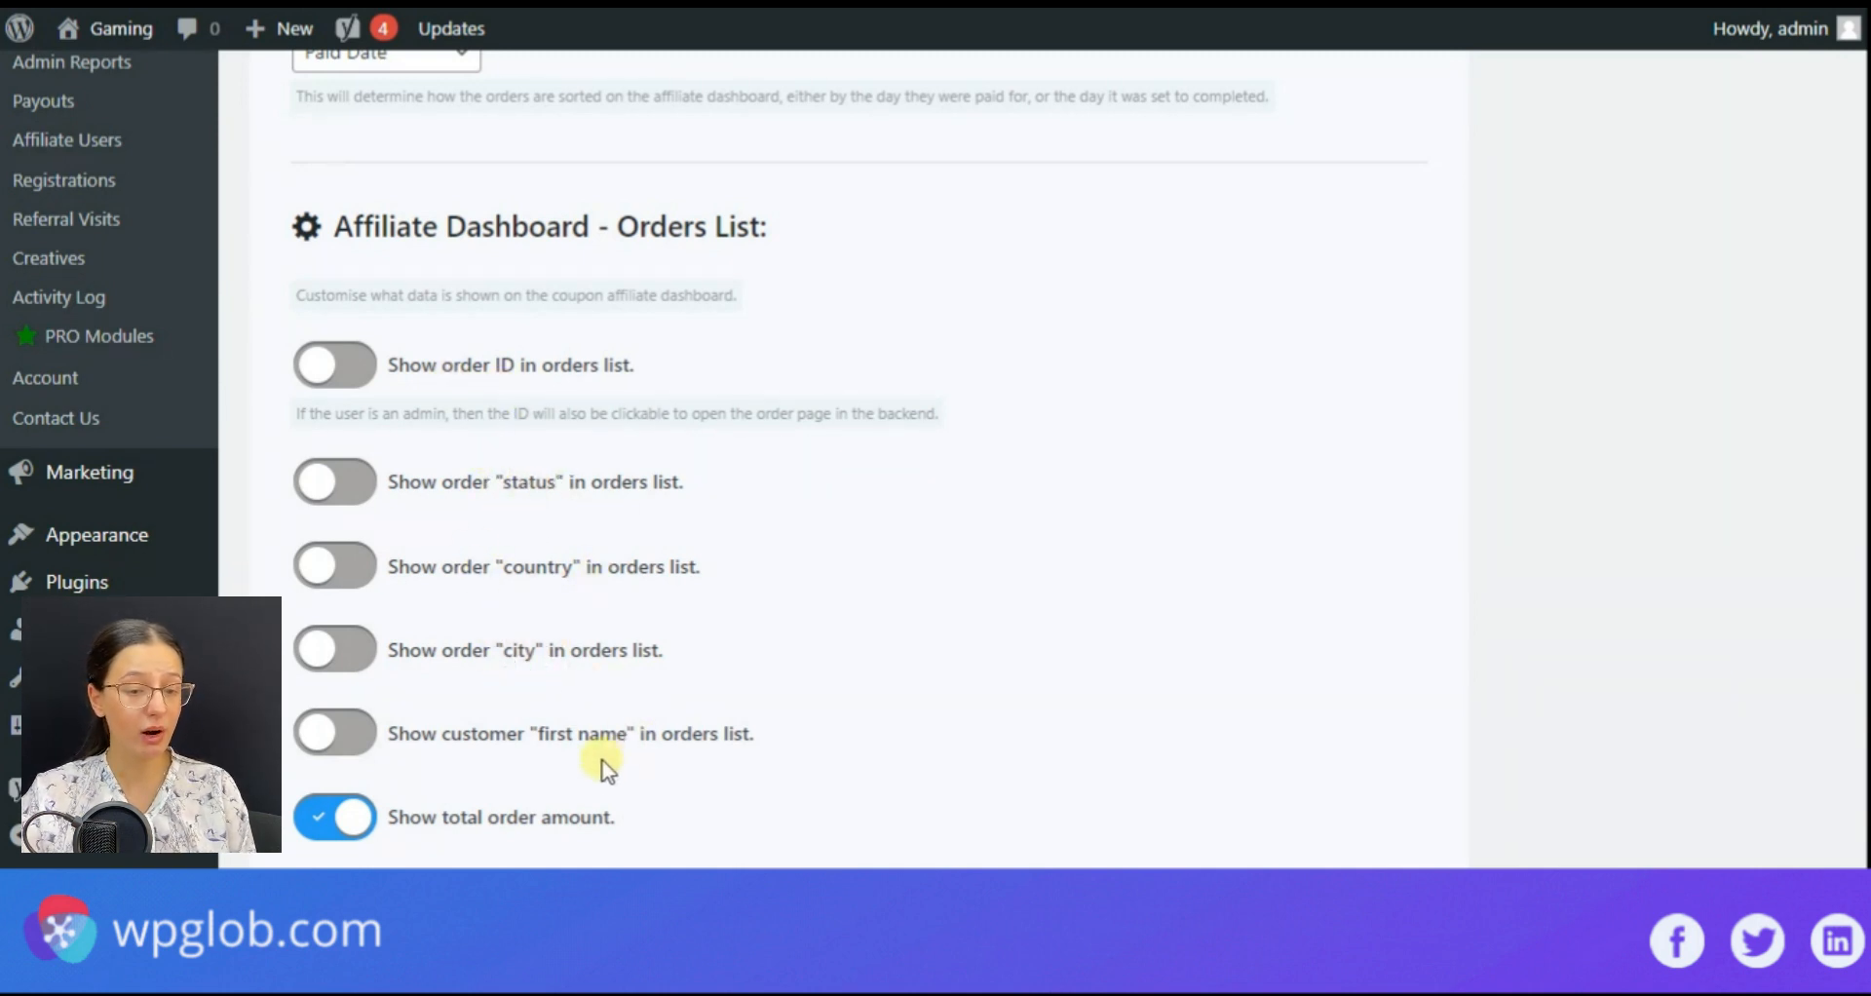
scroll("down", 3)
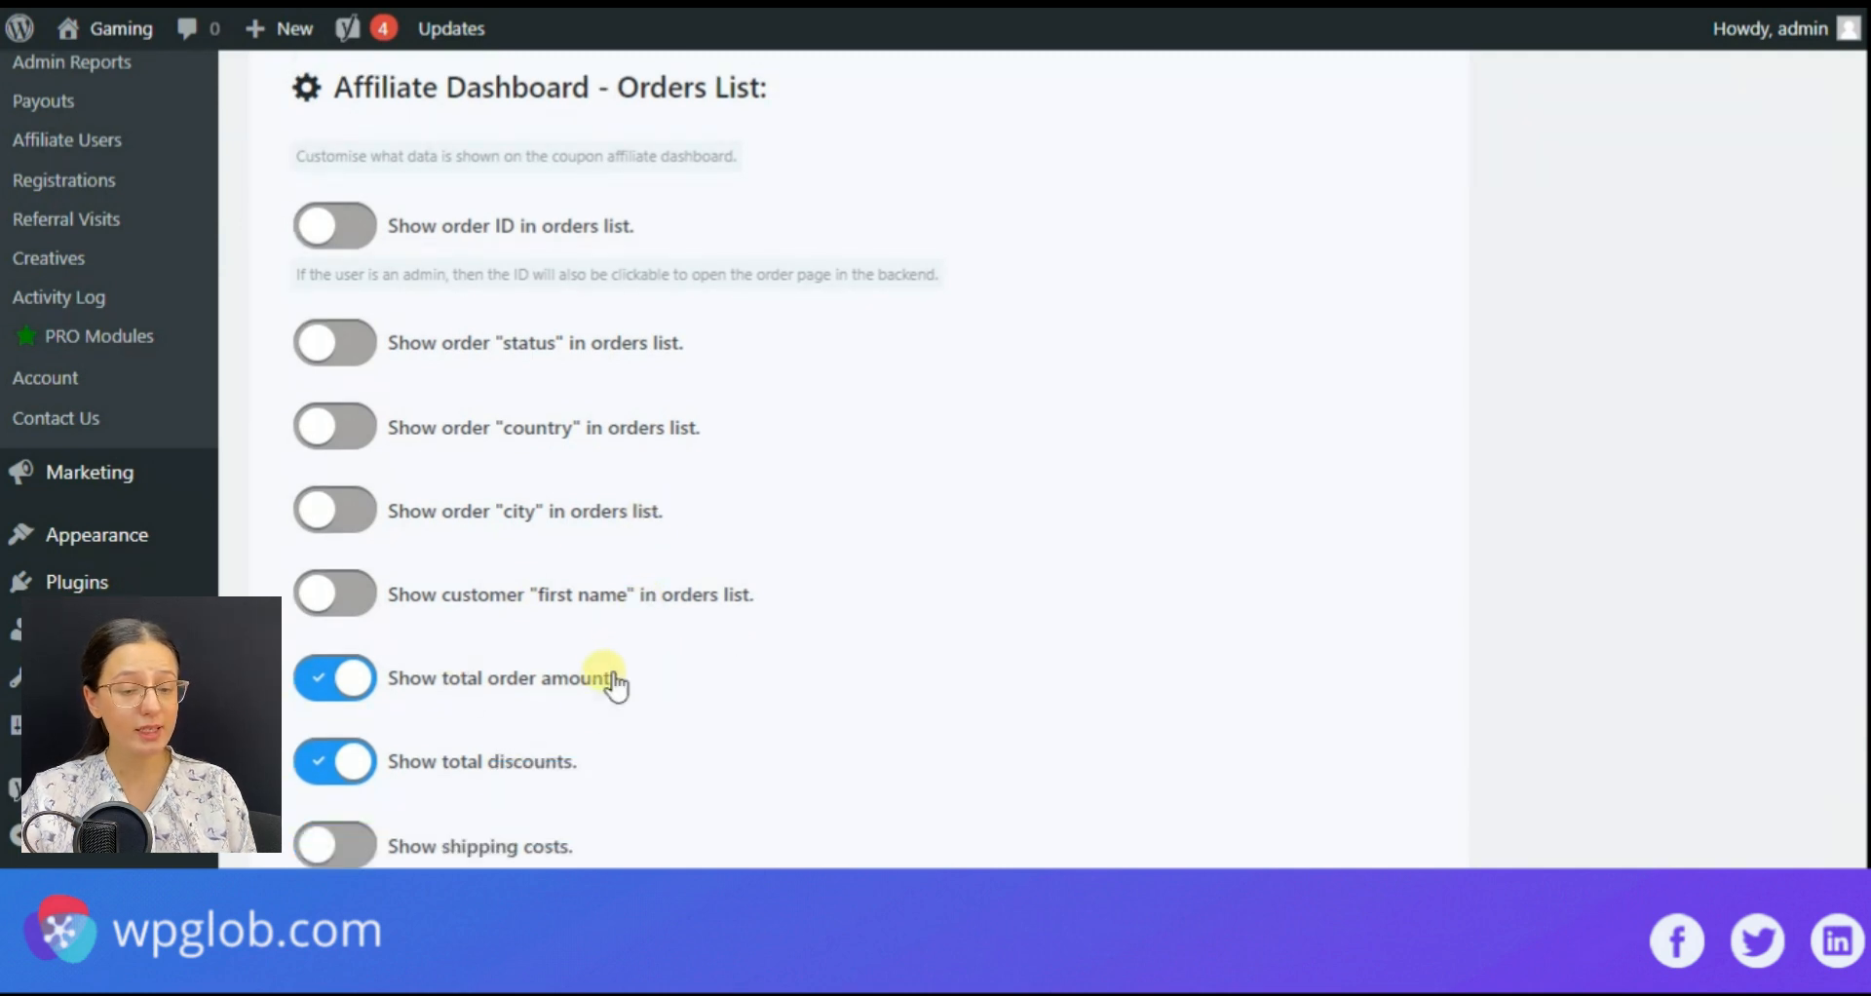
scroll("down", 3)
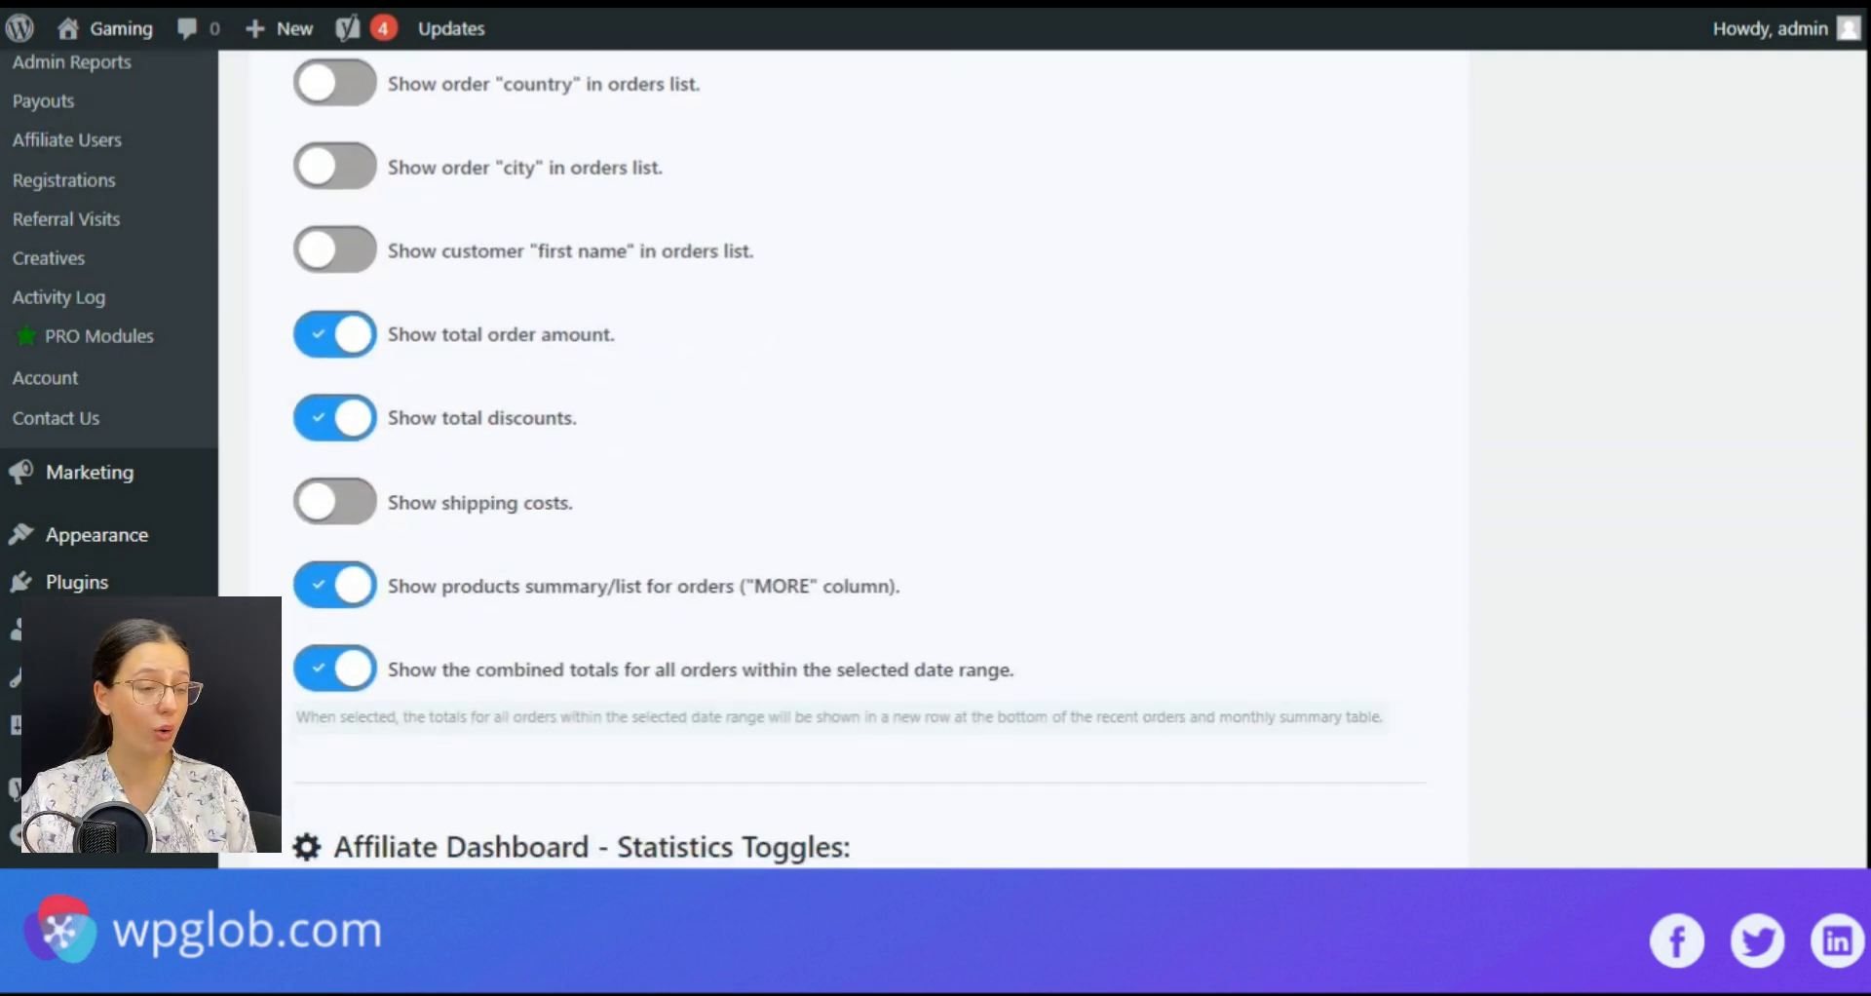
scroll("down", 3)
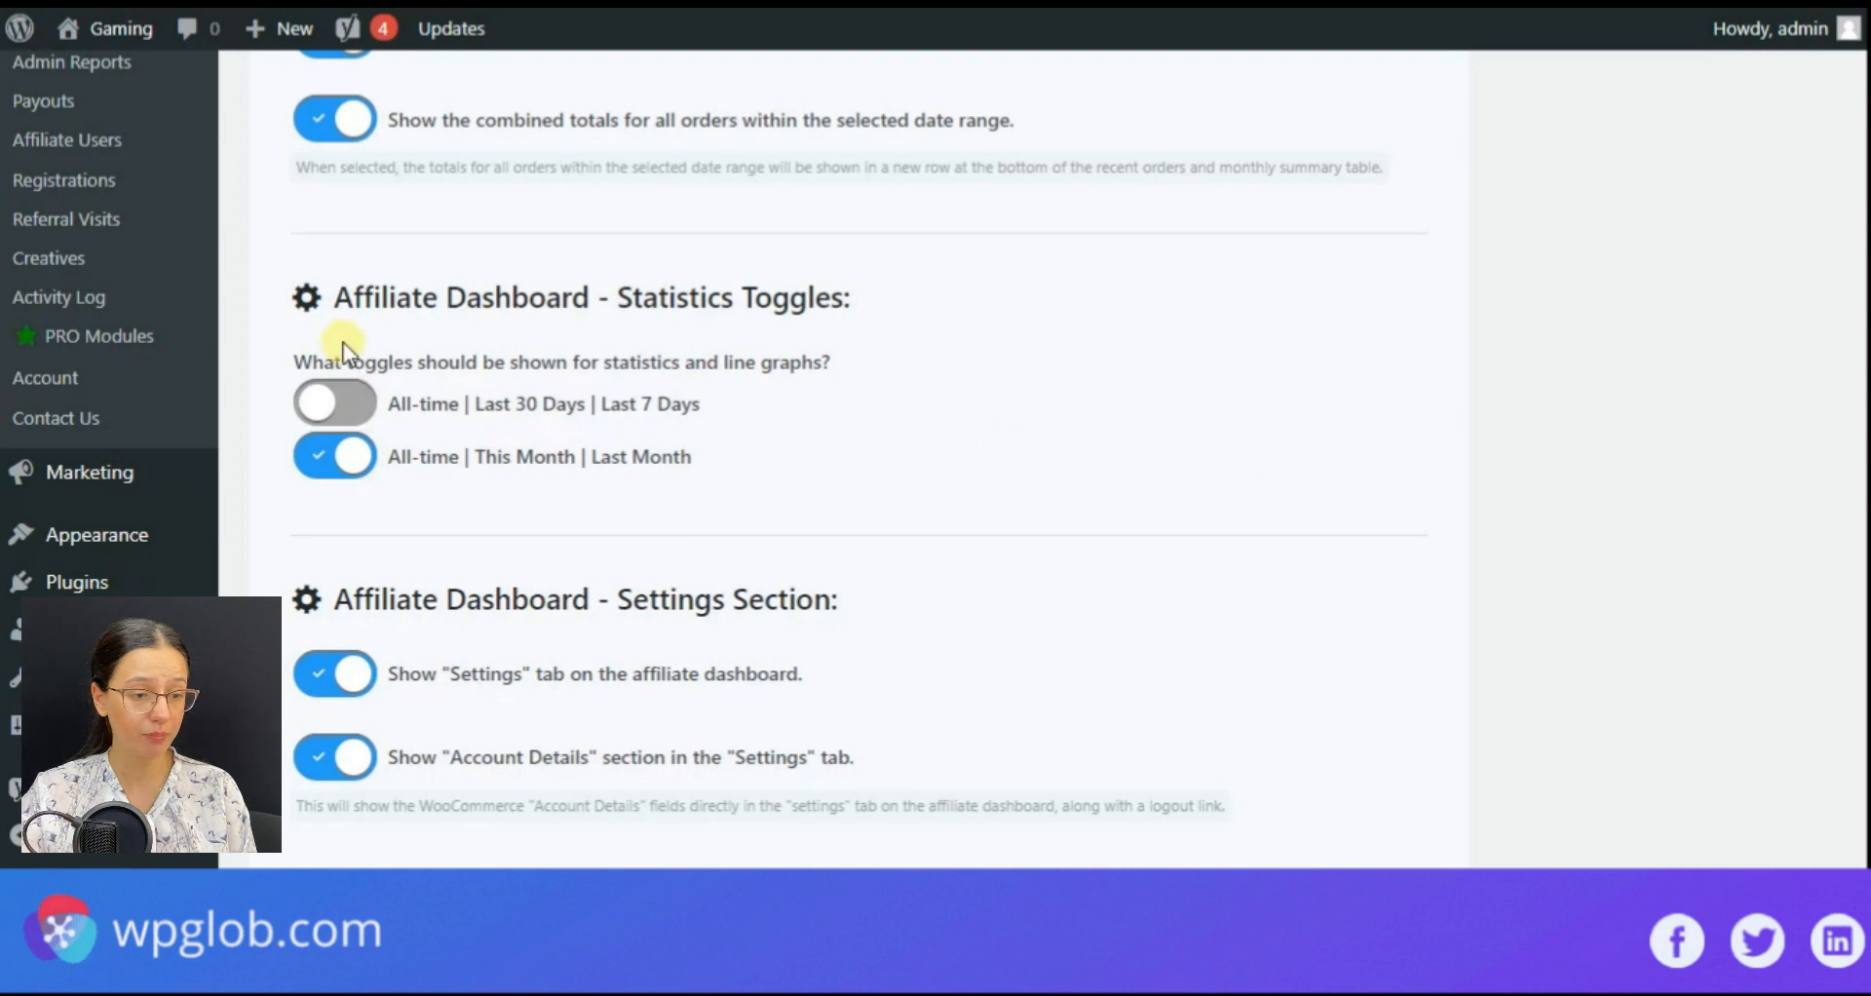
mouse_move(567, 465)
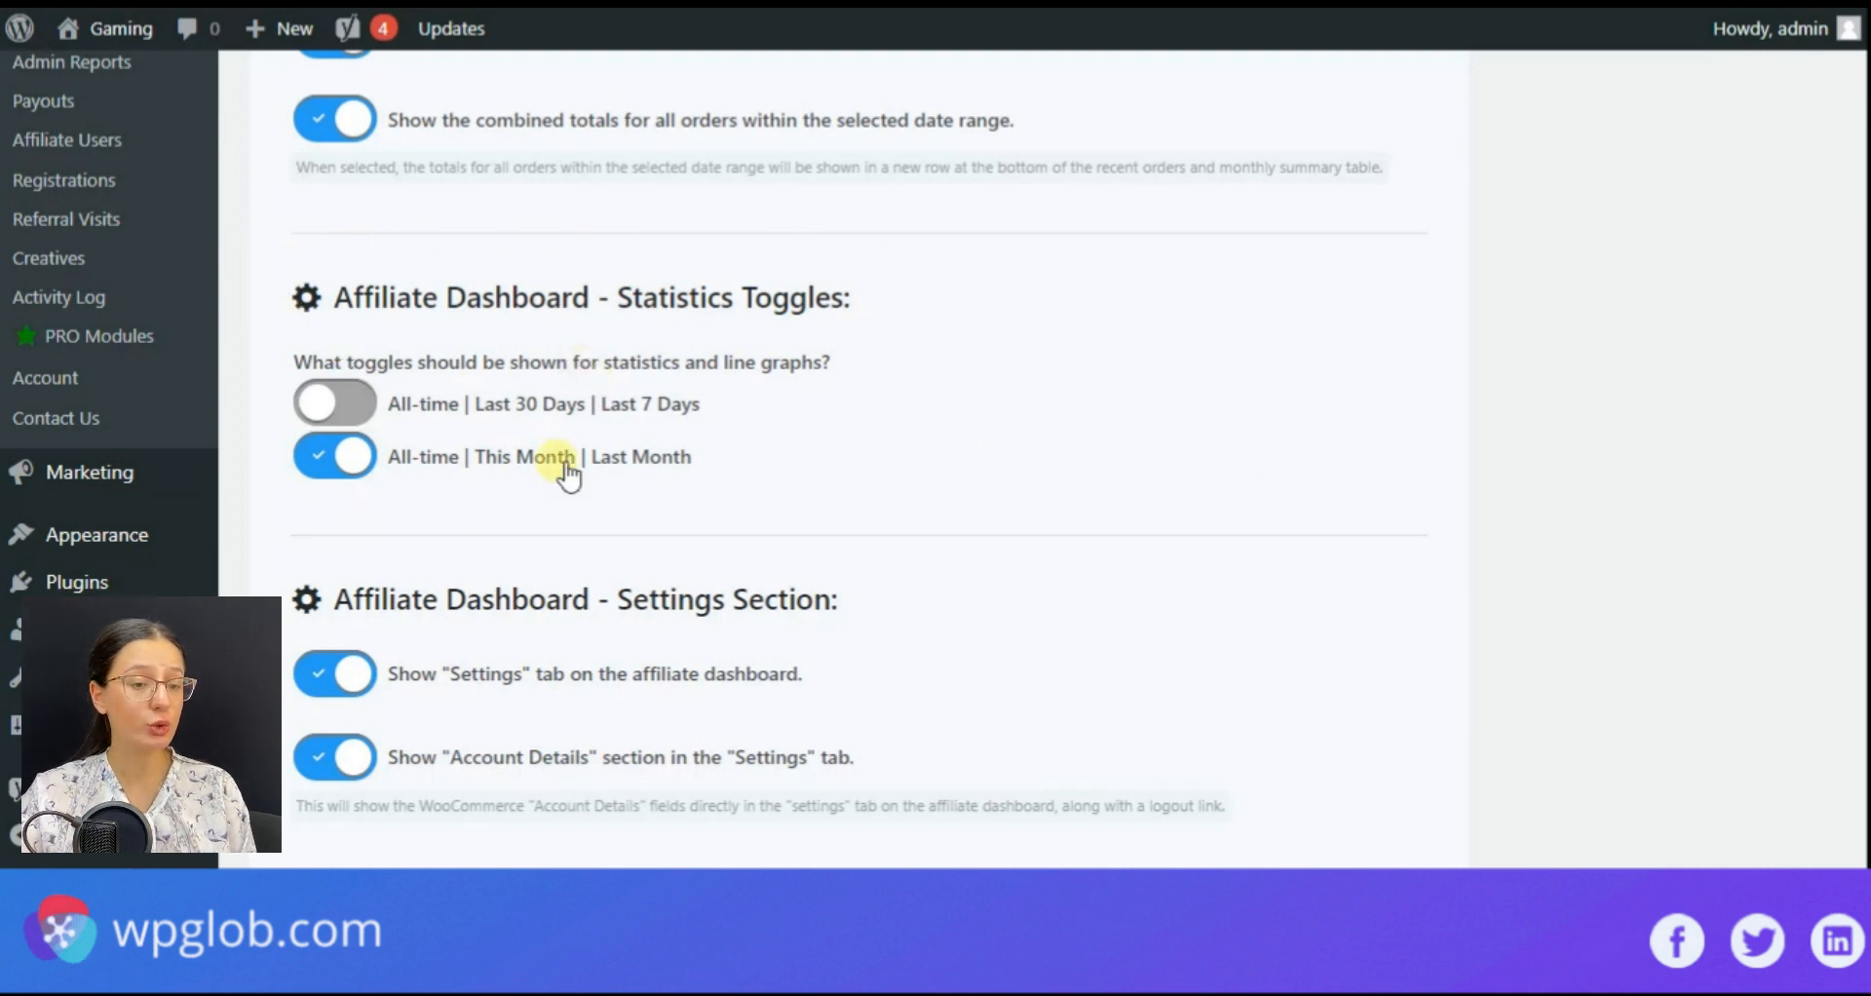
mouse_move(625, 466)
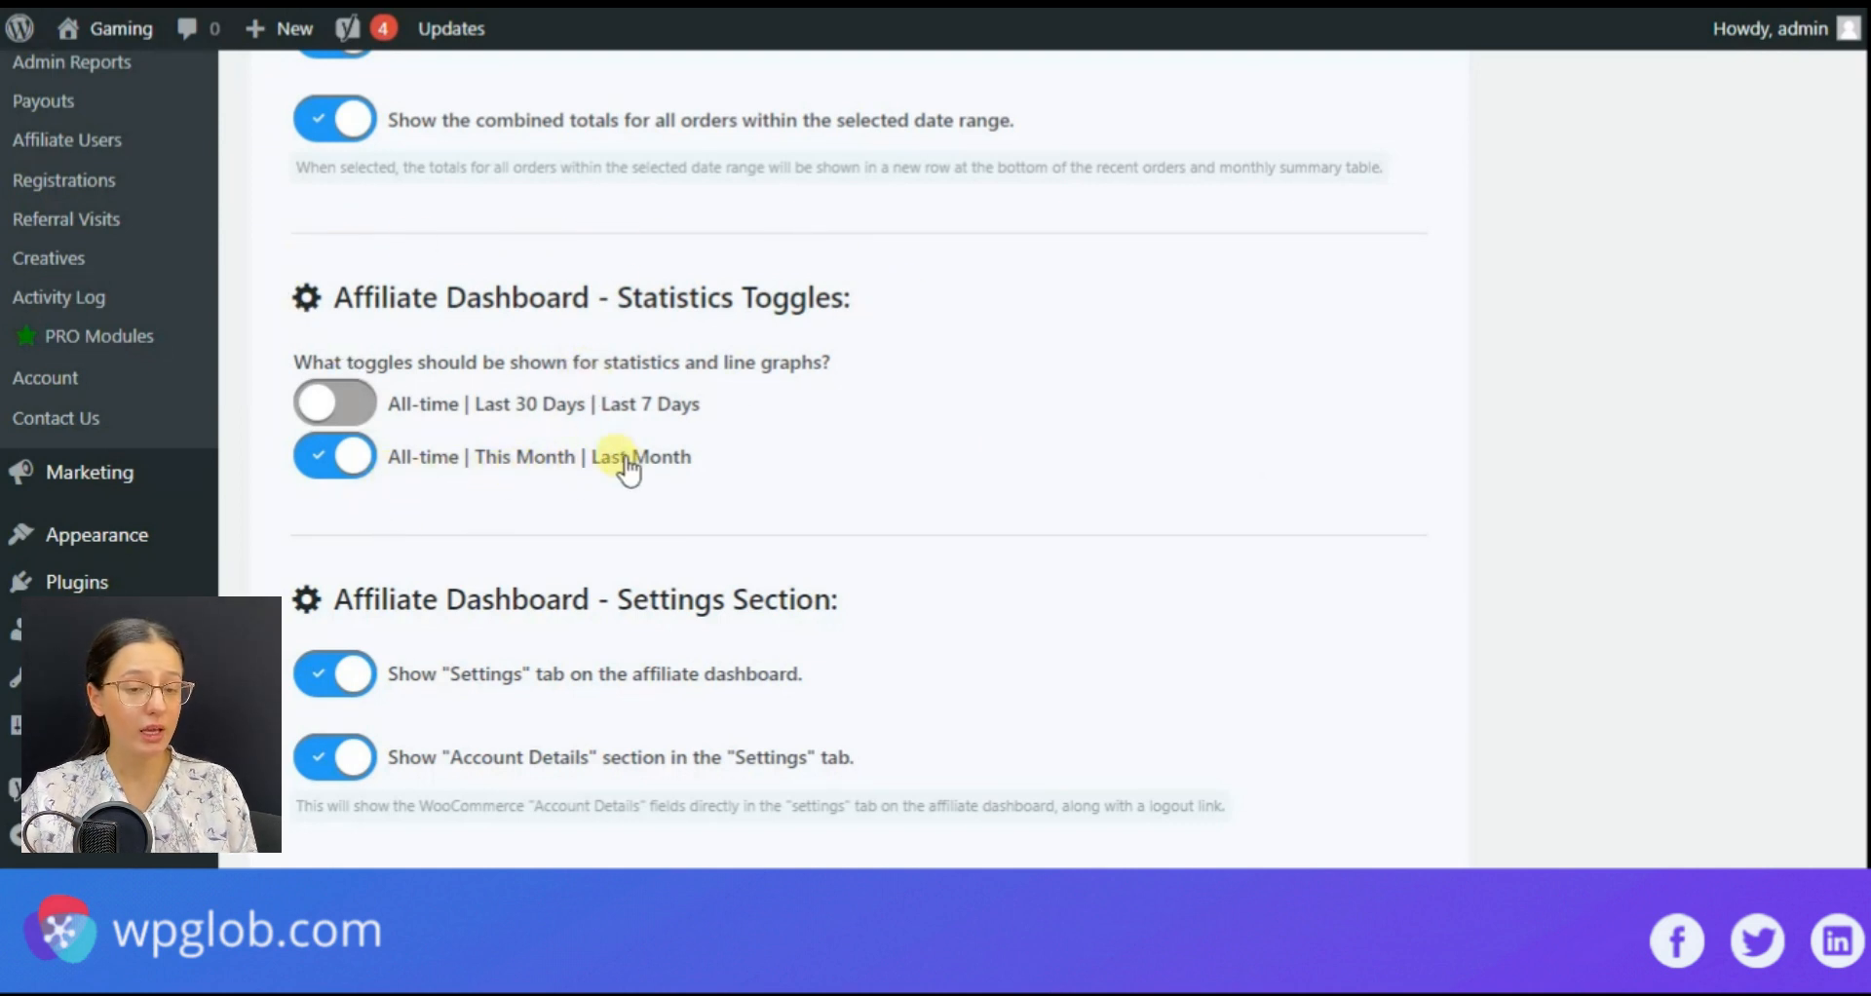
Step: Scroll through logout link, multi-currency, line graph, monthly summary and Excel export options
scroll("down", 3)
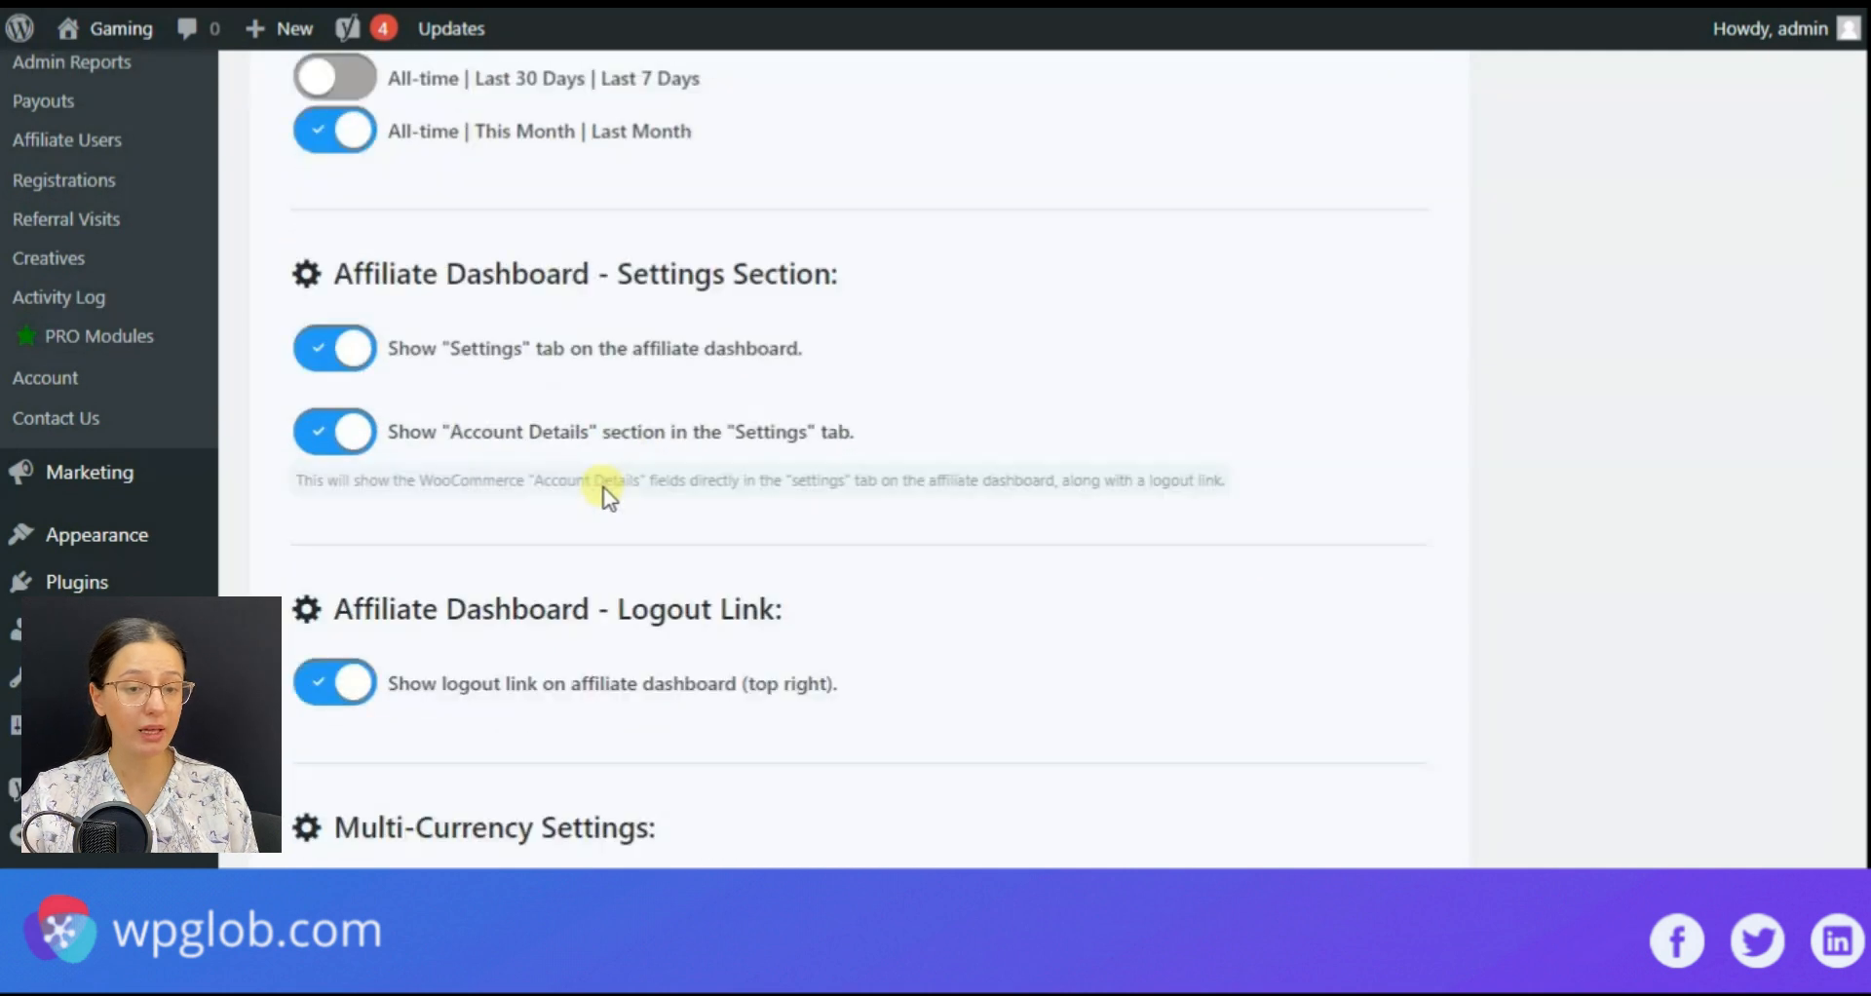
scroll("up", 3)
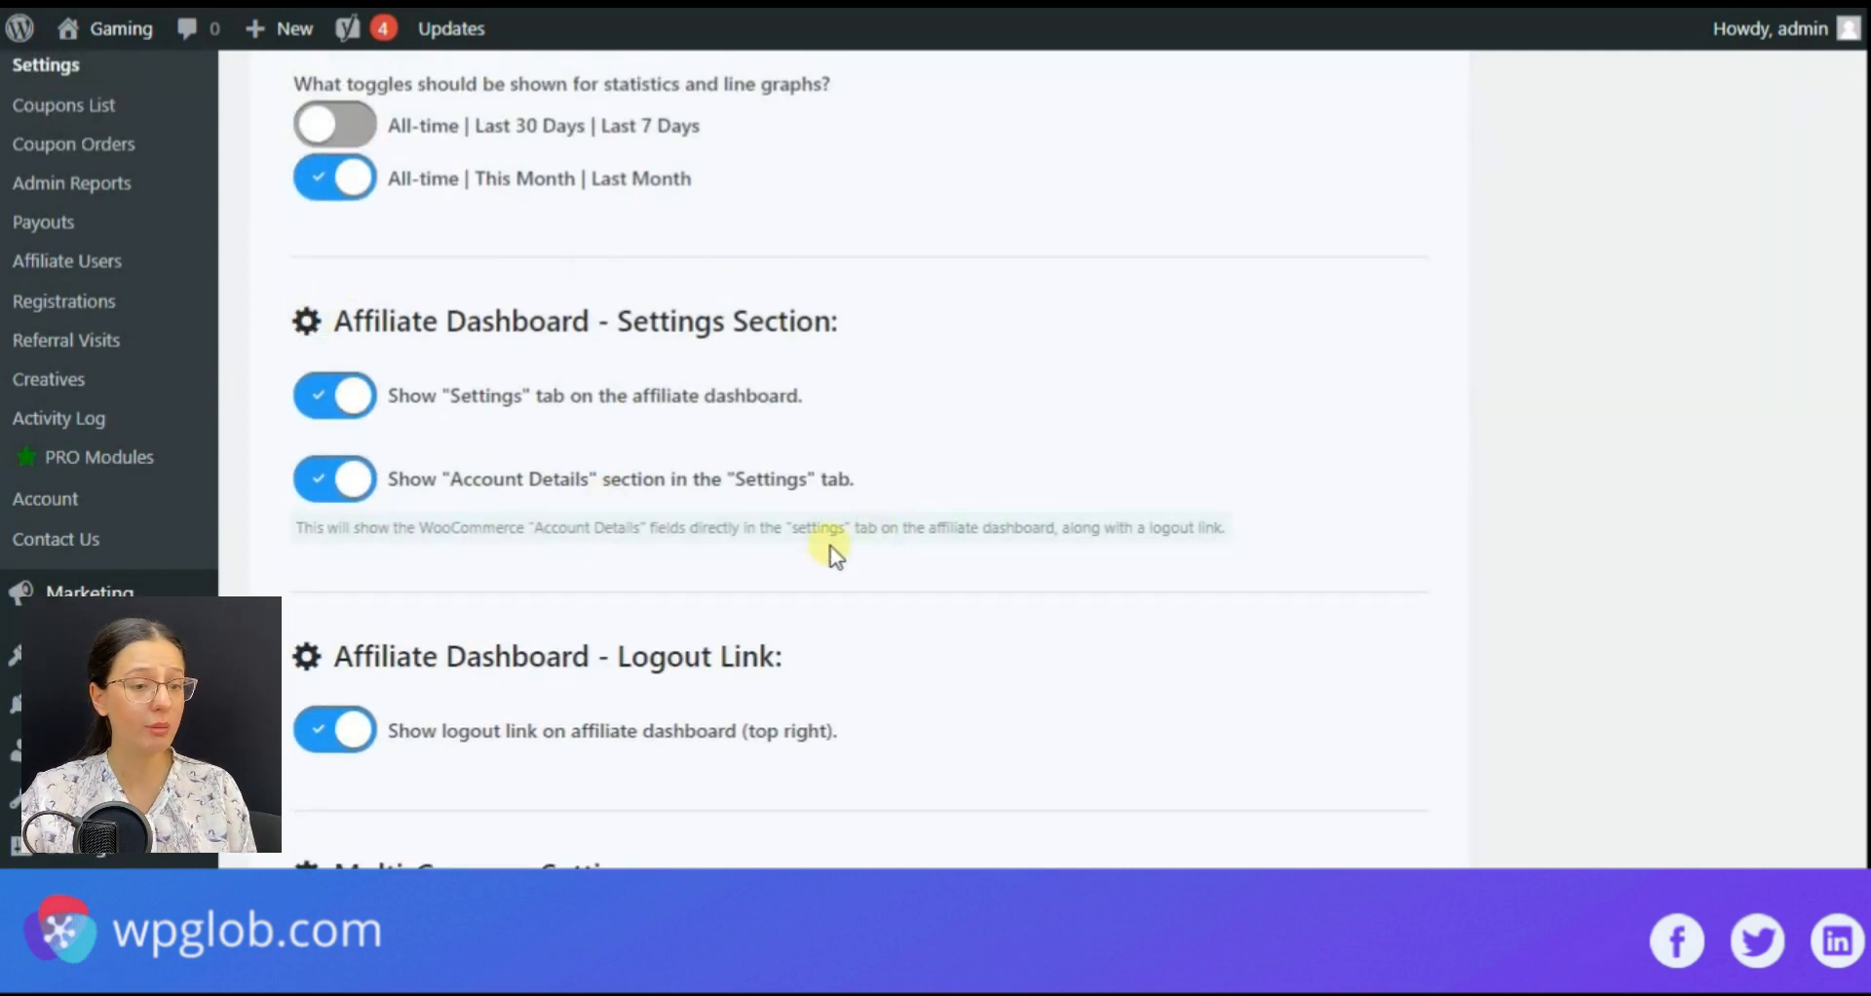
mouse_move(734, 382)
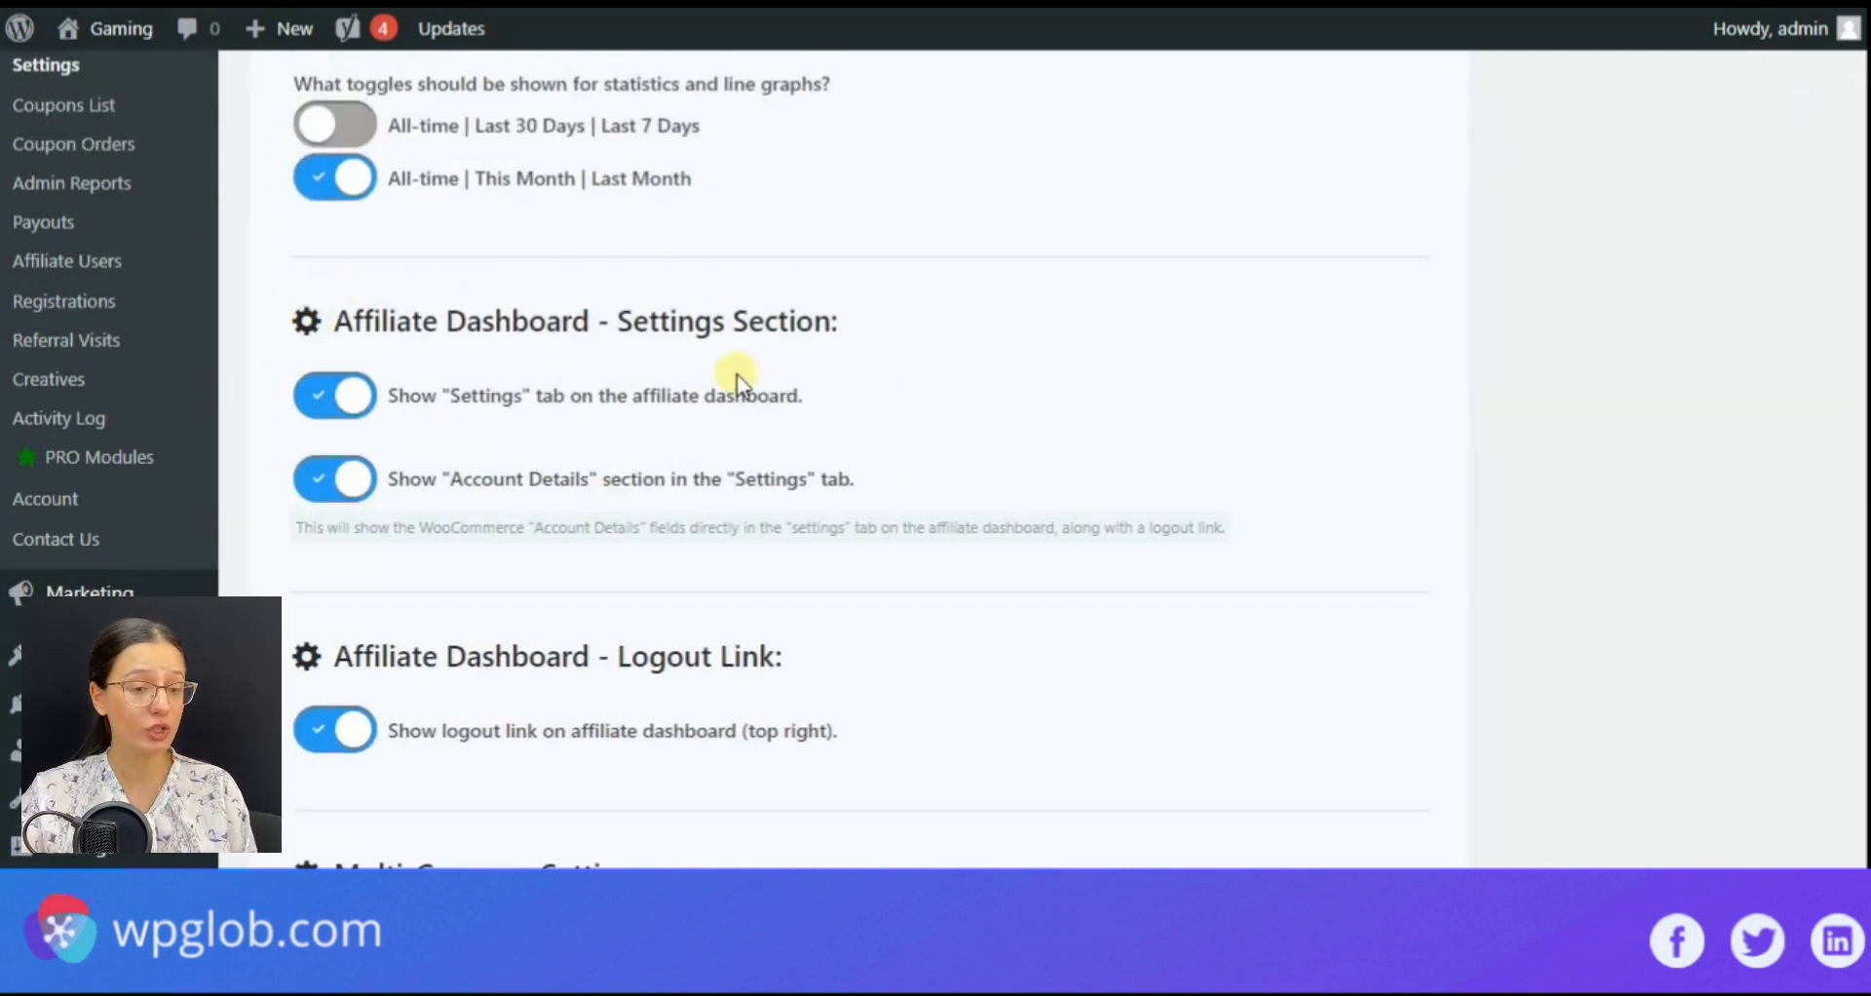
scroll("down", 3)
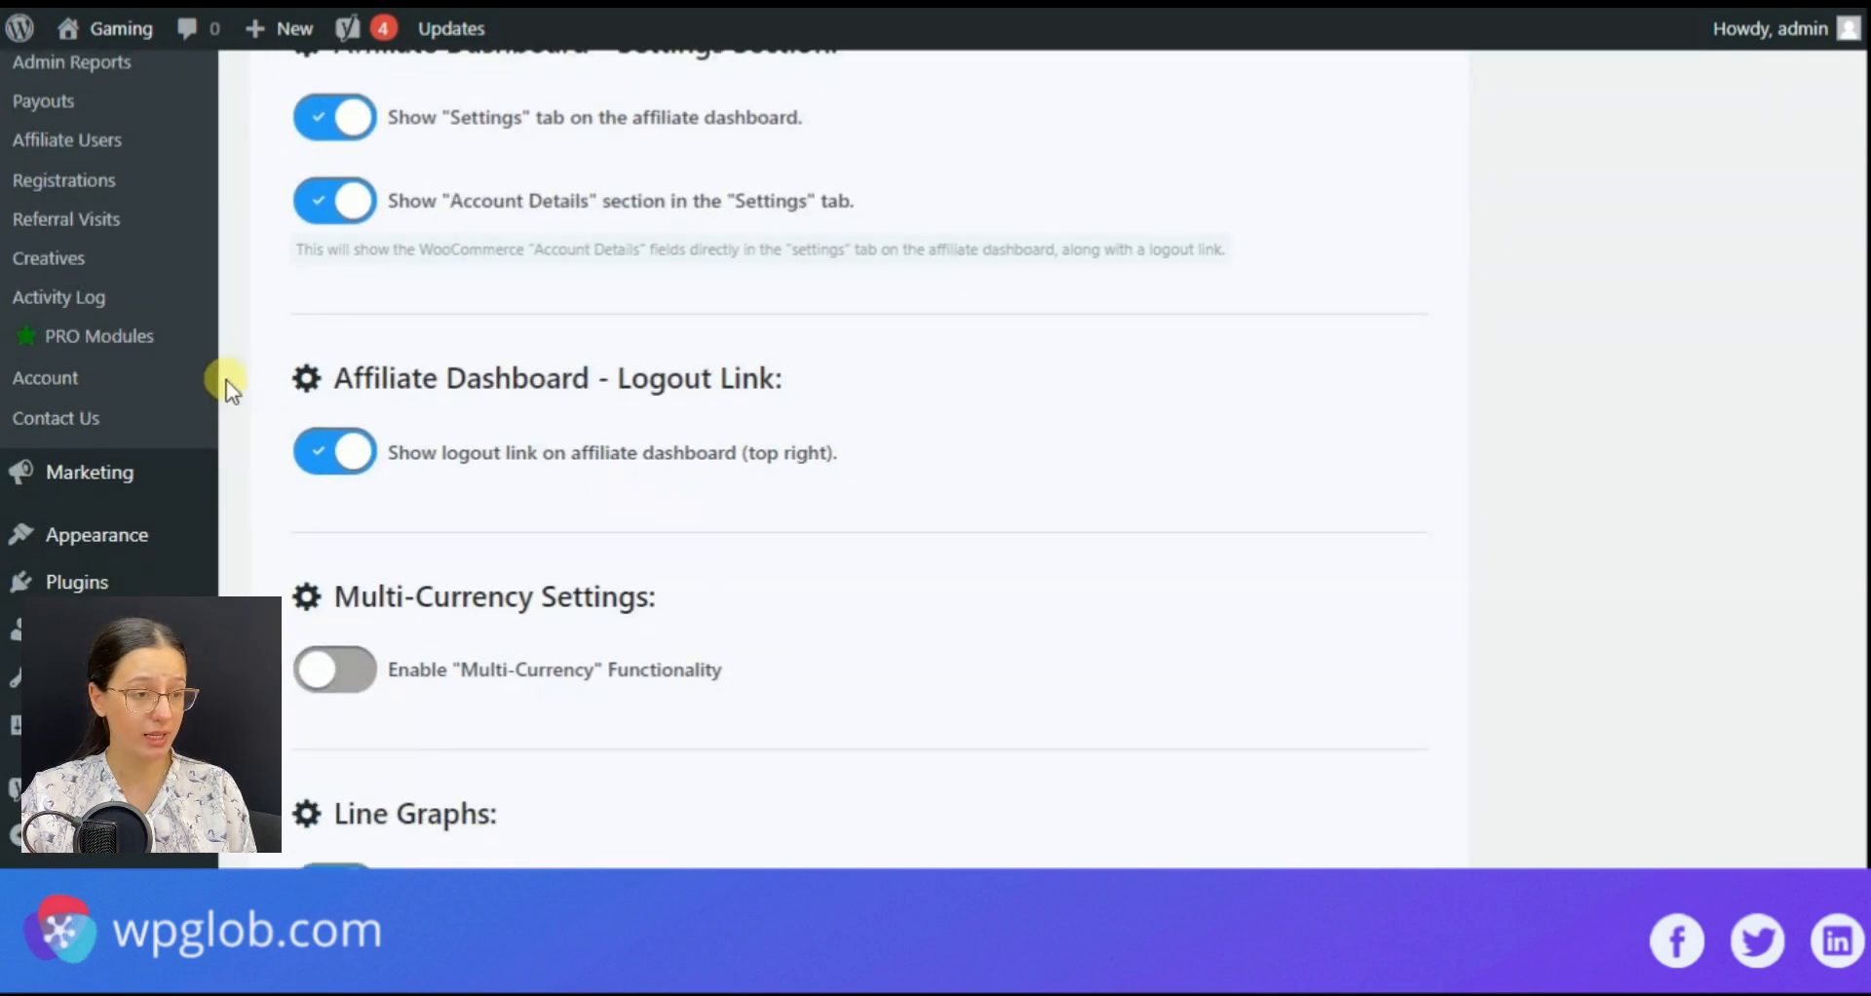
scroll("down", 3)
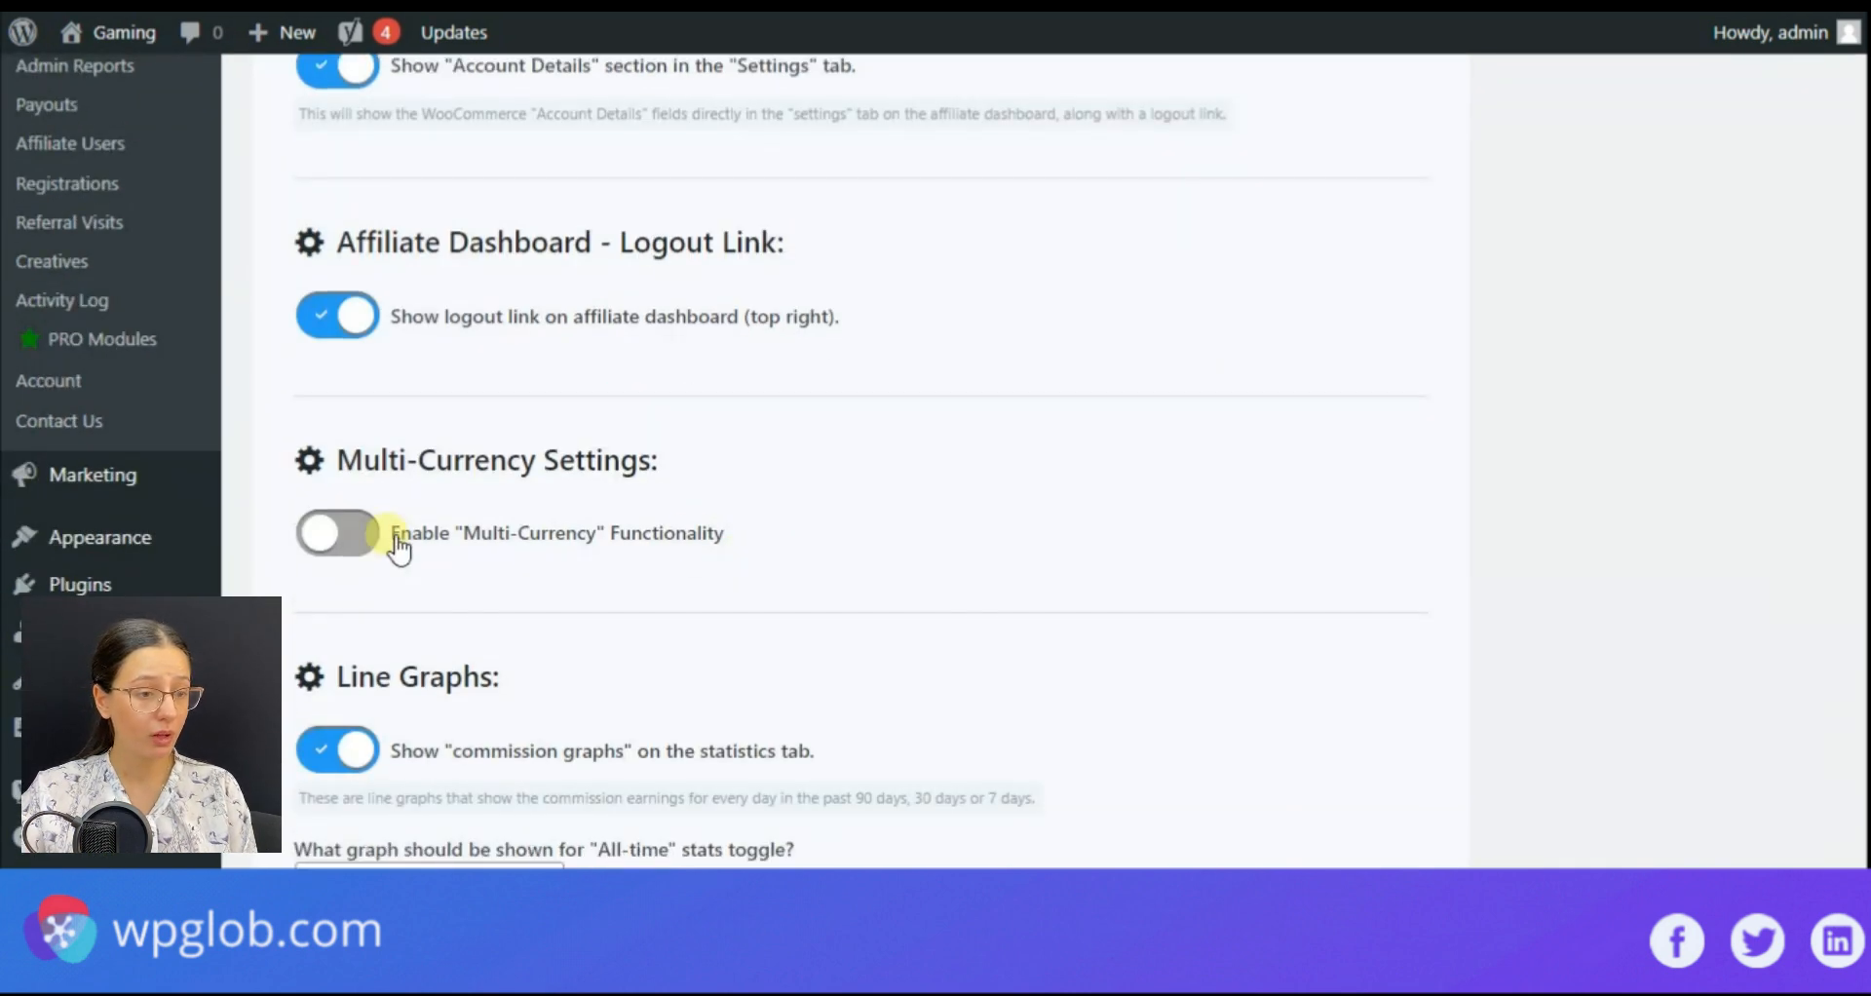
mouse_move(668, 471)
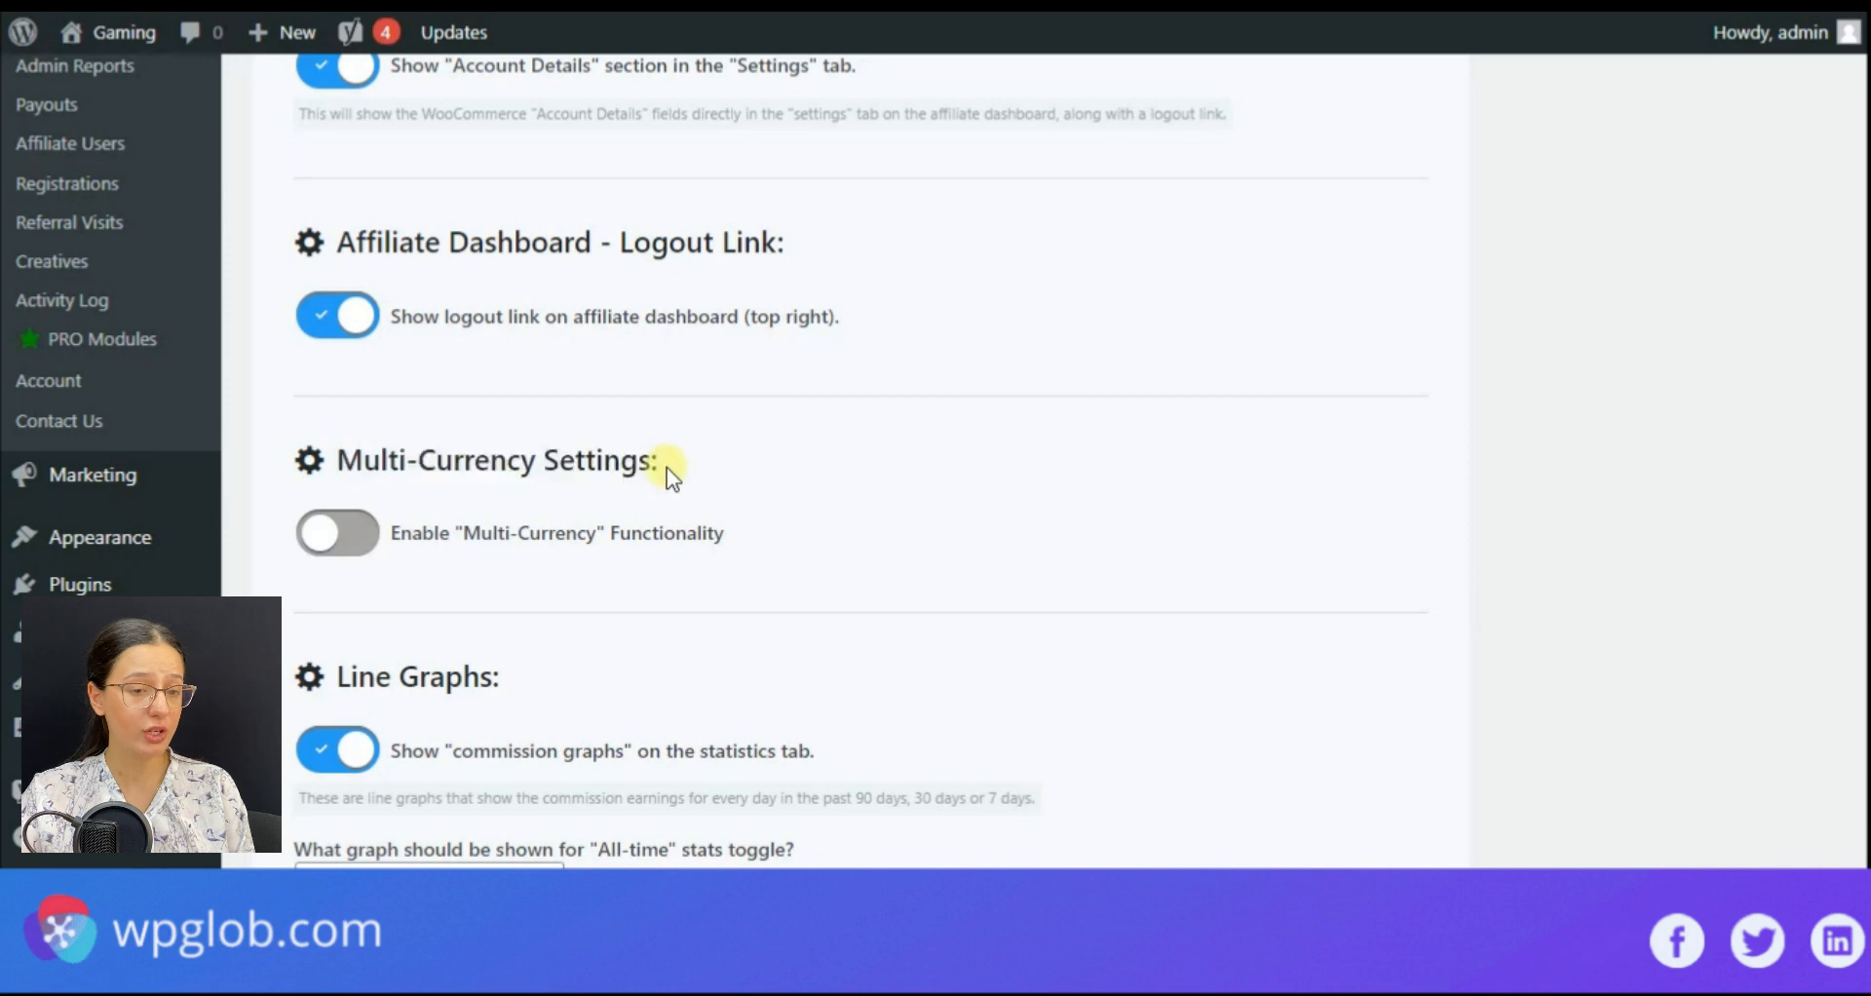
mouse_move(747, 561)
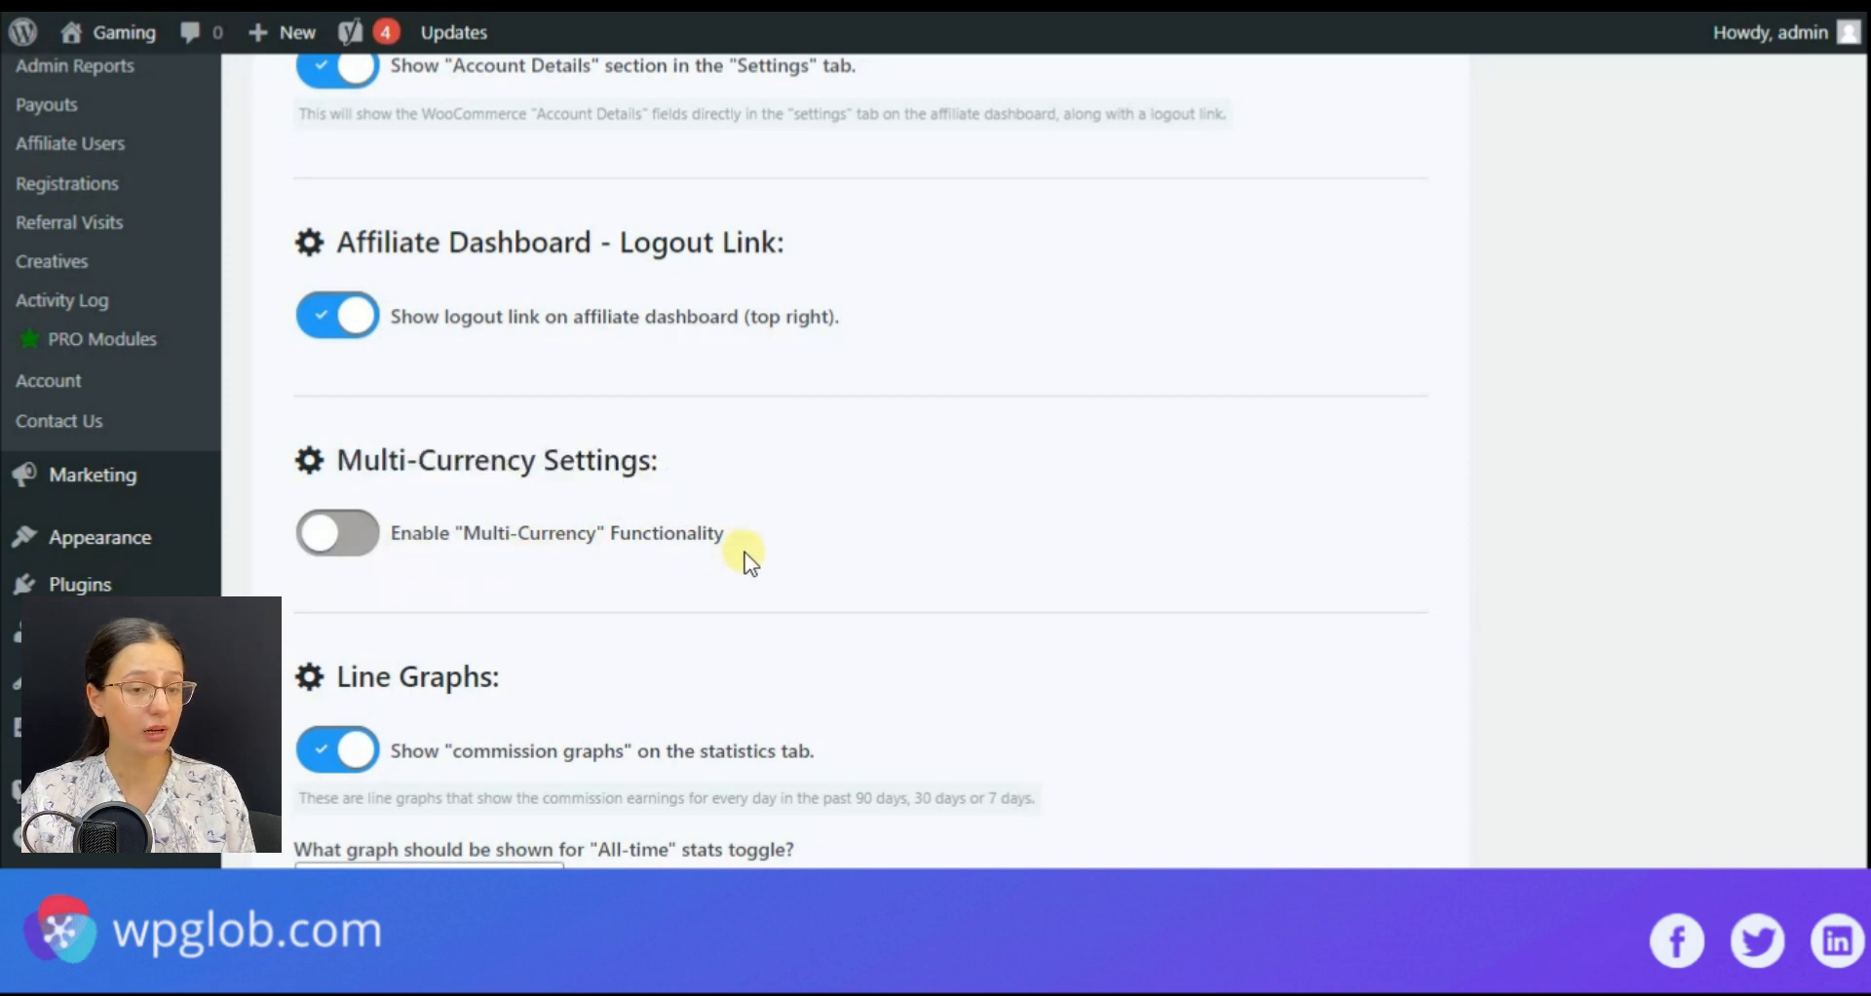
scroll("down", 3)
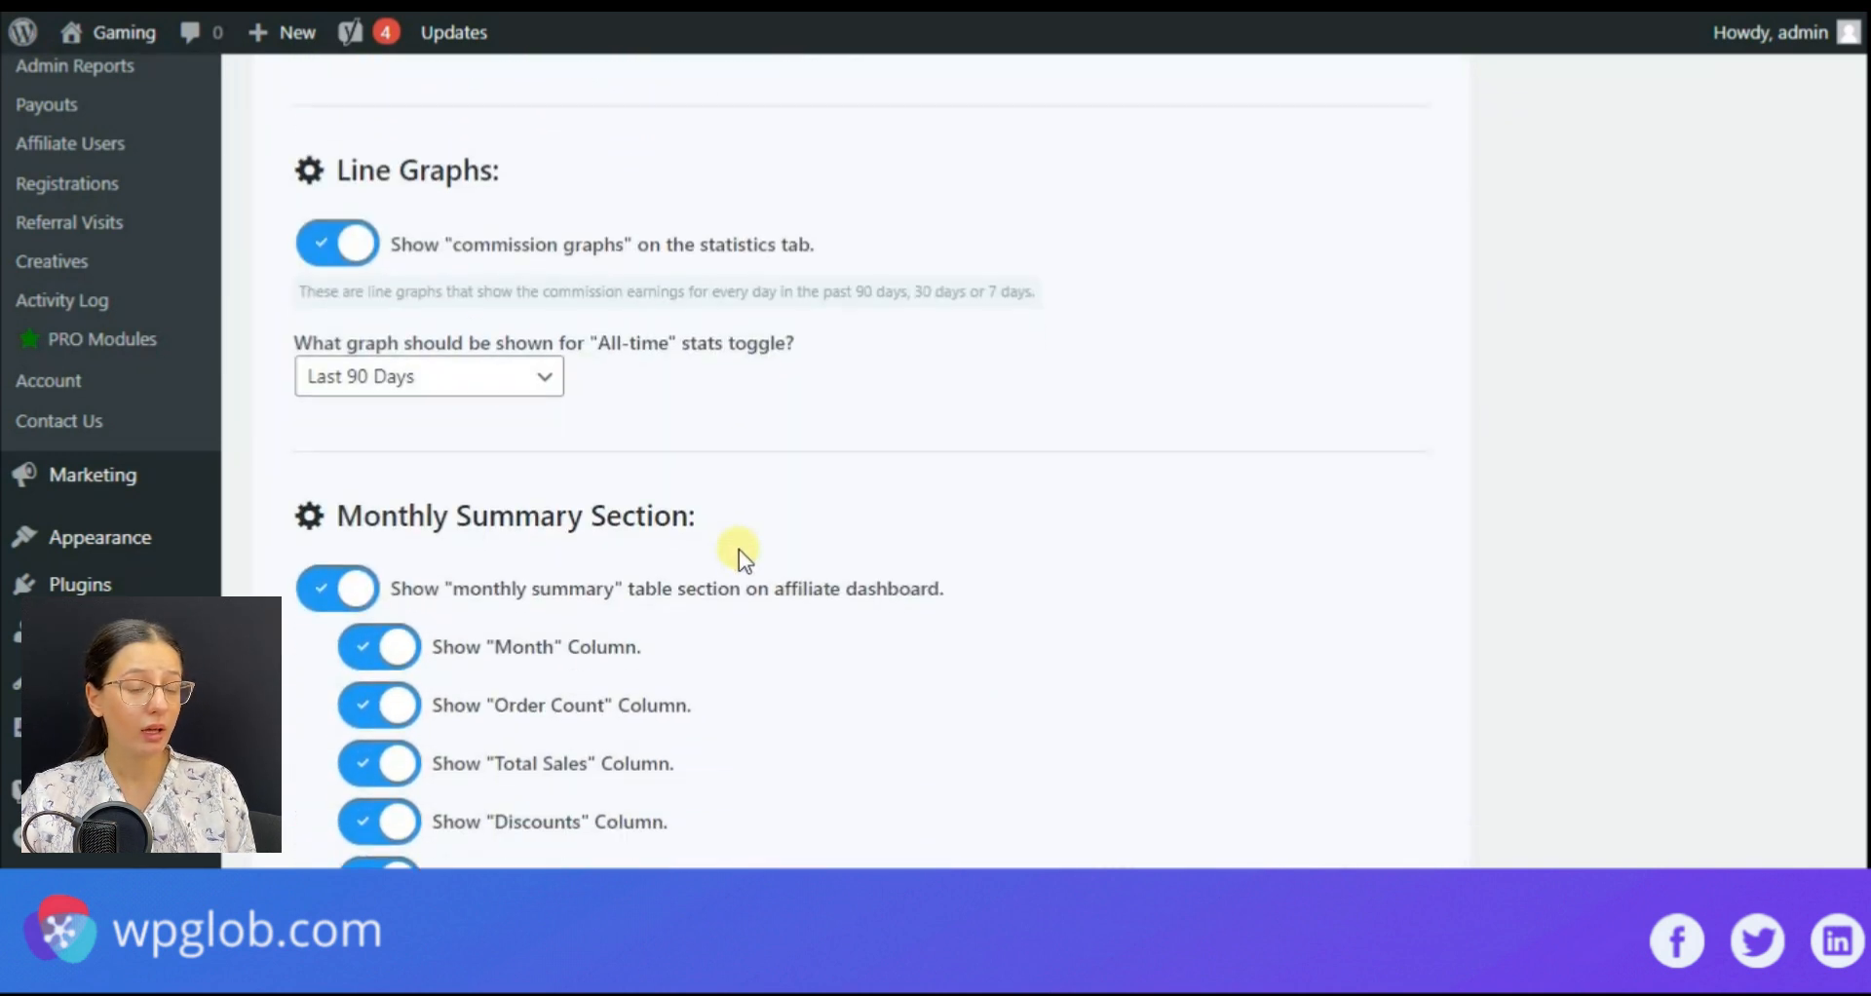
scroll("down", 3)
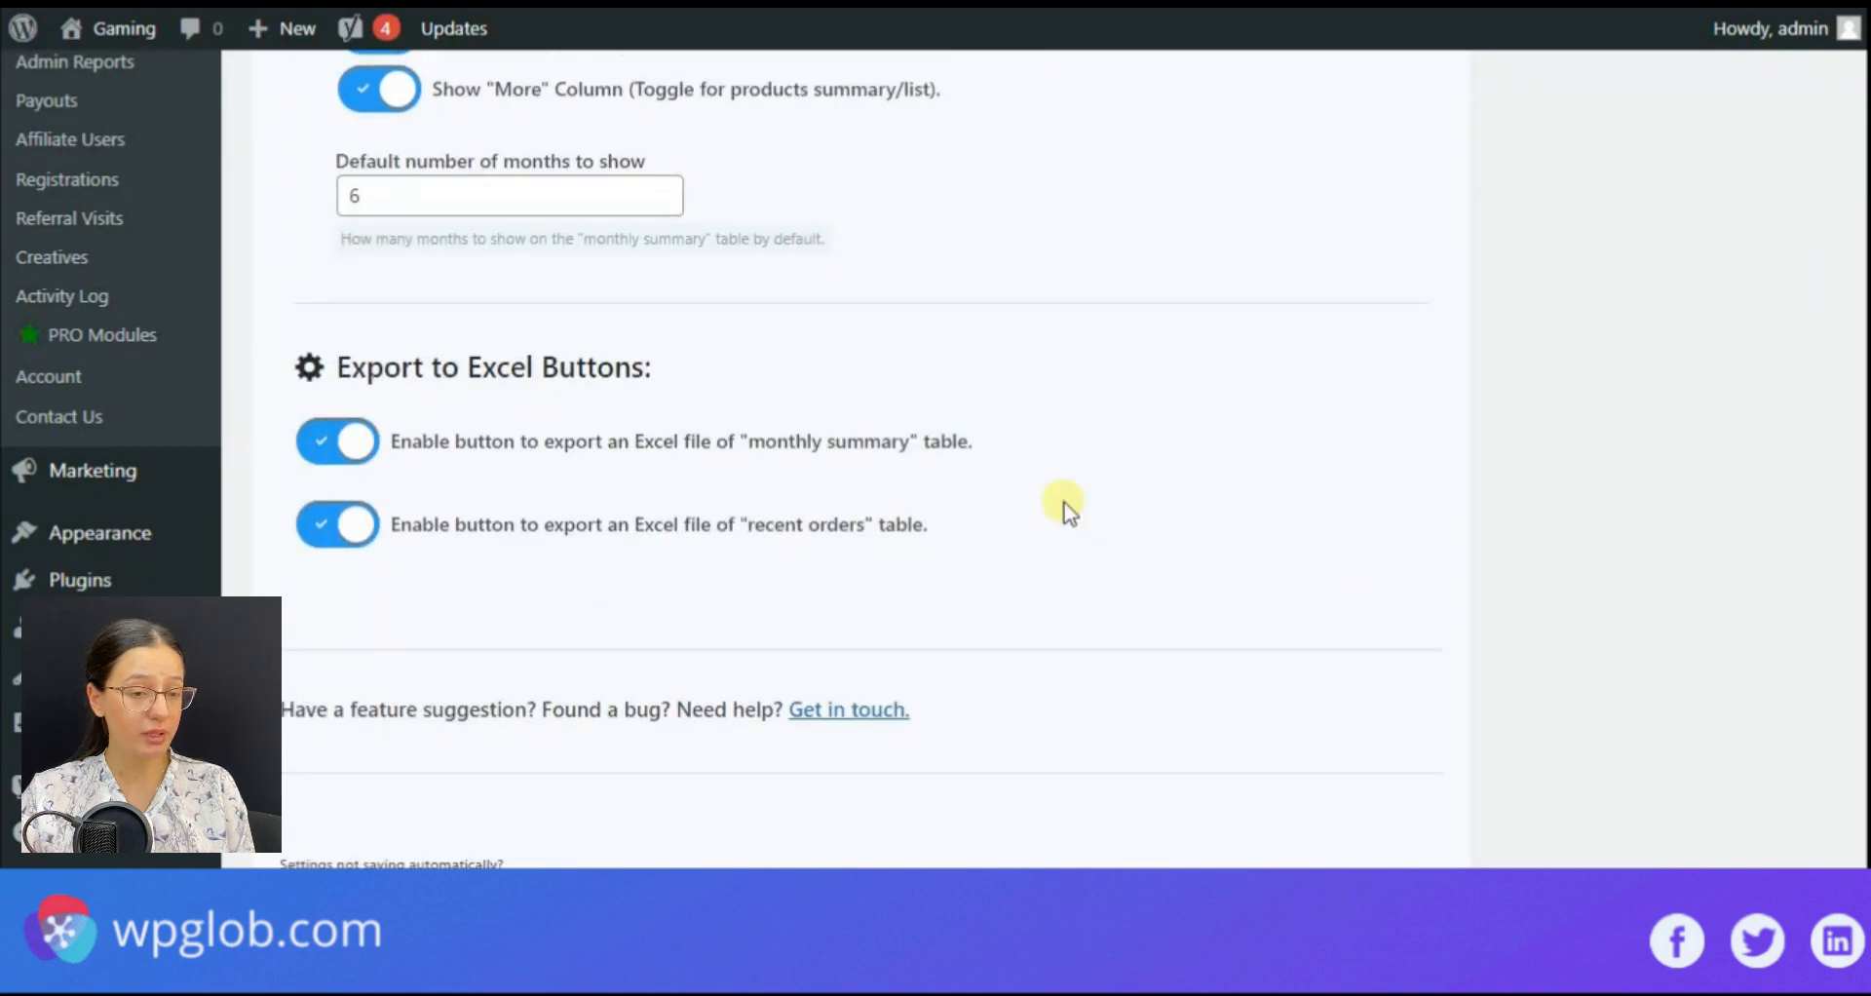
mouse_move(762, 459)
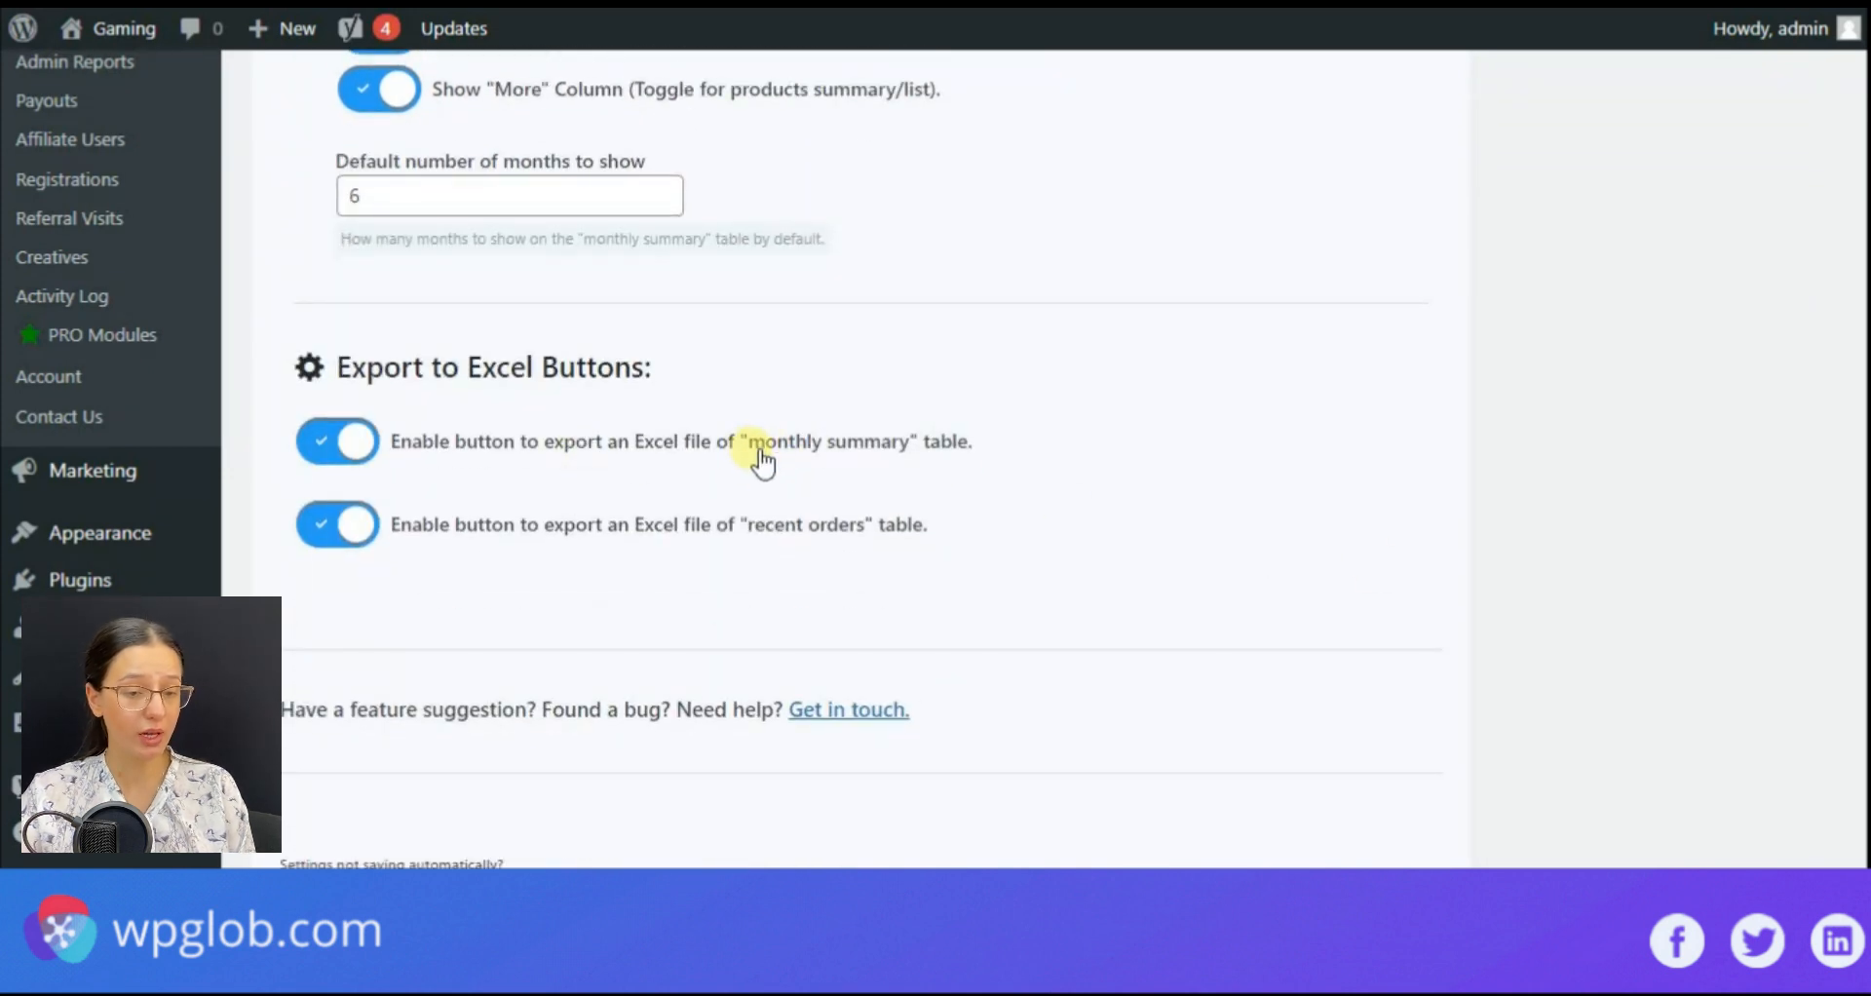
mouse_move(843, 596)
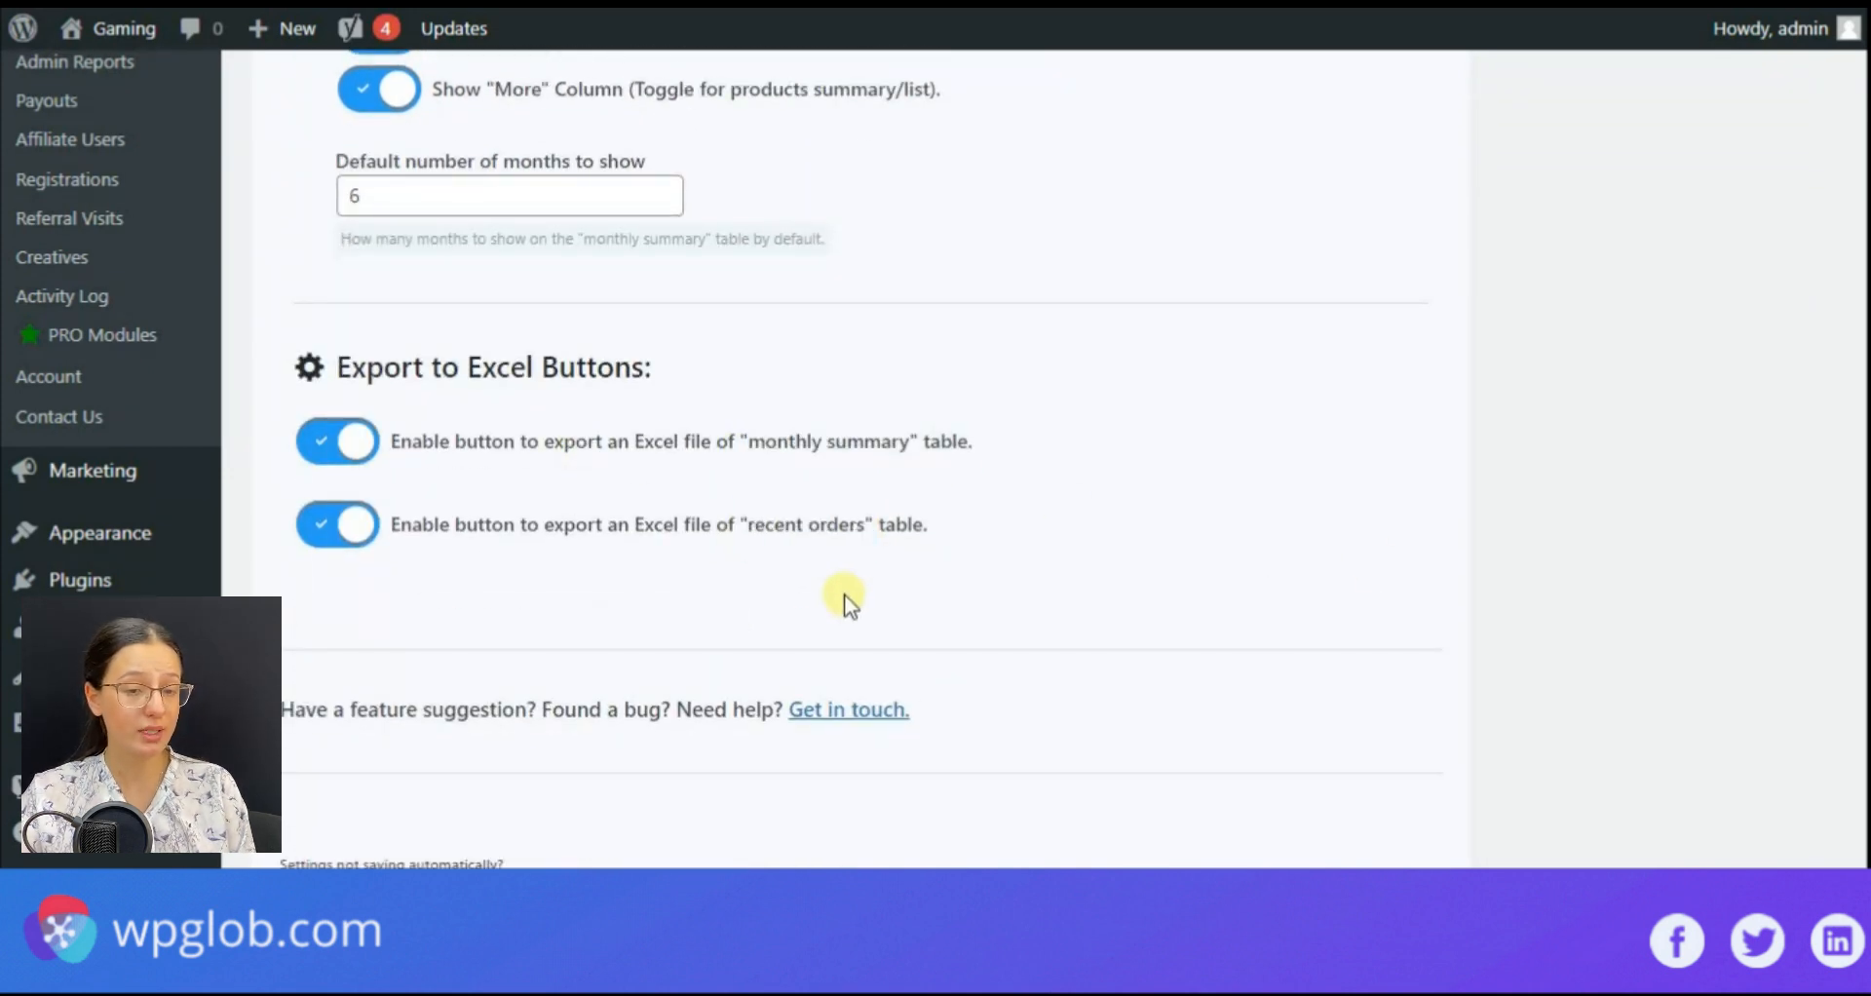
Step: Return to the top and switch to the Commission settings
scroll("up", 3)
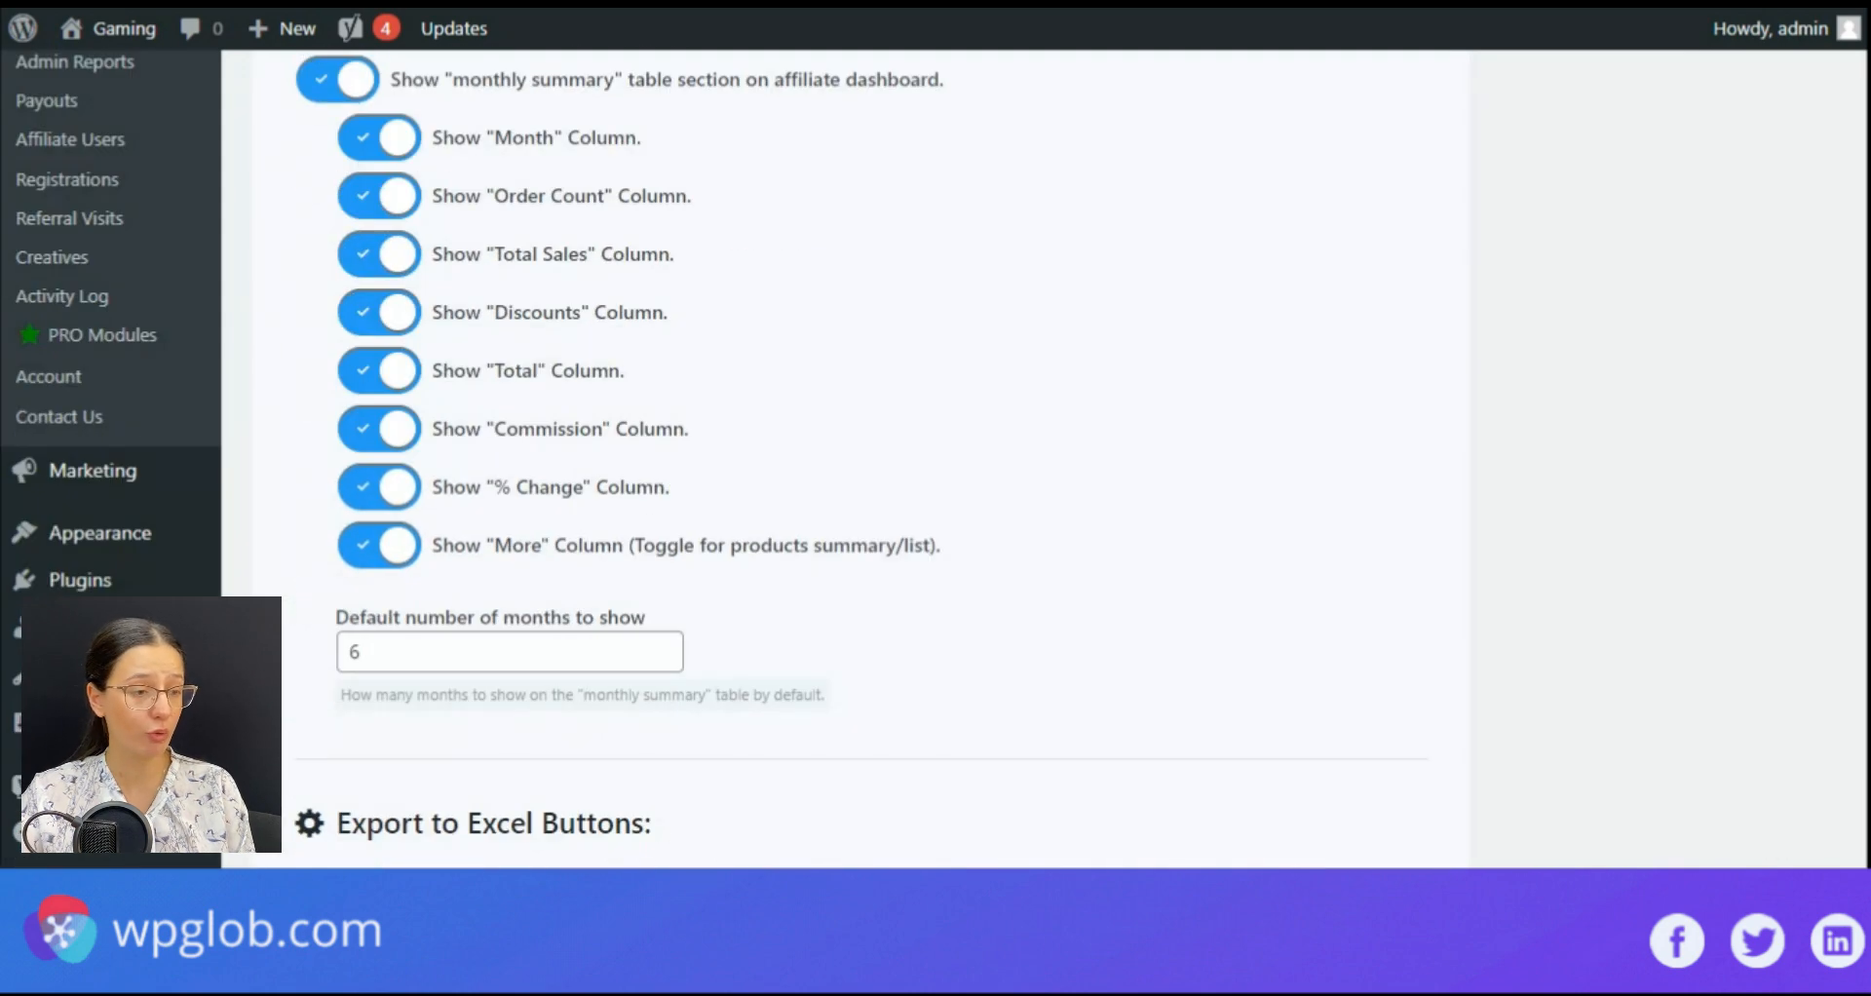
left_click(443, 482)
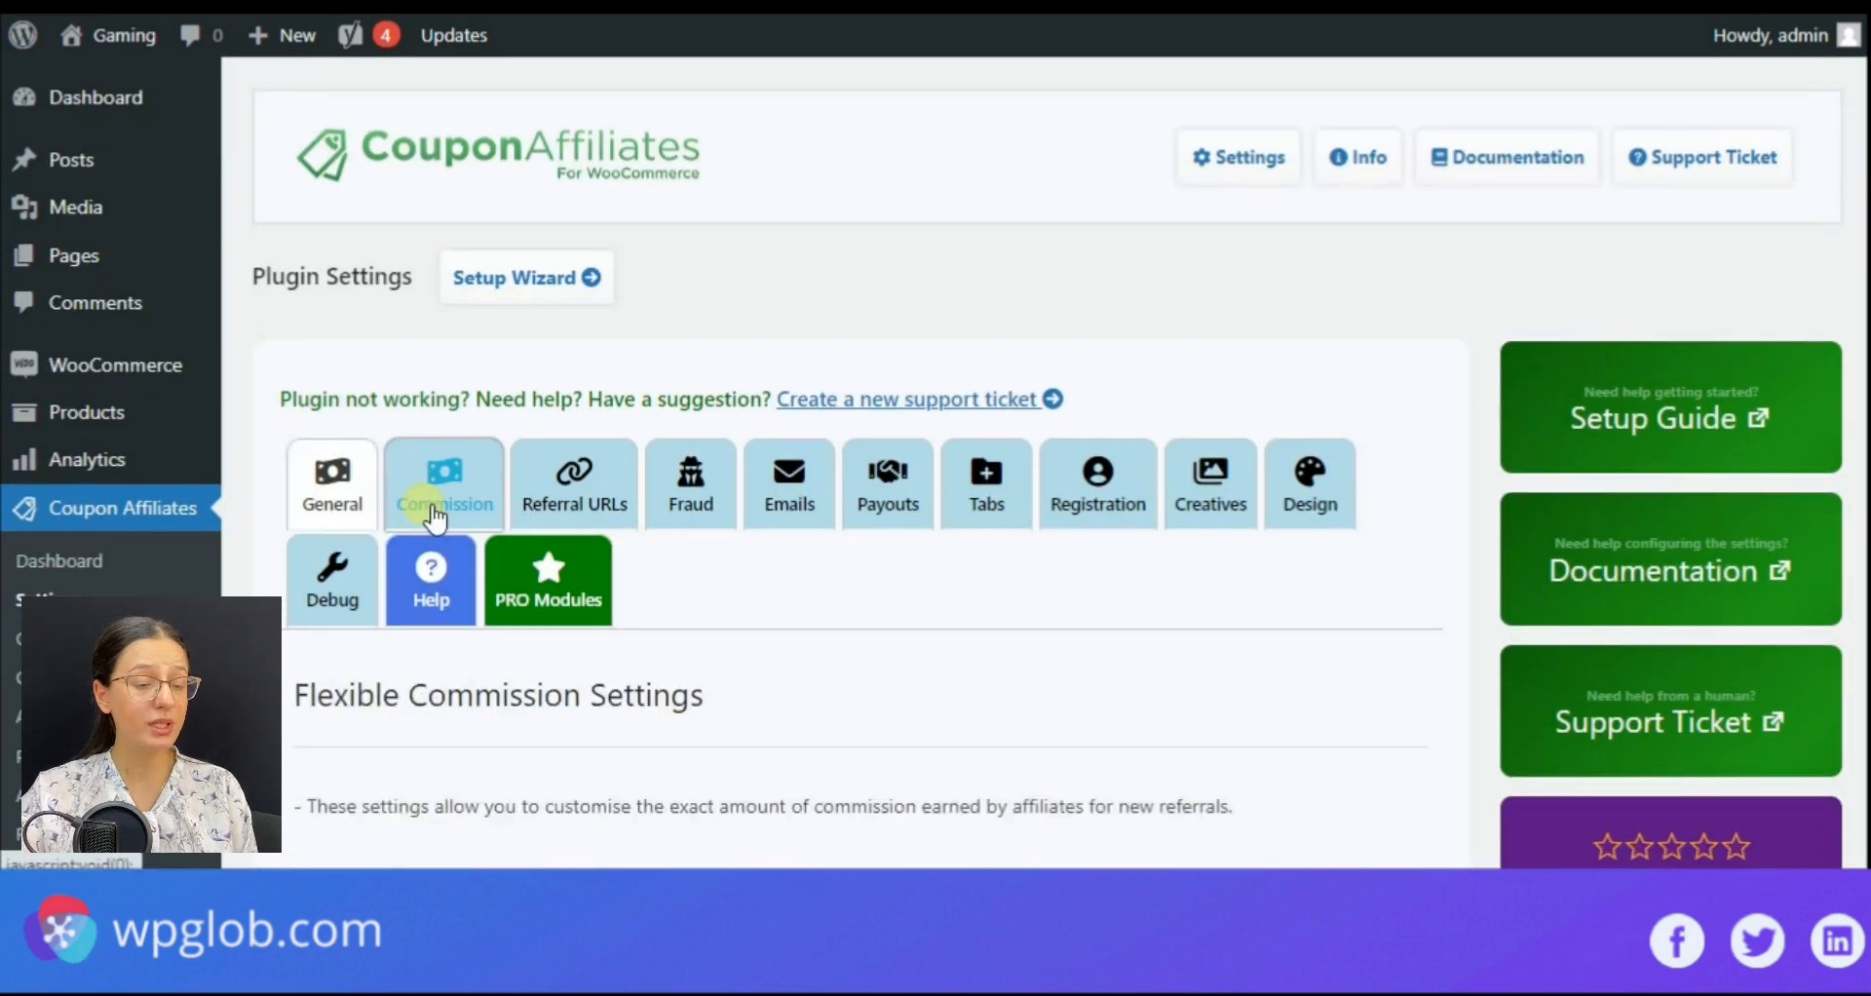
Step: Scroll through the commission amounts, tax and commission priority settings
scroll("down", 3)
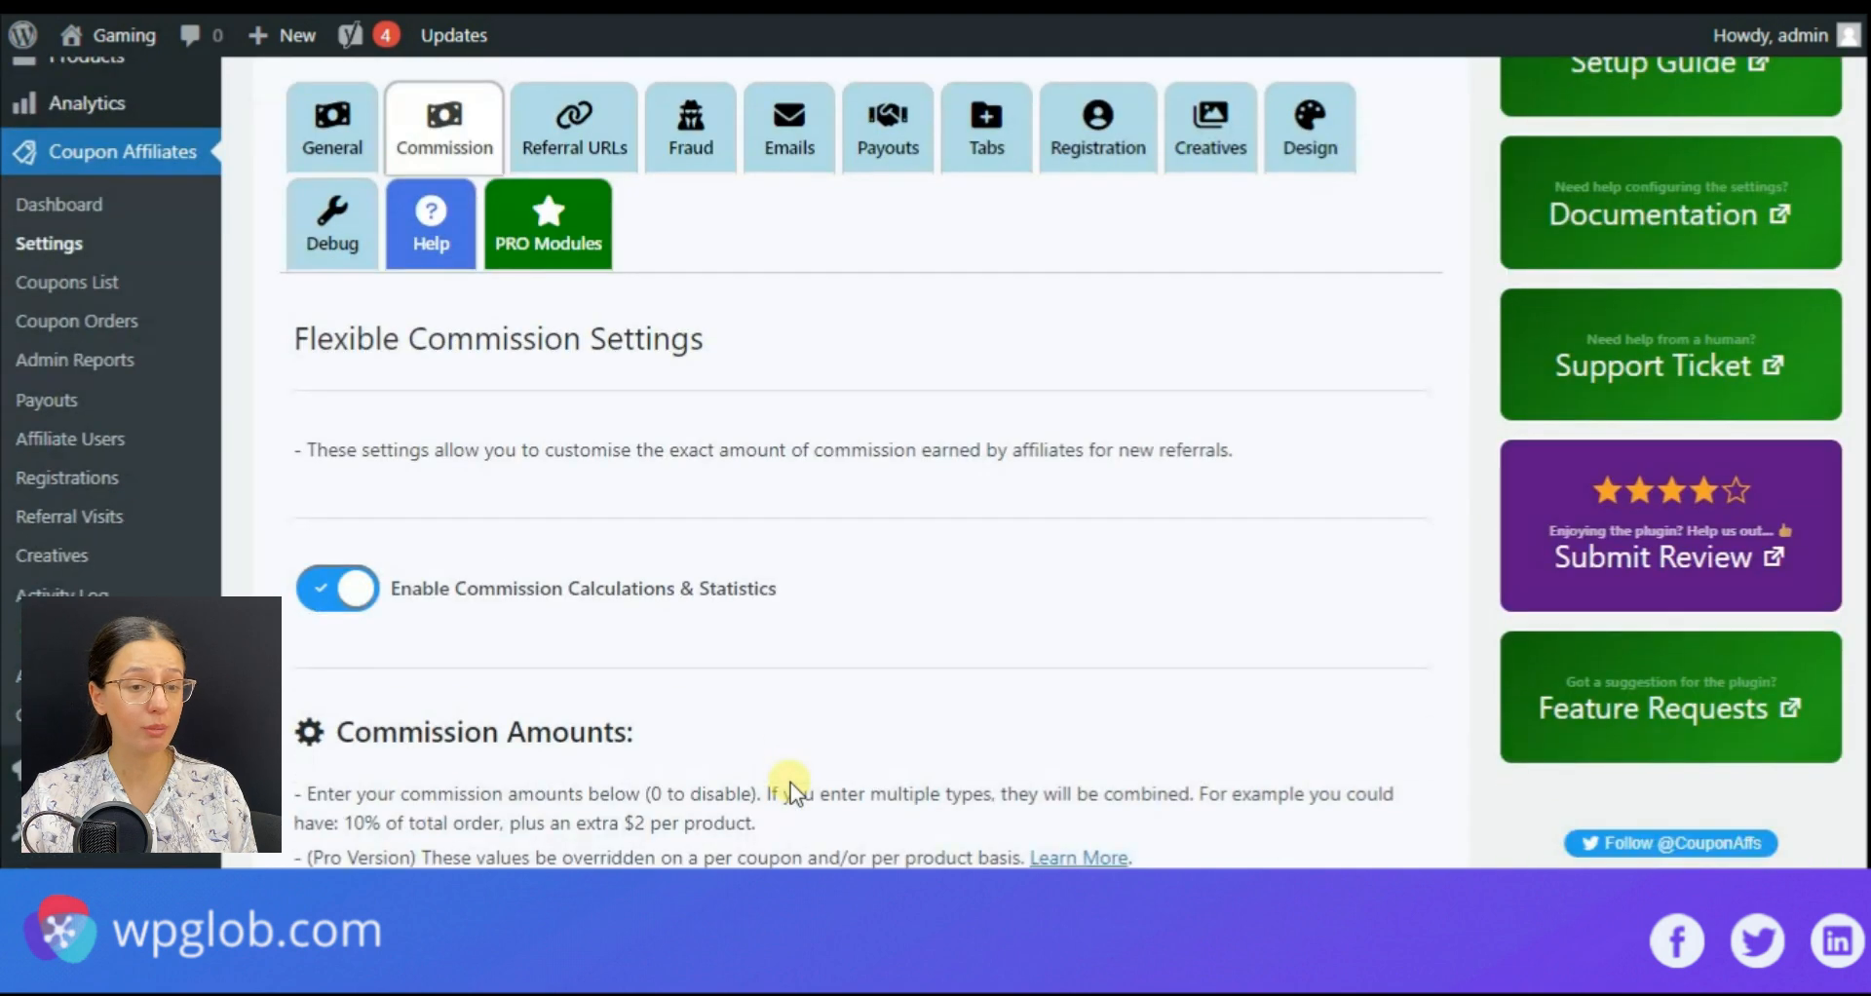
scroll("down", 3)
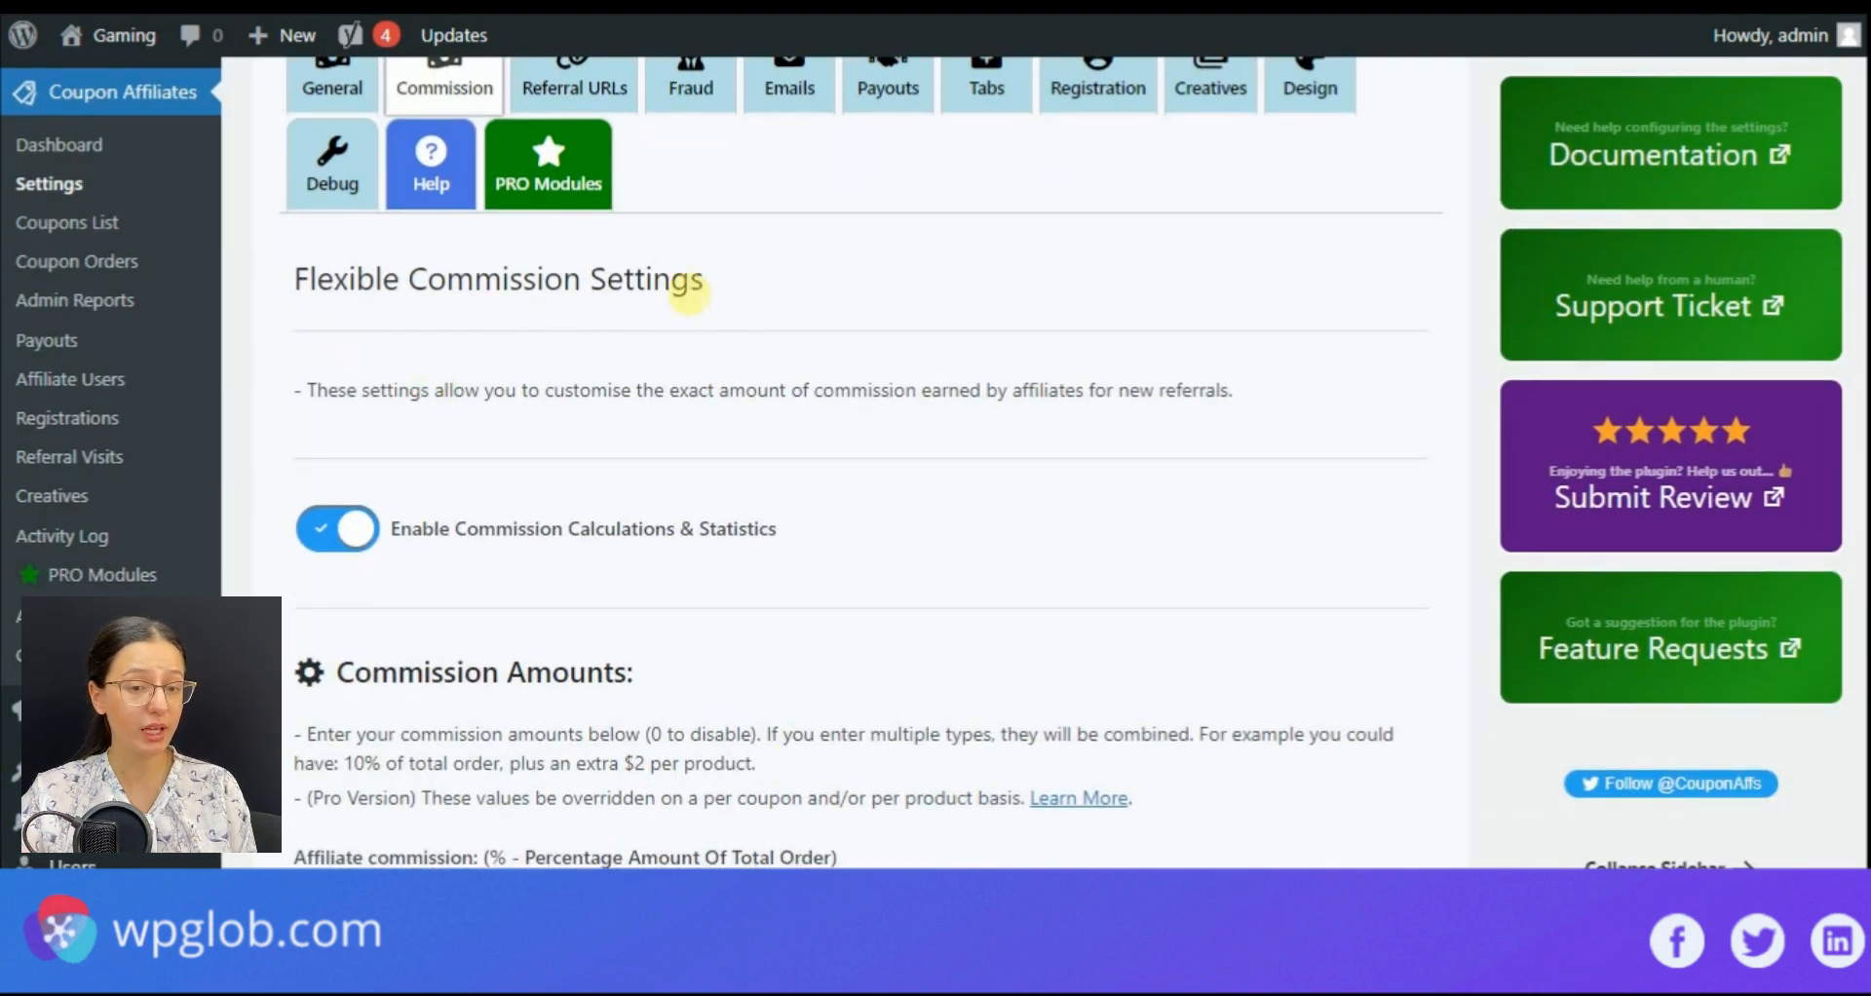
scroll("up", 3)
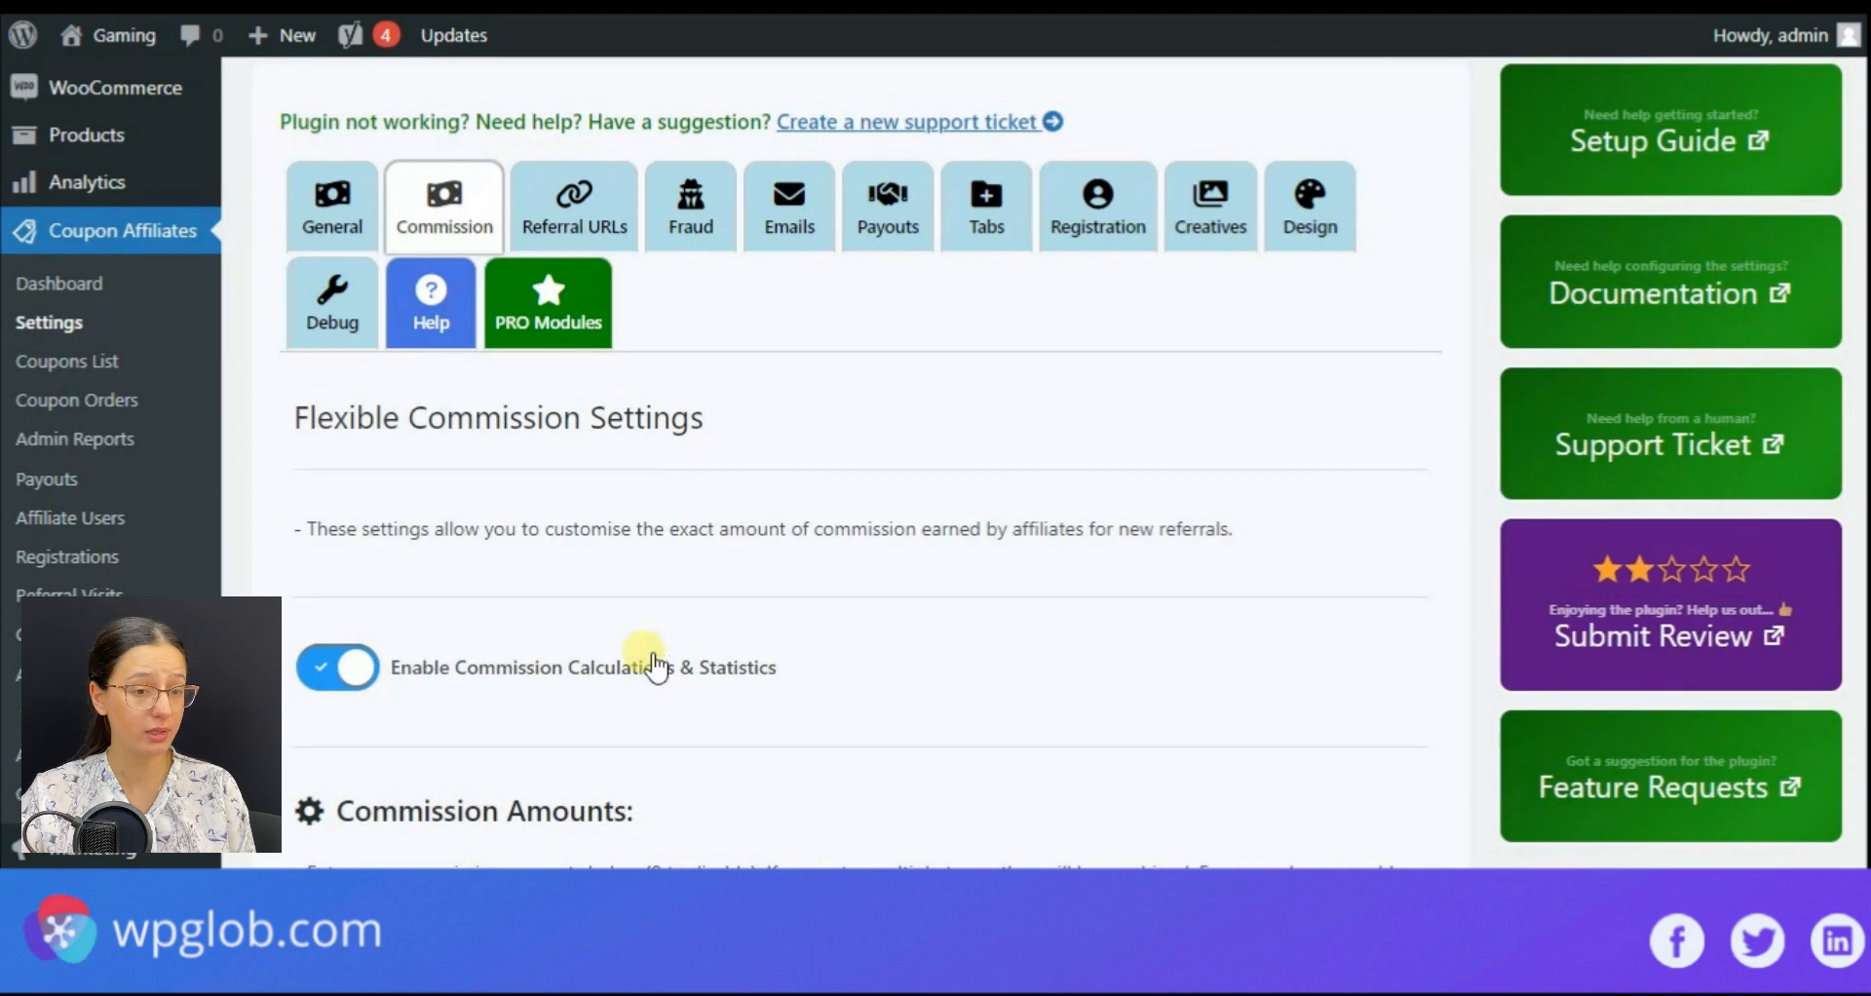
scroll("down", 3)
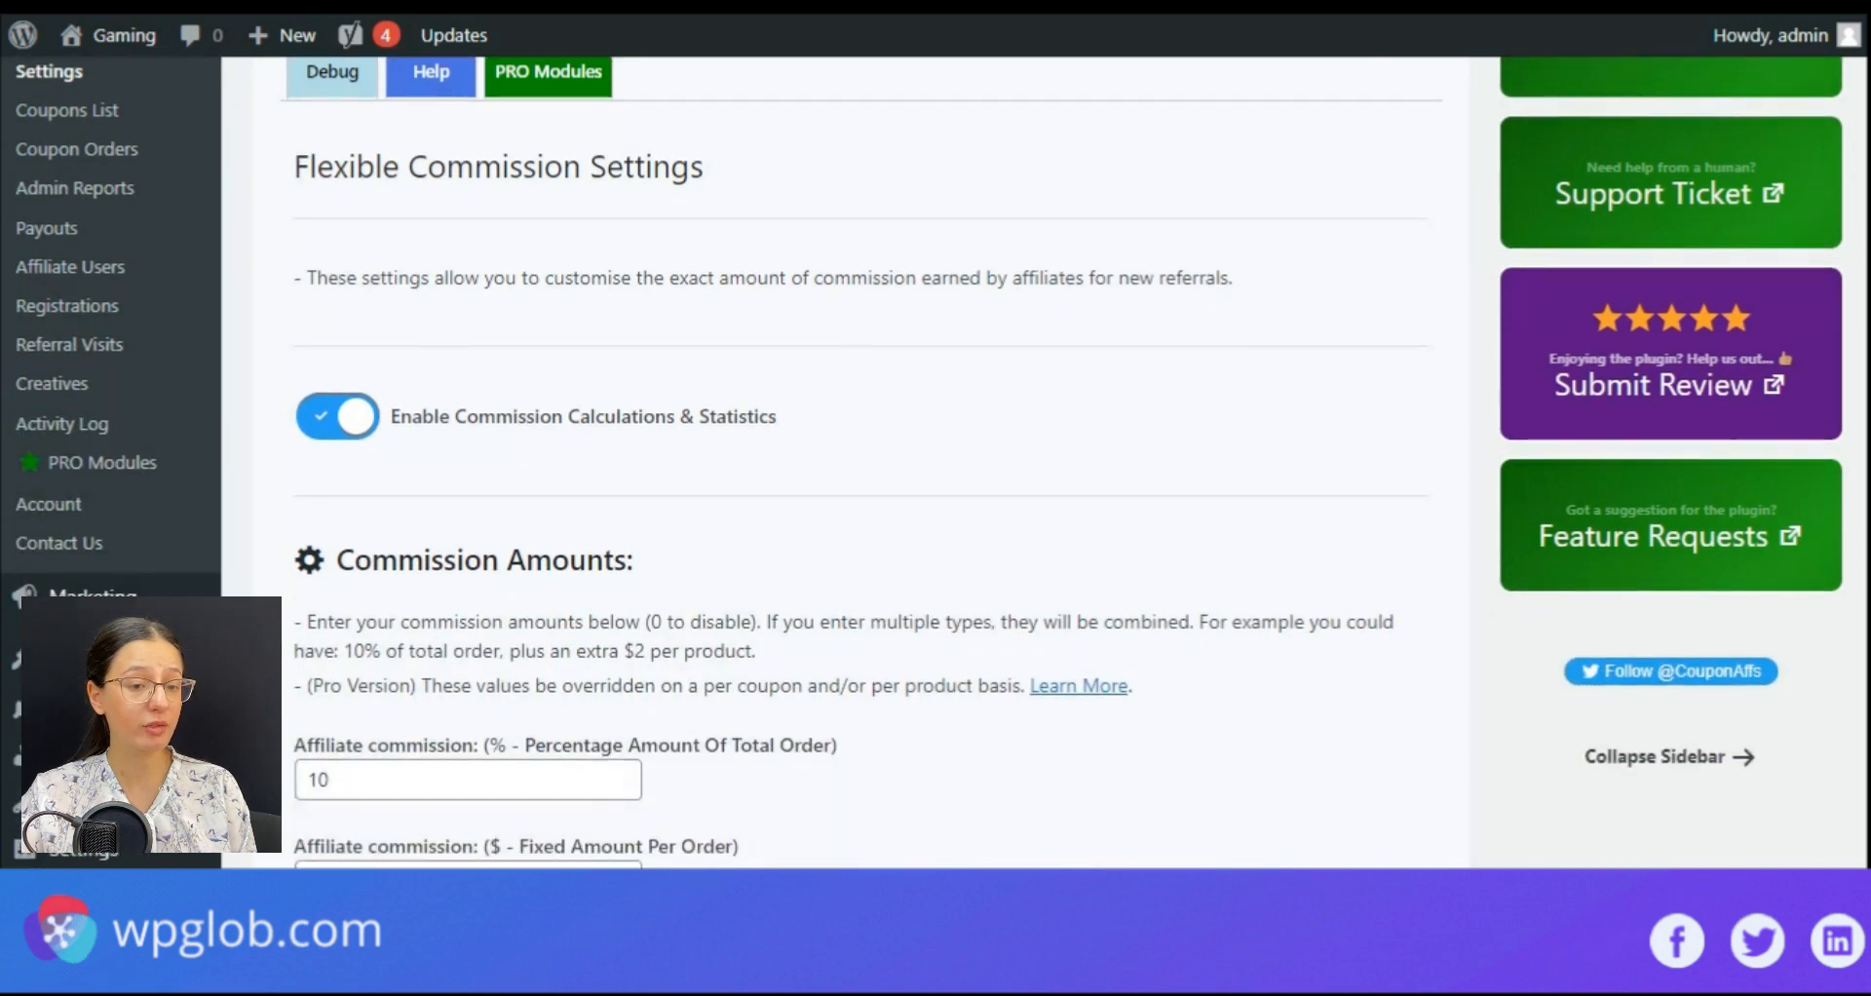
scroll("down", 3)
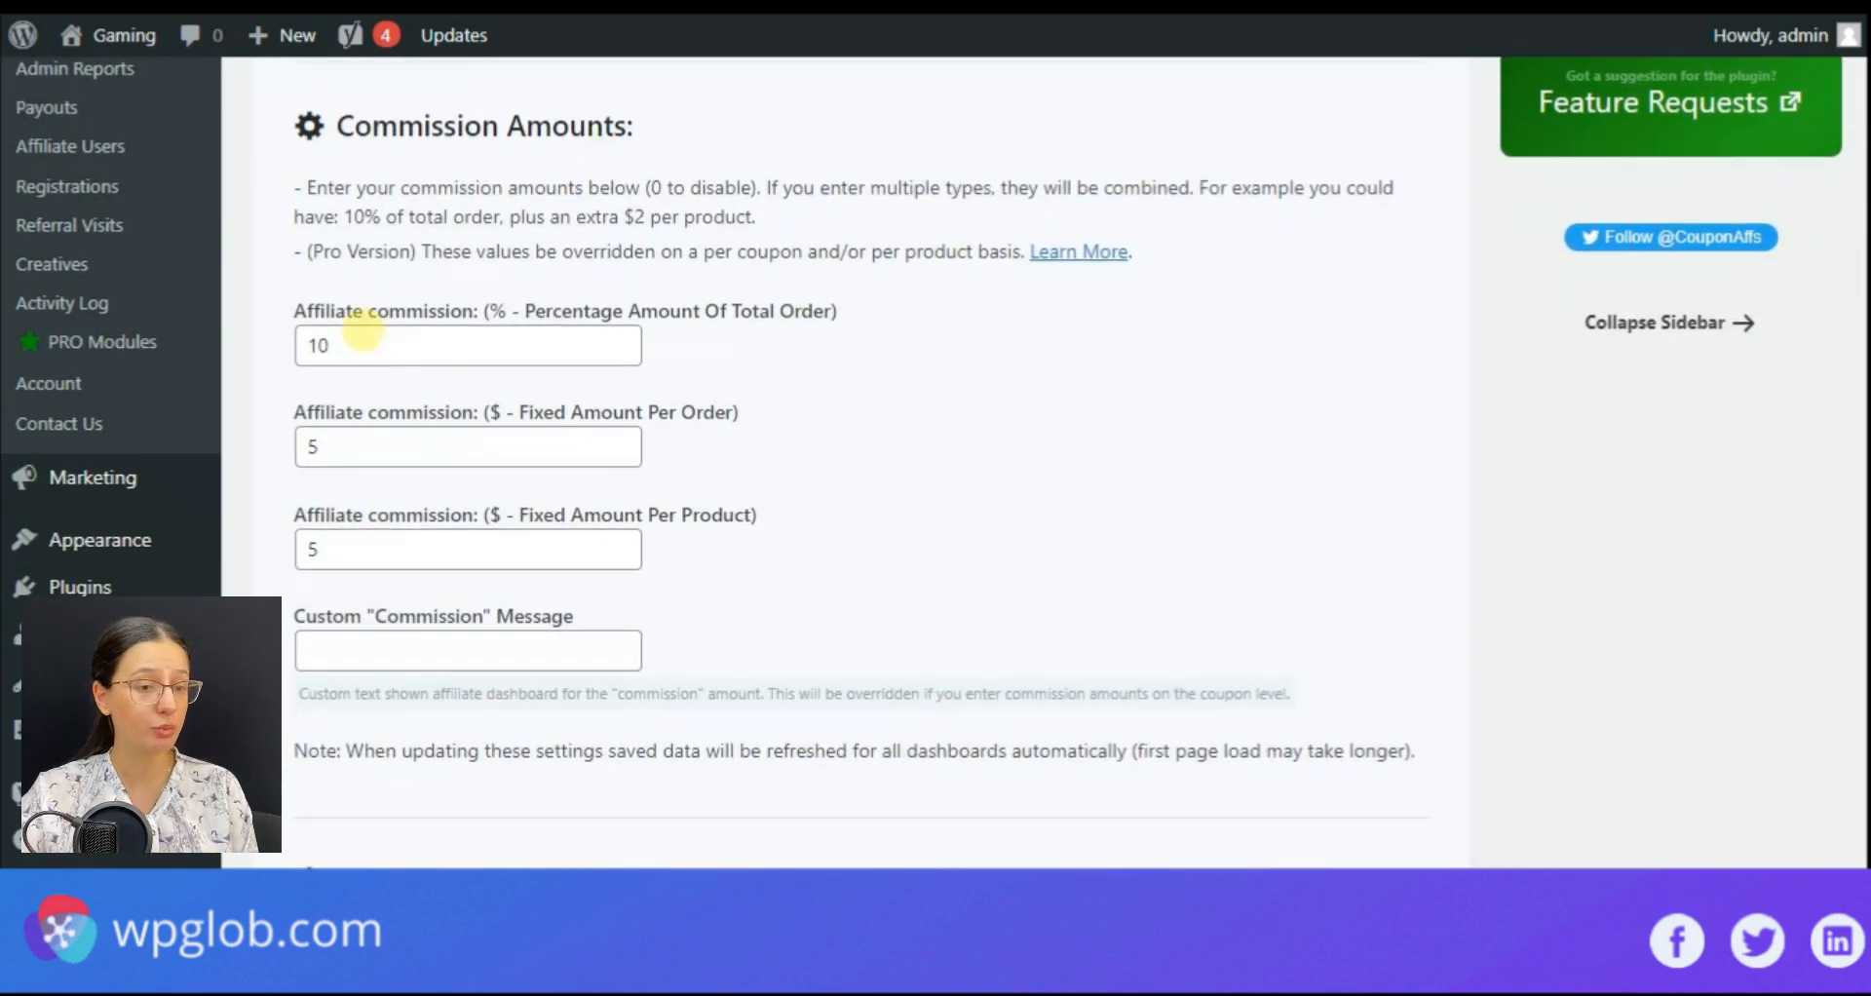
scroll("down", 3)
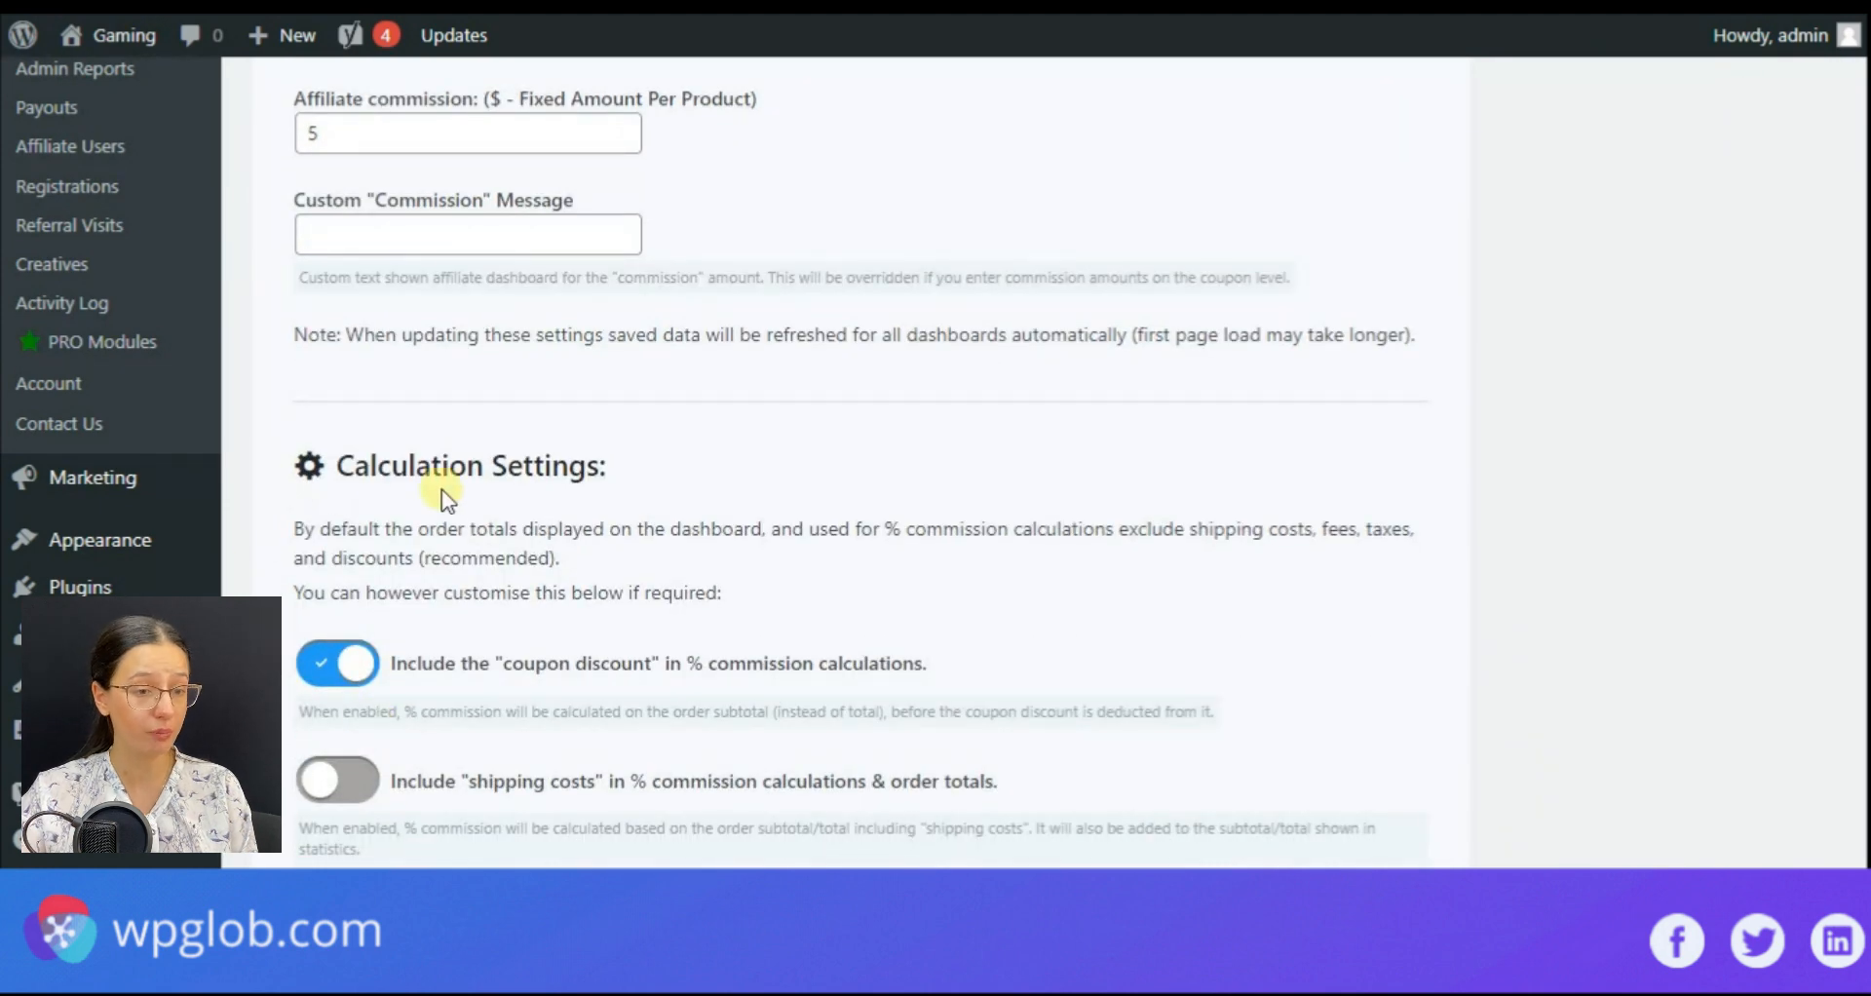
scroll("down", 3)
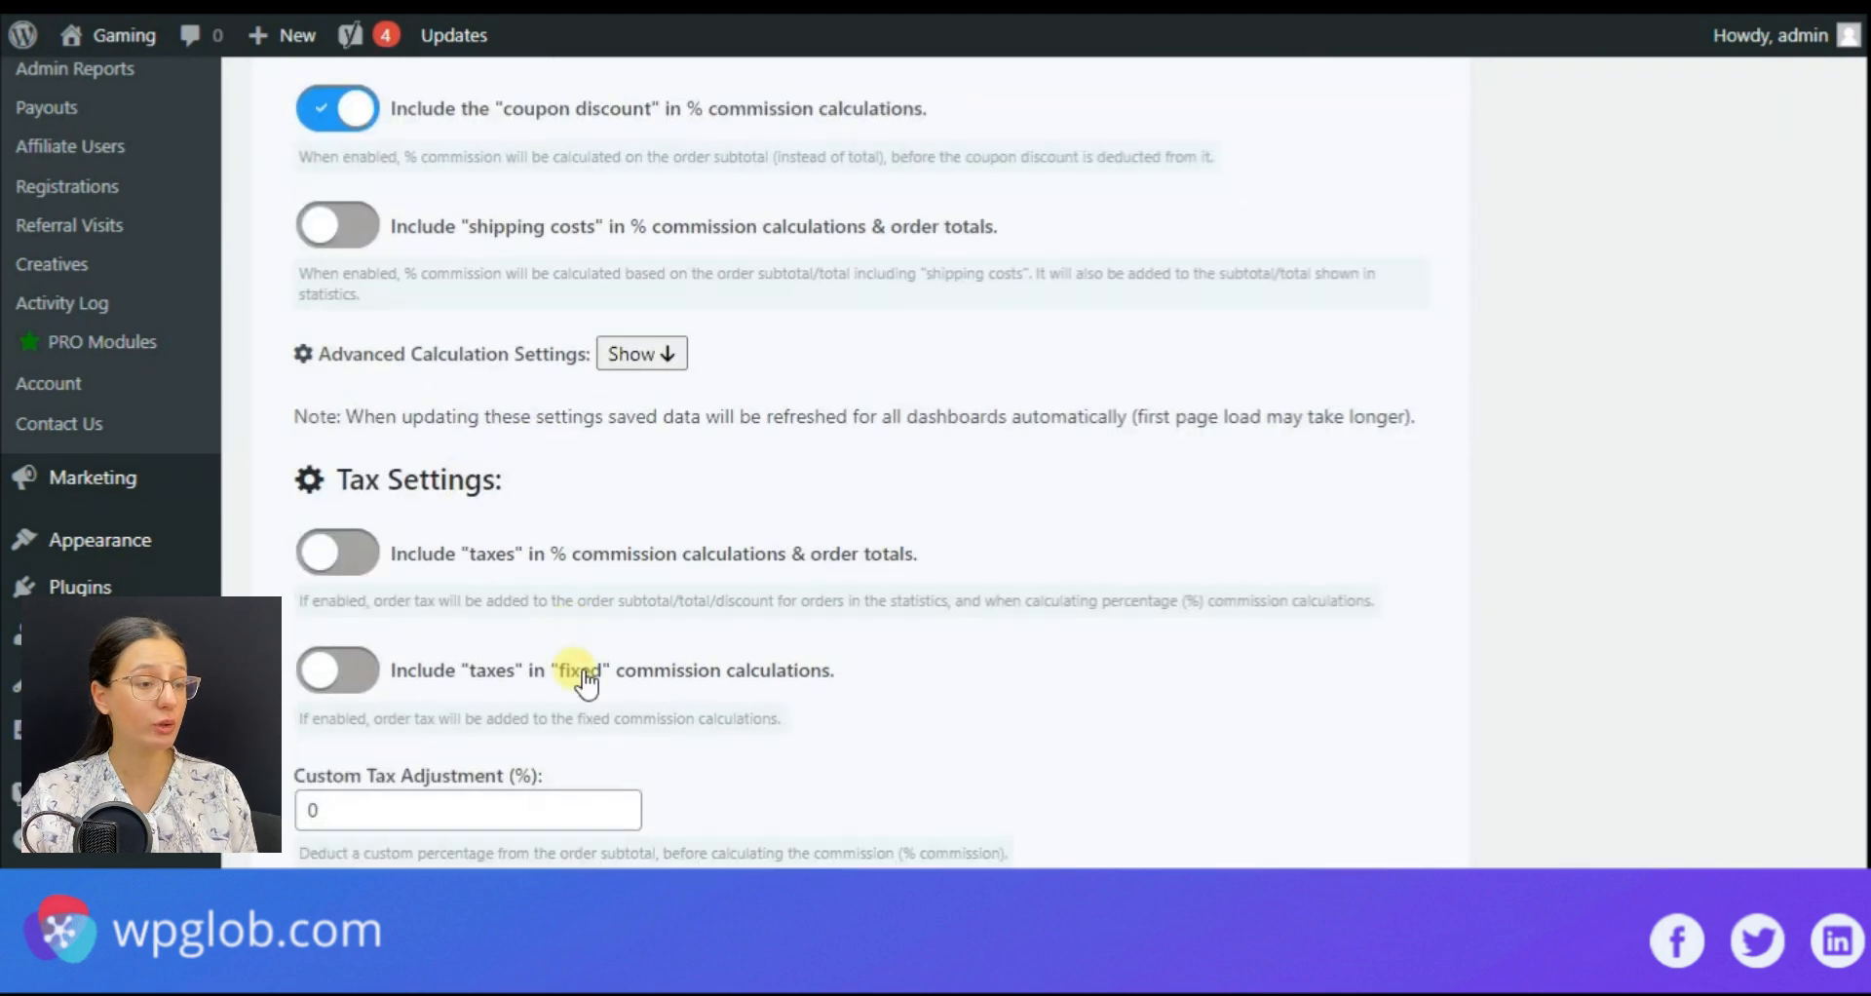
mouse_move(500, 692)
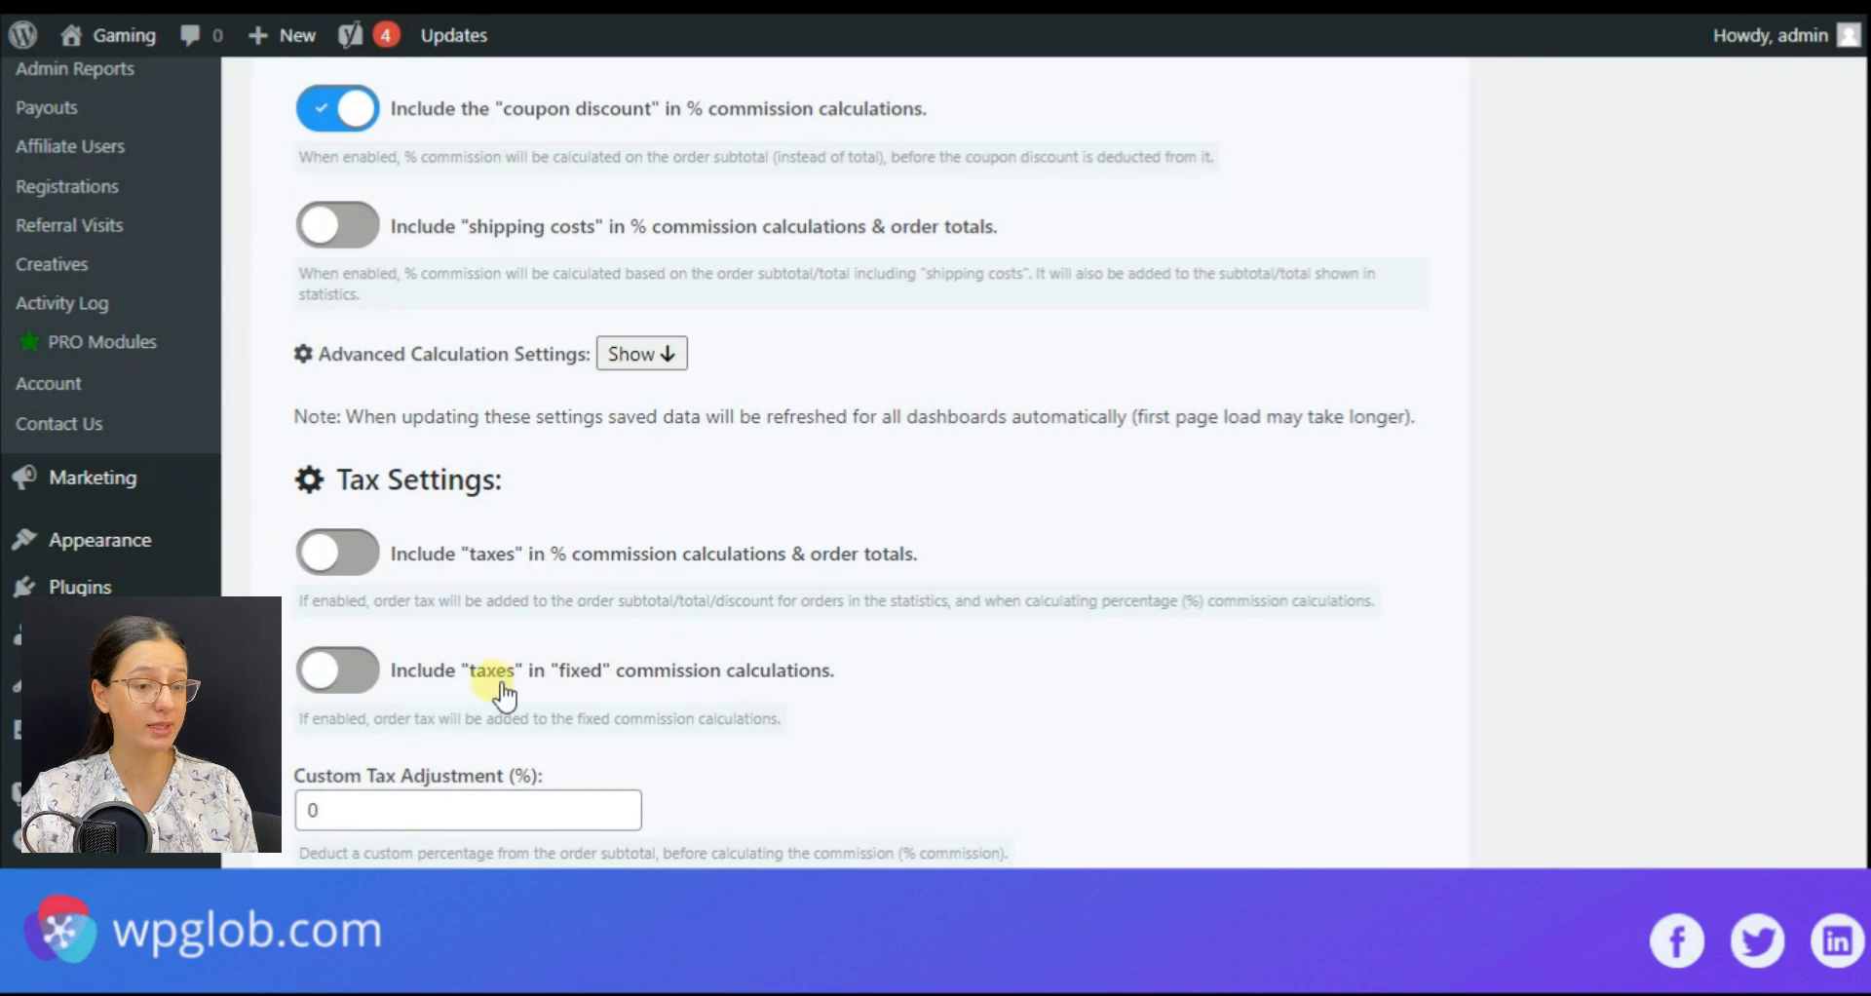
Step: Review lifetime and per-user-role commission options, then switch to Referral URLs settings
scroll("down", 3)
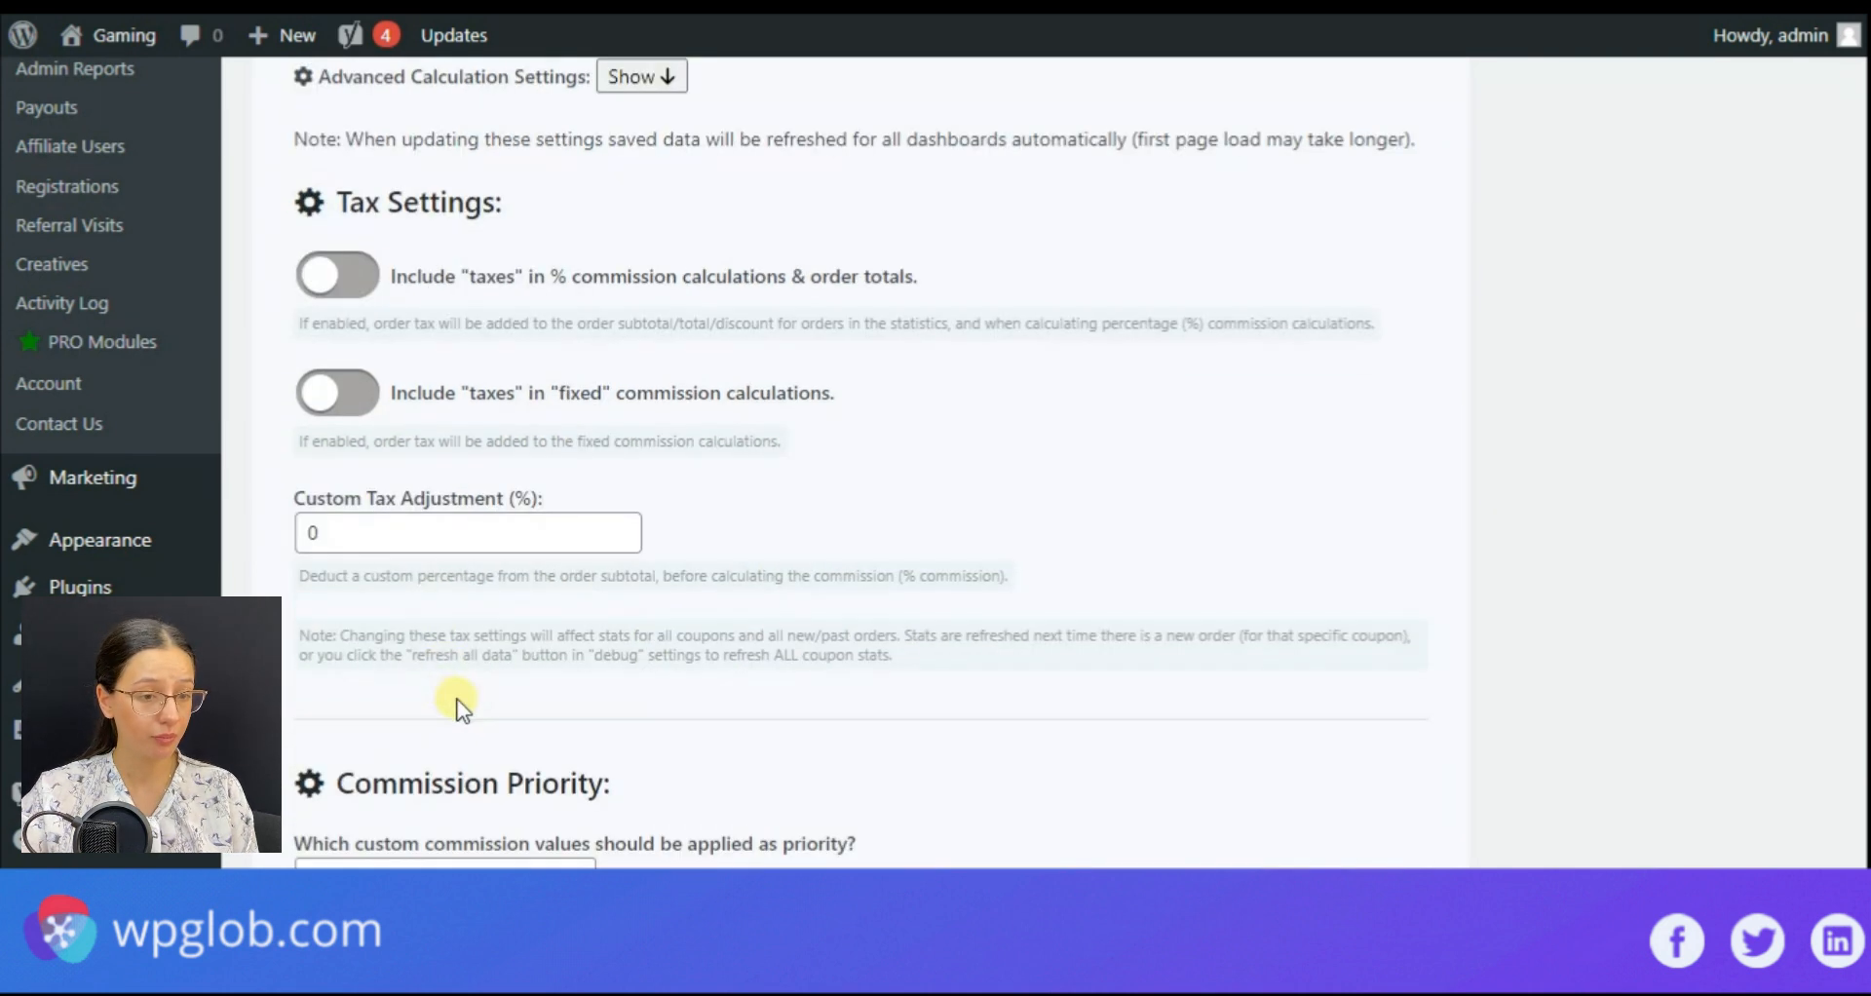
scroll("down", 3)
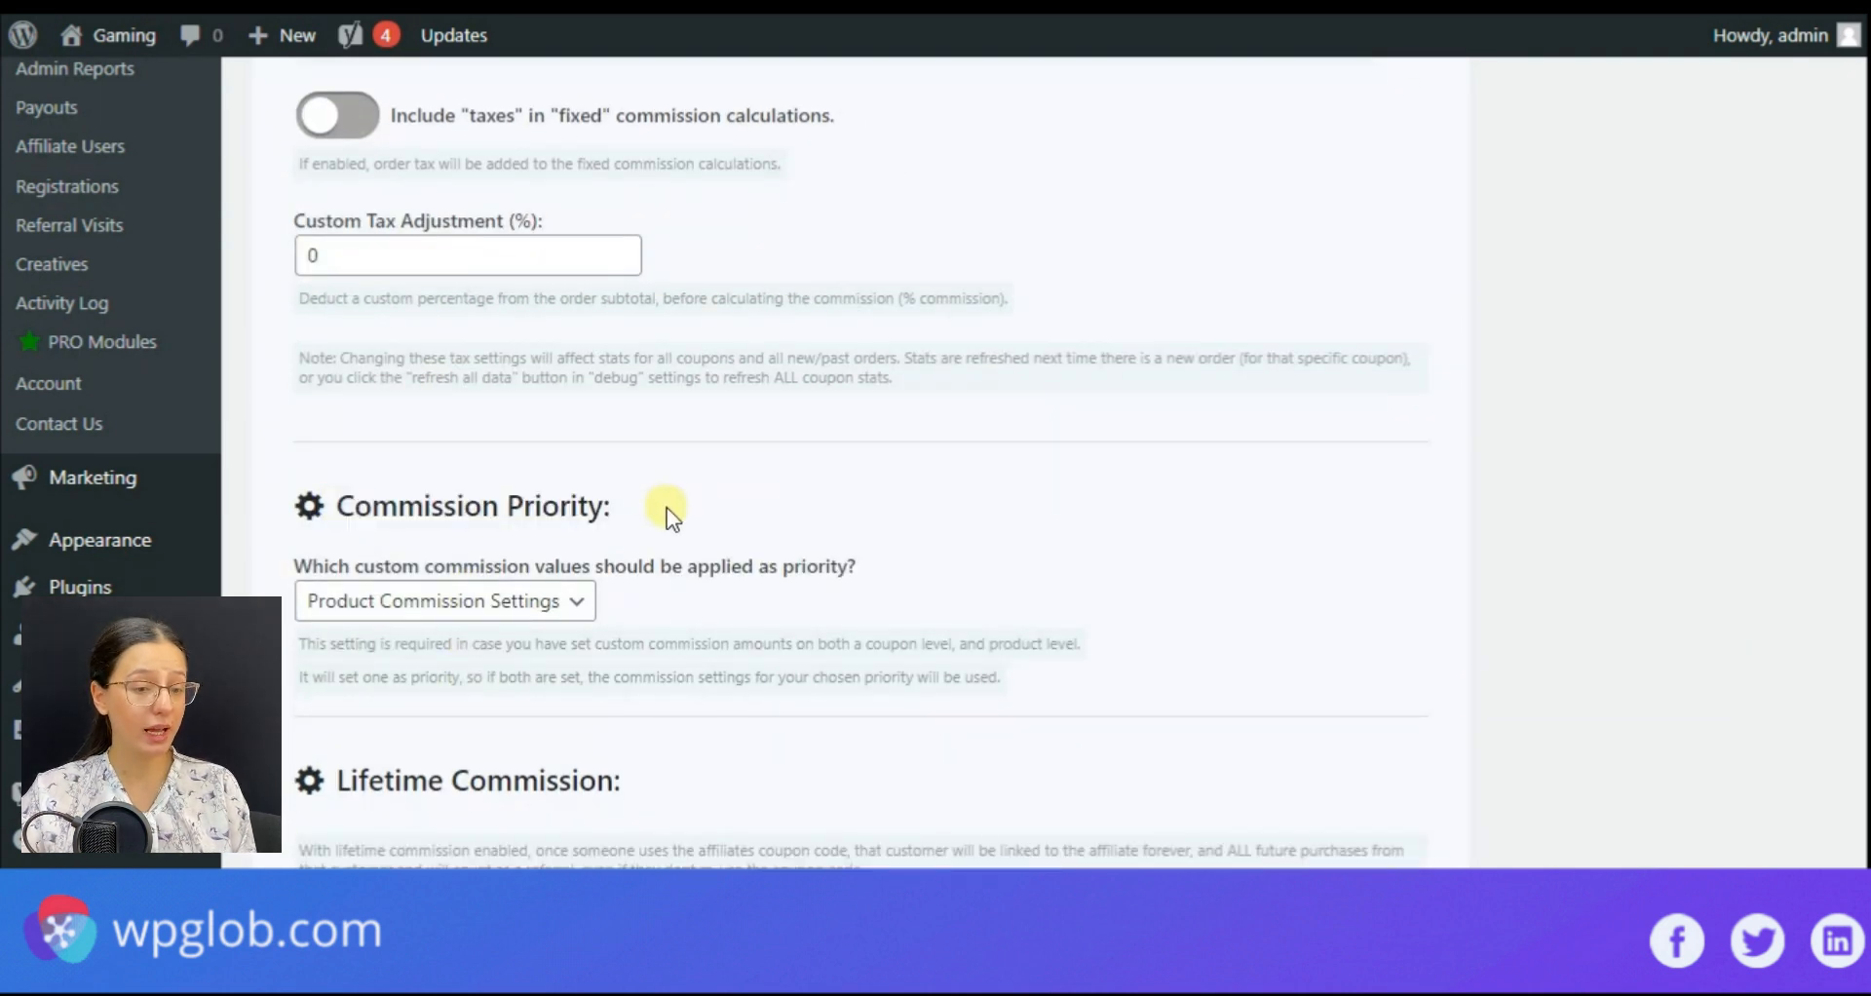
scroll("down", 3)
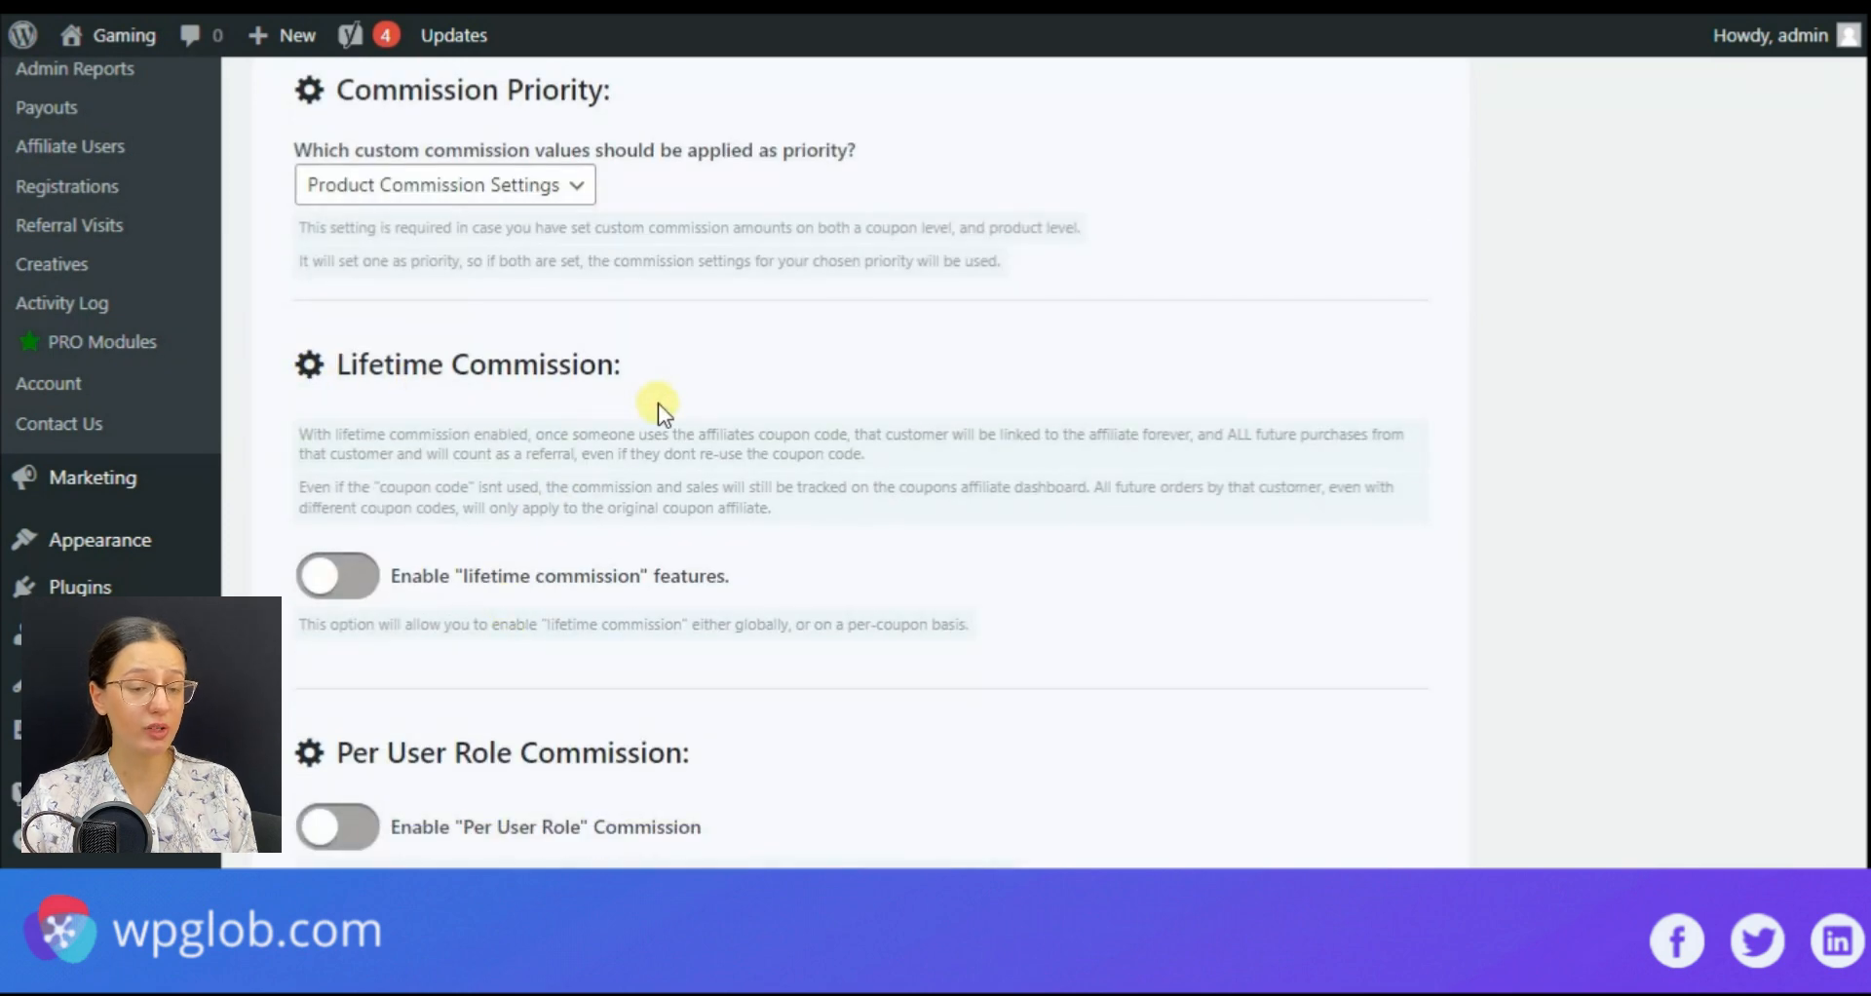
scroll("down", 3)
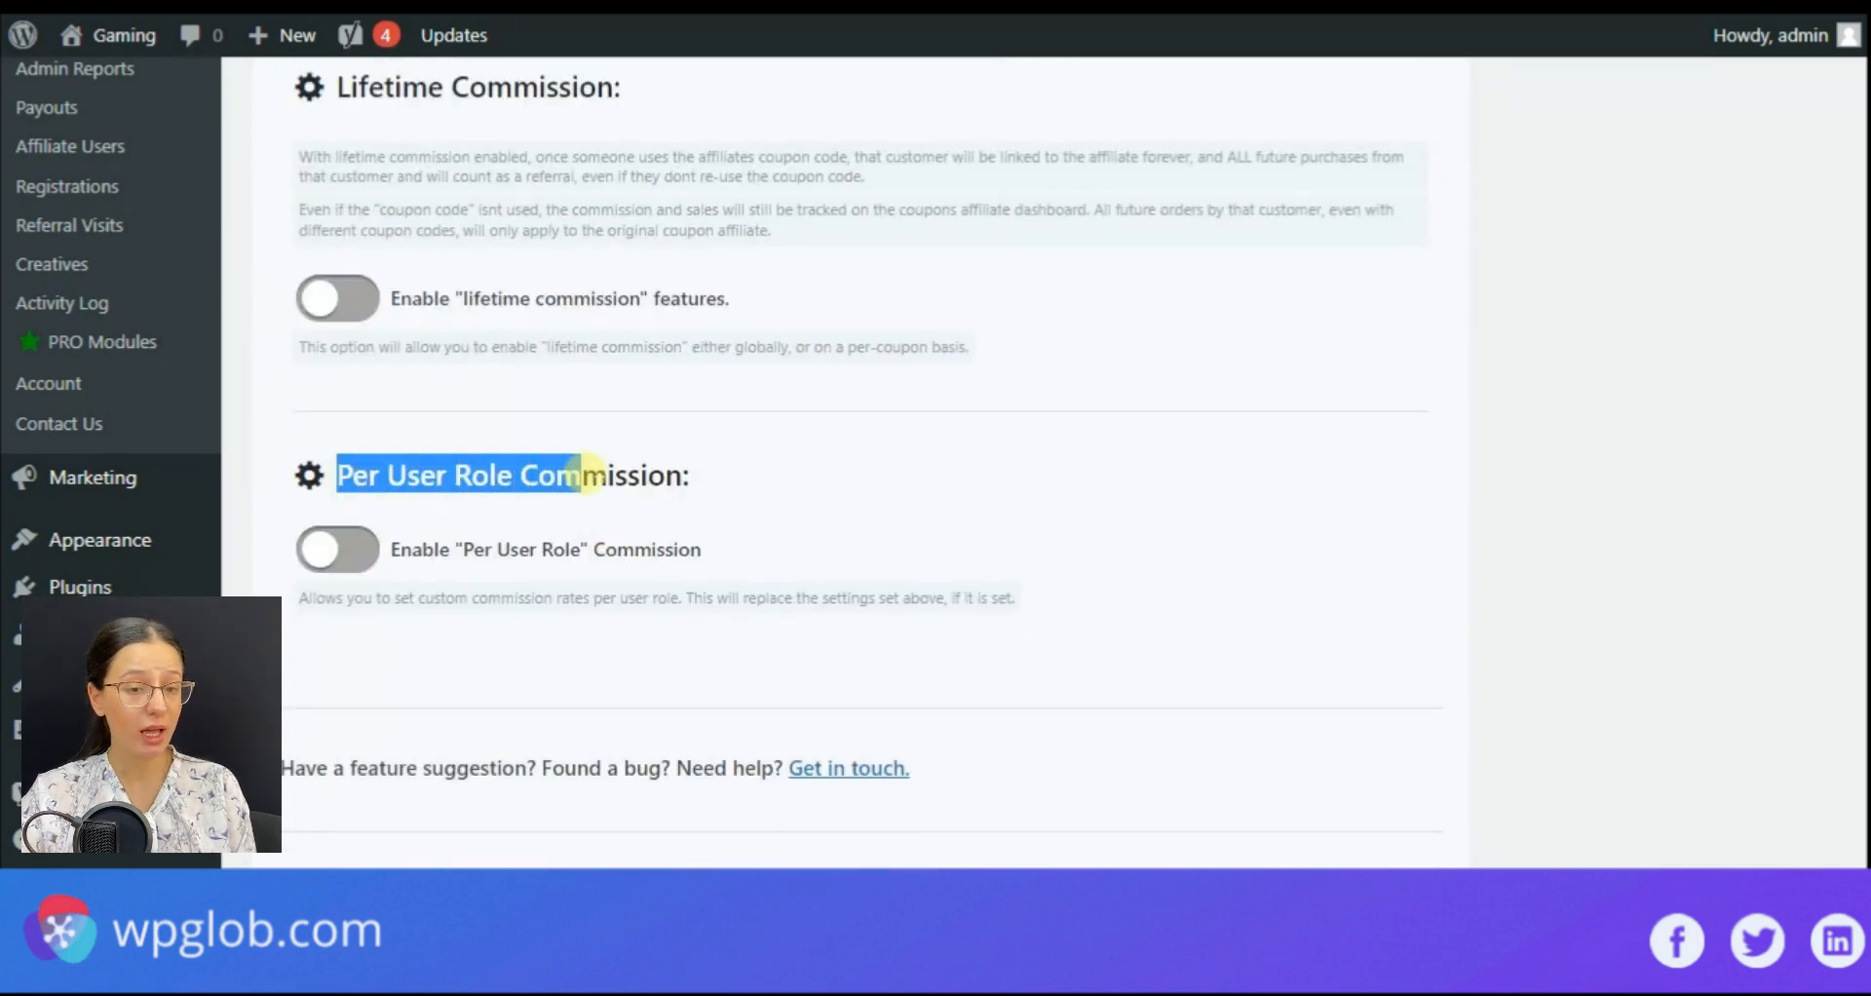
scroll("down", 3)
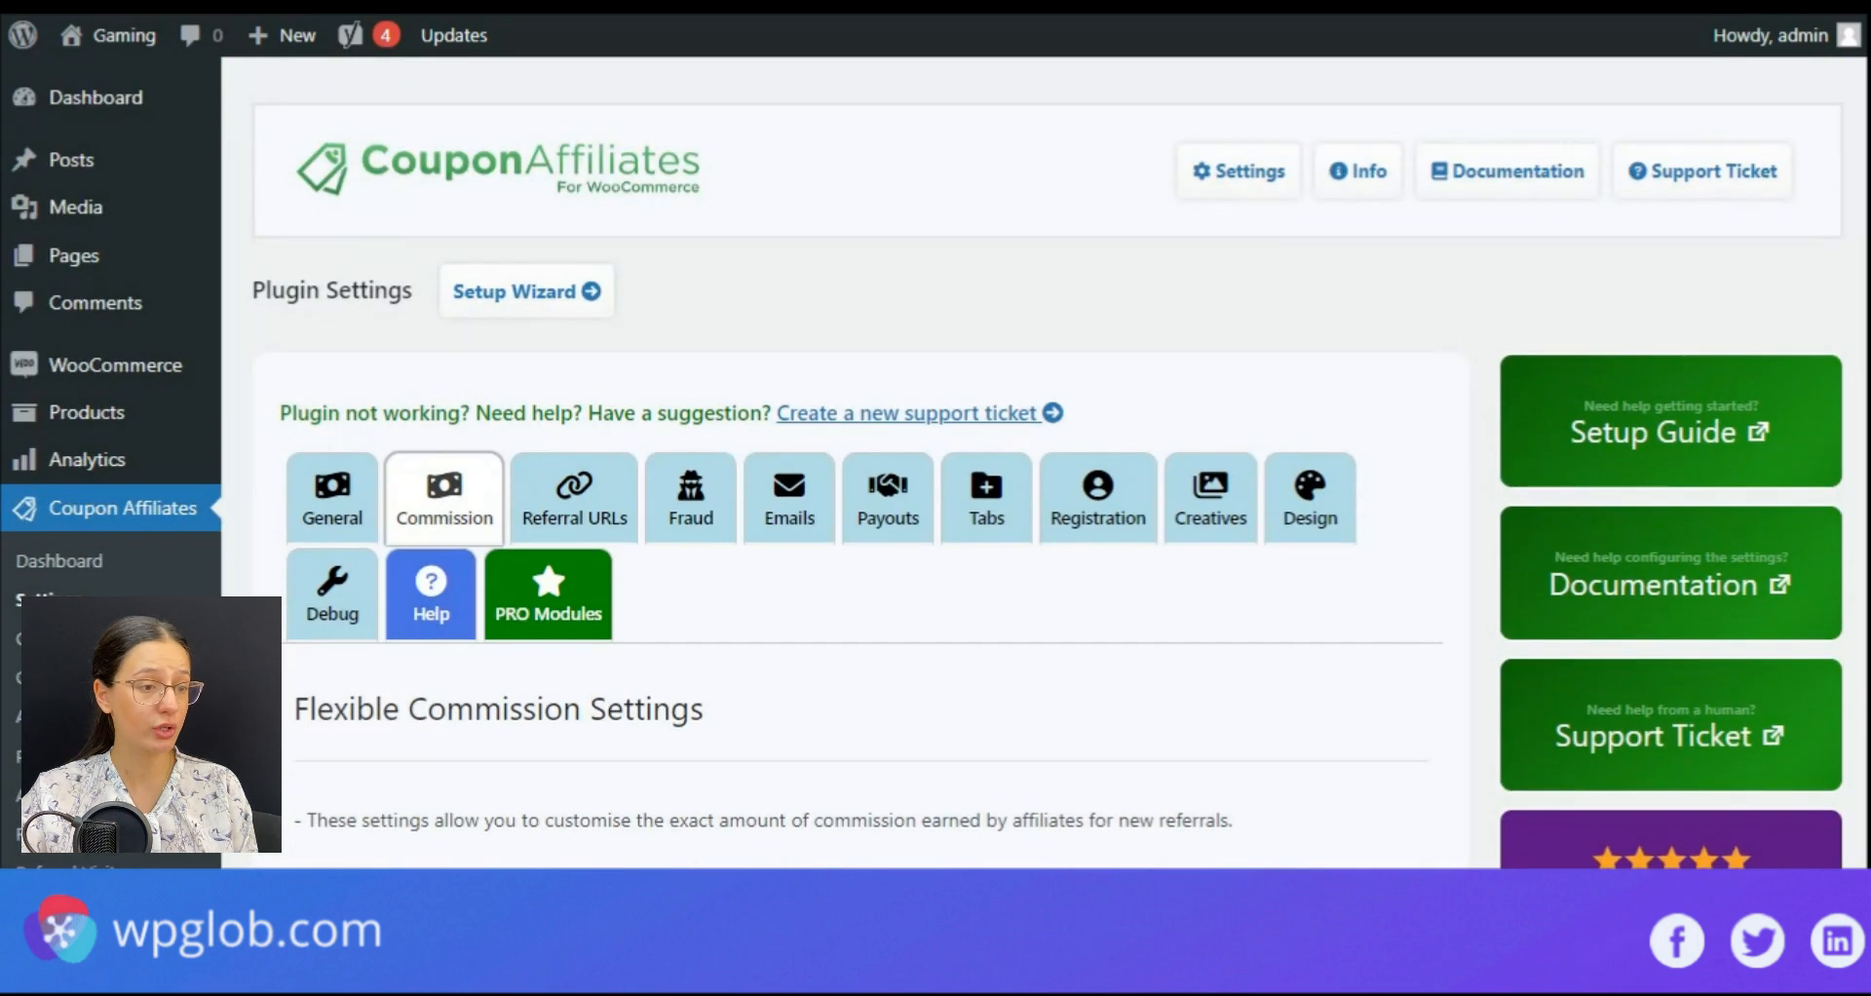
left_click(573, 497)
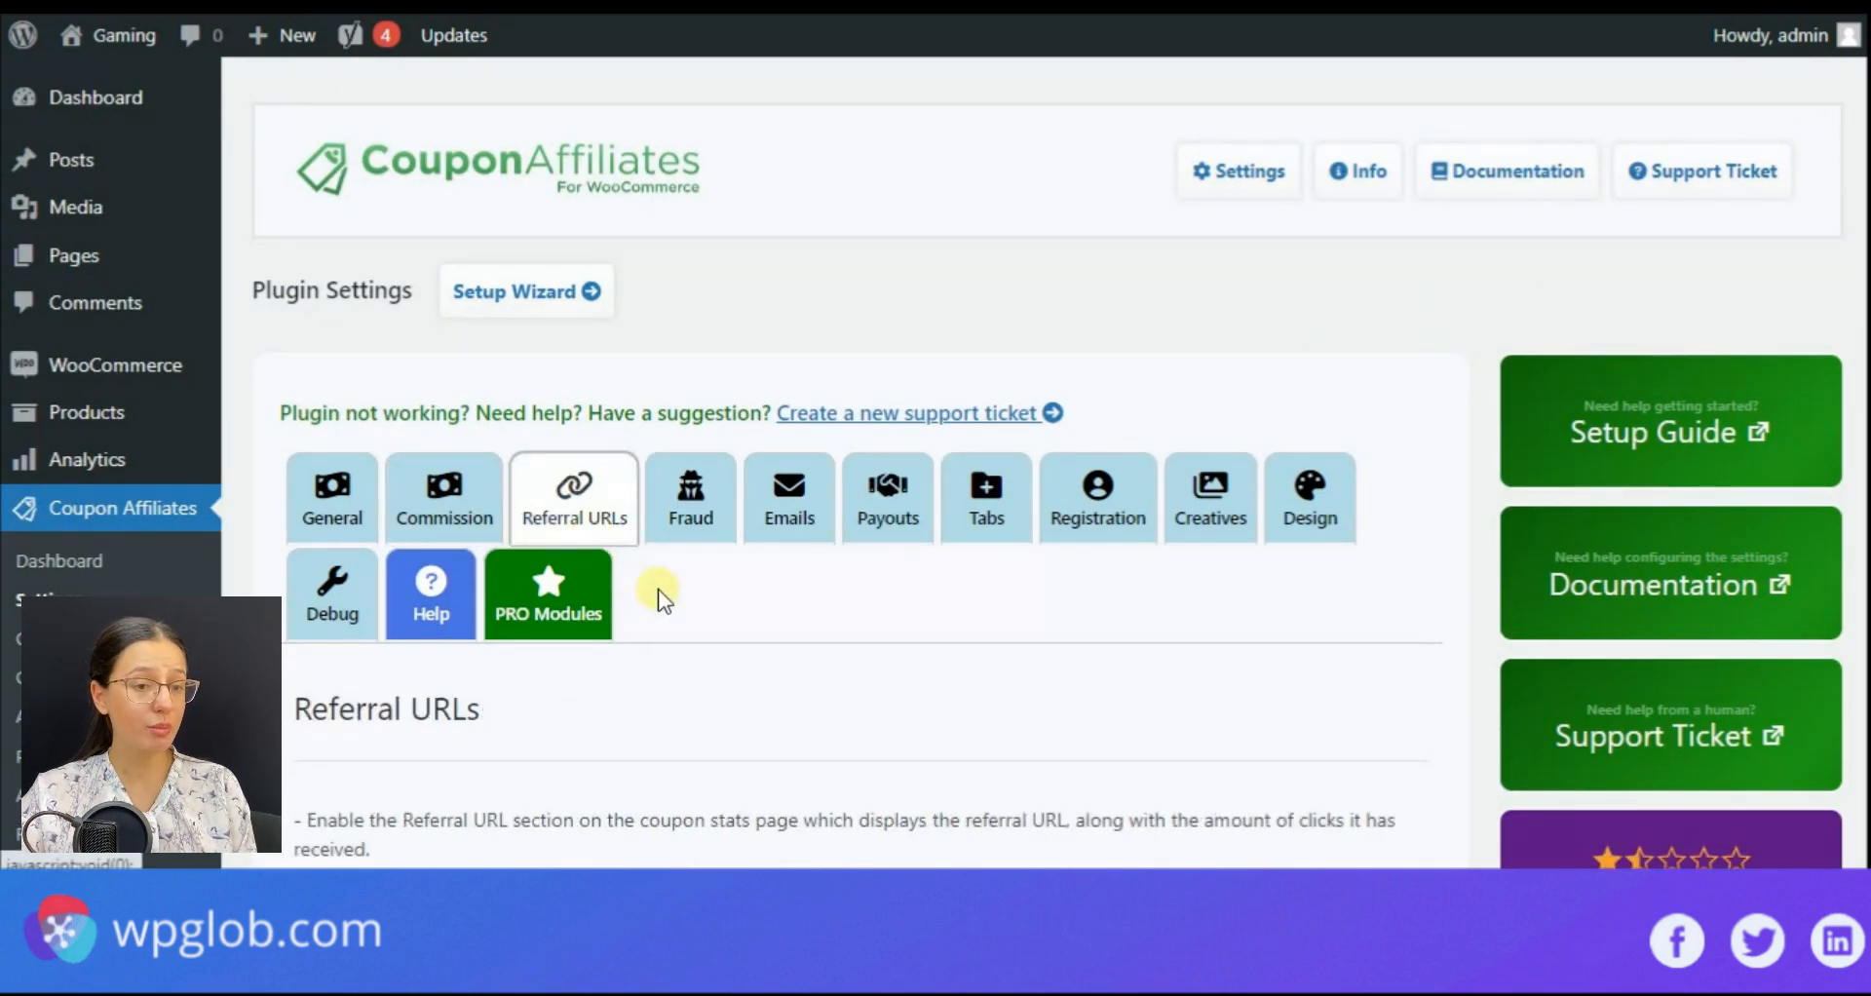
scroll("down", 3)
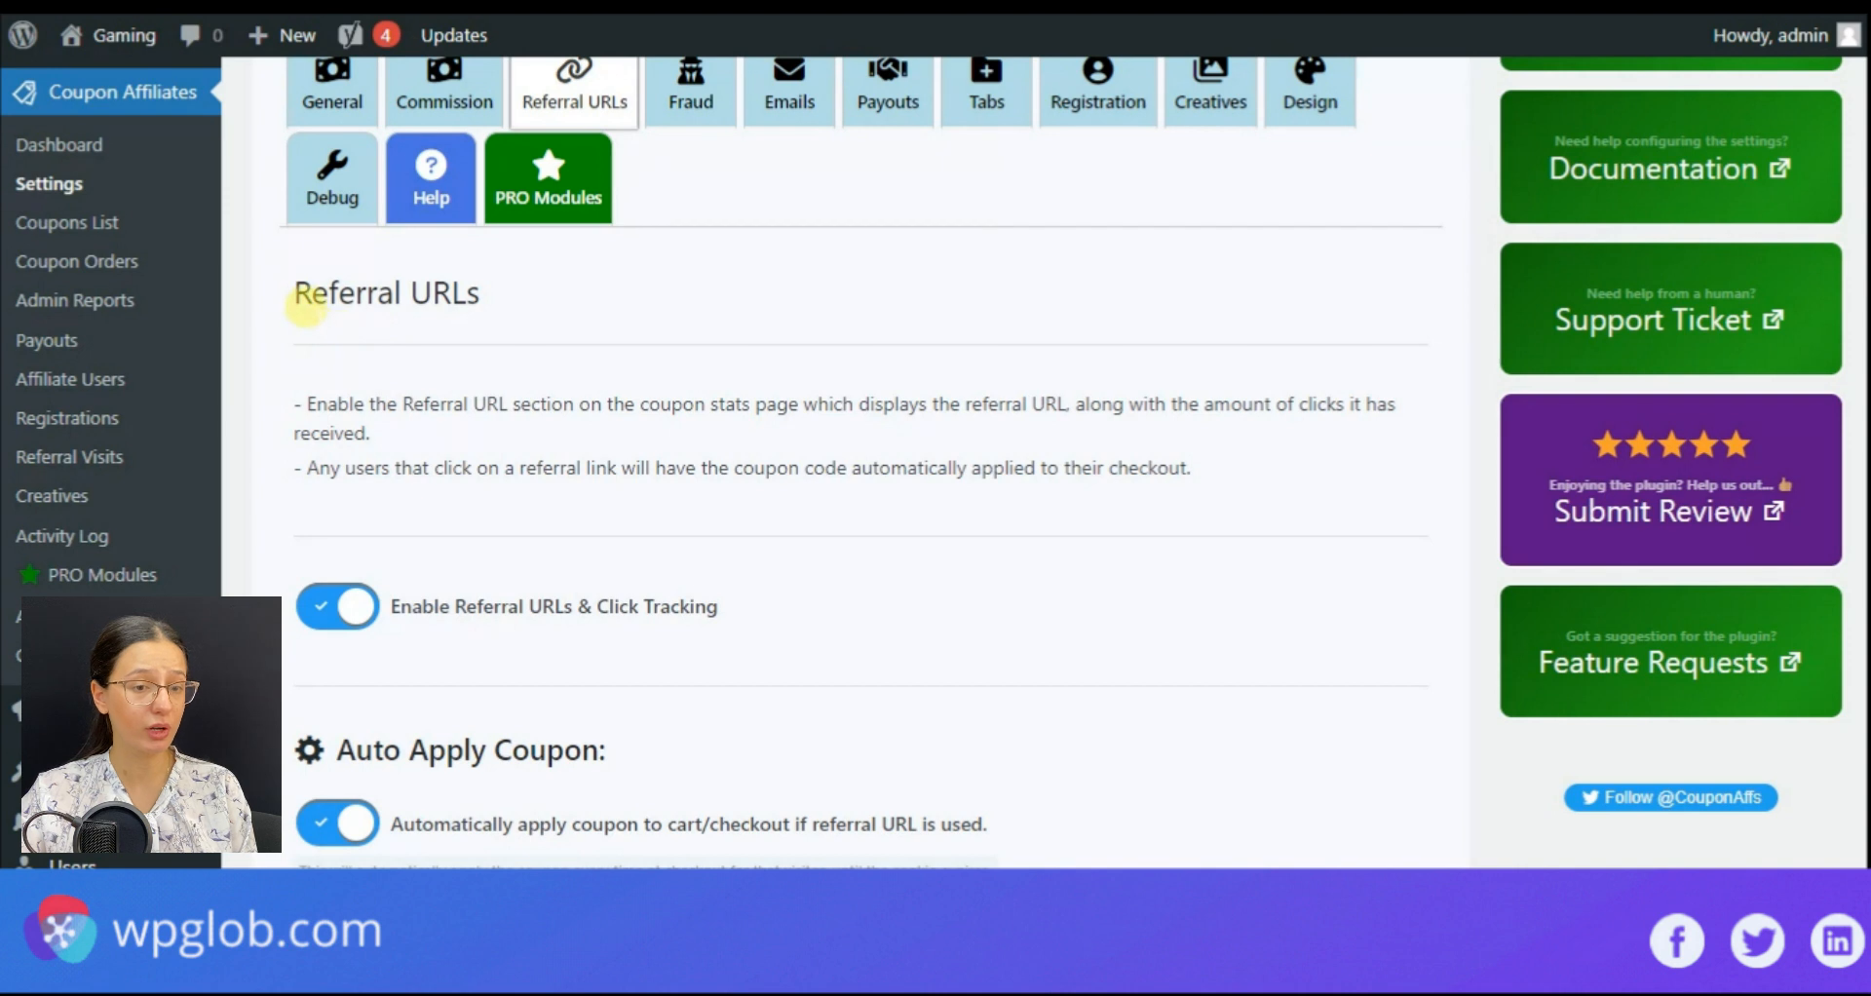
scroll("down", 3)
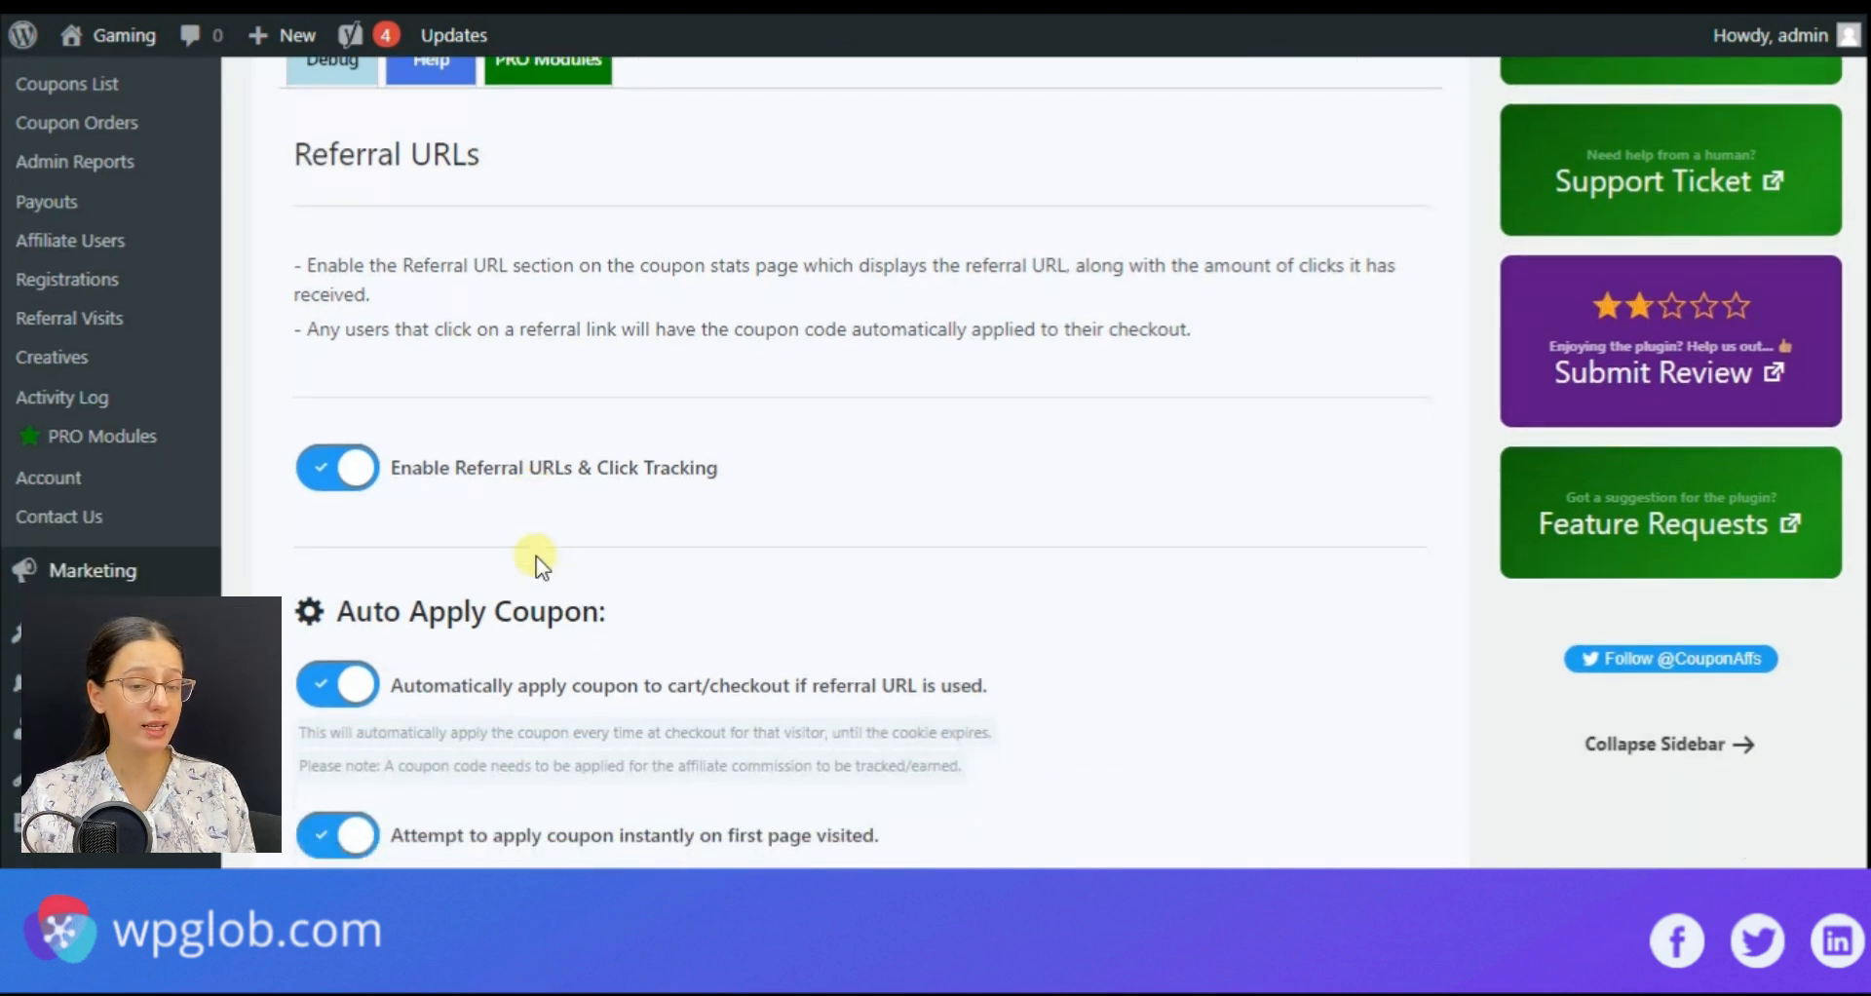
mouse_move(668, 485)
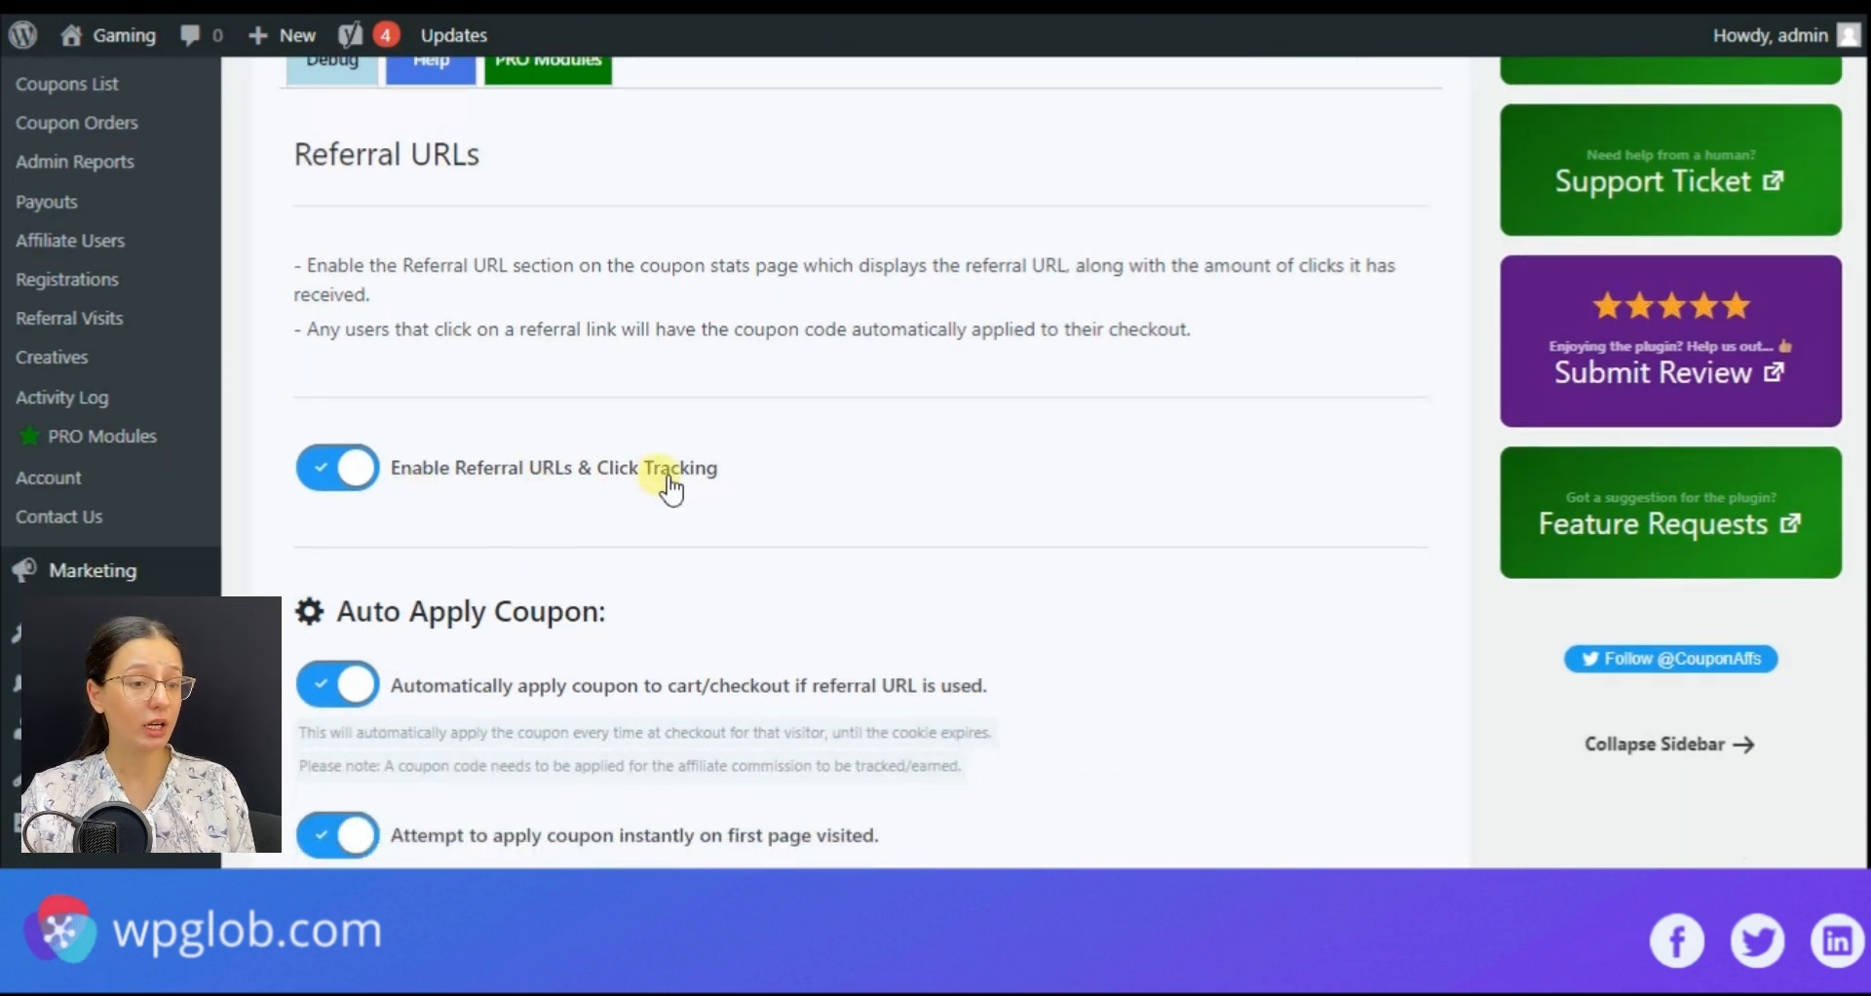
scroll("down", 3)
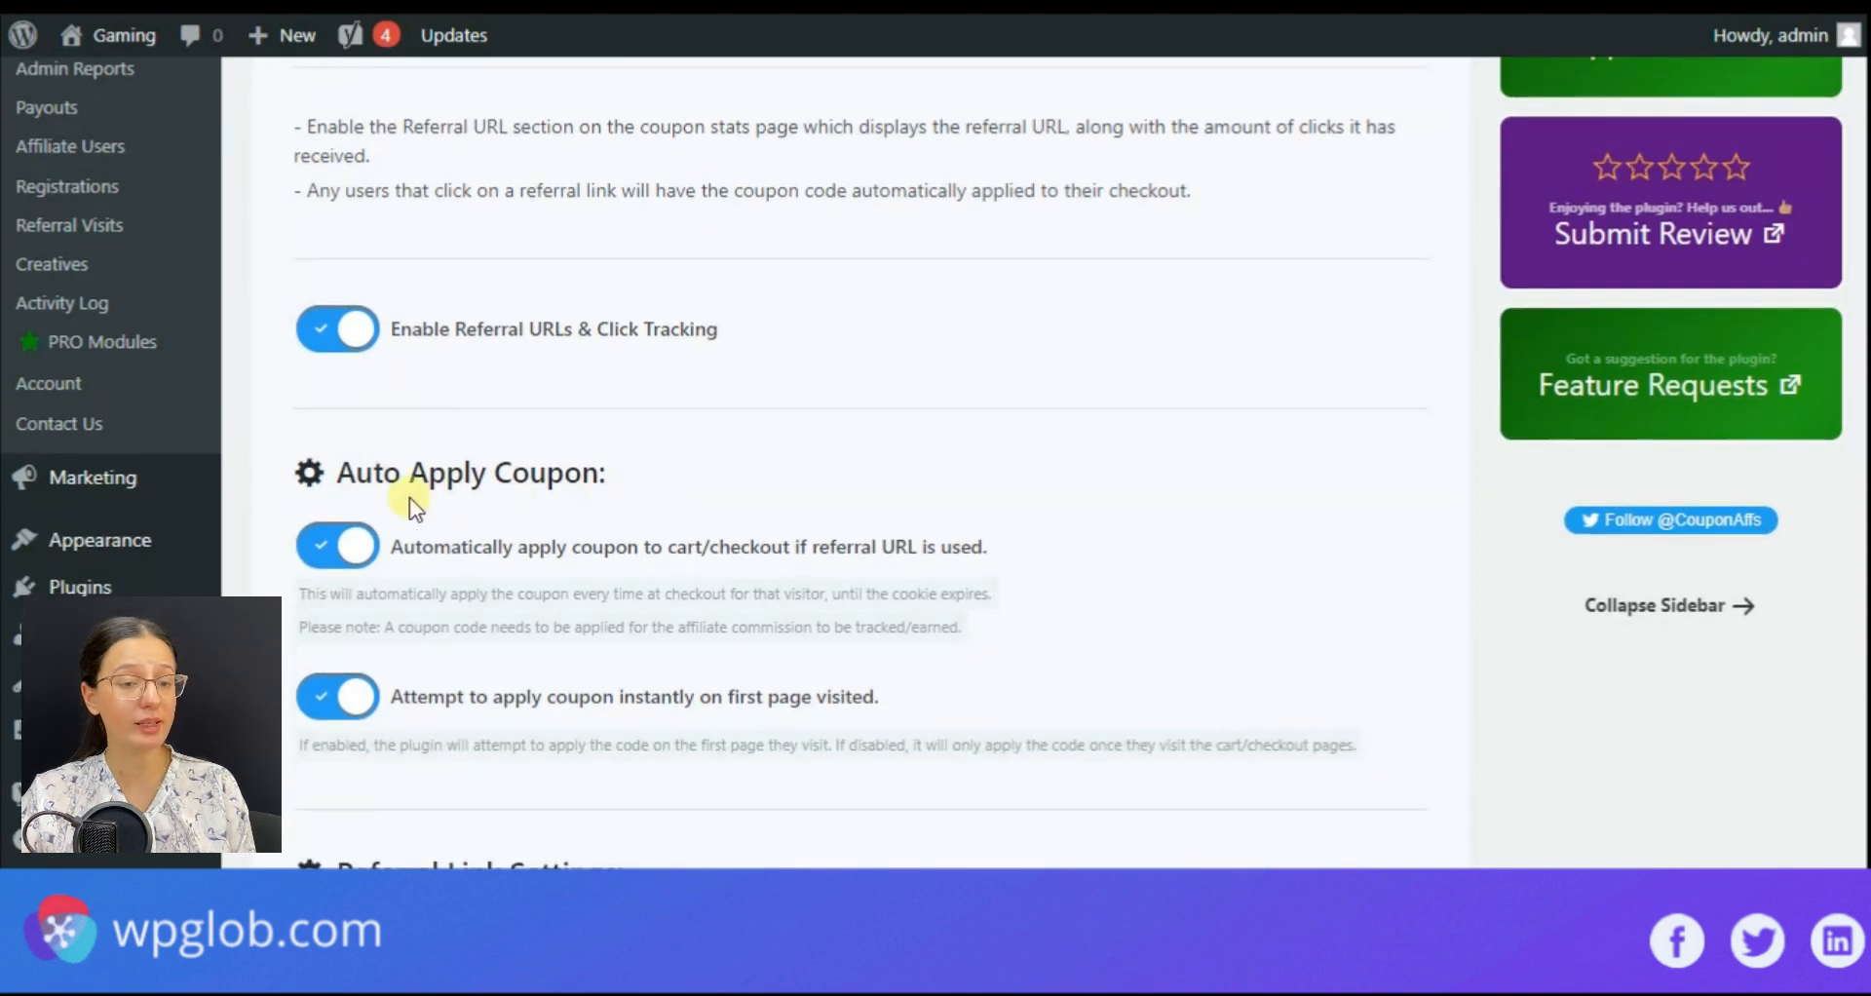
scroll("down", 3)
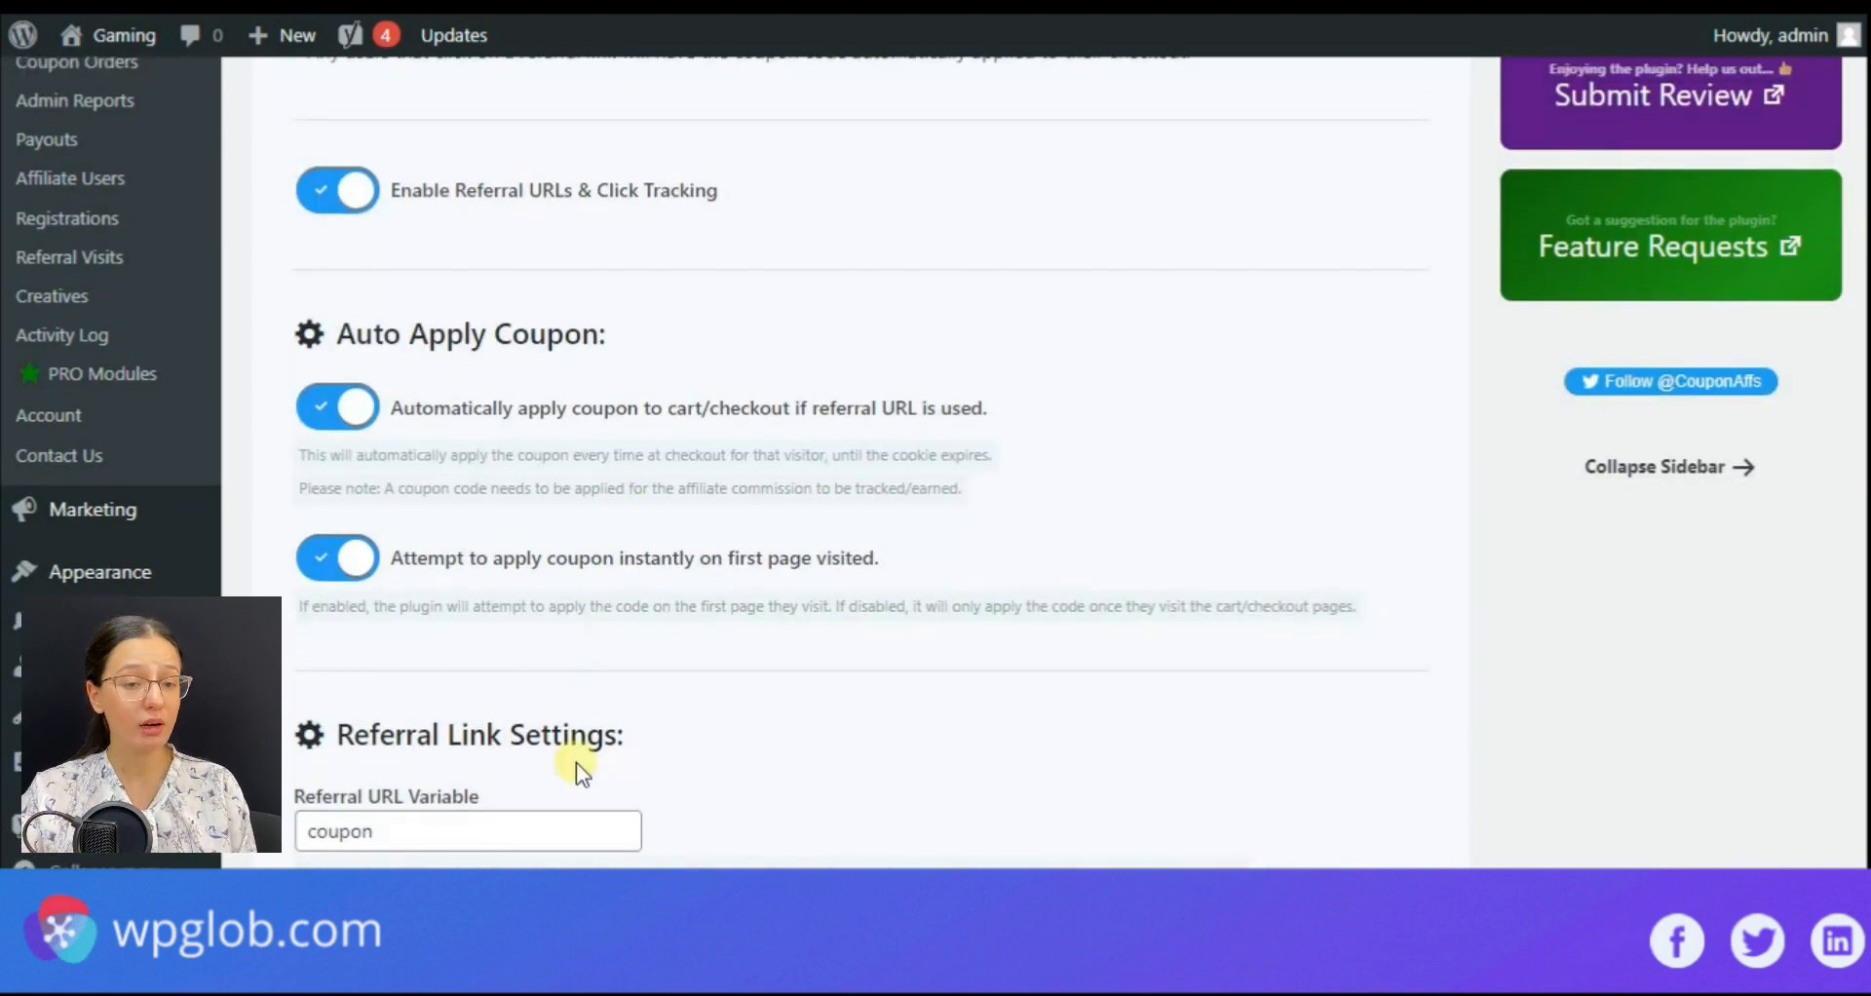
mouse_move(668, 758)
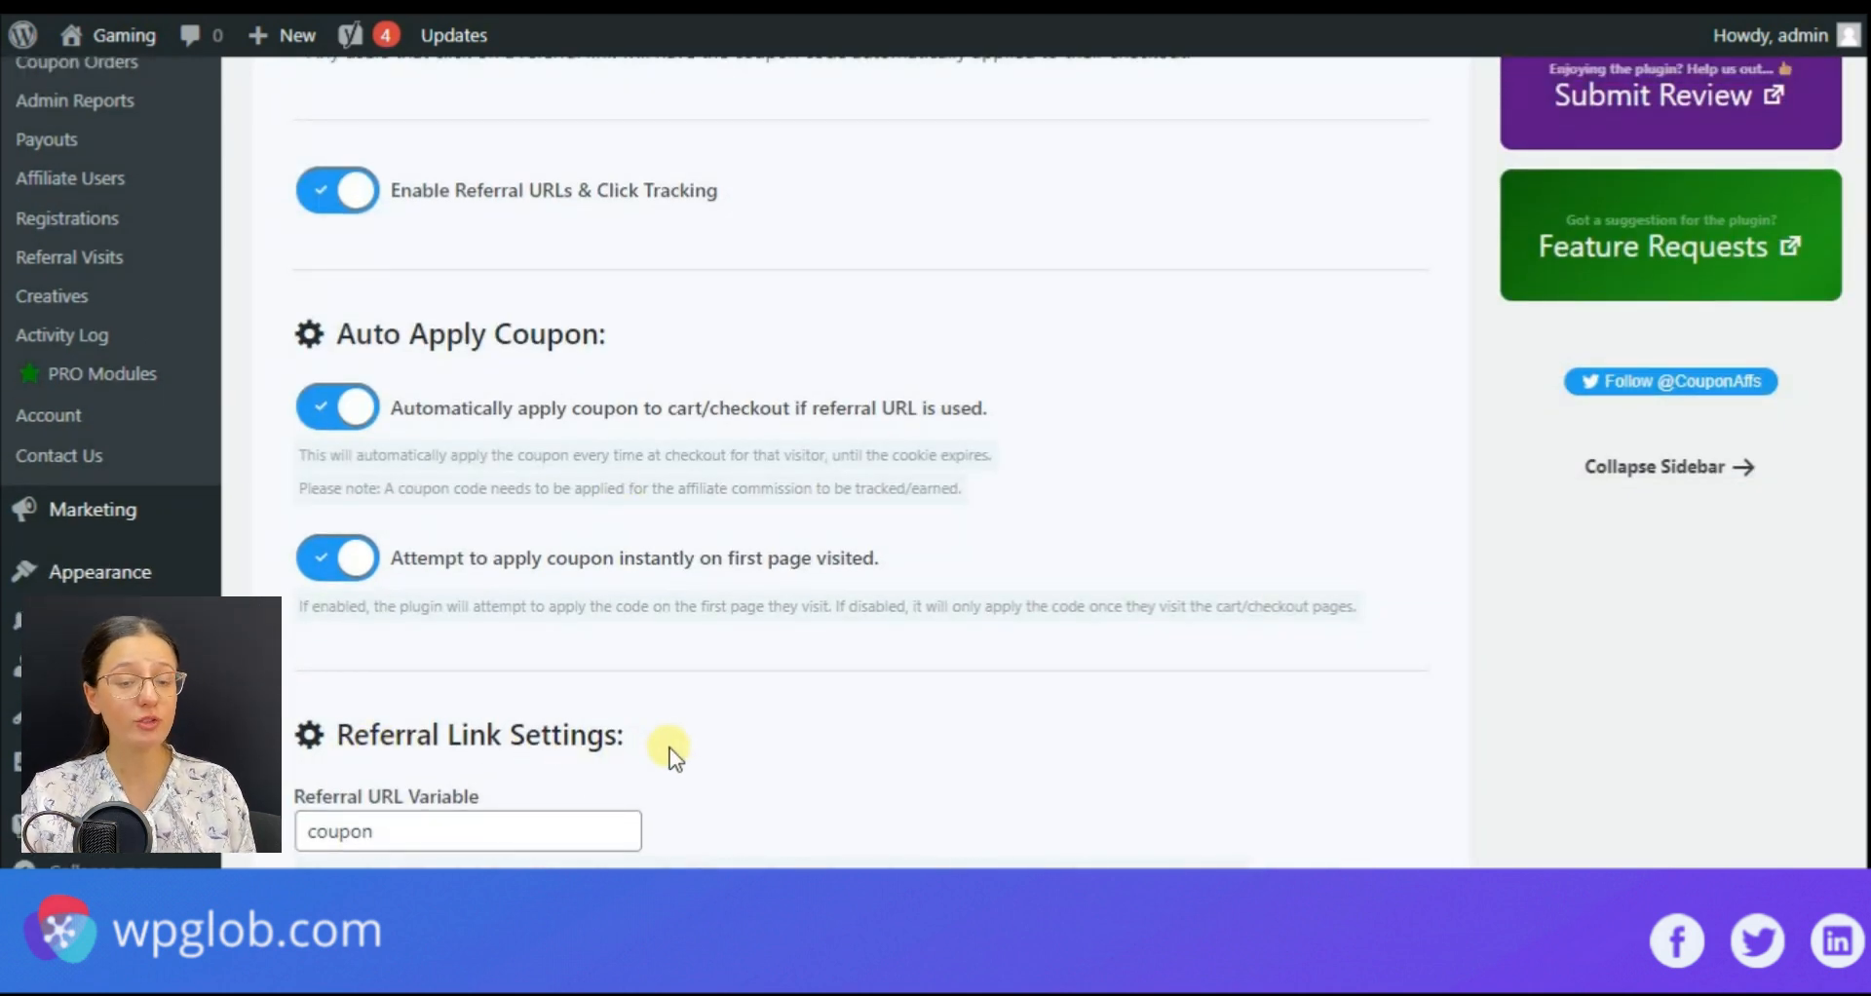
scroll("down", 3)
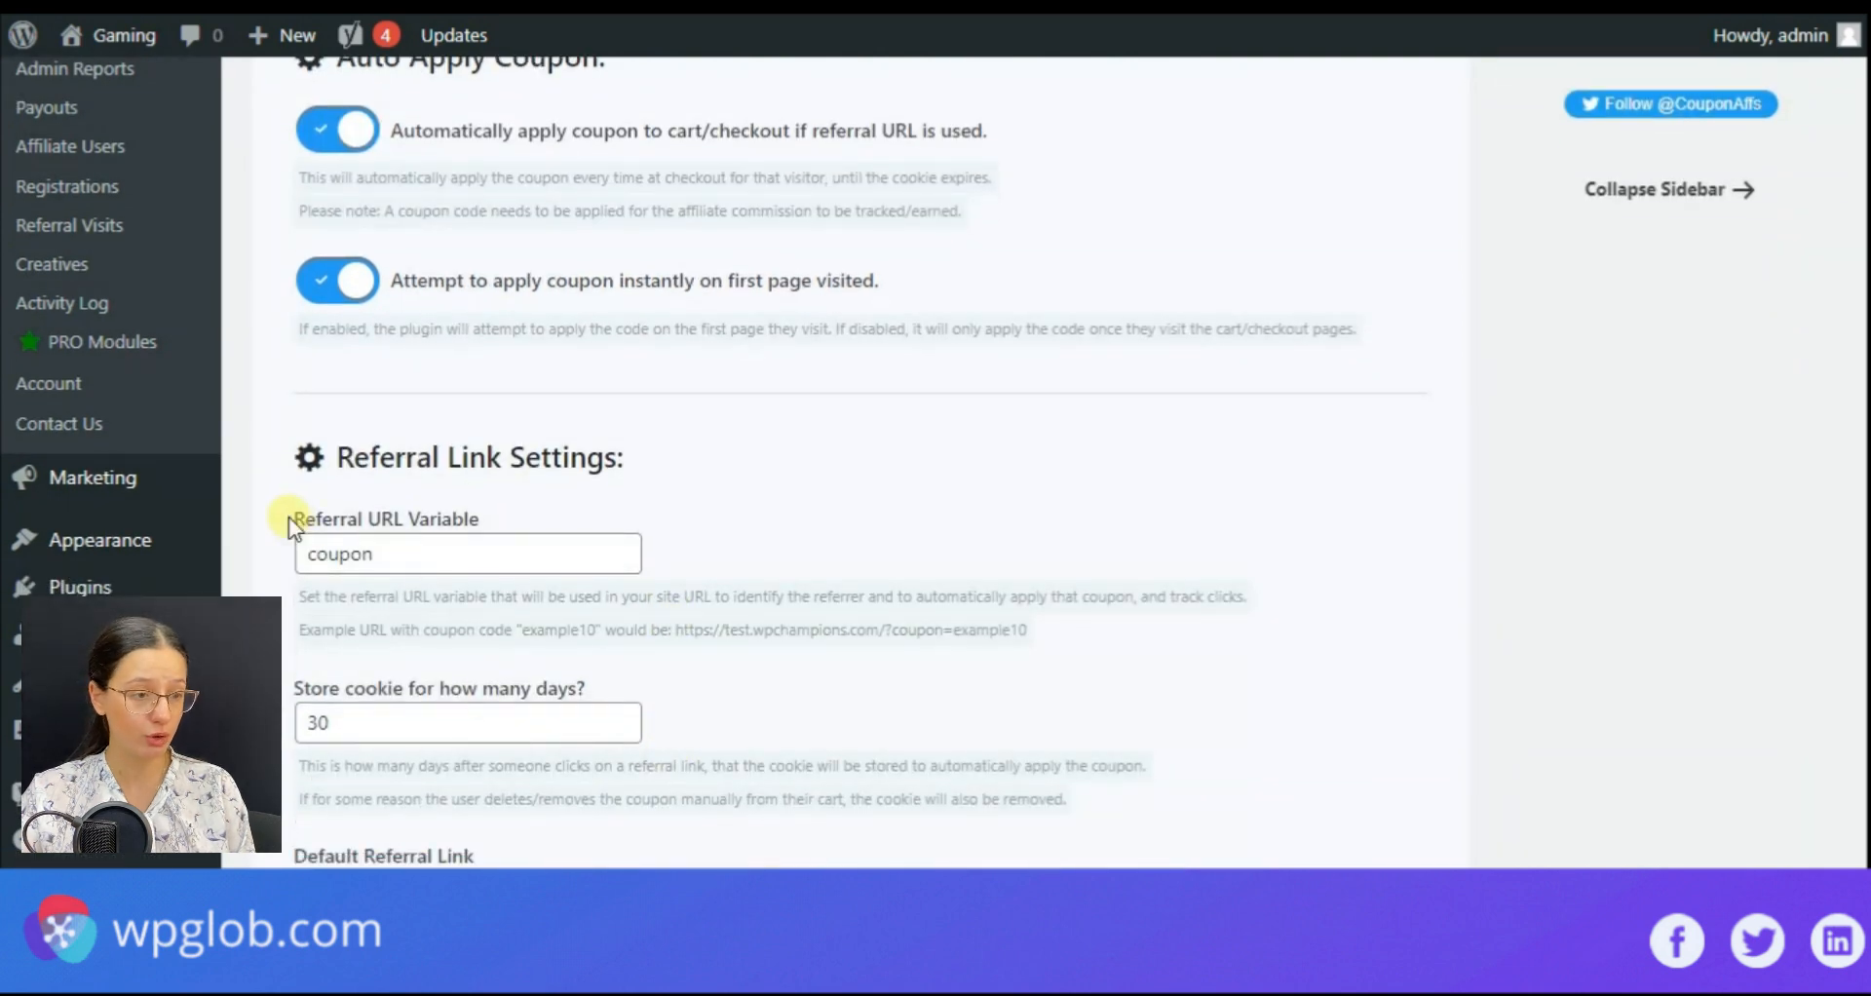
scroll("up", 3)
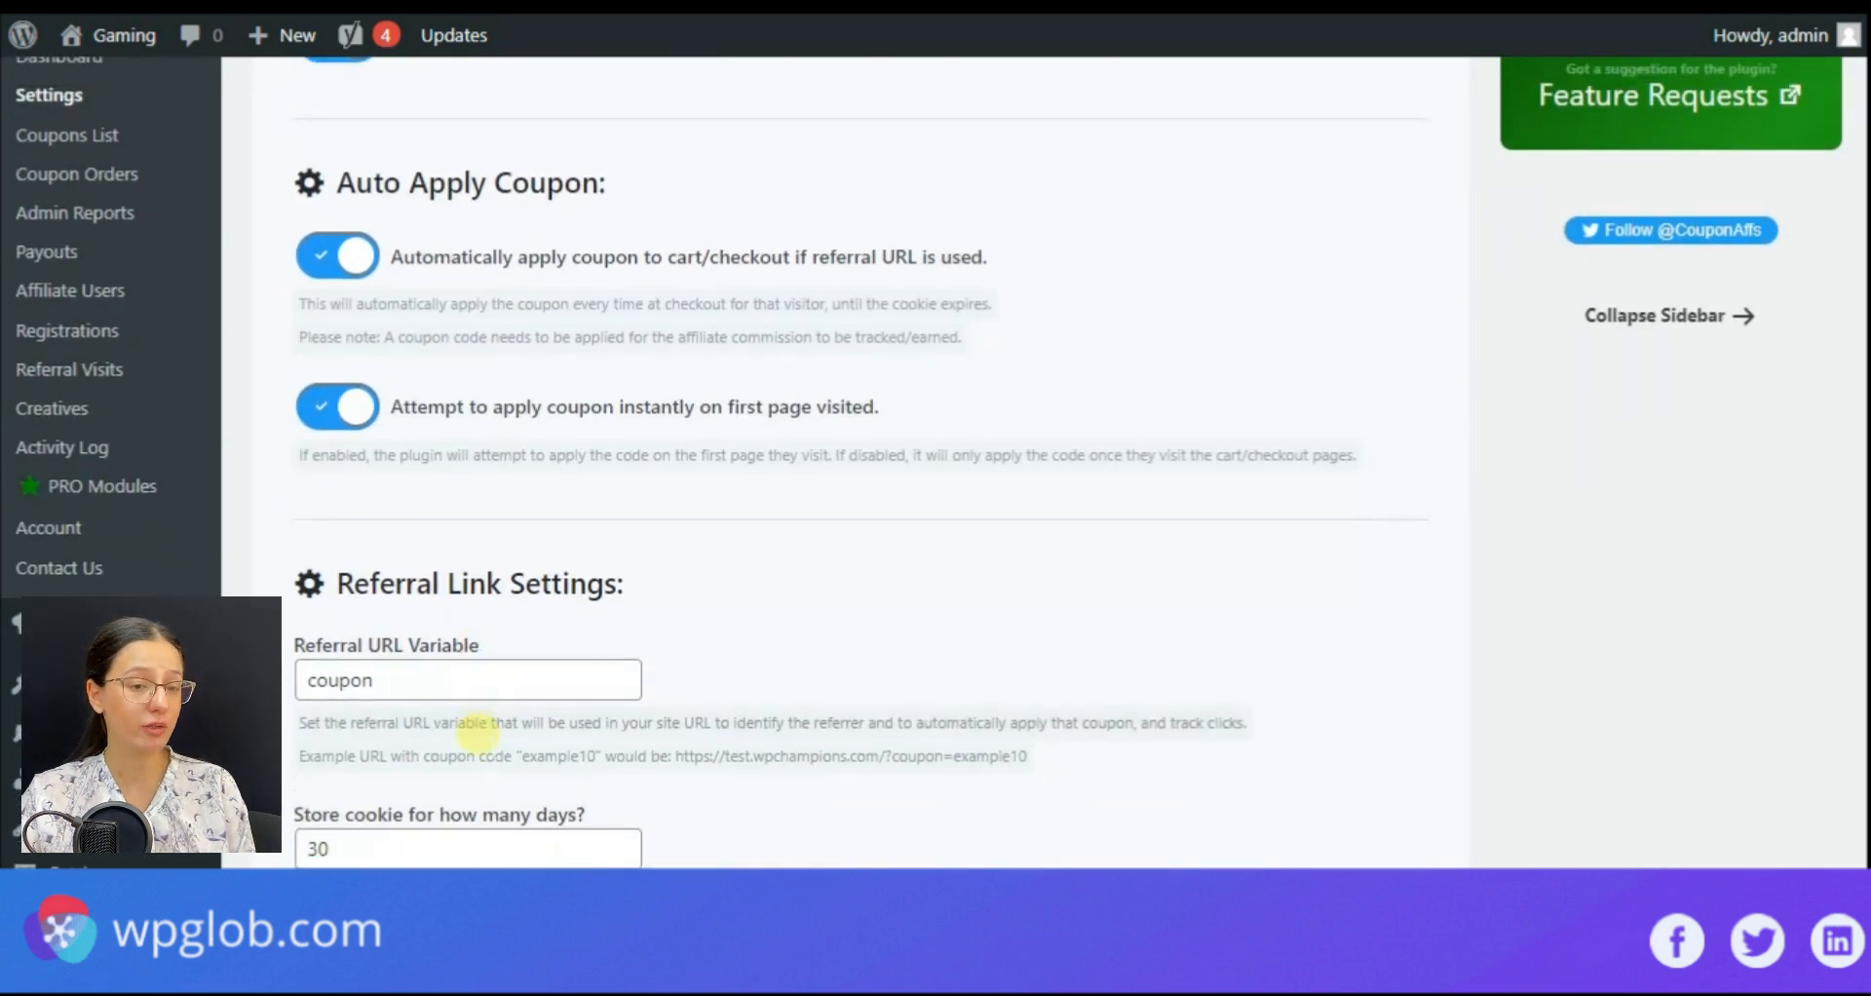
scroll("down", 3)
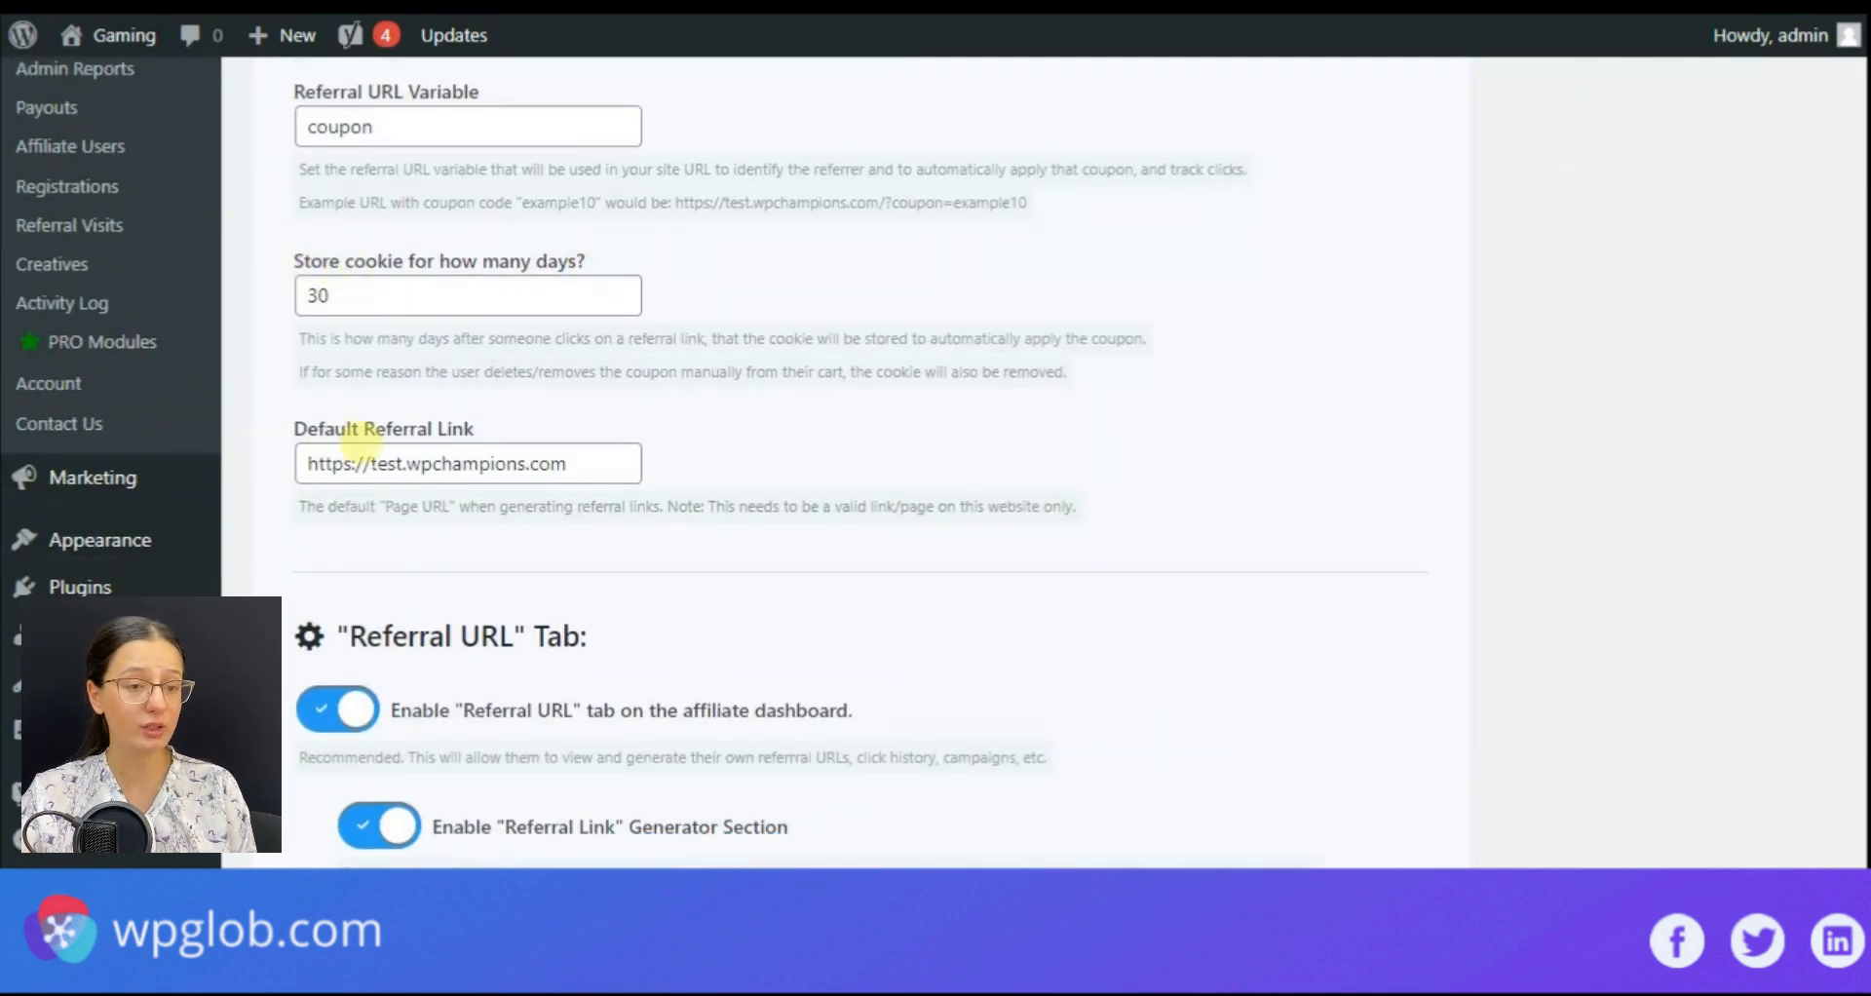
scroll("down", 3)
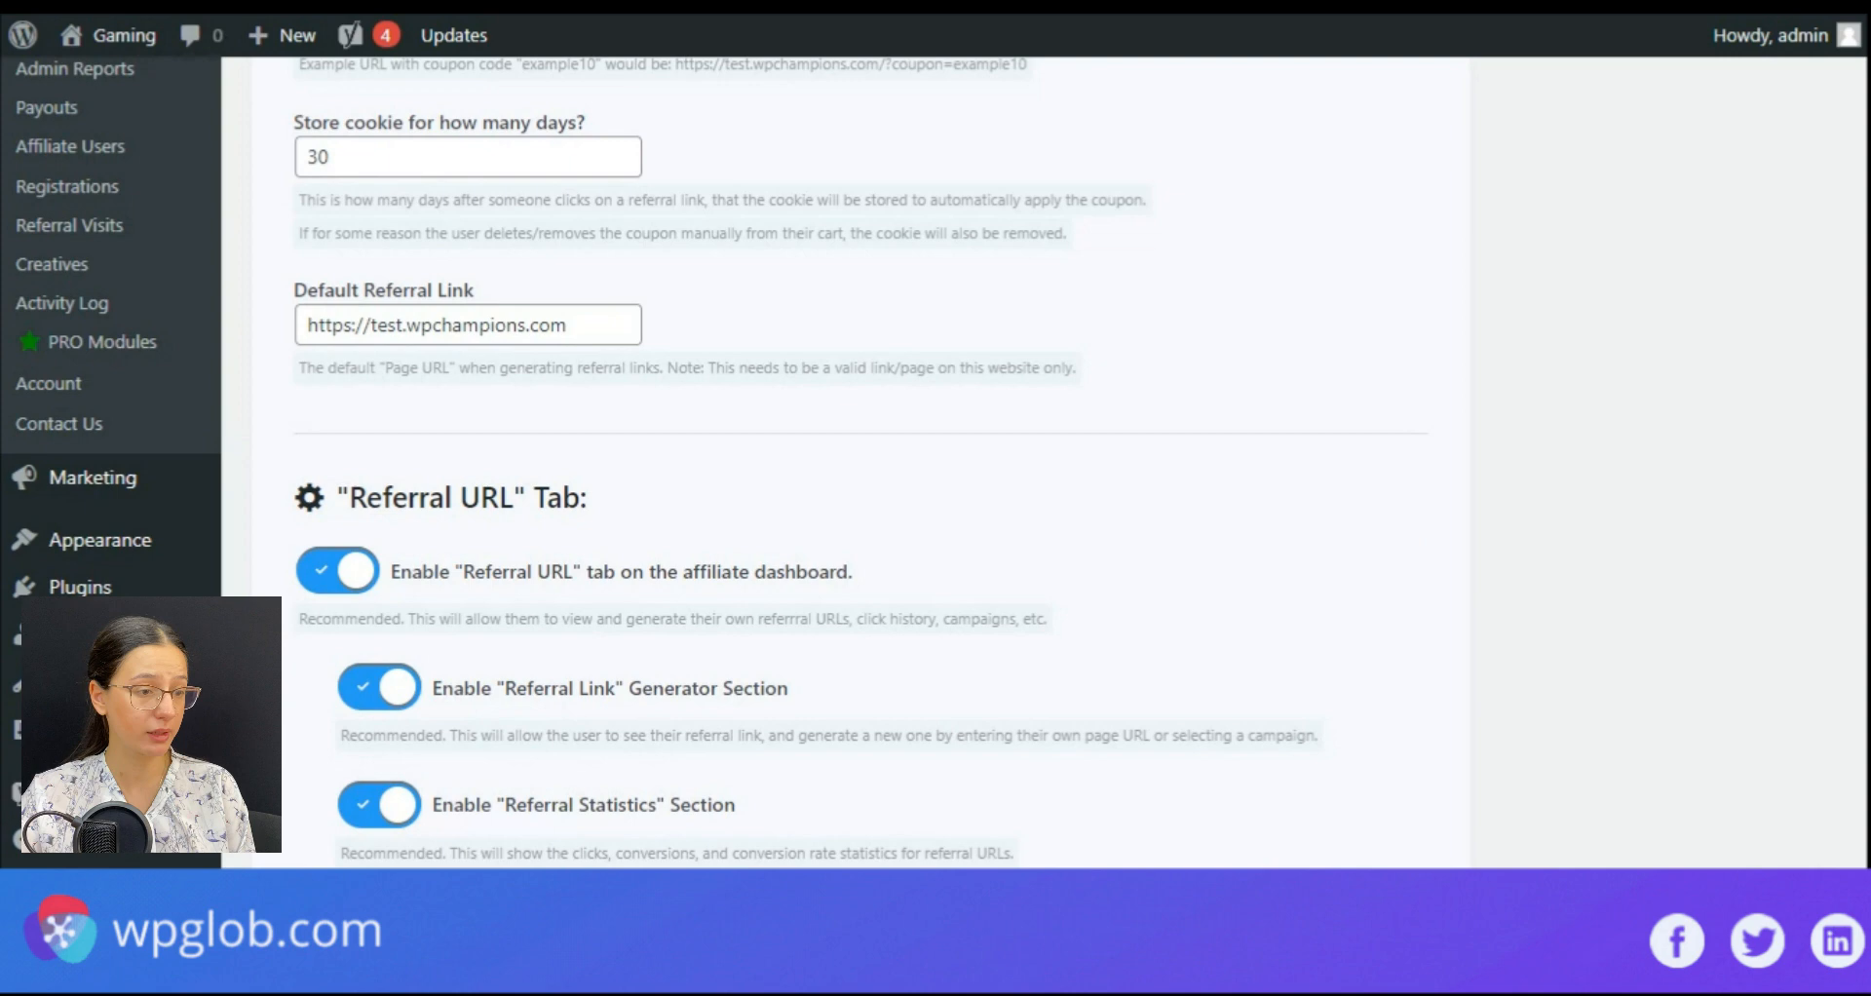
scroll("down", 3)
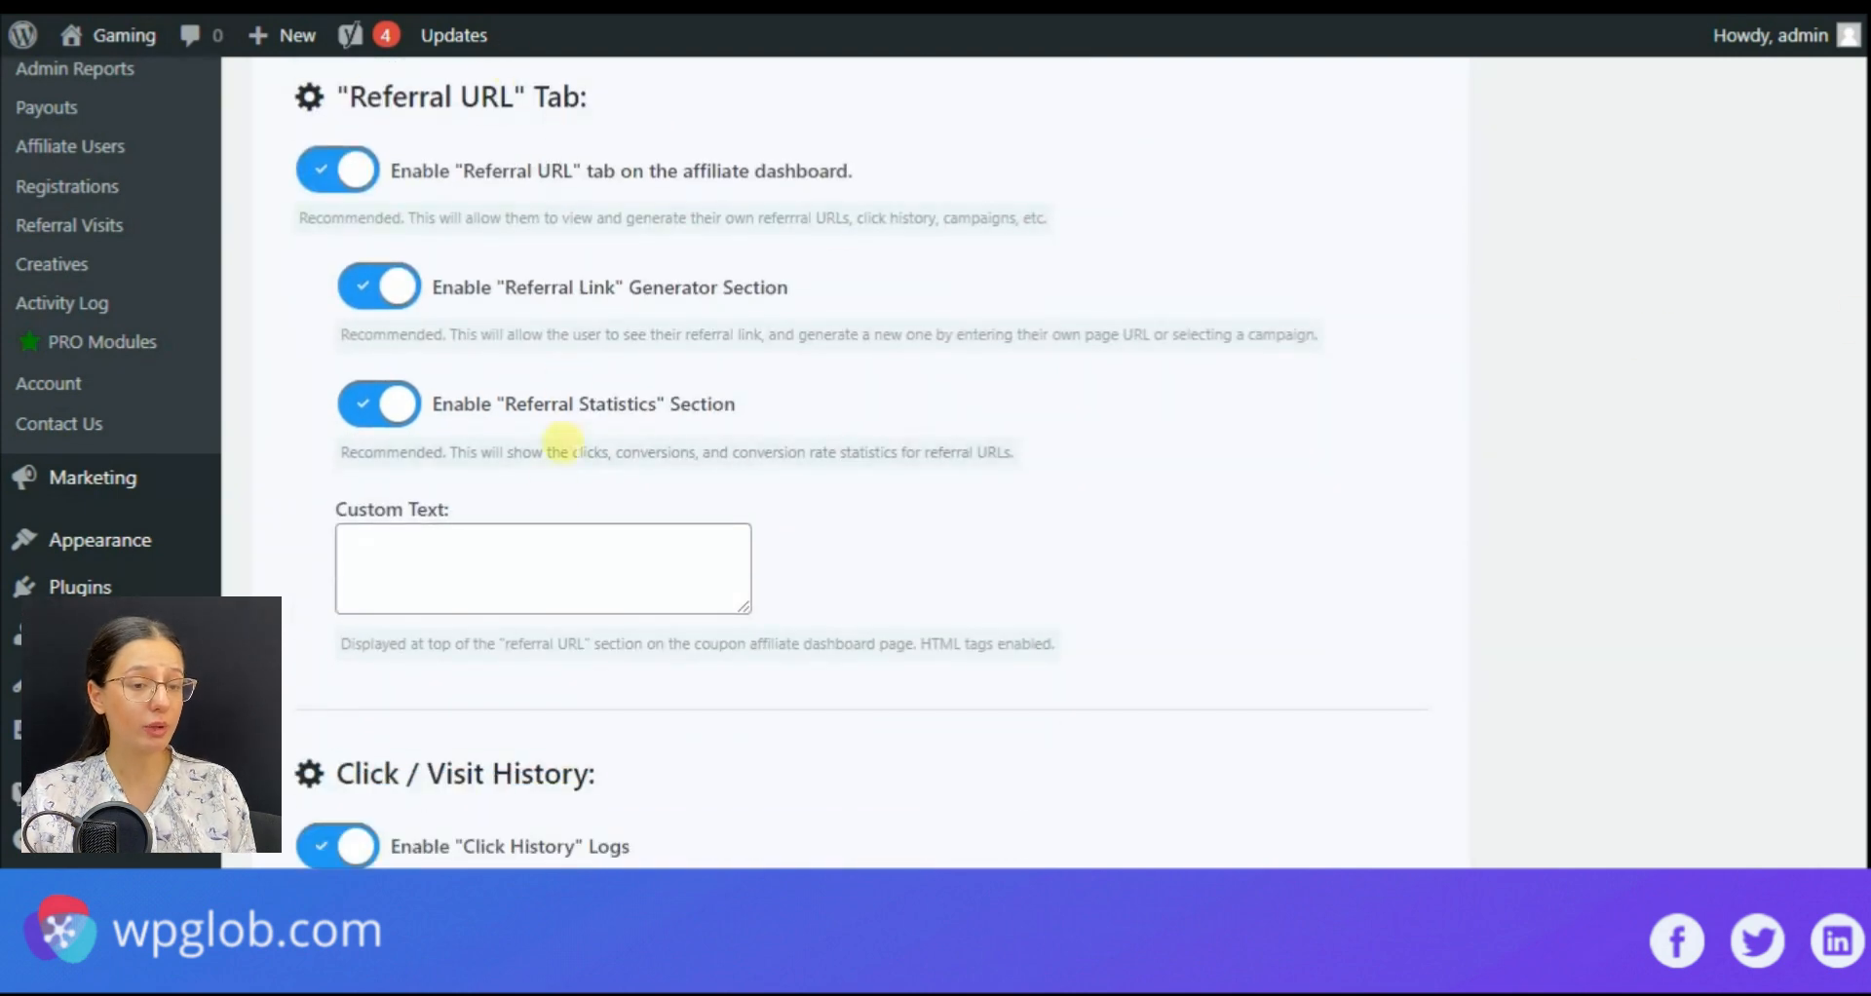
scroll("down", 3)
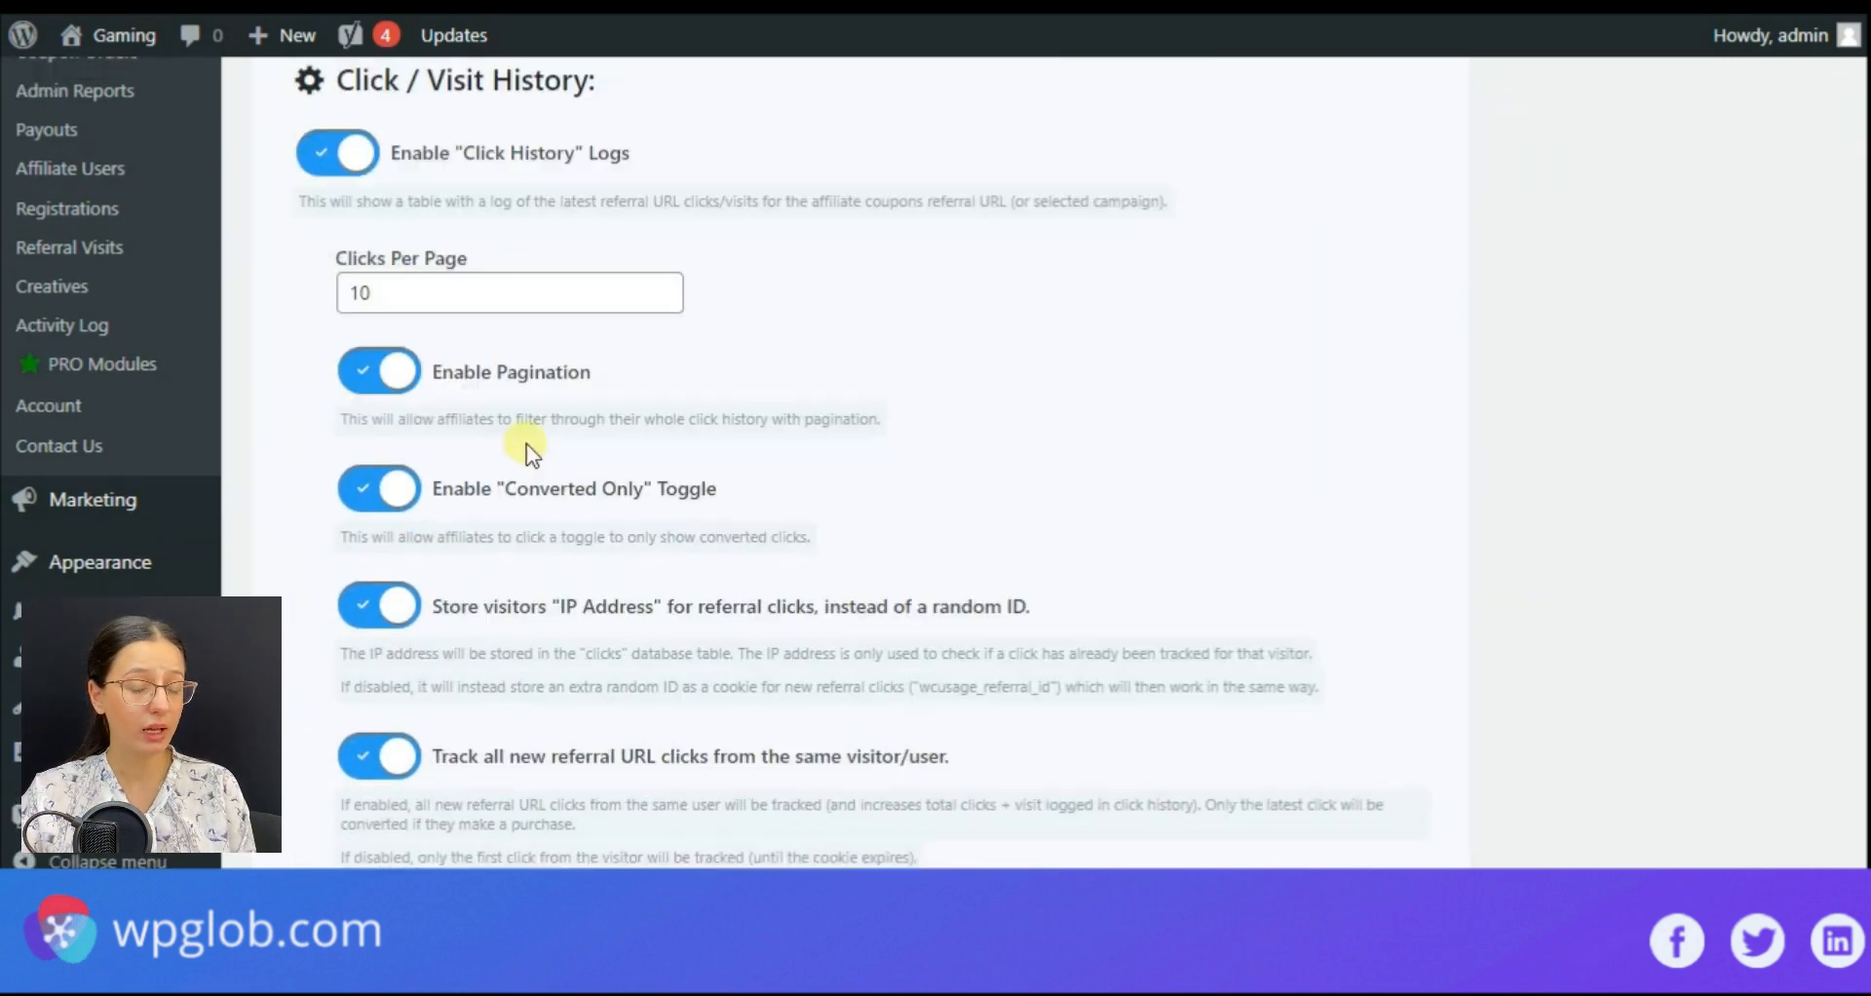
scroll("down", 3)
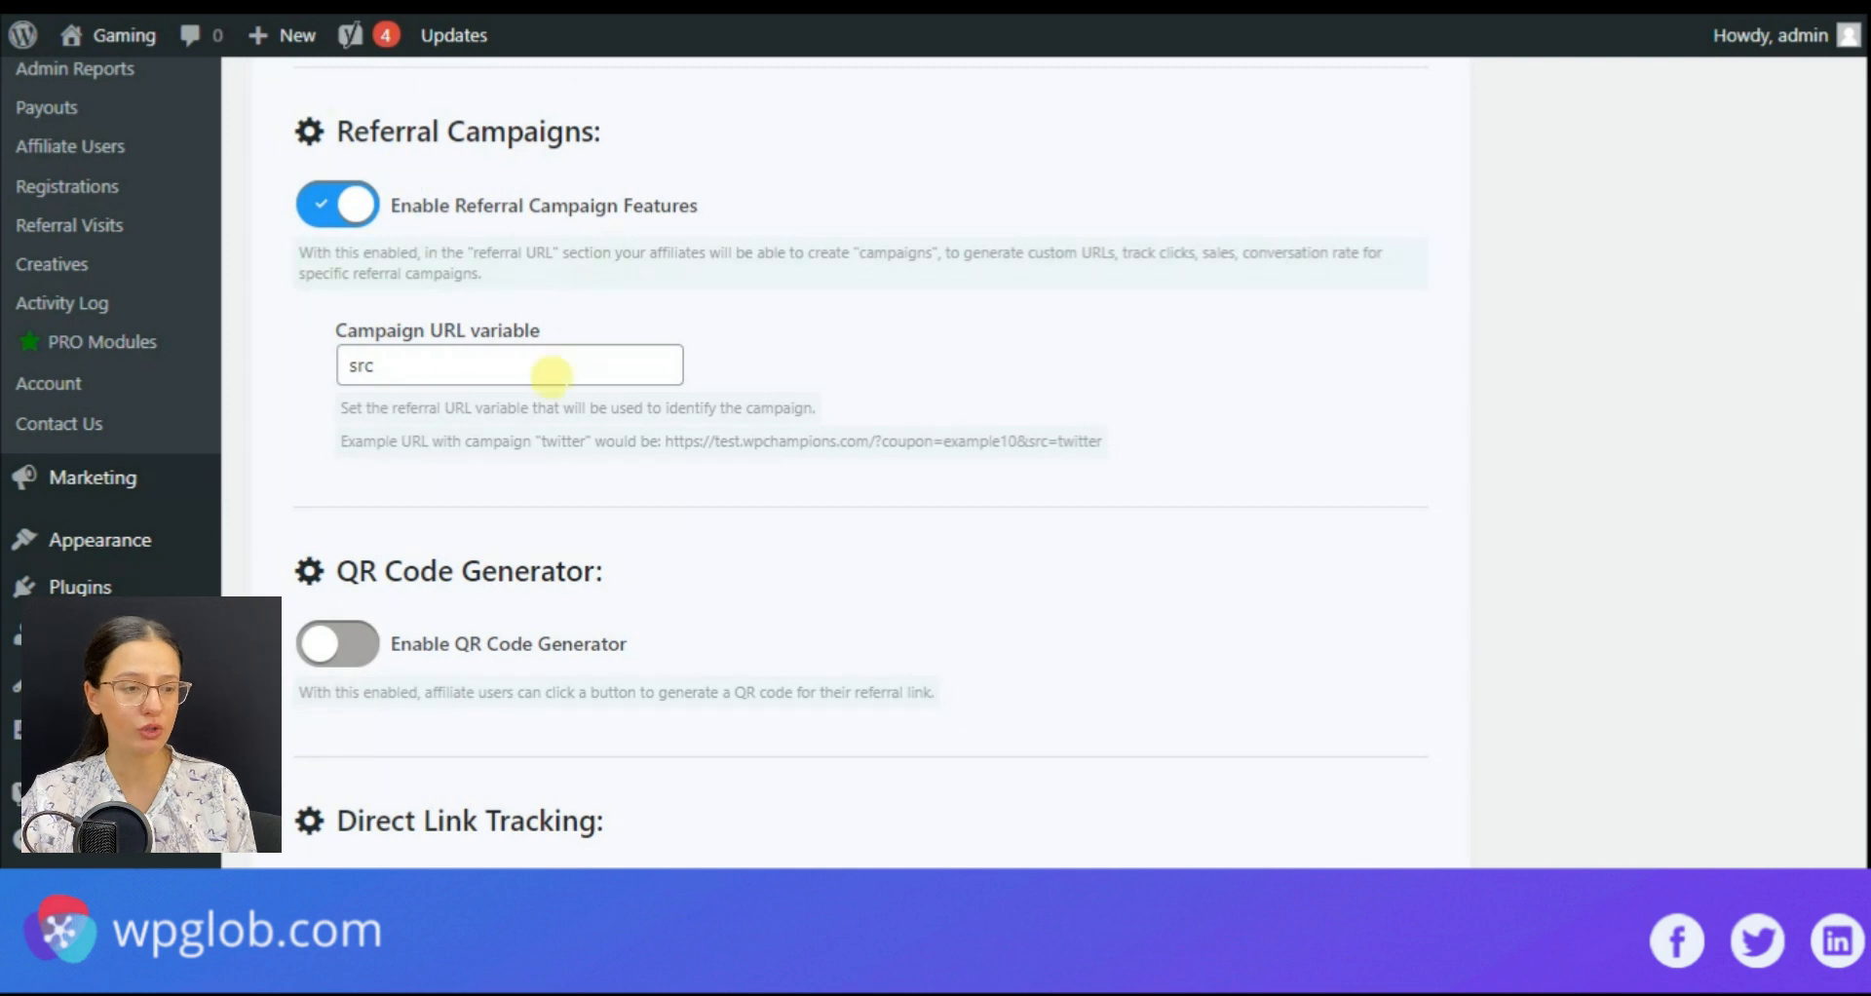
double_click(468, 571)
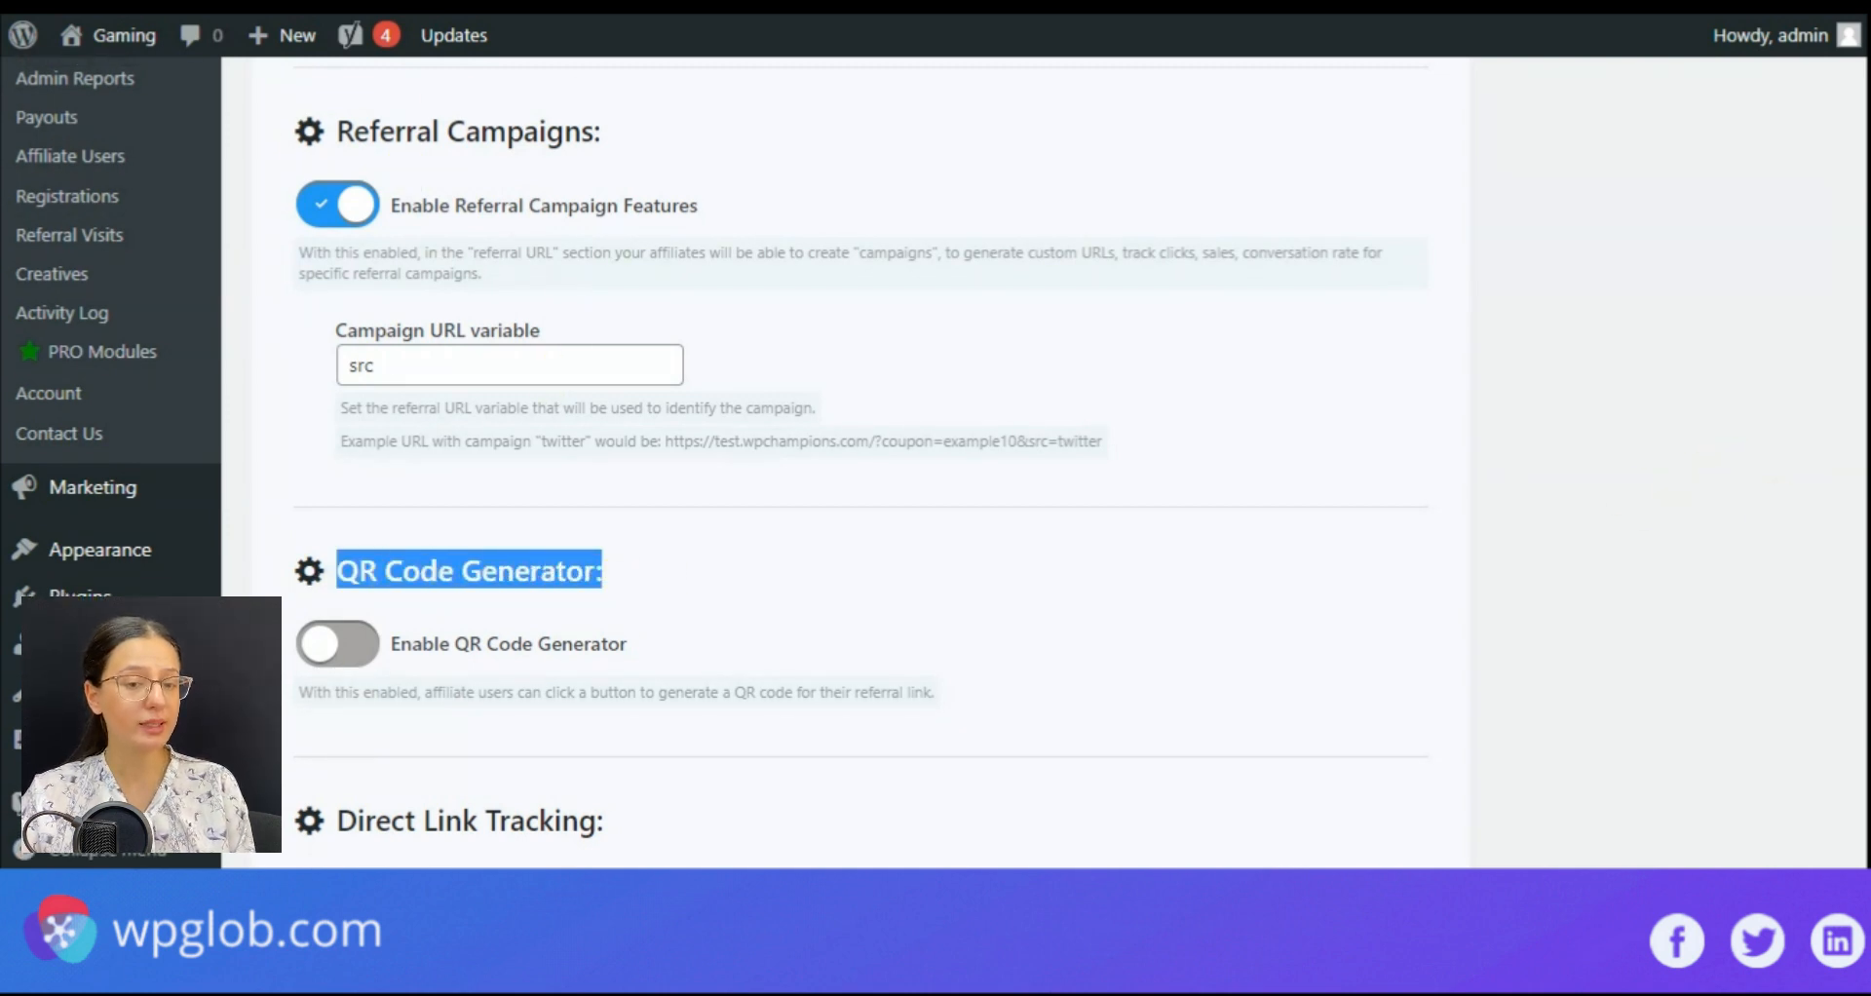
scroll("down", 3)
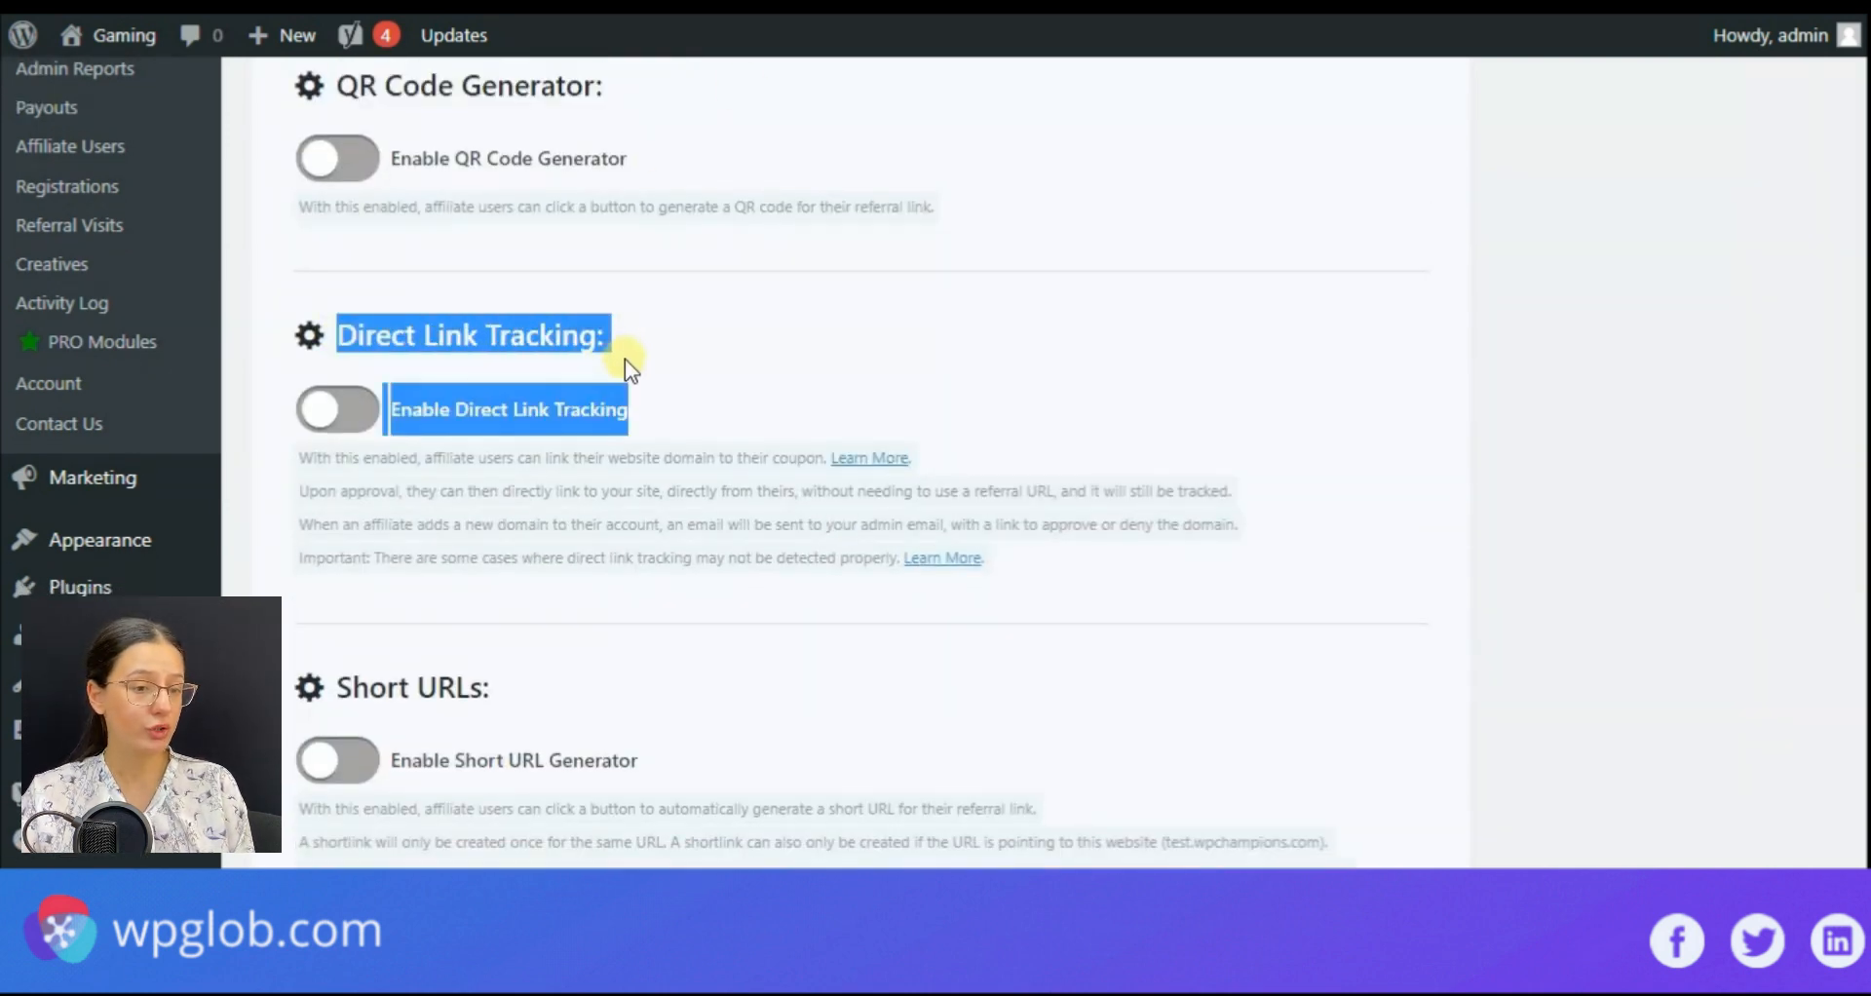
scroll("down", 3)
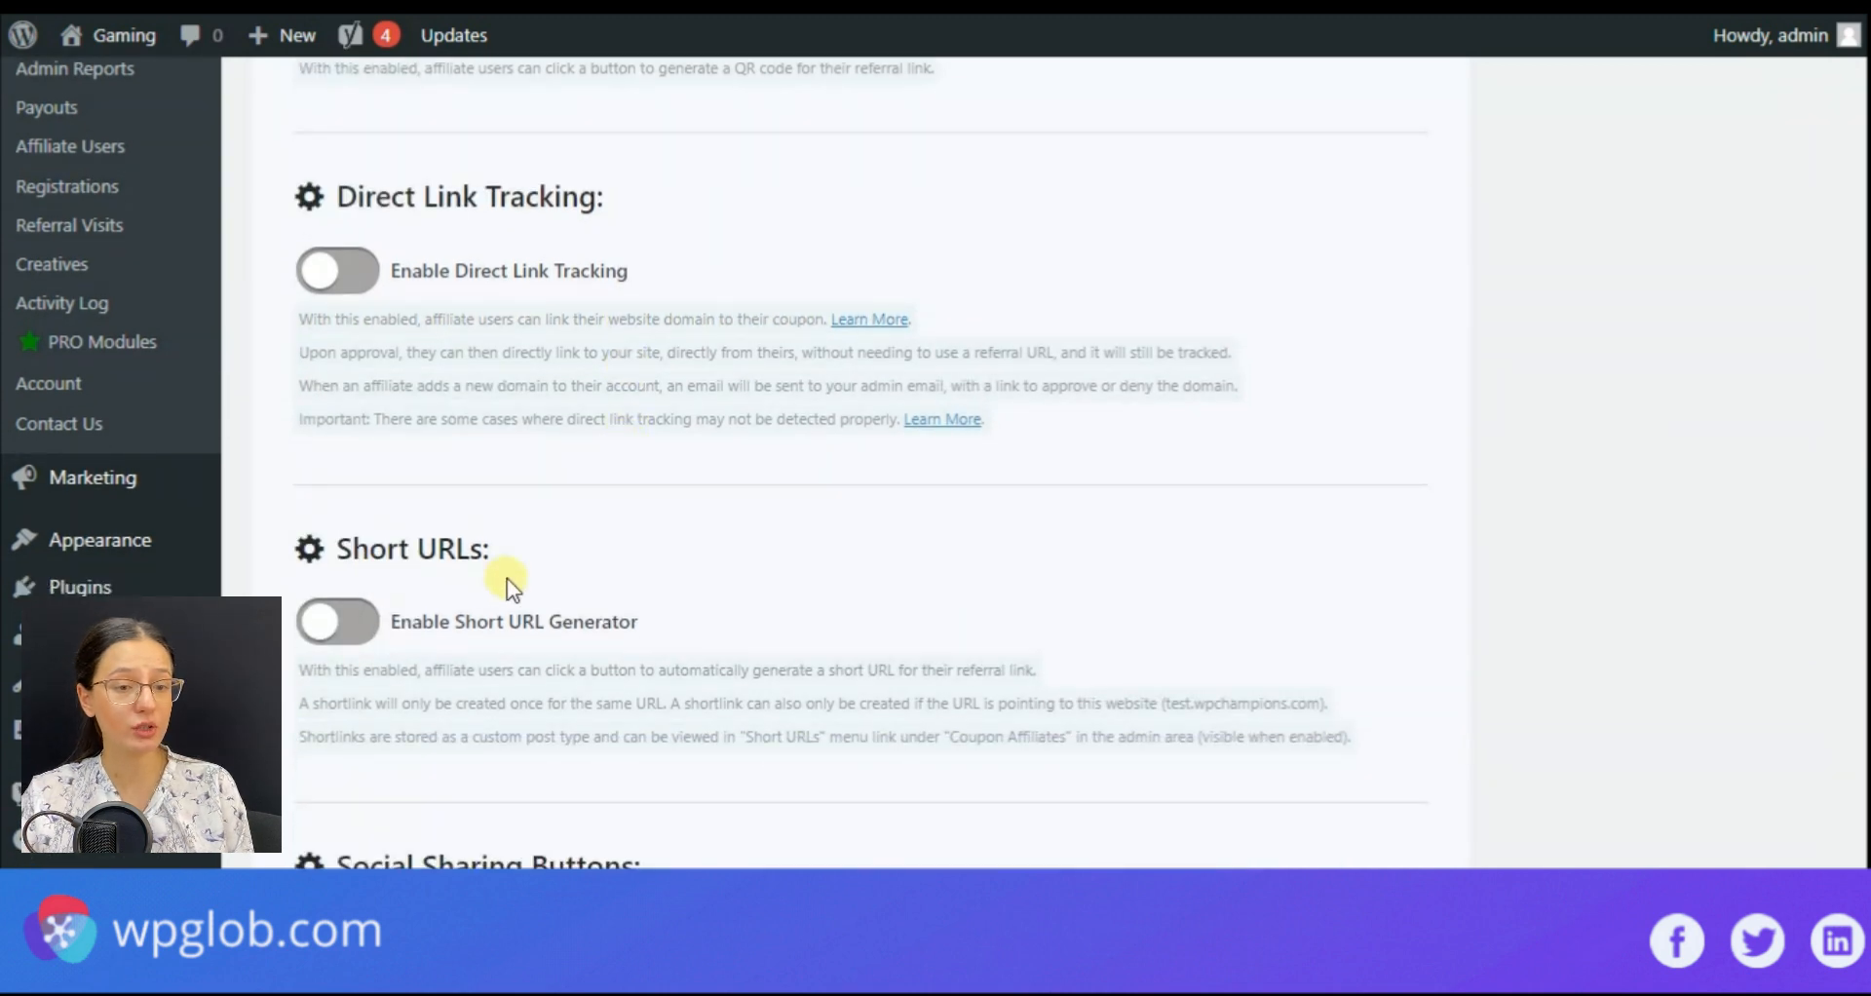
scroll("down", 3)
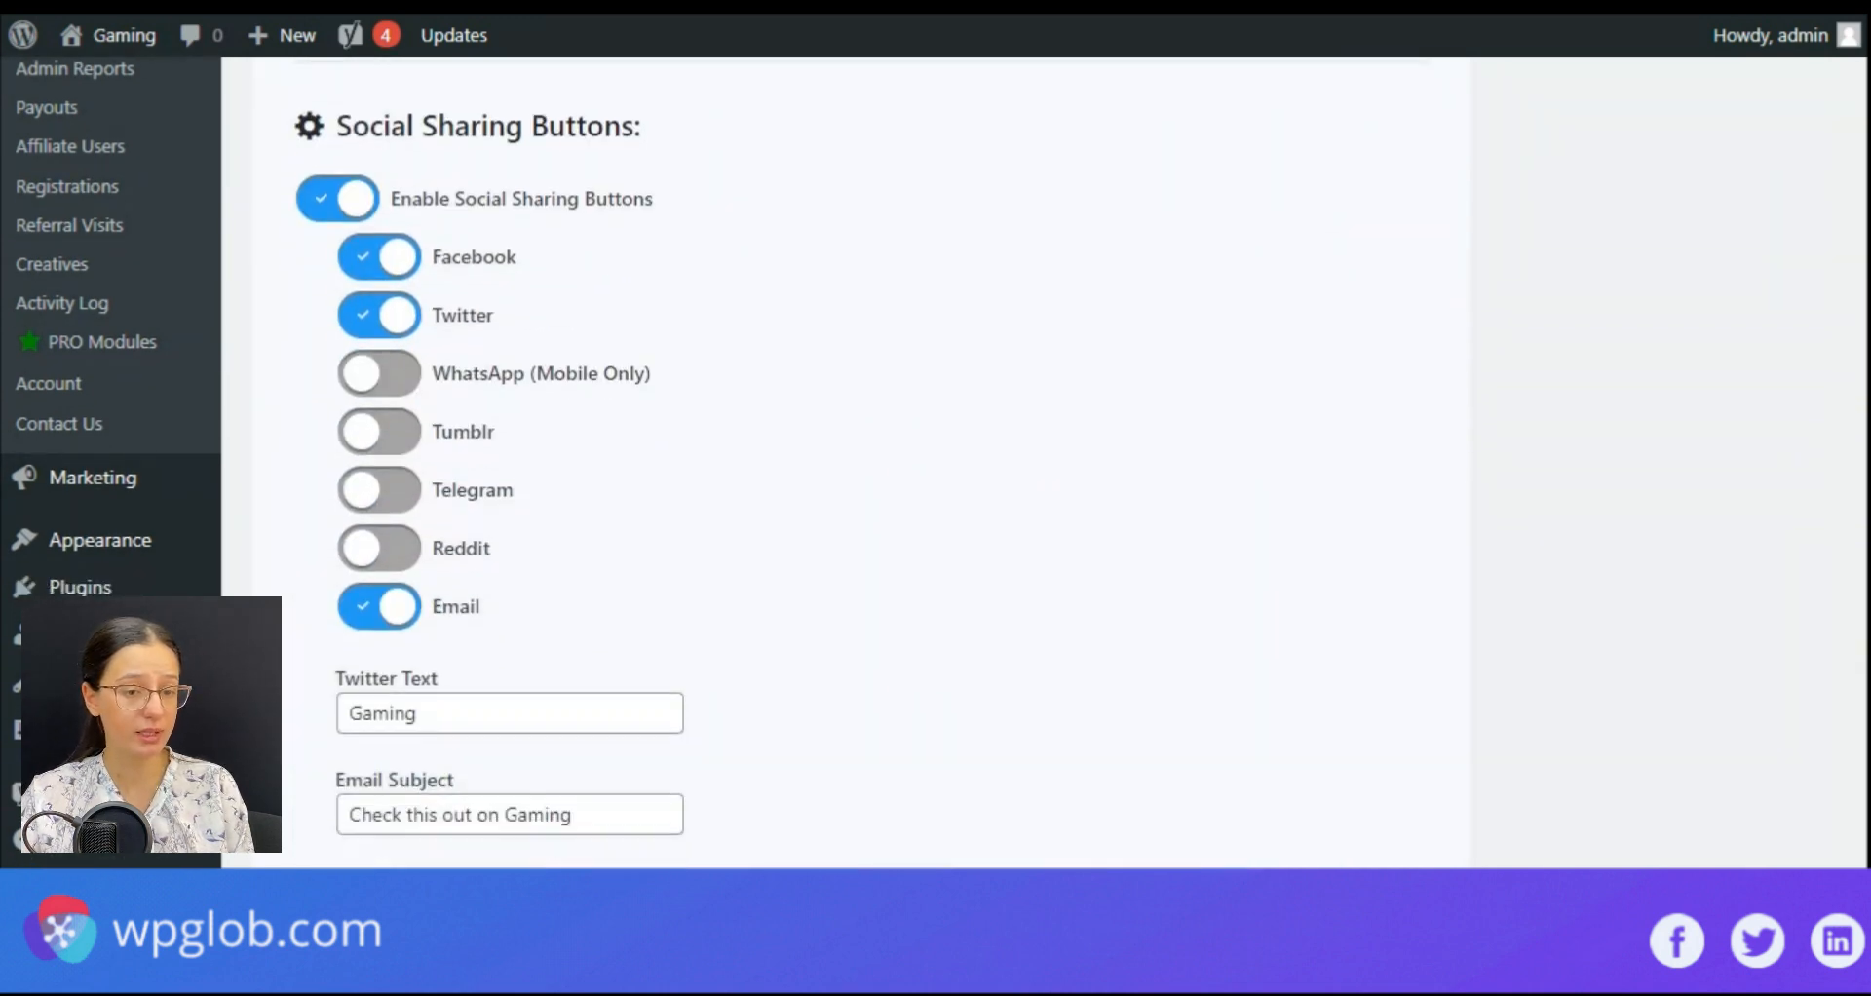
mouse_move(530, 619)
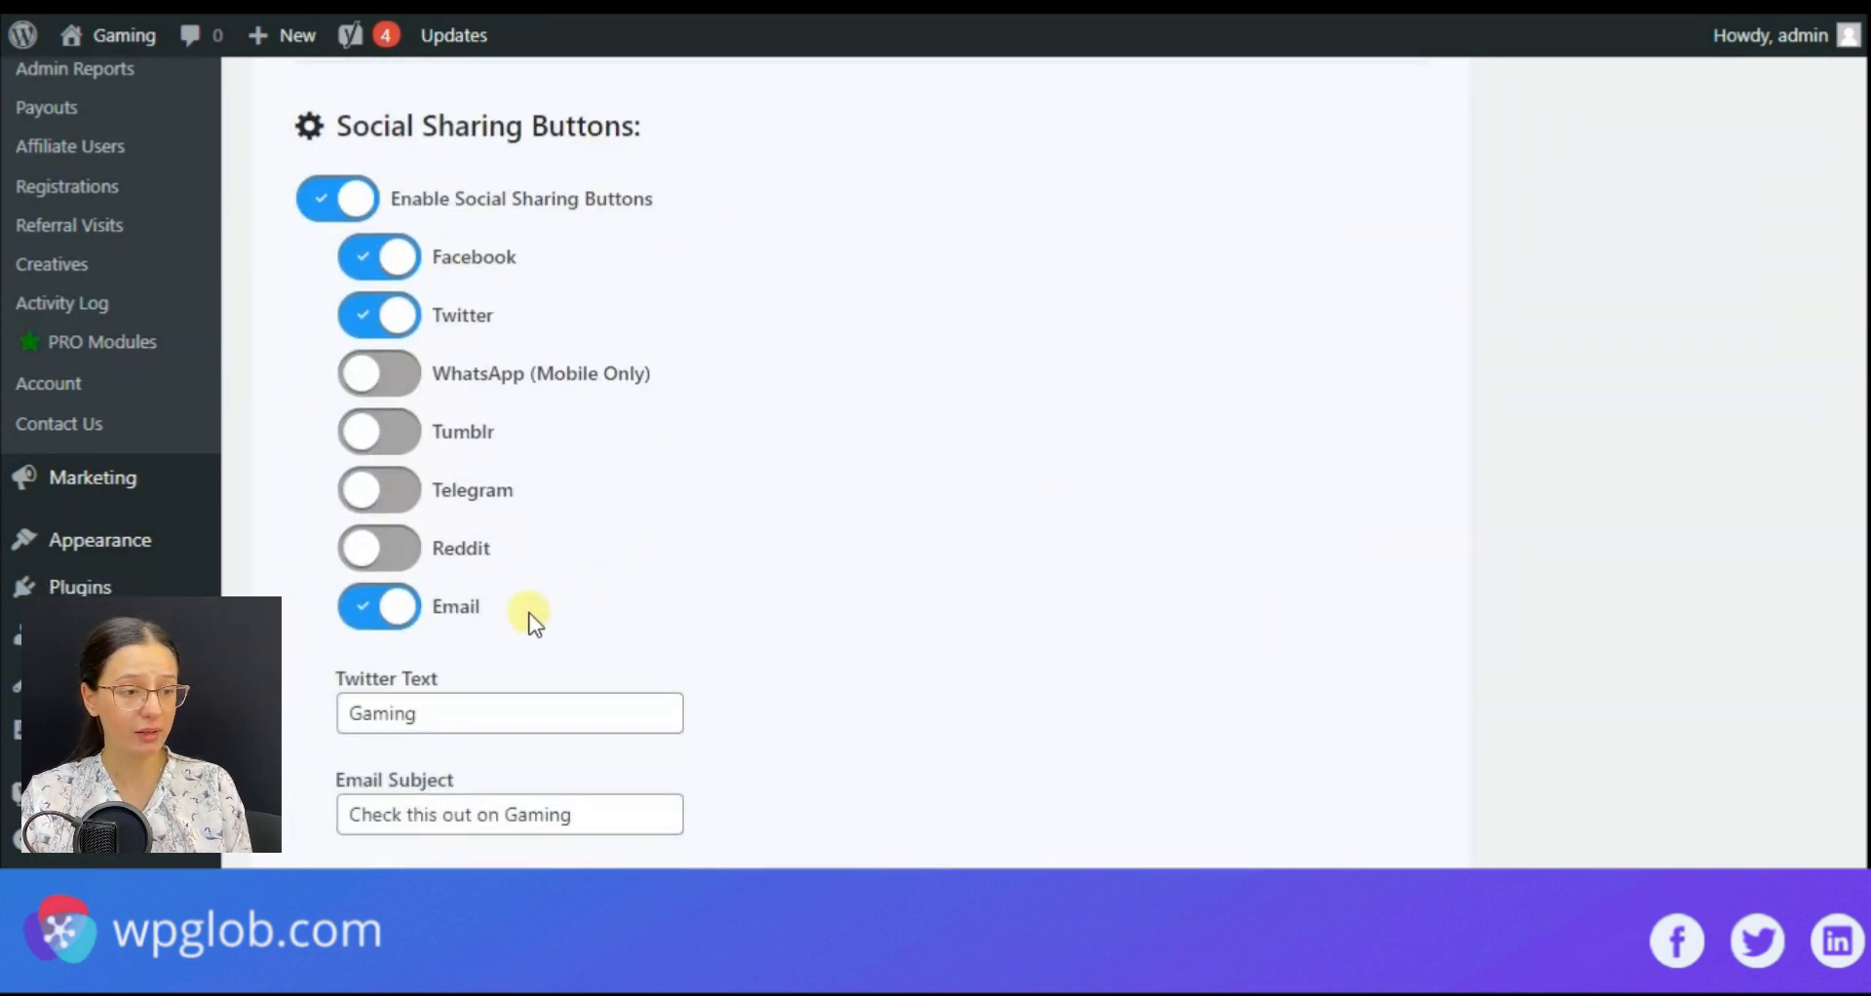
mouse_move(513, 273)
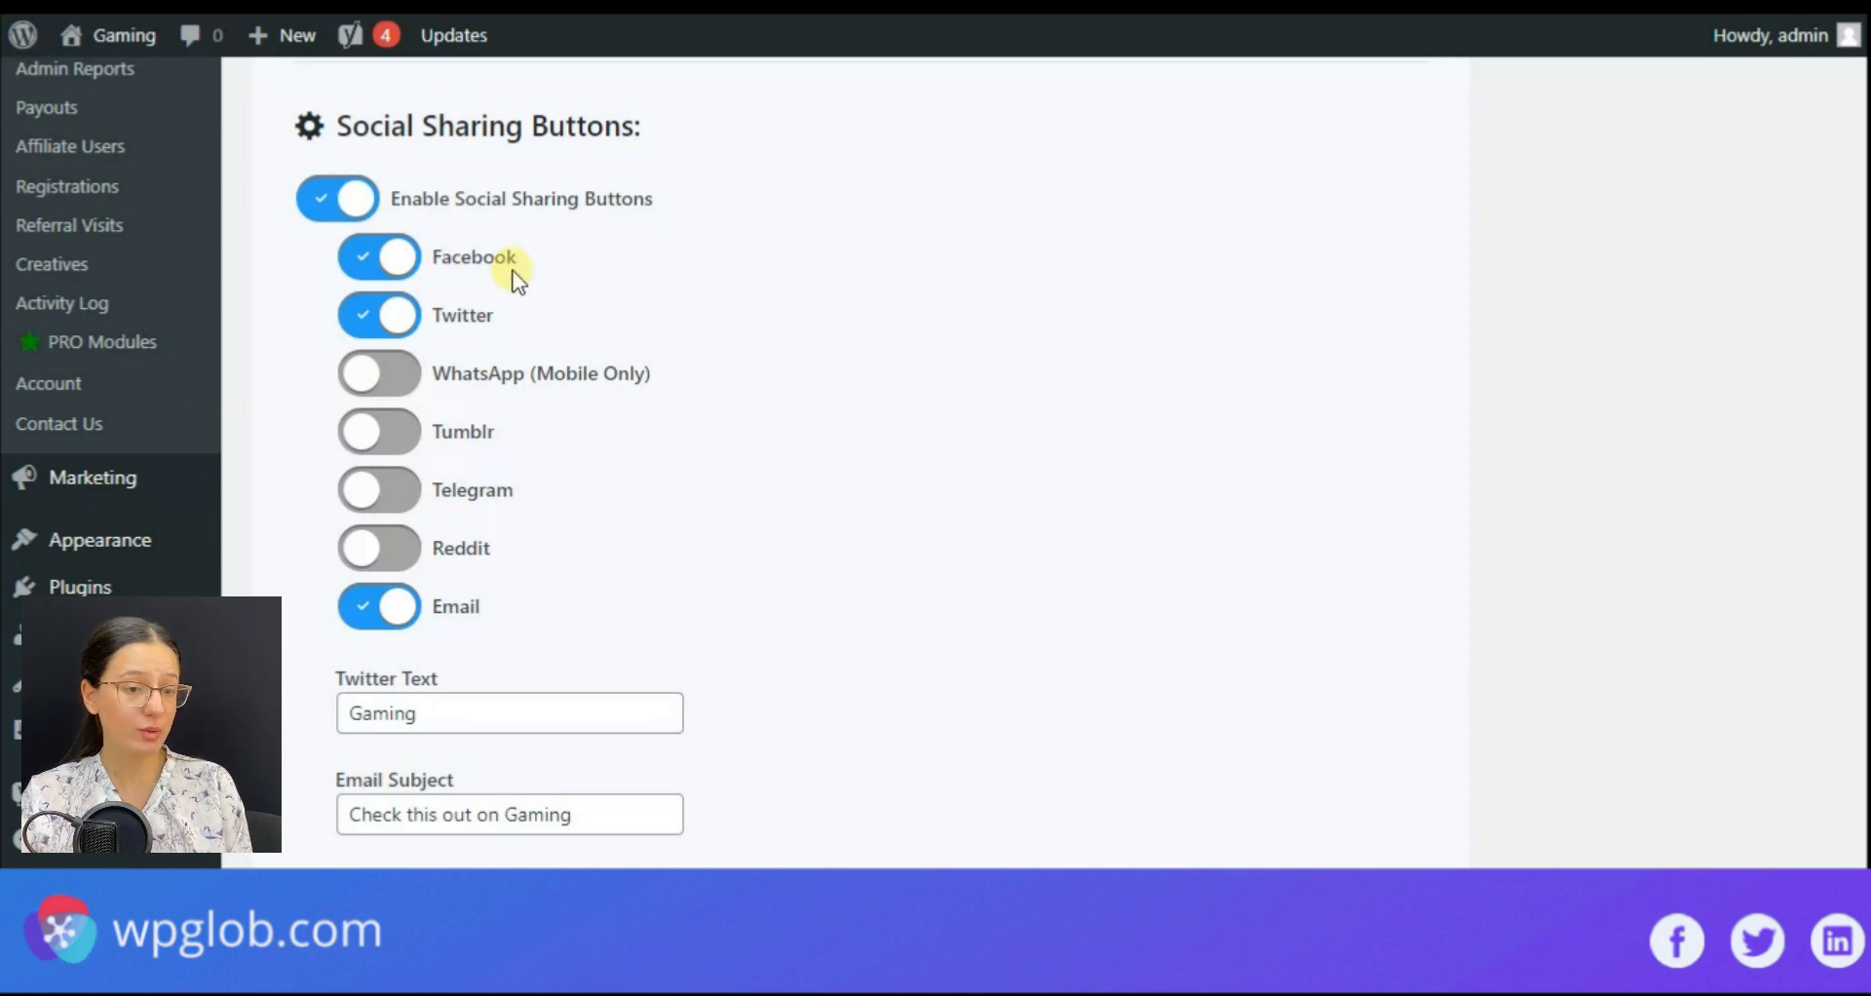
mouse_move(555, 393)
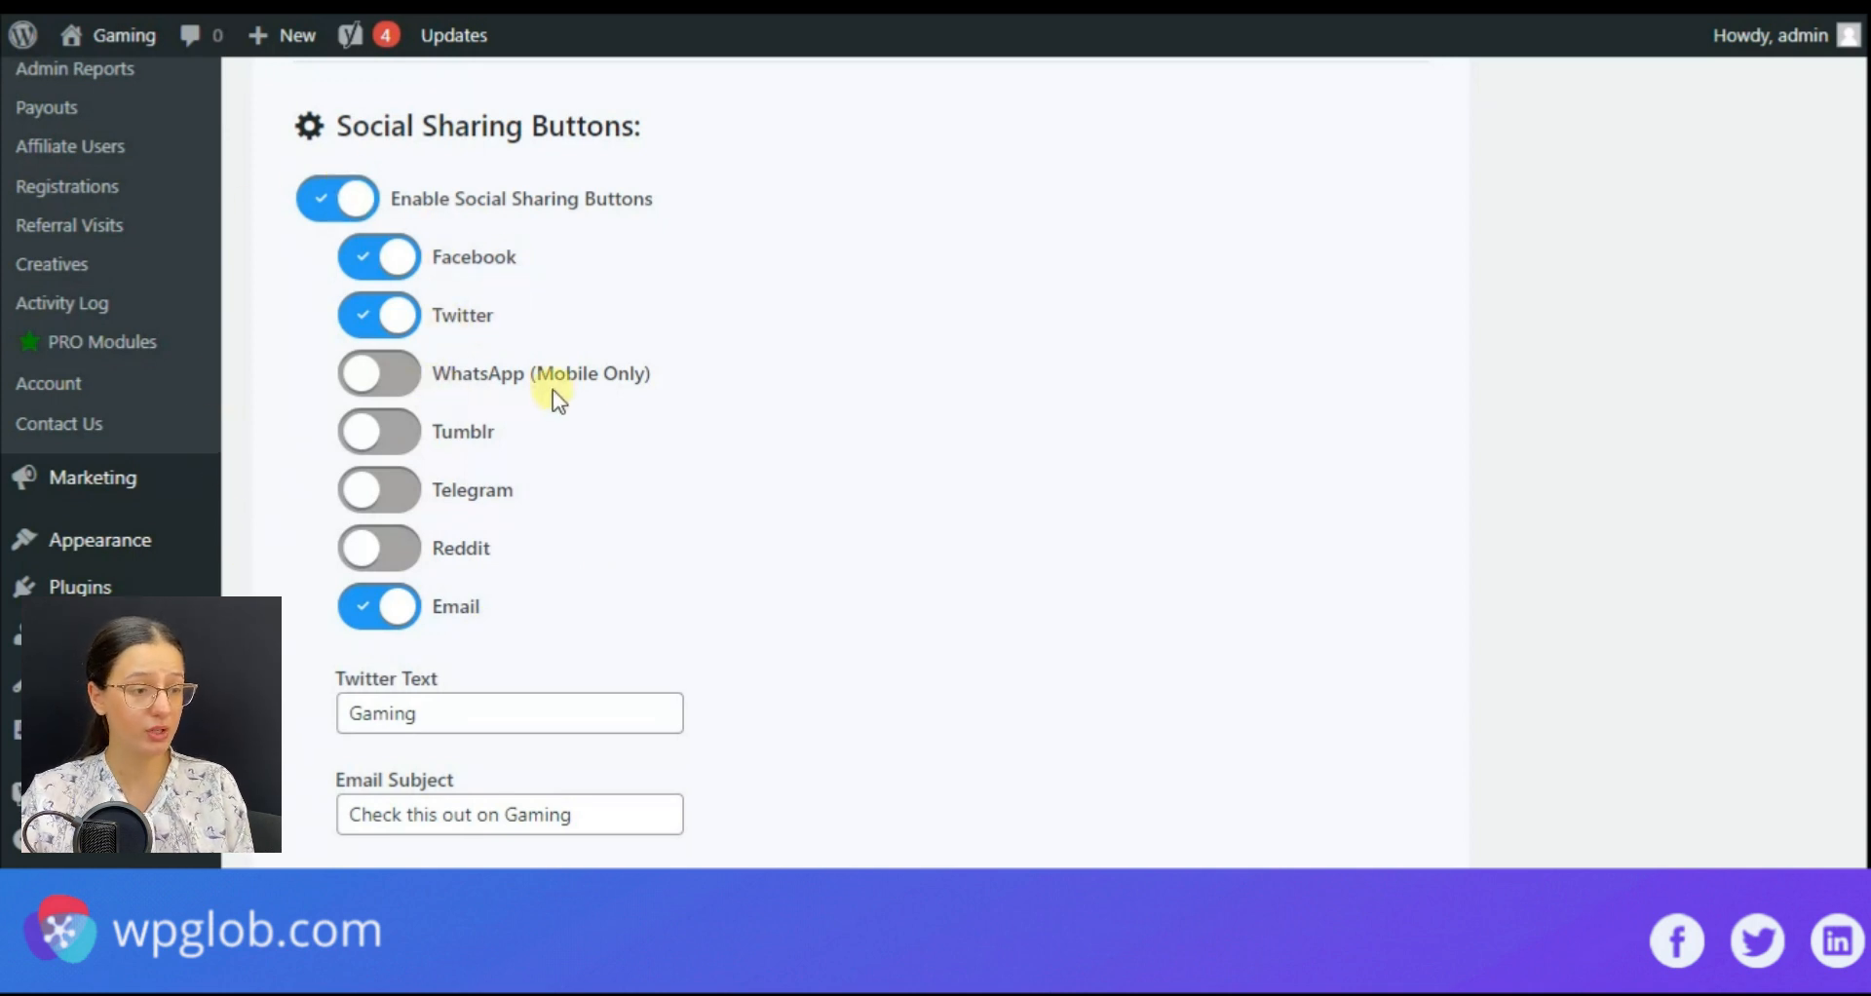
scroll("down", 3)
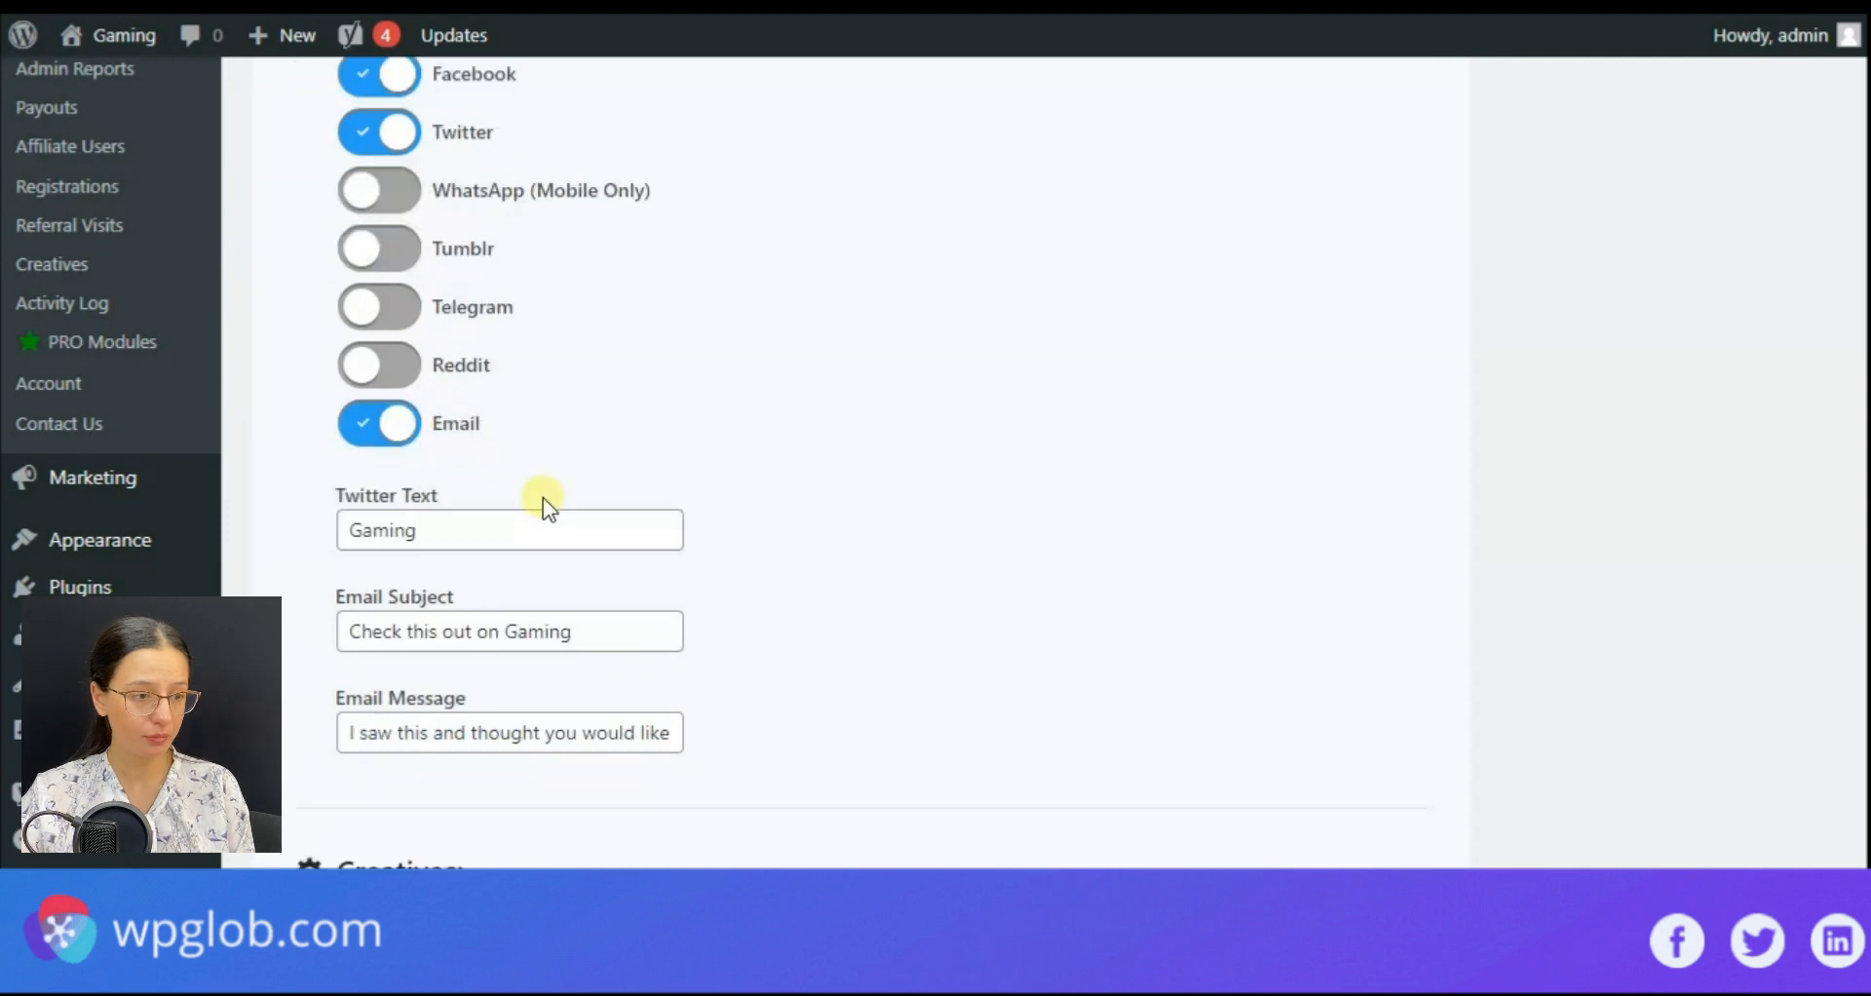
scroll("down", 3)
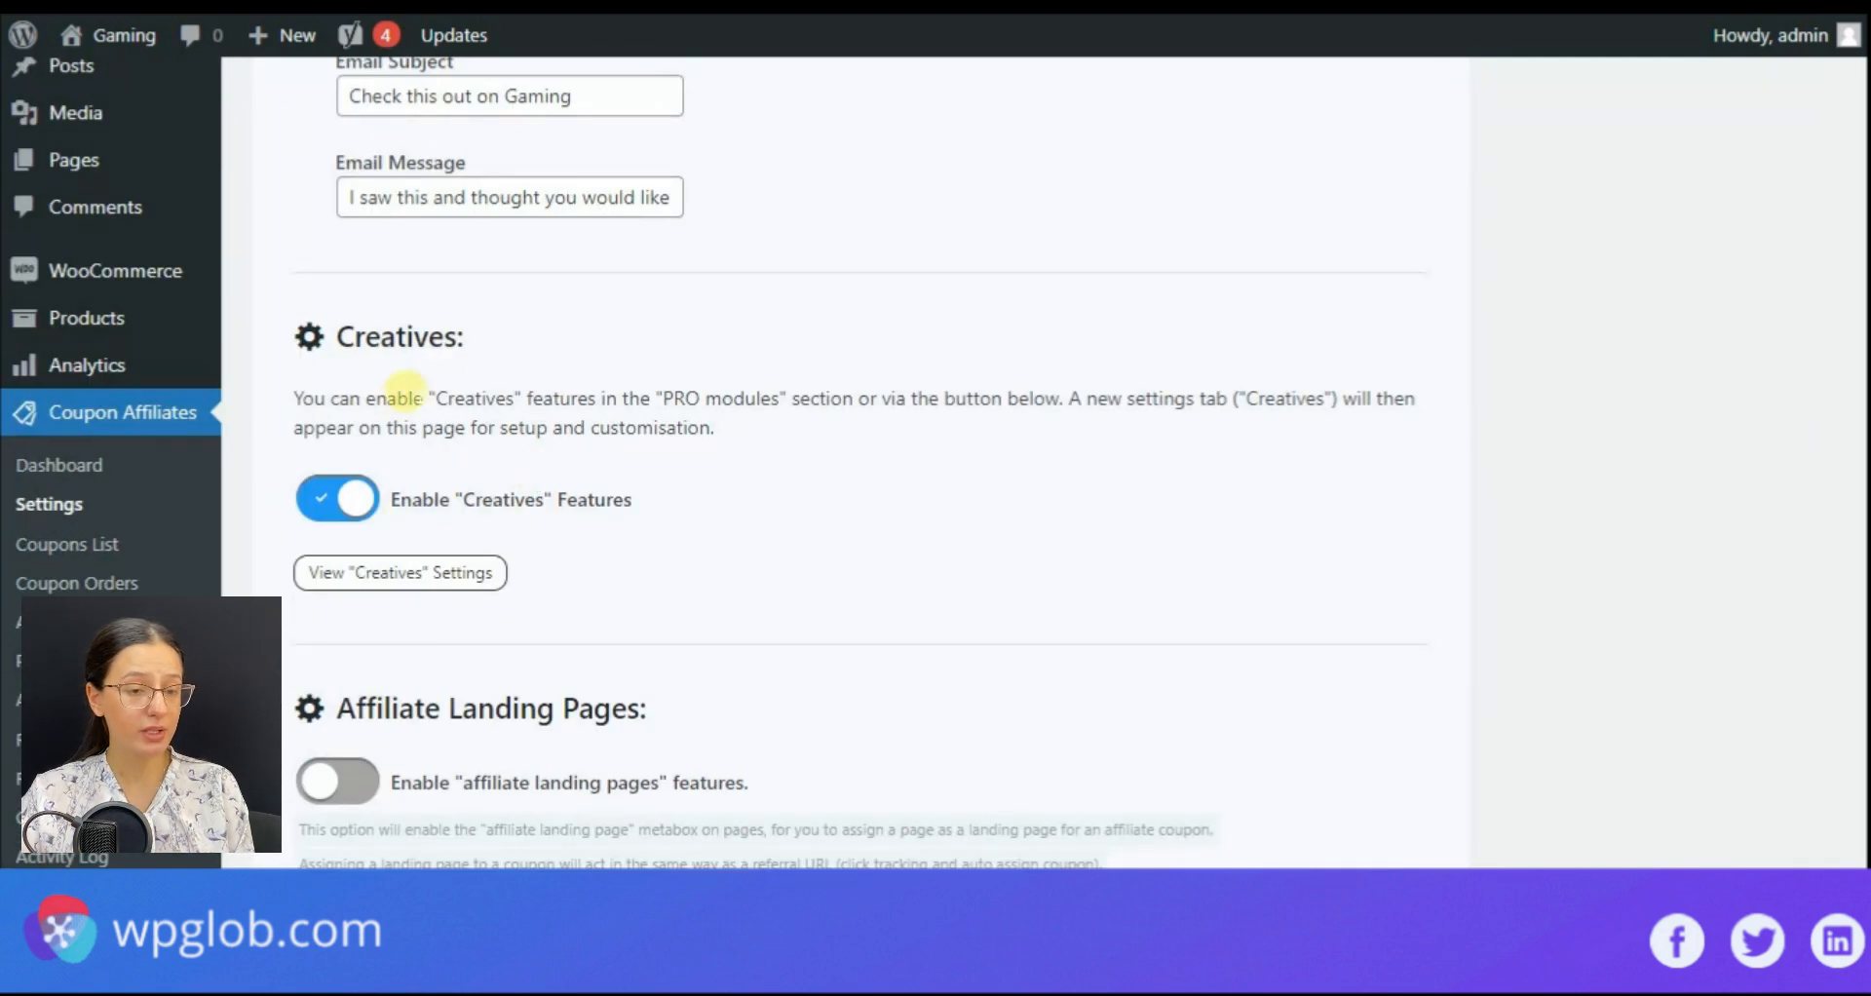
scroll("down", 3)
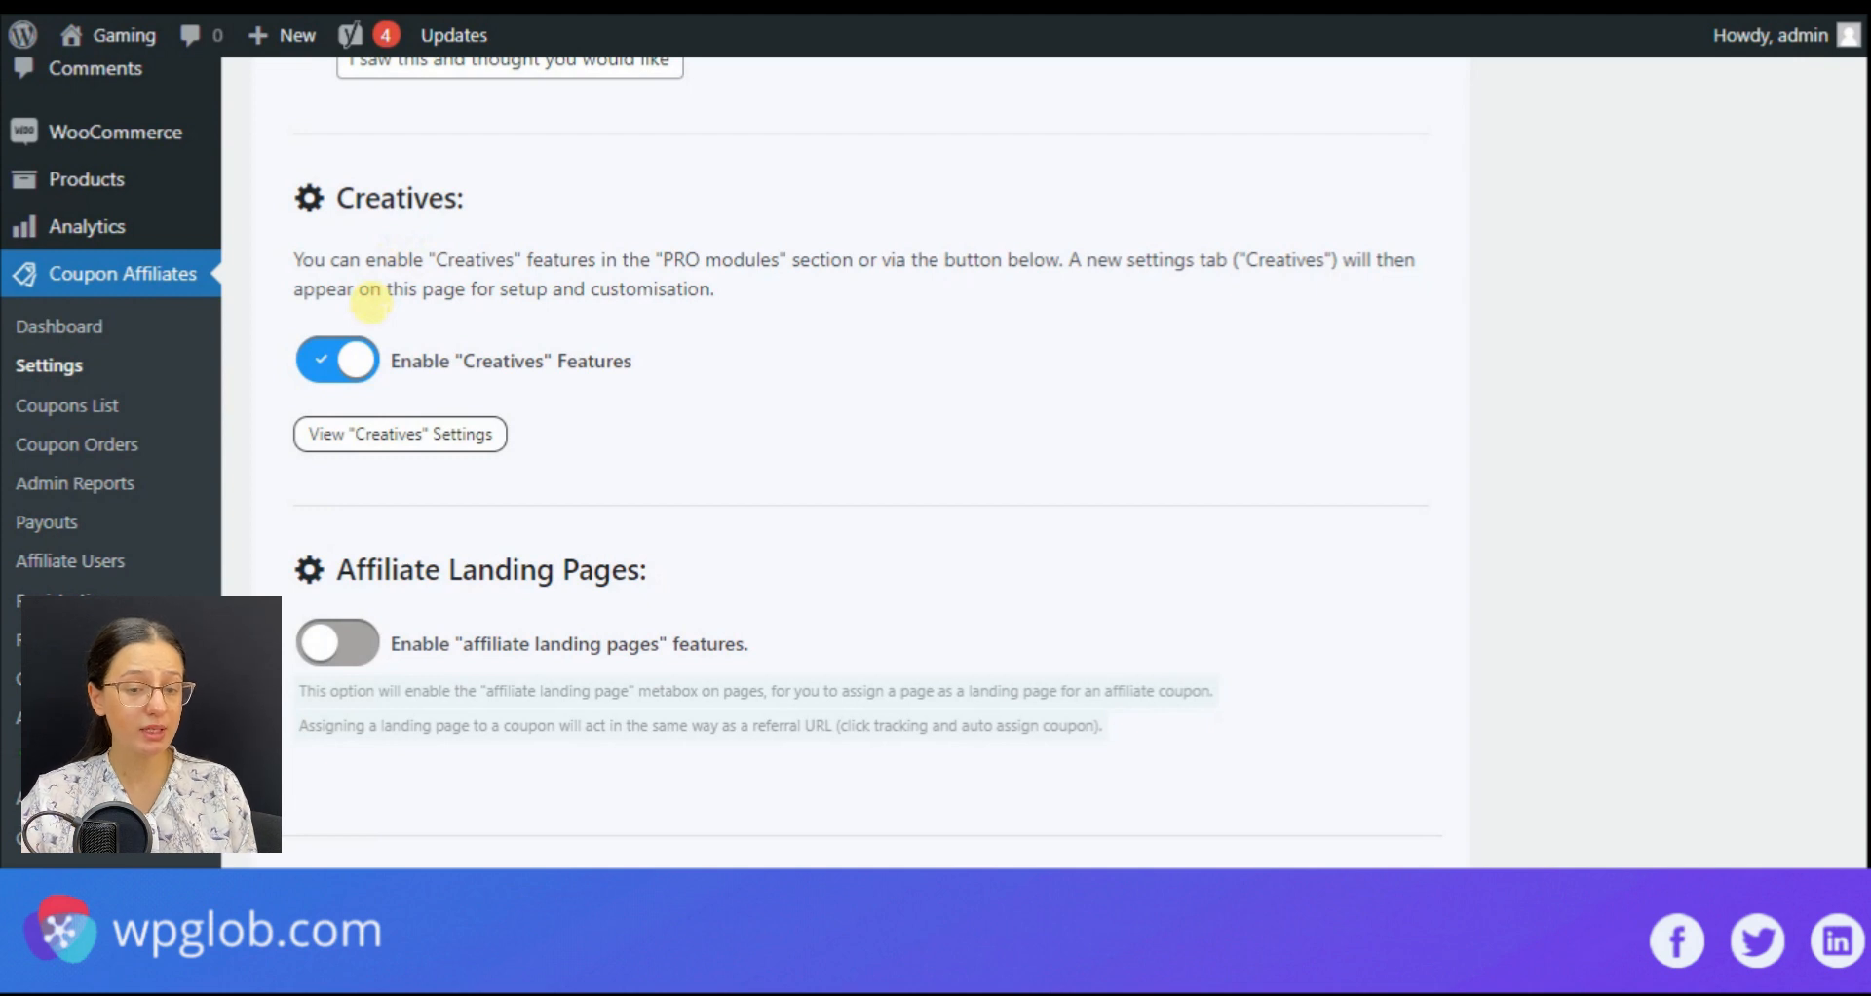
mouse_move(386, 536)
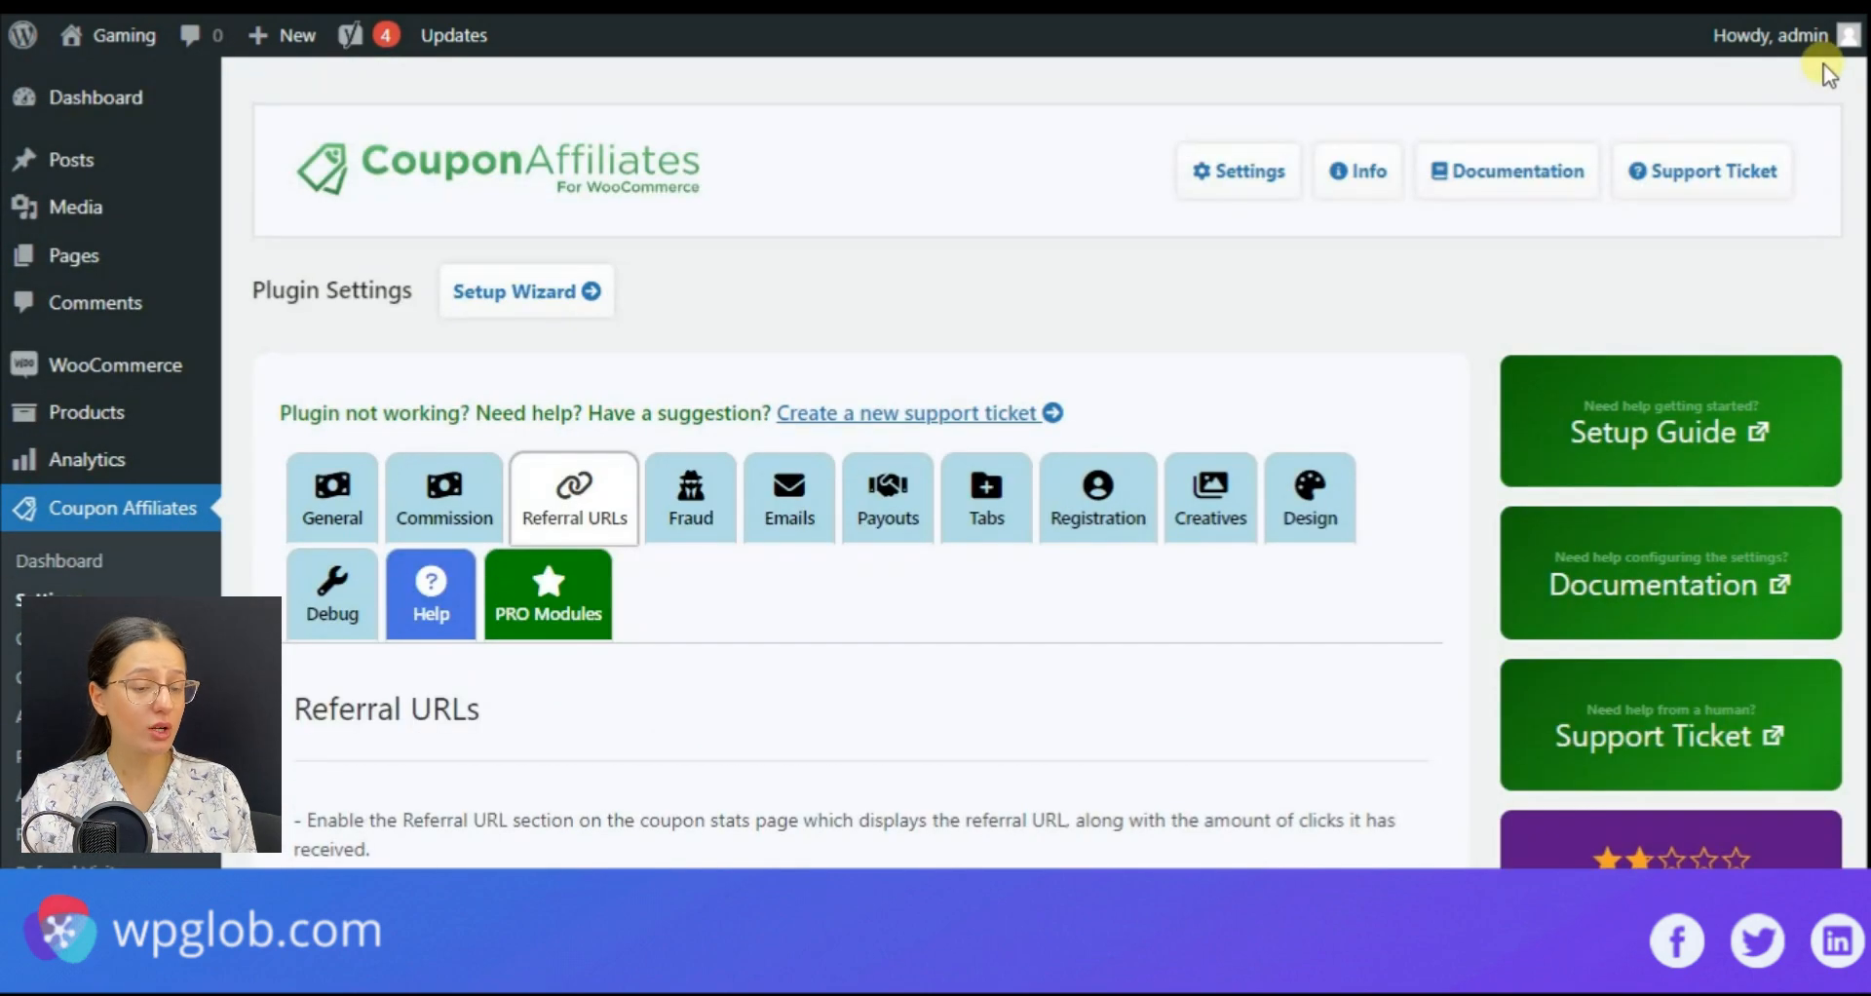
Step: Review the Fraud restrictions and the Emails notification settings
left_click(689, 497)
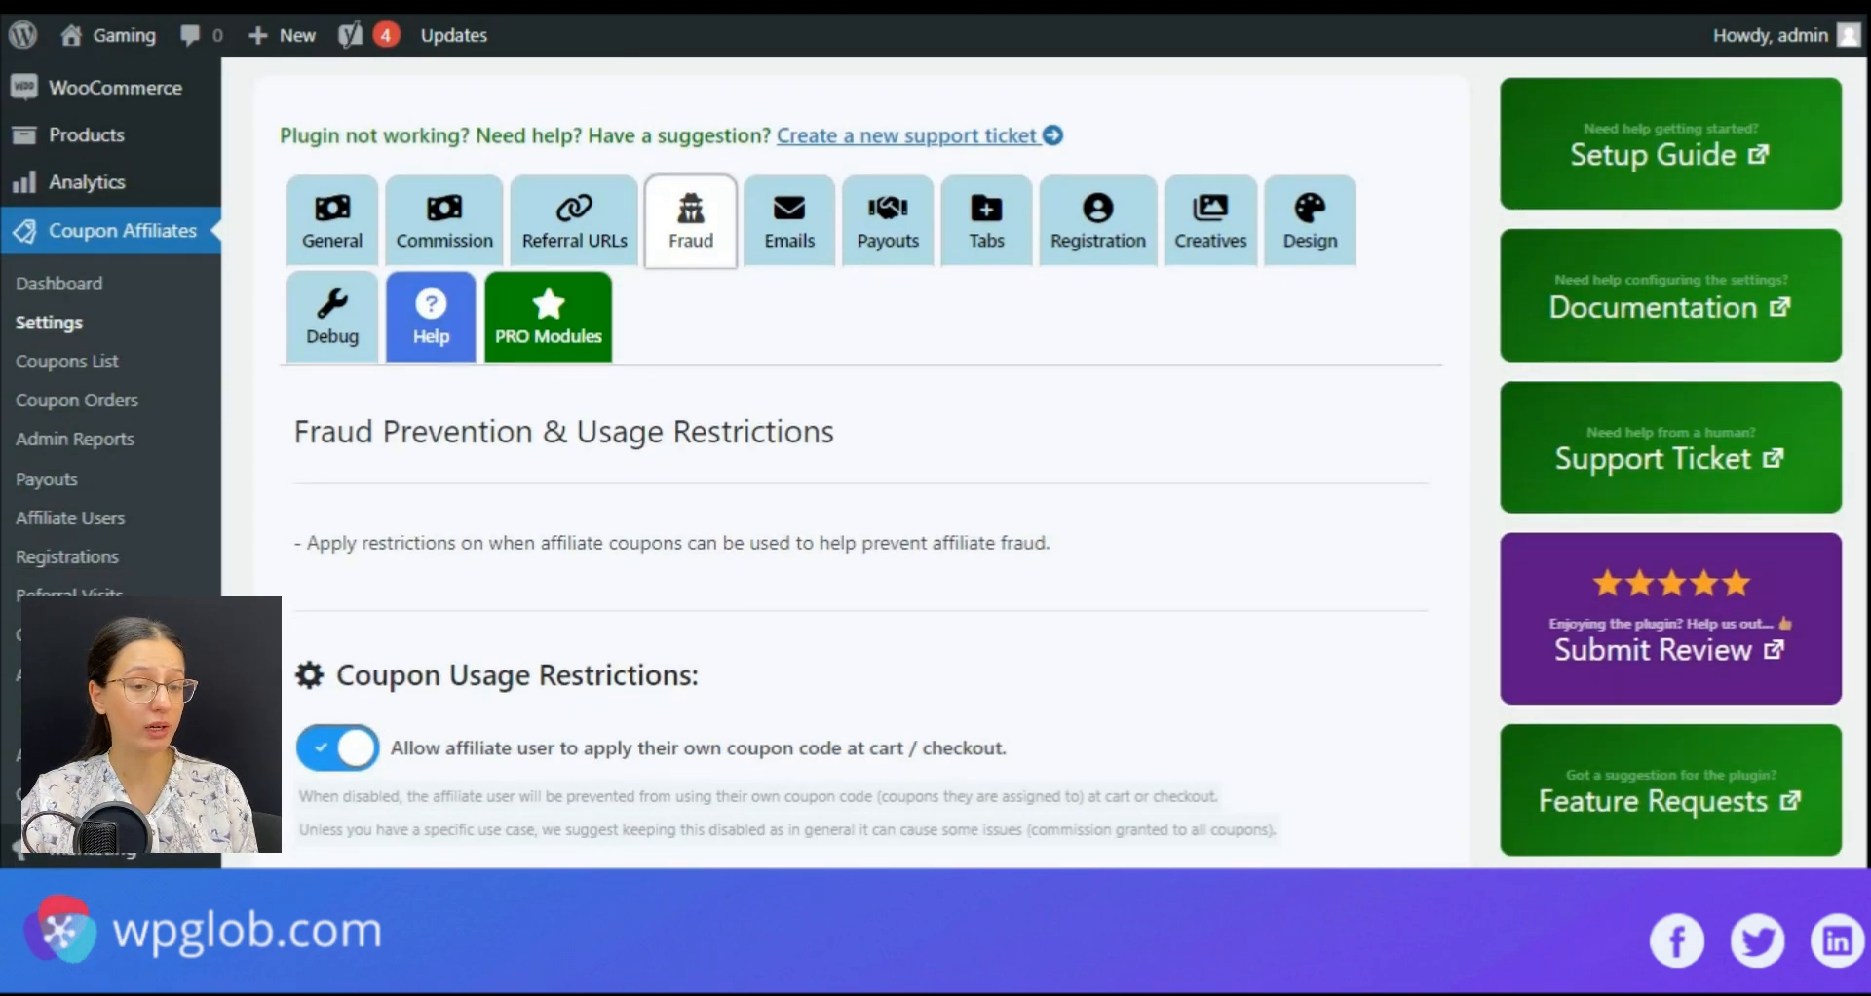
scroll("down", 3)
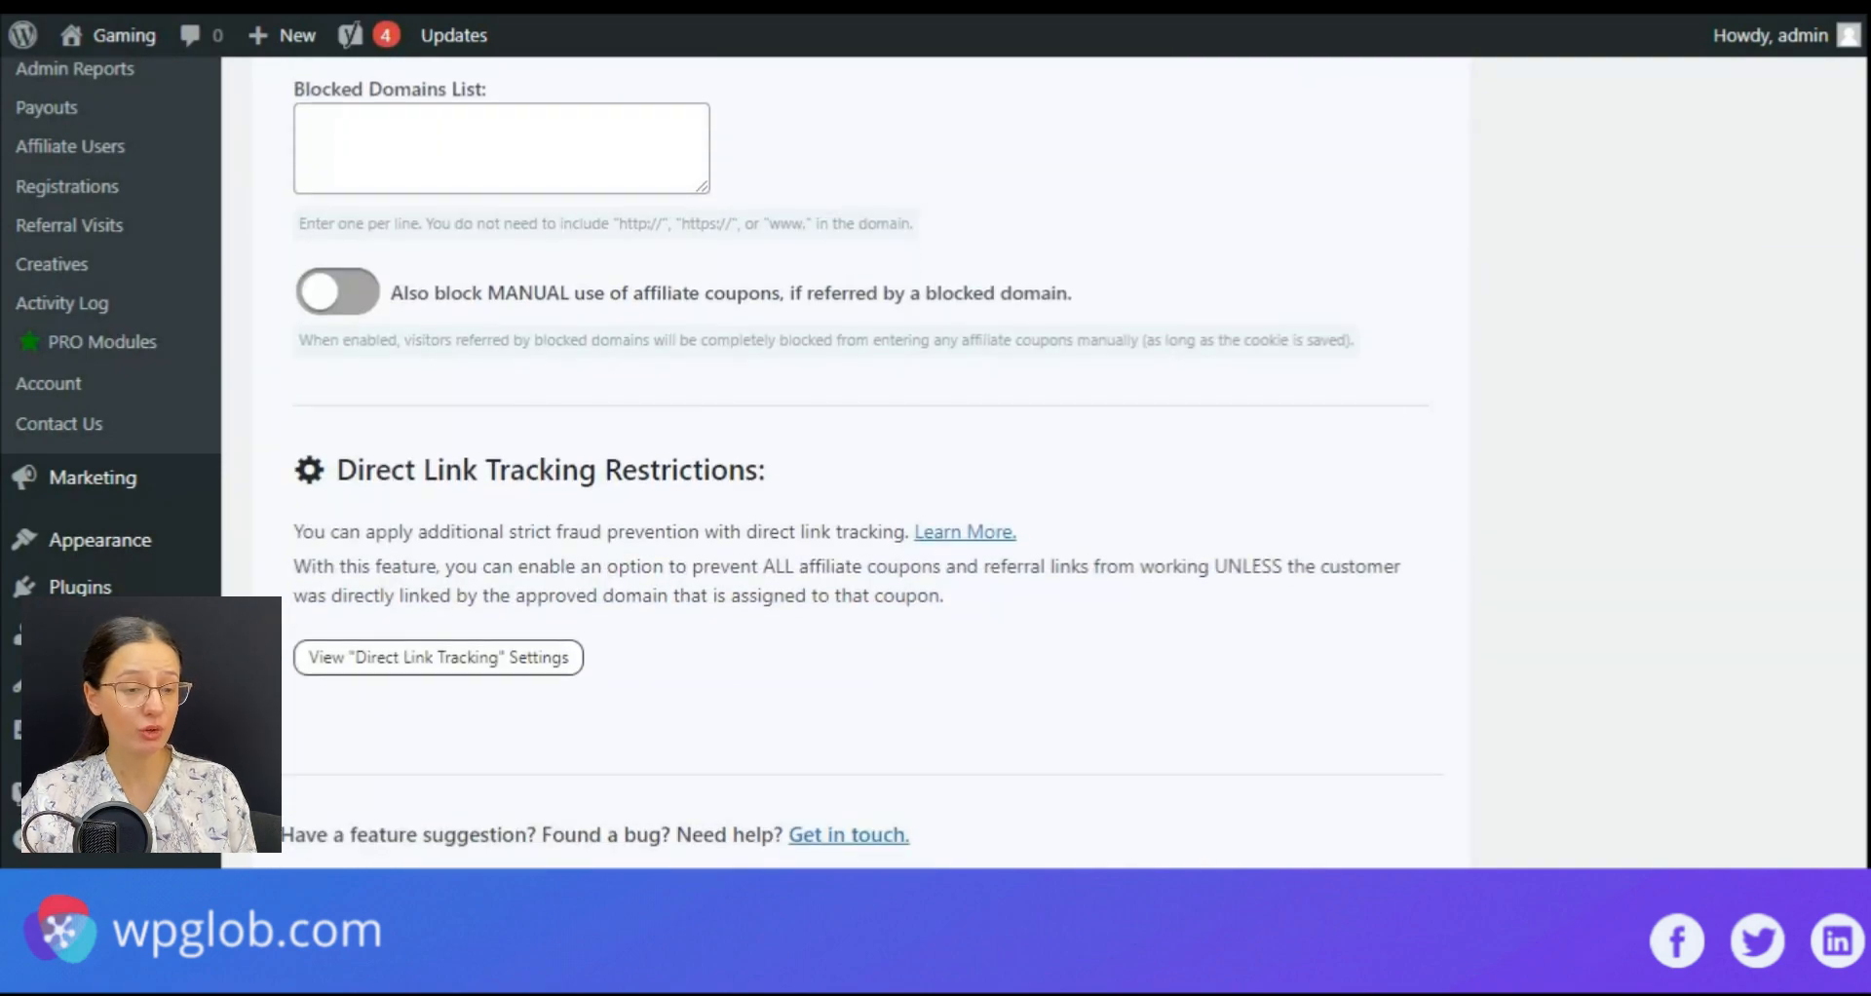
left_click(690, 364)
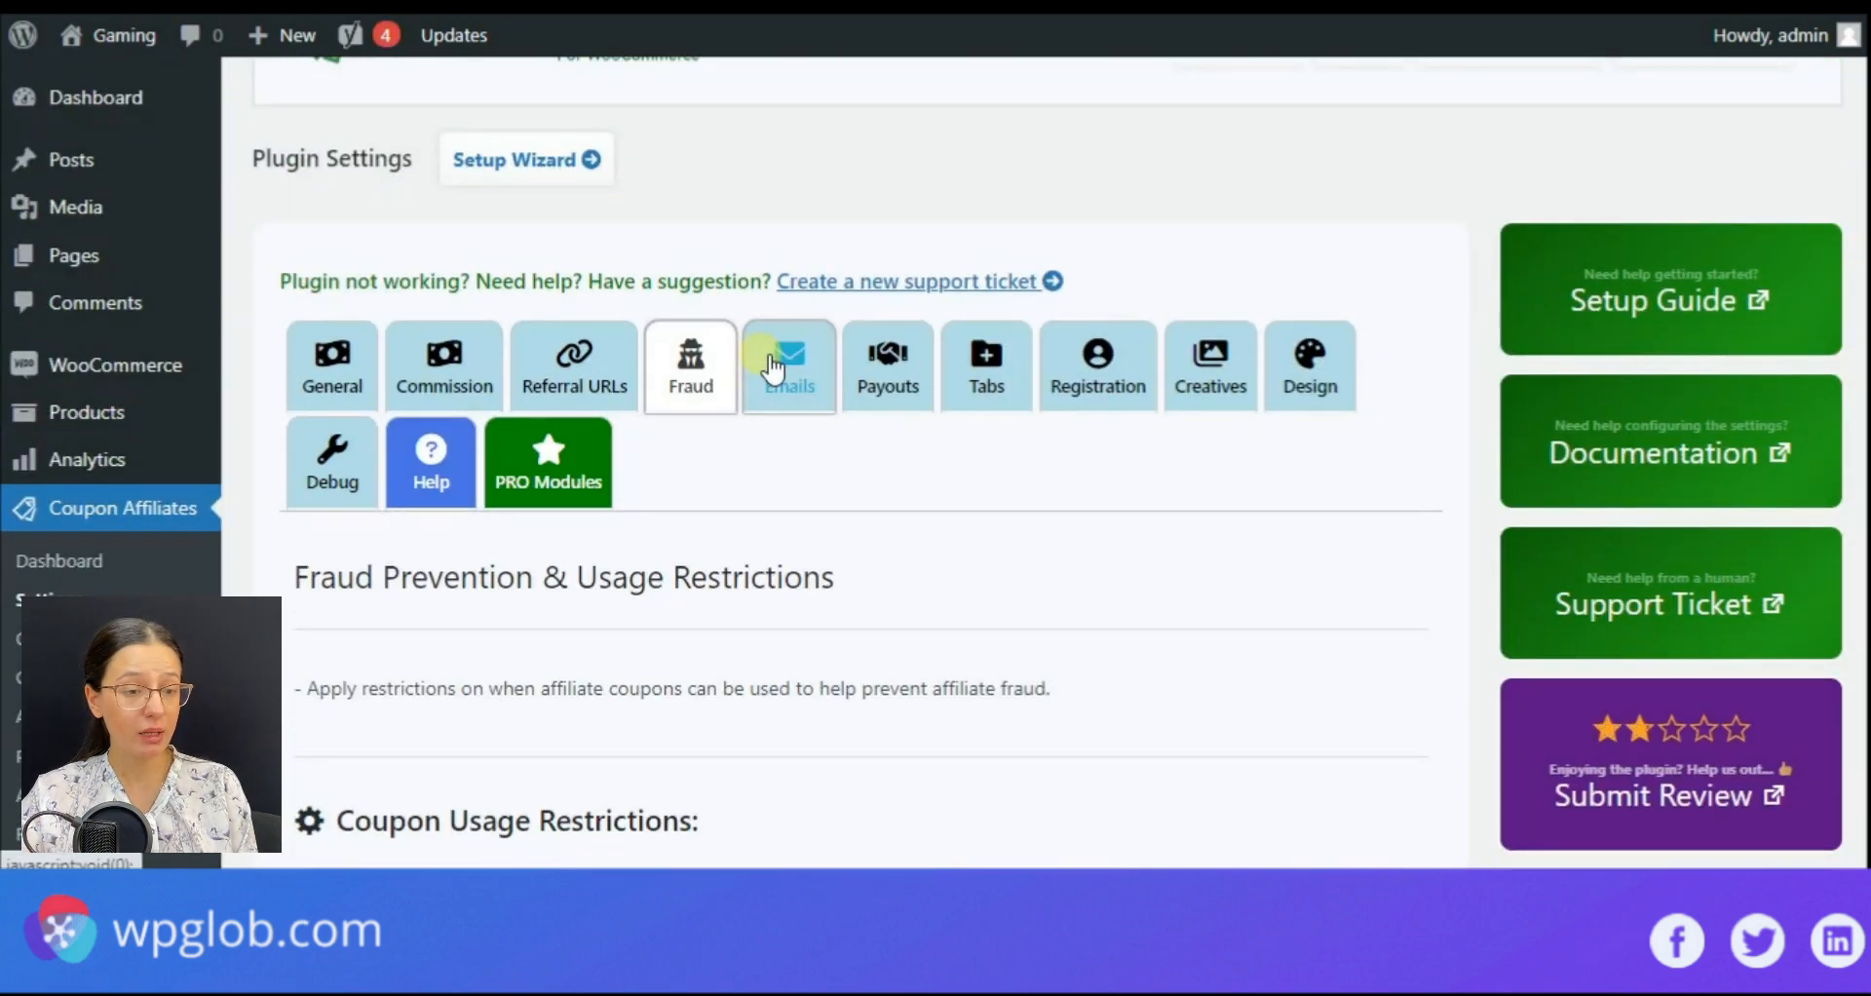
left_click(789, 366)
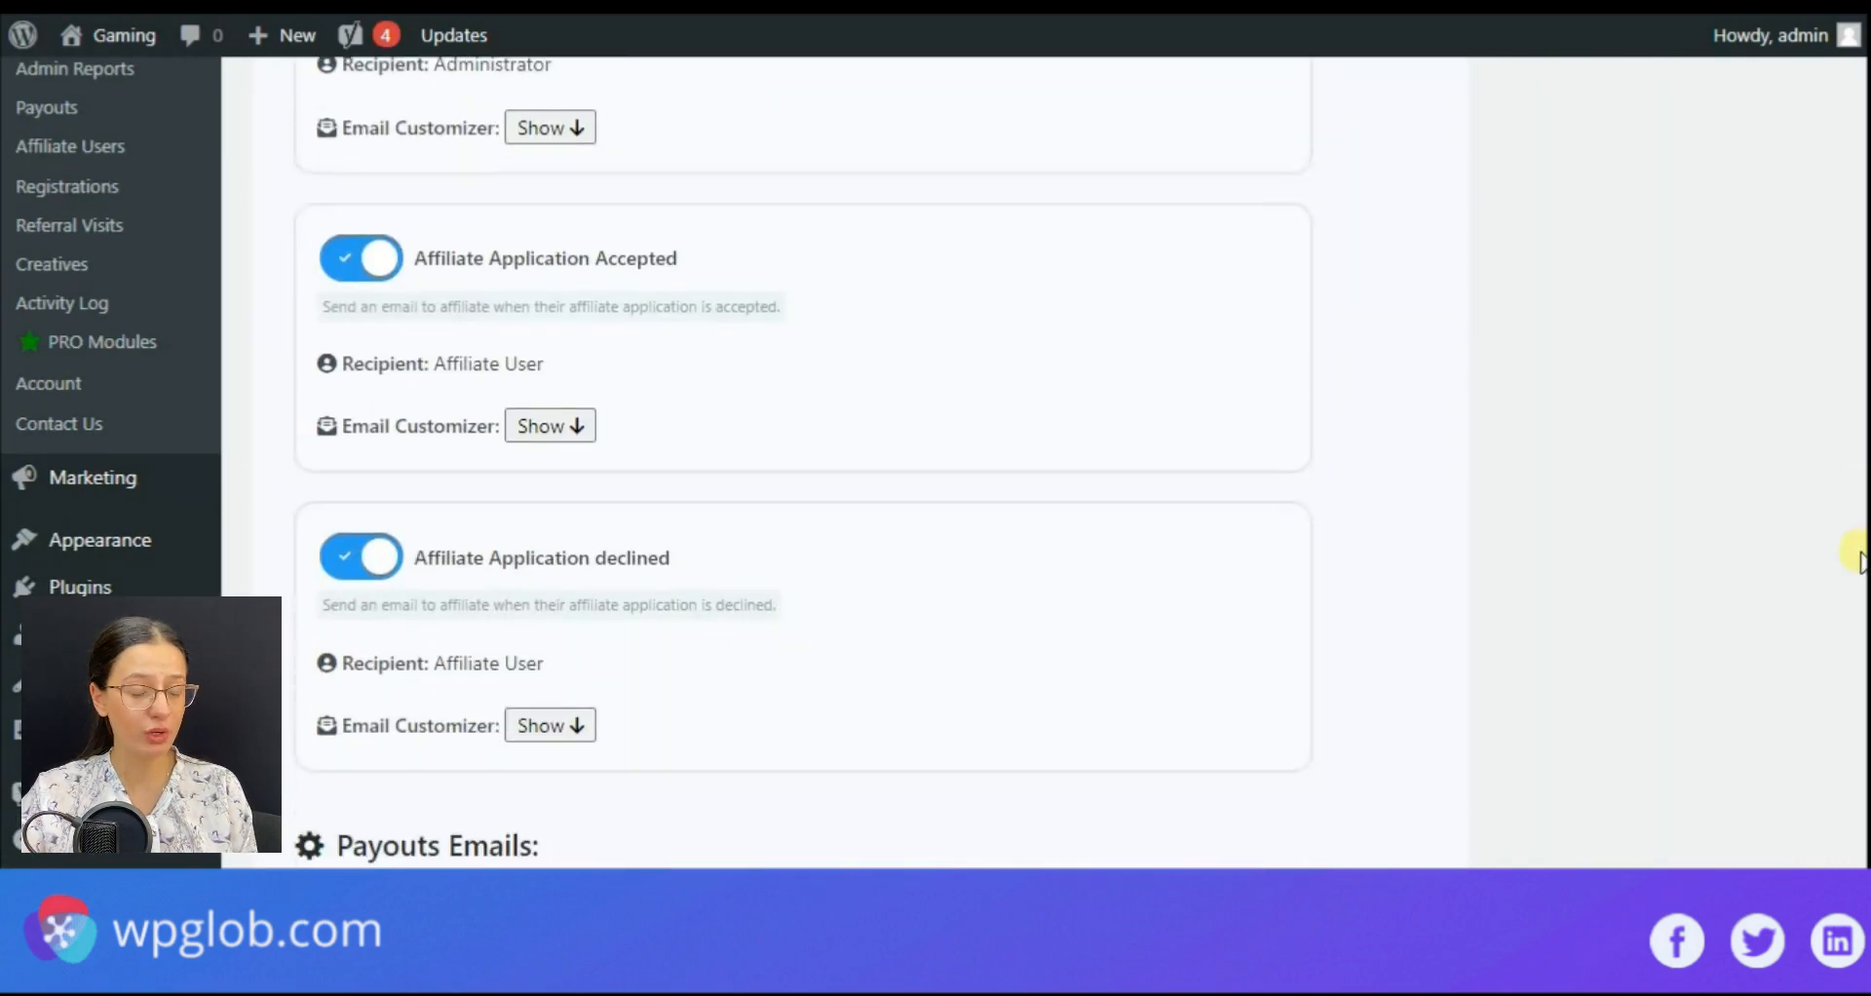
scroll("up", 3)
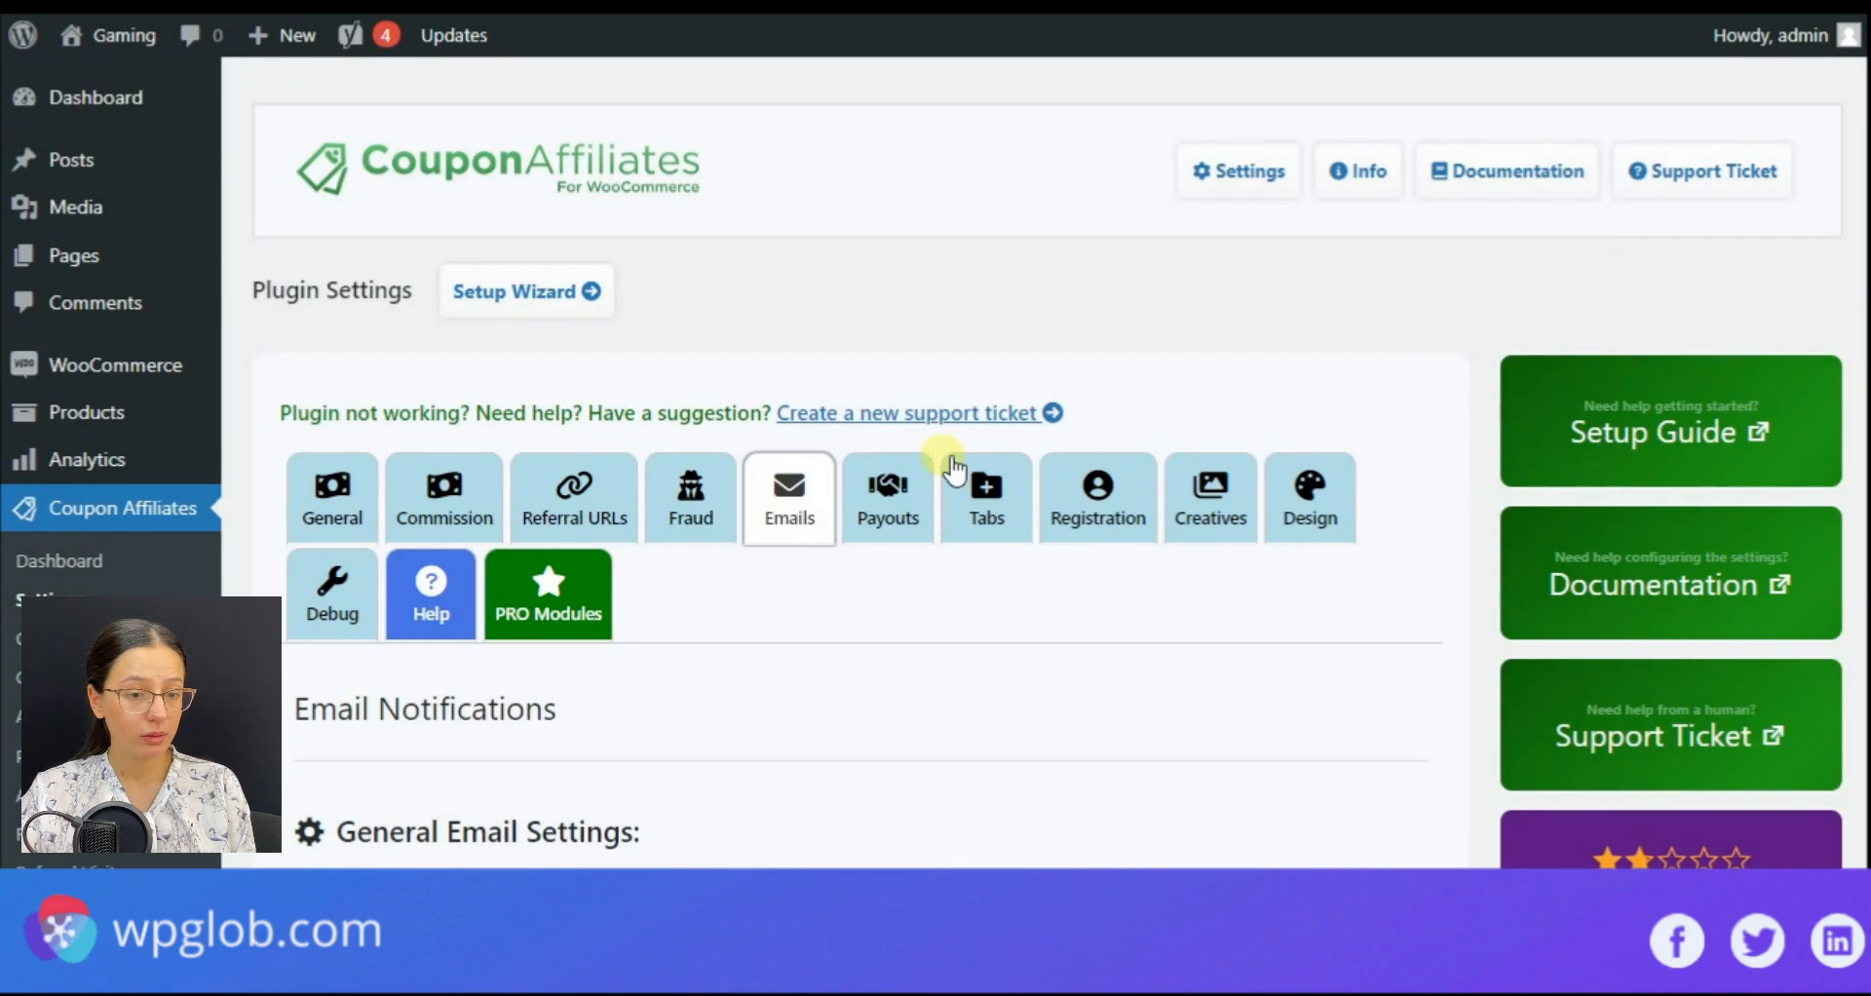
Step: Switch to Payouts settings and scroll to automatic payouts and Payment Methods
left_click(889, 496)
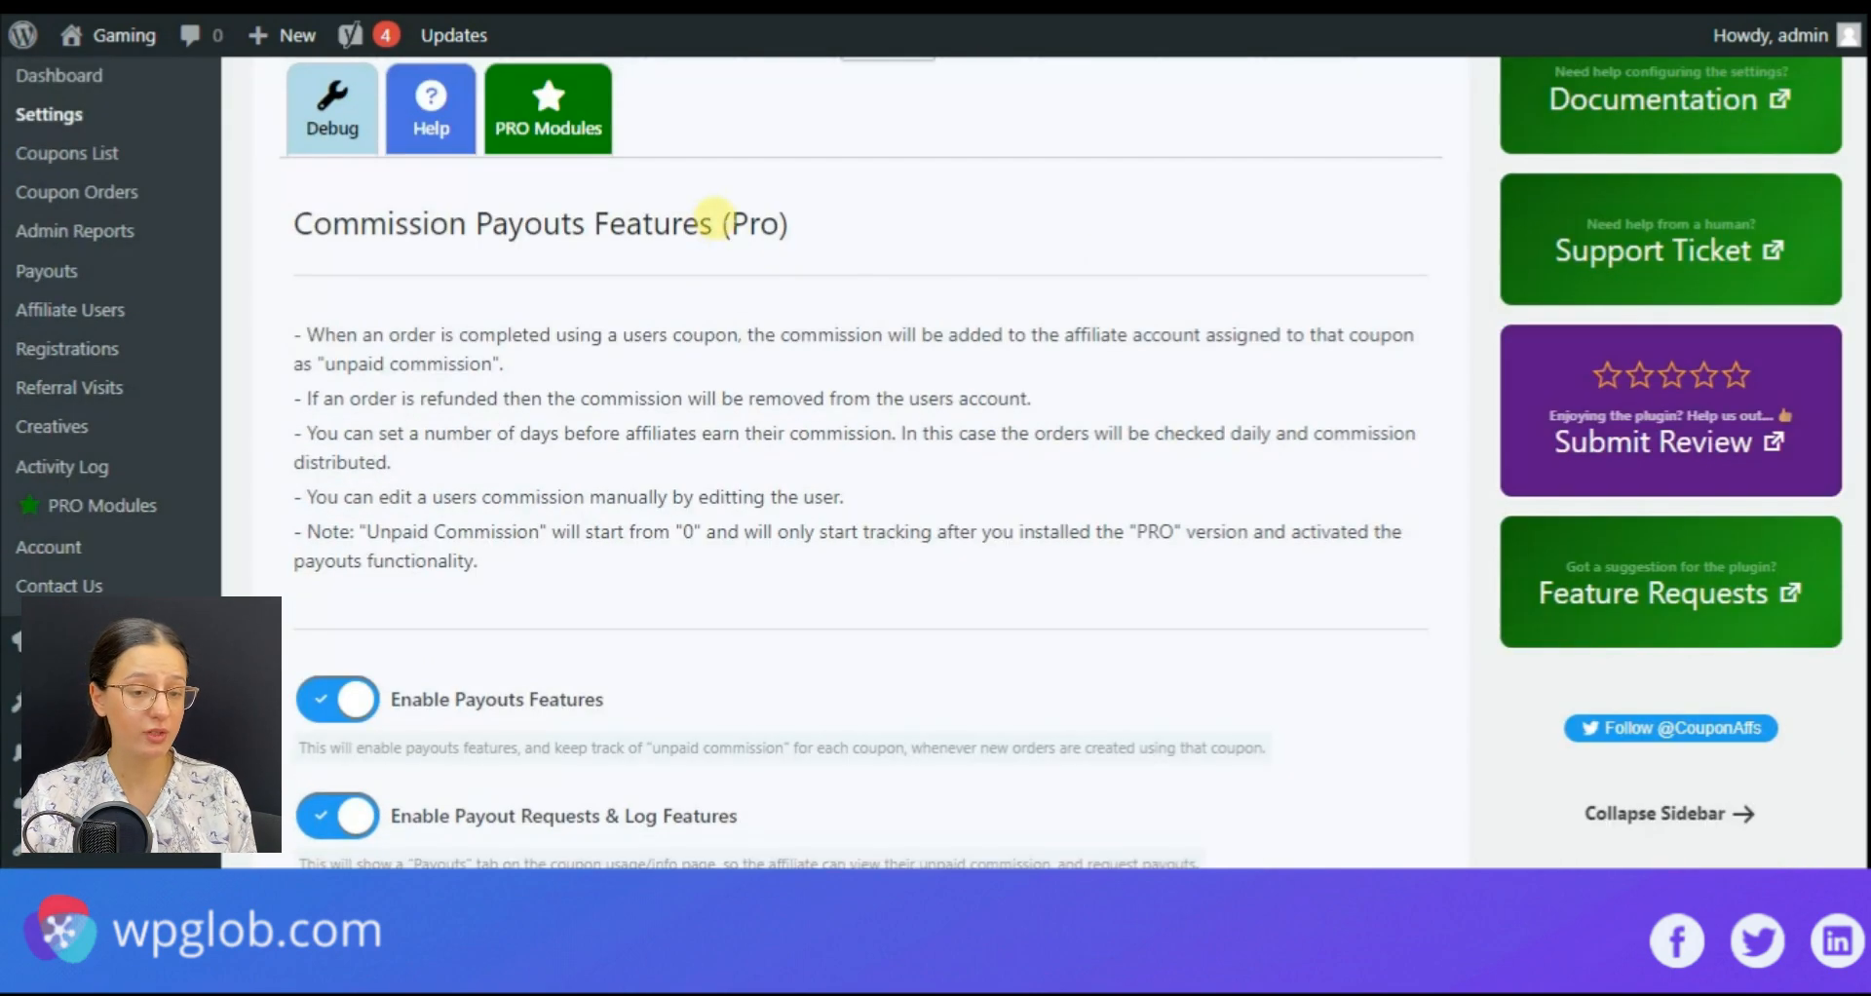
scroll("down", 3)
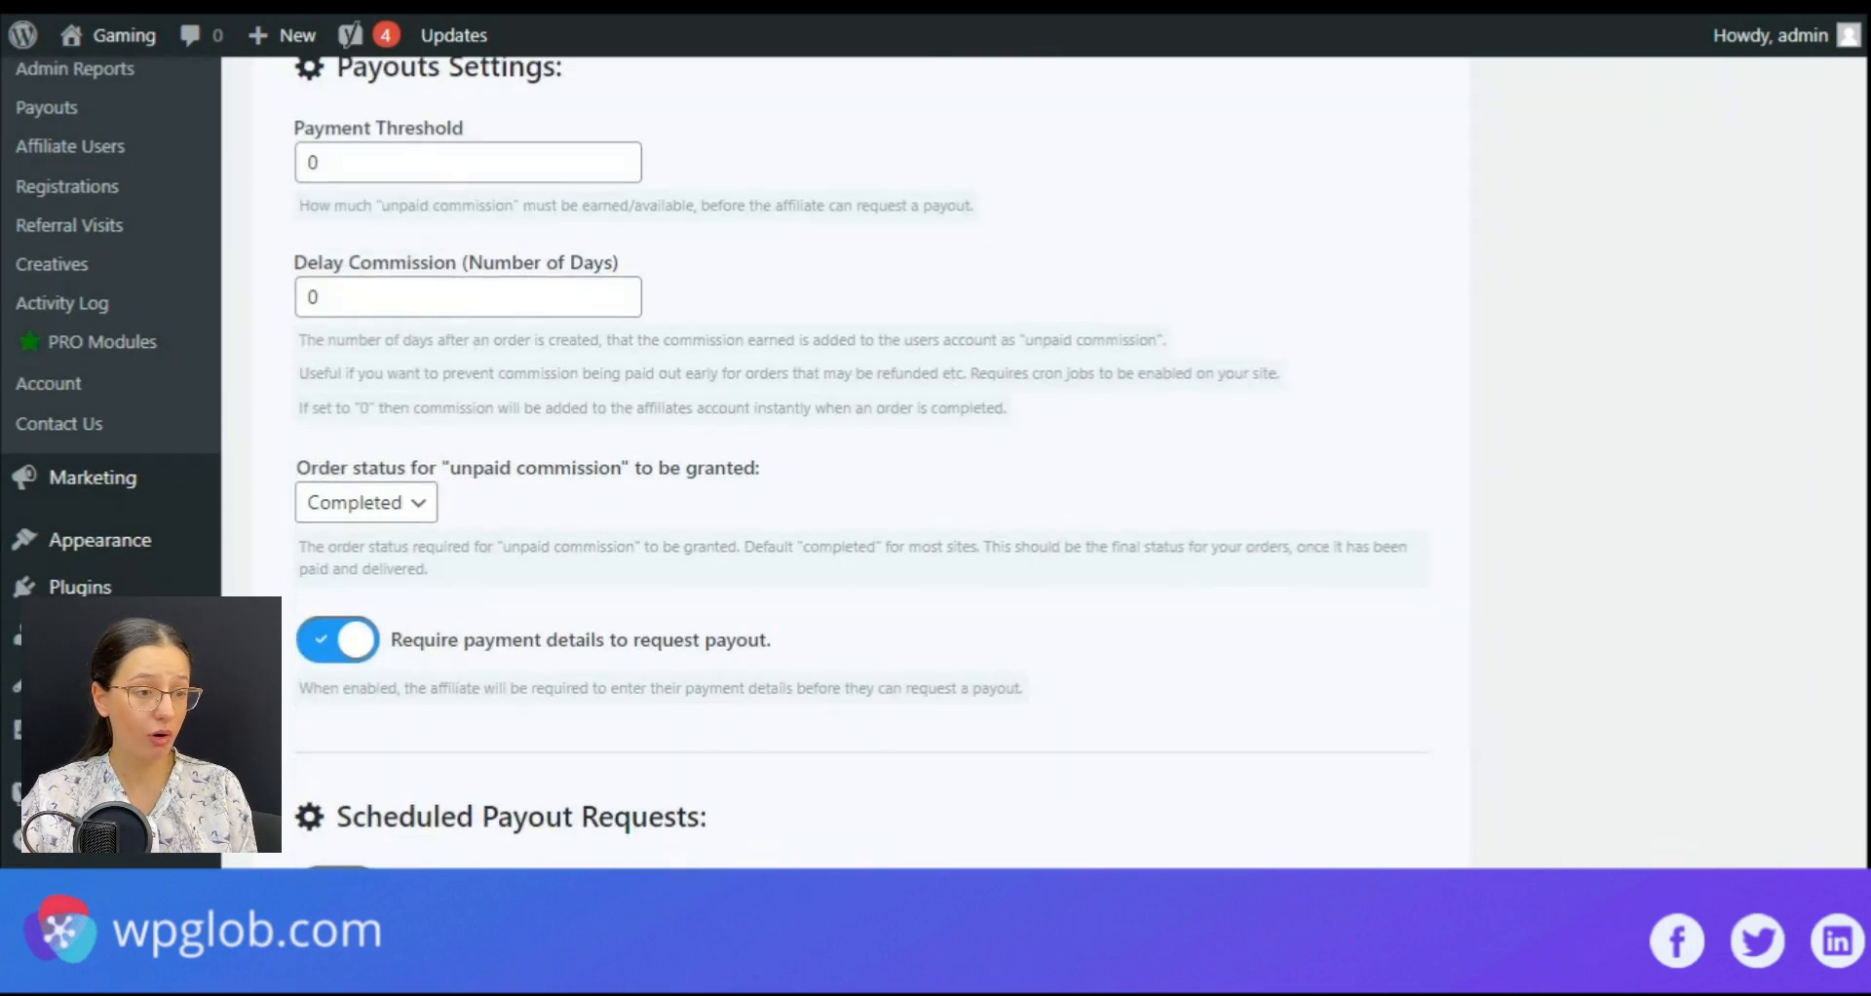
scroll("down", 3)
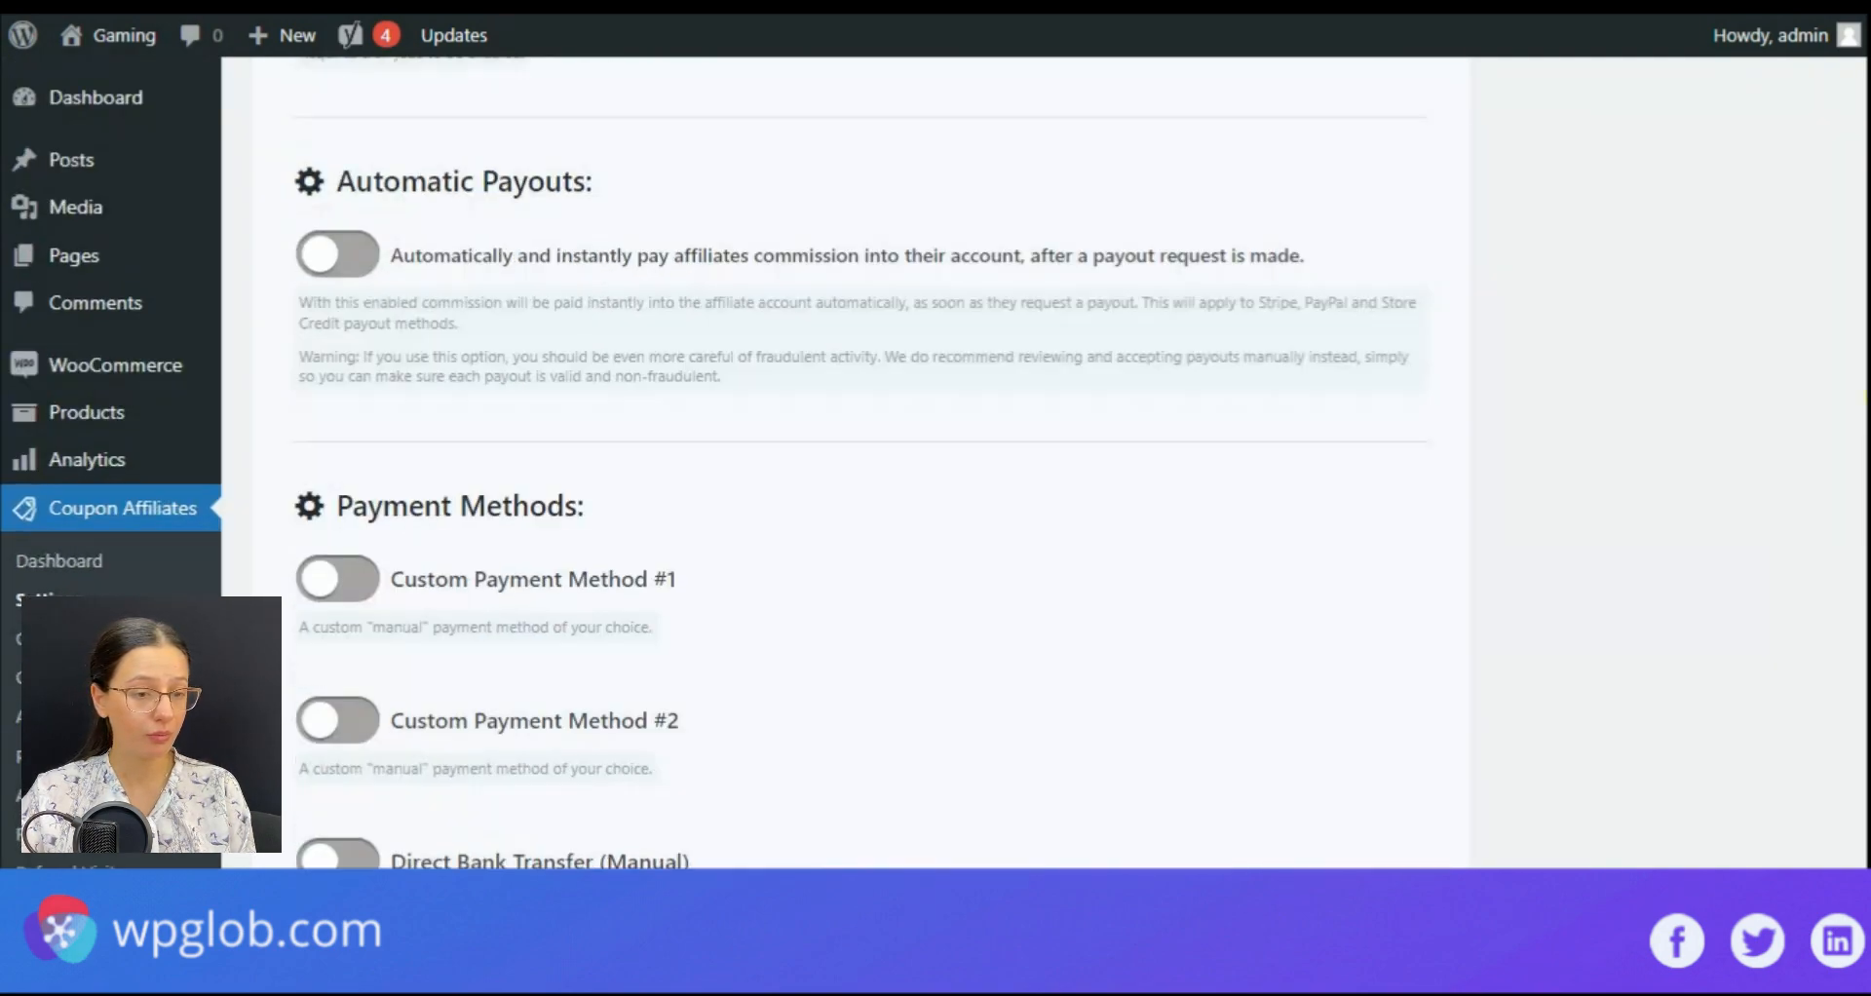
left_click(986, 220)
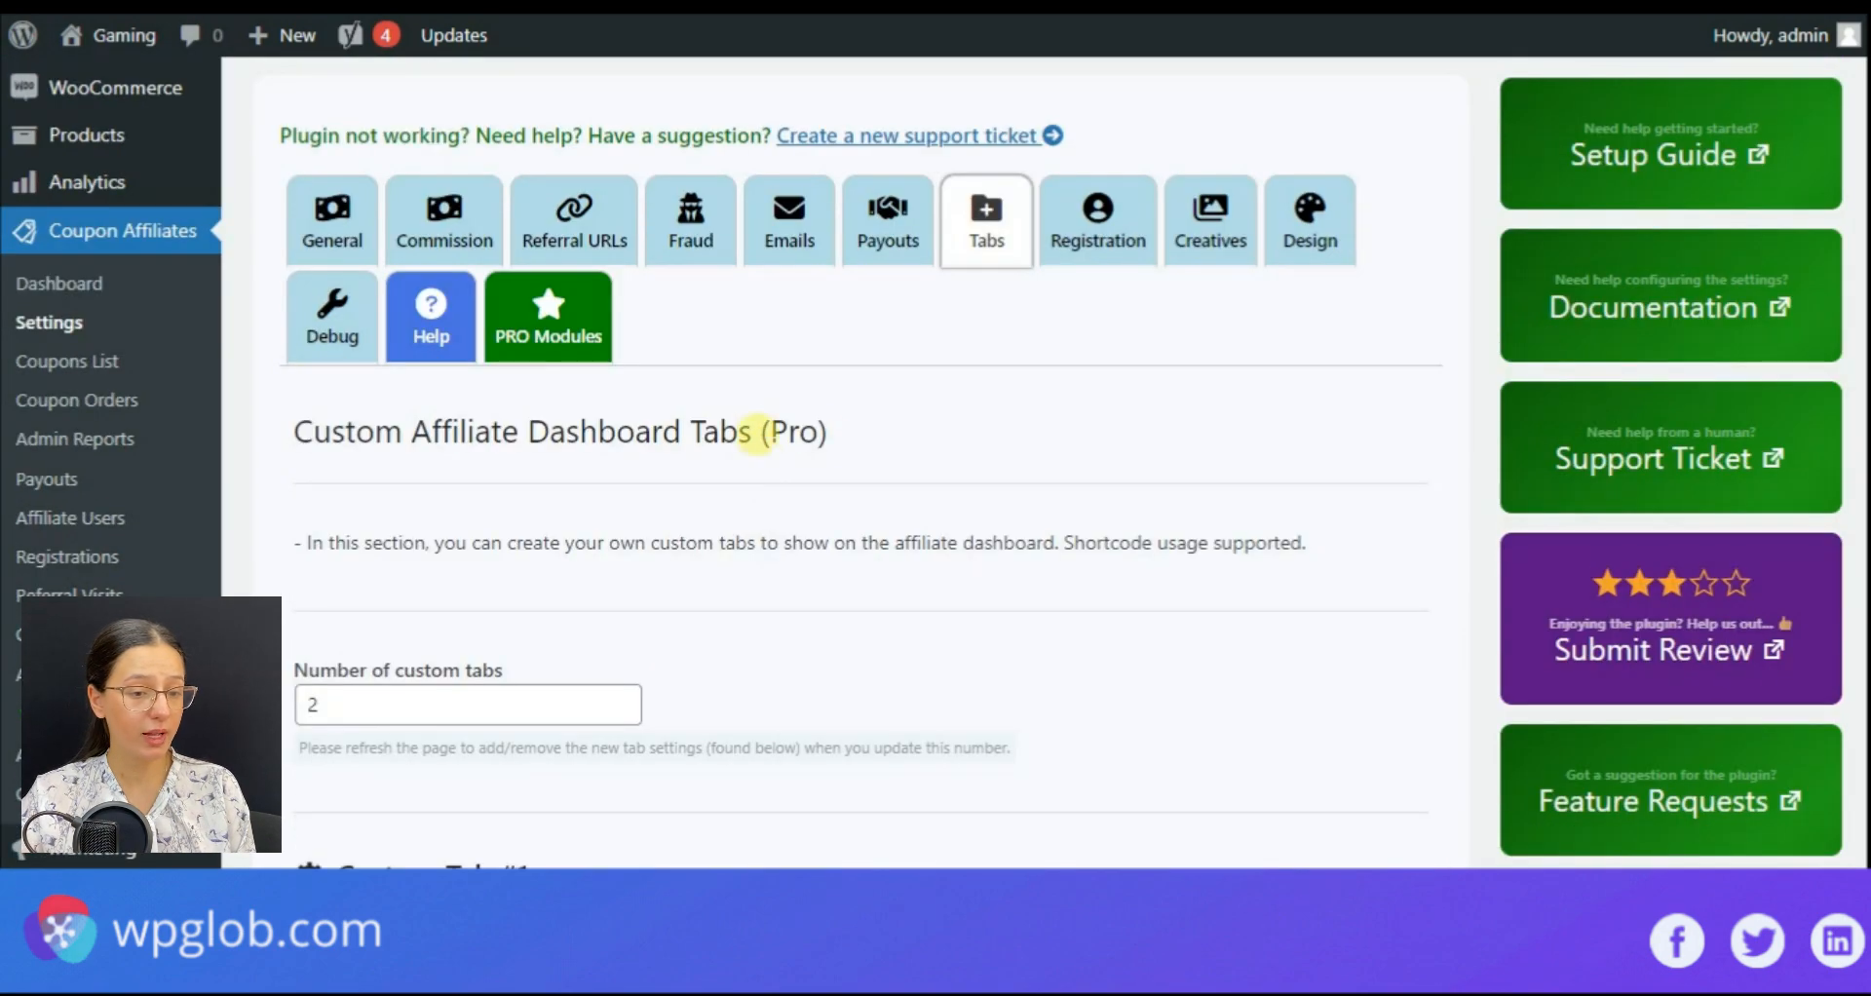
mouse_move(1095, 221)
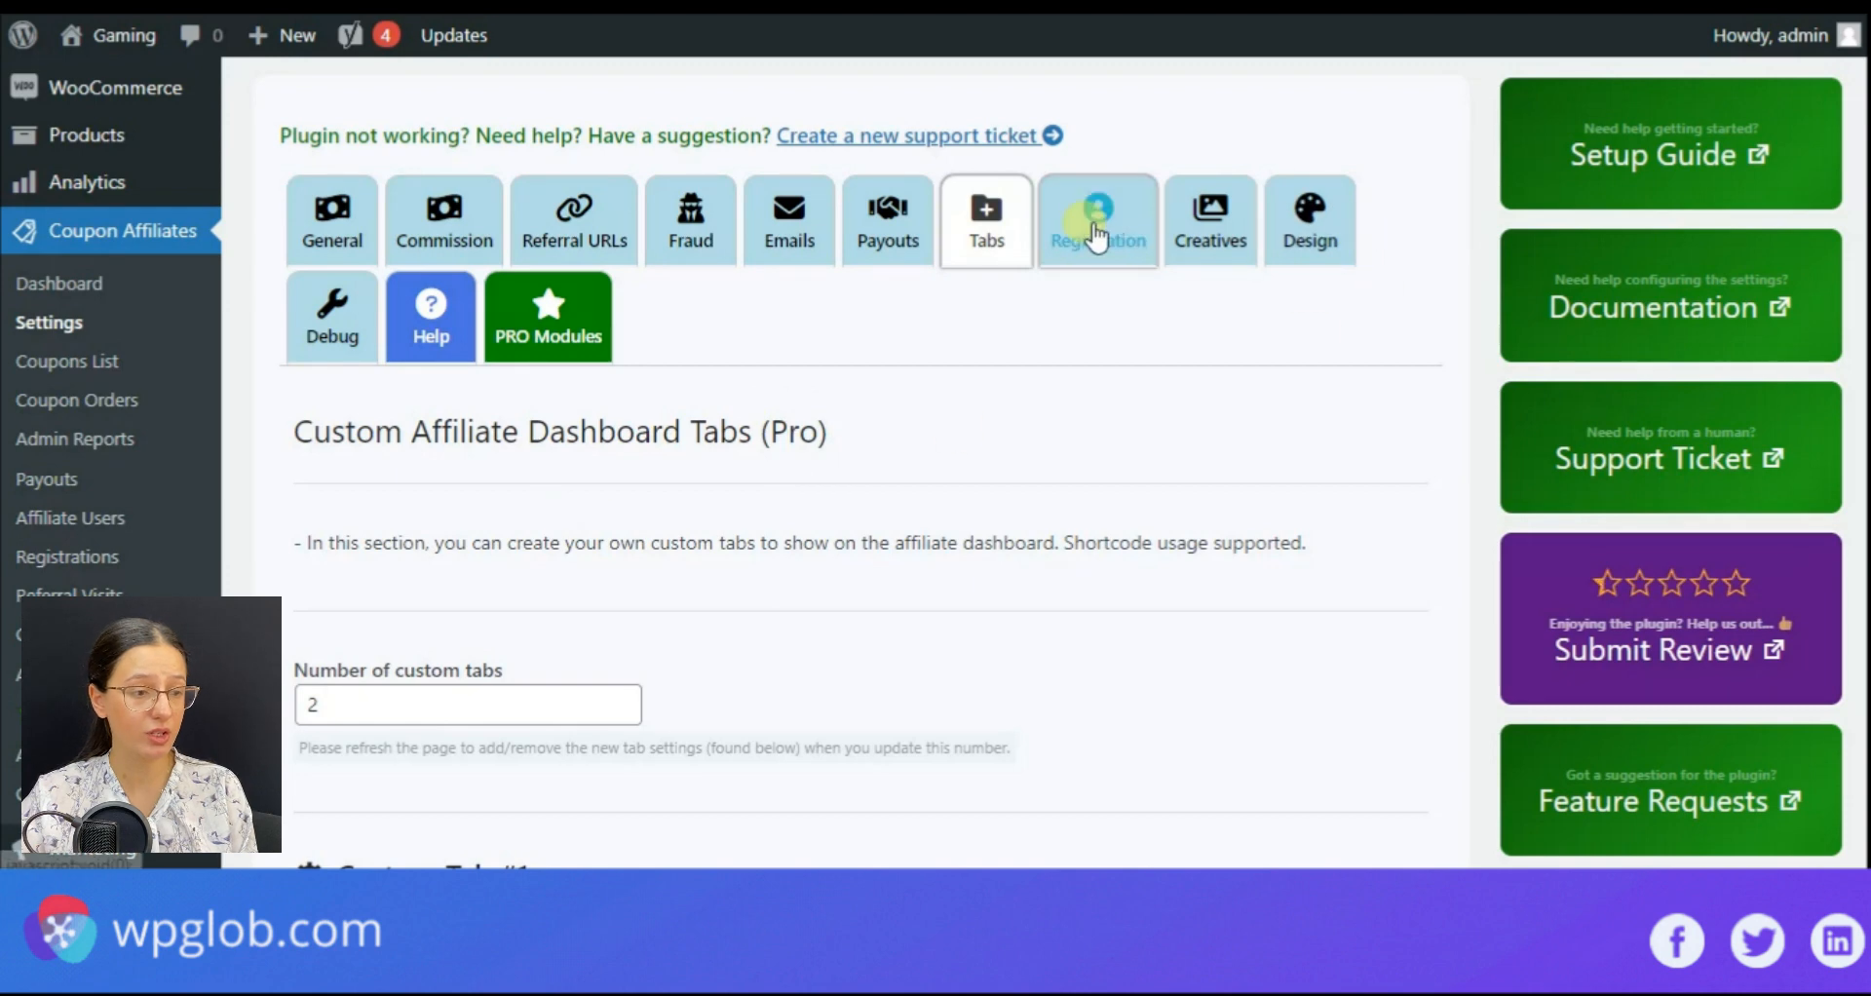
left_click(1095, 220)
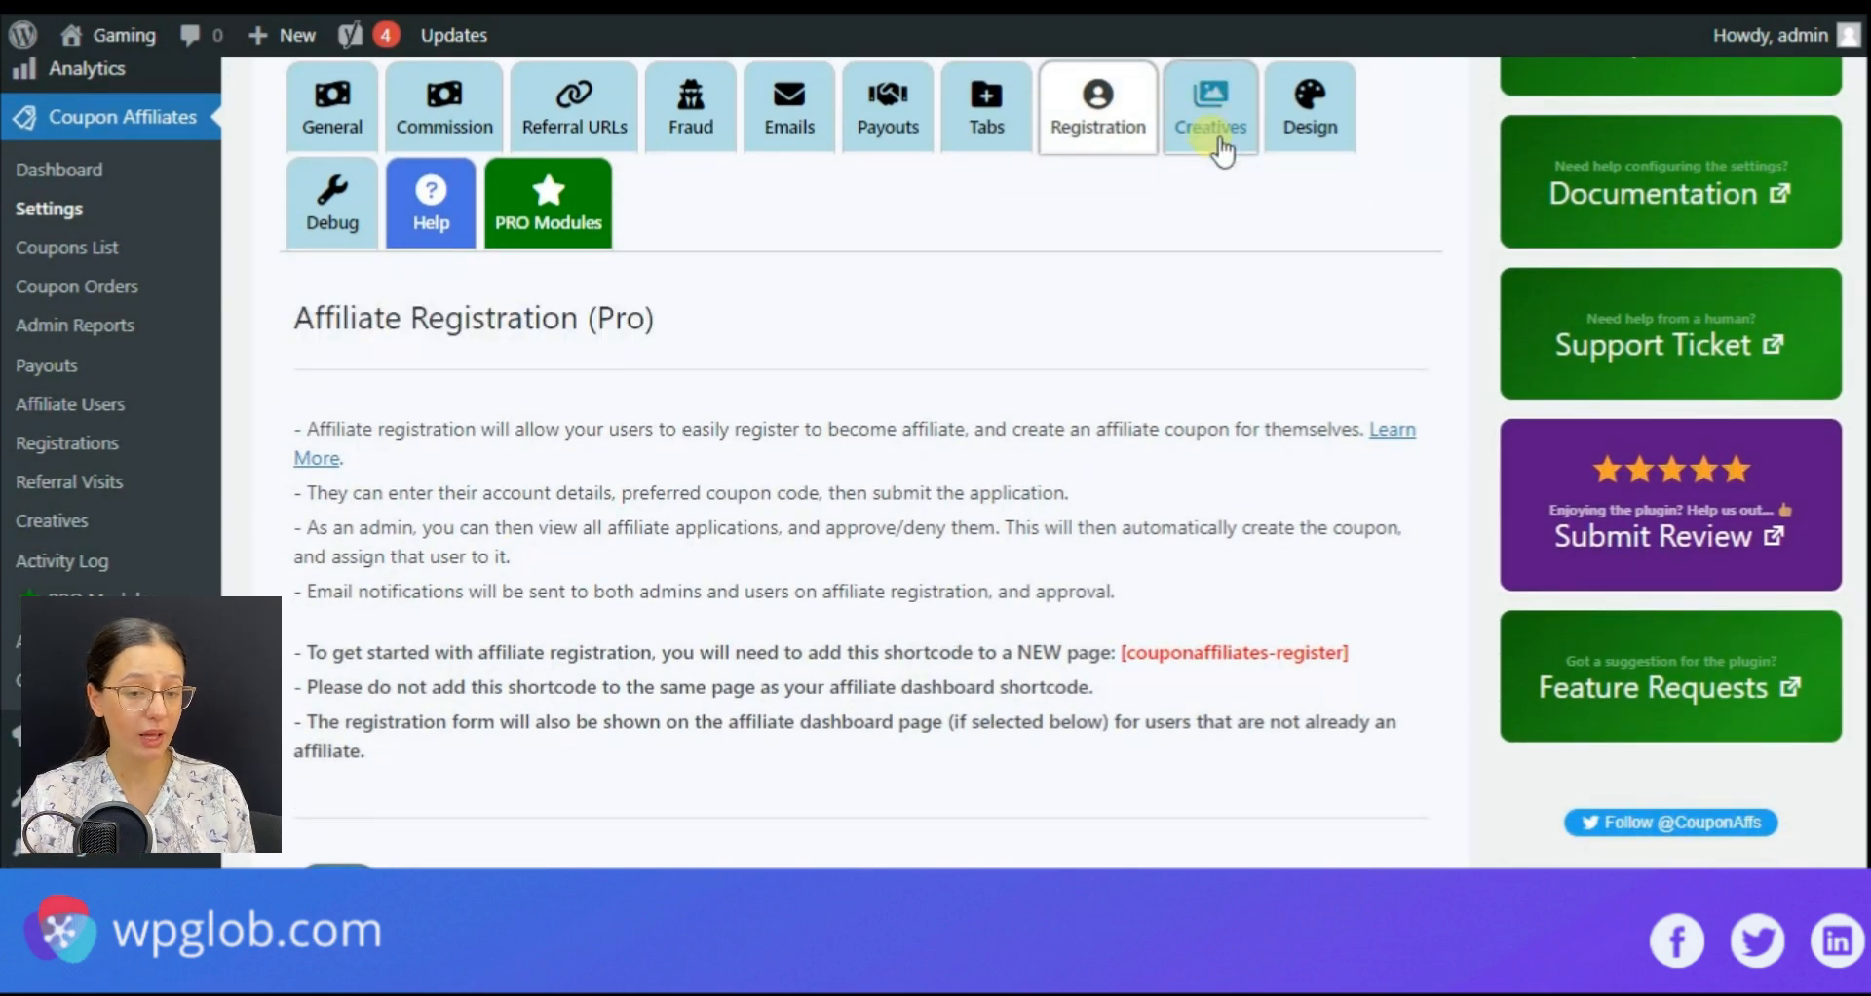
left_click(1208, 105)
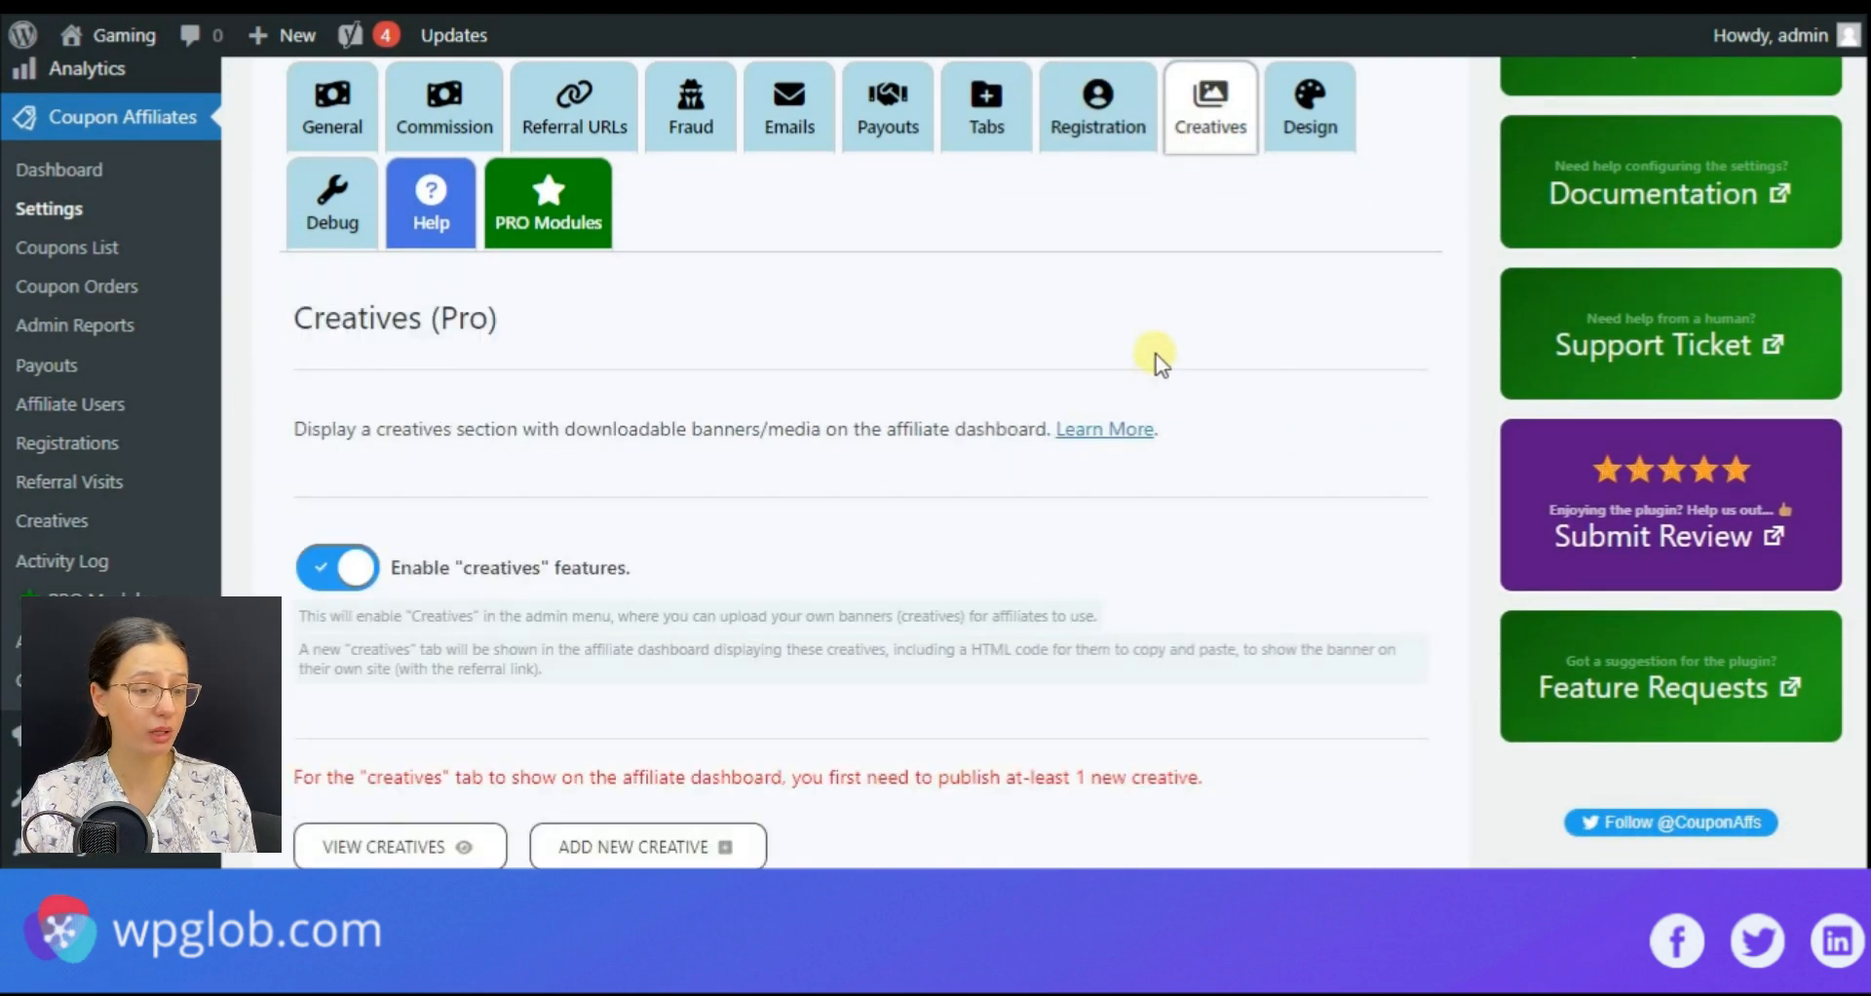
mouse_move(1270, 214)
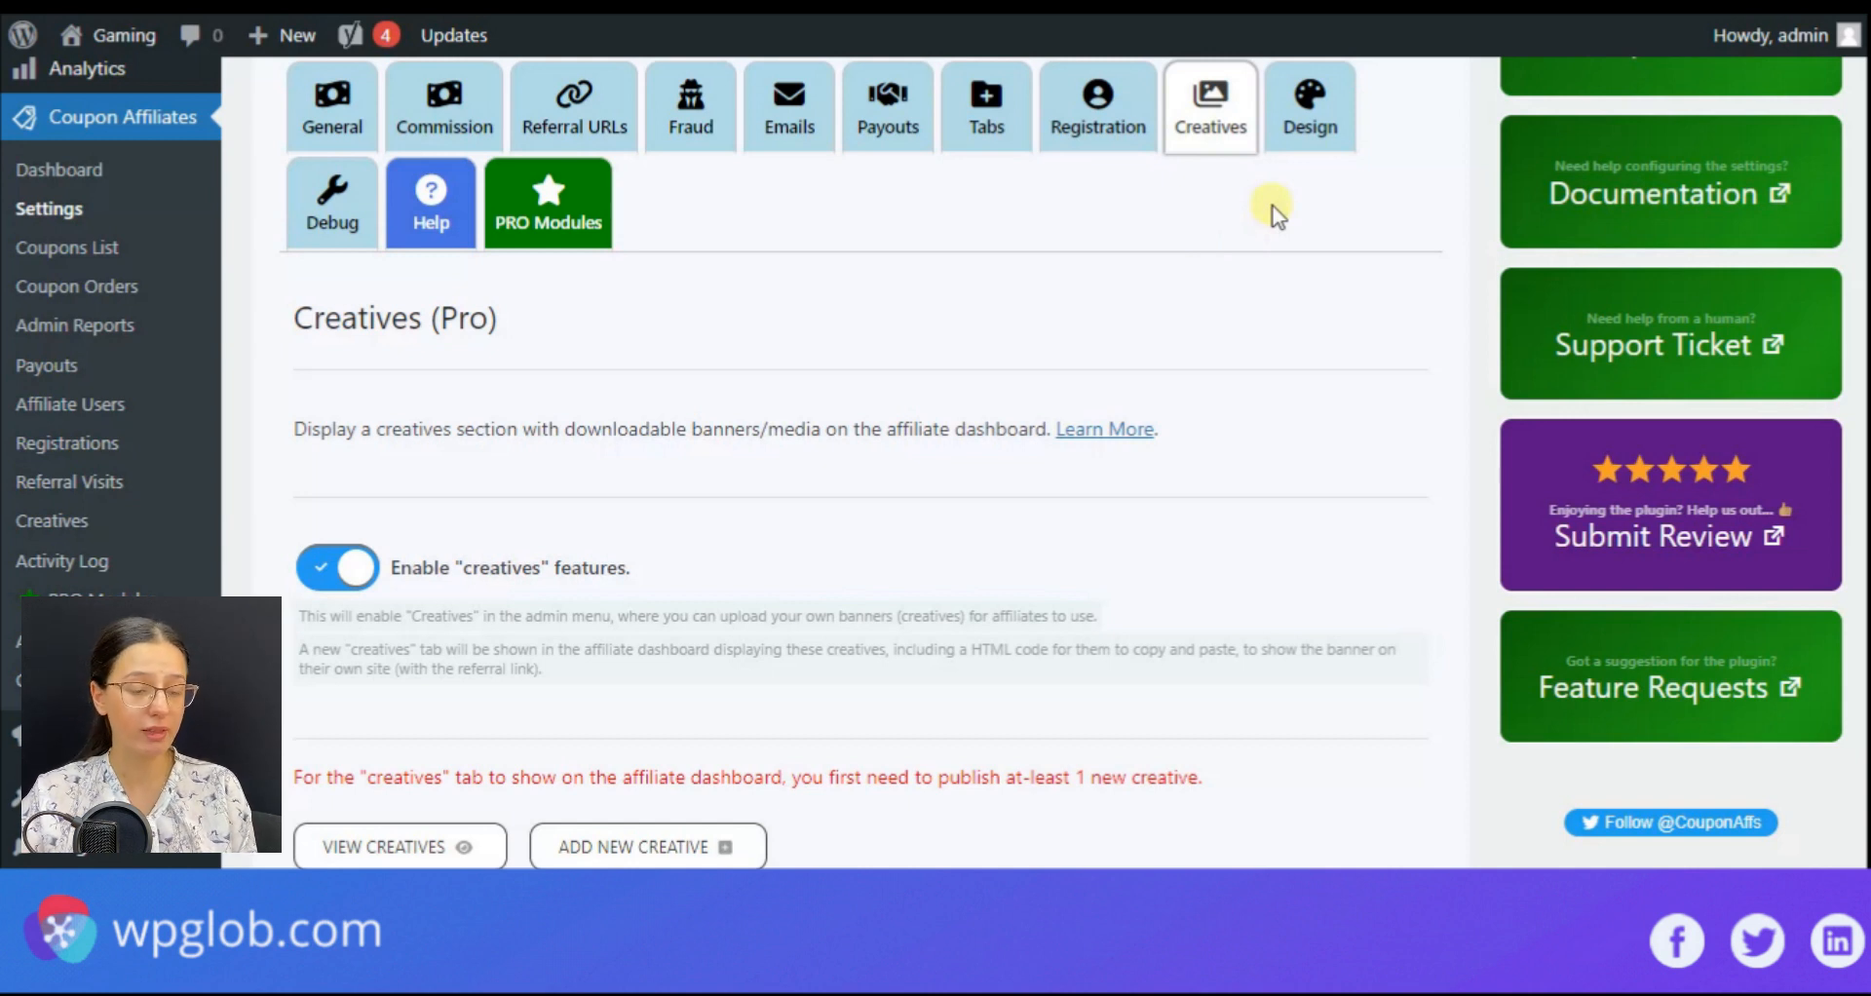
left_click(1309, 105)
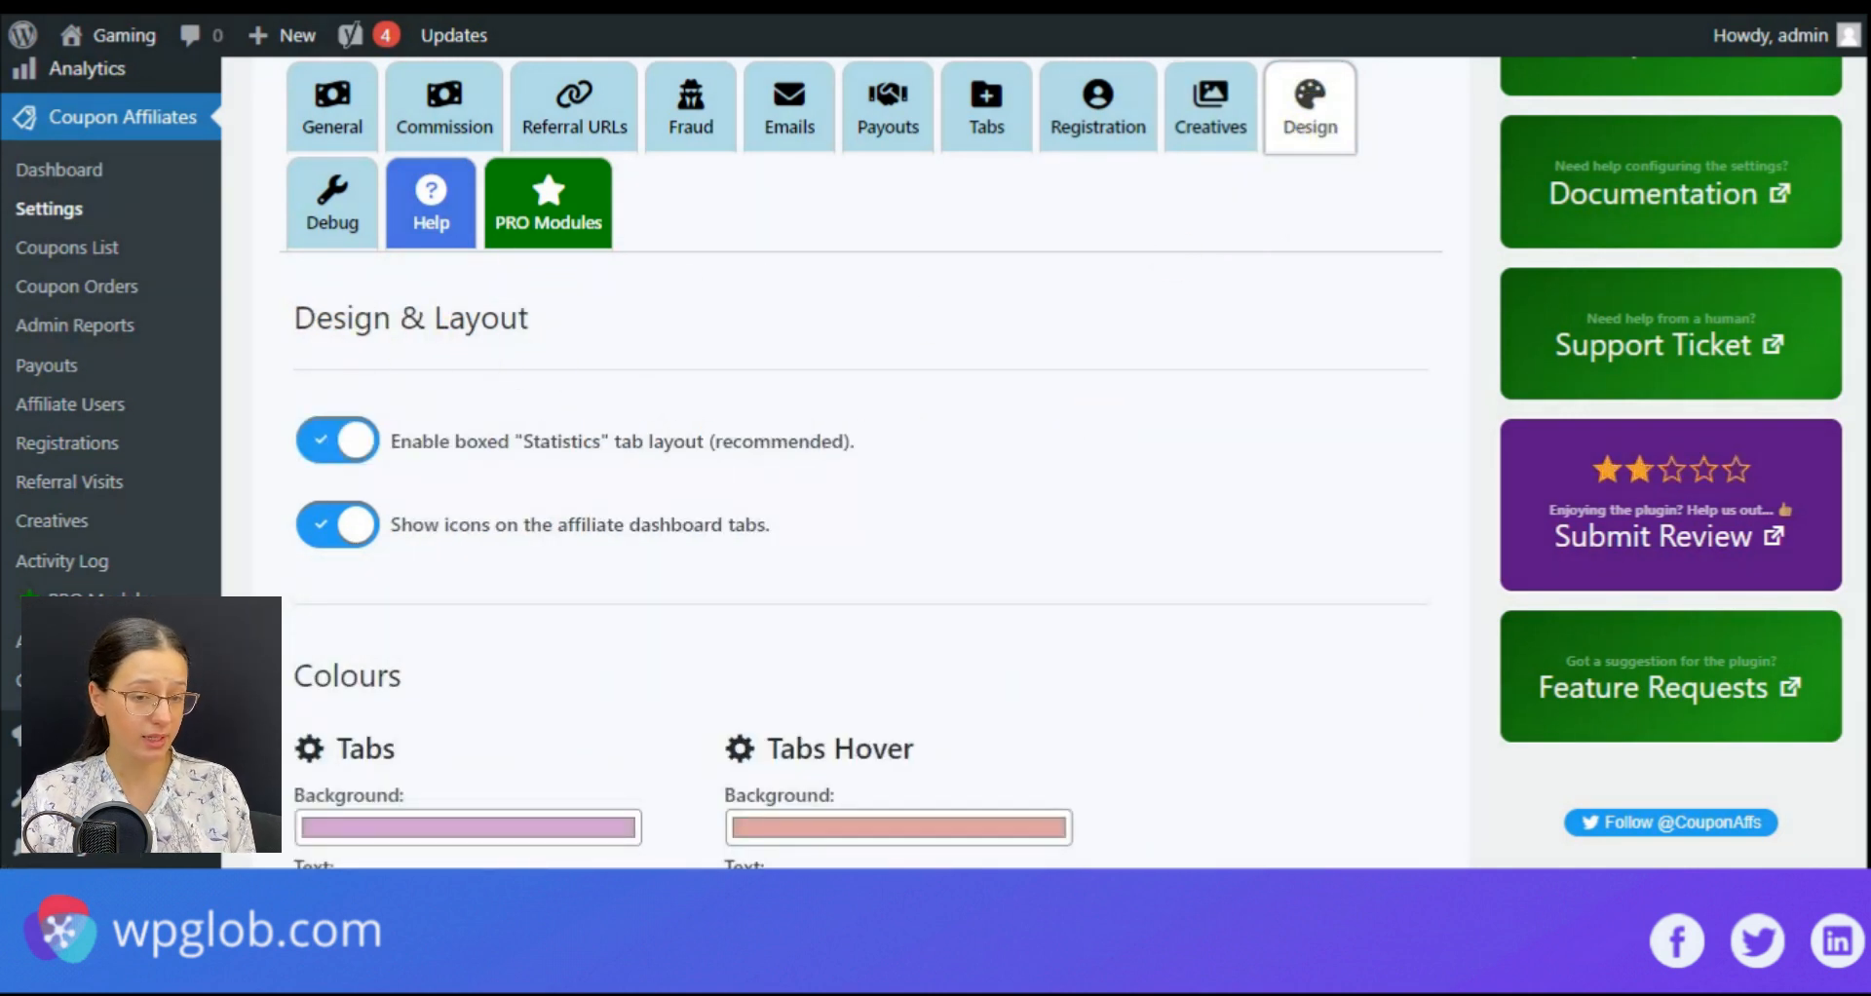
scroll("down", 3)
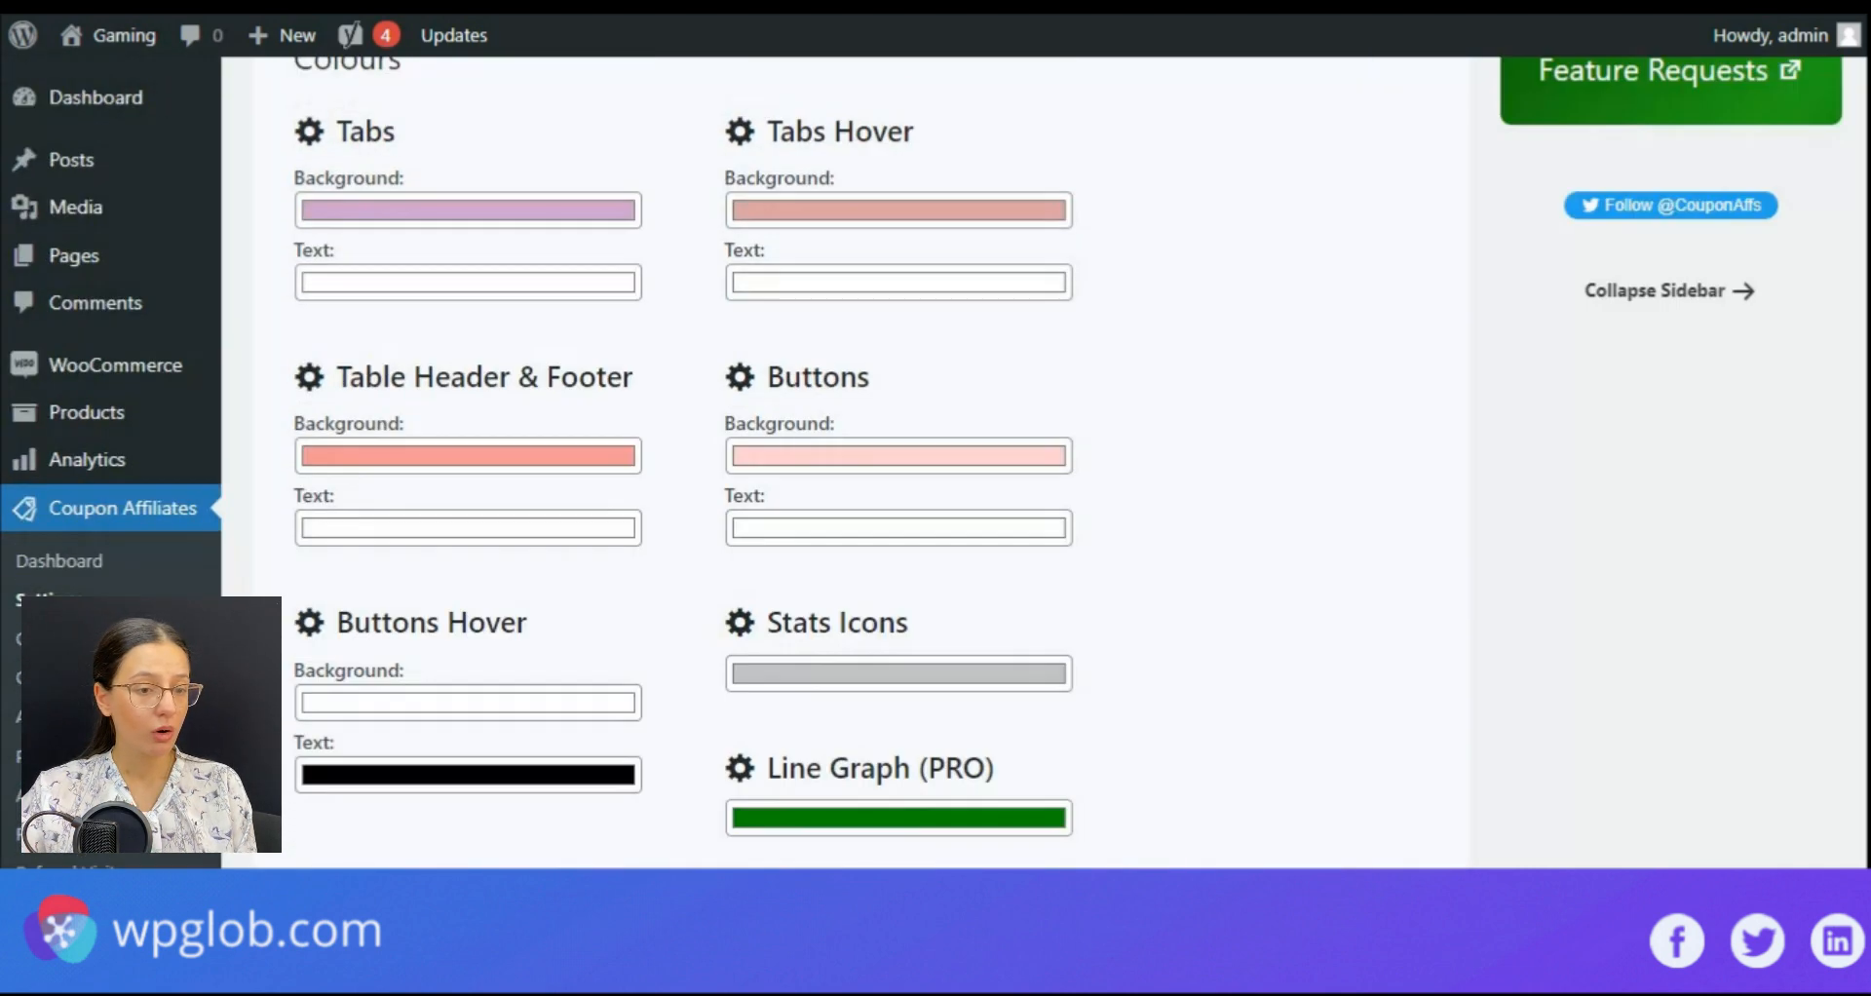
scroll("up", 3)
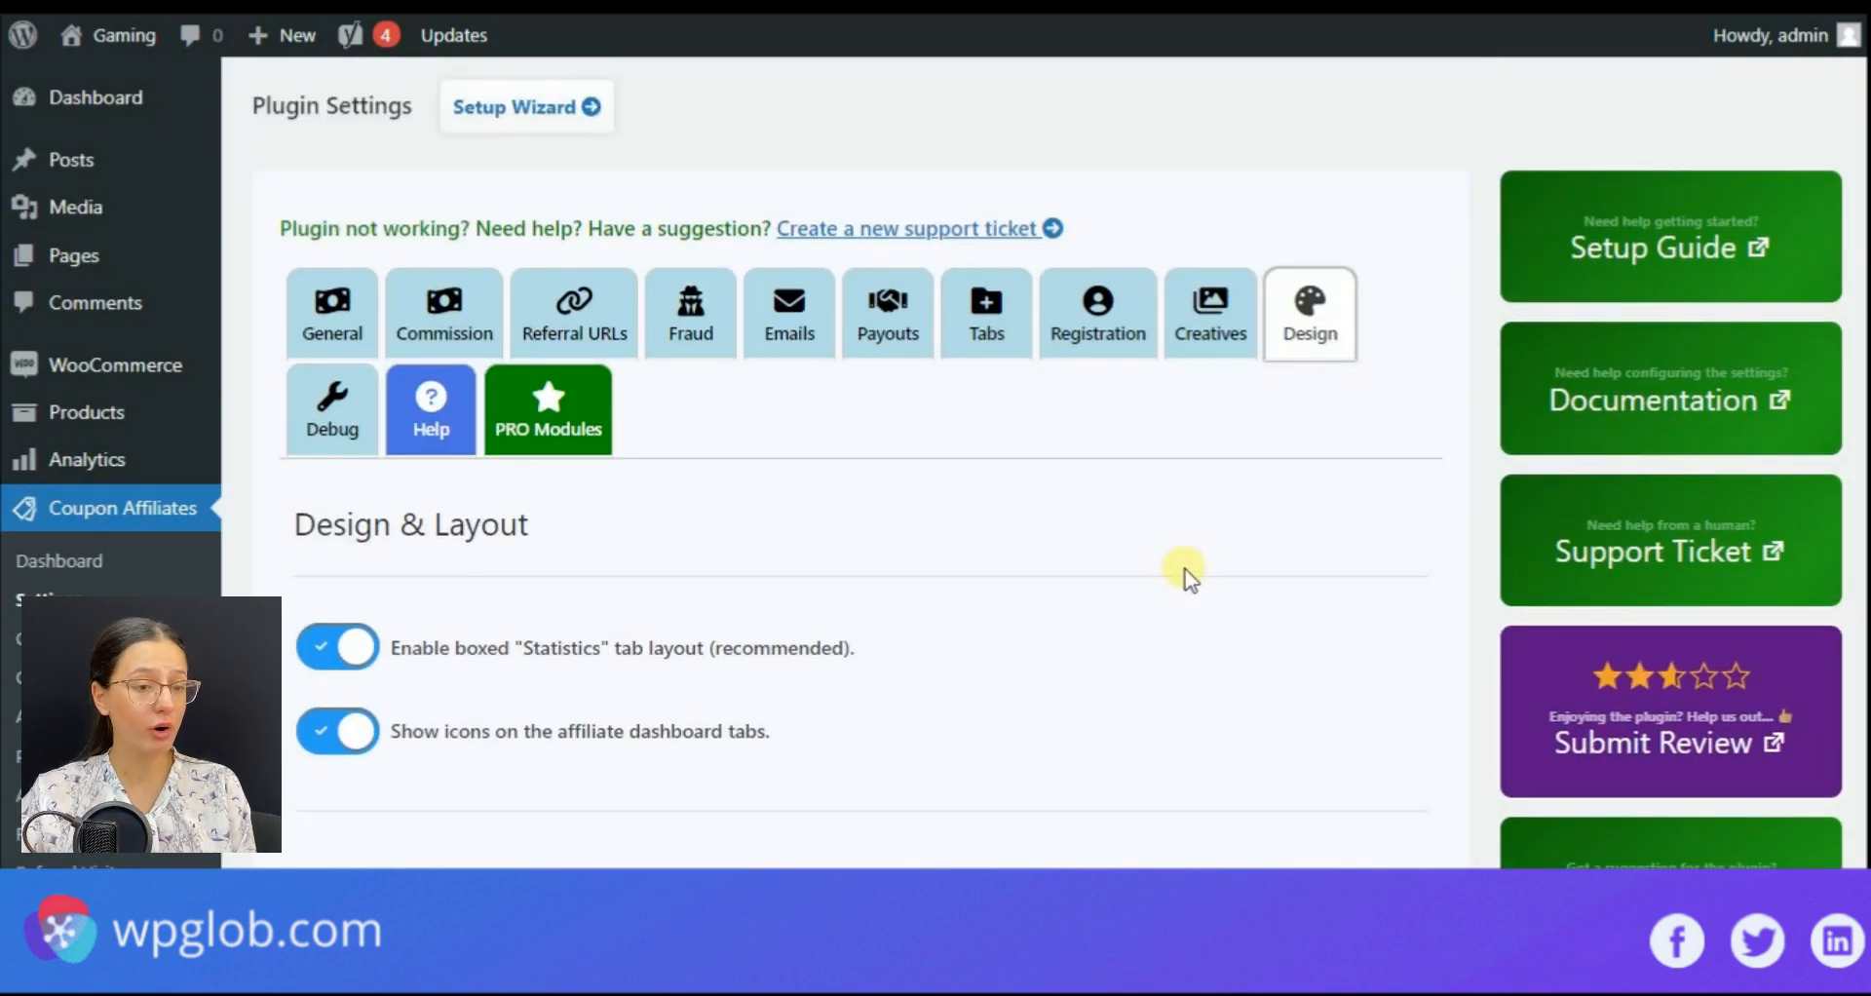
scroll("down", 3)
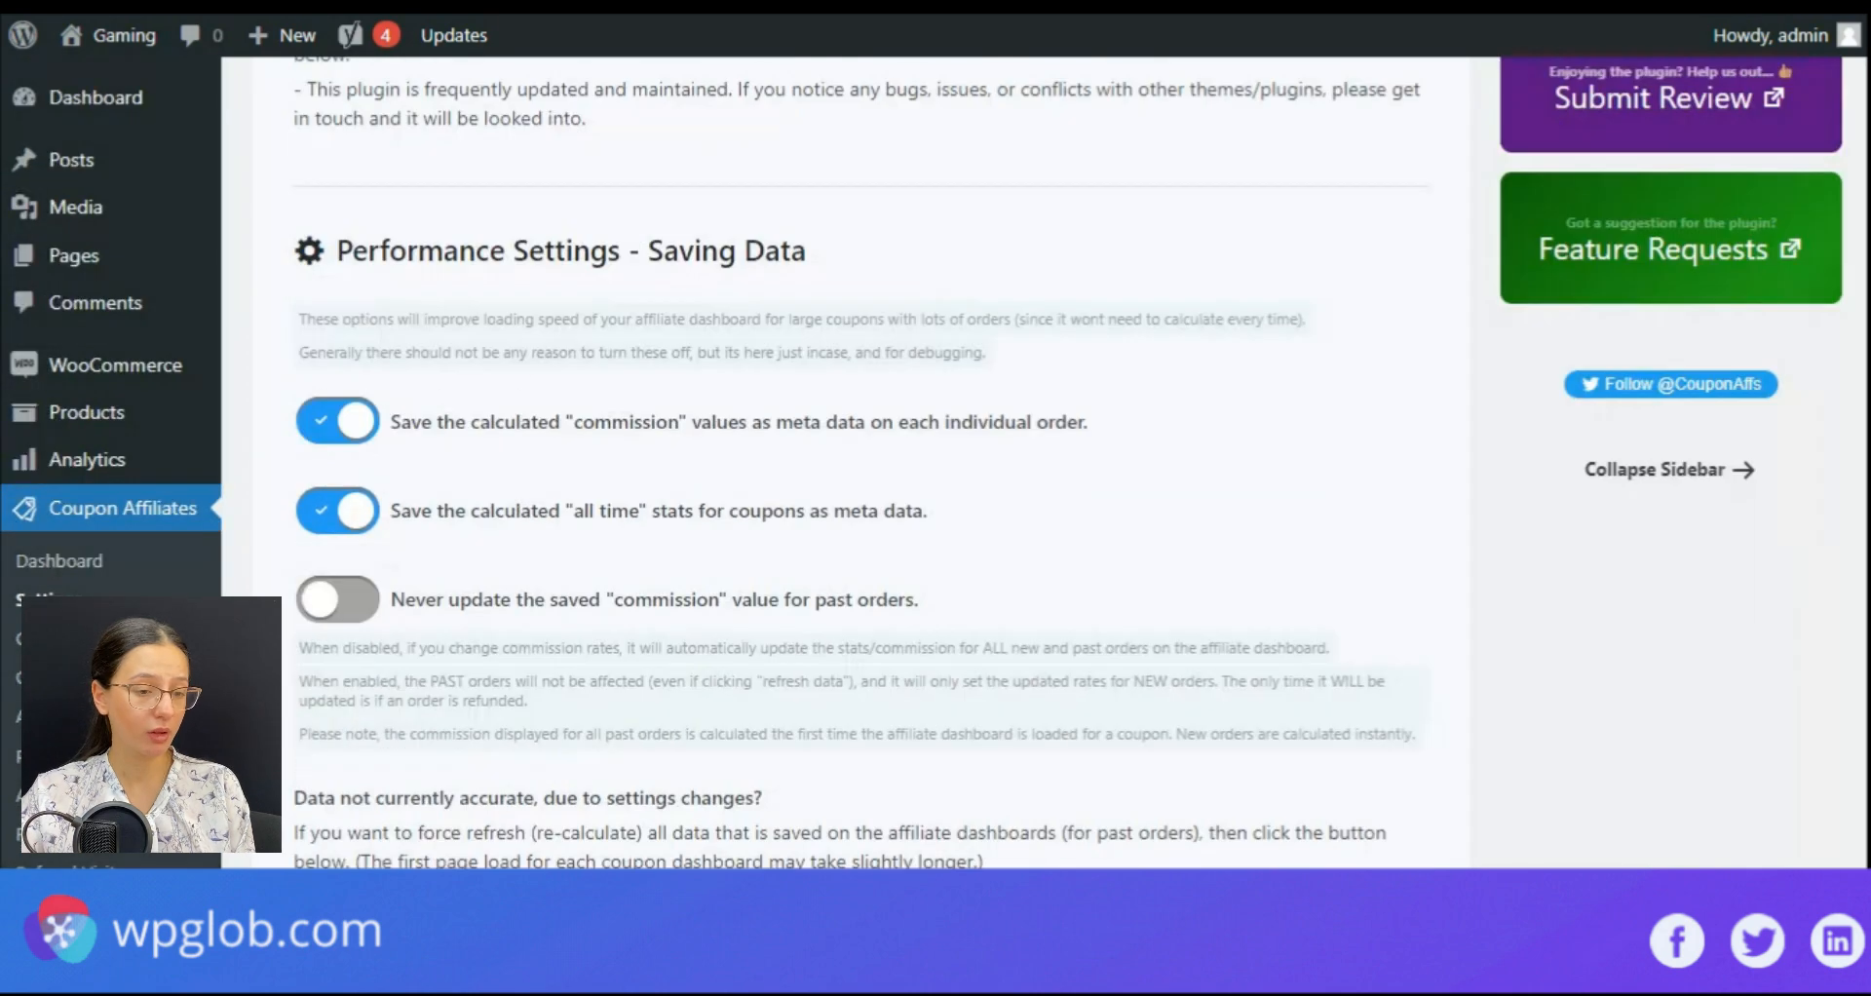
scroll("up", 3)
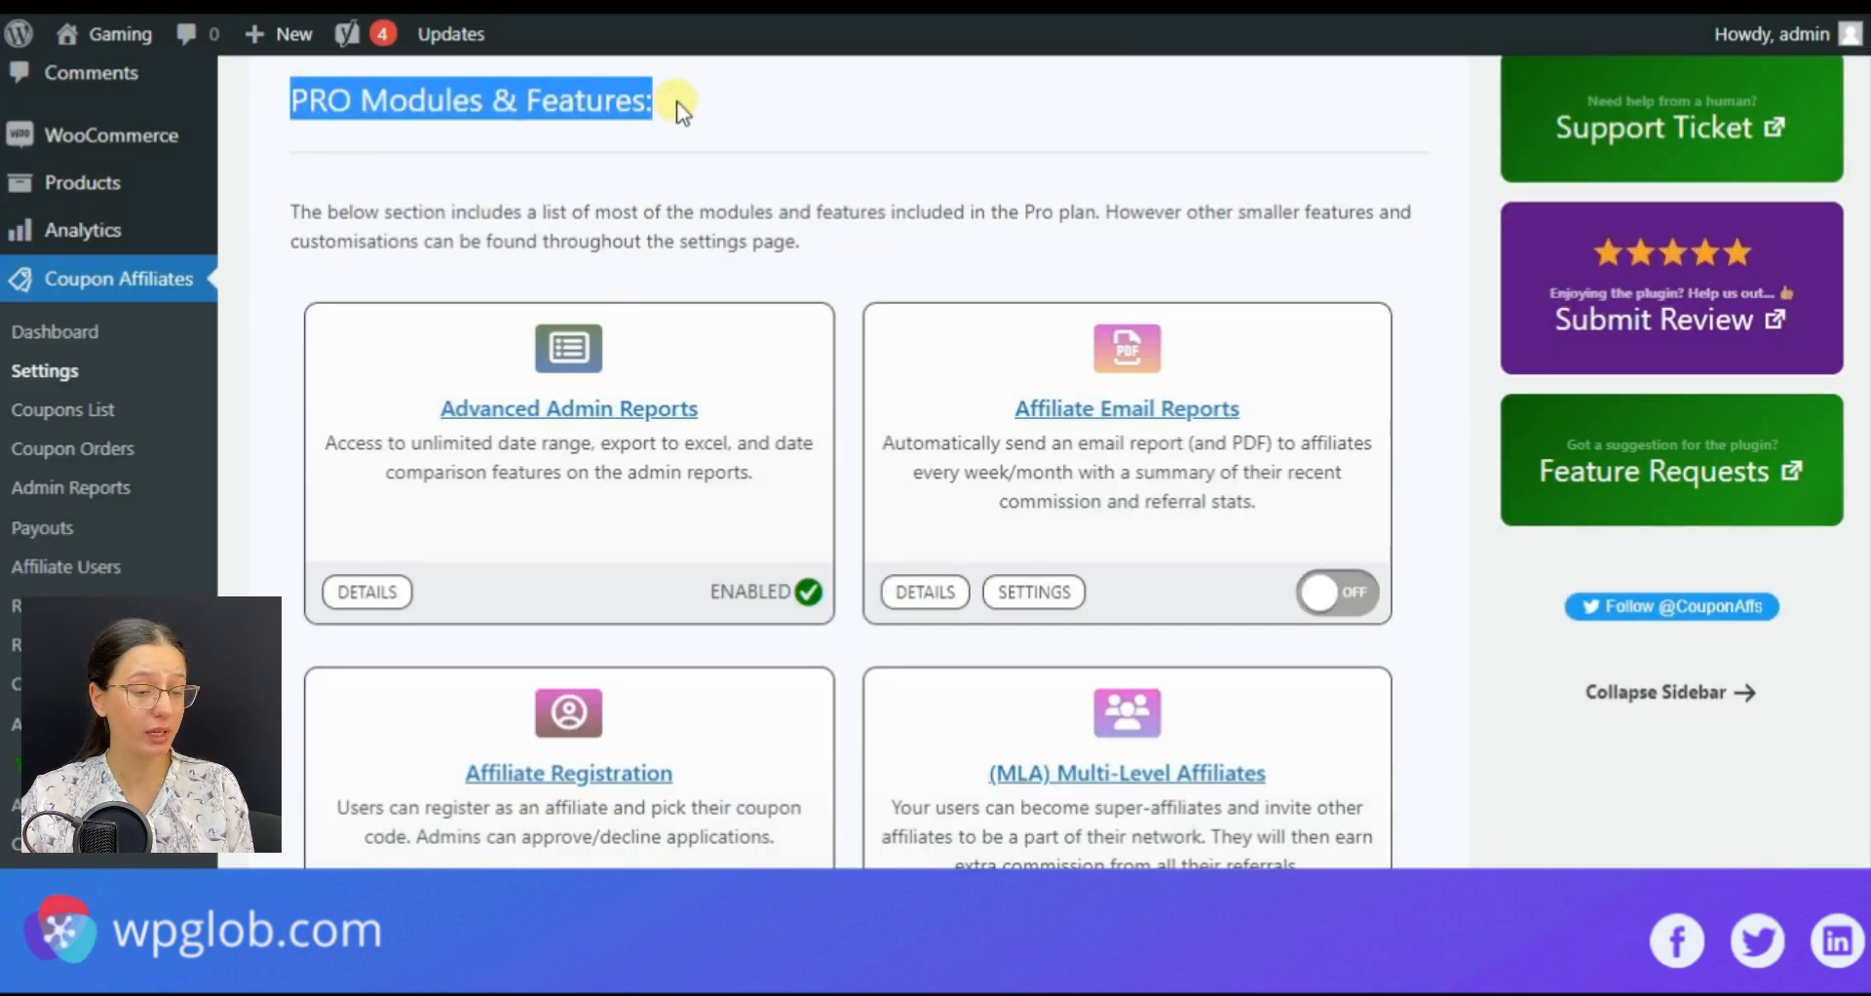
scroll("down", 3)
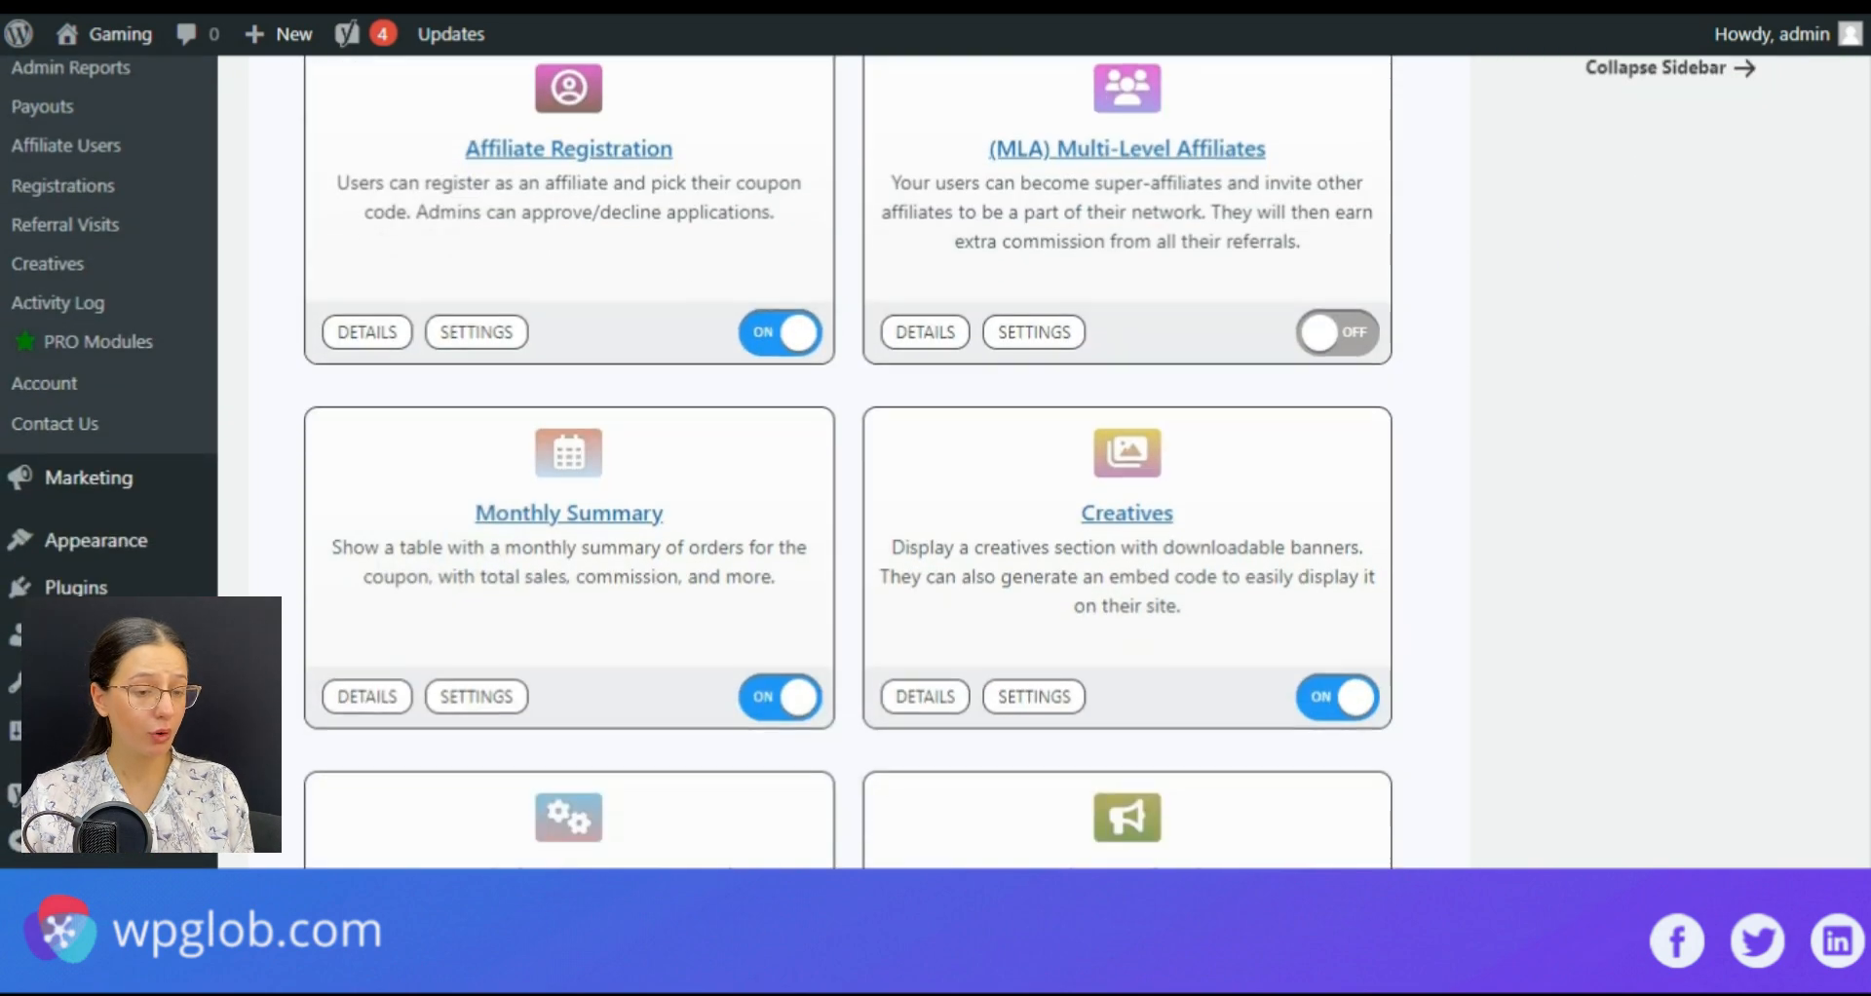
scroll("down", 3)
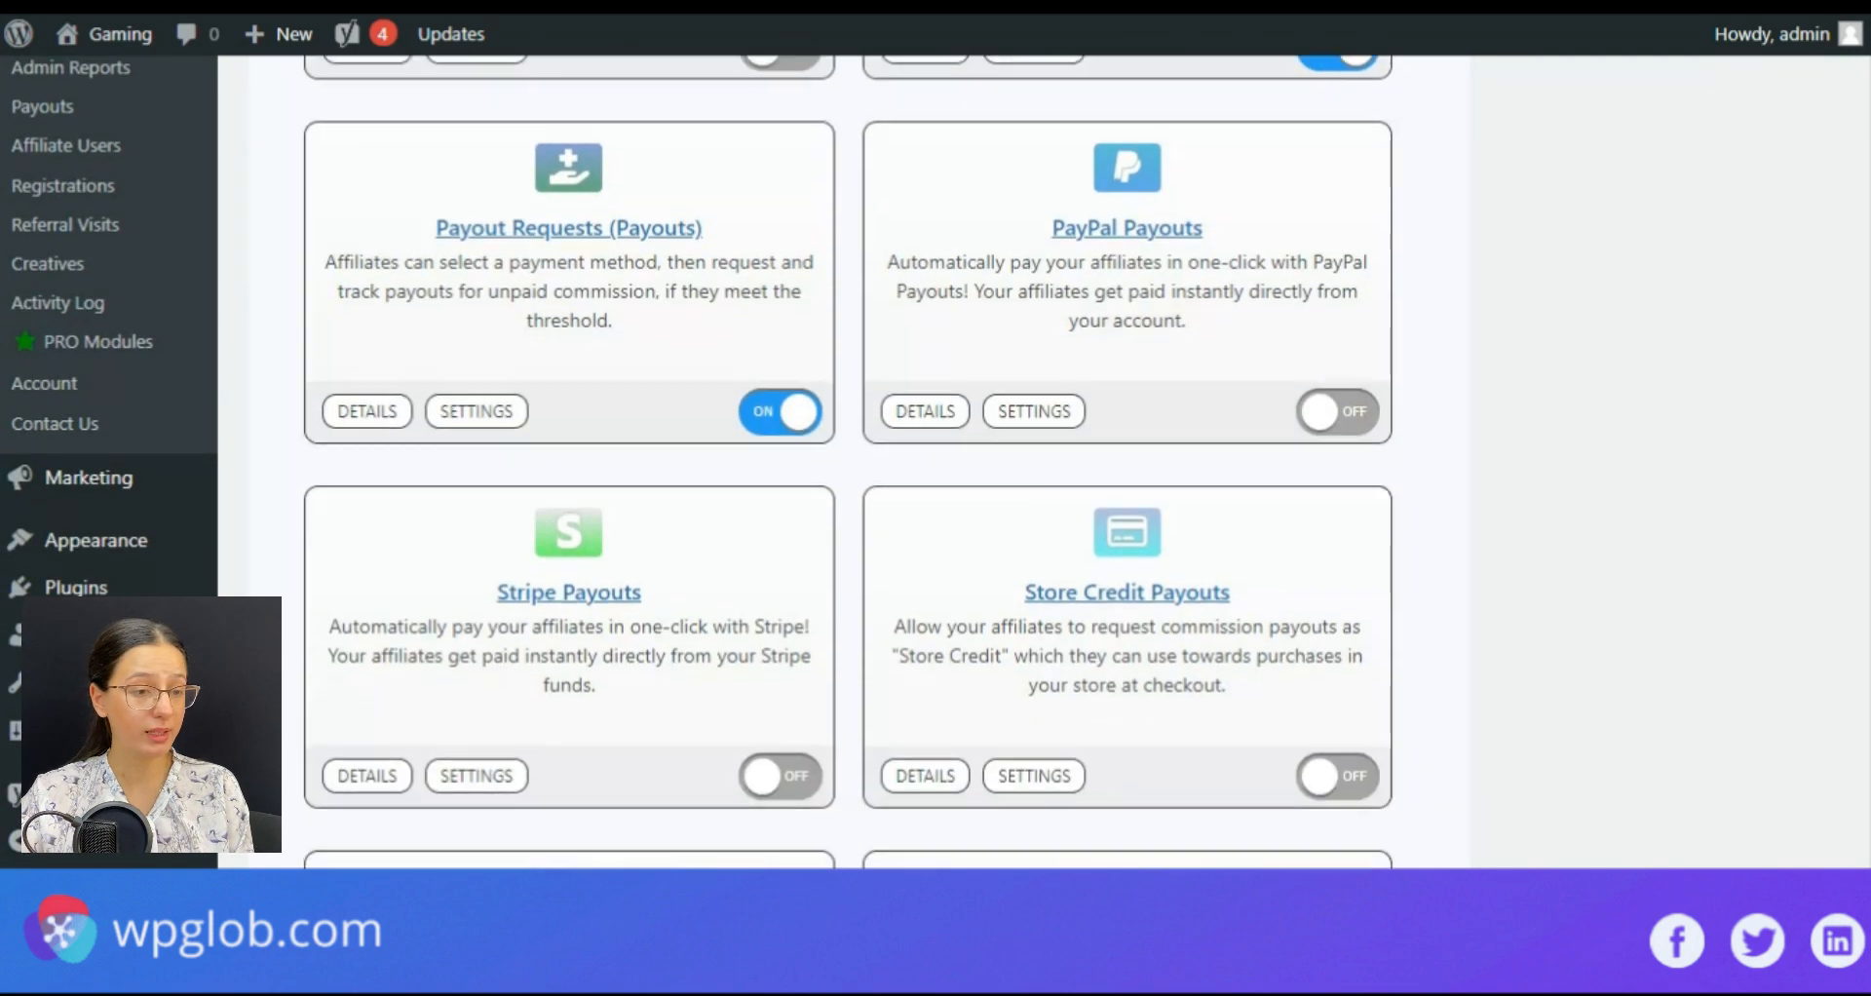
scroll("down", 3)
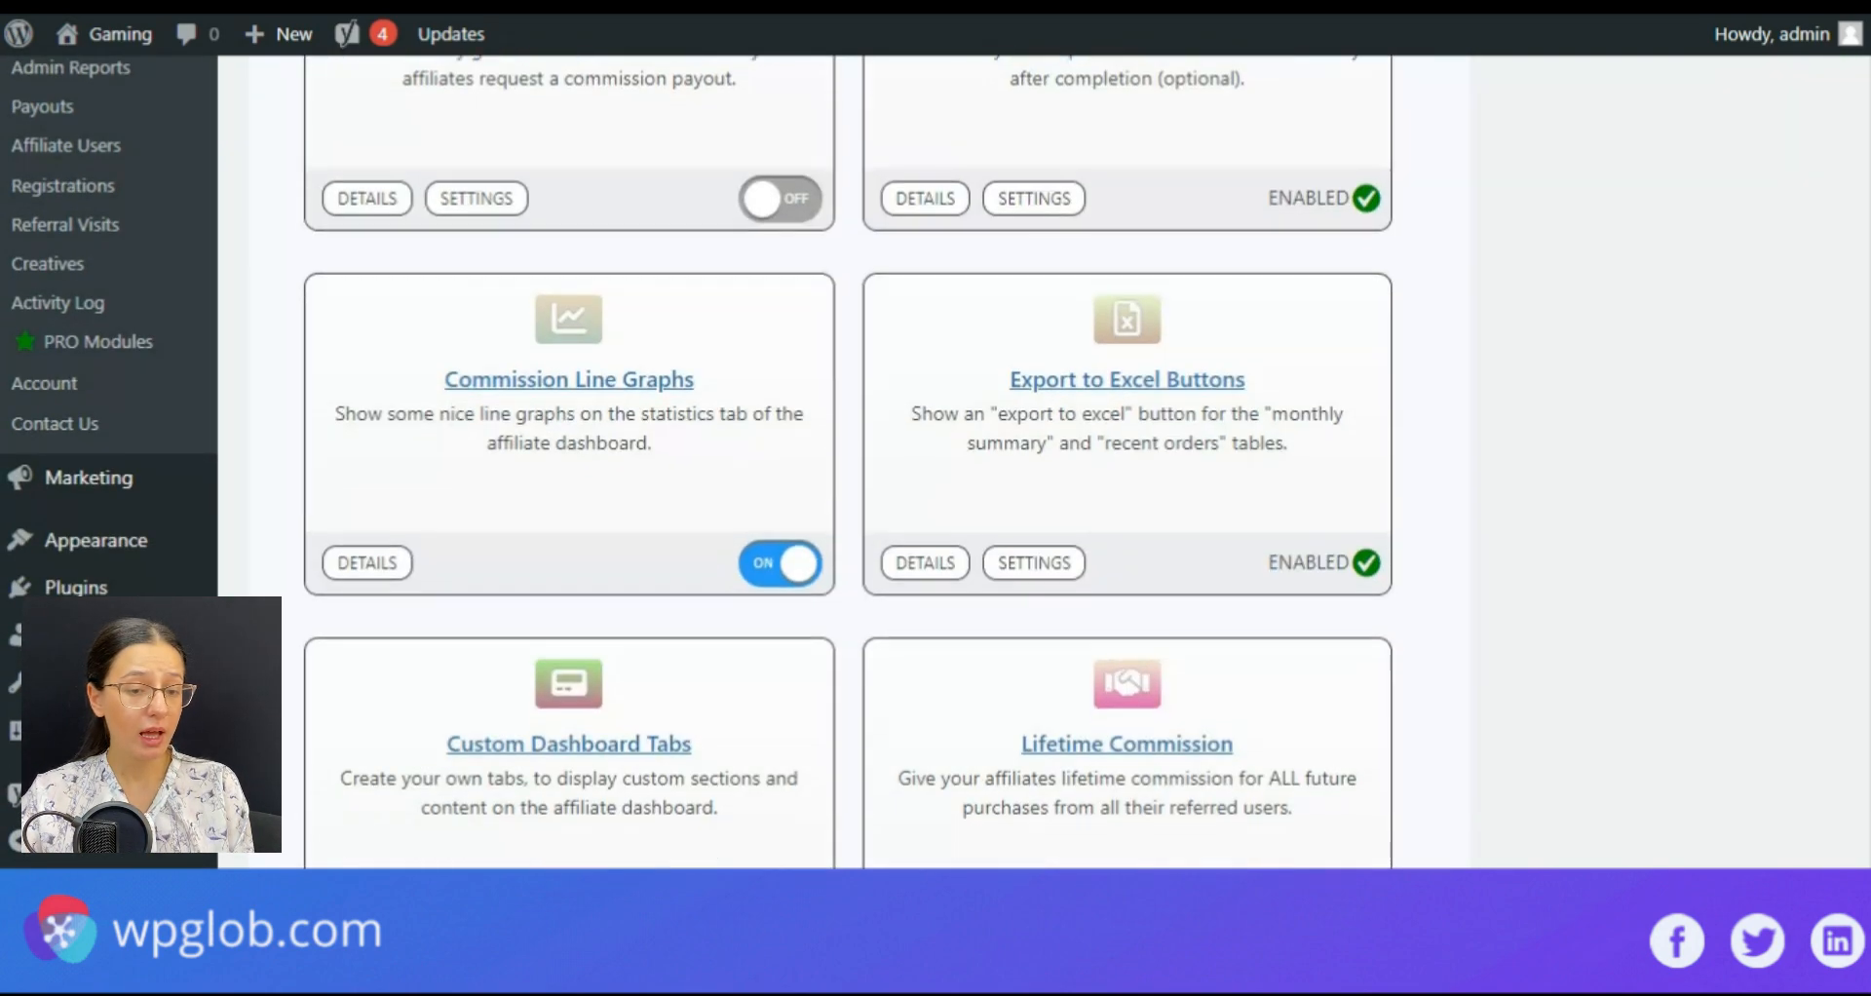
scroll("up", 3)
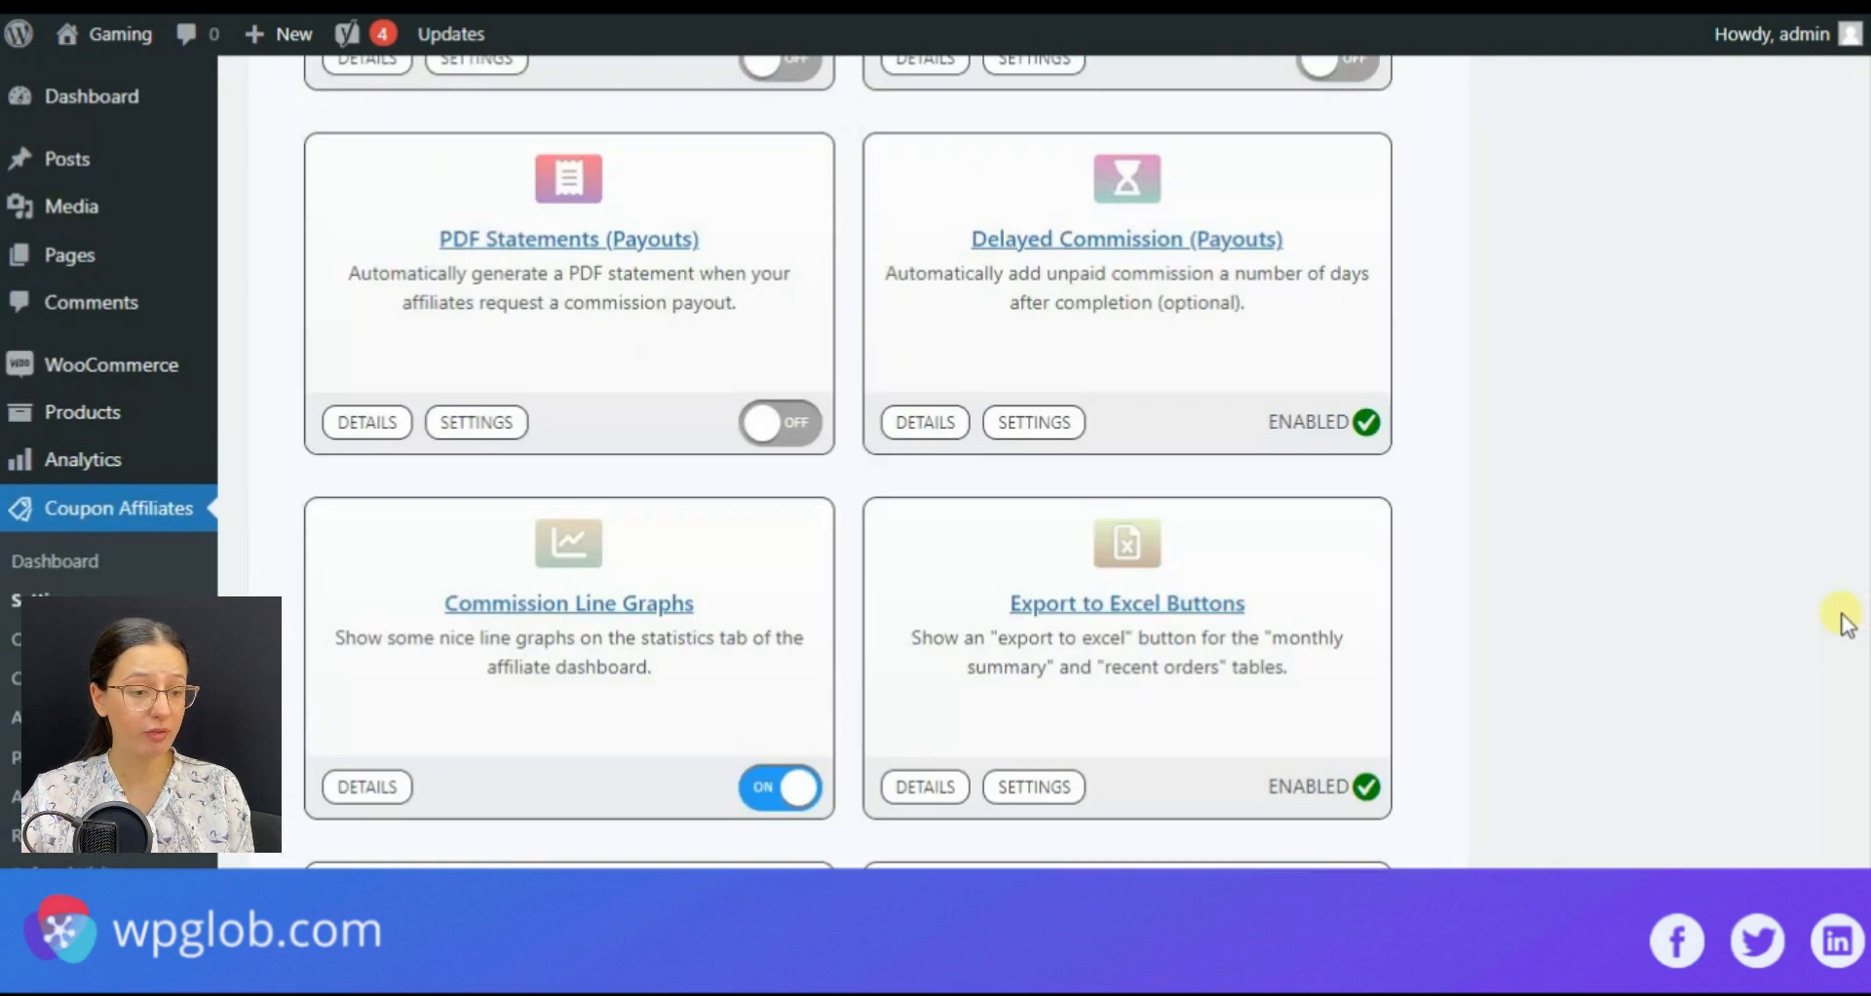
scroll("up", 3)
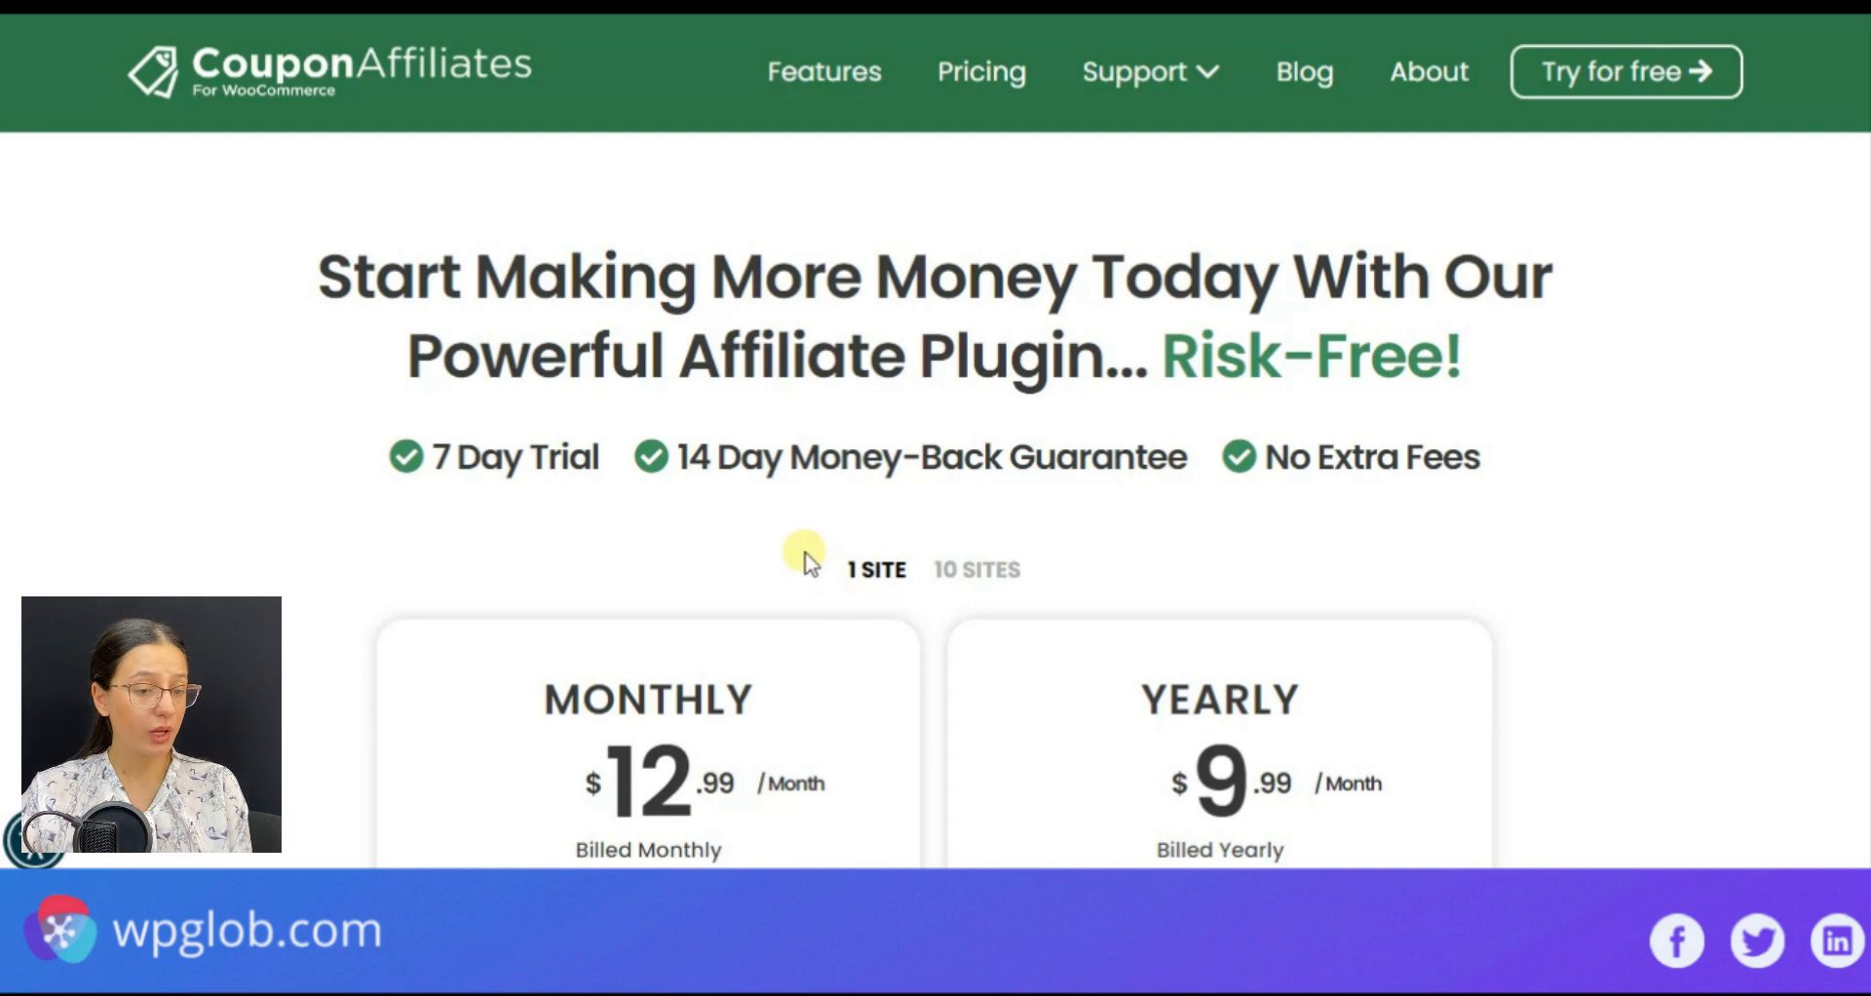
Step: Scroll the pricing page to bring the 1-site plans ($12.99 monthly, $9.99/month yearly) into view
scroll("down", 3)
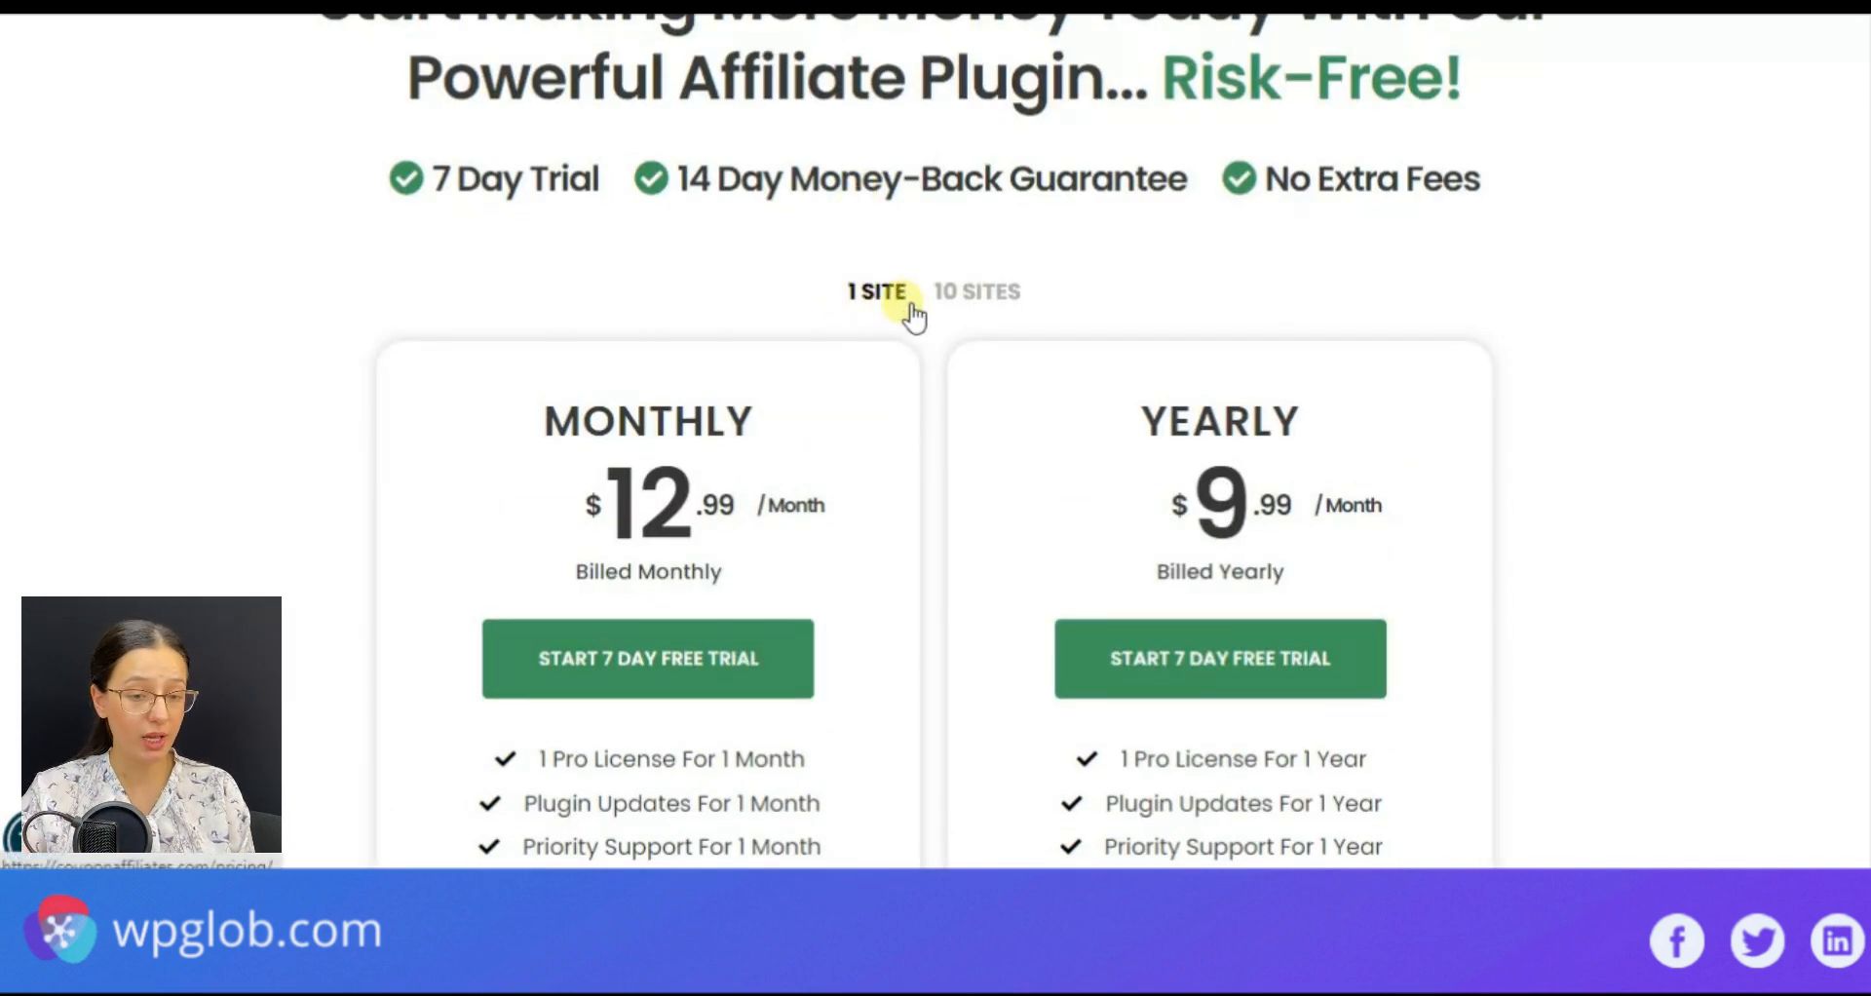
mouse_move(793, 388)
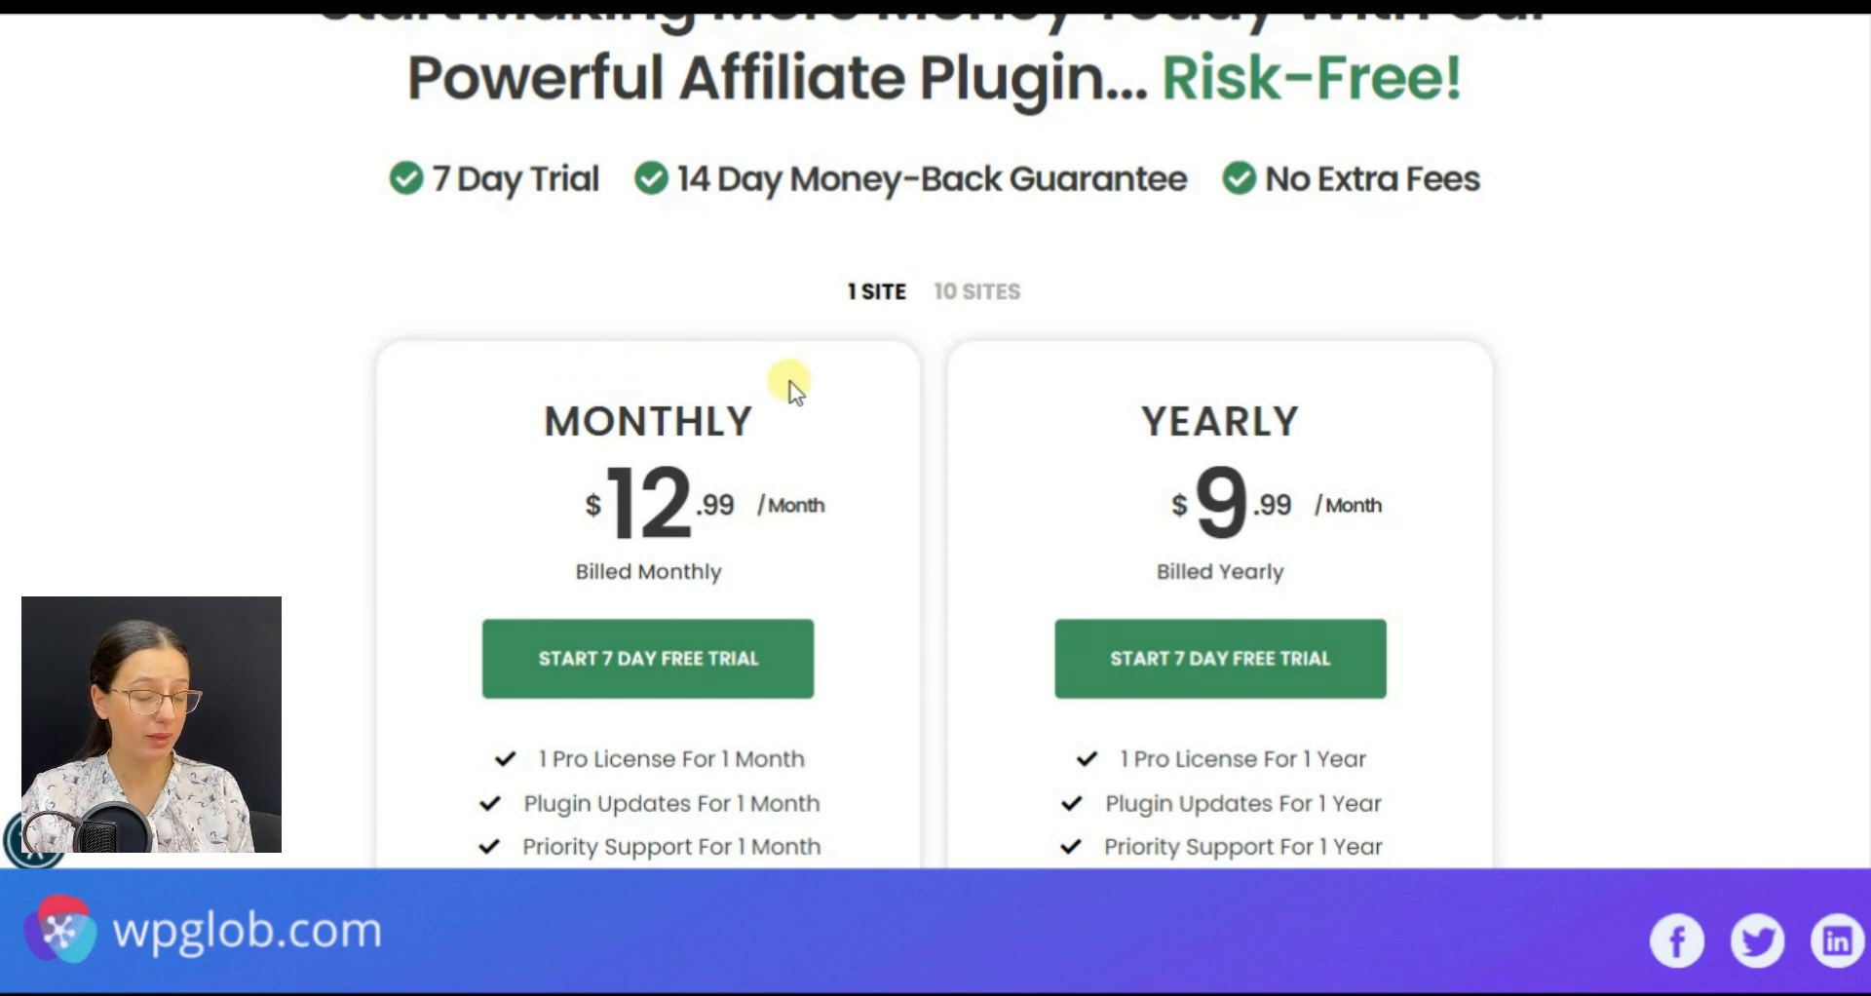
mouse_move(602, 596)
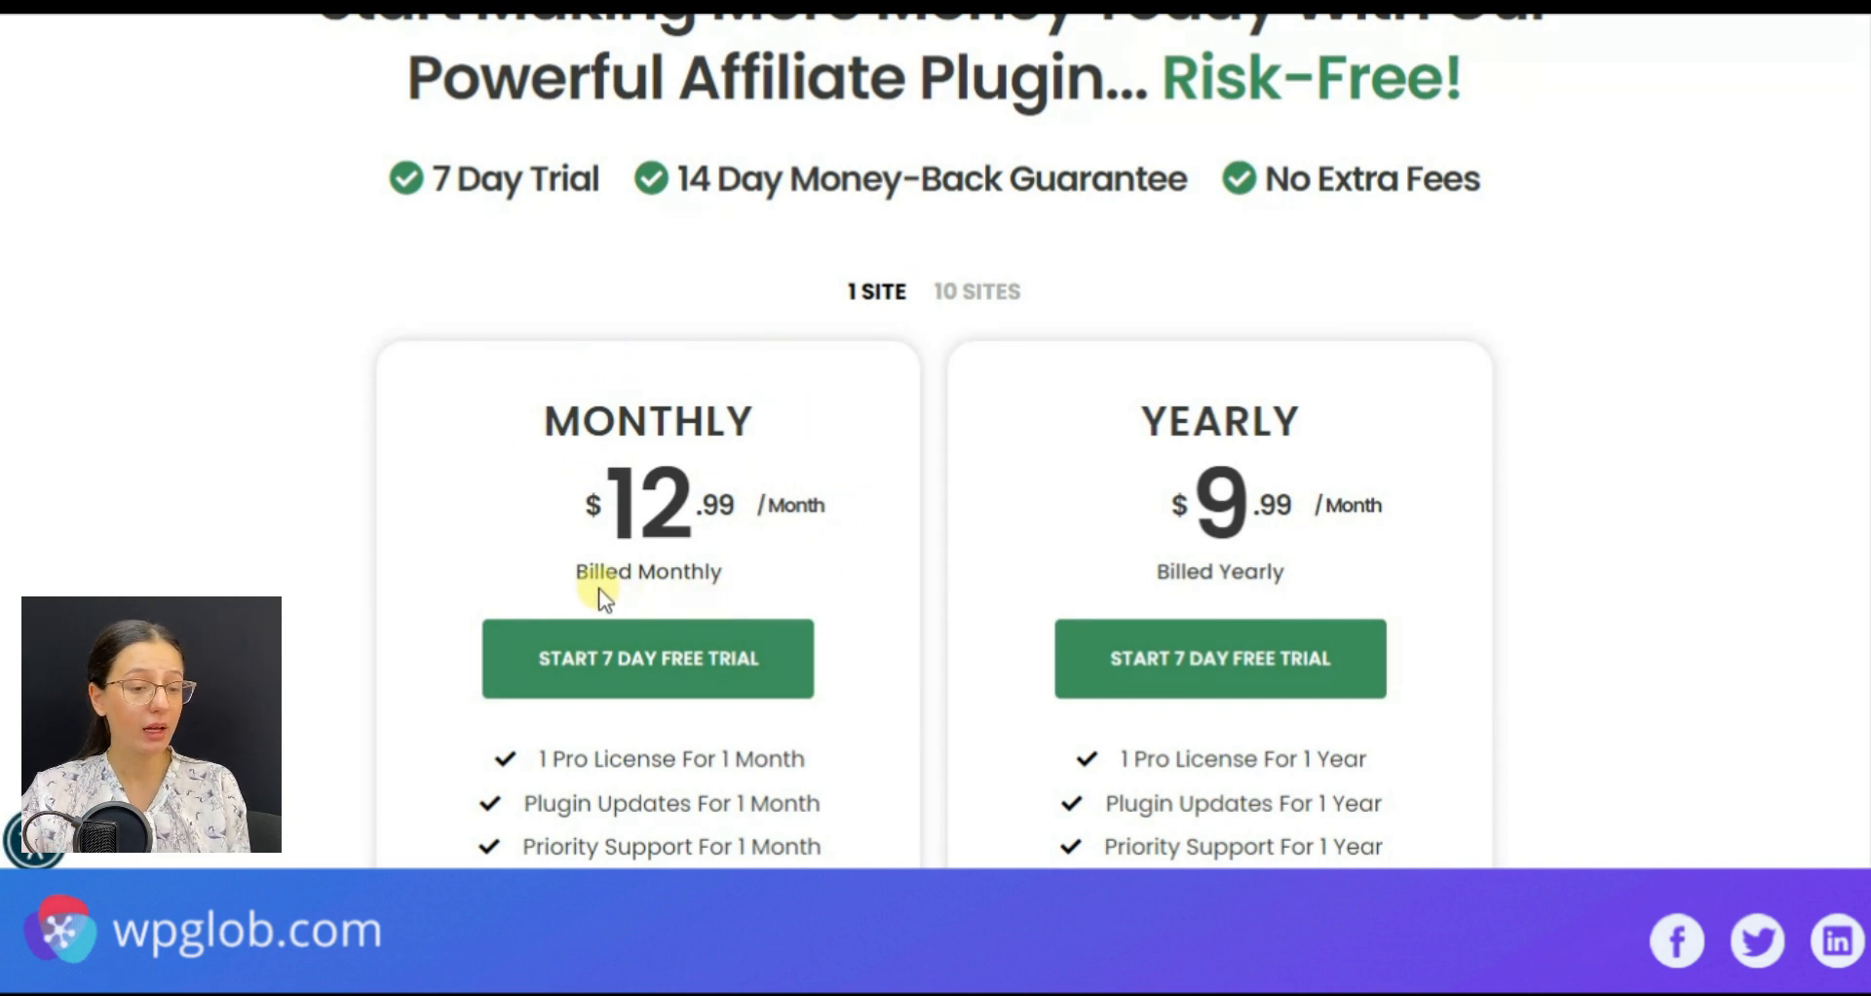
mouse_move(826, 429)
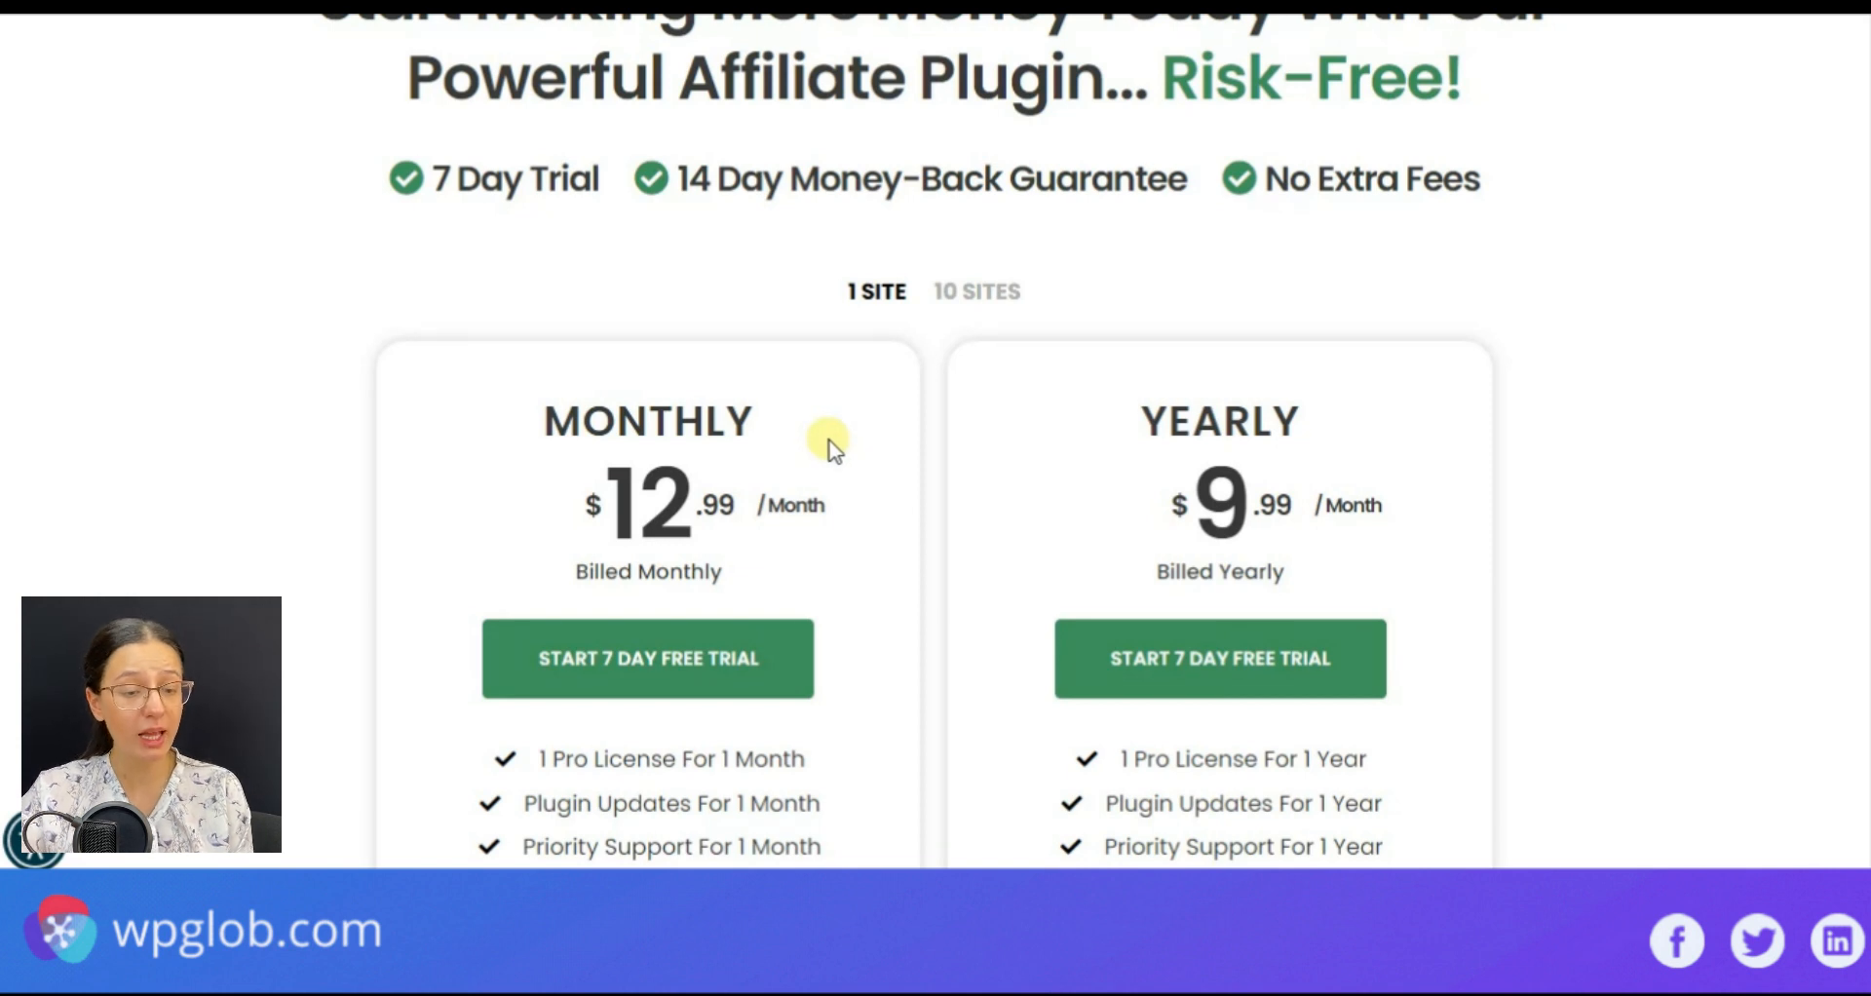
mouse_move(1274, 364)
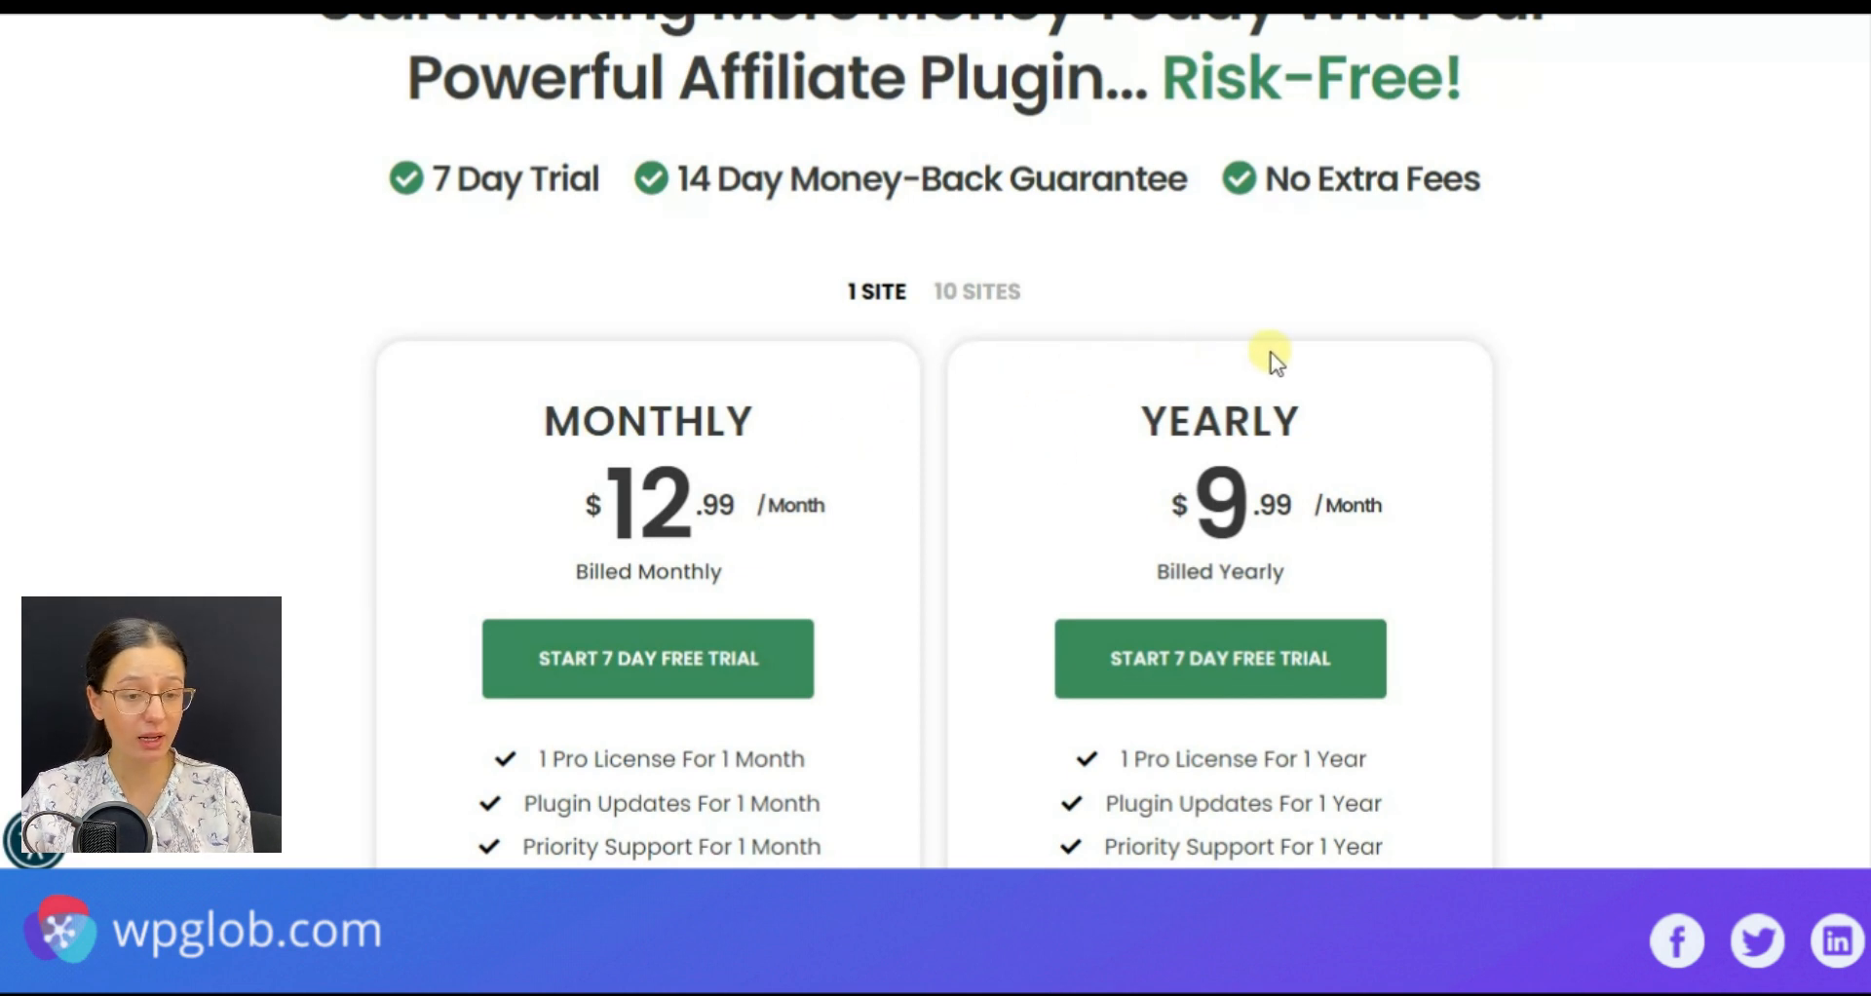
mouse_move(1831, 460)
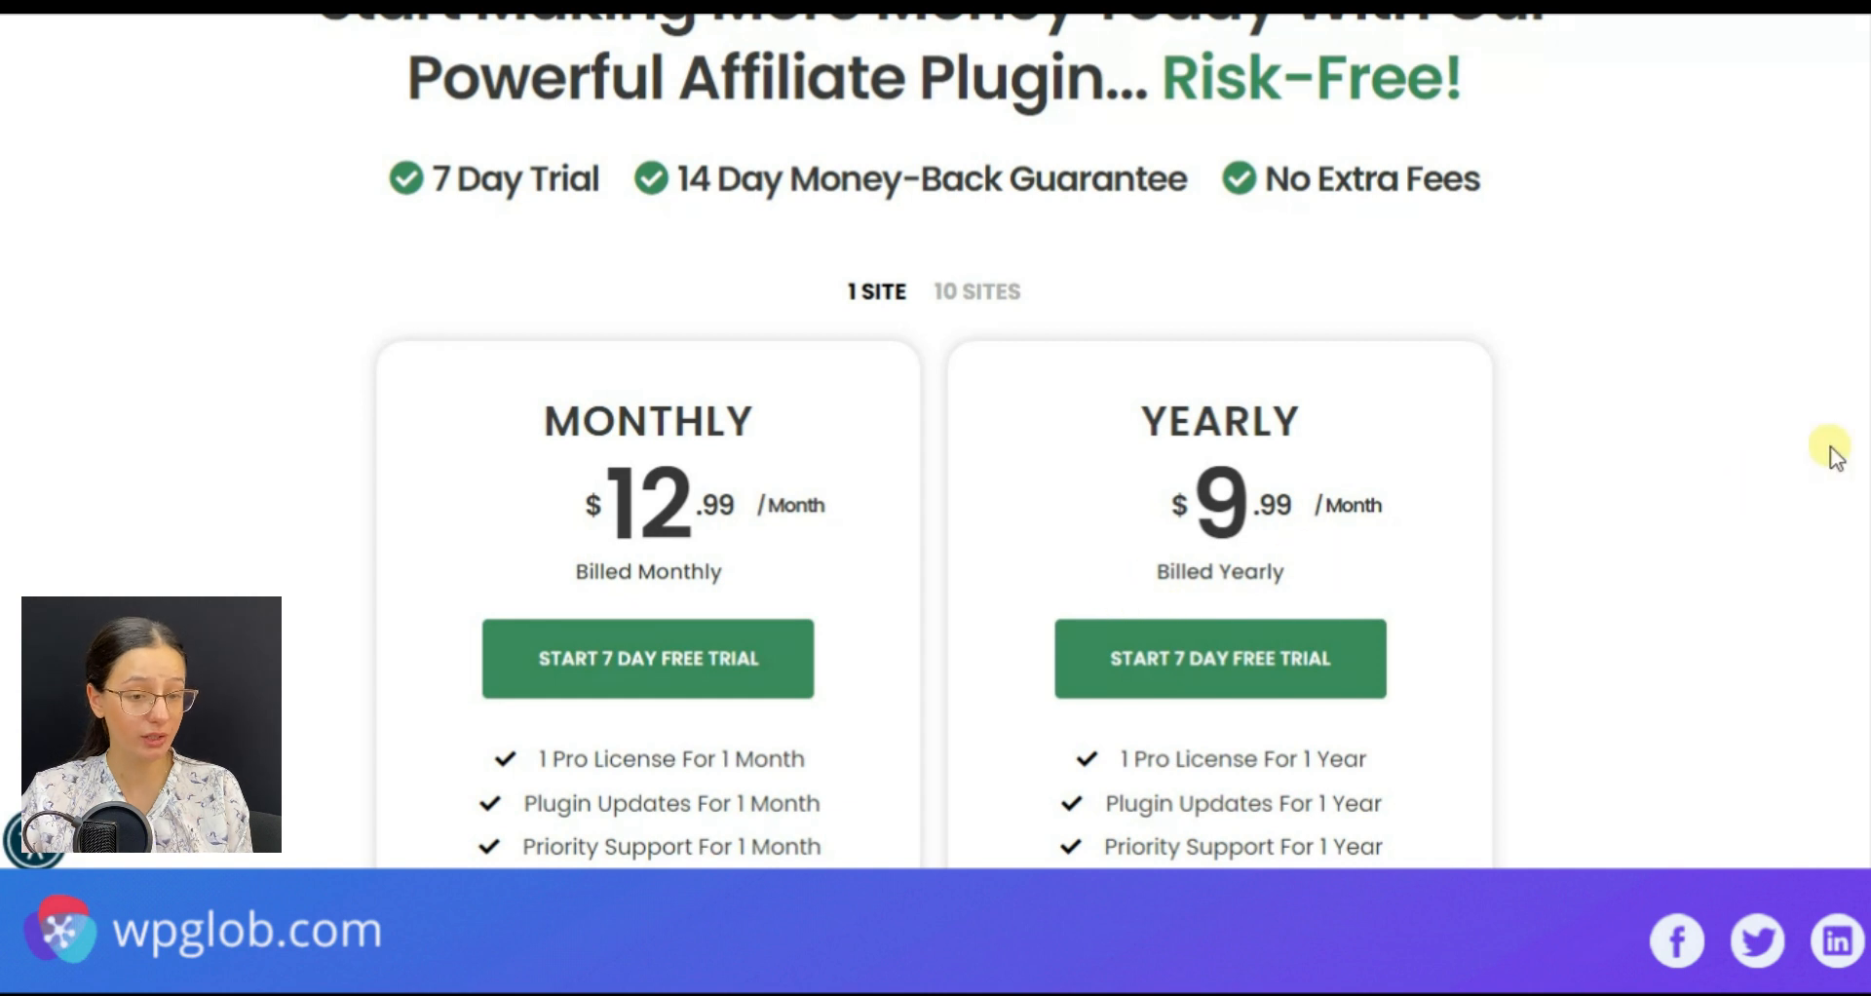
scroll("up", 3)
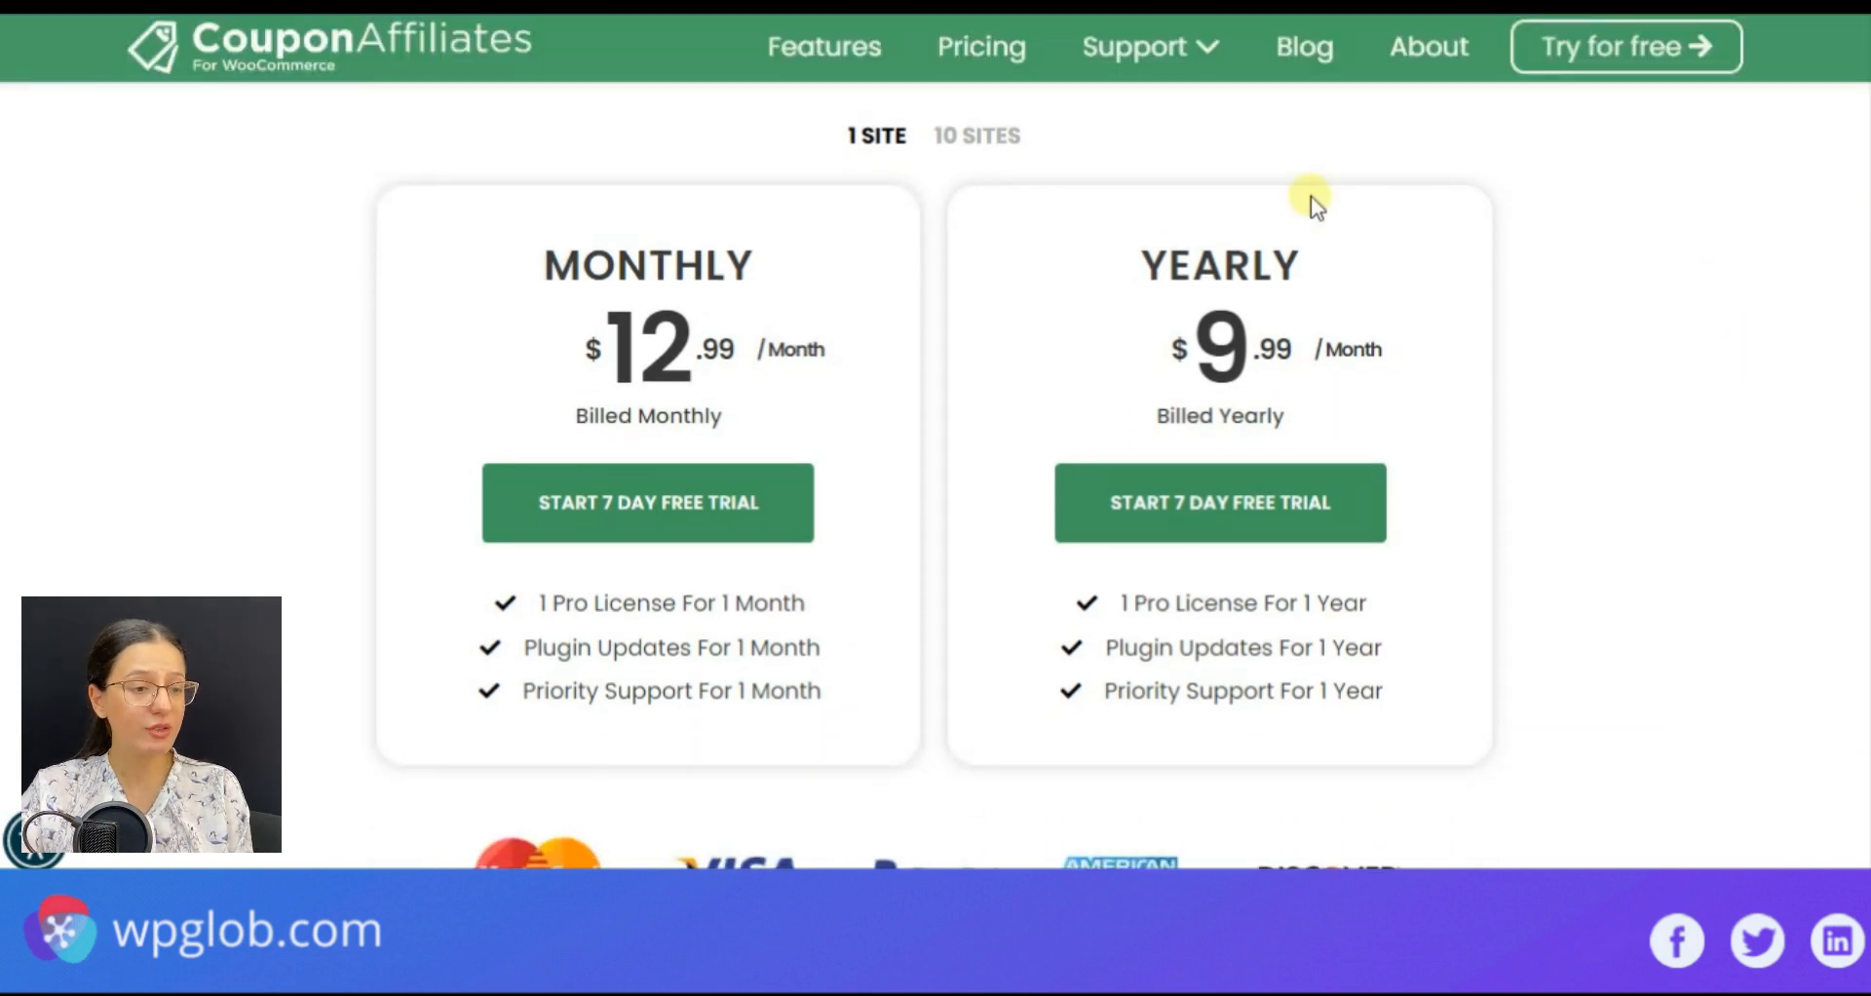
Step: Switch to the 10-site plans and highlight the 14-day money-back and No Extra Fees guarantees
left_click(976, 135)
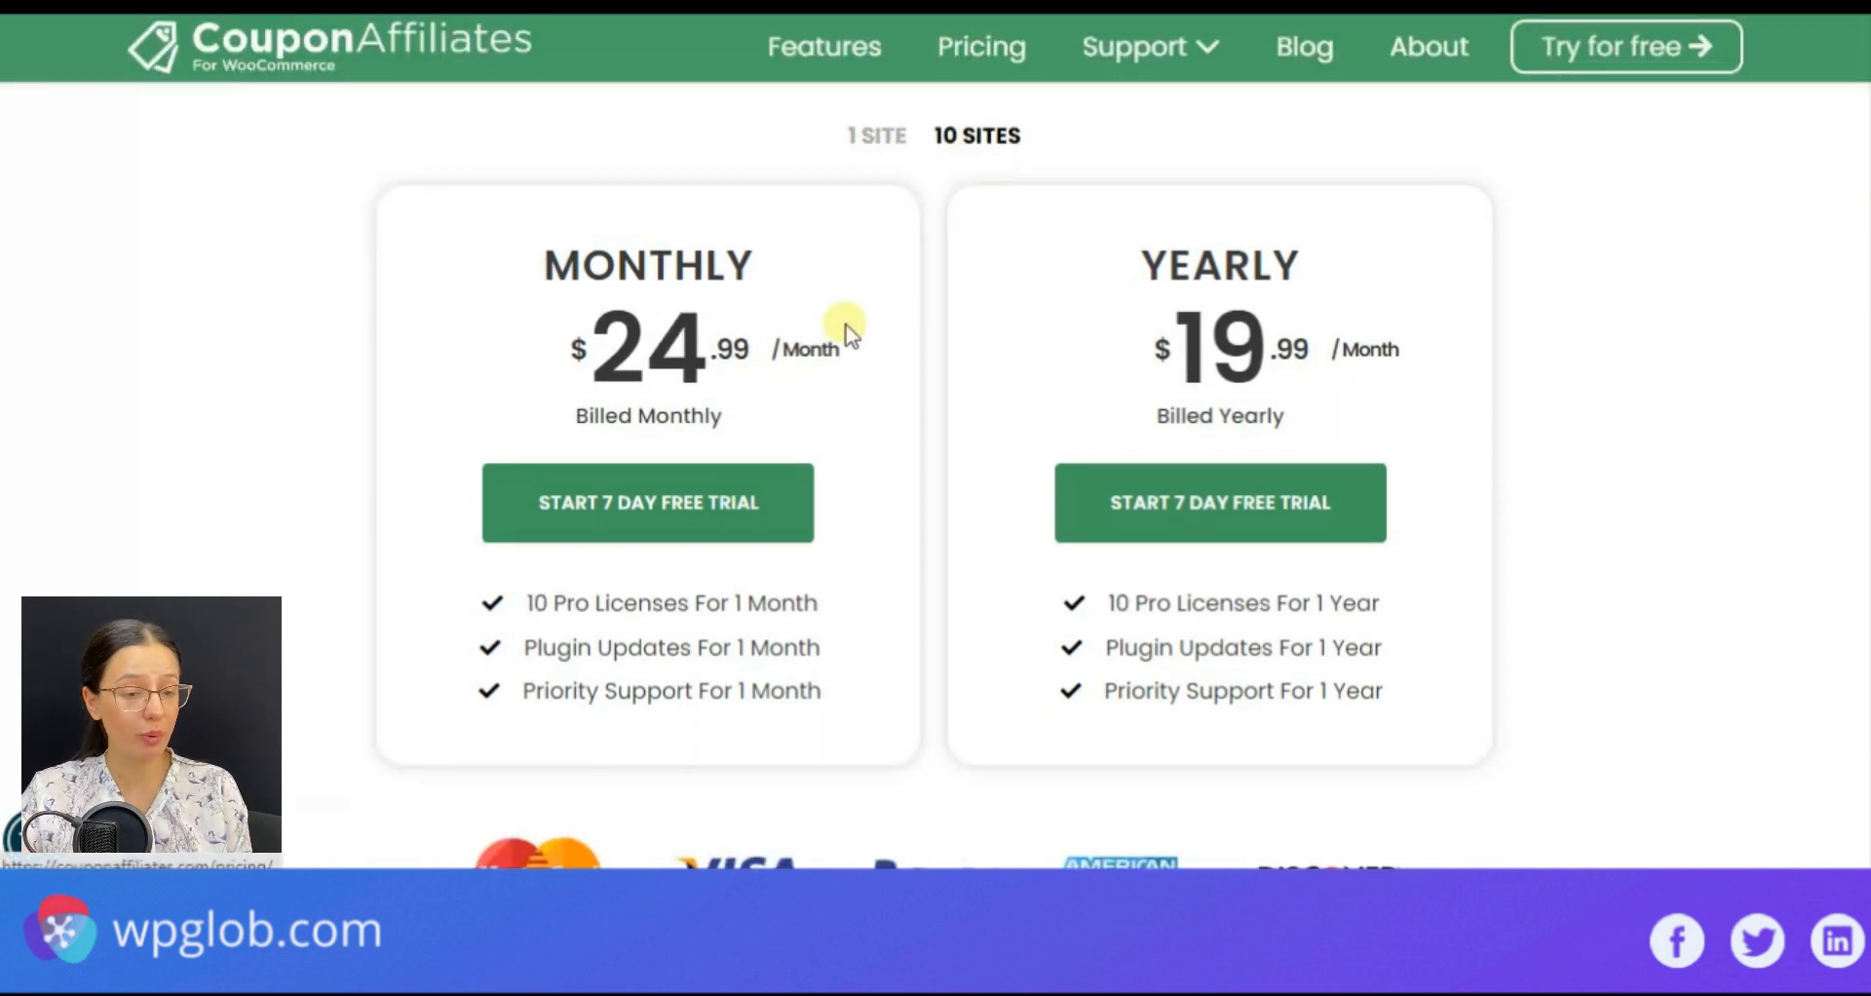
mouse_move(733, 427)
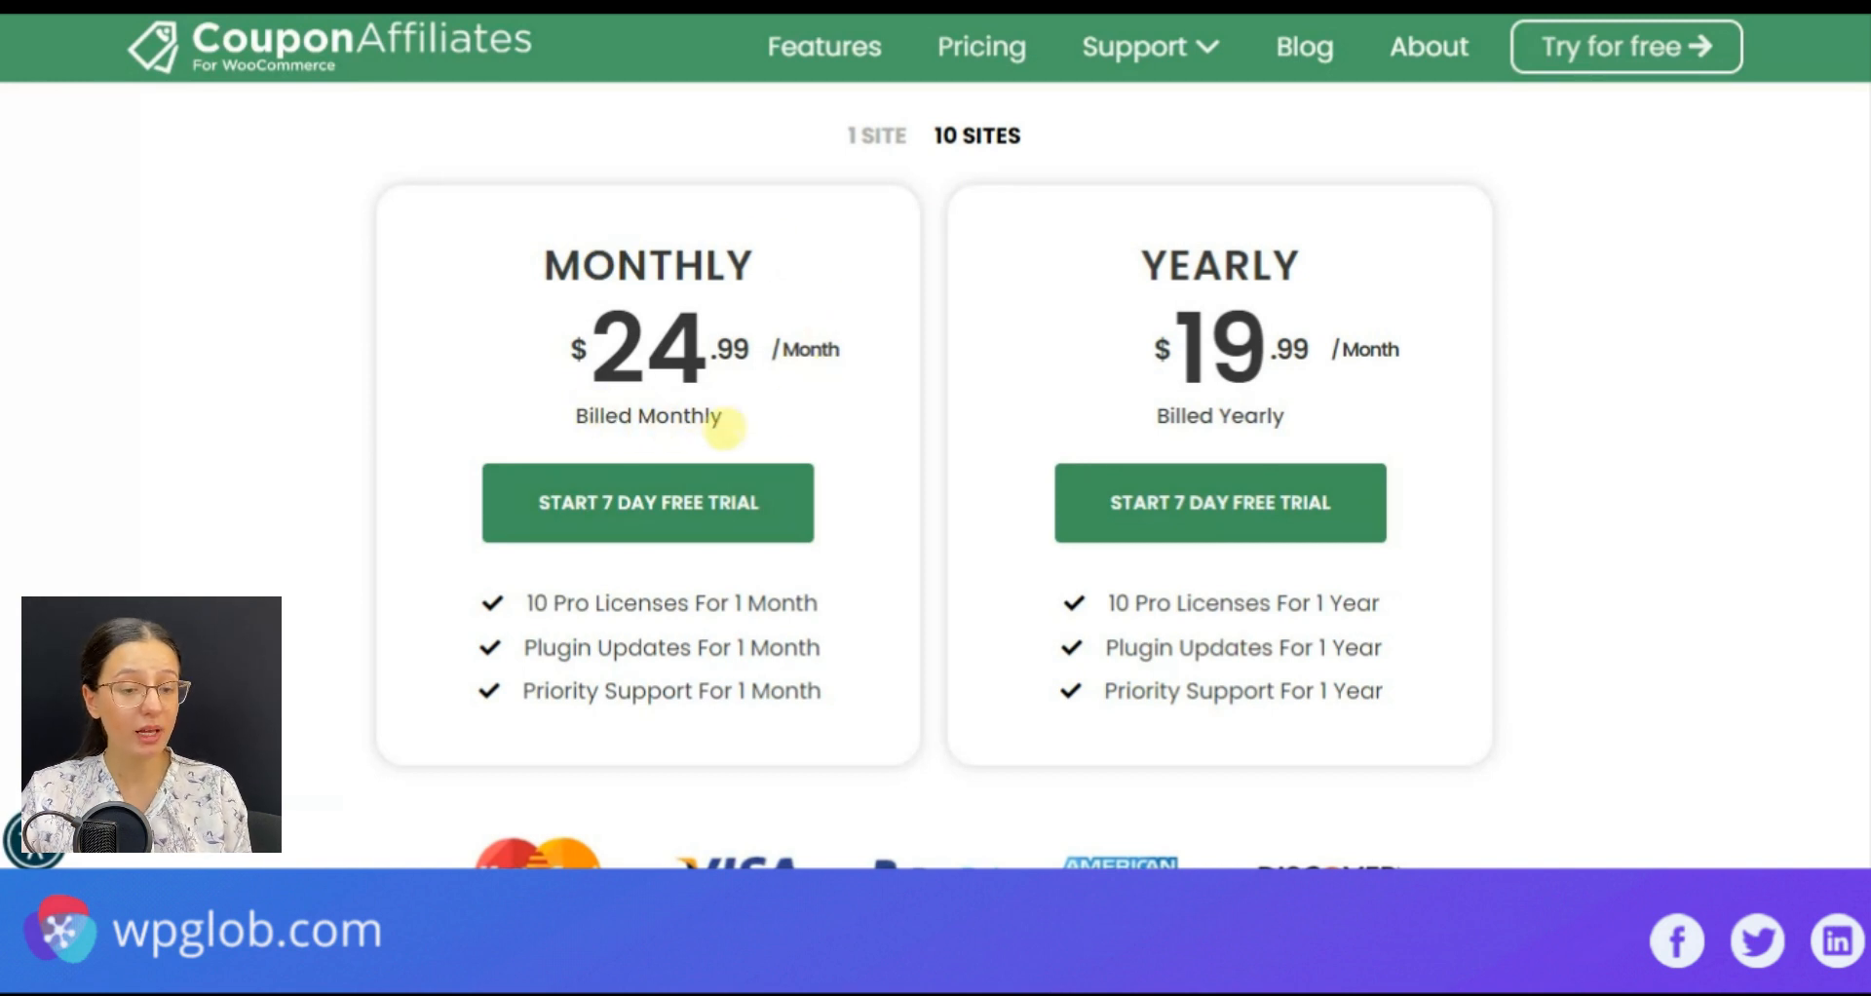
mouse_move(1119, 267)
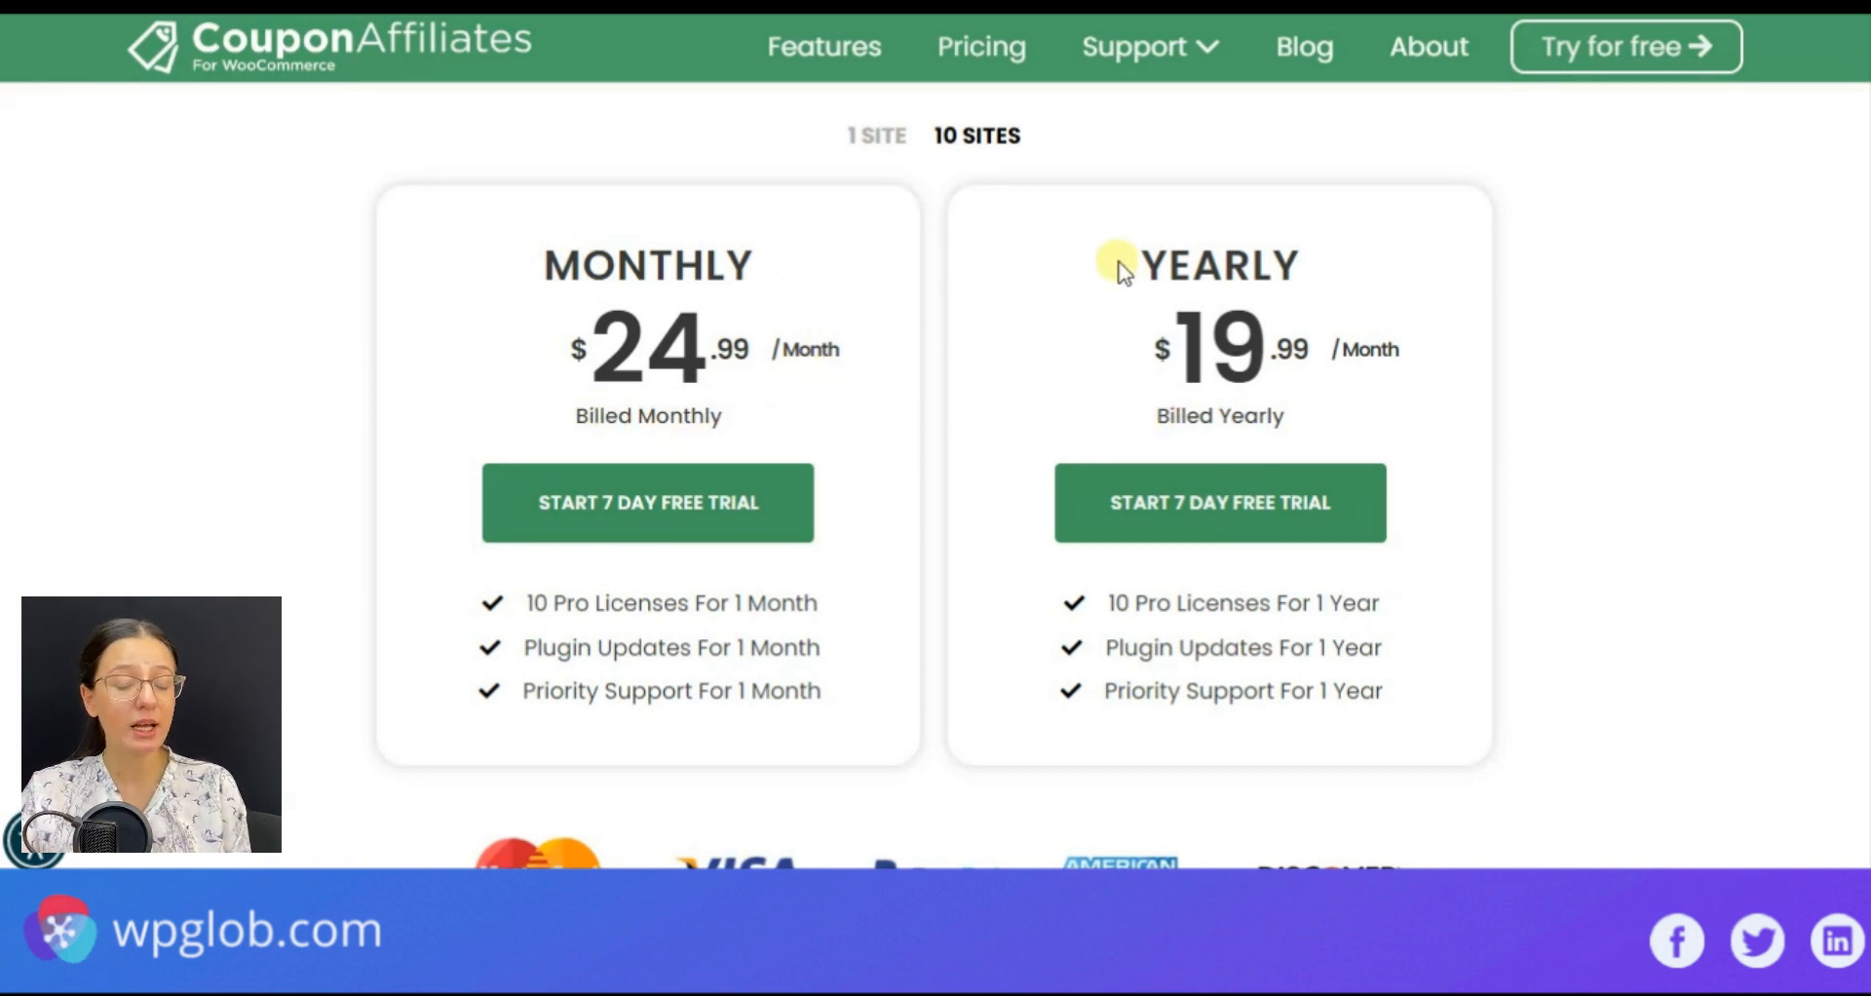
mouse_move(1344, 440)
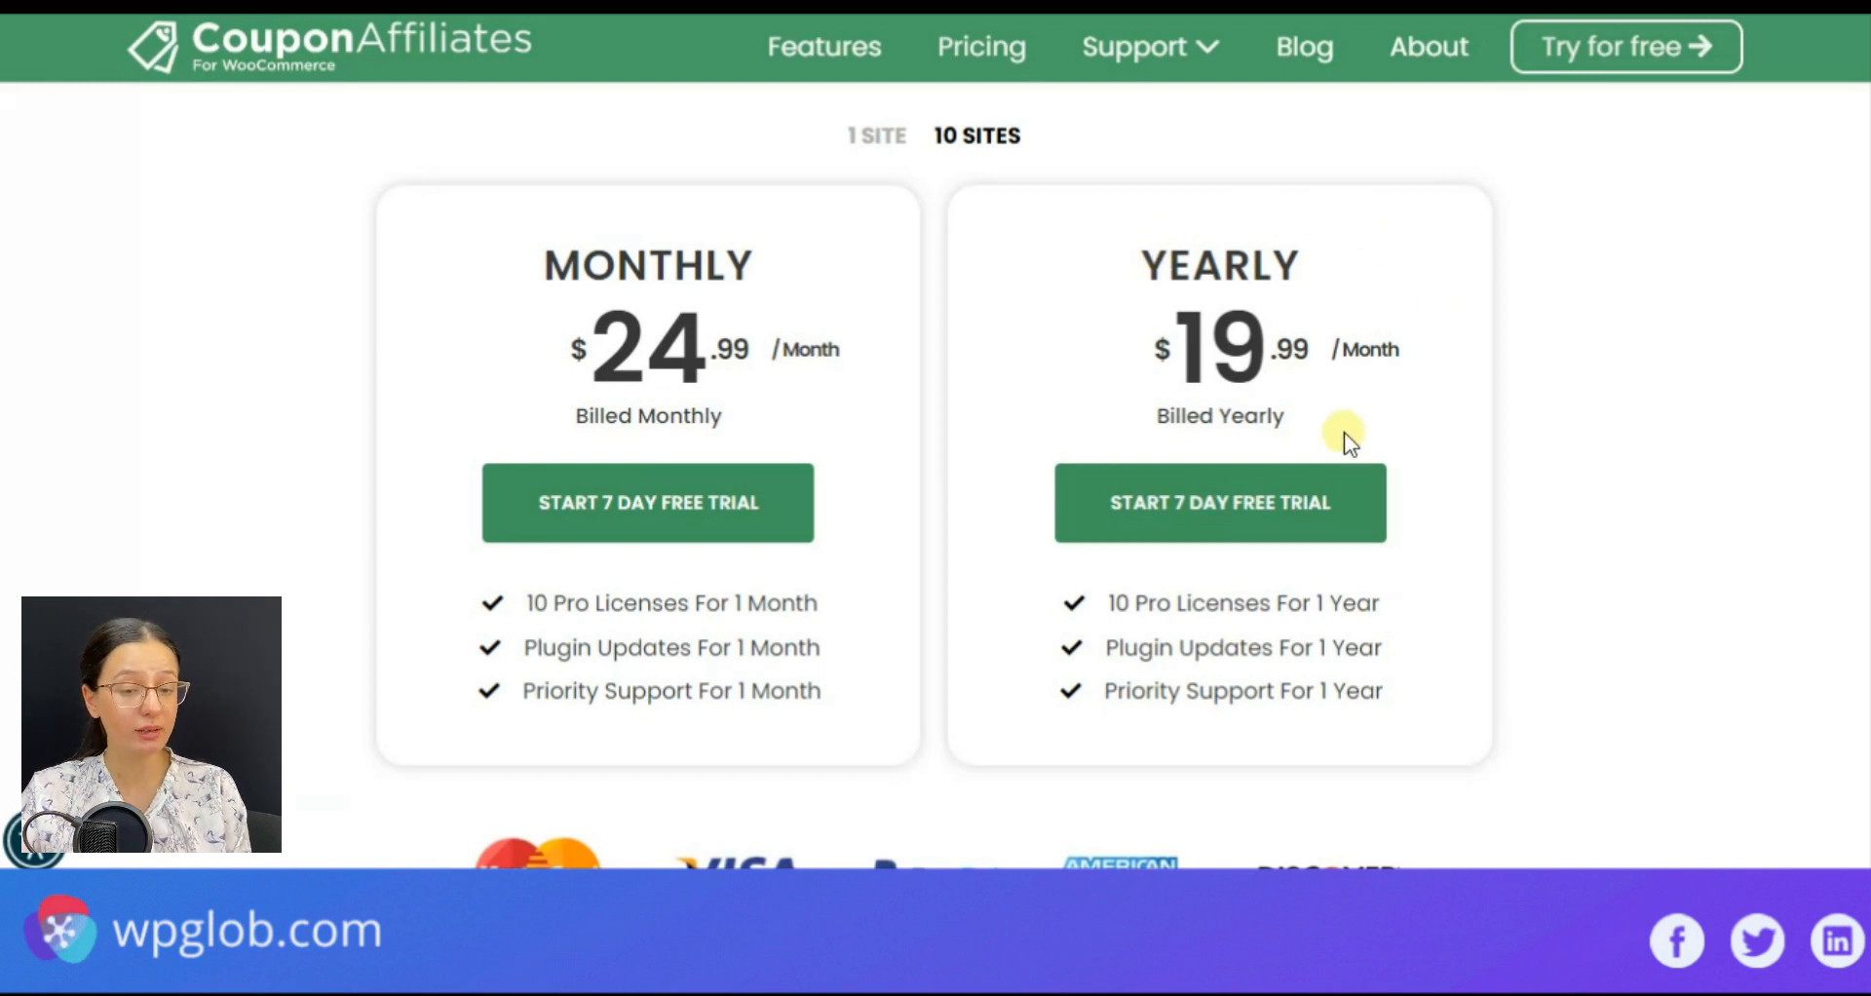
mouse_move(1101, 450)
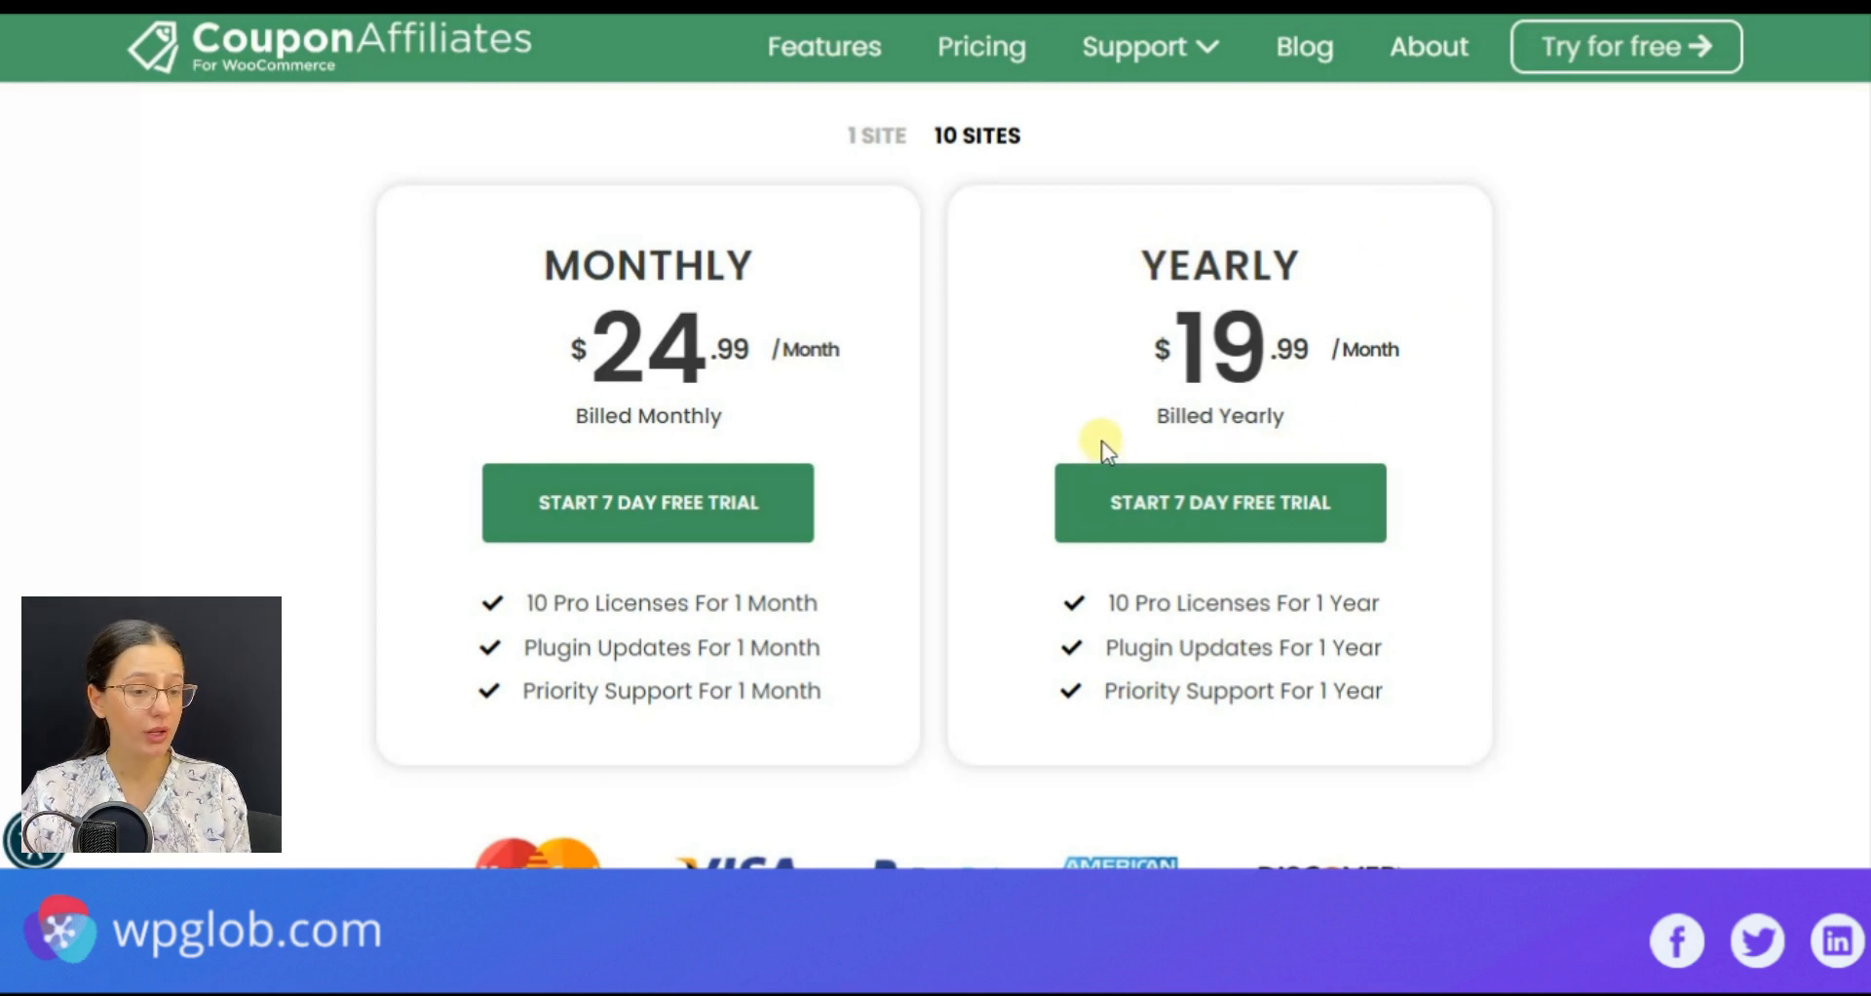
scroll("up", 3)
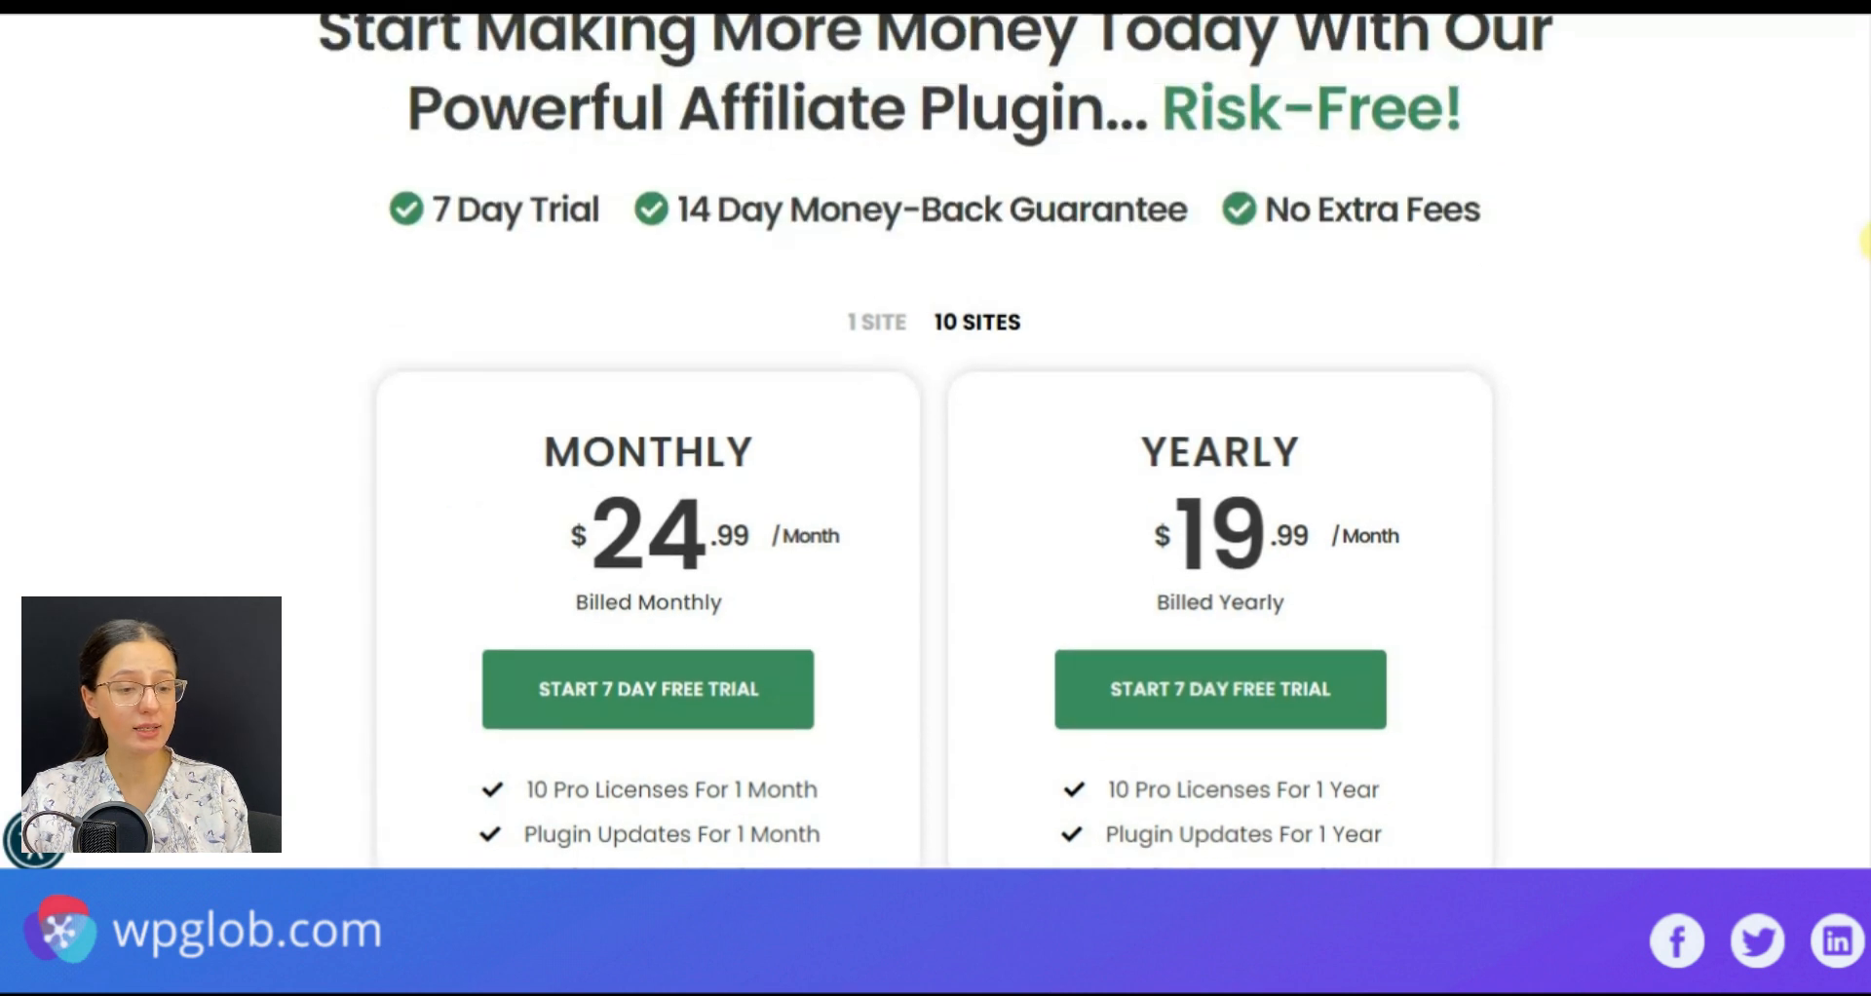
scroll("up", 3)
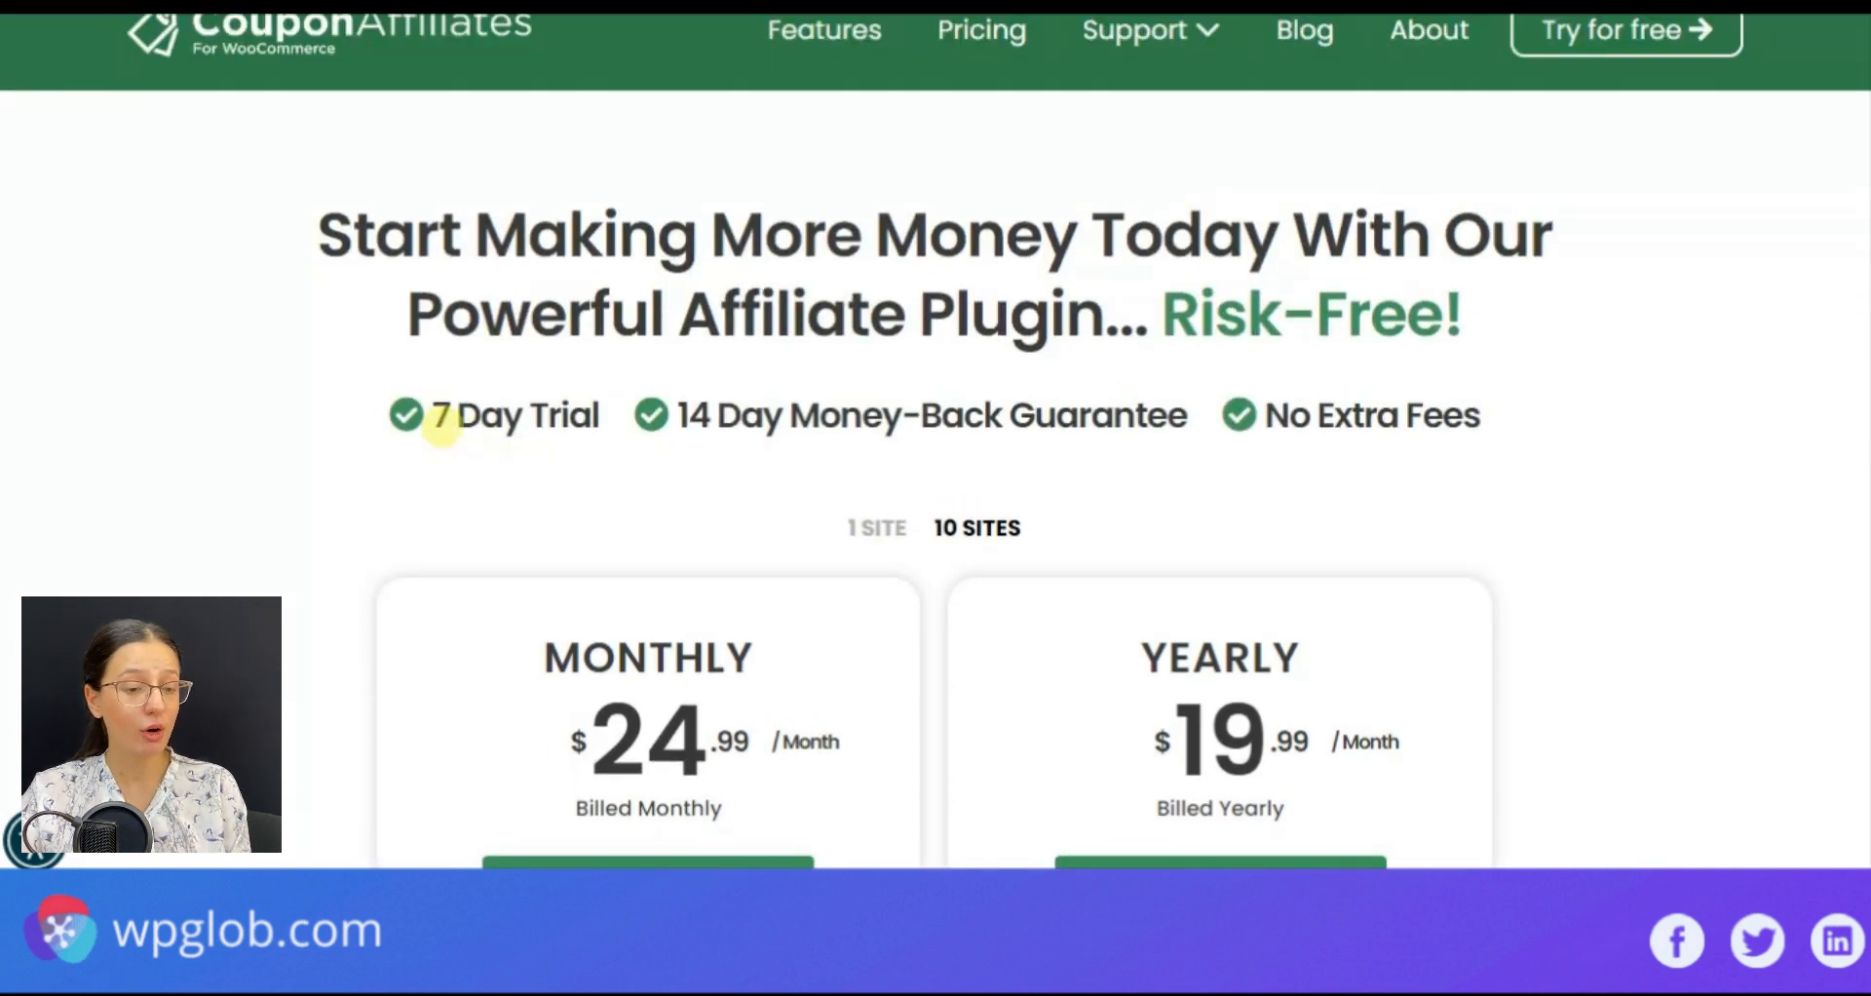
double_click(514, 415)
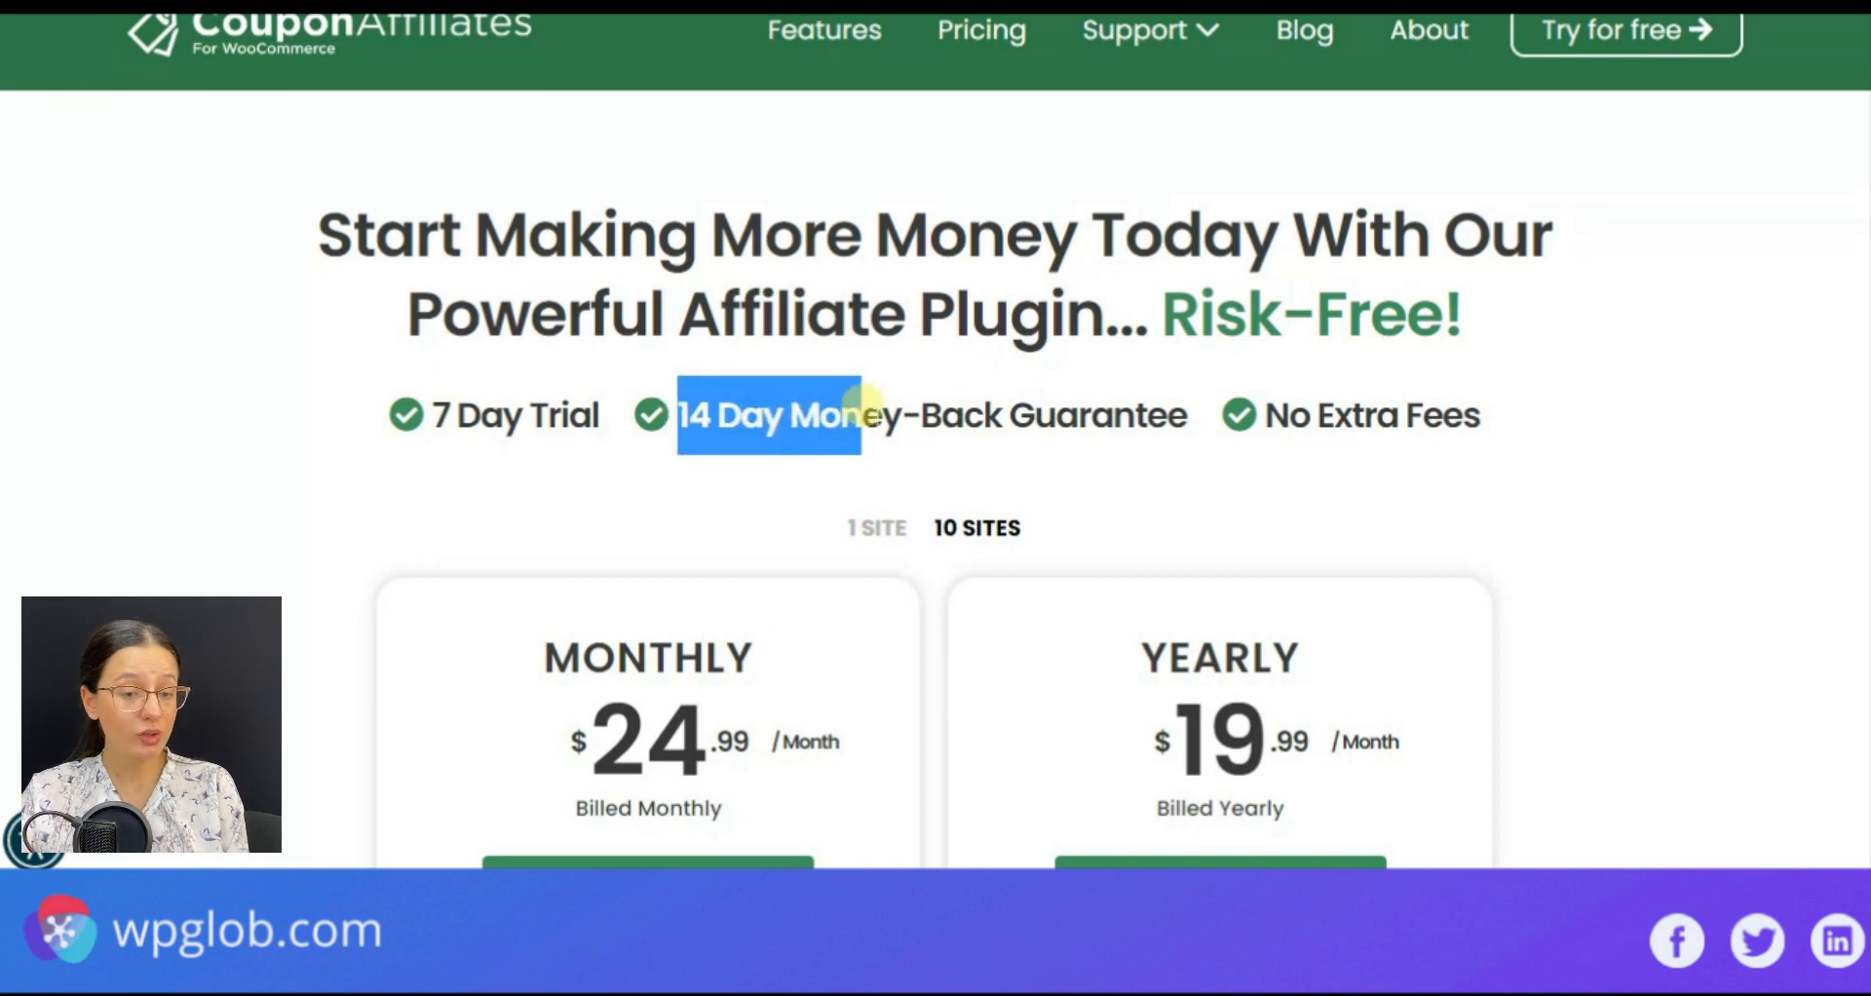
mouse_move(1282, 466)
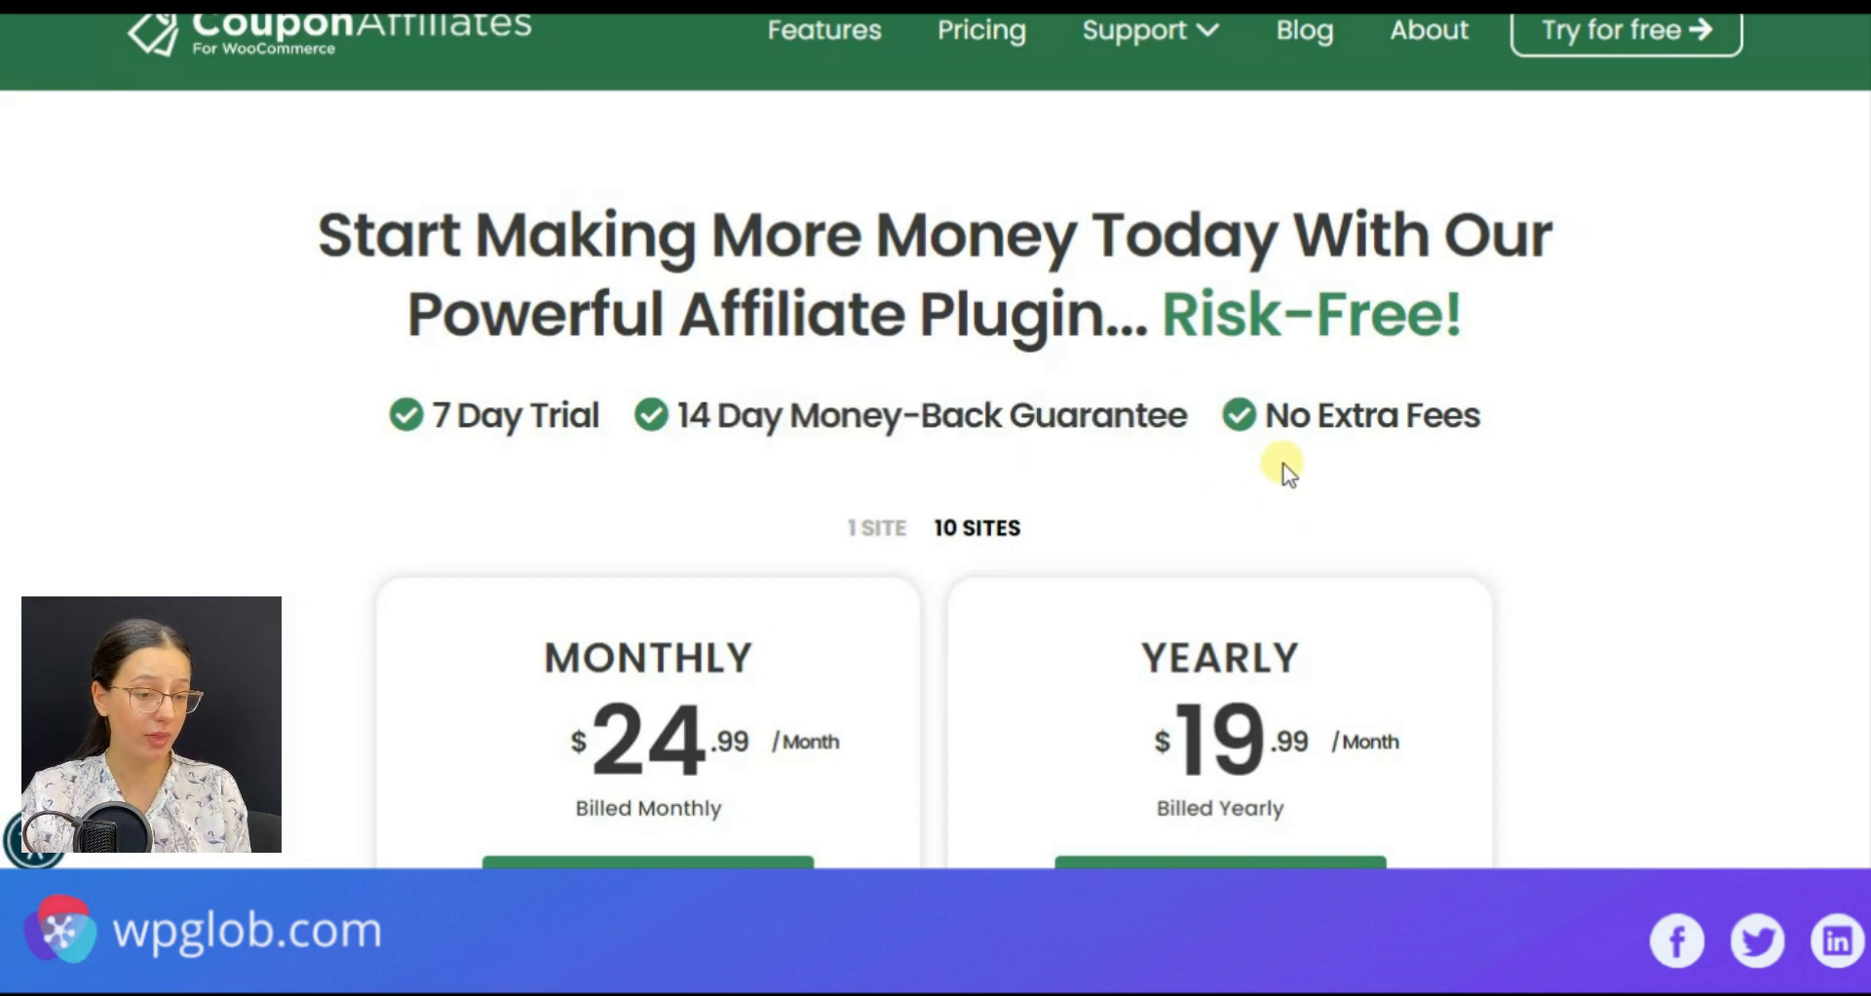
double_click(1370, 415)
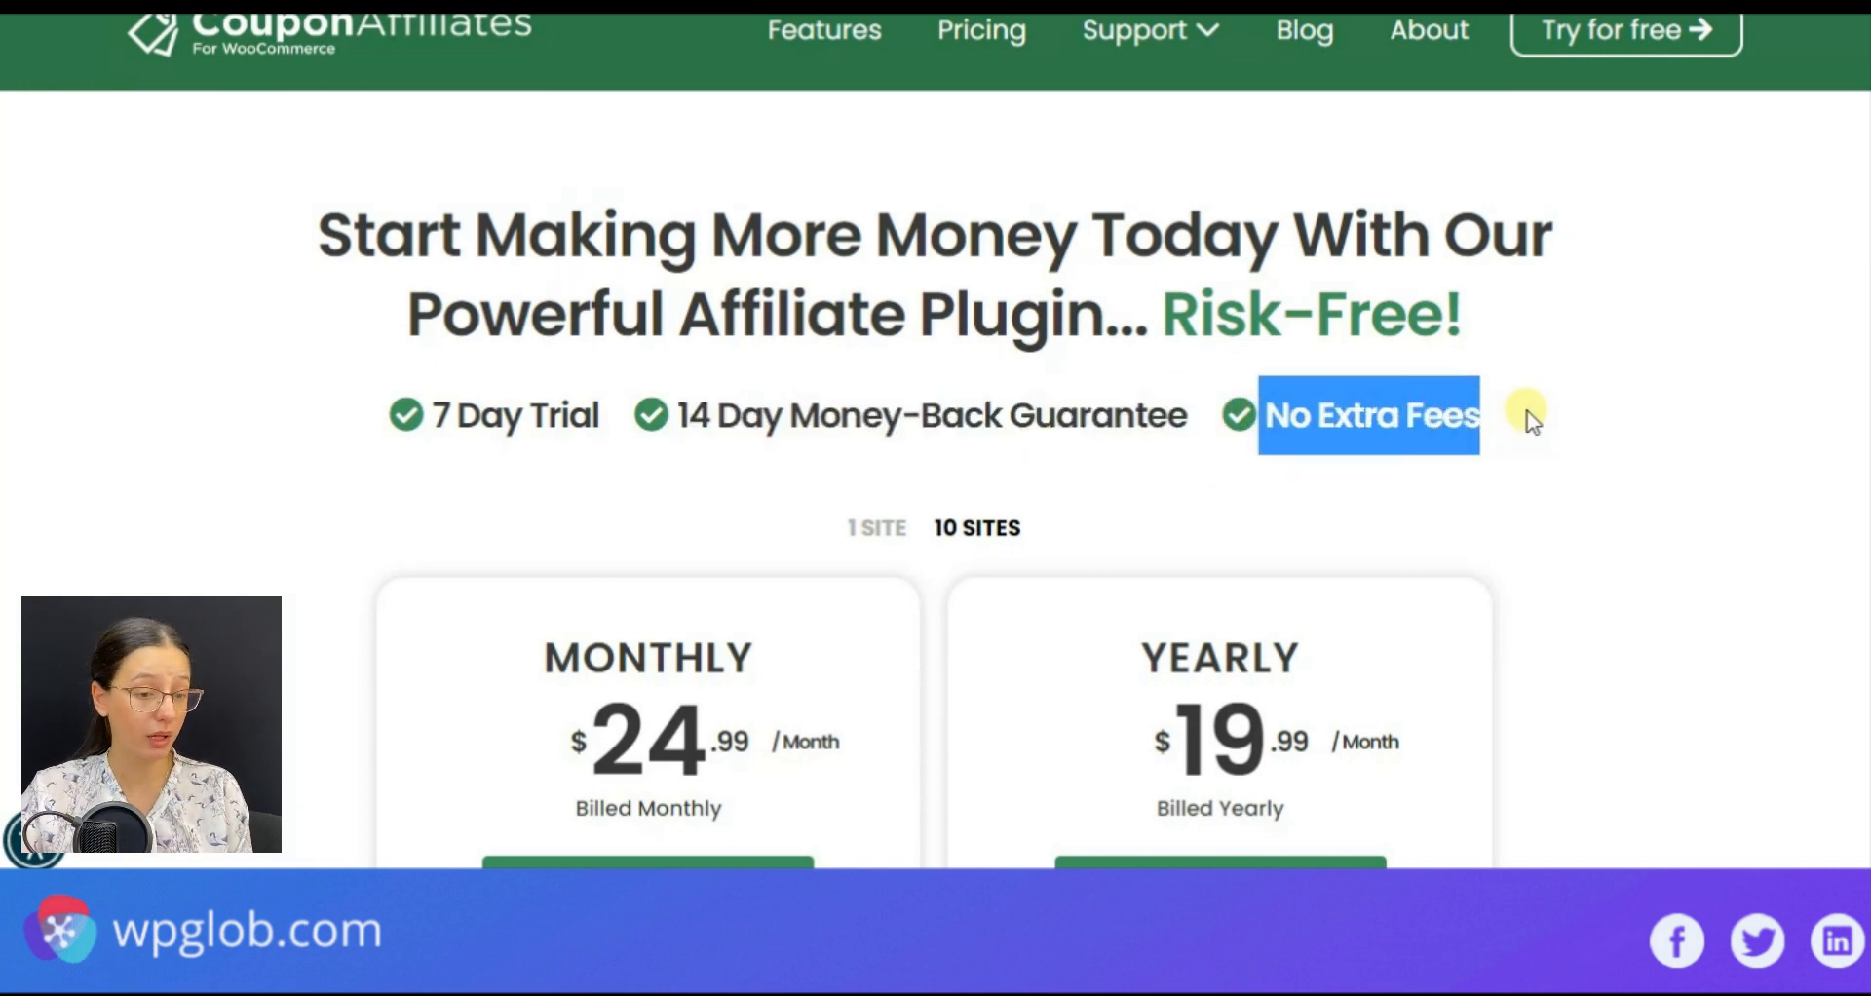